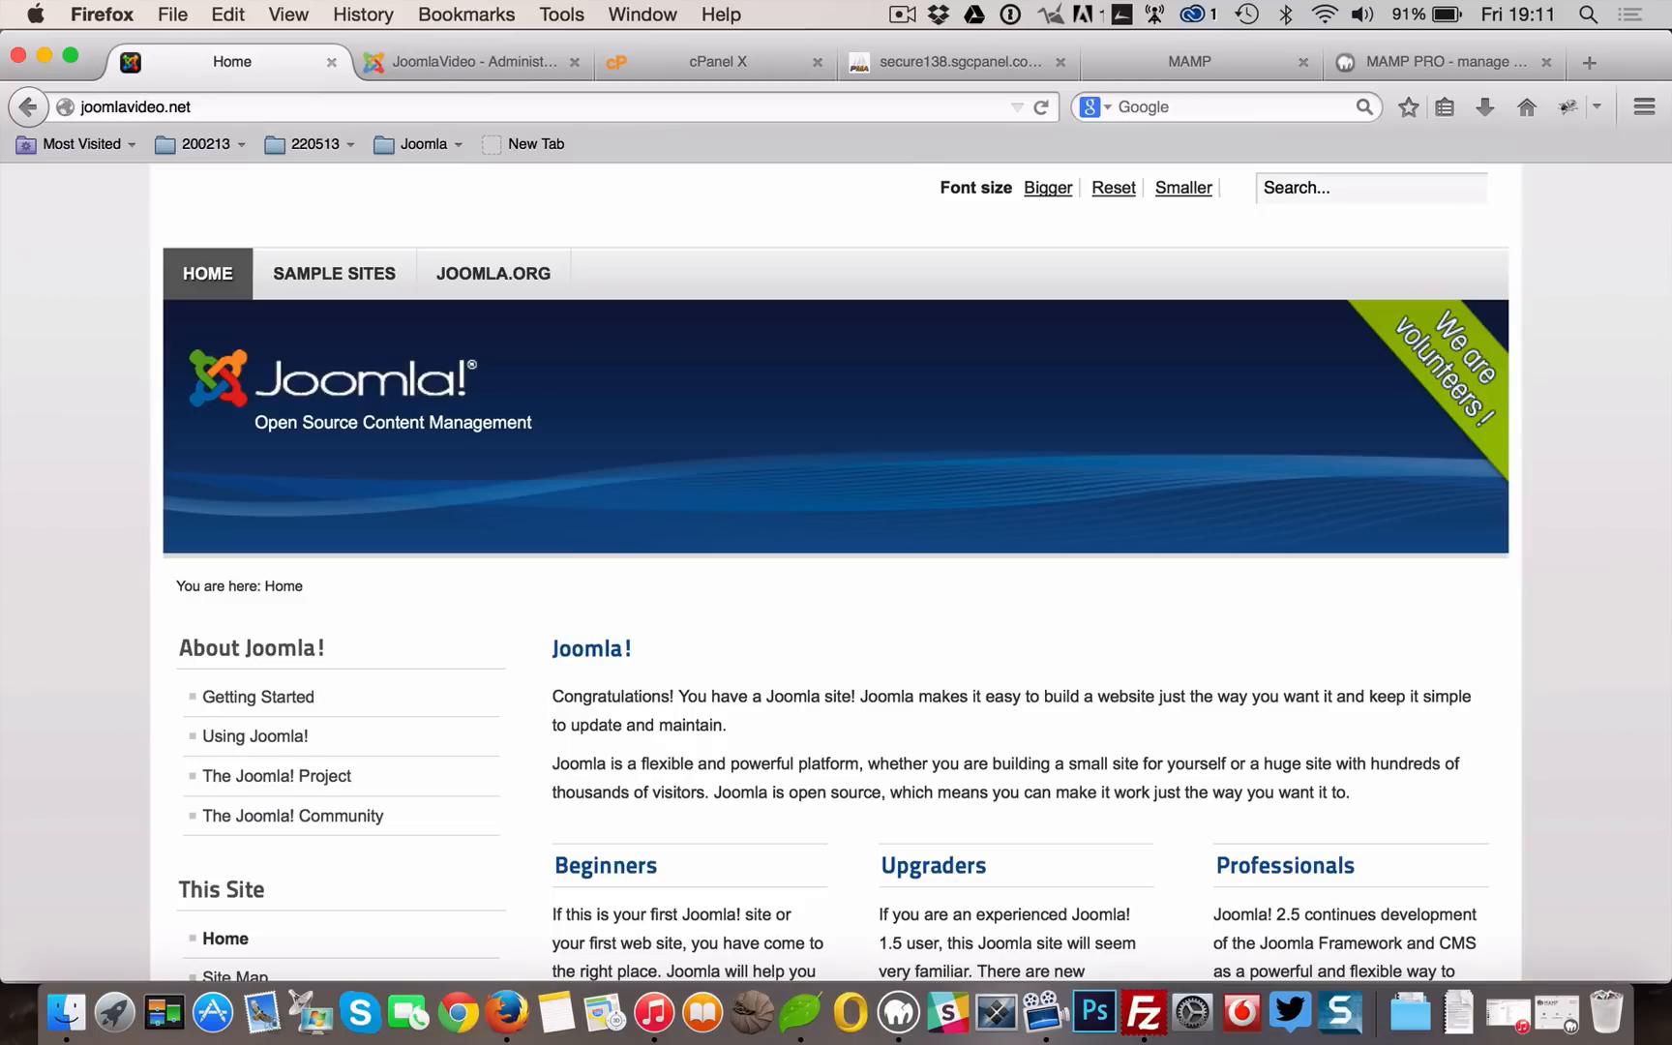
mouse_move(1084, 341)
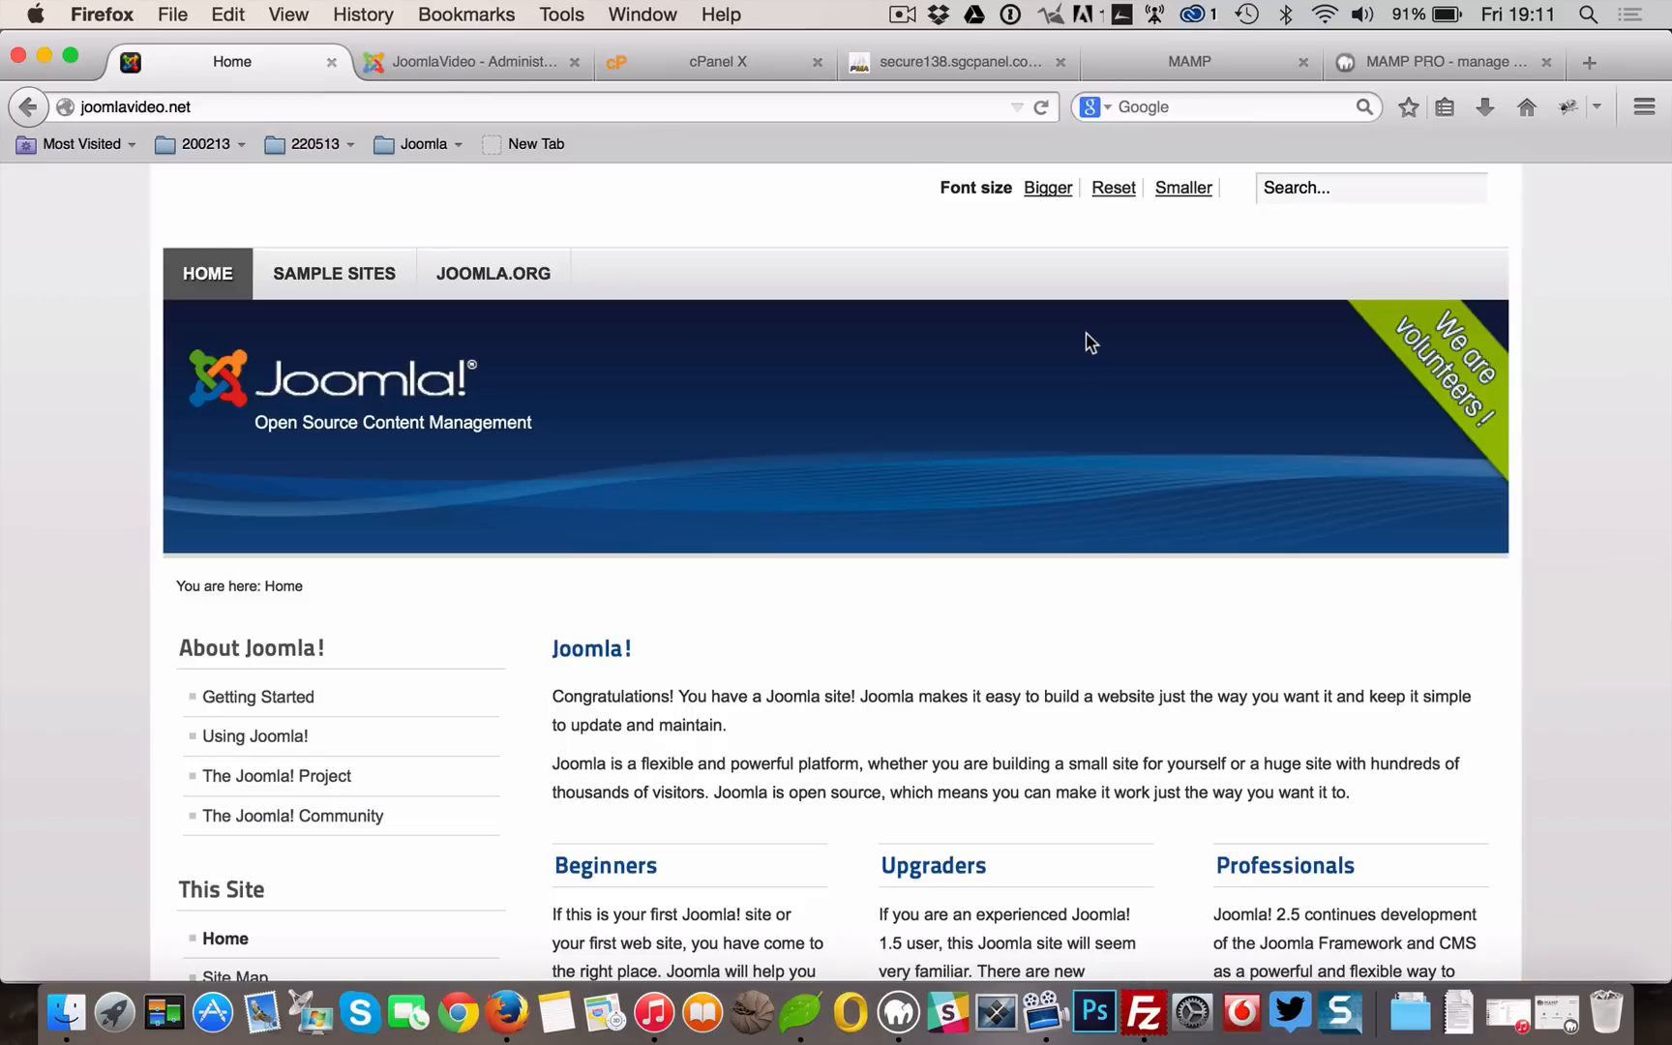
mouse_move(967, 345)
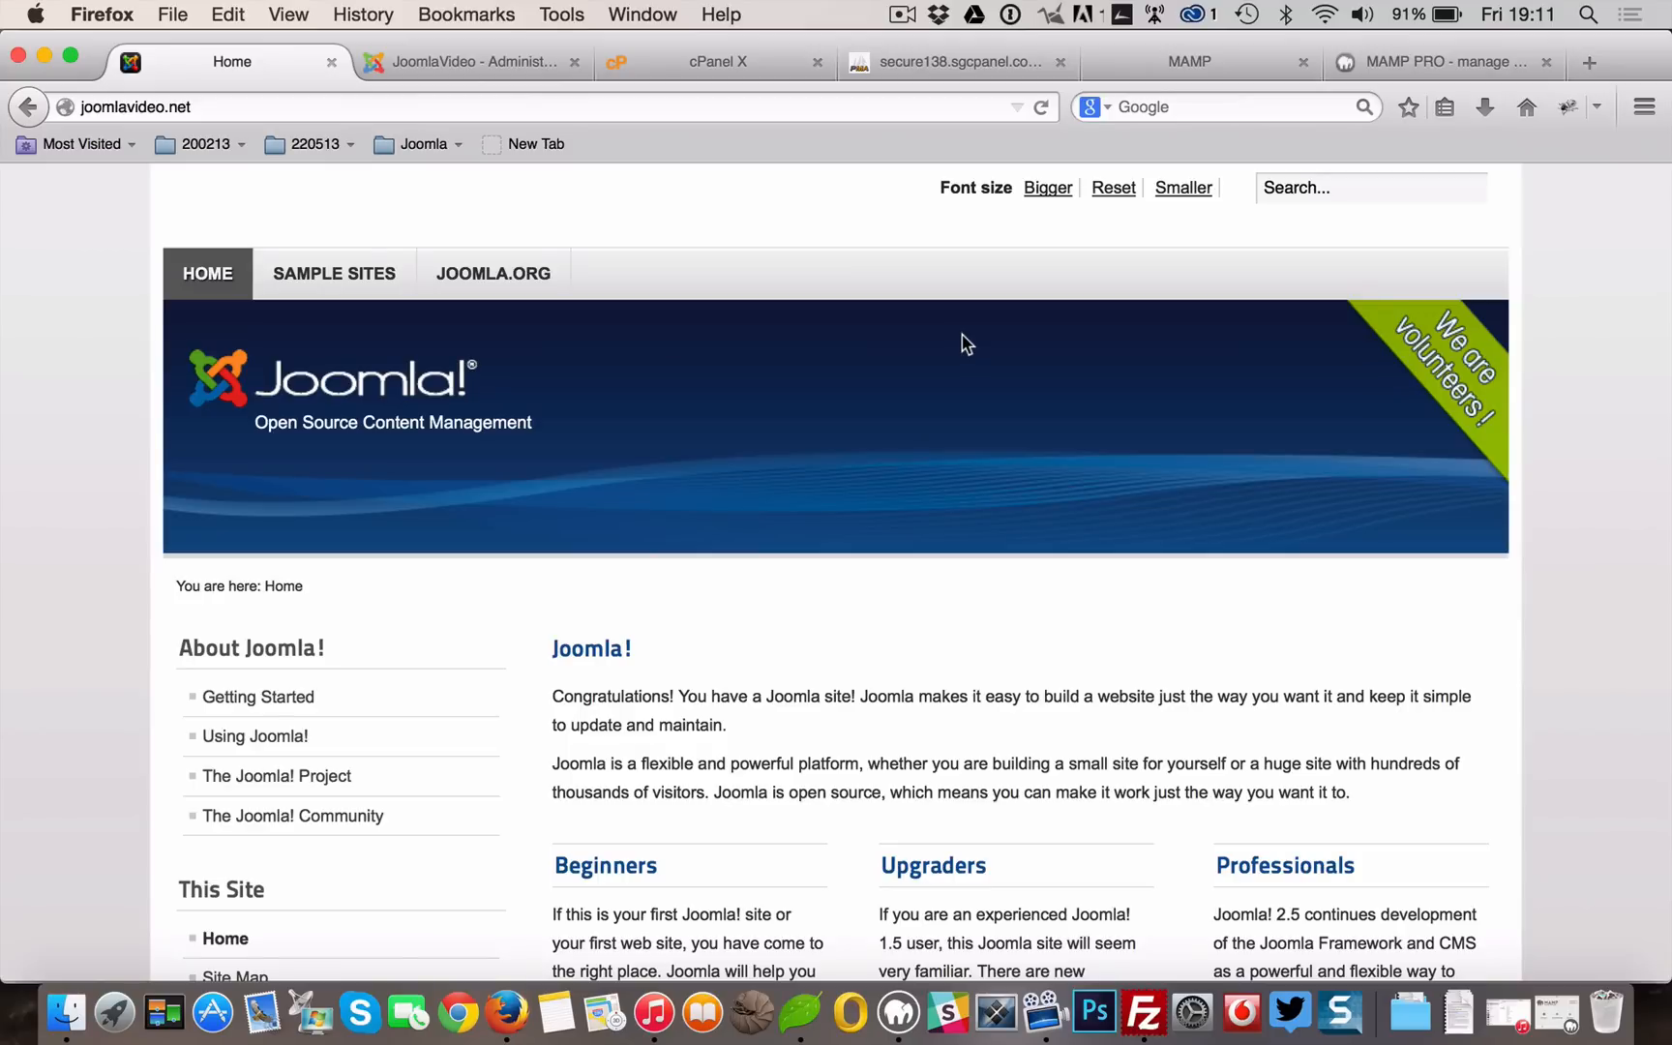
- Bring up the live site's administrator Control Panel showing Joomla! 2.5.27 in the footer
click(474, 62)
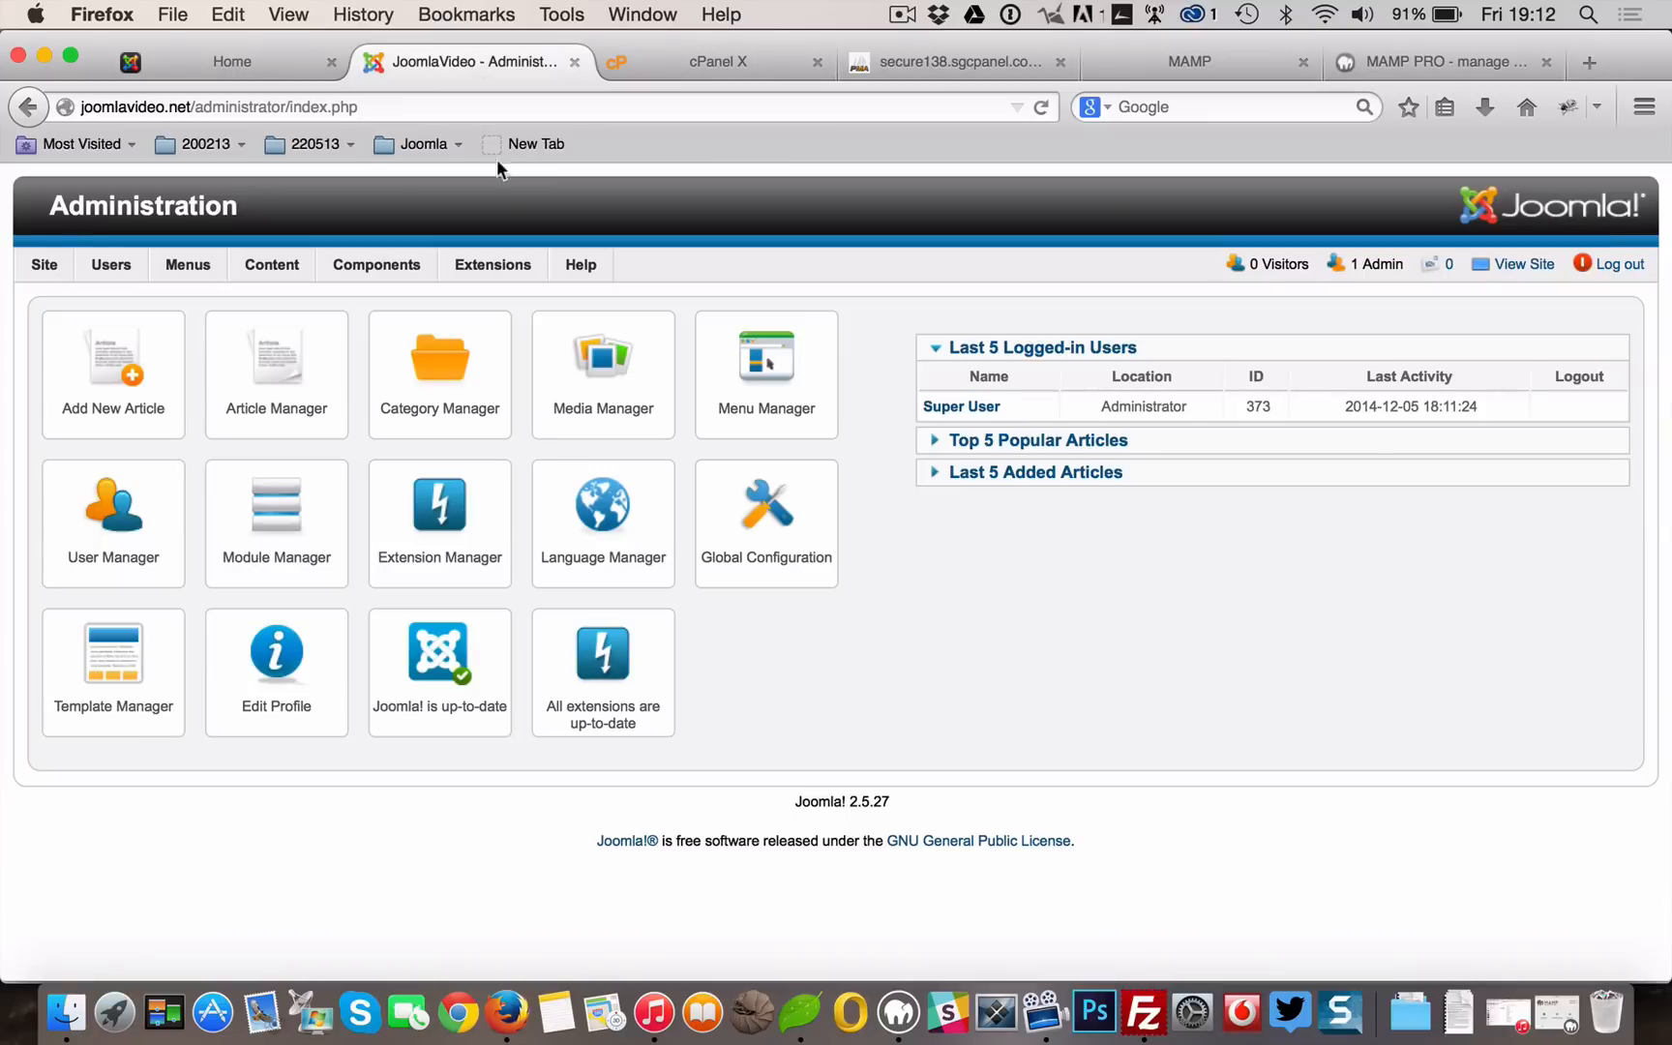
mouse_move(569, 503)
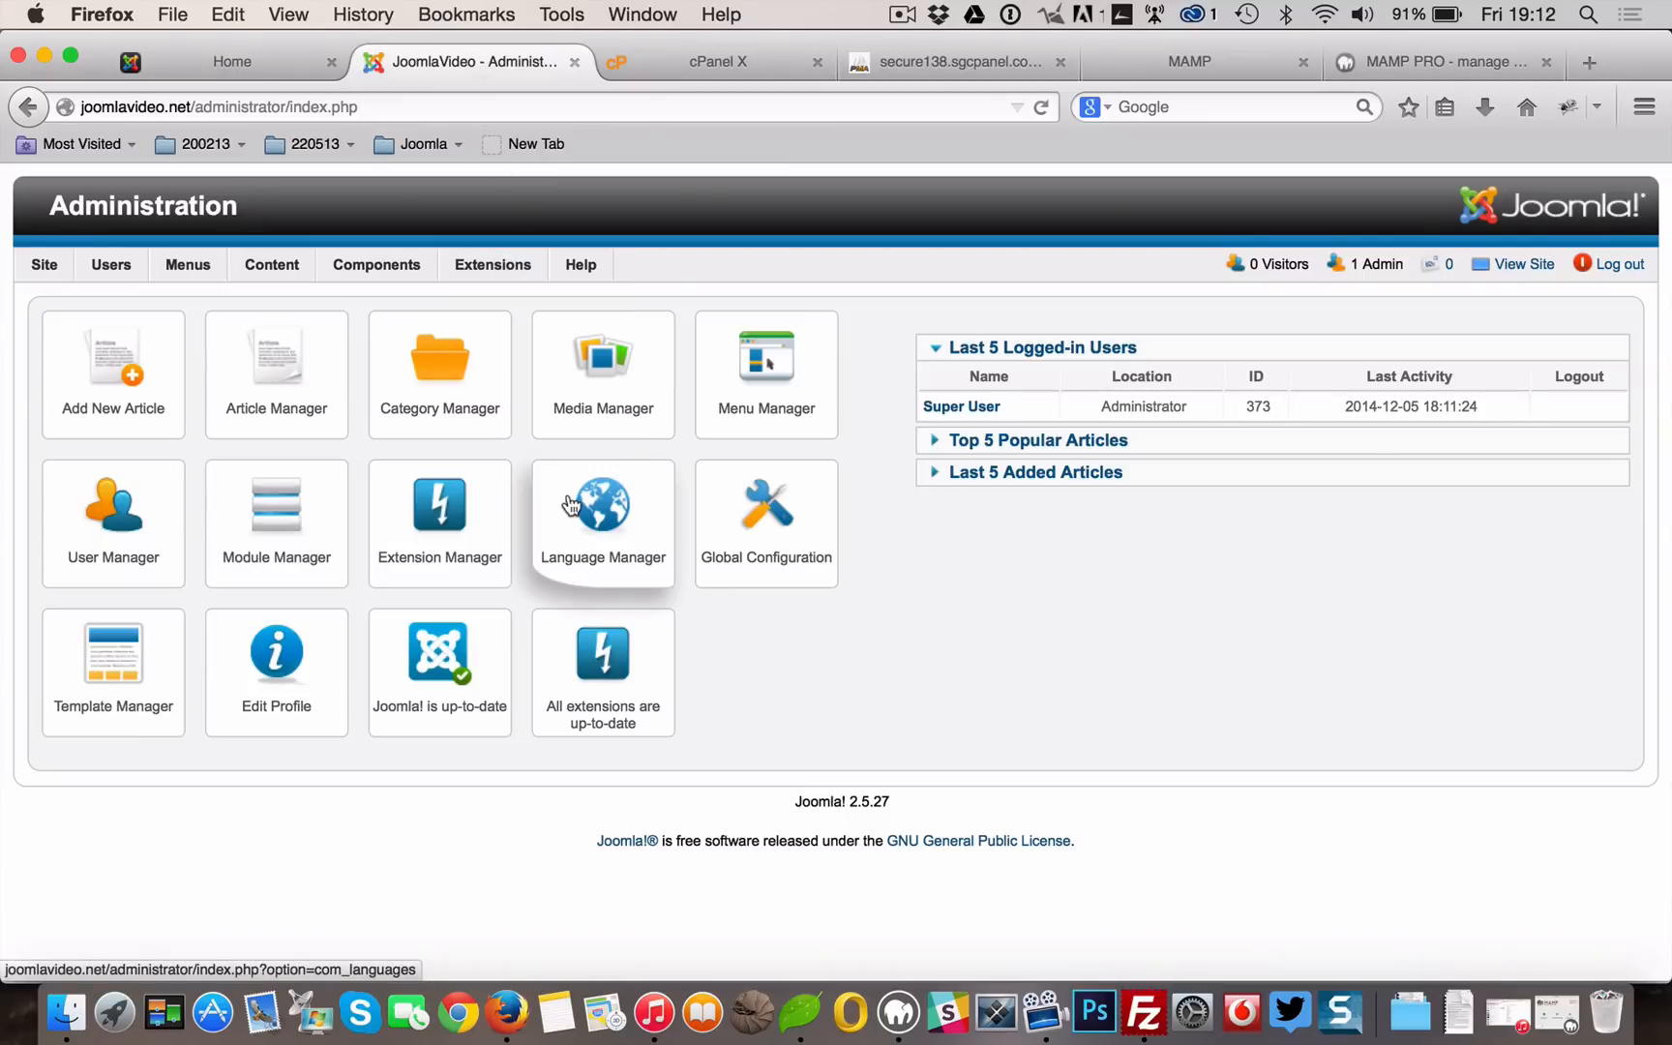
mouse_move(830, 802)
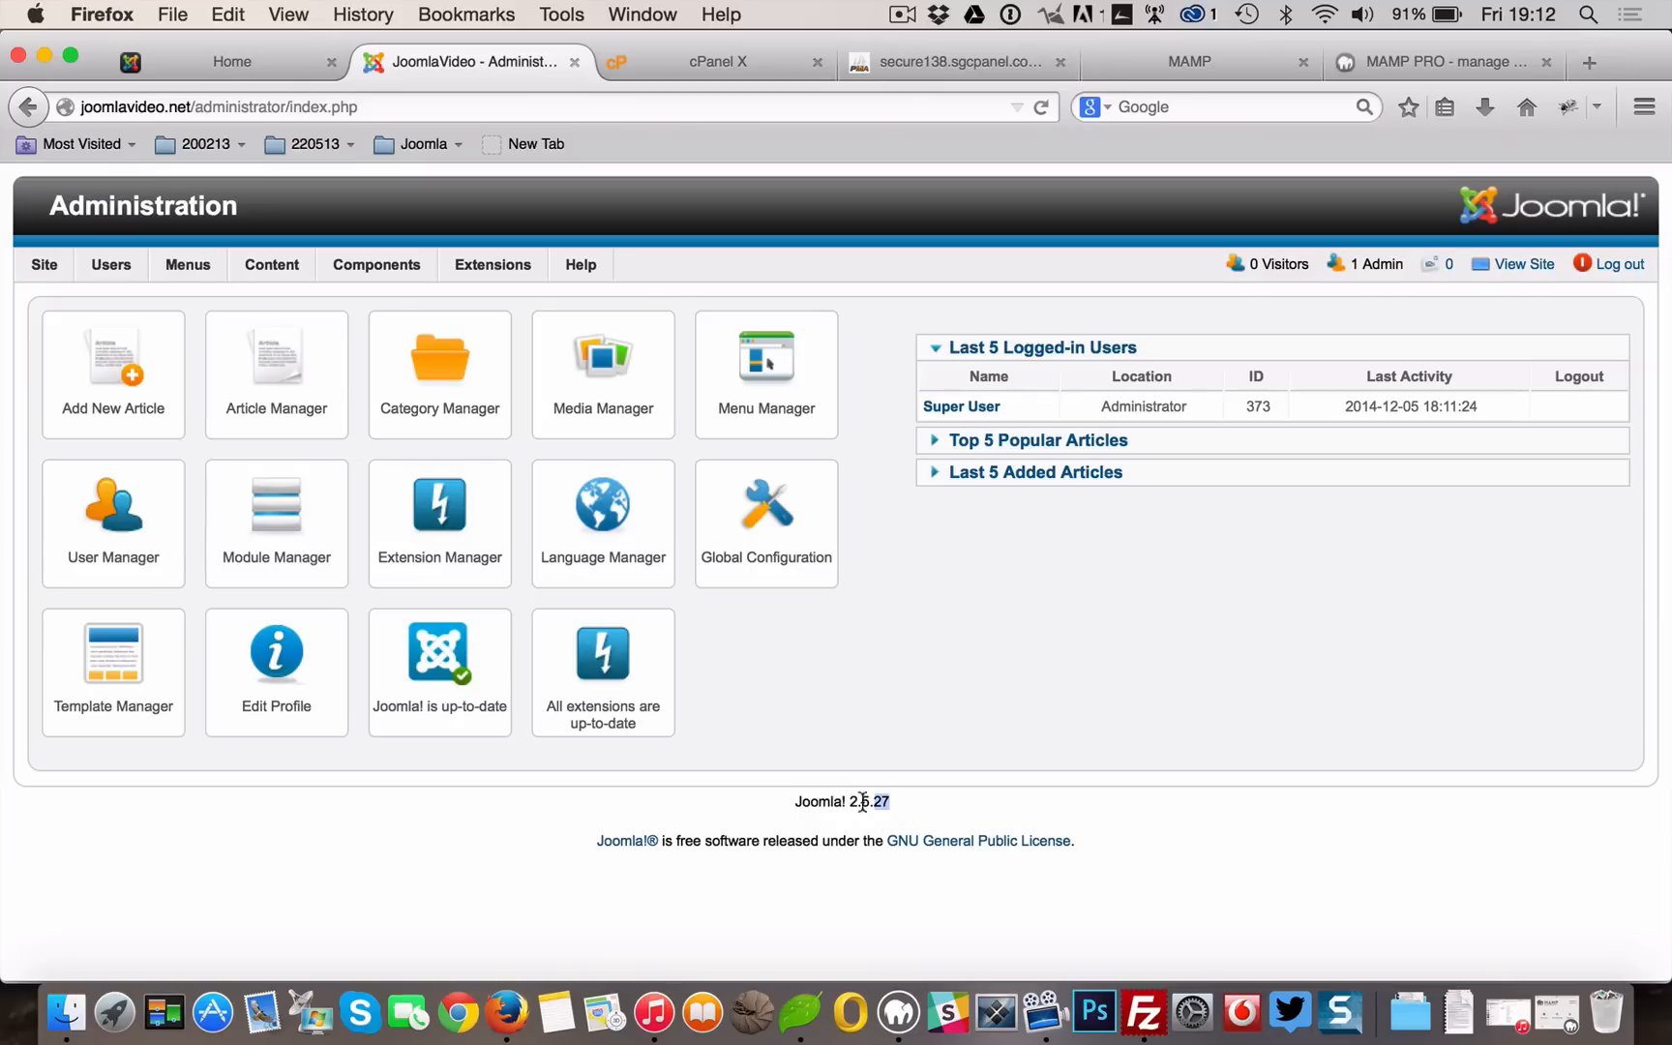
mouse_move(789, 817)
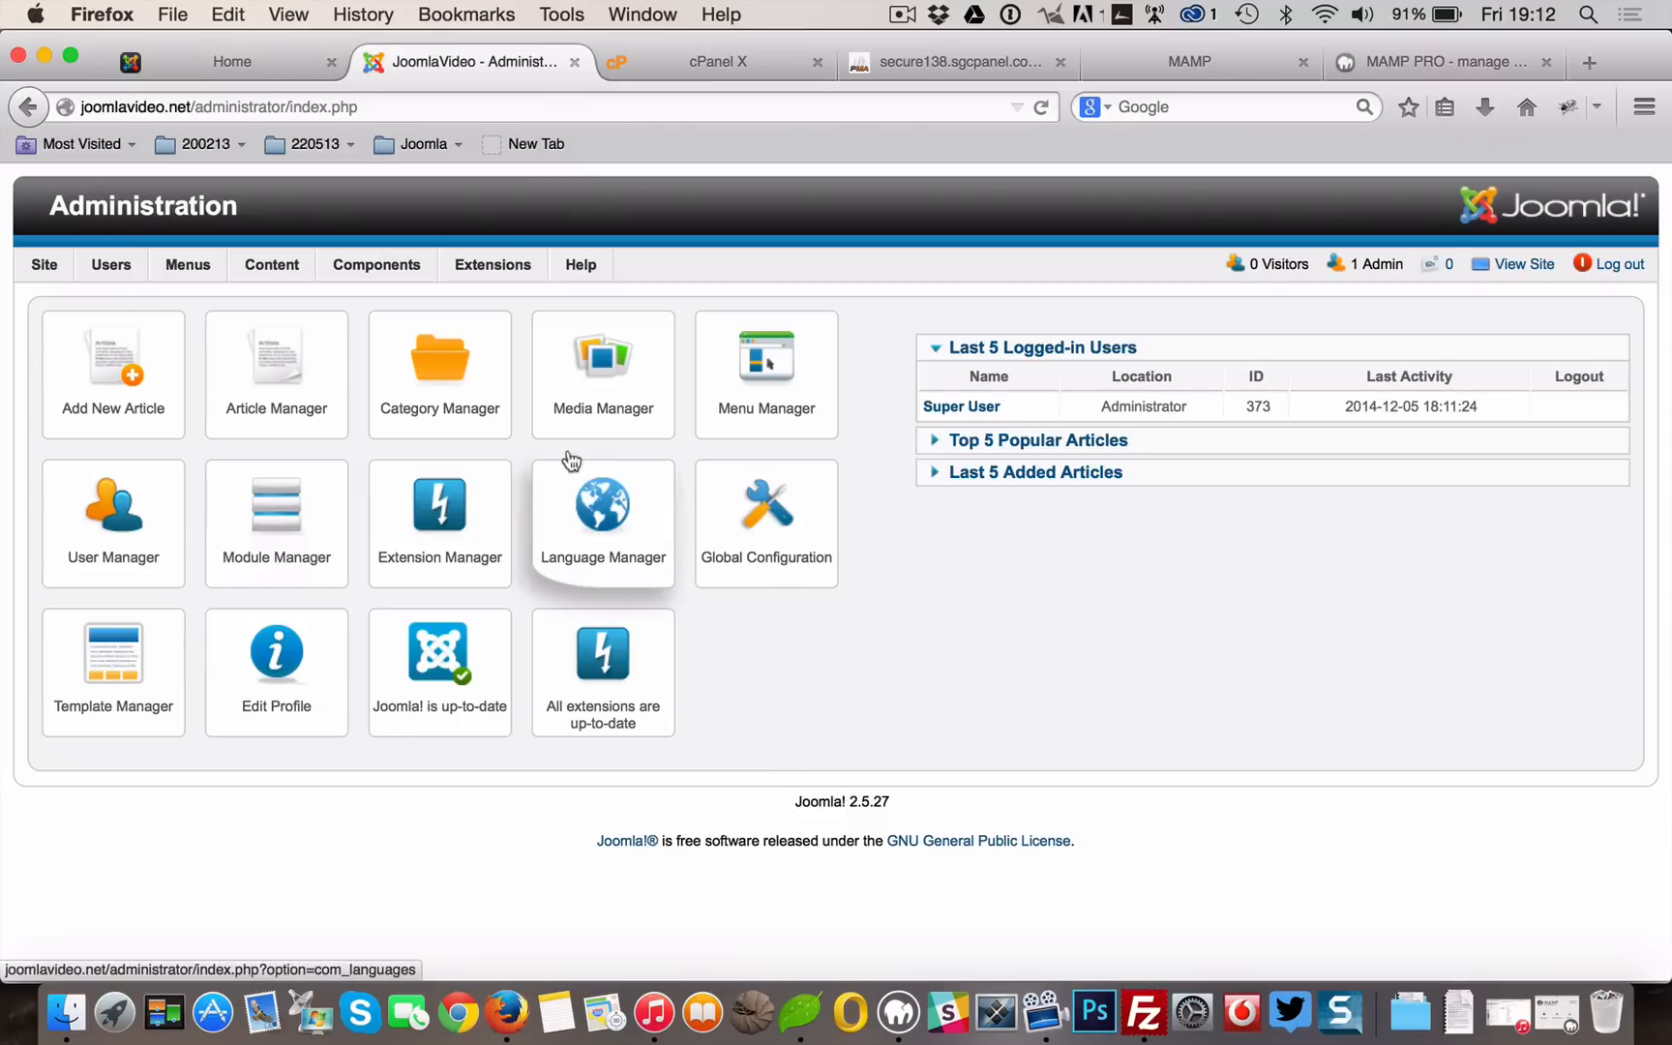
mouse_move(1142, 1013)
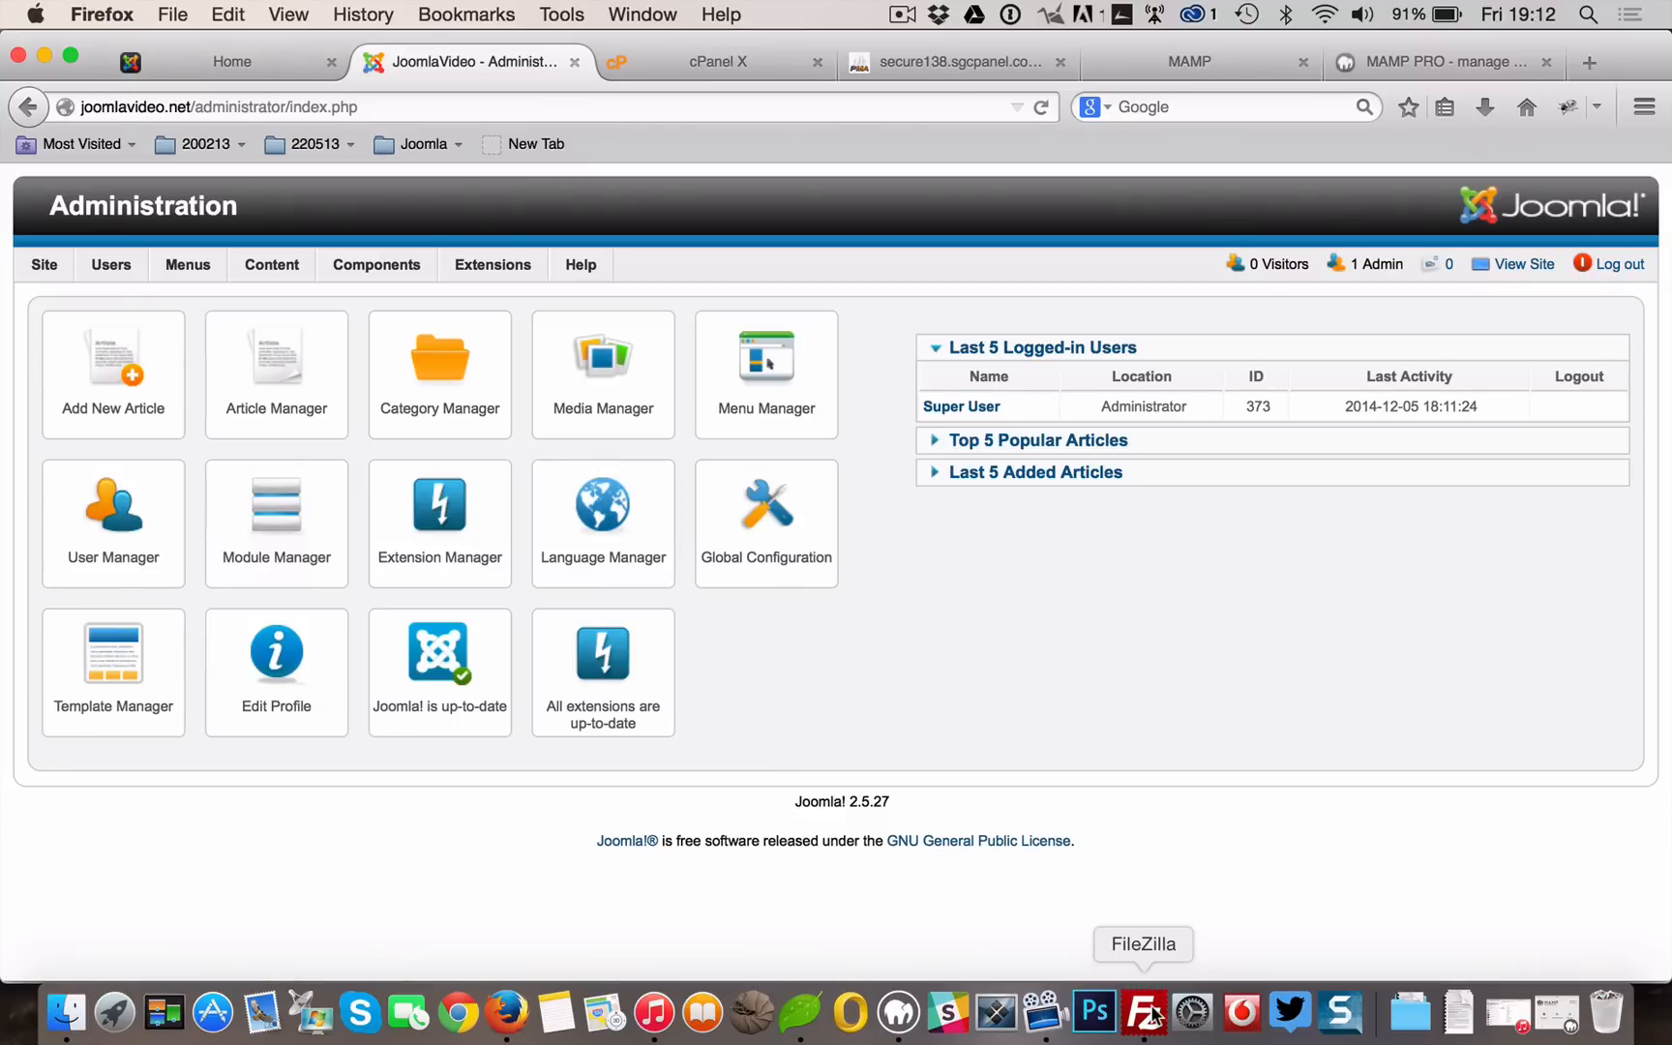
- In FileZilla, create a local Desktop folder named update and open it as the local site
click(1143, 1013)
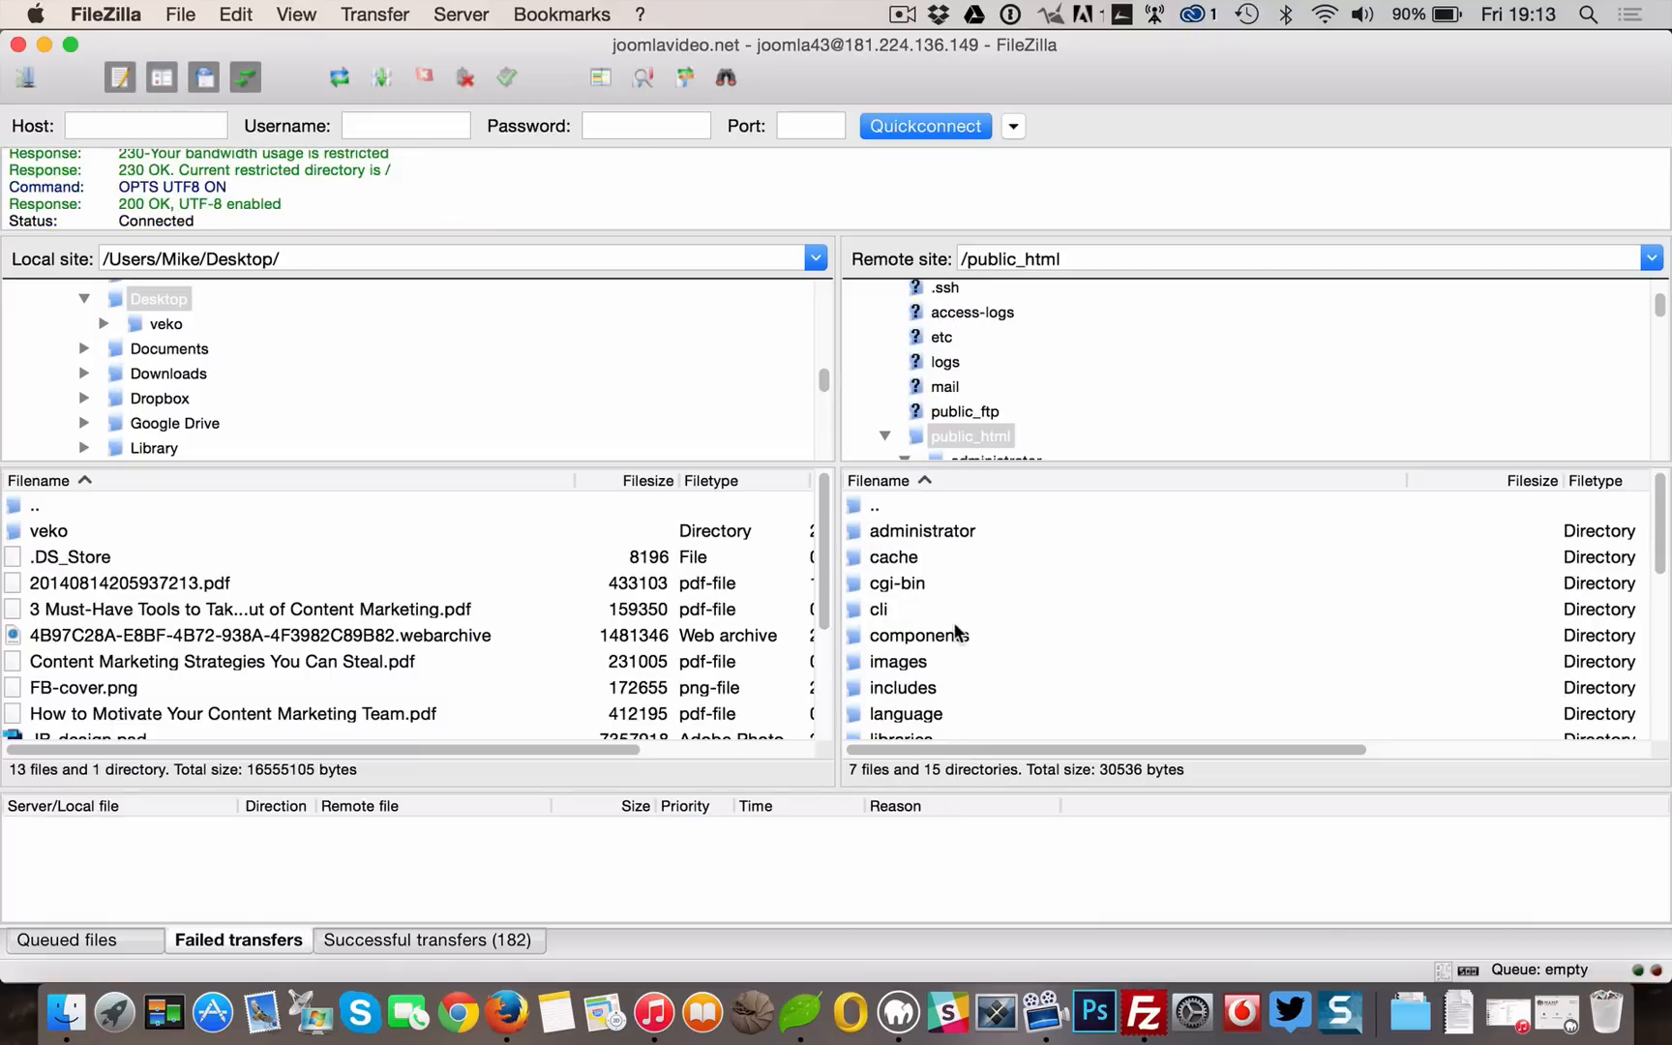
scroll(down, 3)
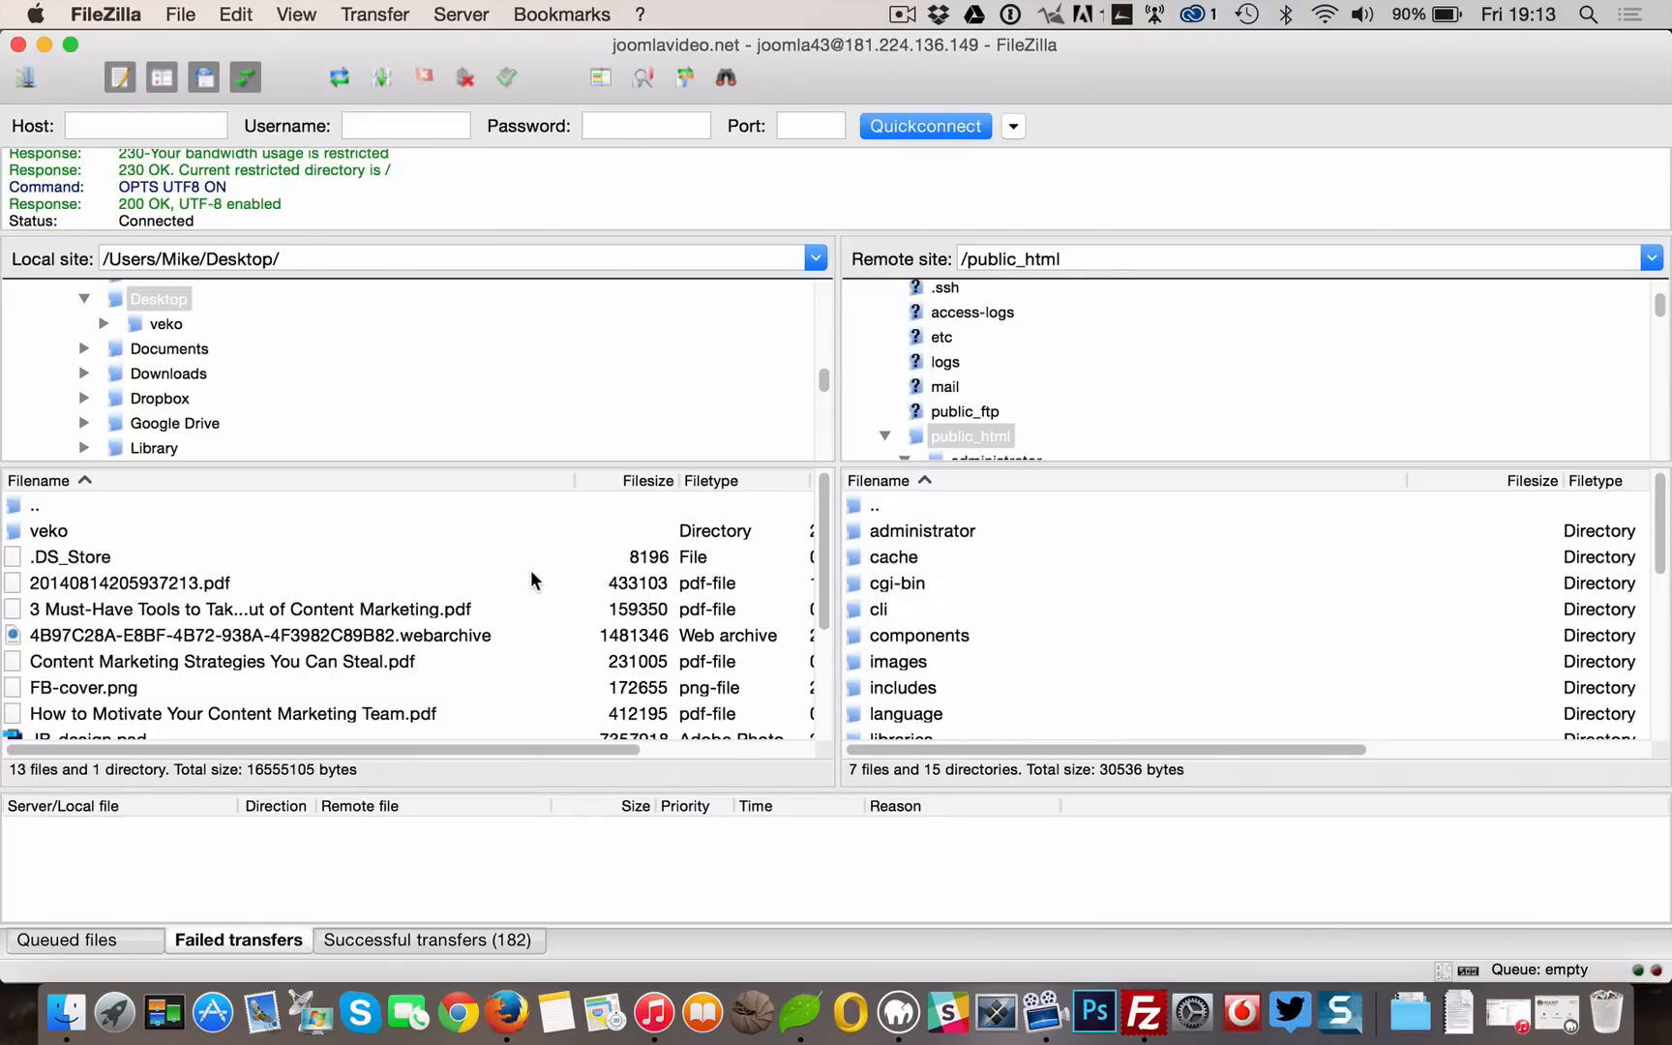
right_click(534, 580)
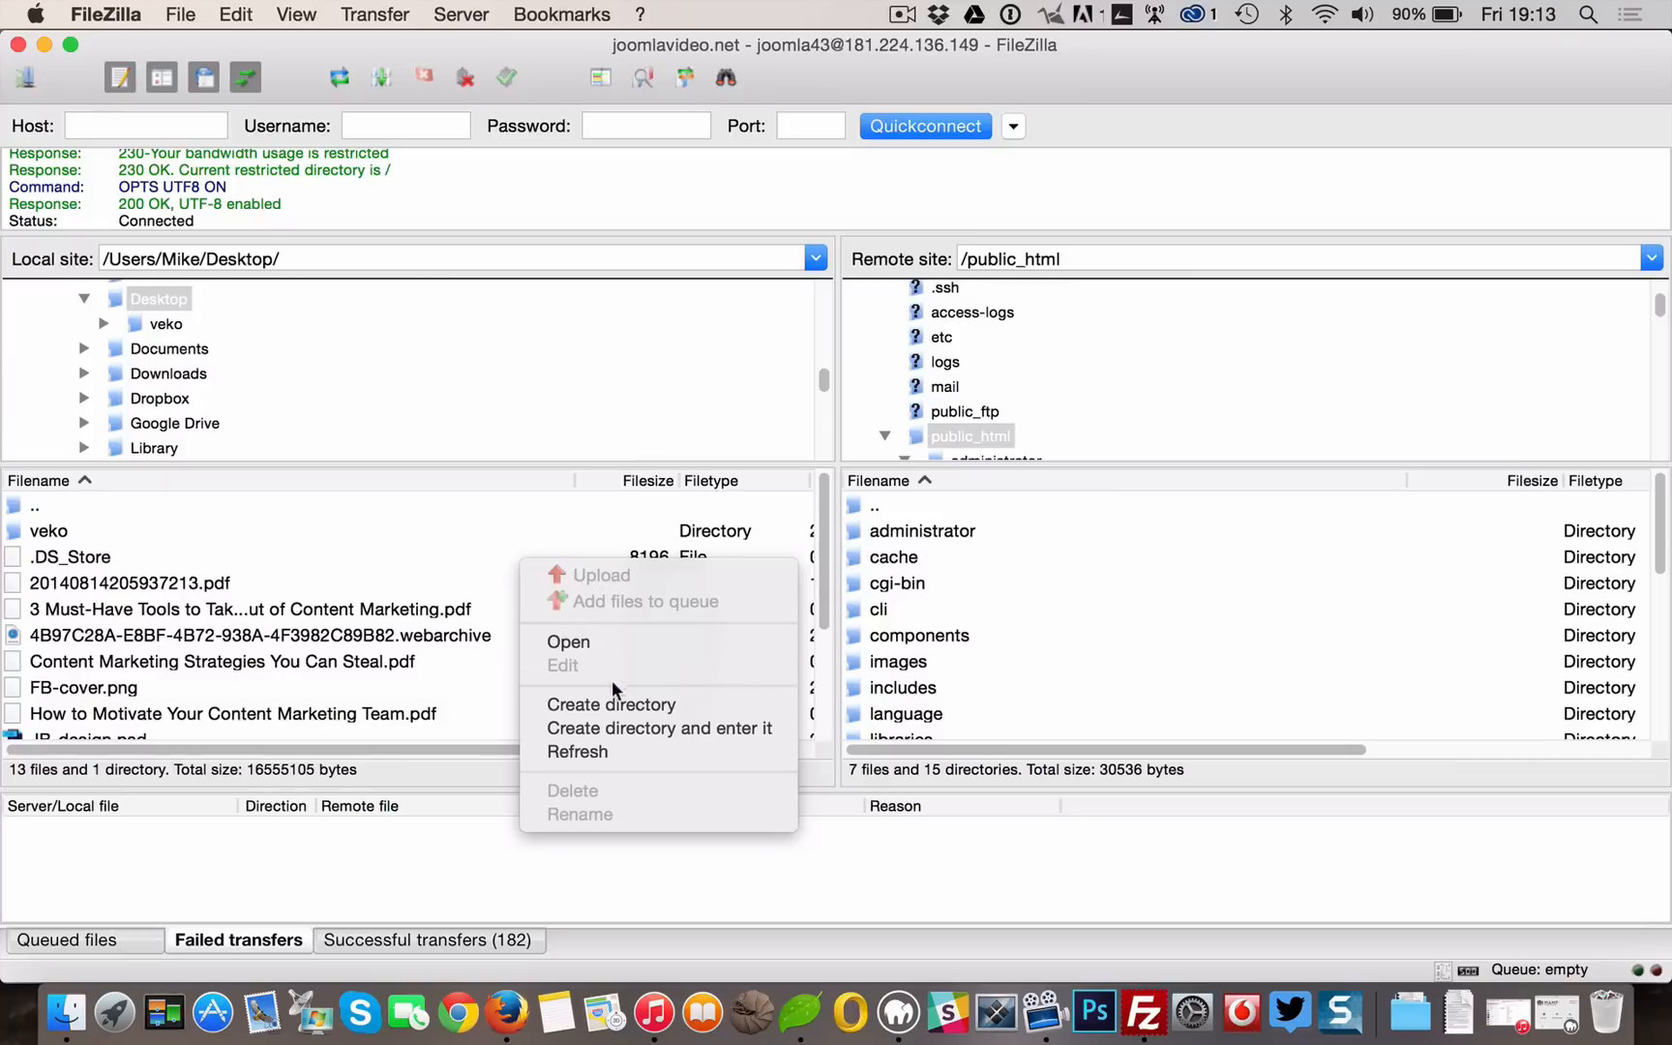
click(612, 705)
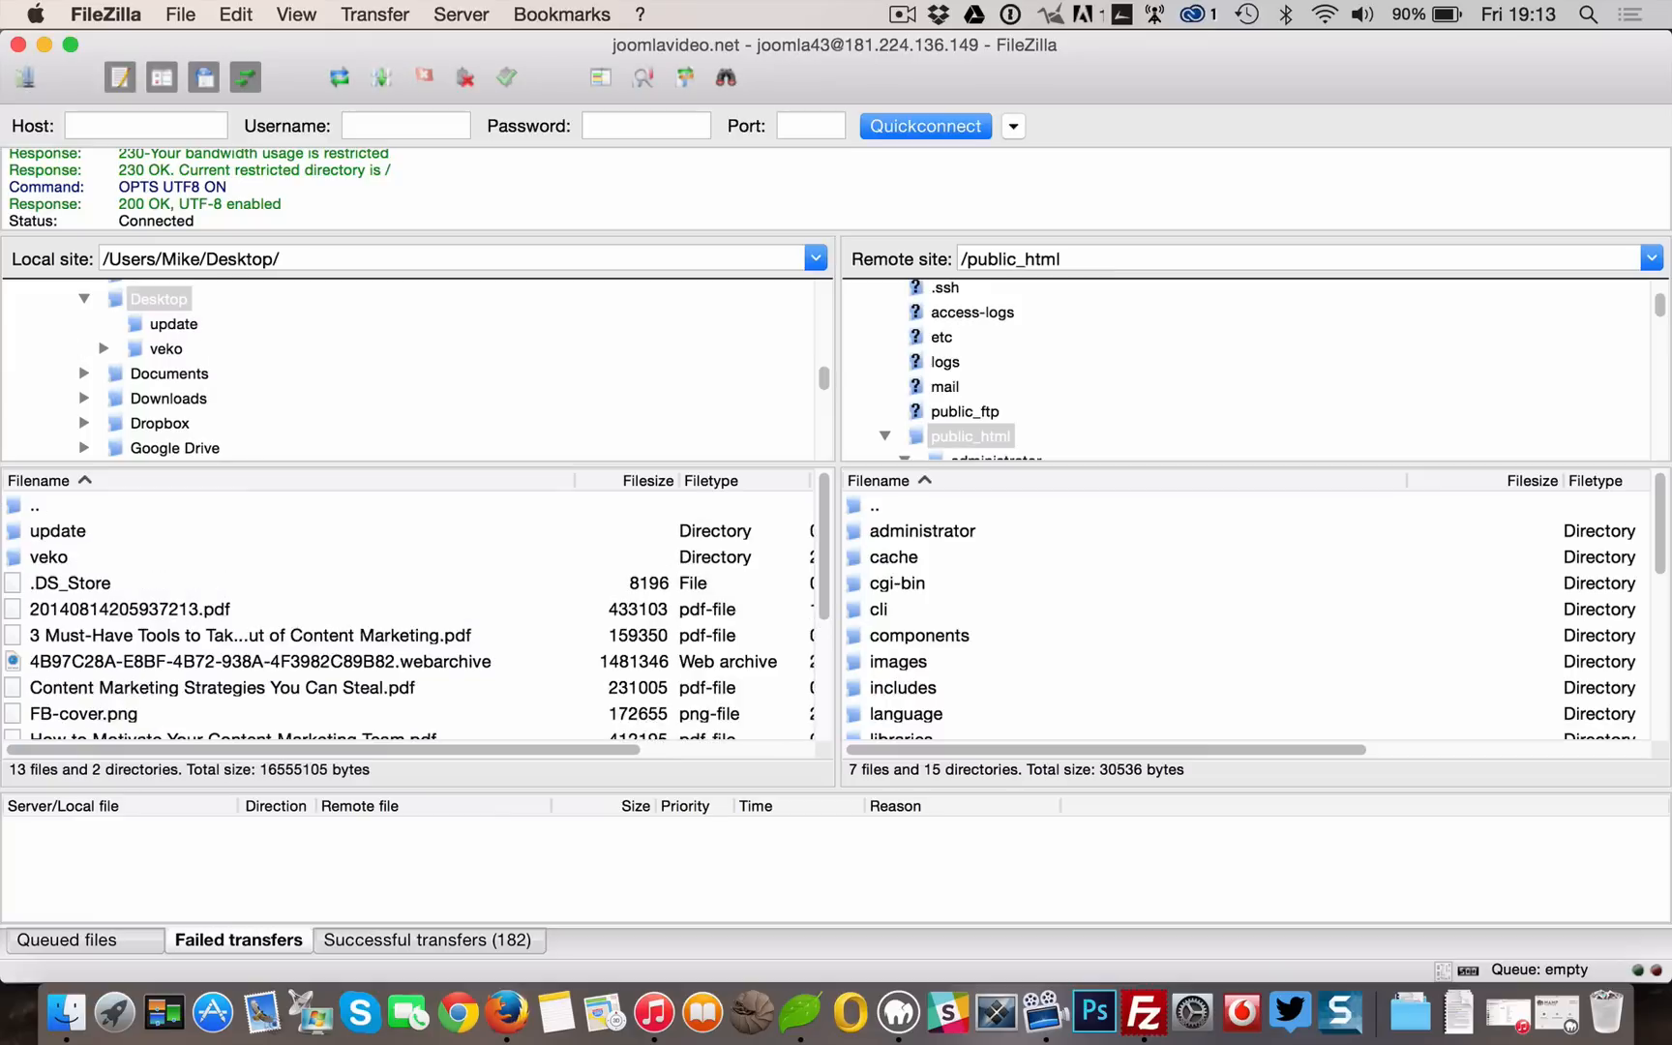
click(58, 531)
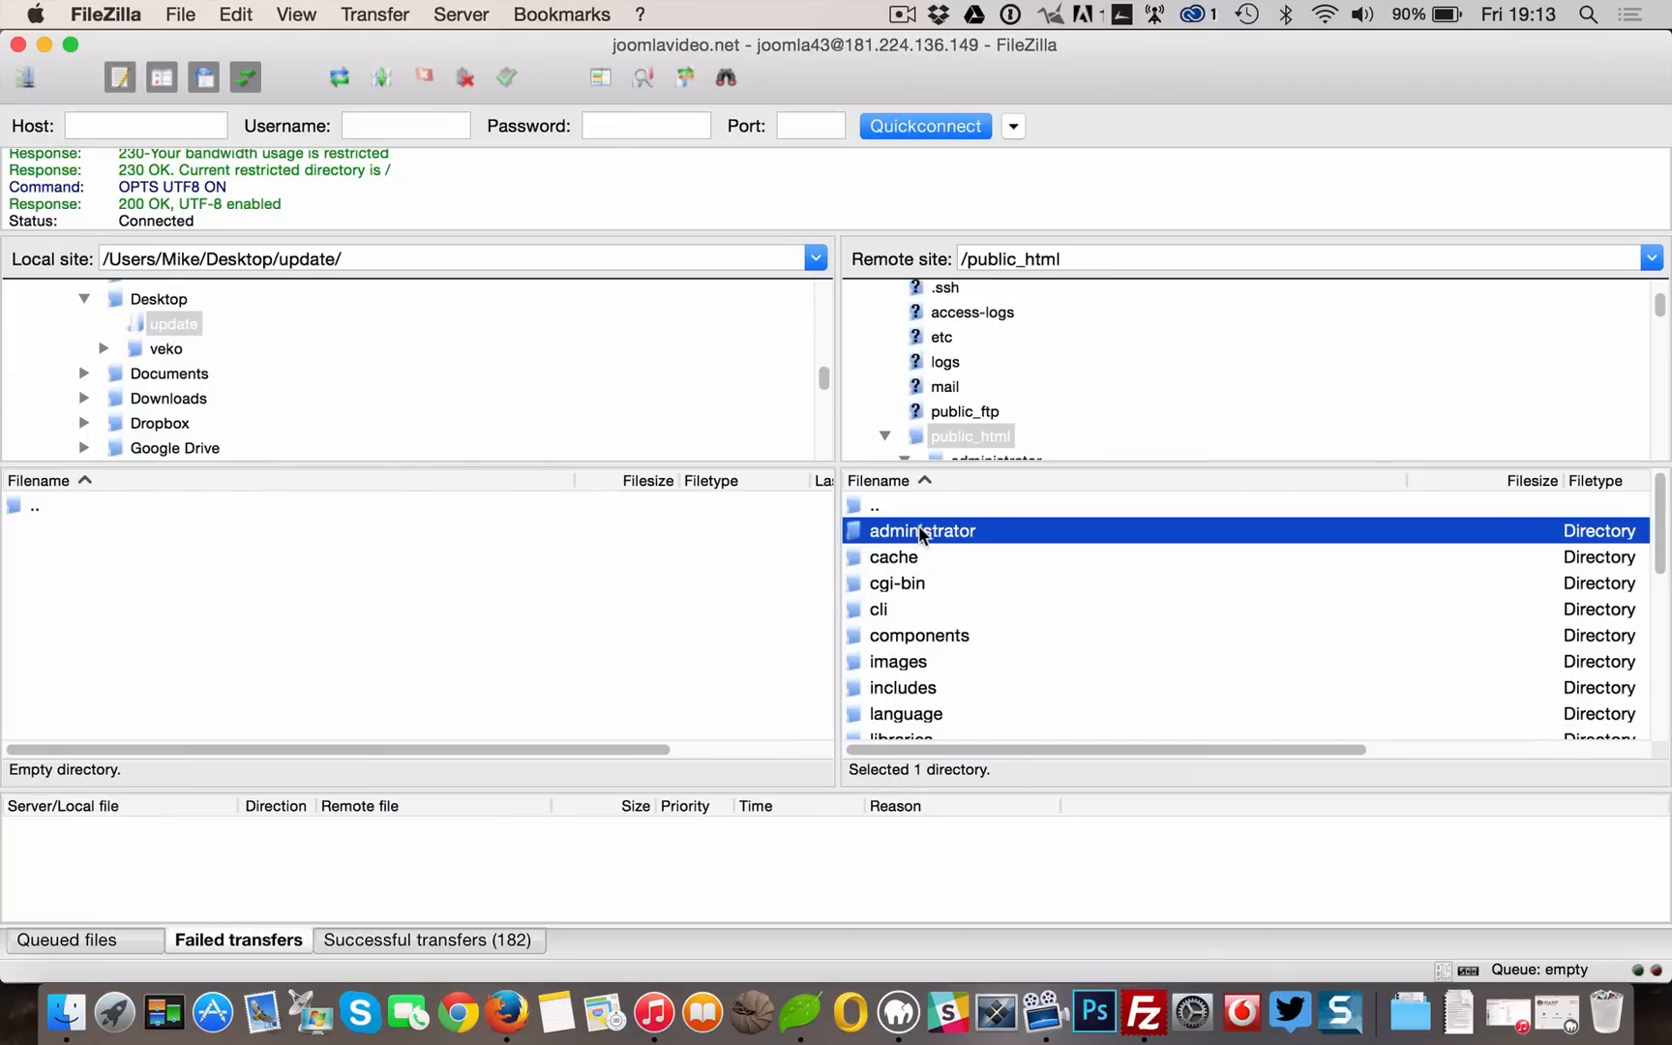
scroll(down, 3)
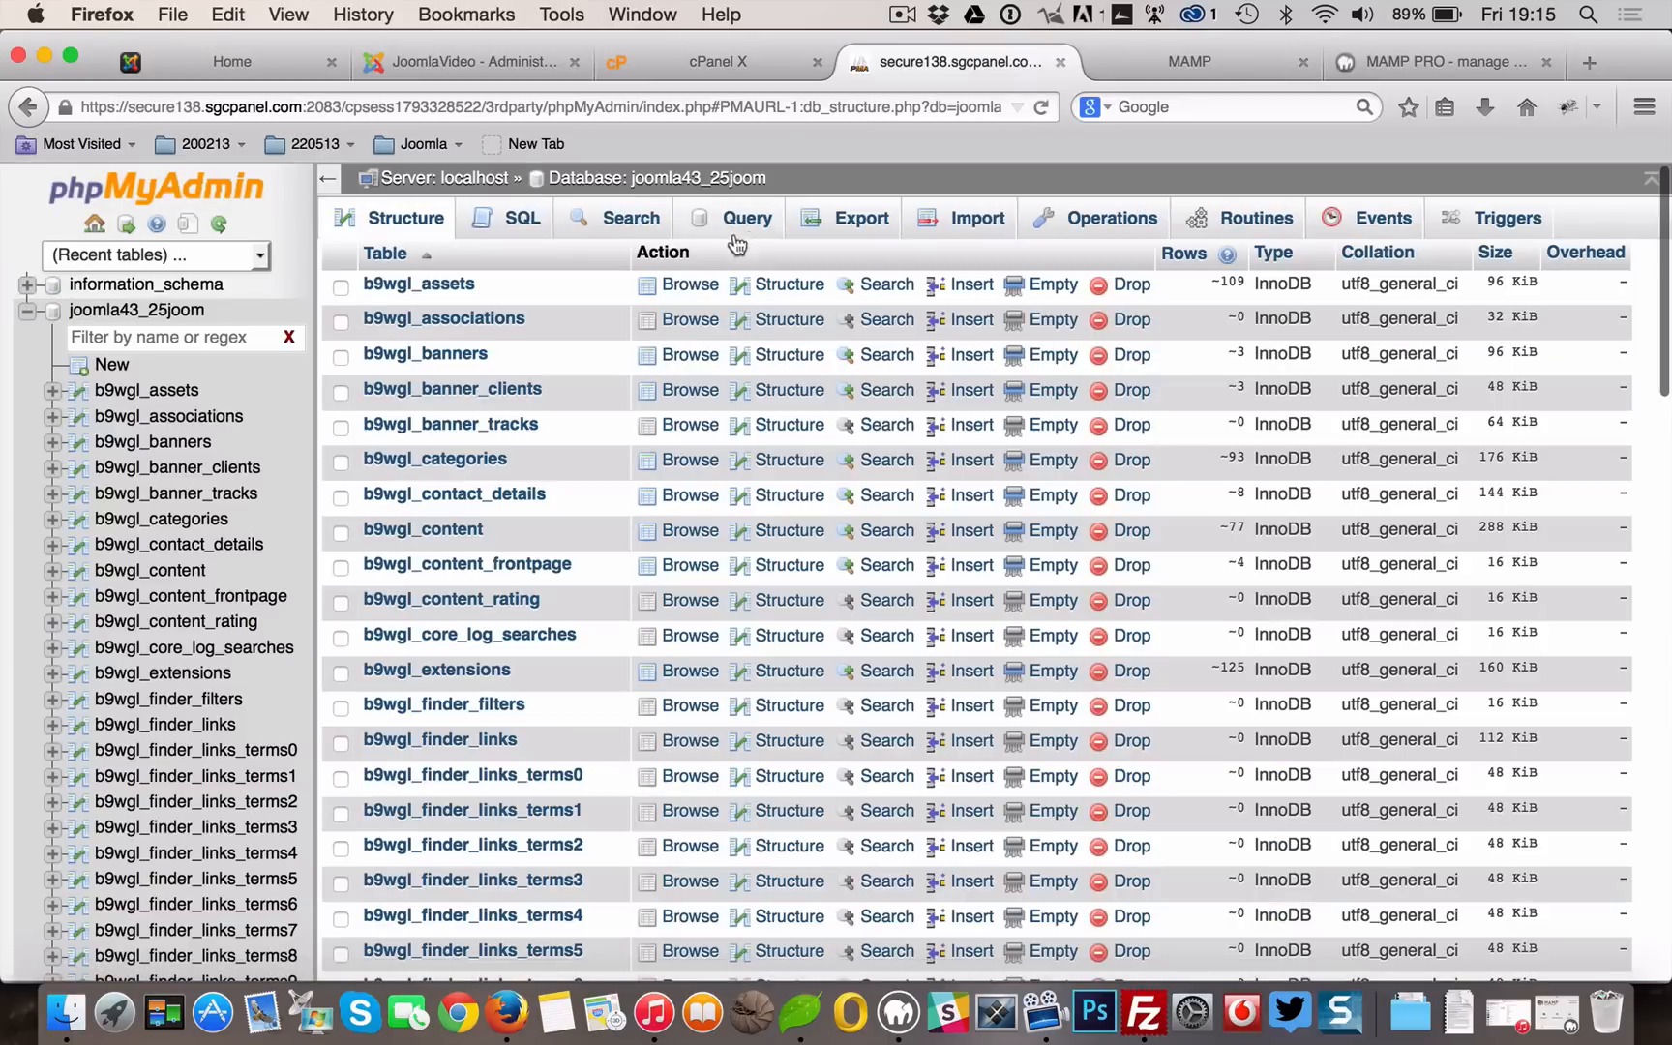
- Export the joomla43_25joom database as a Quick SQL dump and reveal the download in Finder
click(863, 216)
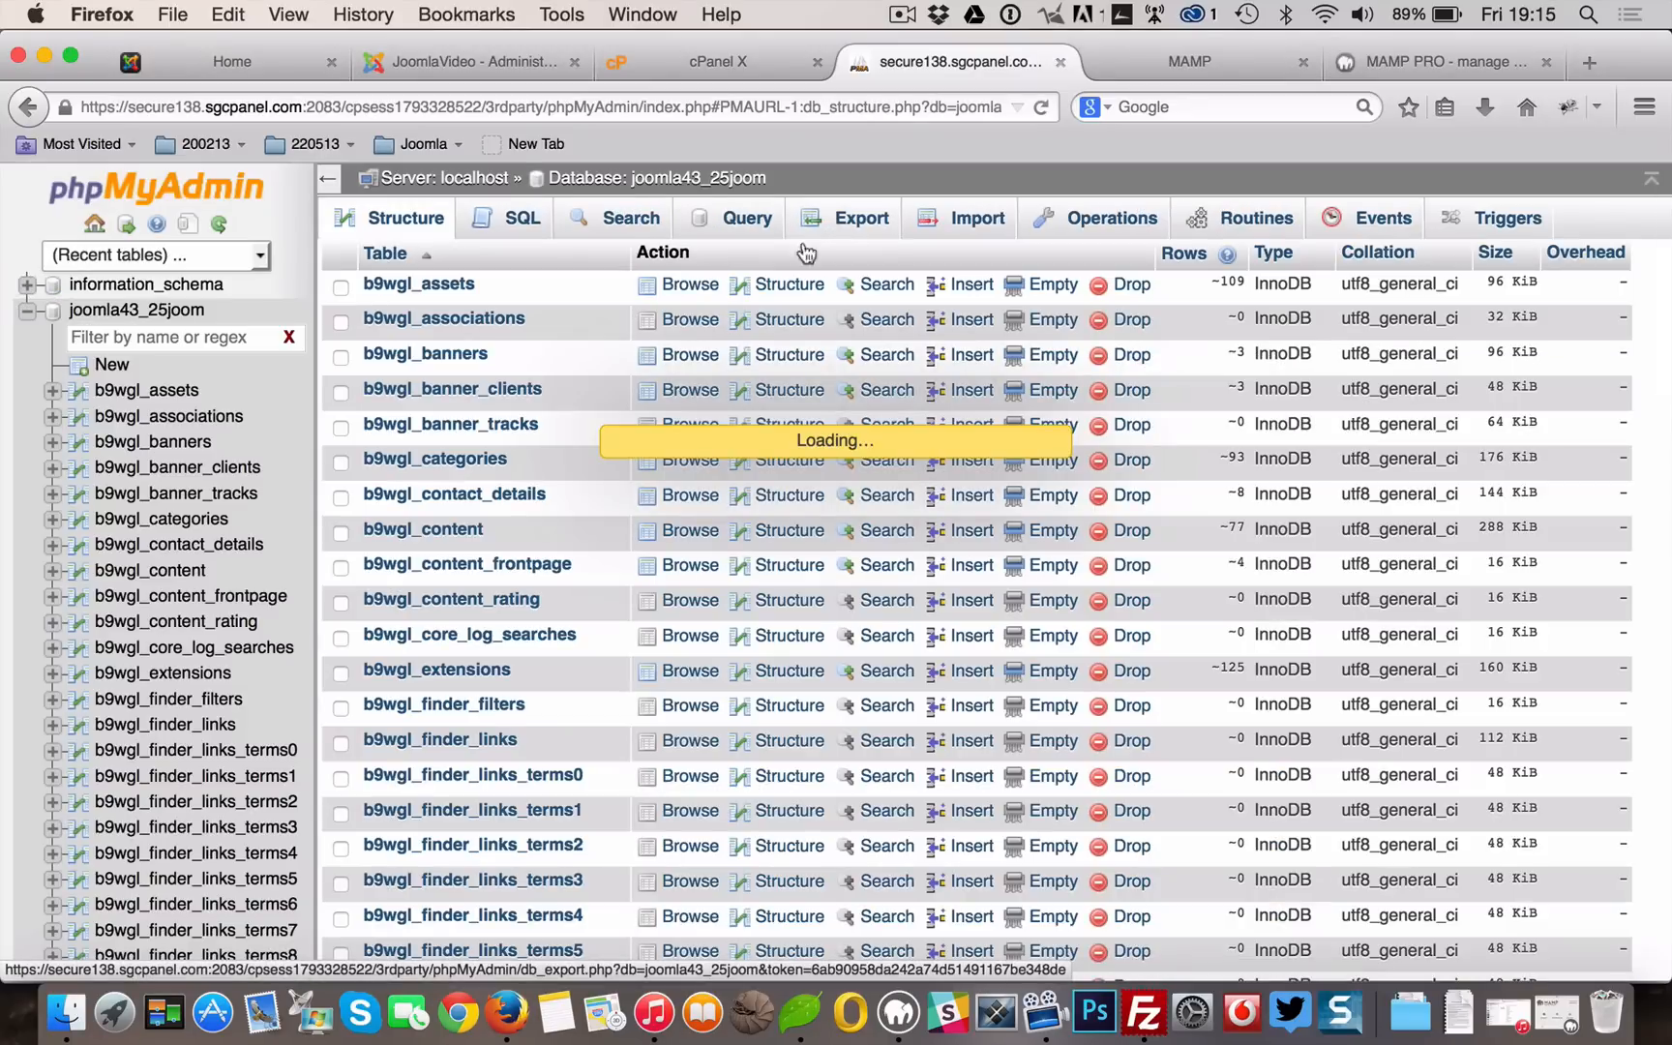
click(864, 217)
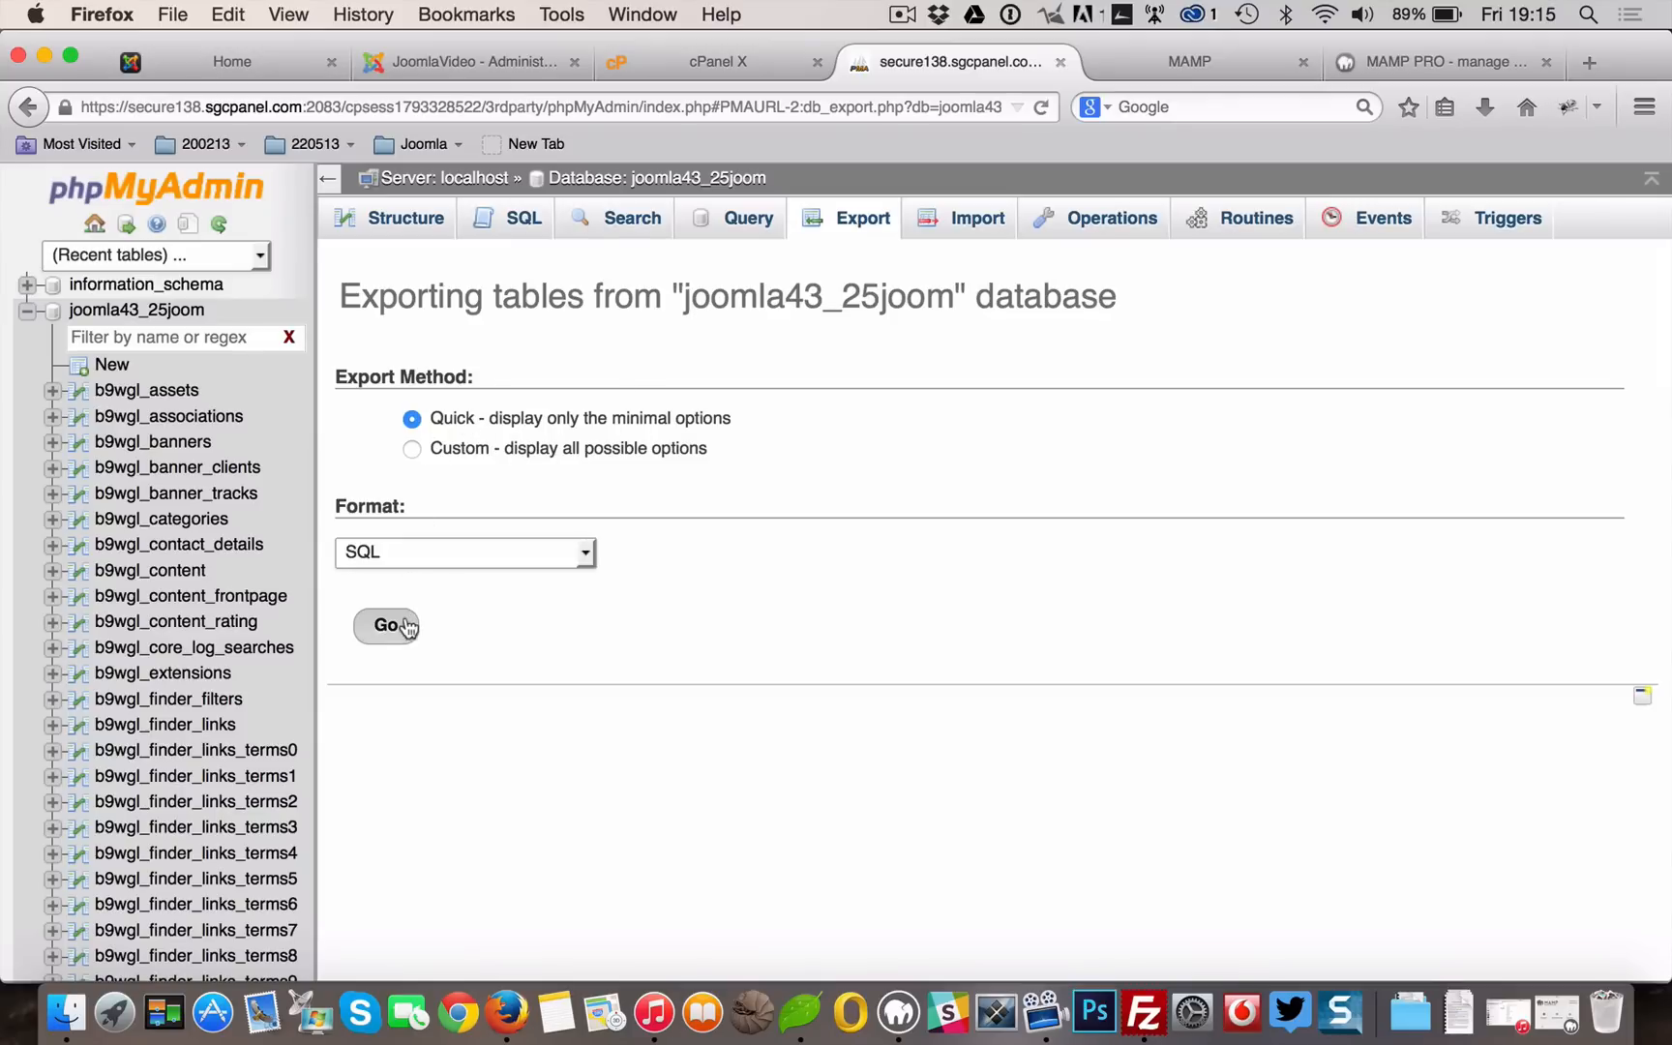
click(385, 626)
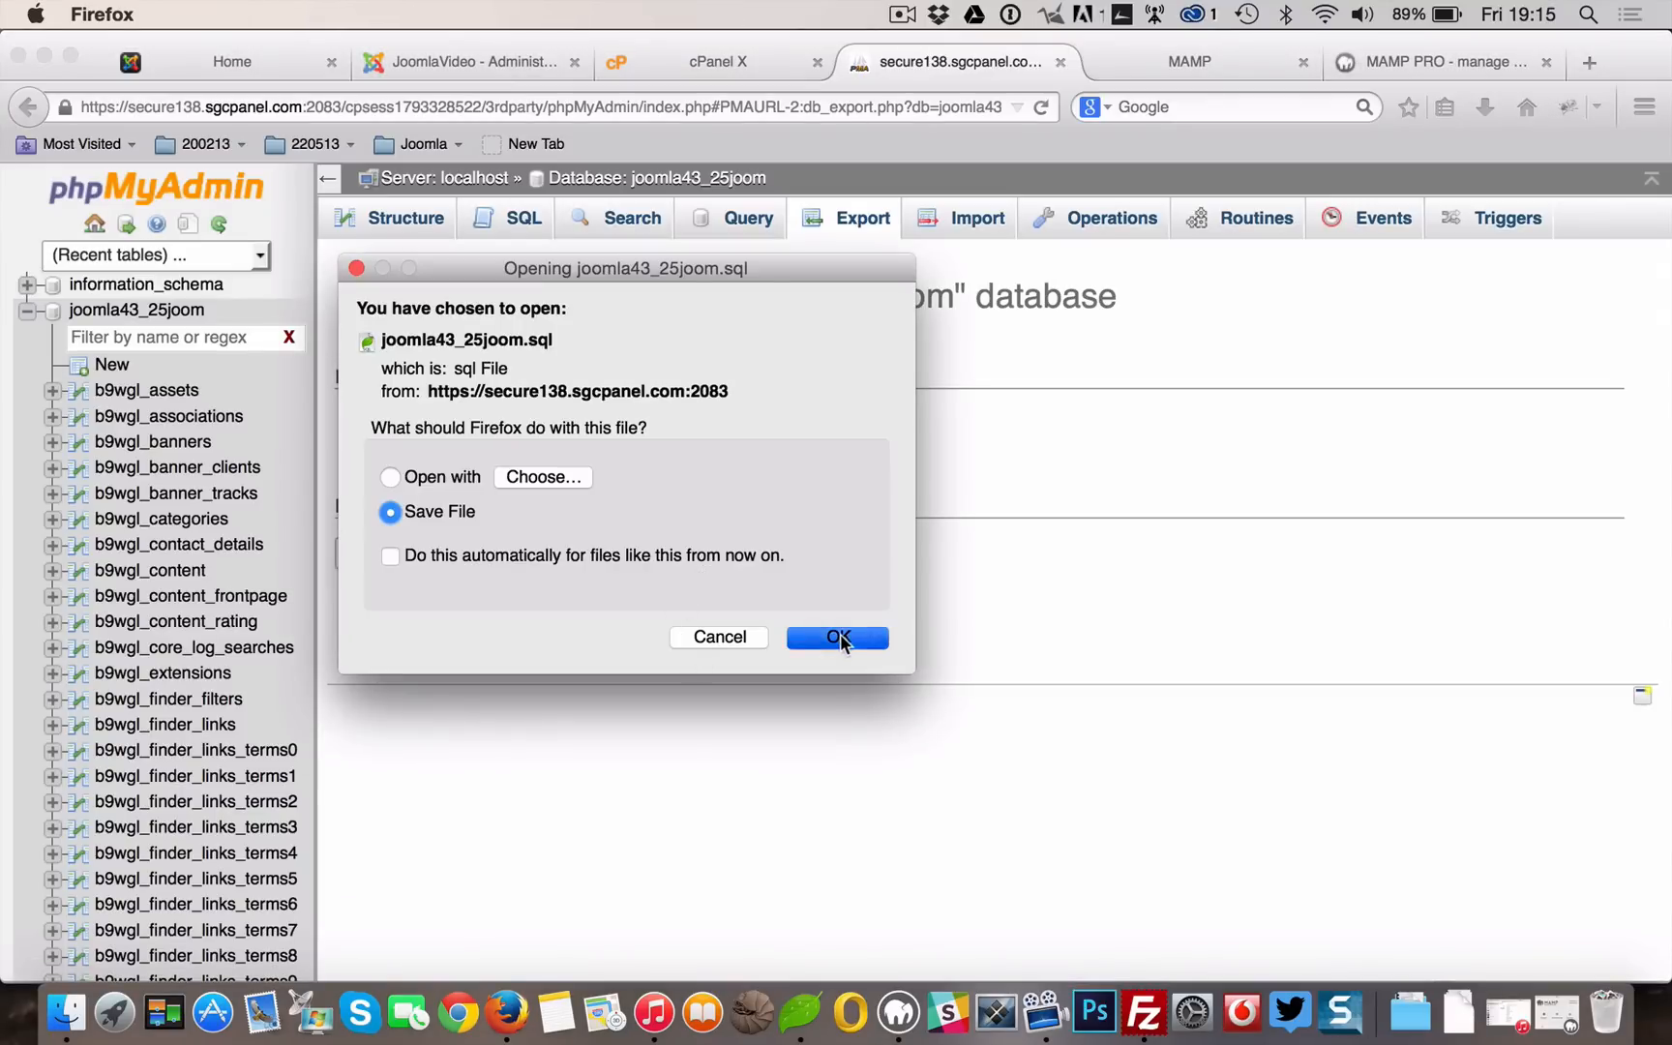
click(836, 637)
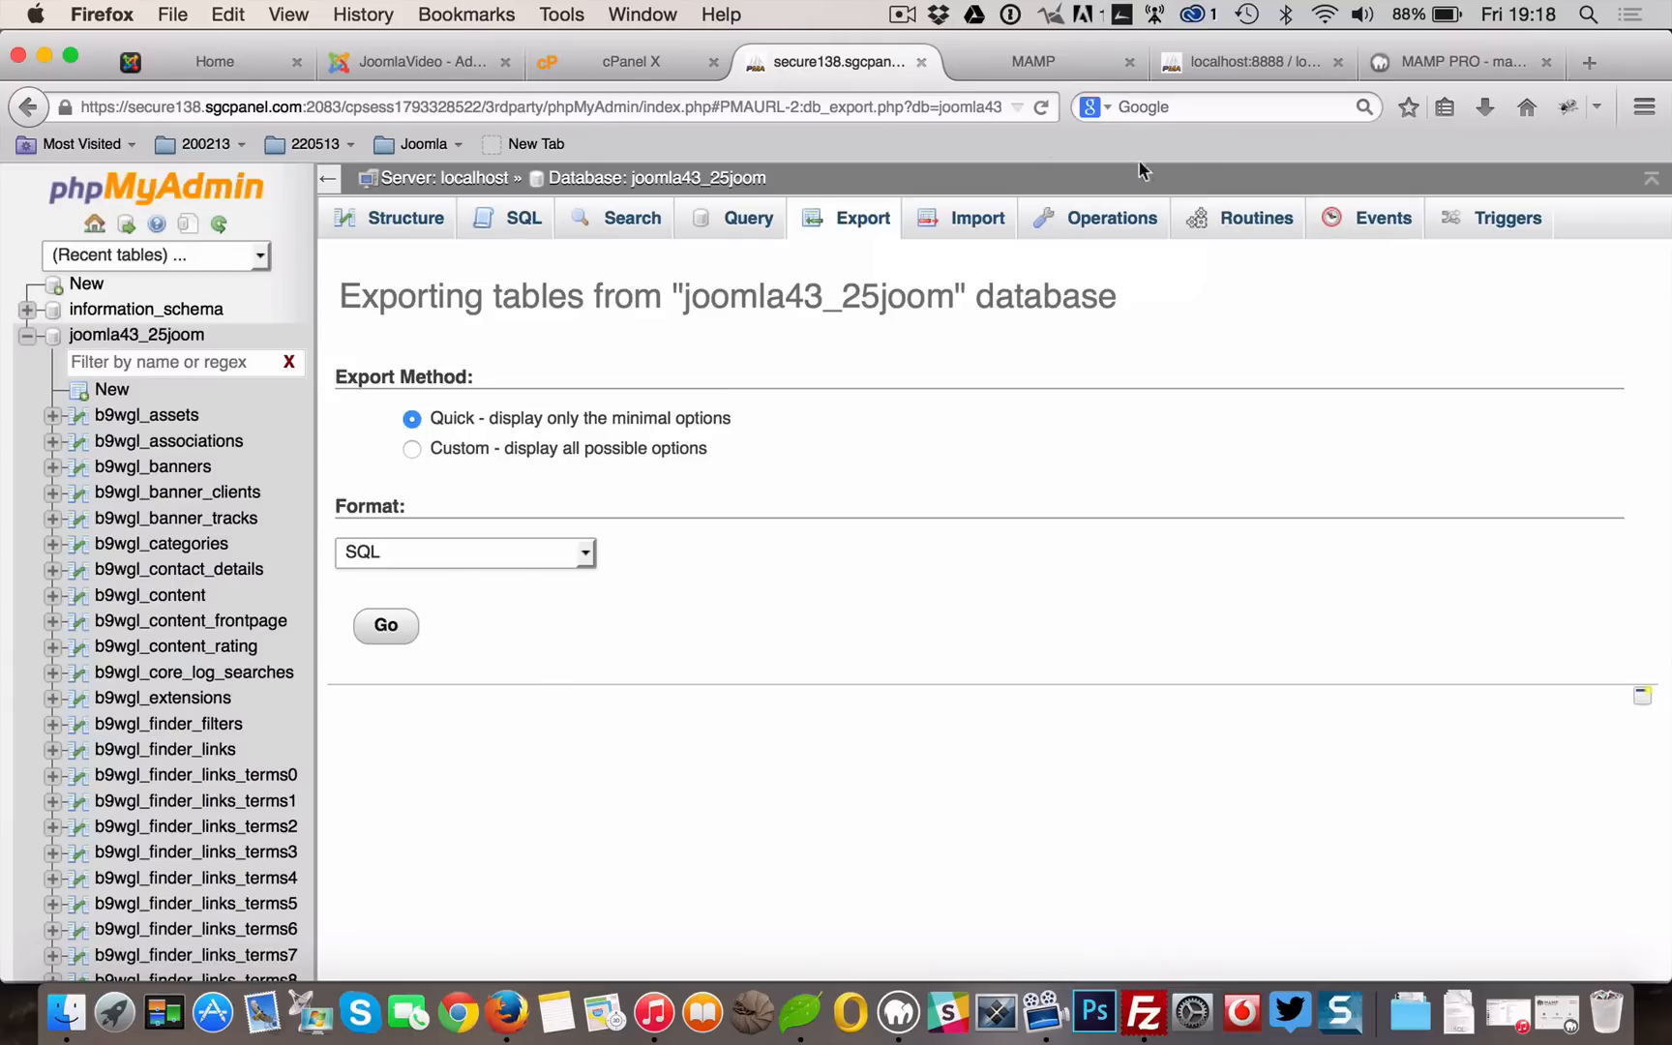
click(1484, 107)
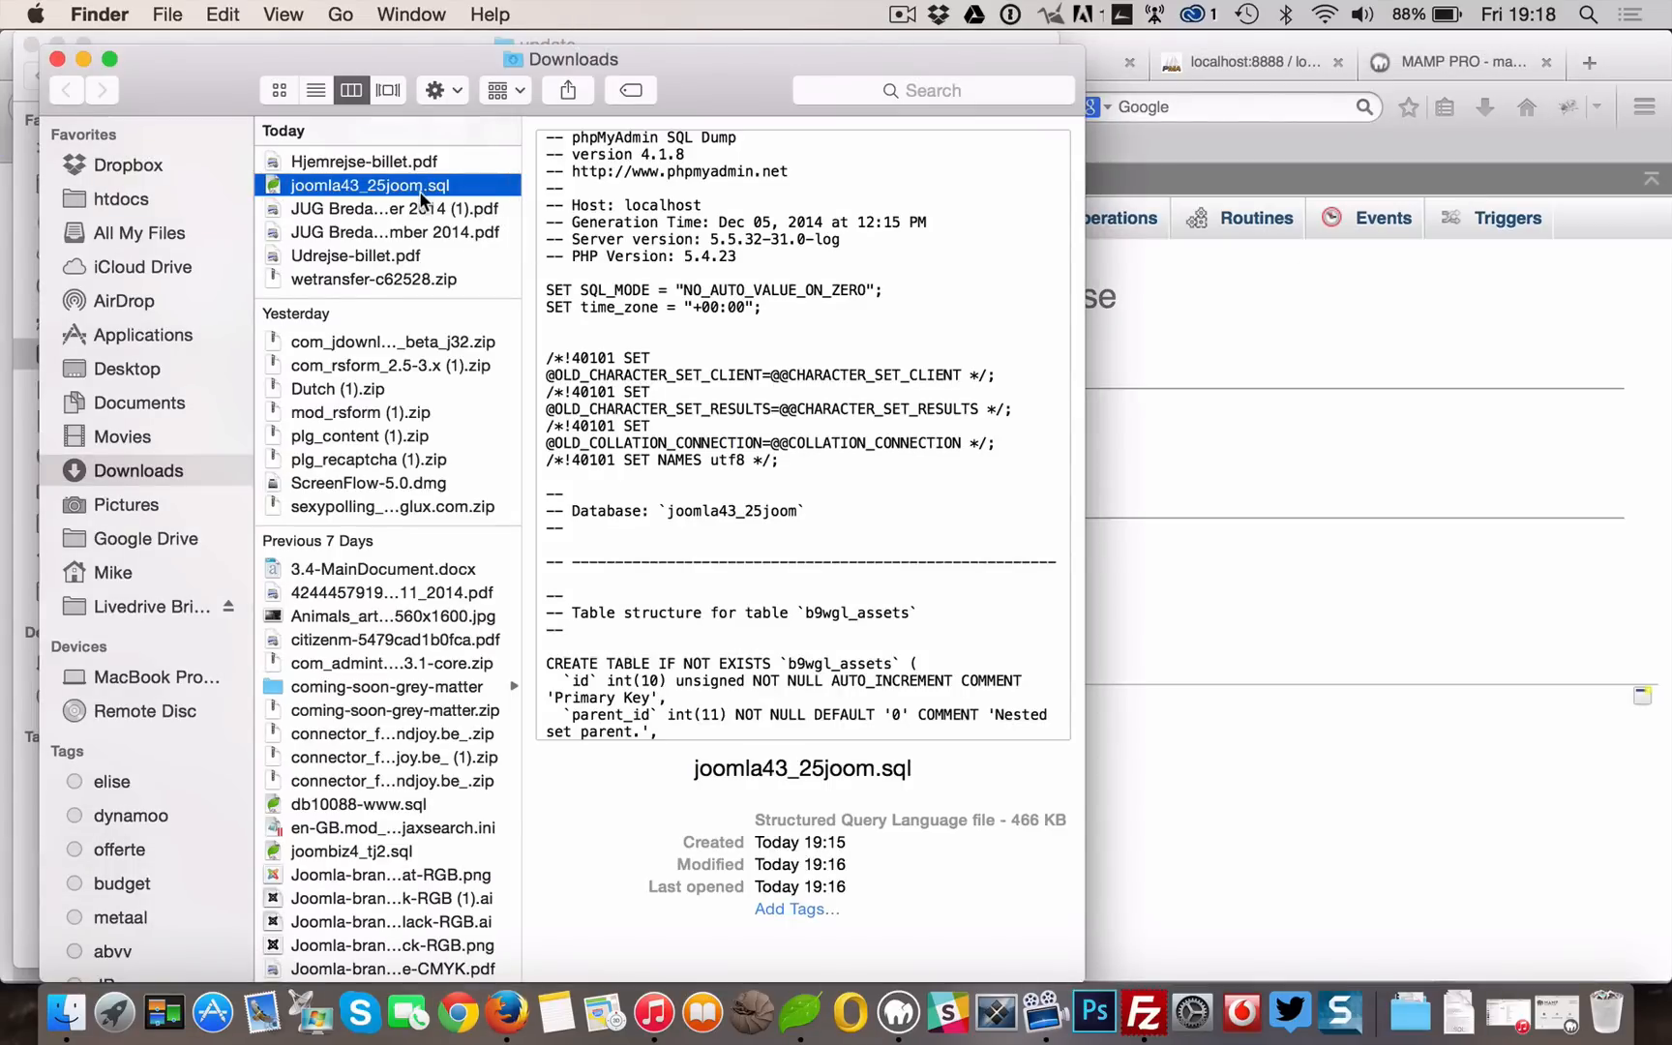
- Select all files in the Desktop update folder and go to htdocs
click(125, 368)
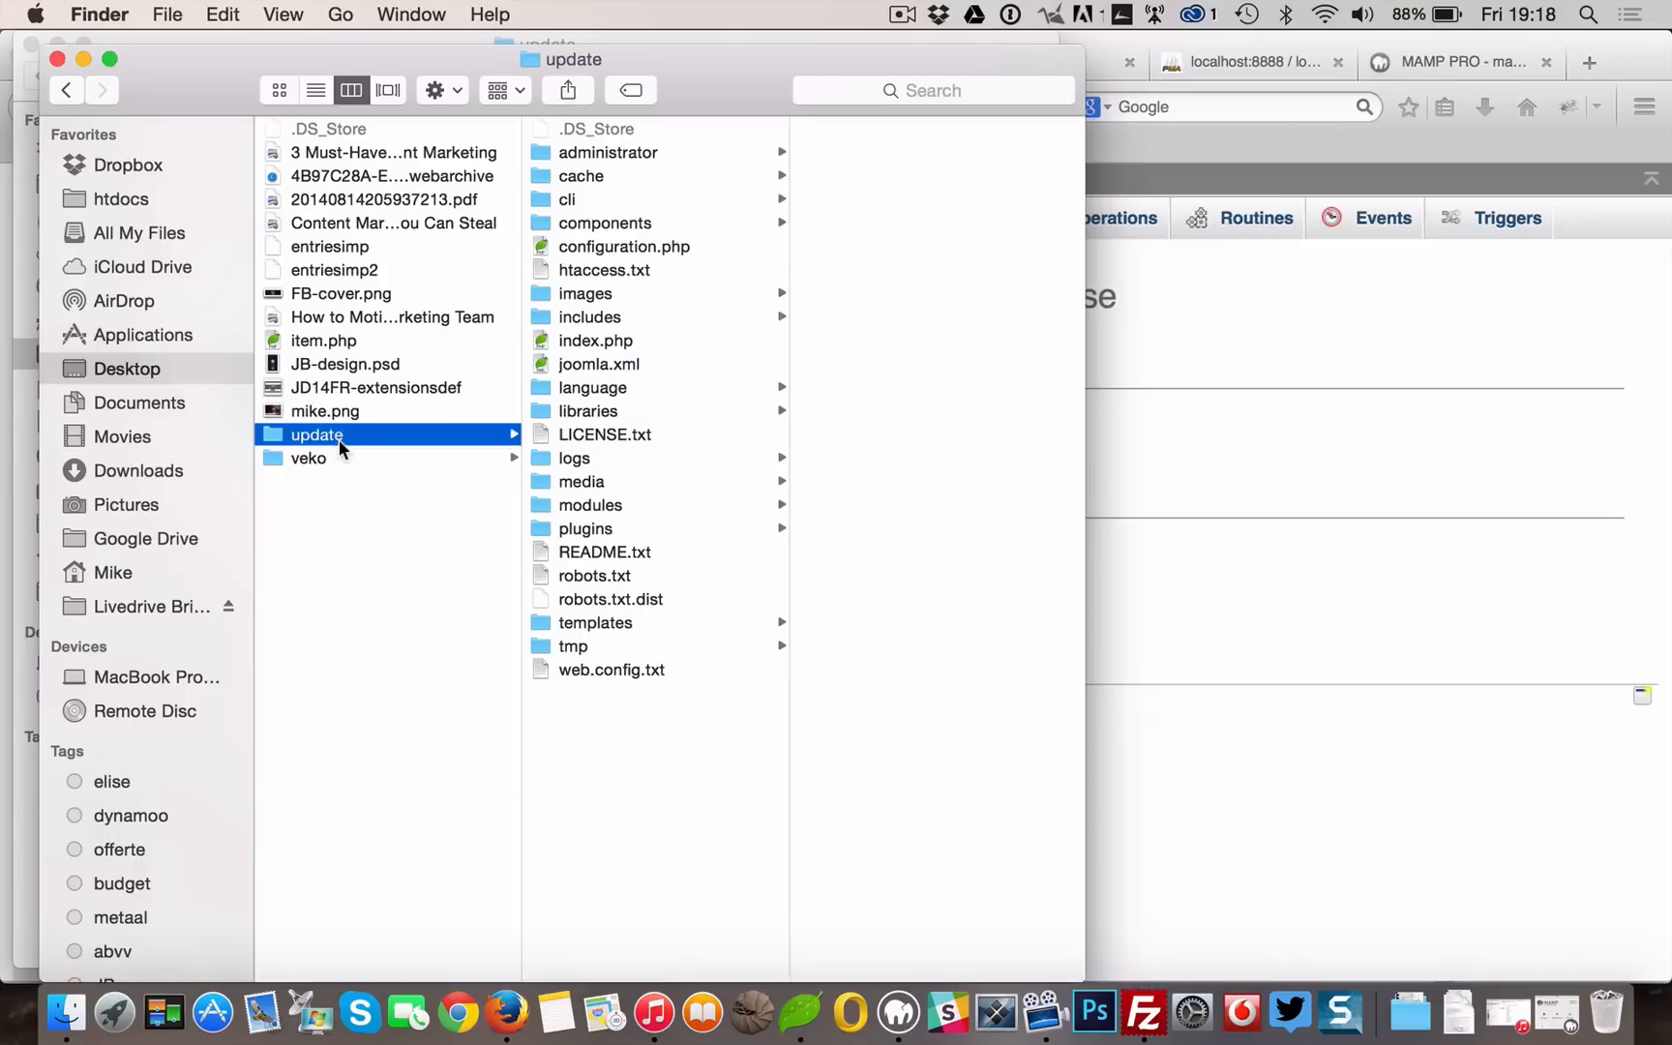
mouse_move(664, 794)
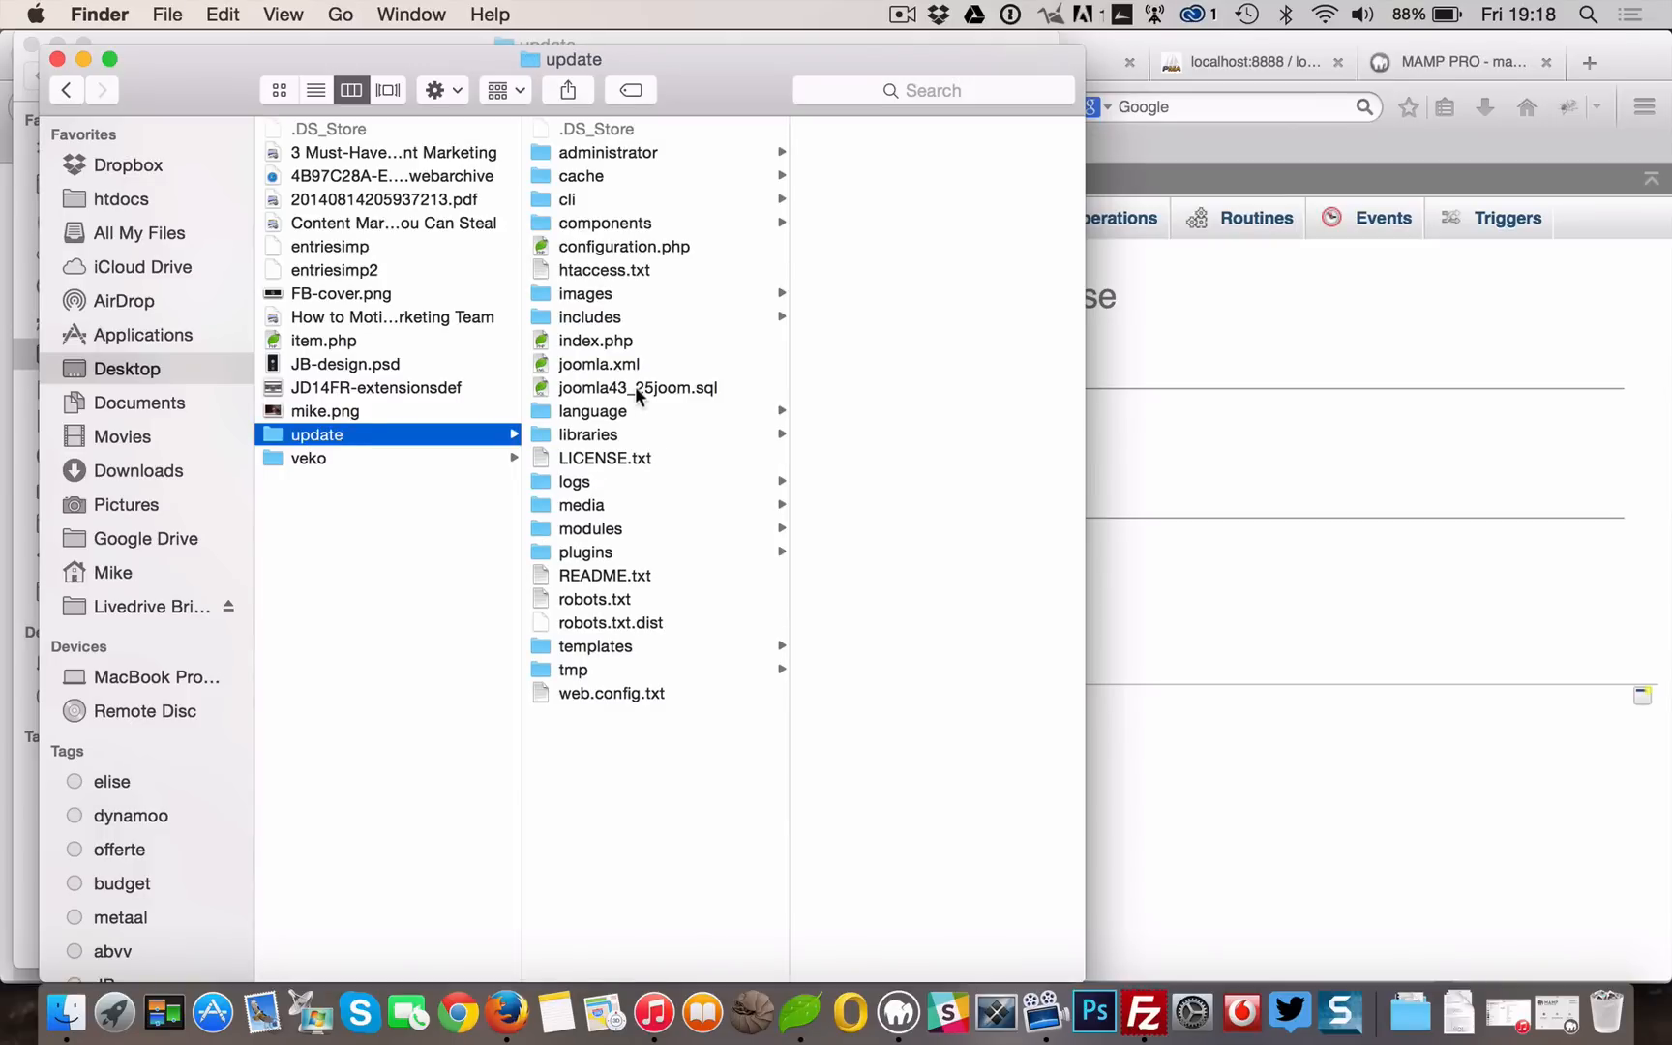
mouse_move(693, 727)
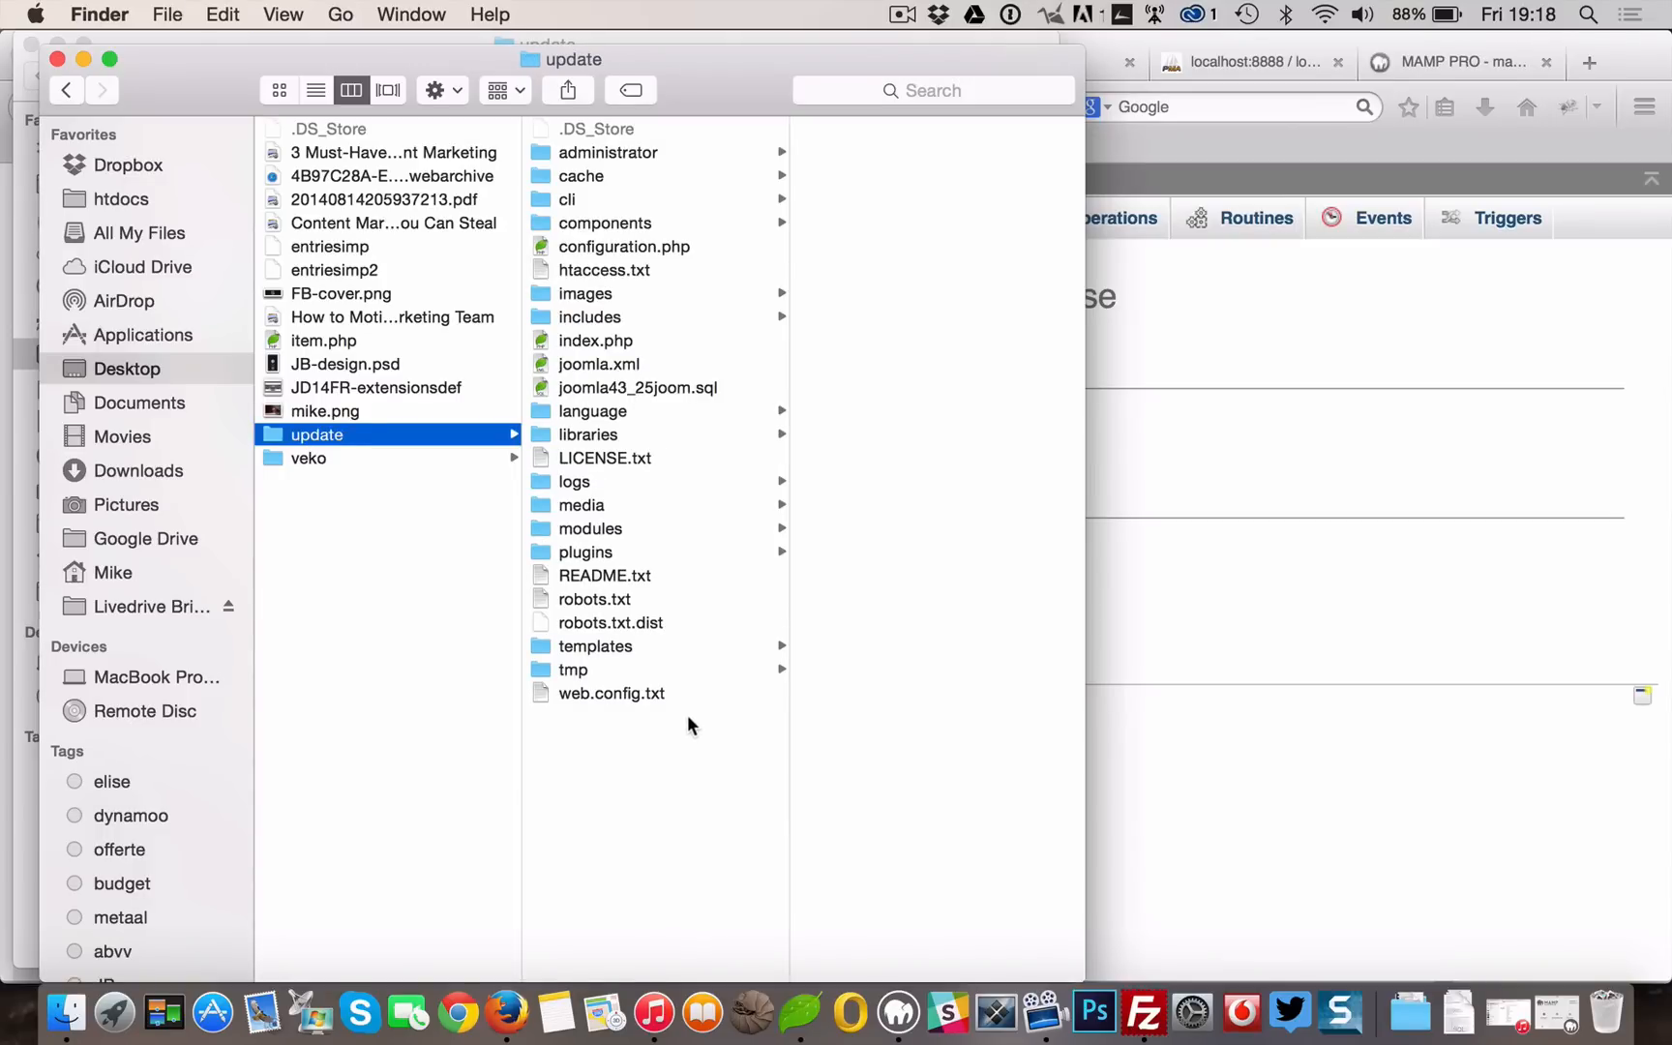
key(cmd+a)
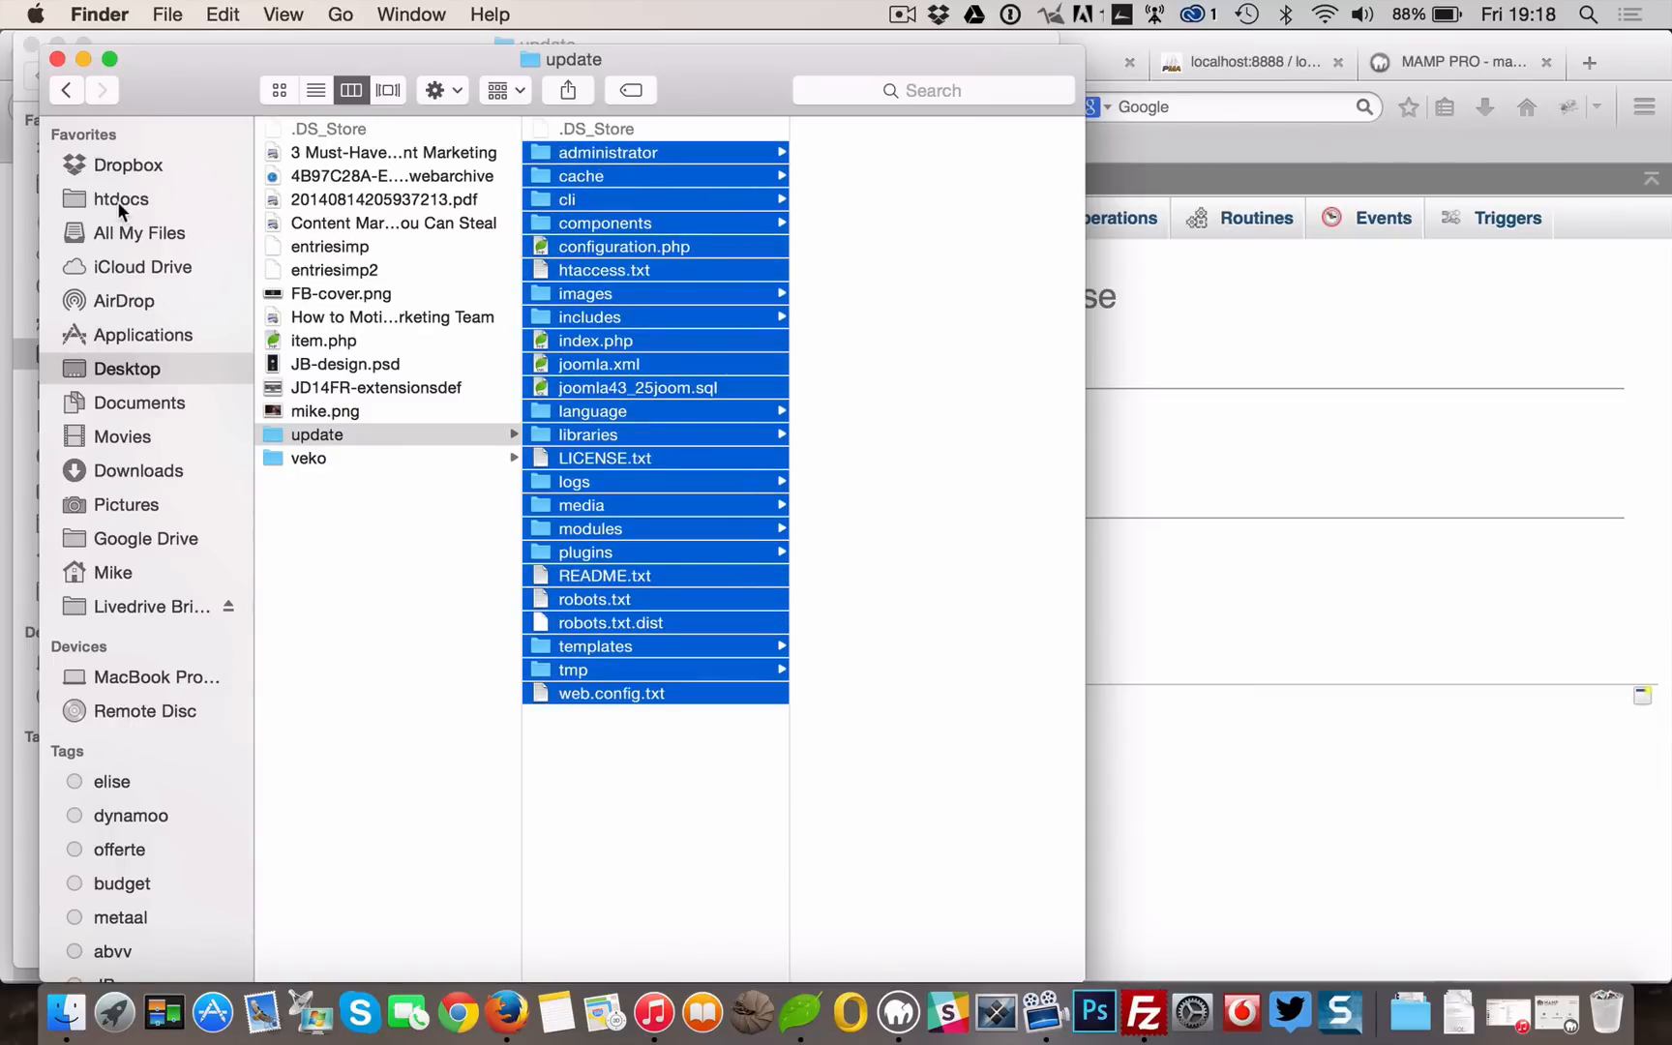
click(120, 197)
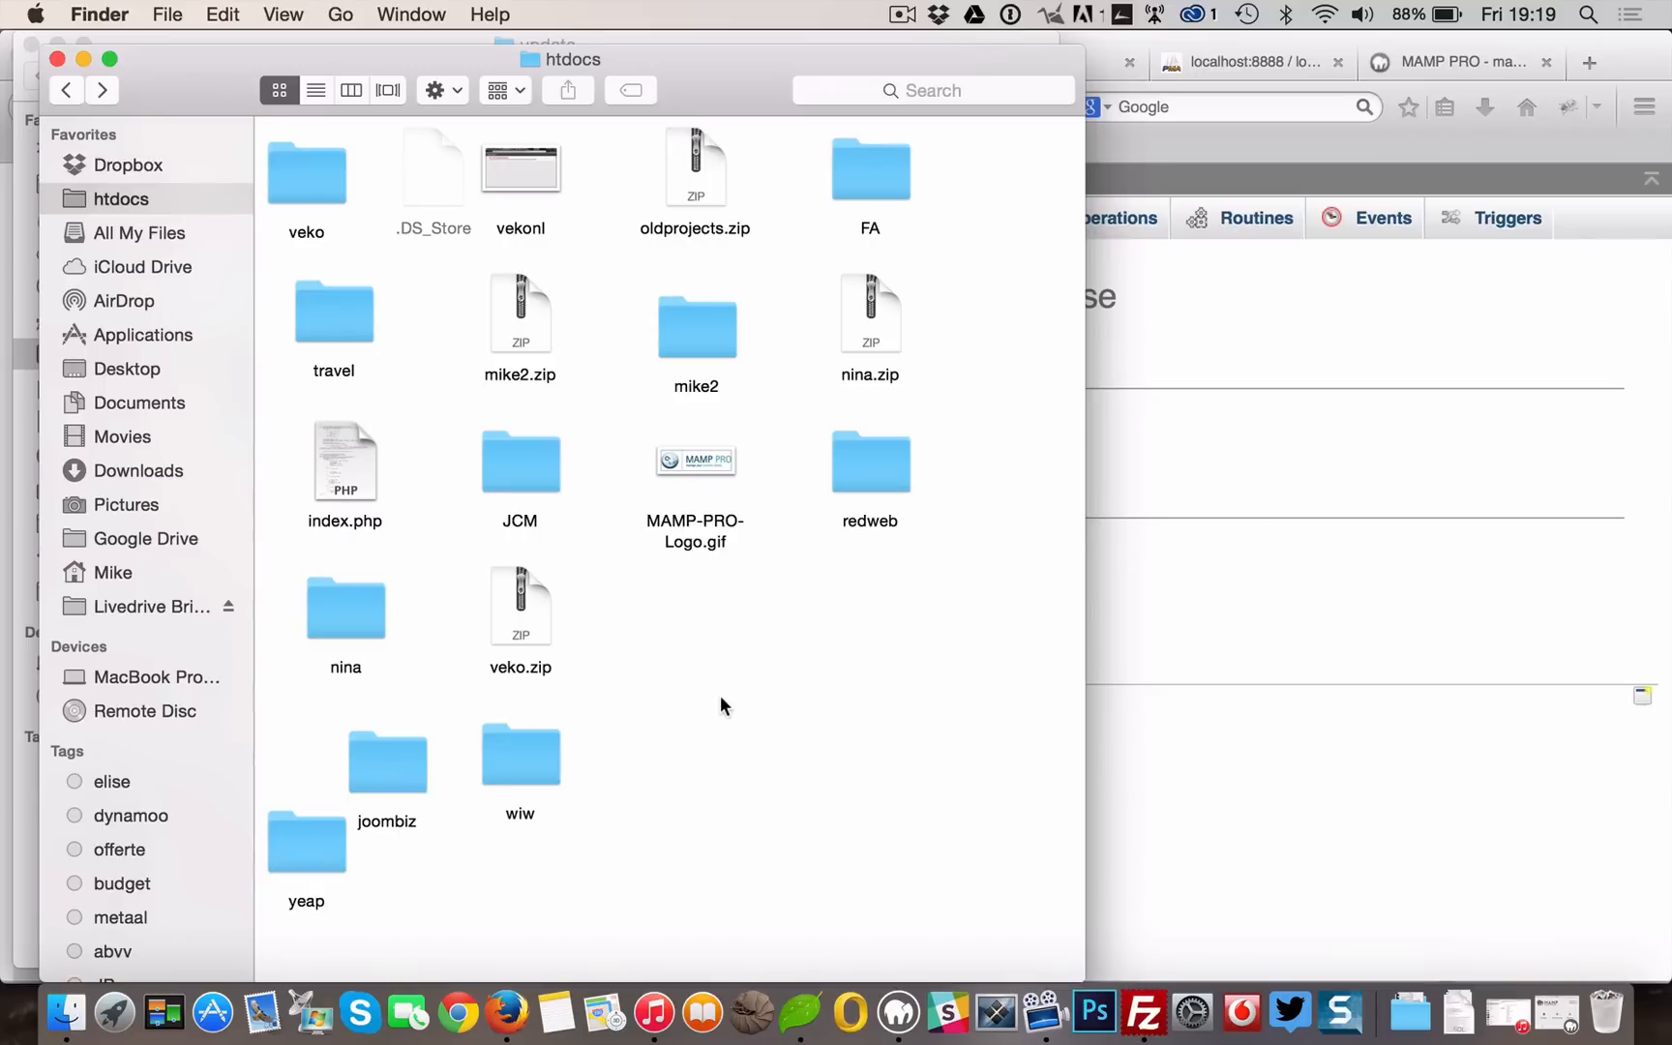
mouse_move(436, 105)
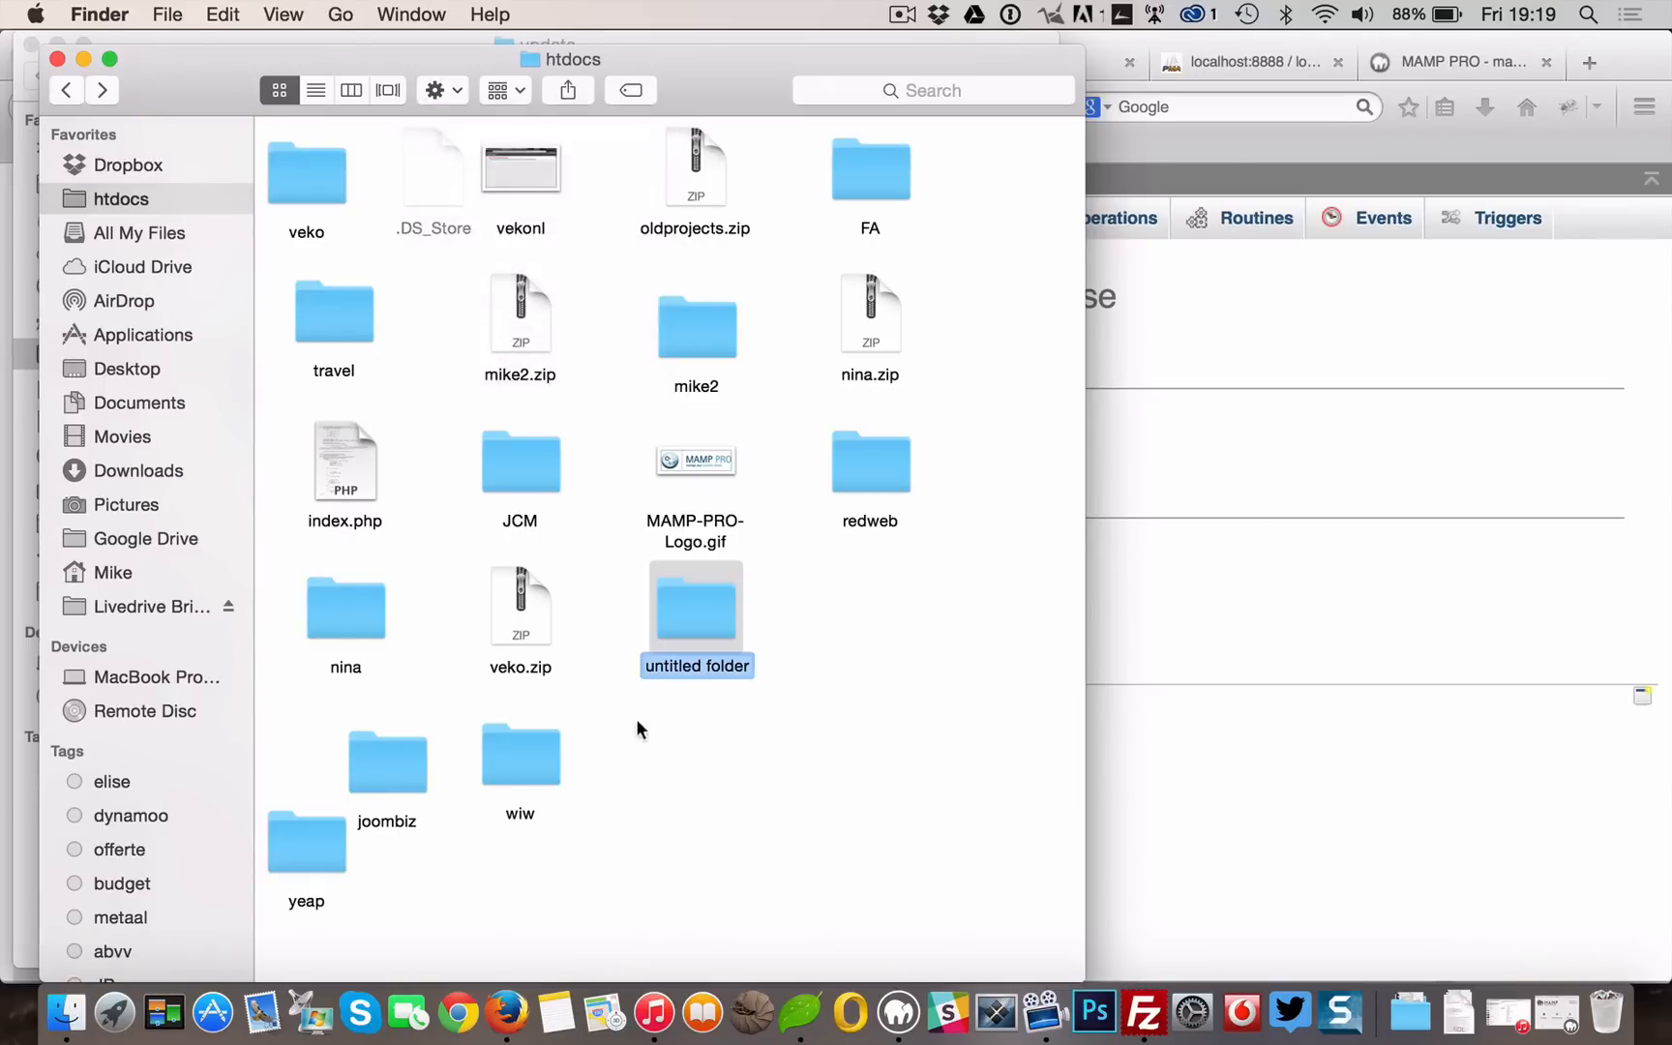
- Name the new htdocs folder update and open it
text(update)
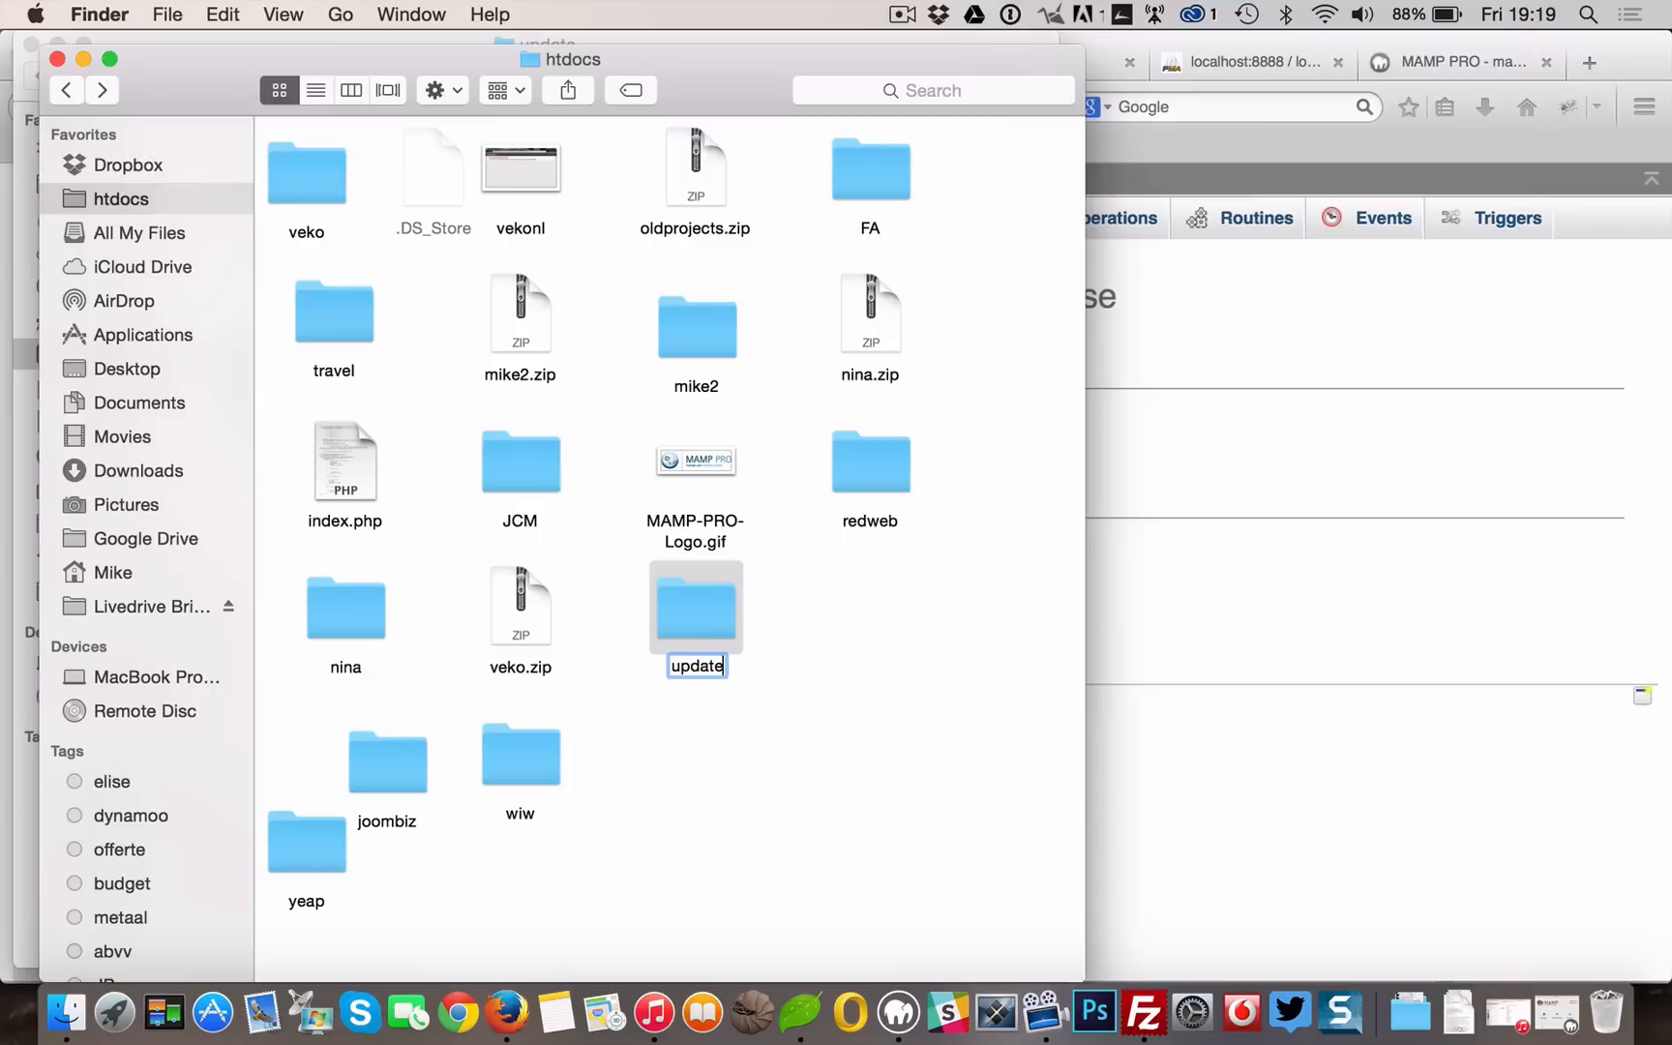
key(Return)
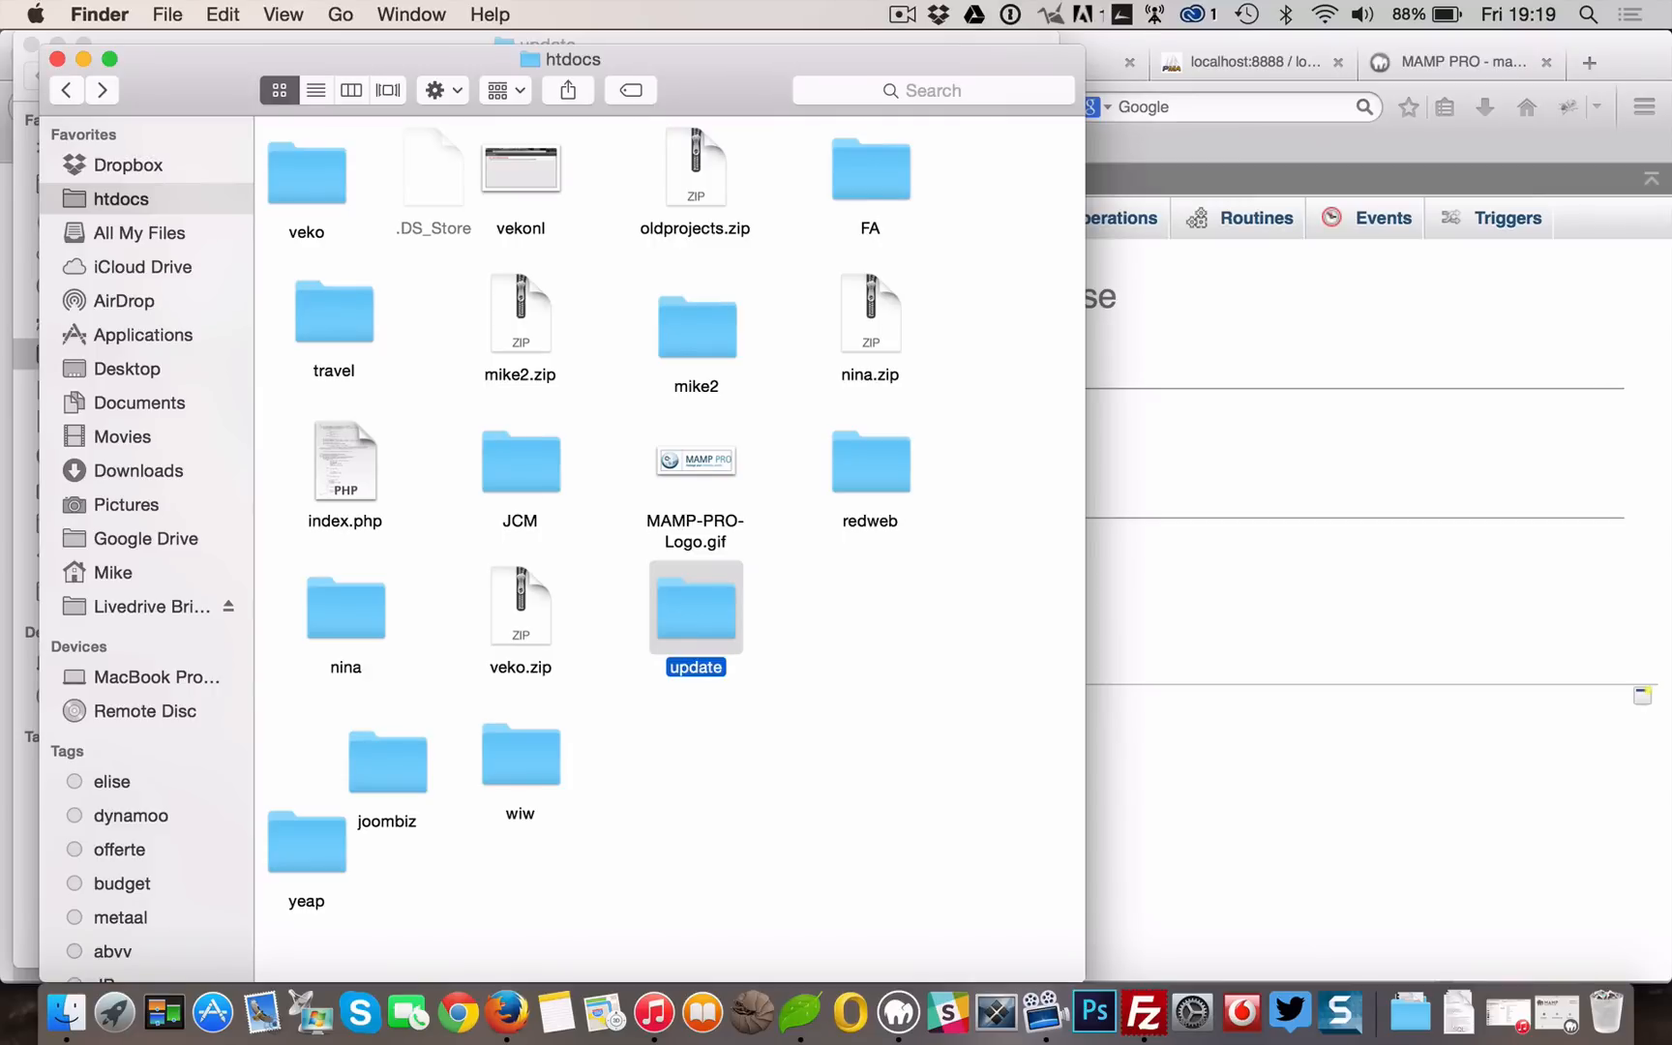
double_click(695, 610)
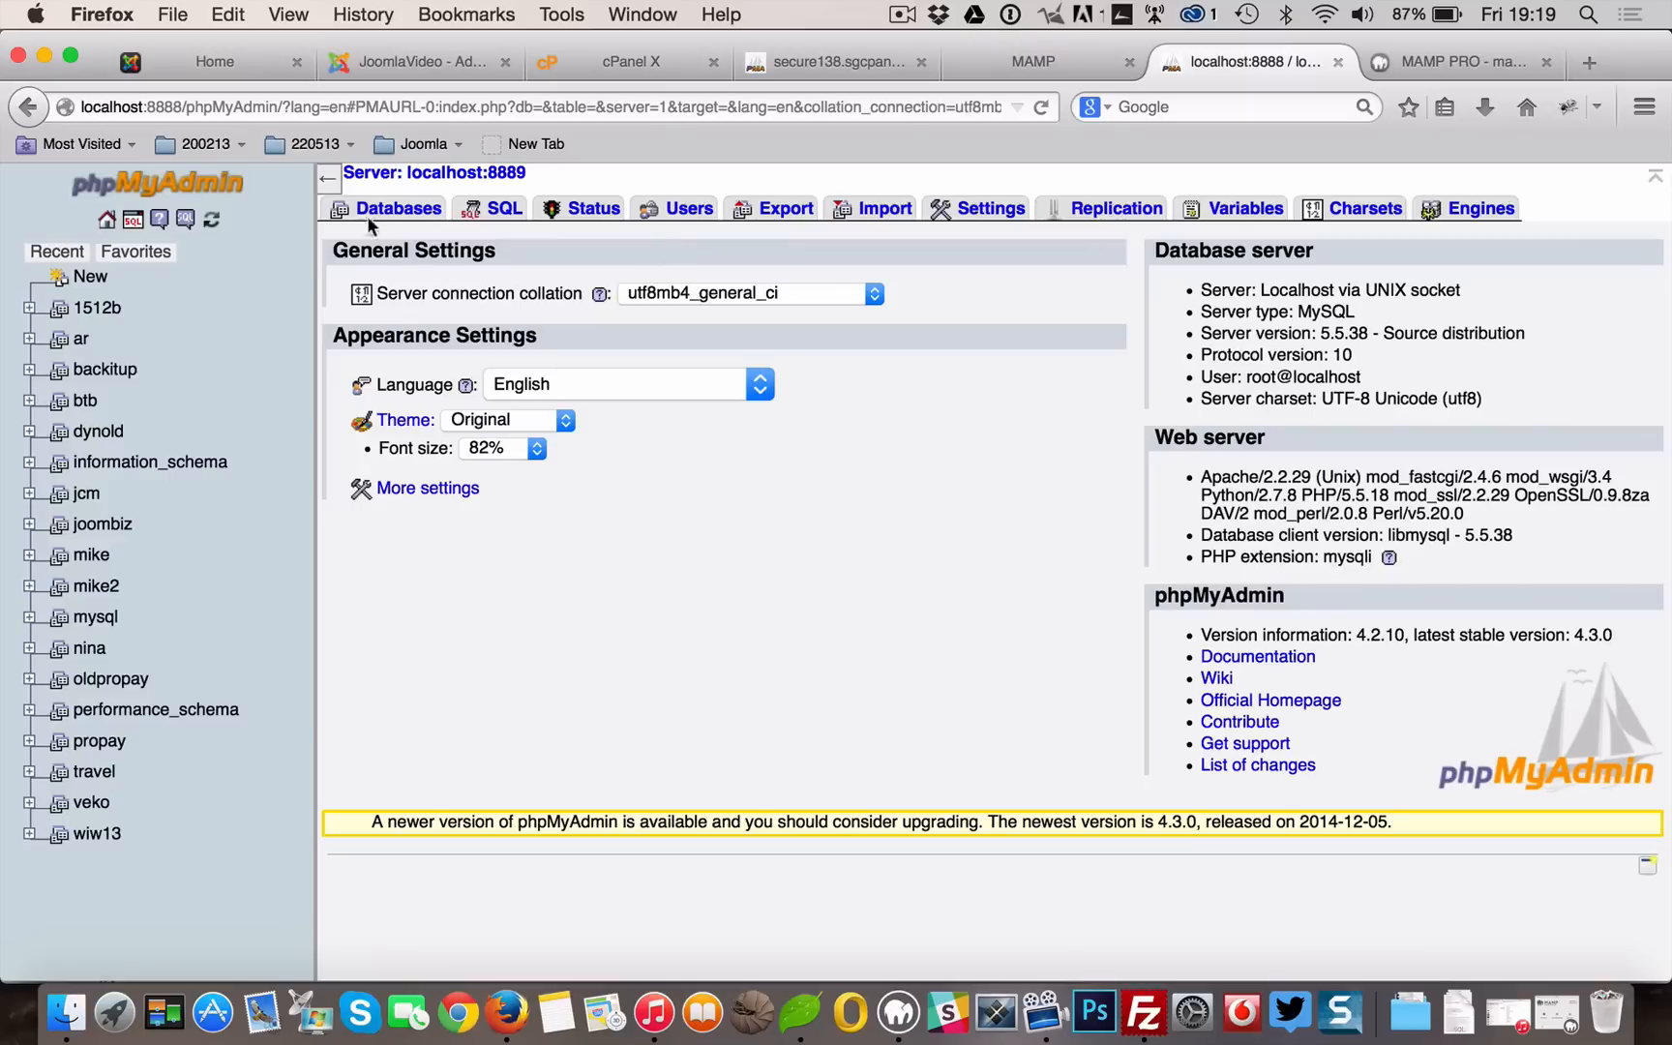
mouse_move(375, 221)
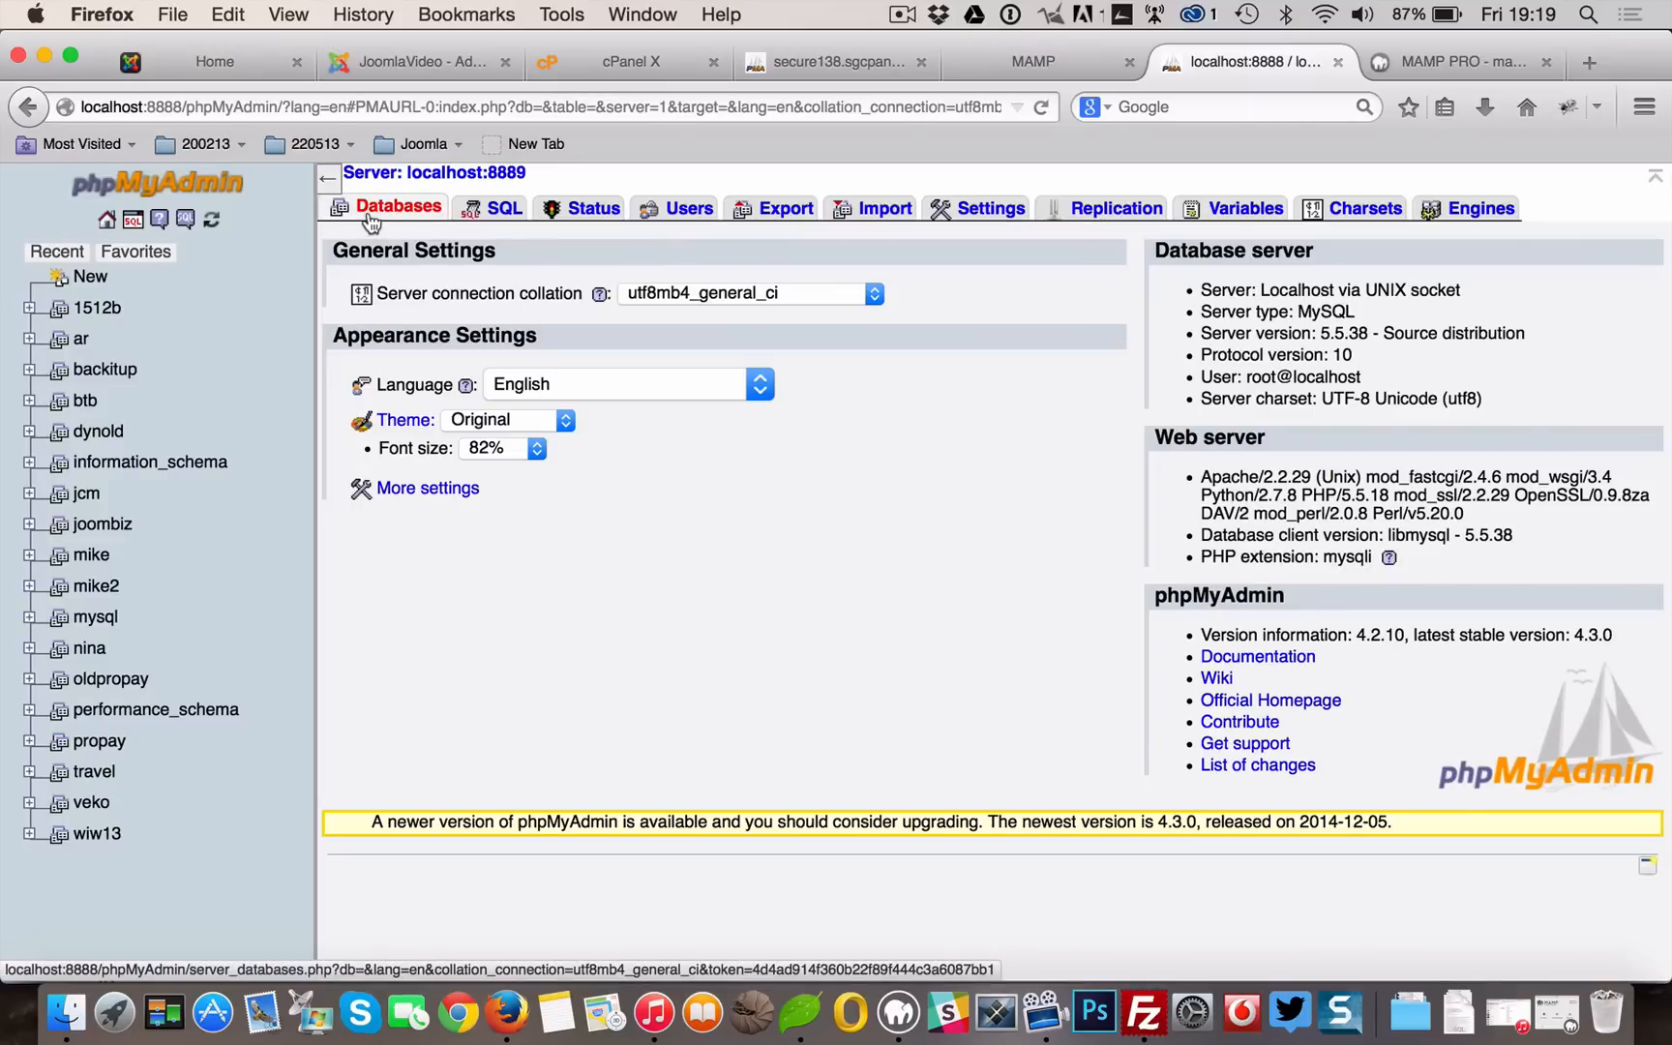
- Create a local database named update in phpMyAdmin and open it
click(399, 207)
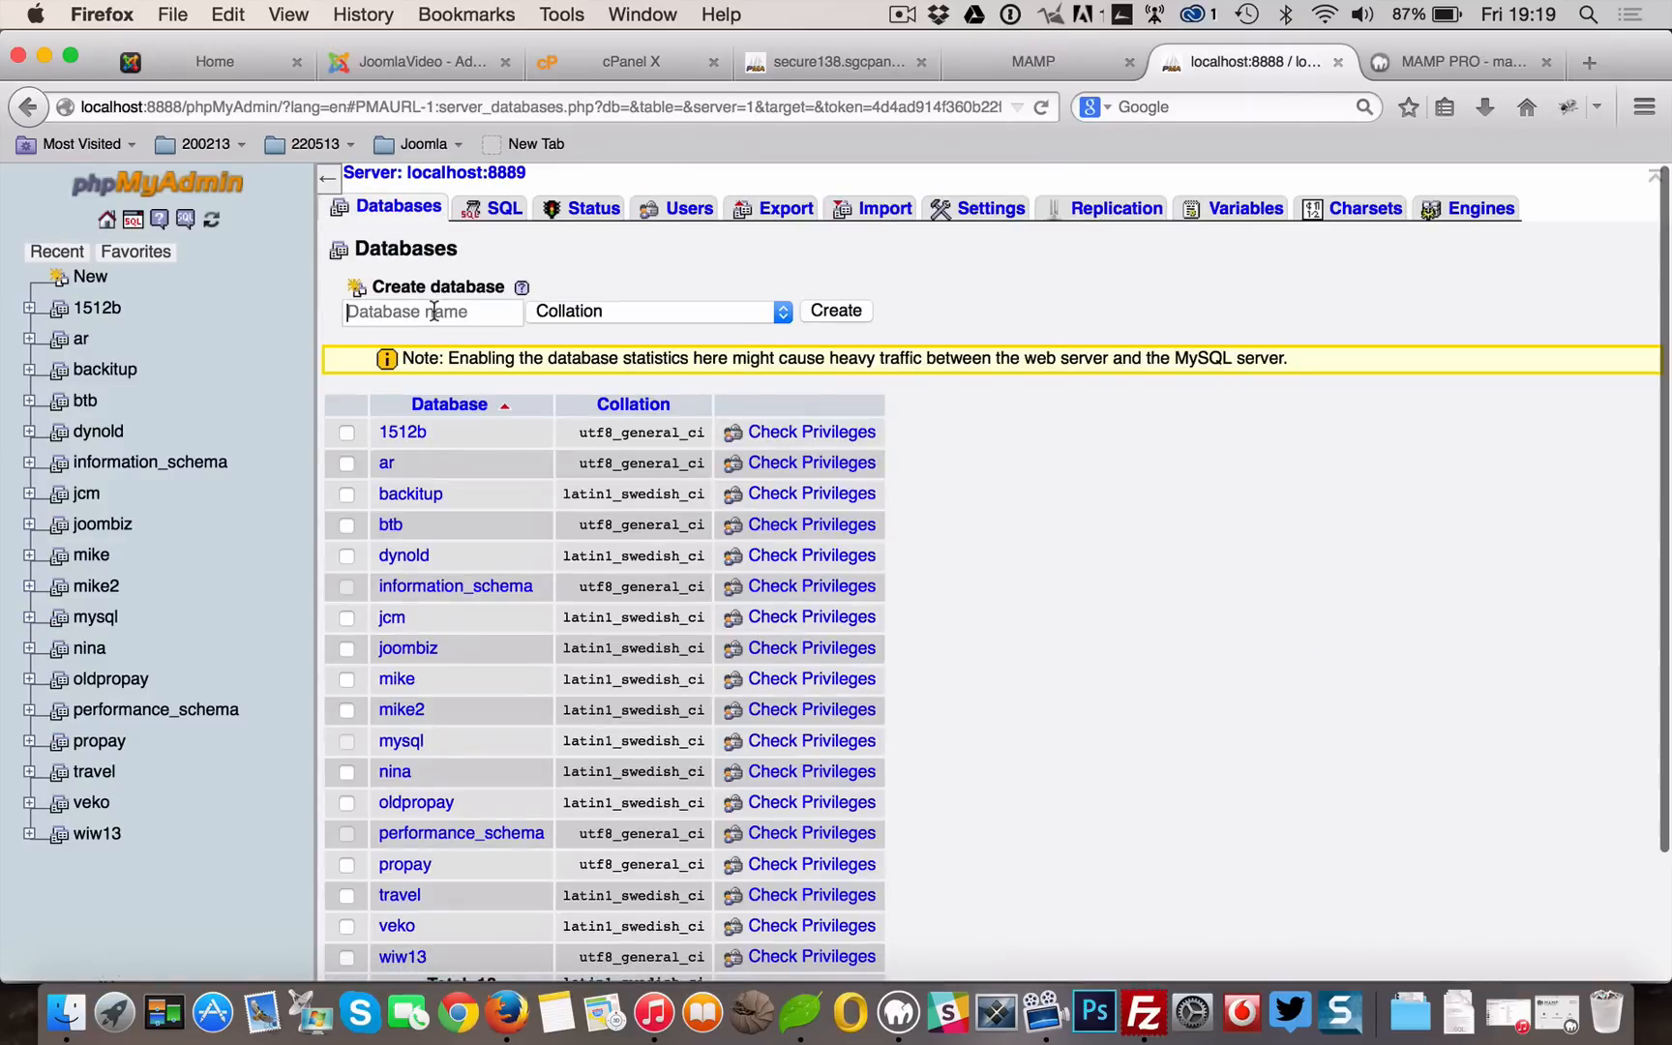
text(updat)
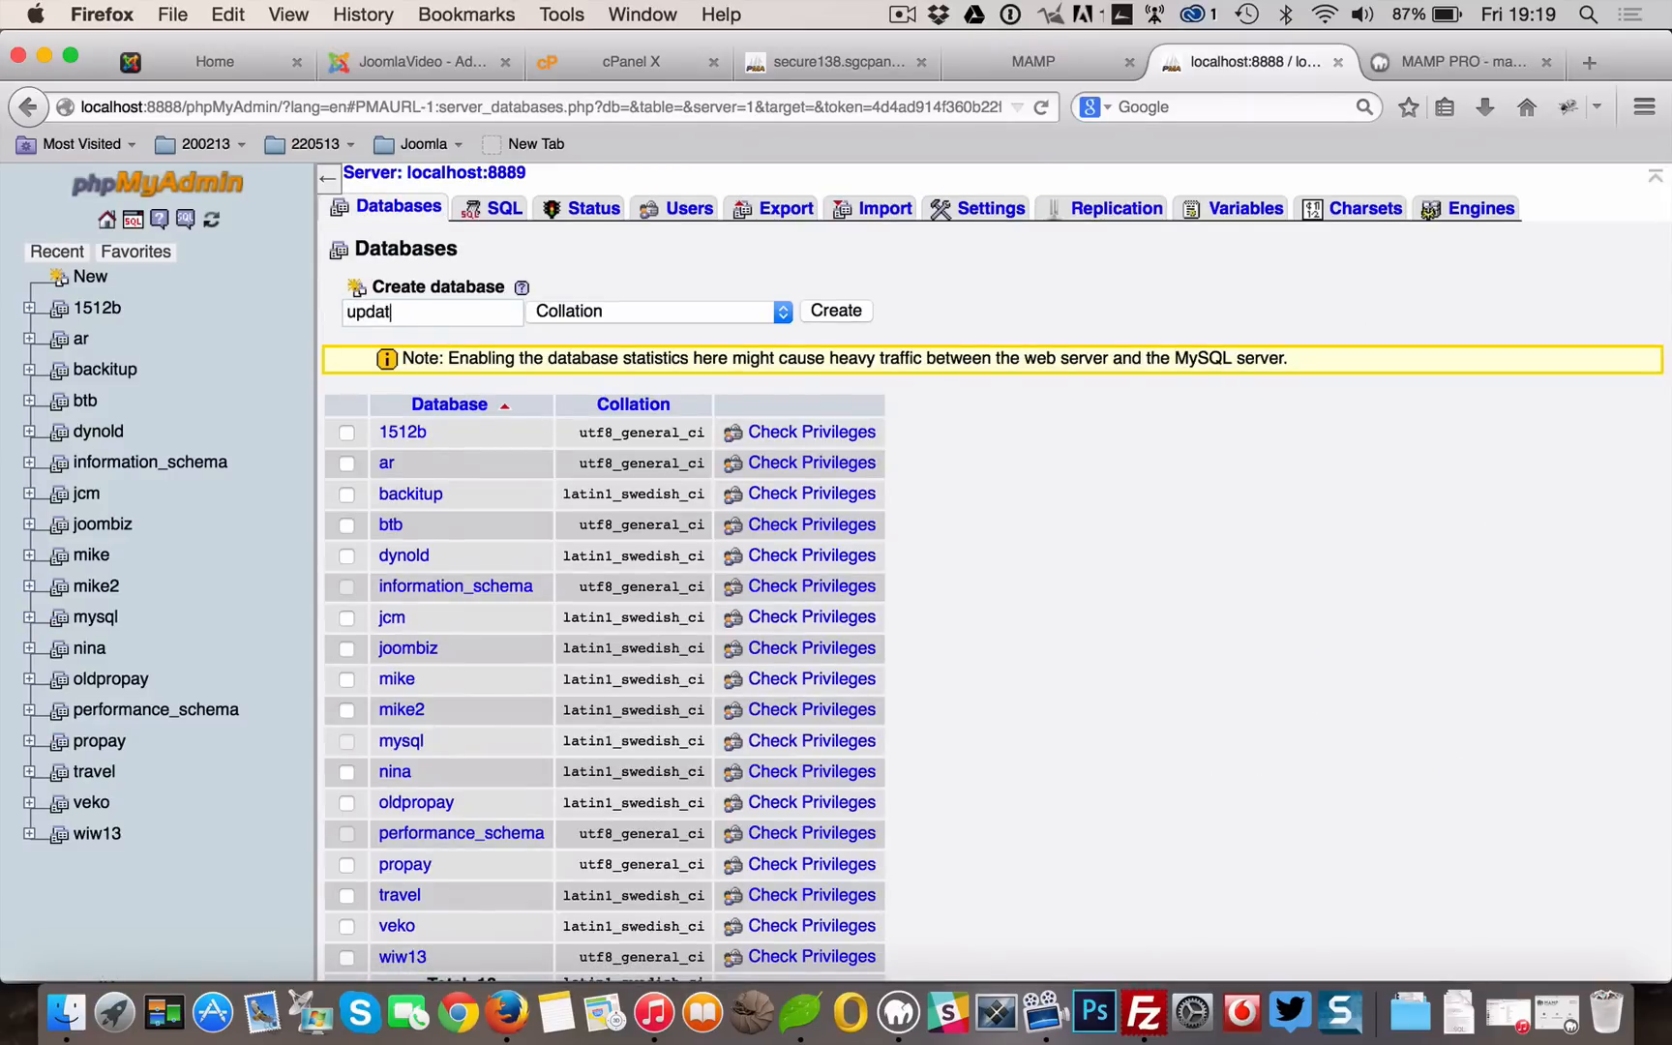
click(836, 311)
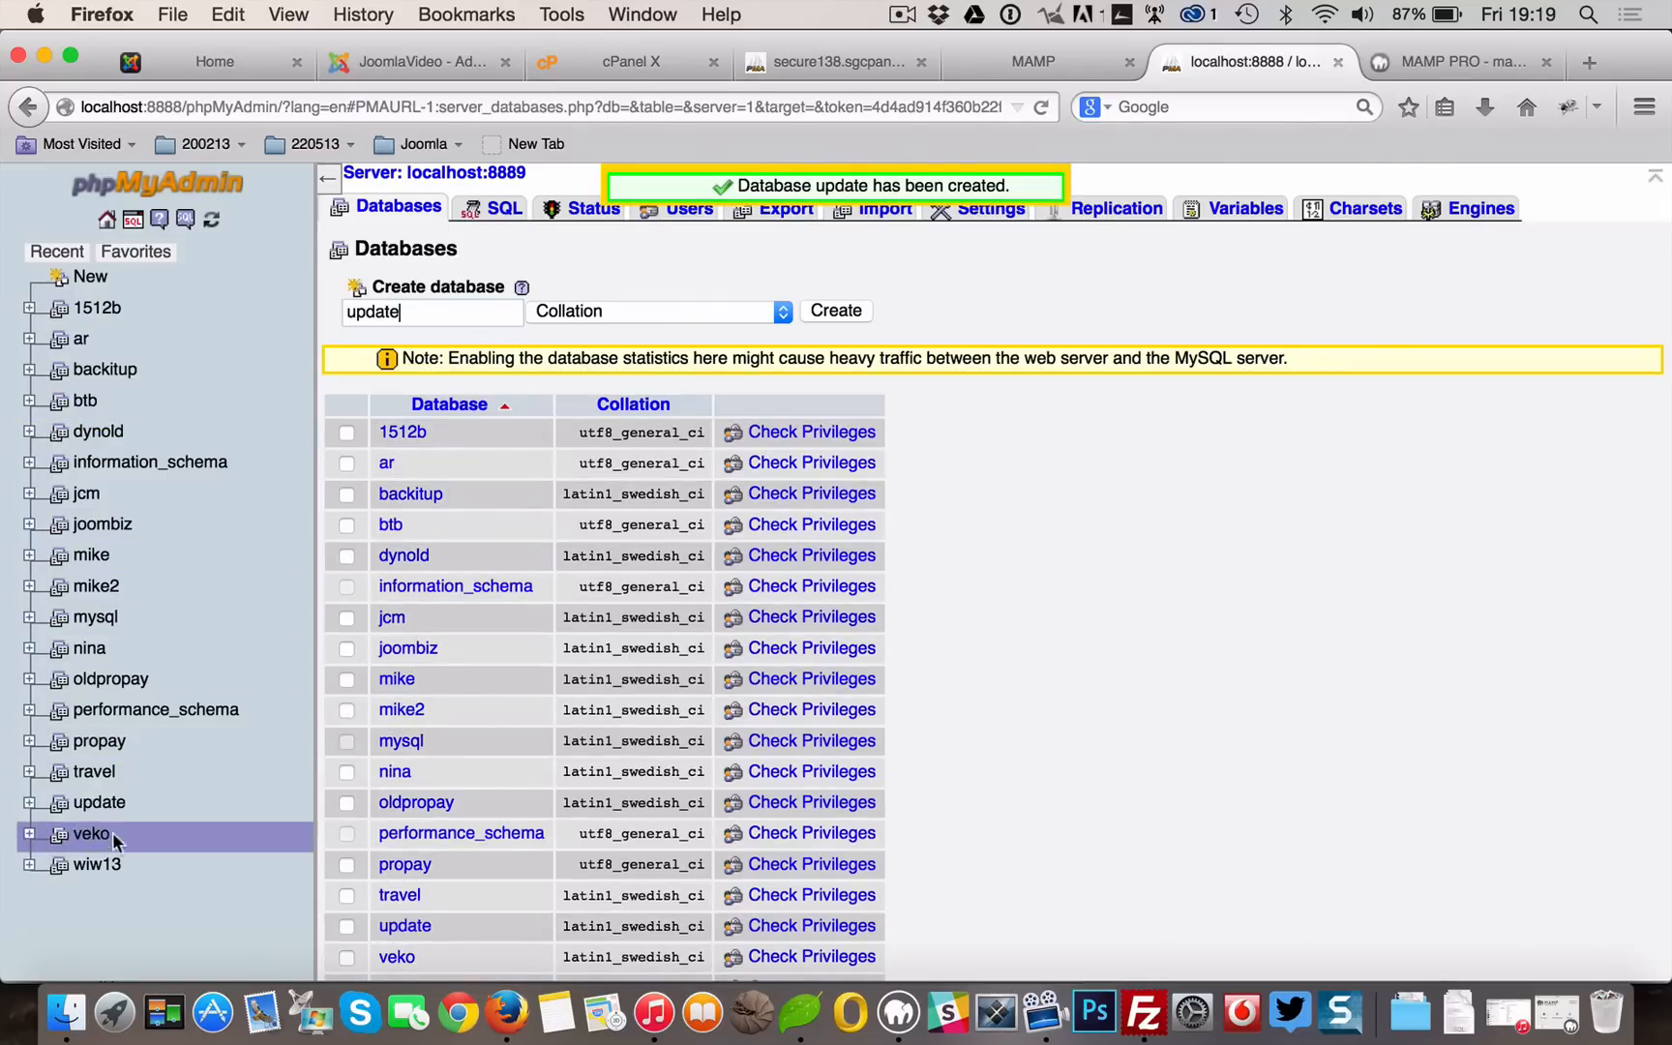
click(101, 802)
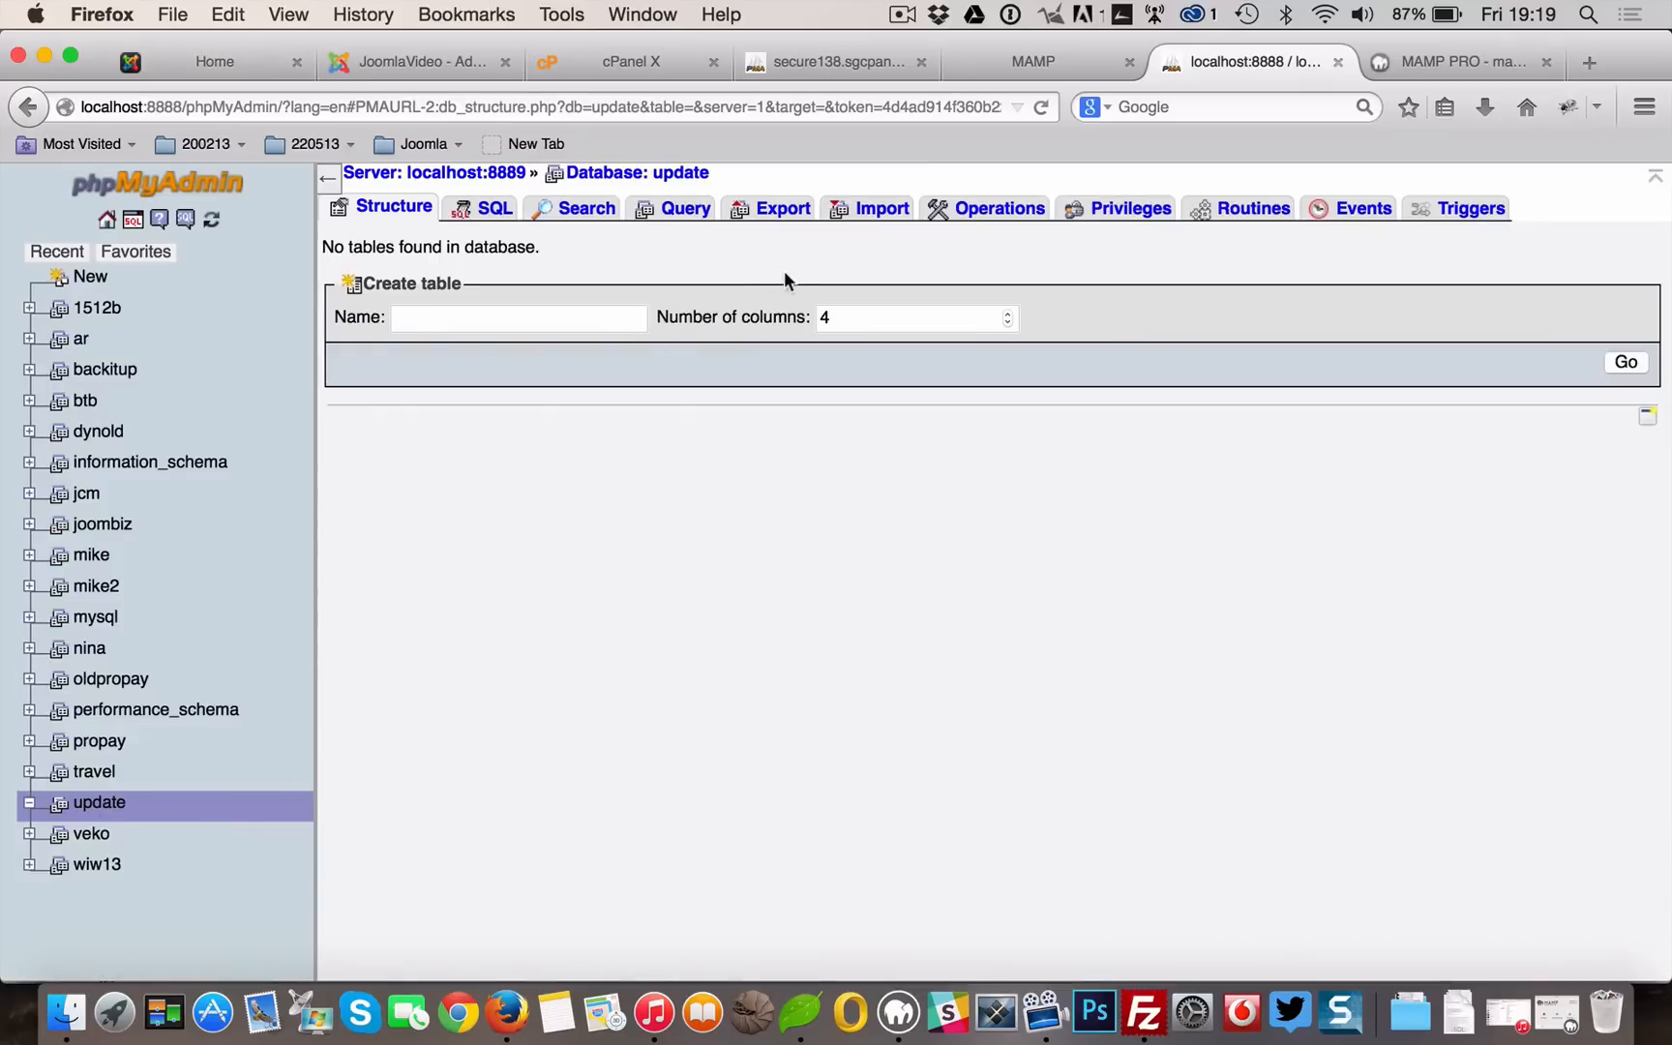
mouse_move(867, 213)
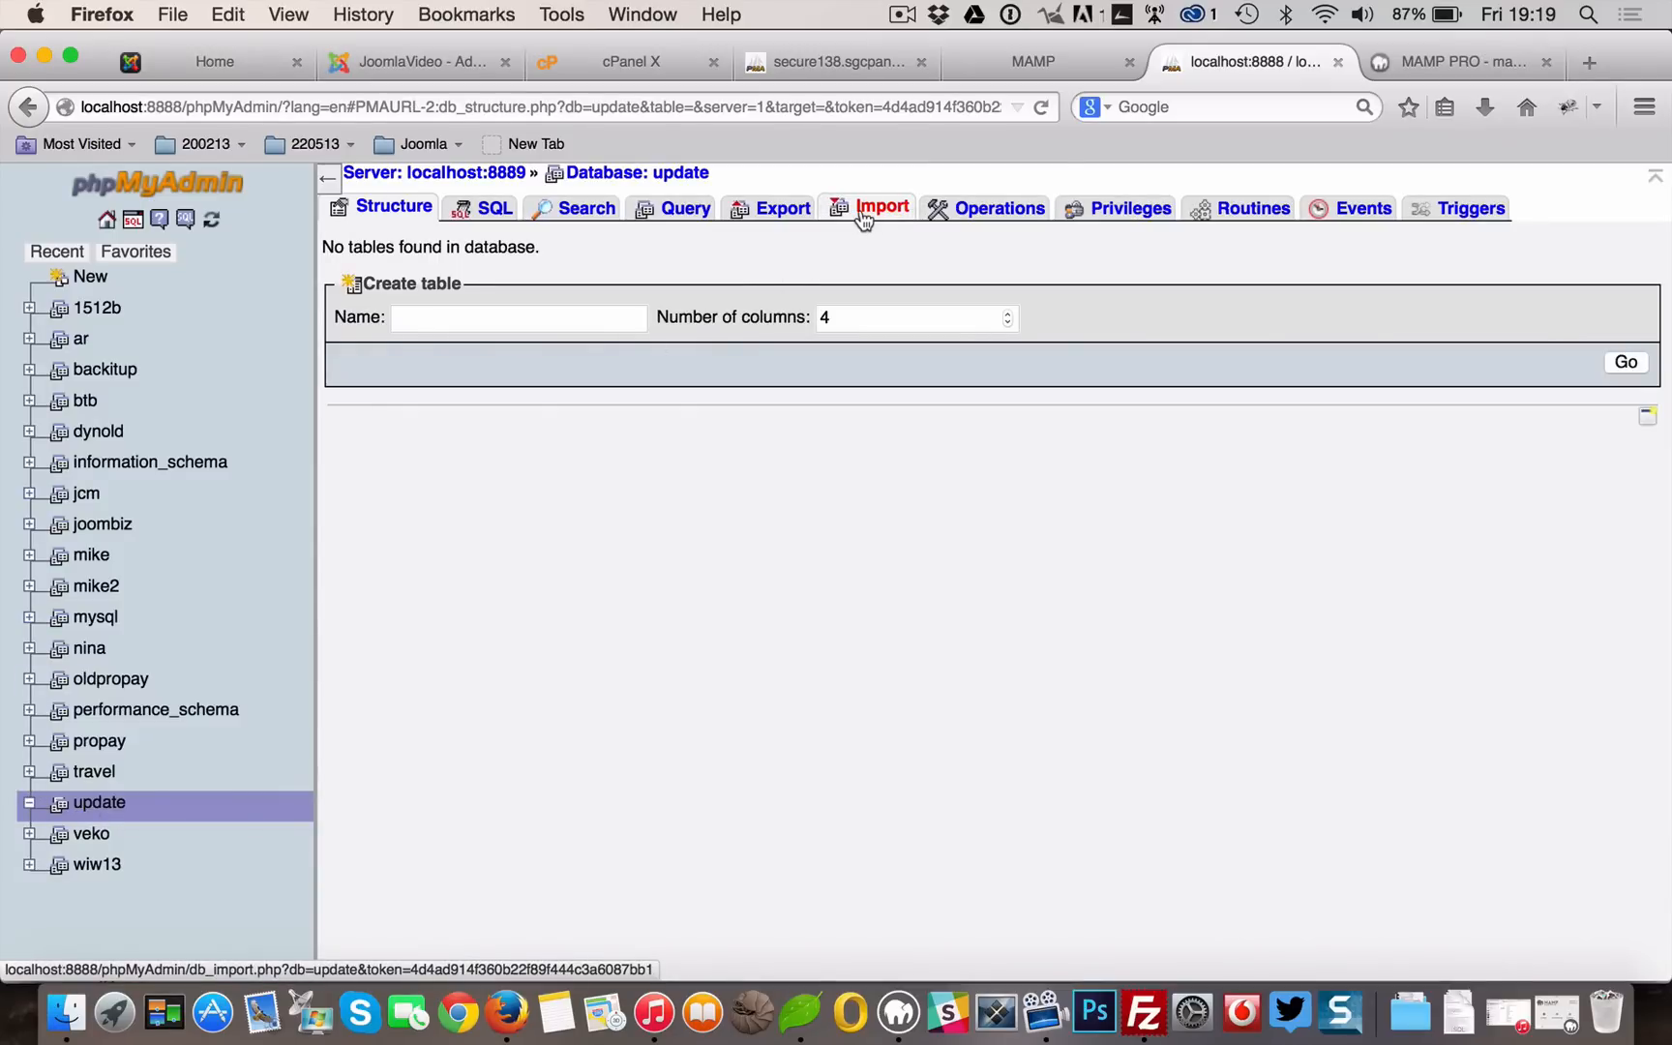
- Import joomla43_25joom.sql into the update database
click(883, 207)
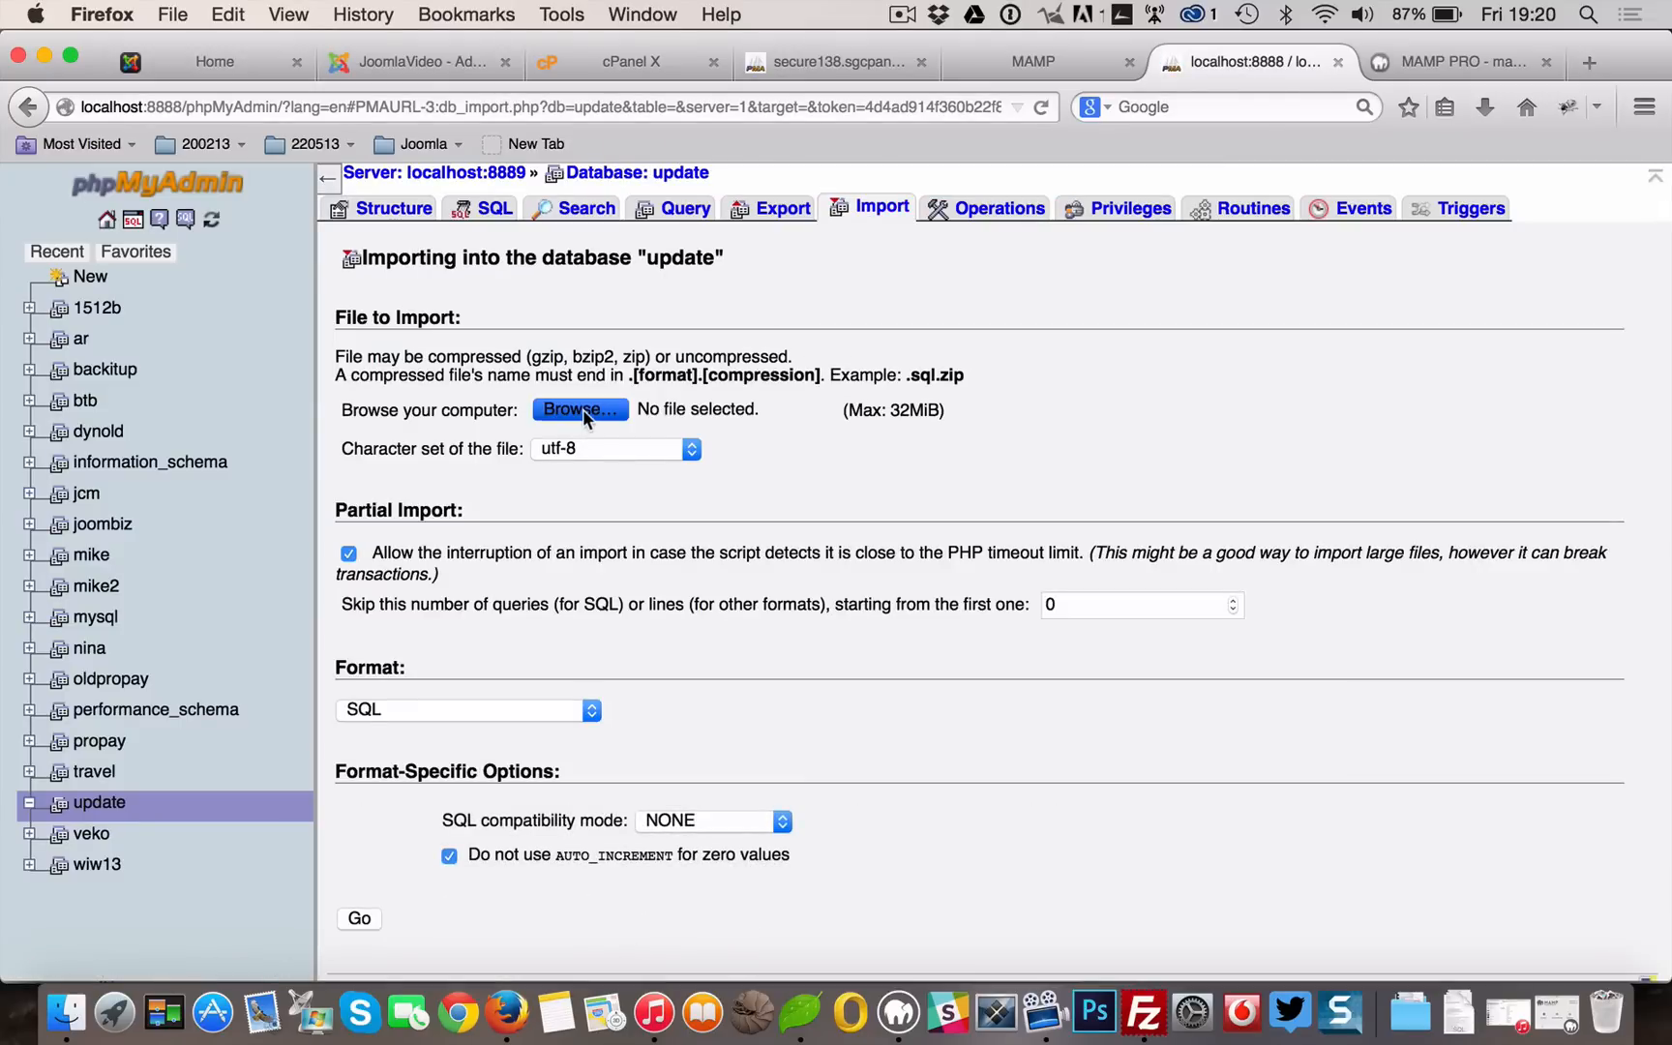
click(580, 411)
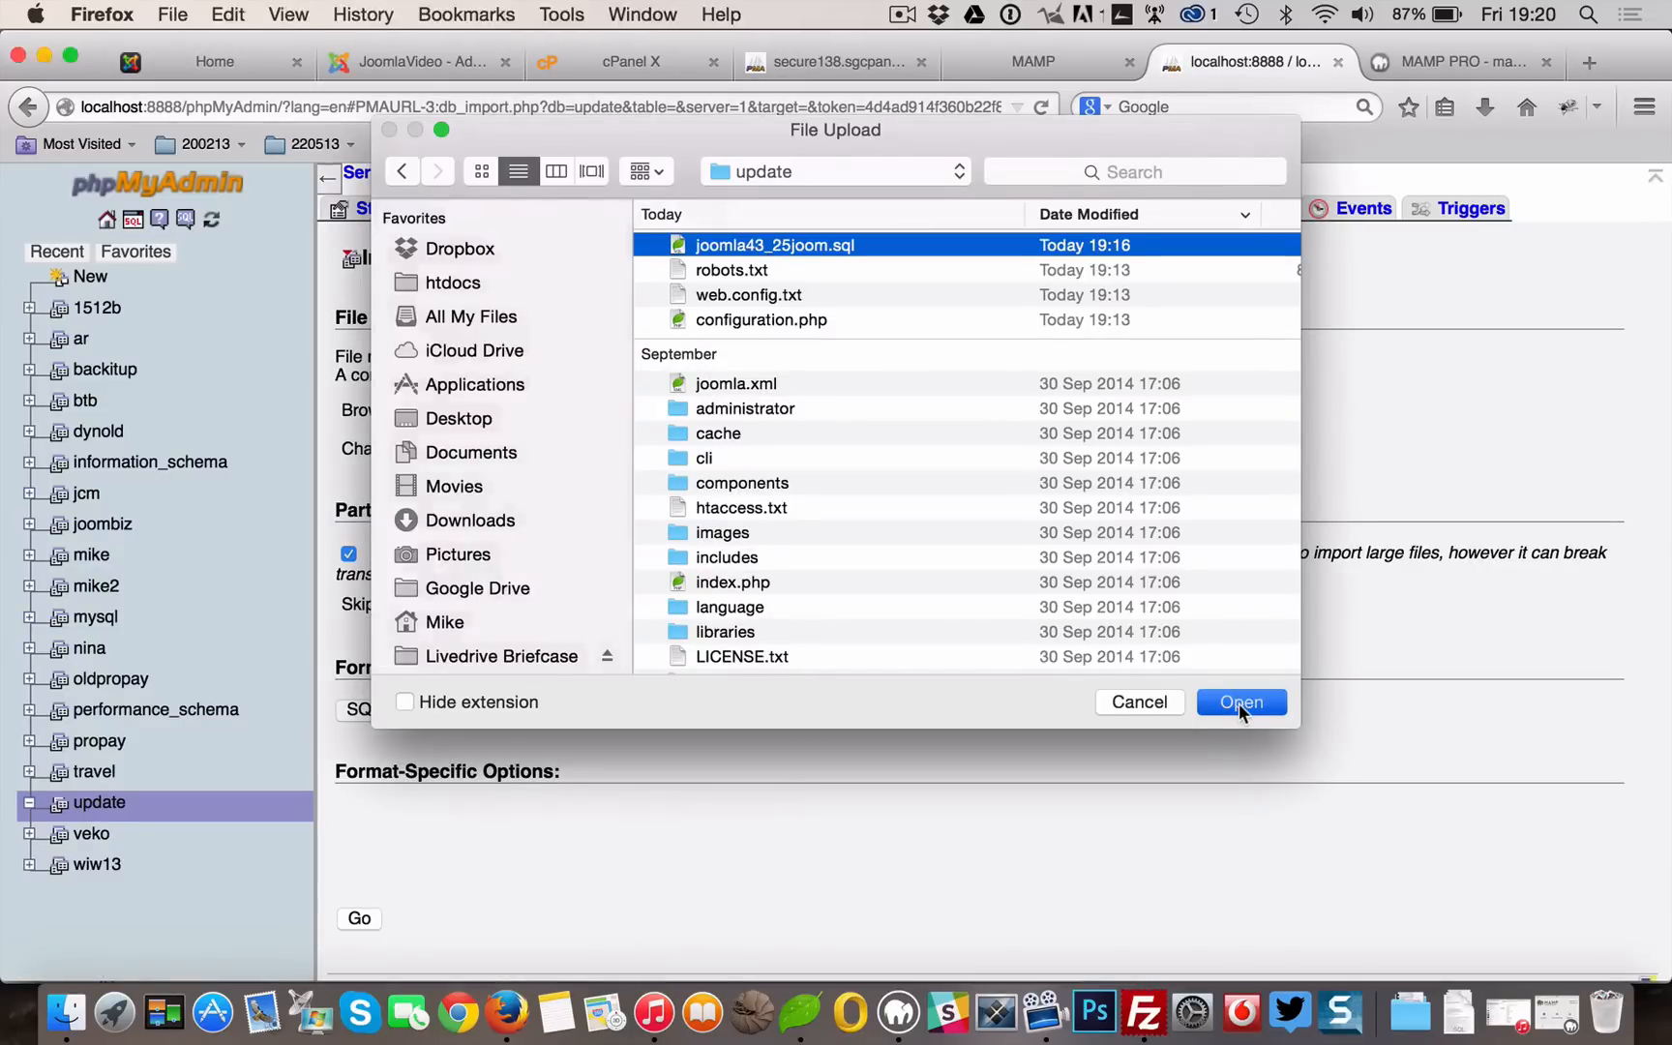
click(1242, 703)
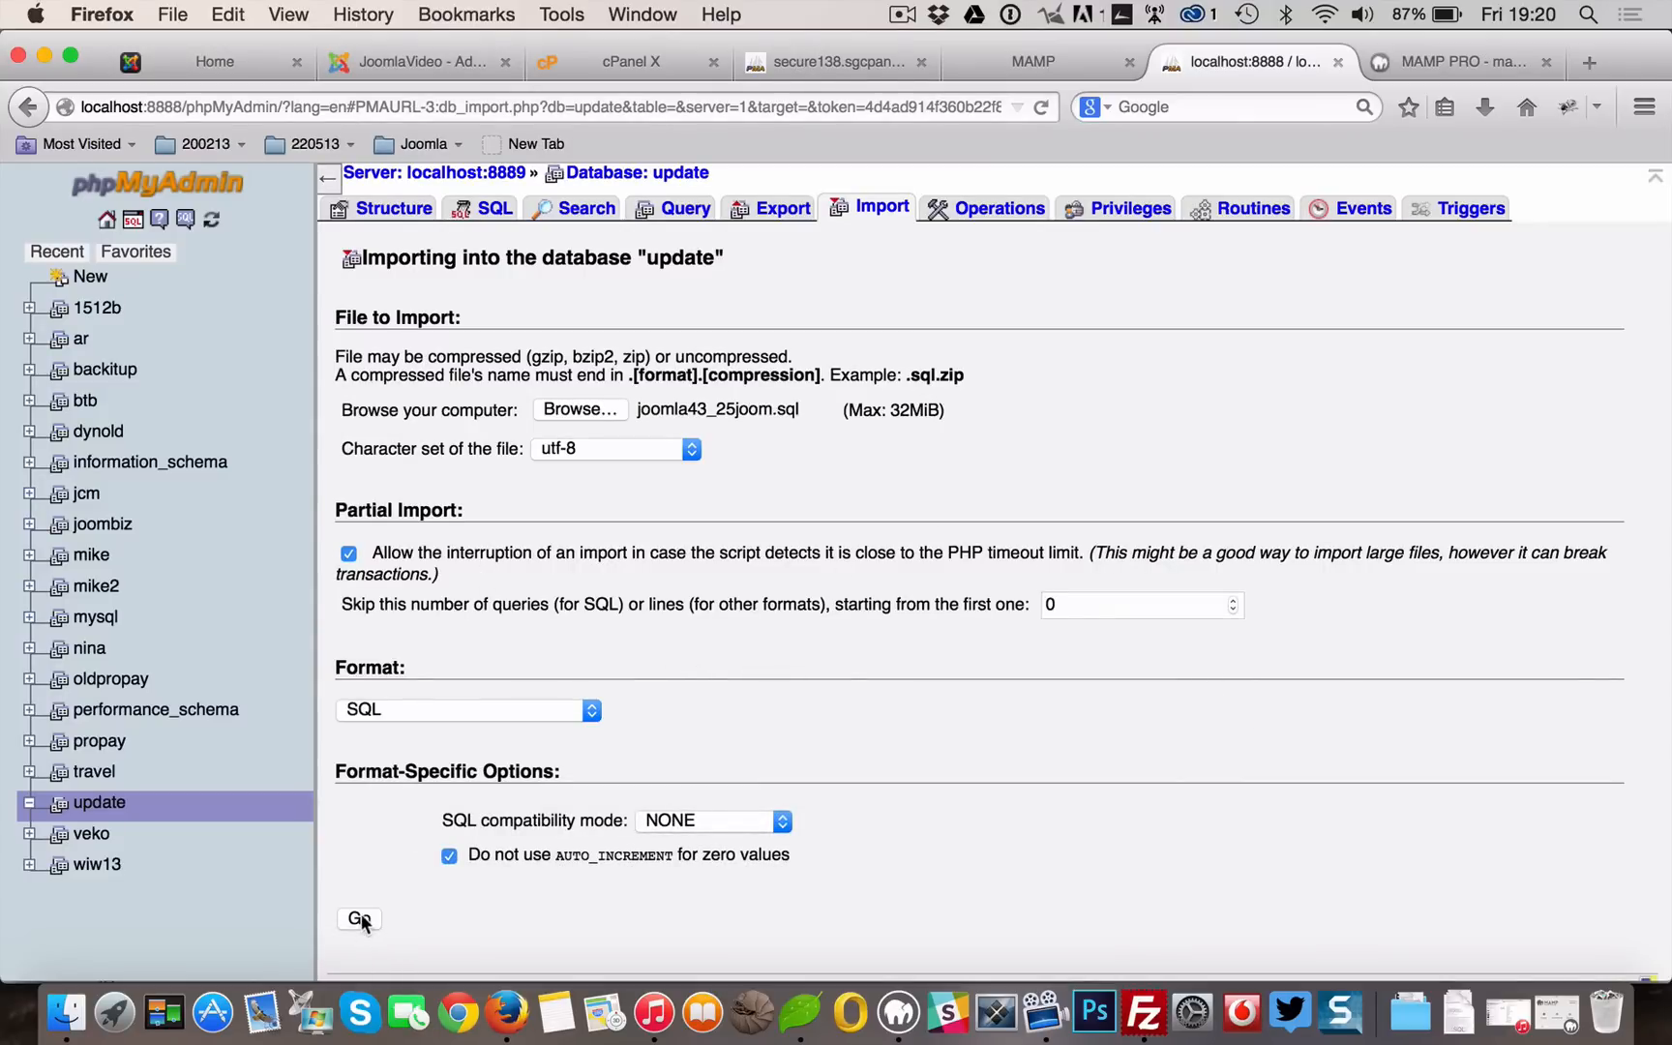
click(358, 920)
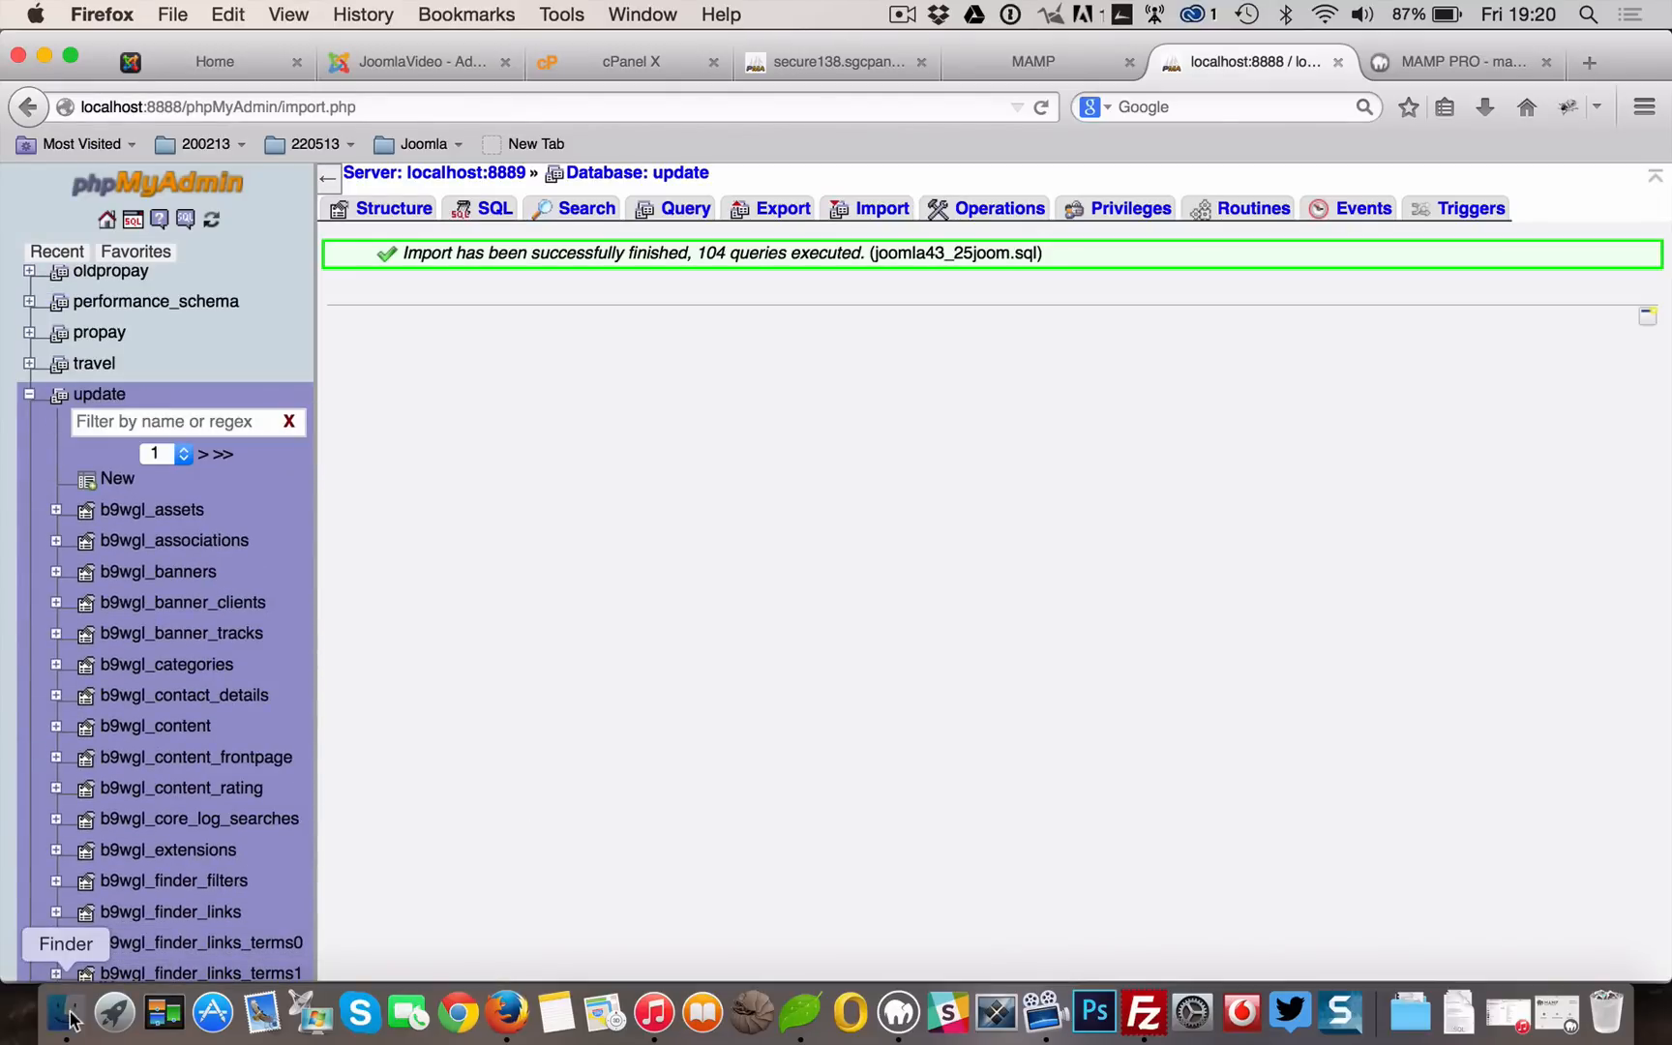
- Bring up the update site folder in Finder and select configuration.php
click(65, 1014)
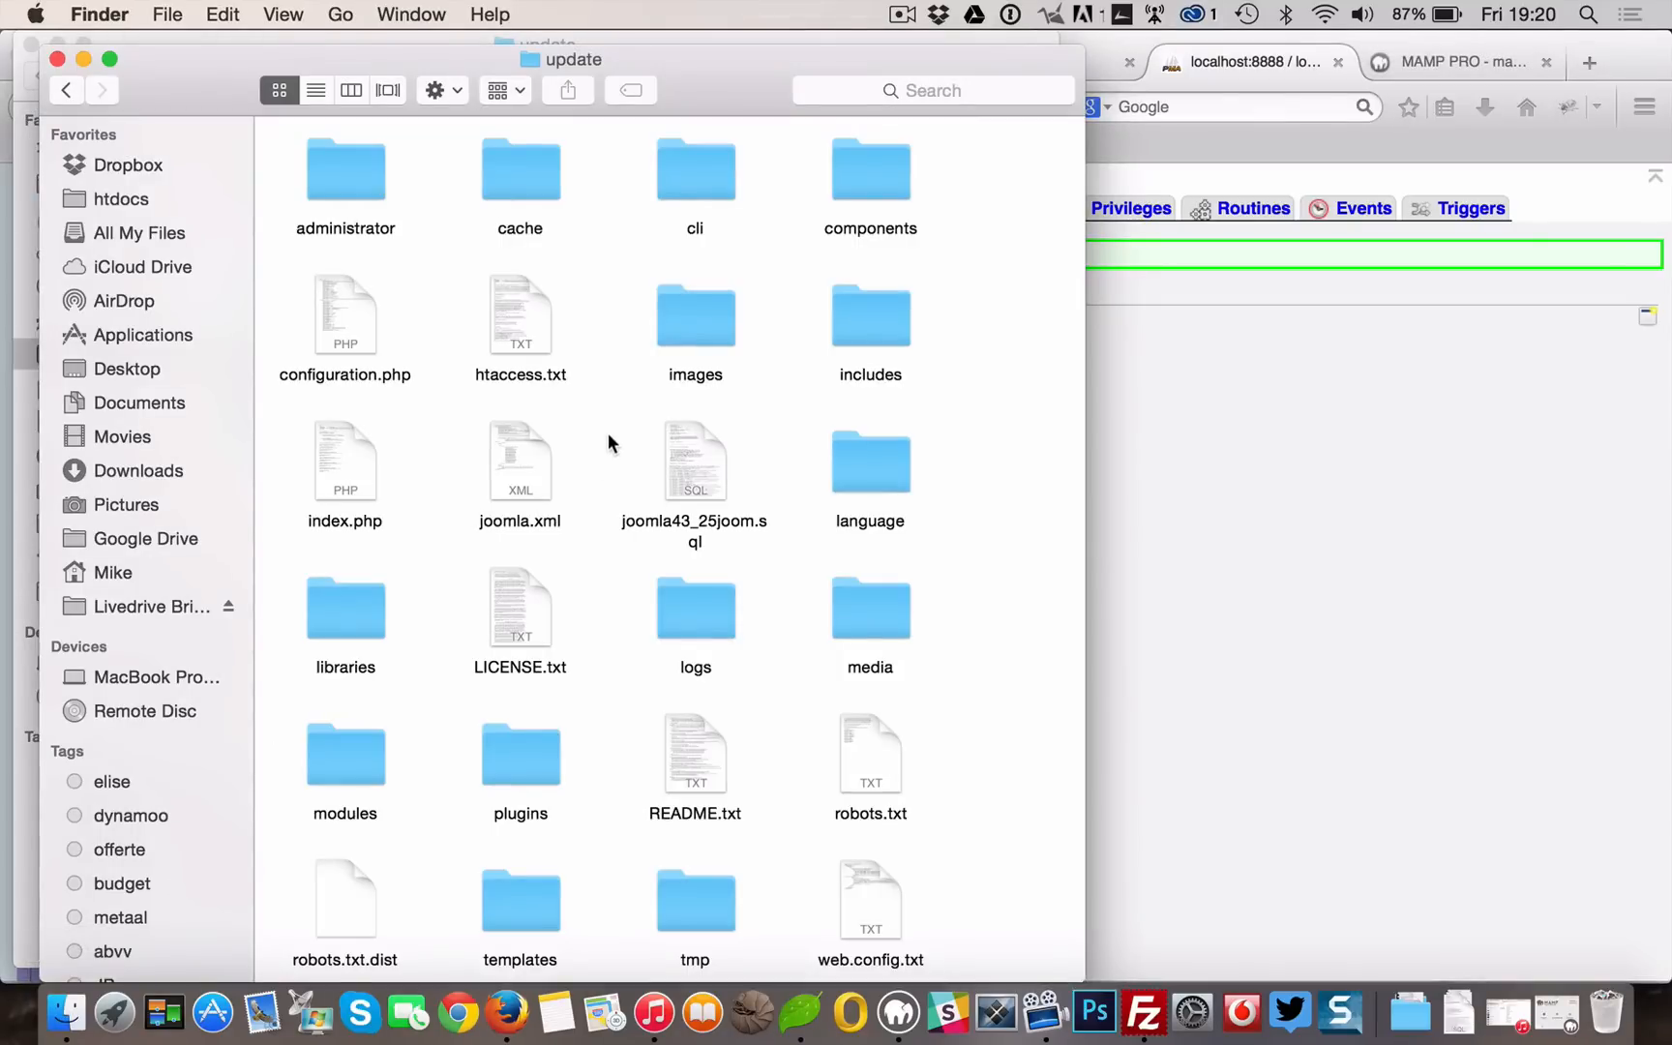
scroll(down, 3)
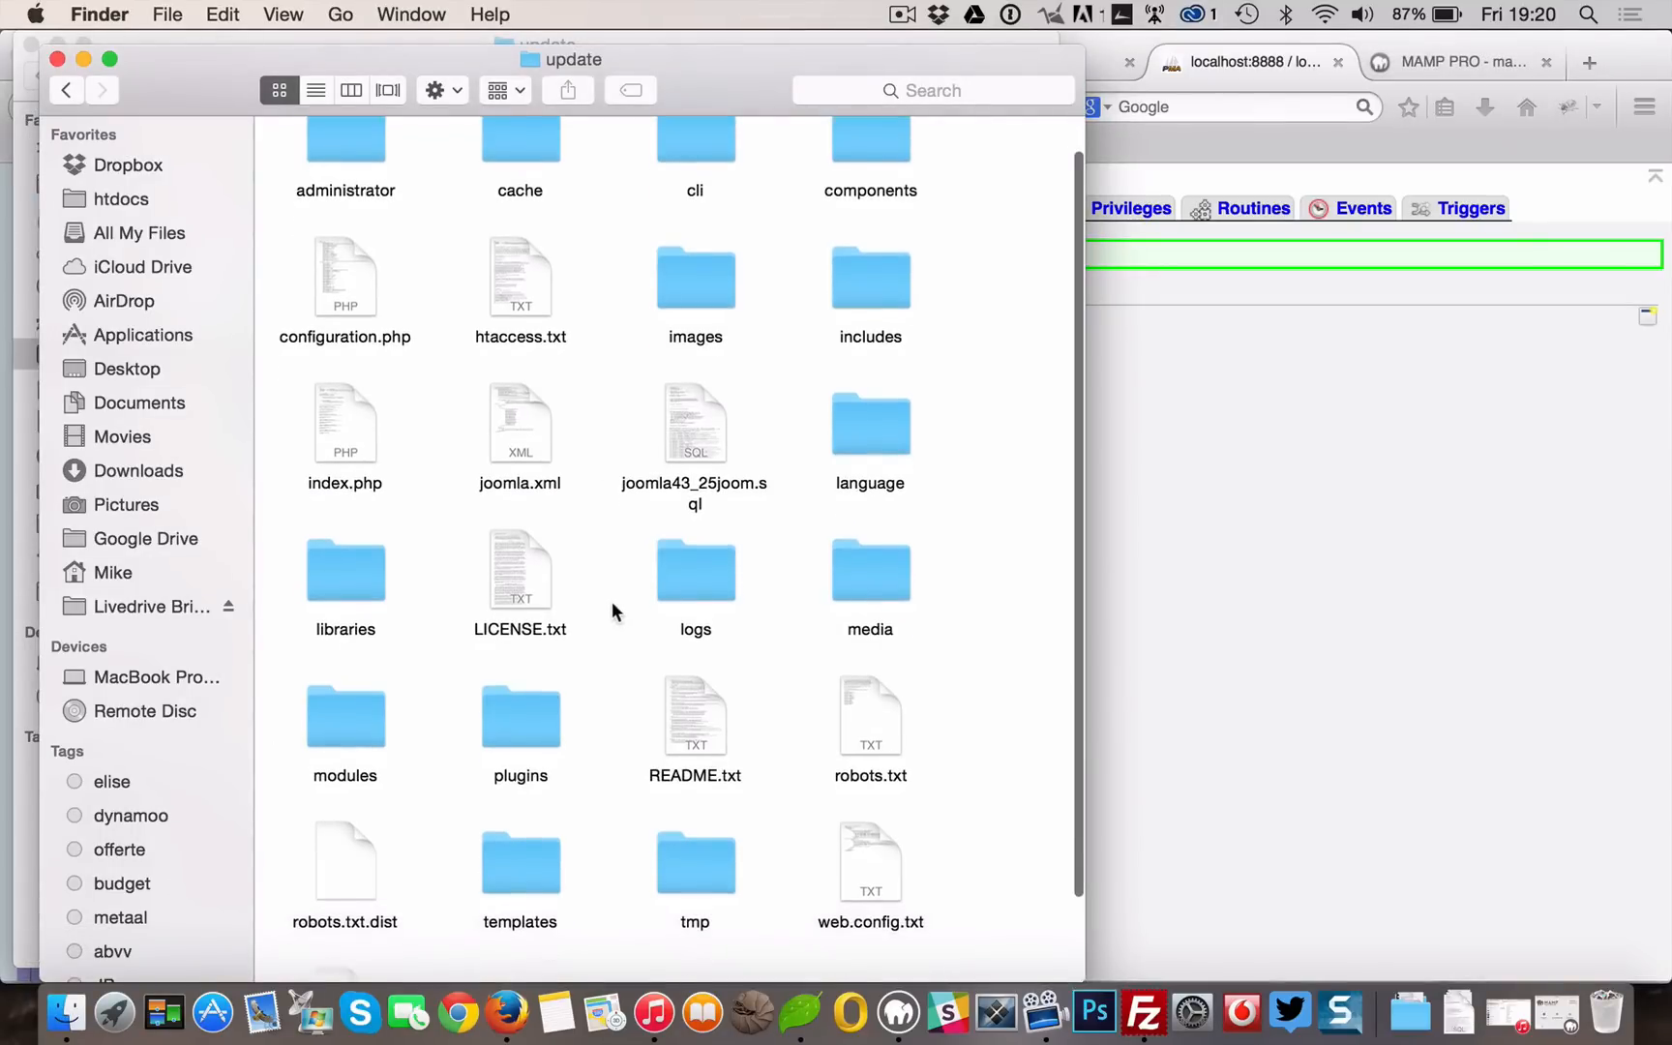
mouse_move(550, 360)
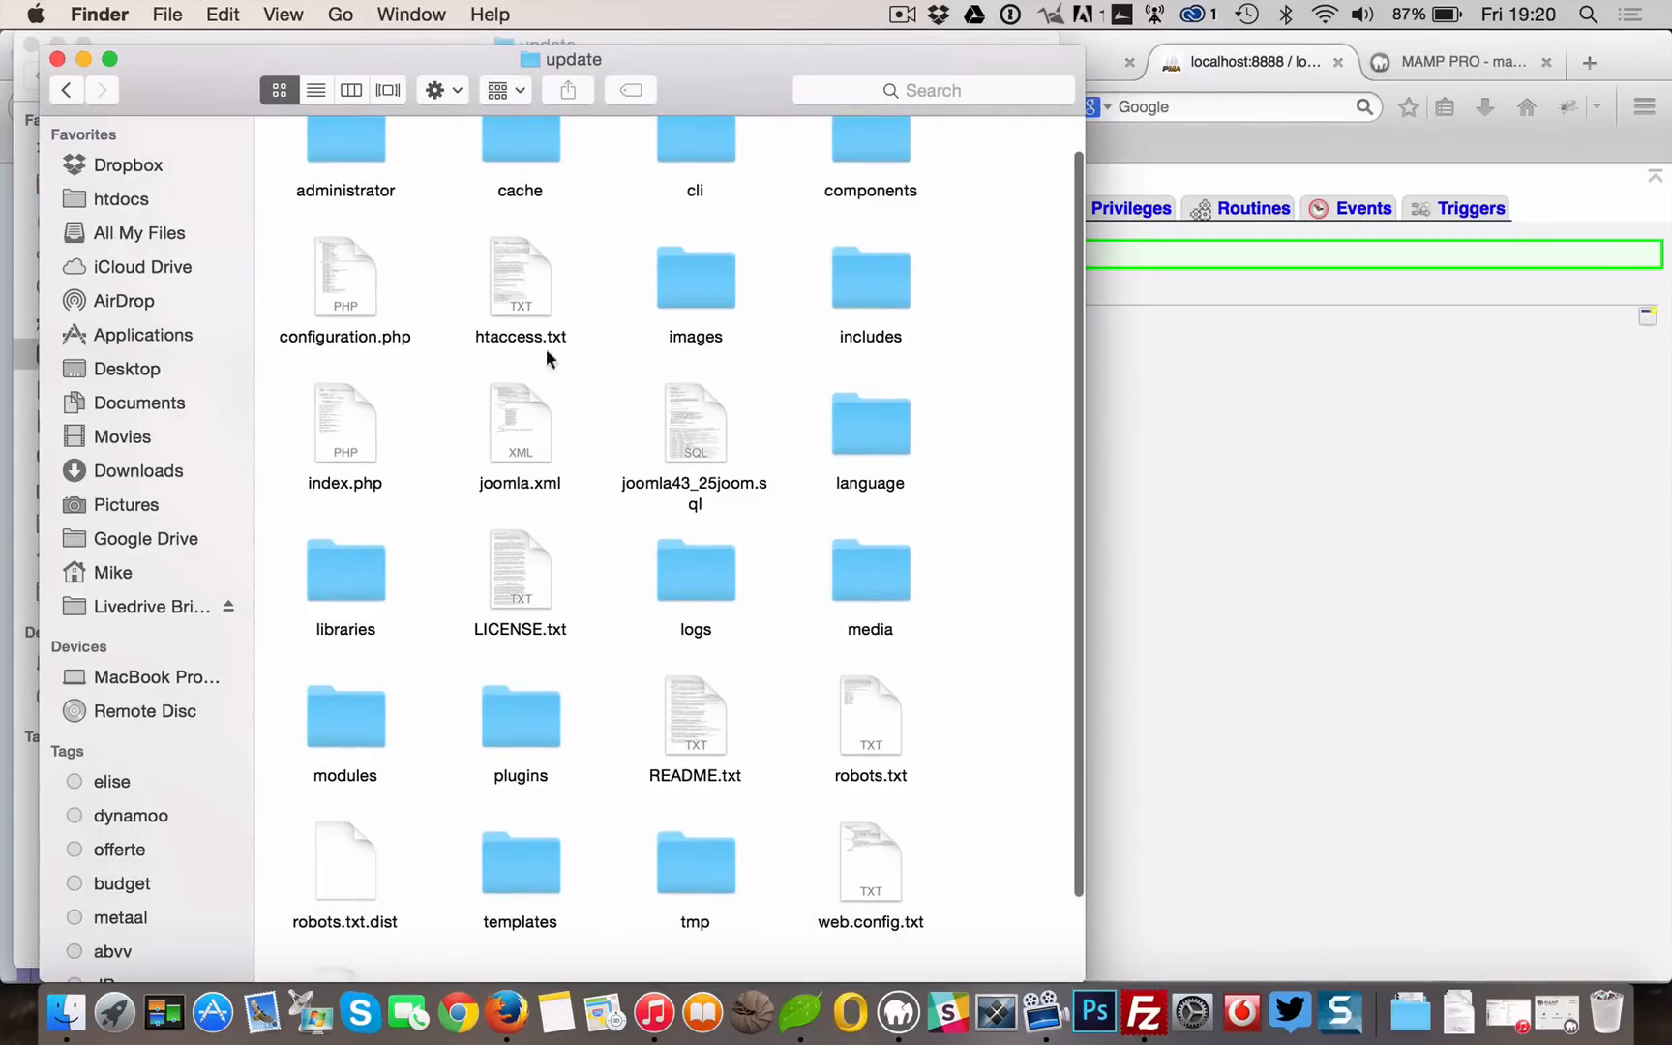
click(345, 279)
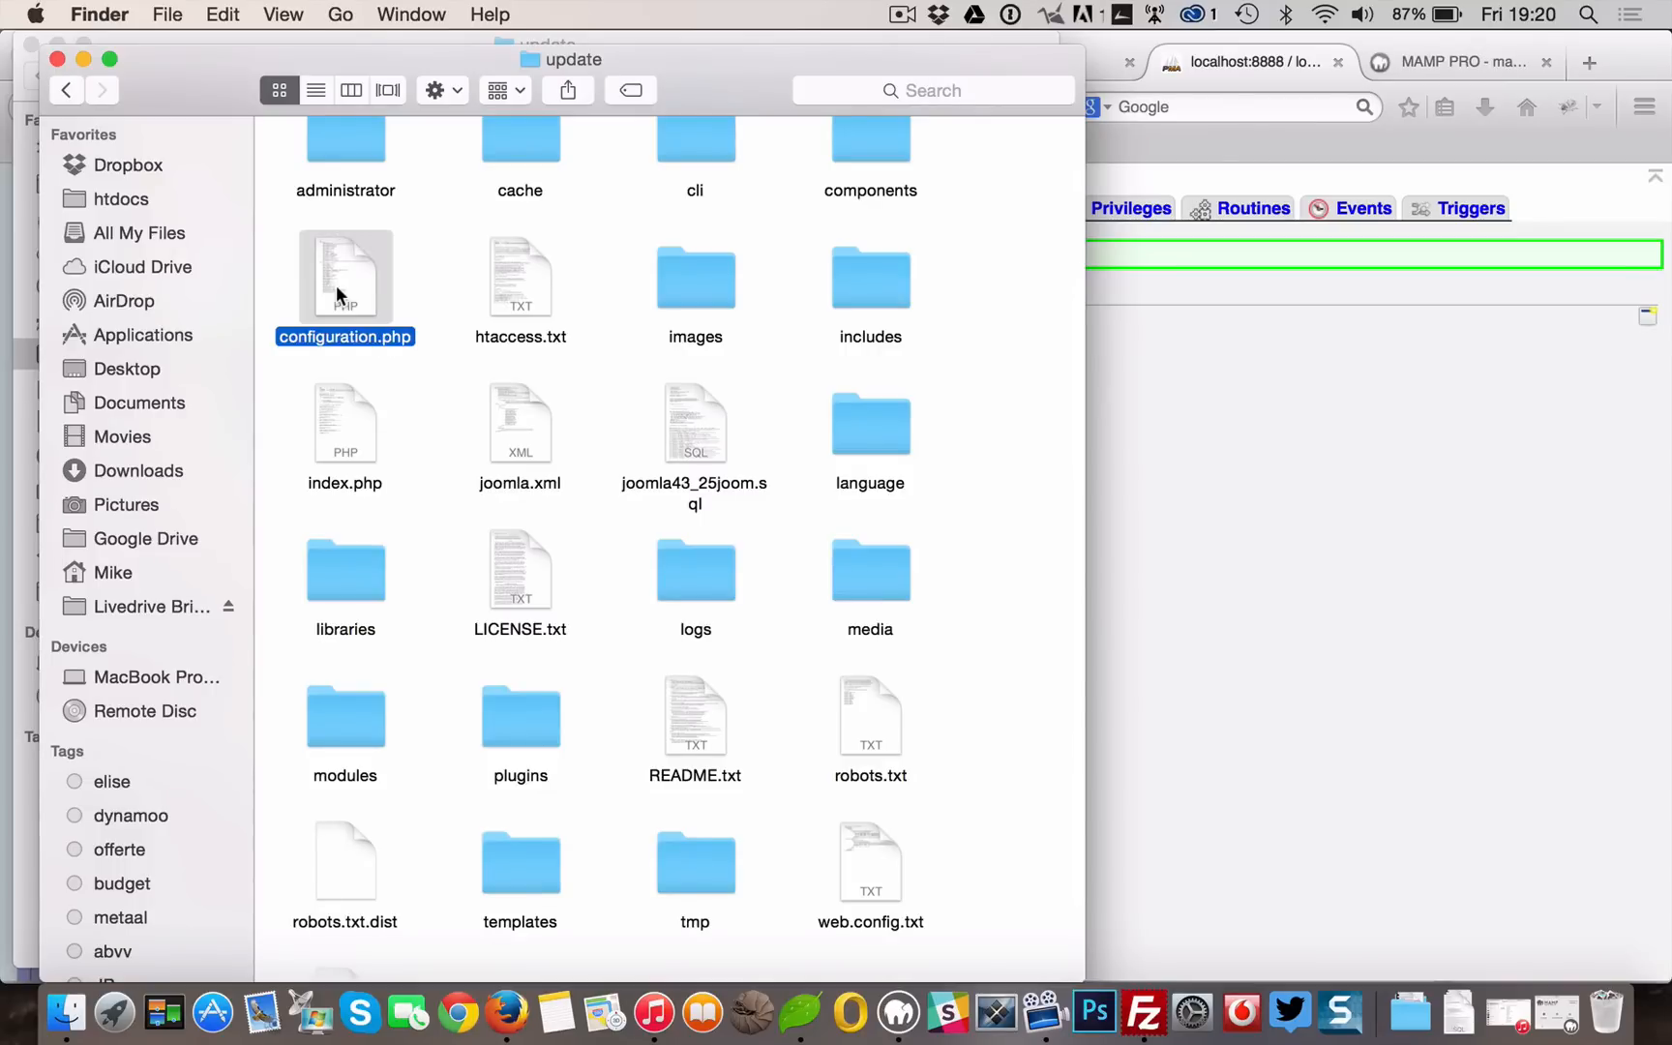
double_click(344, 278)
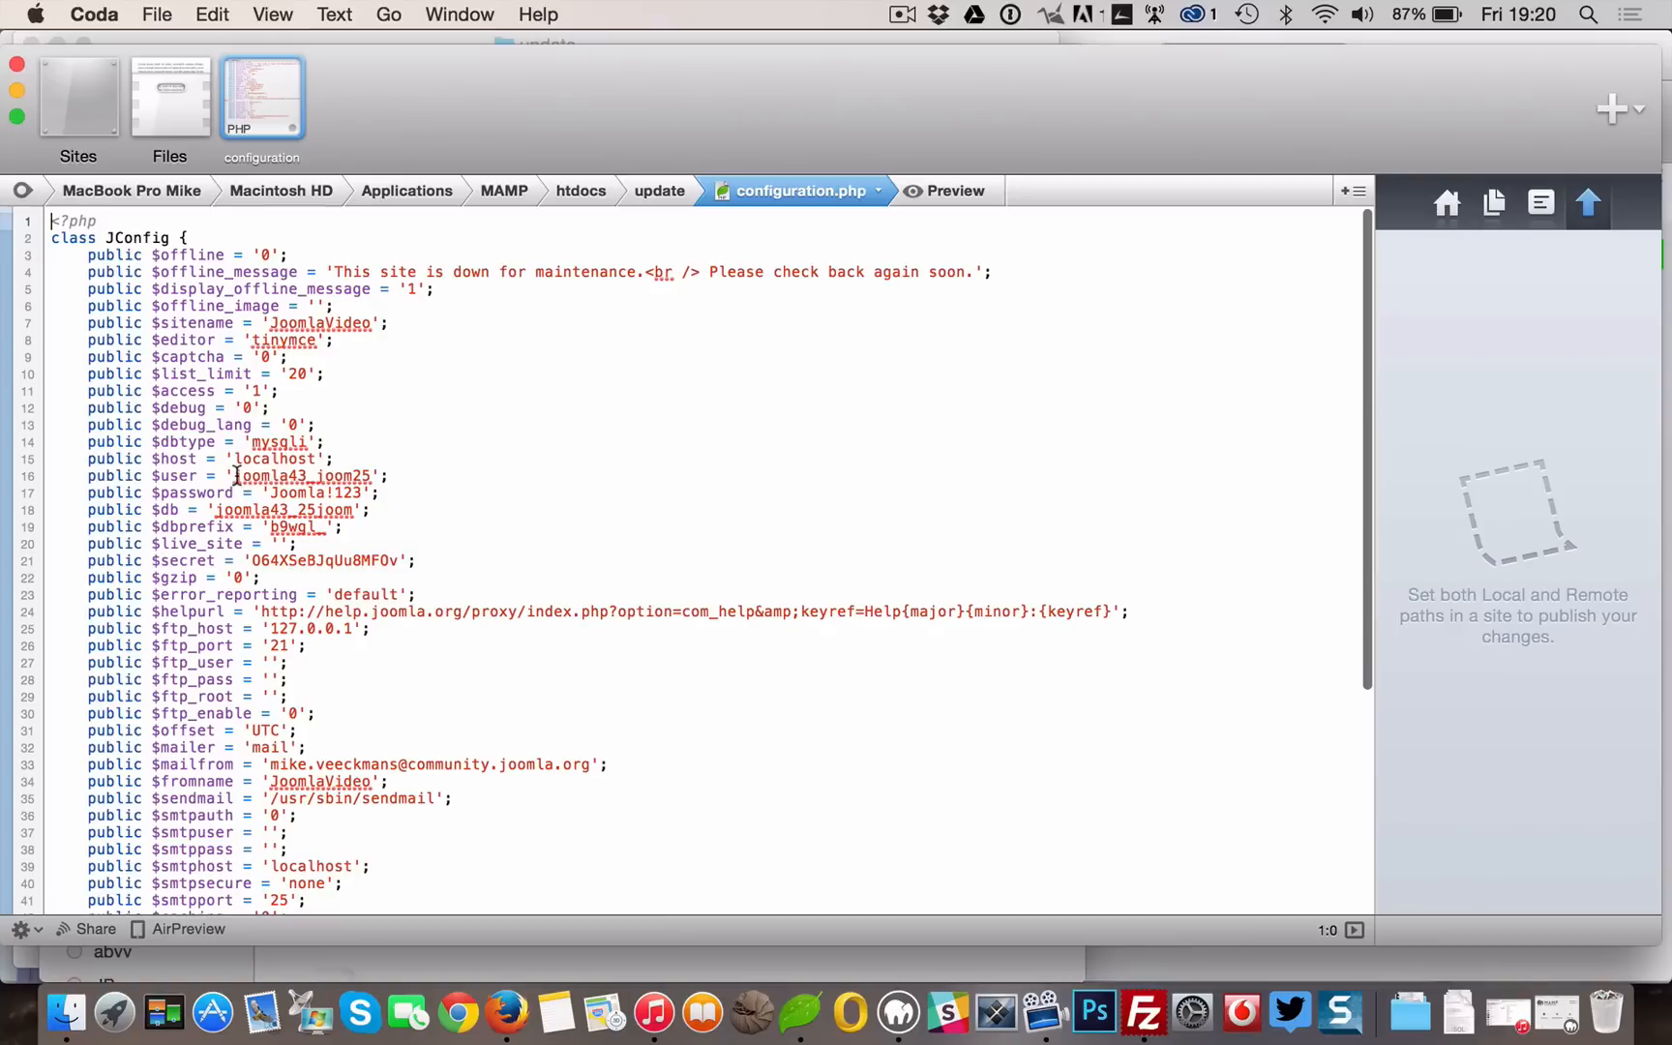
double_click(302, 476)
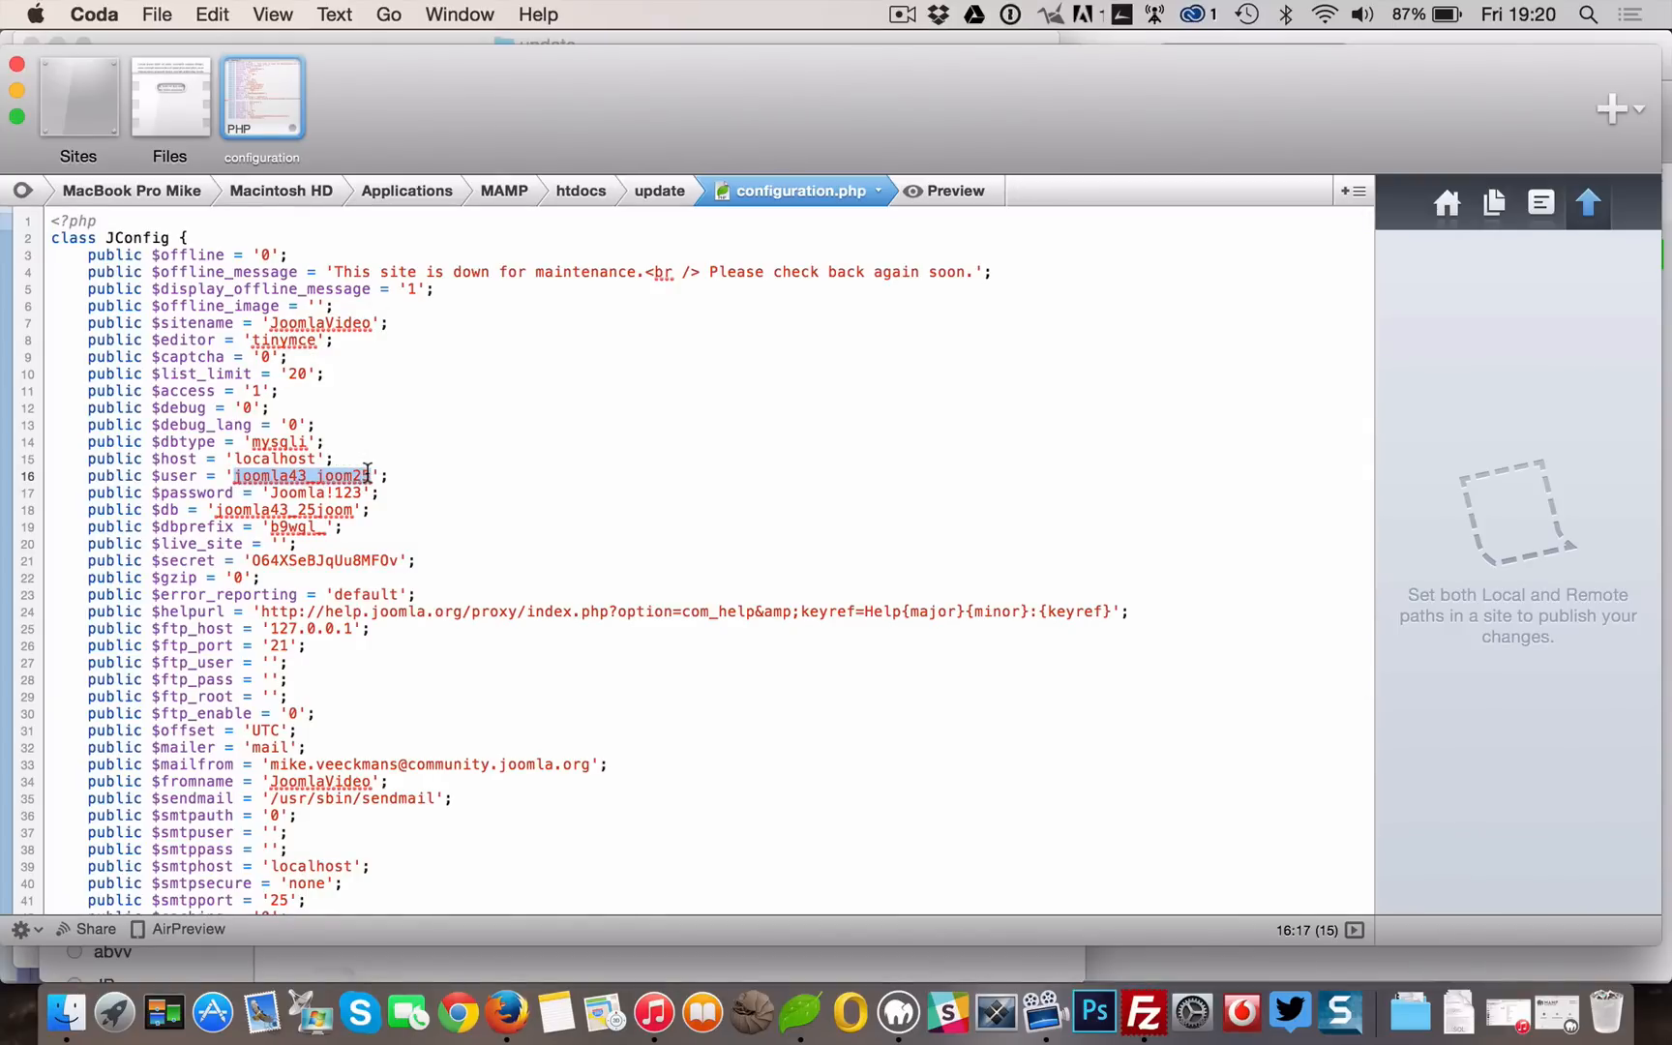
text(root)
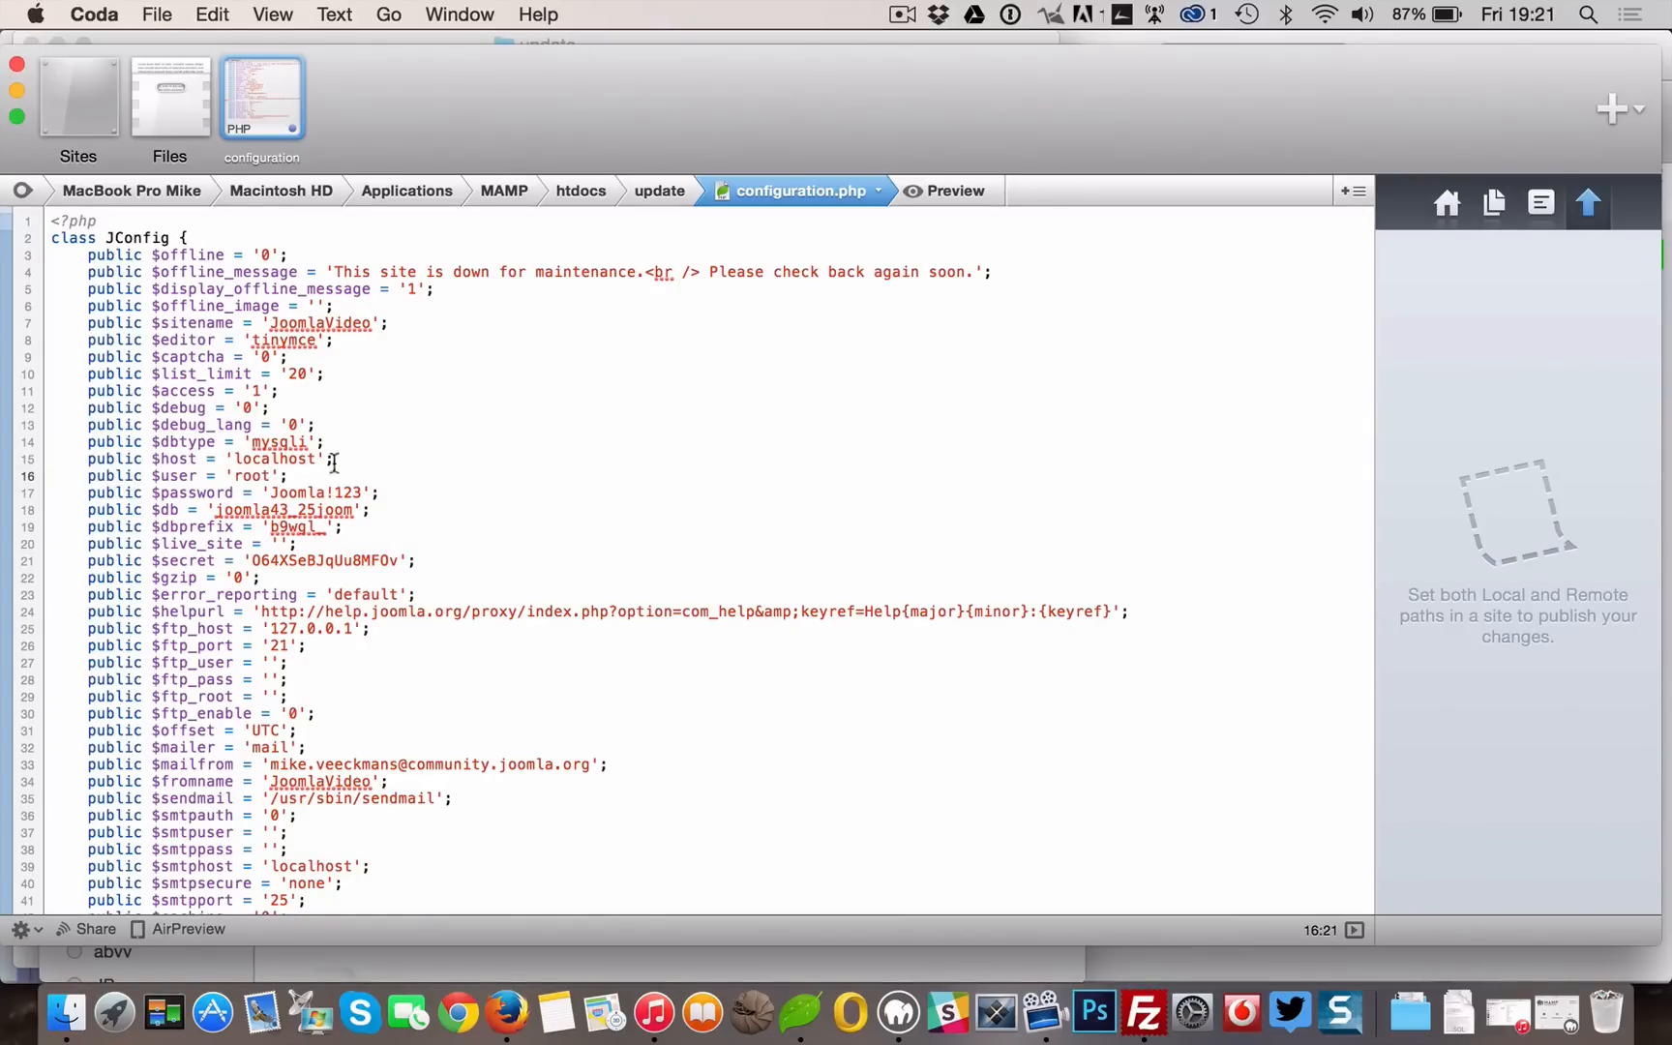
double_click(314, 493)
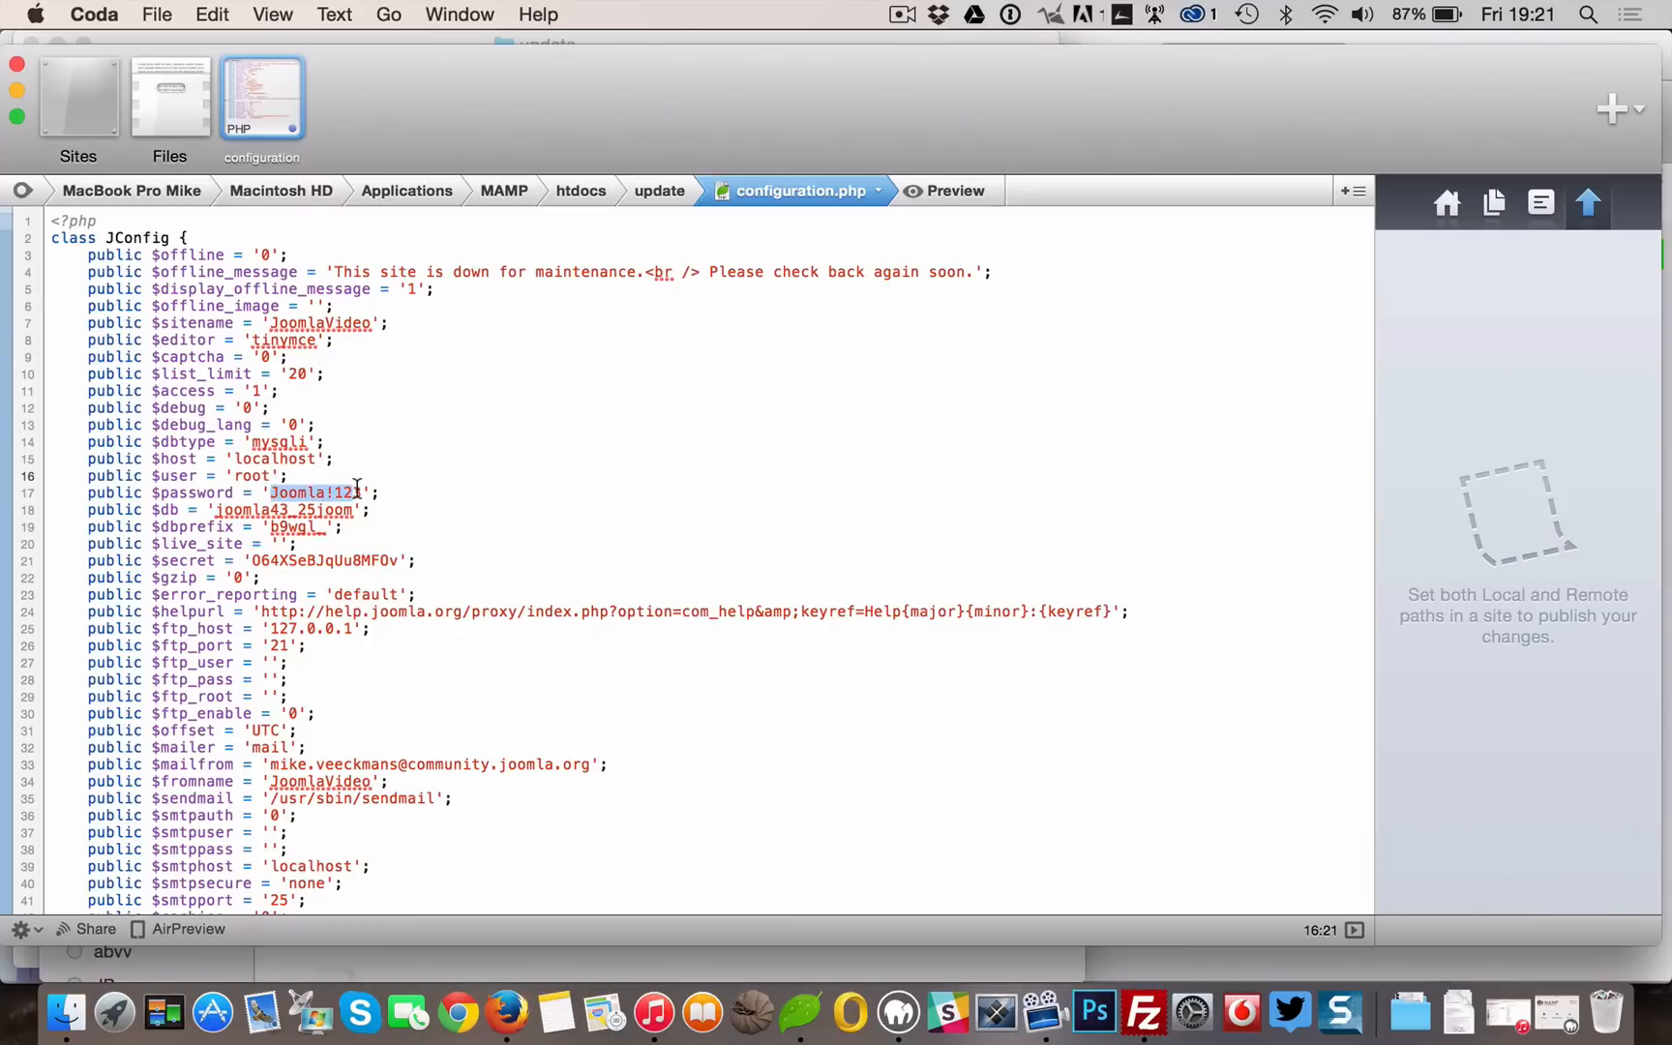
text(root)
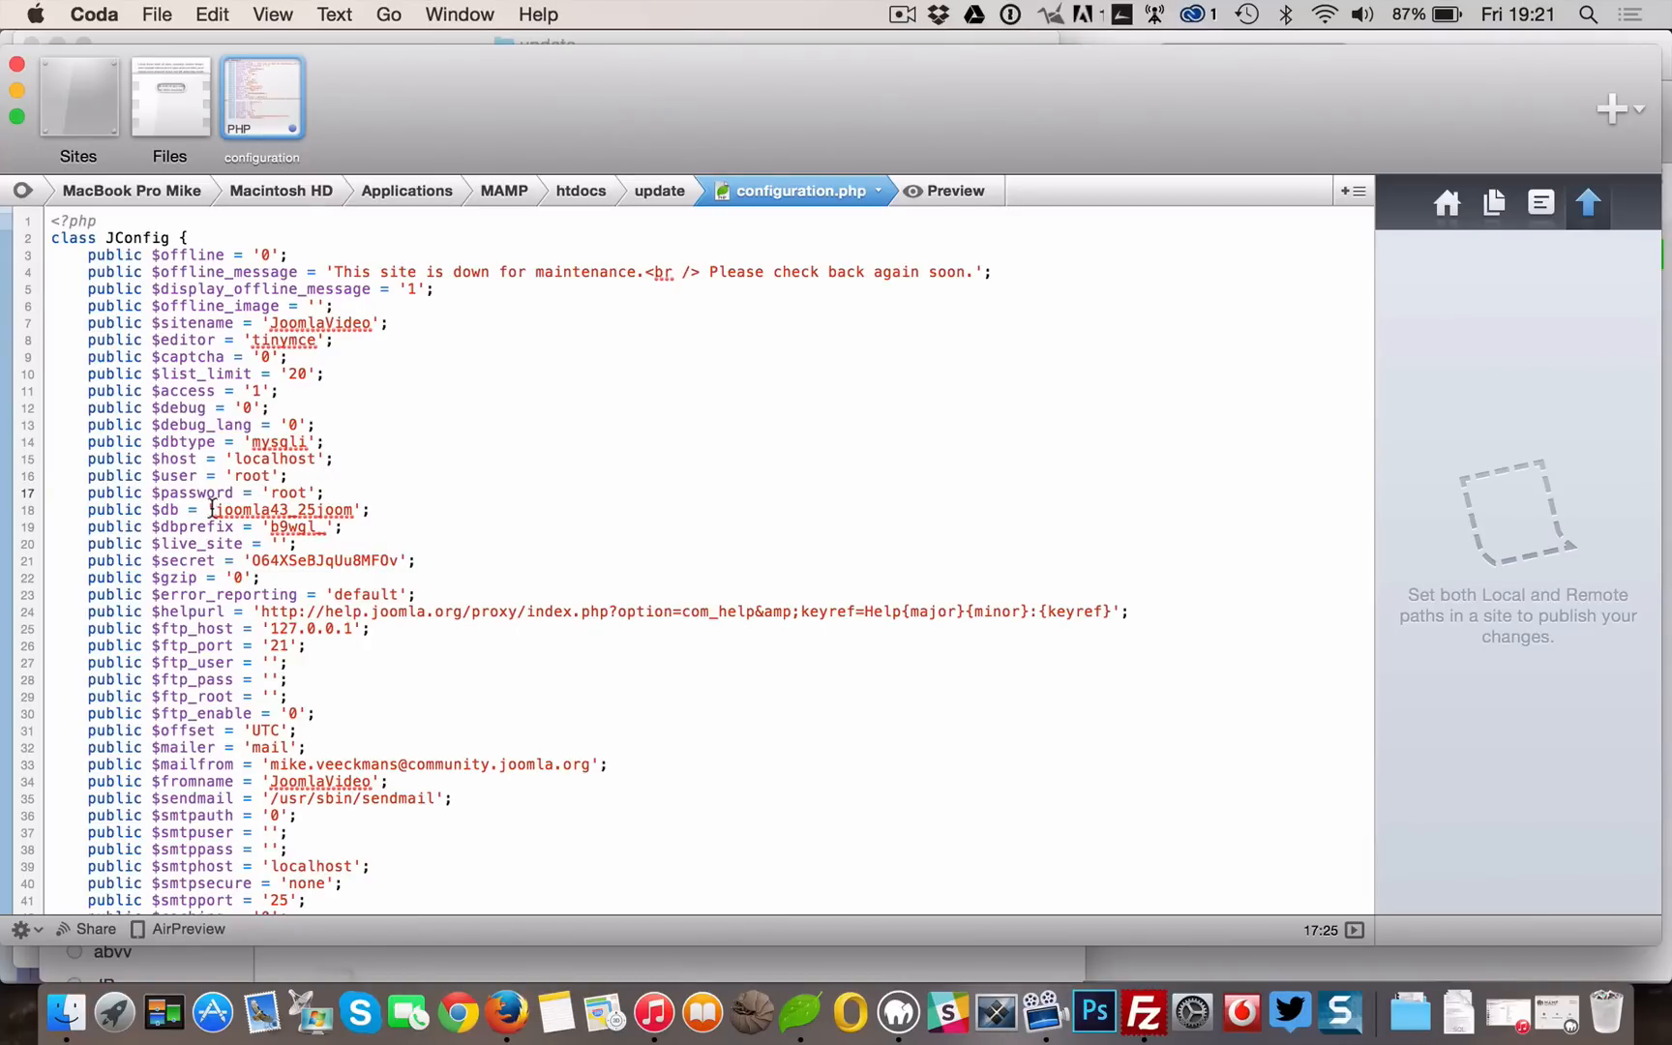
- Set the database name in configuration.php to update
double_click(281, 511)
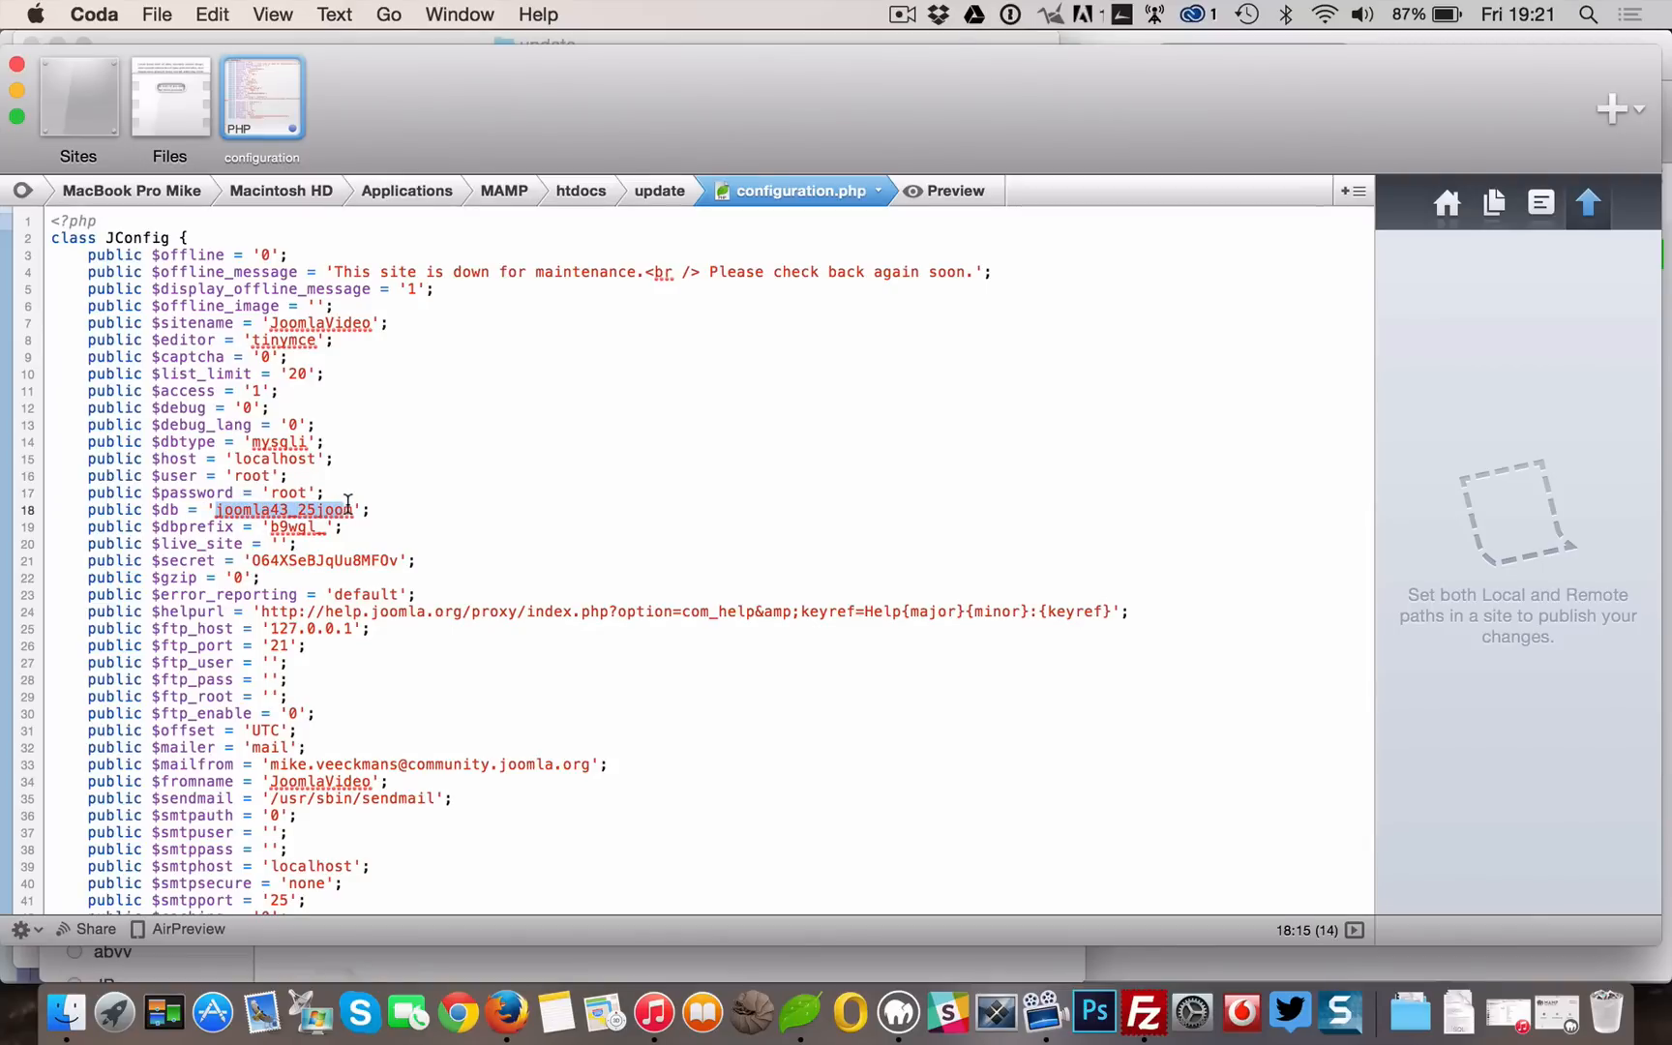
key(Delete)
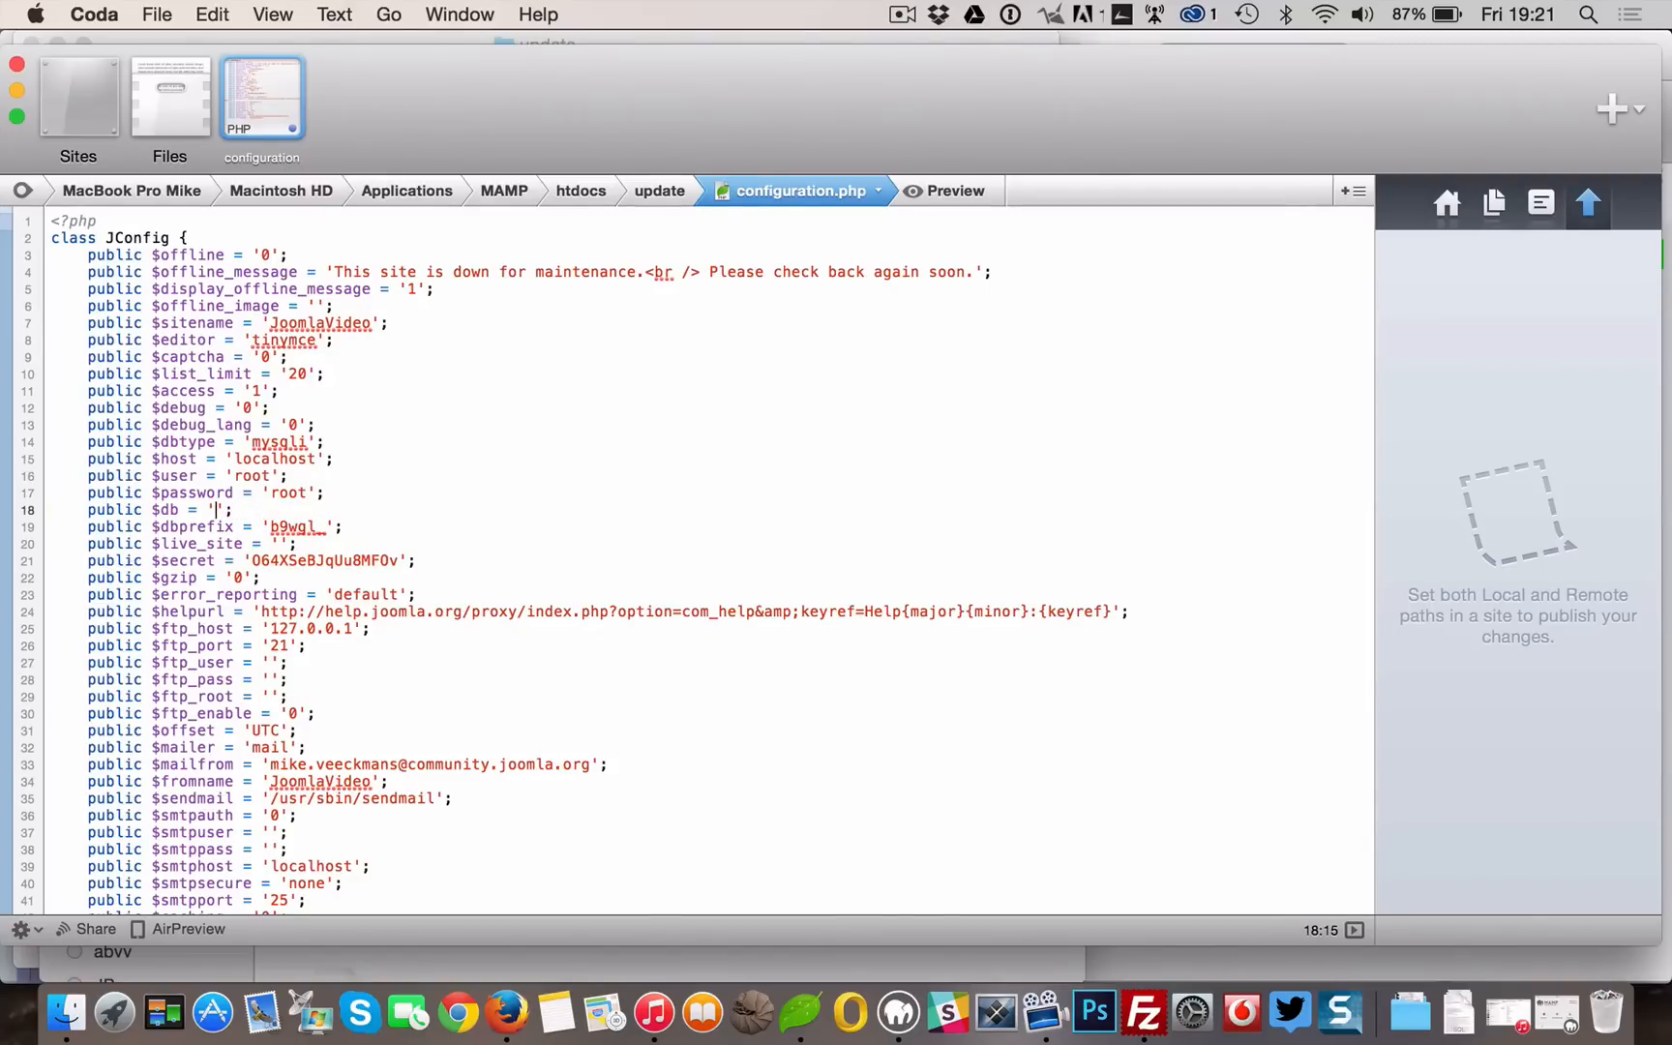
text(update)
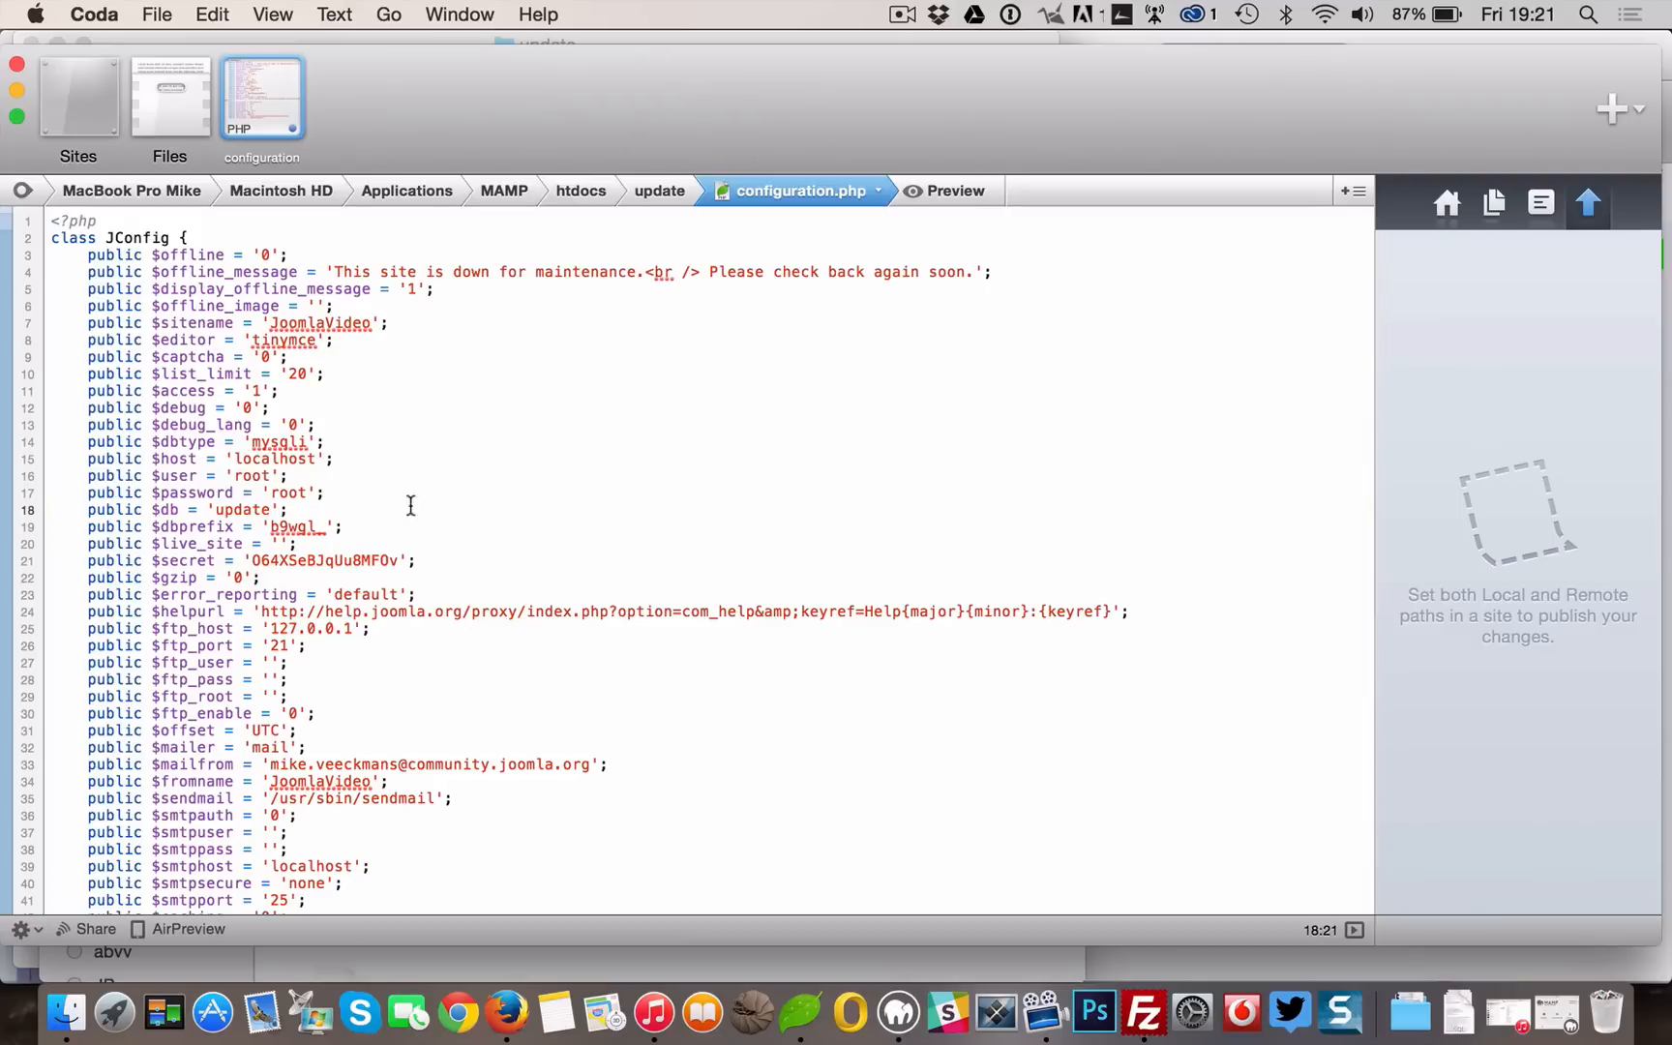
- Set $log_path to /htdocs/update/logs/ and $tmp_path to /htdocs/update/tmp
scroll(down, 3)
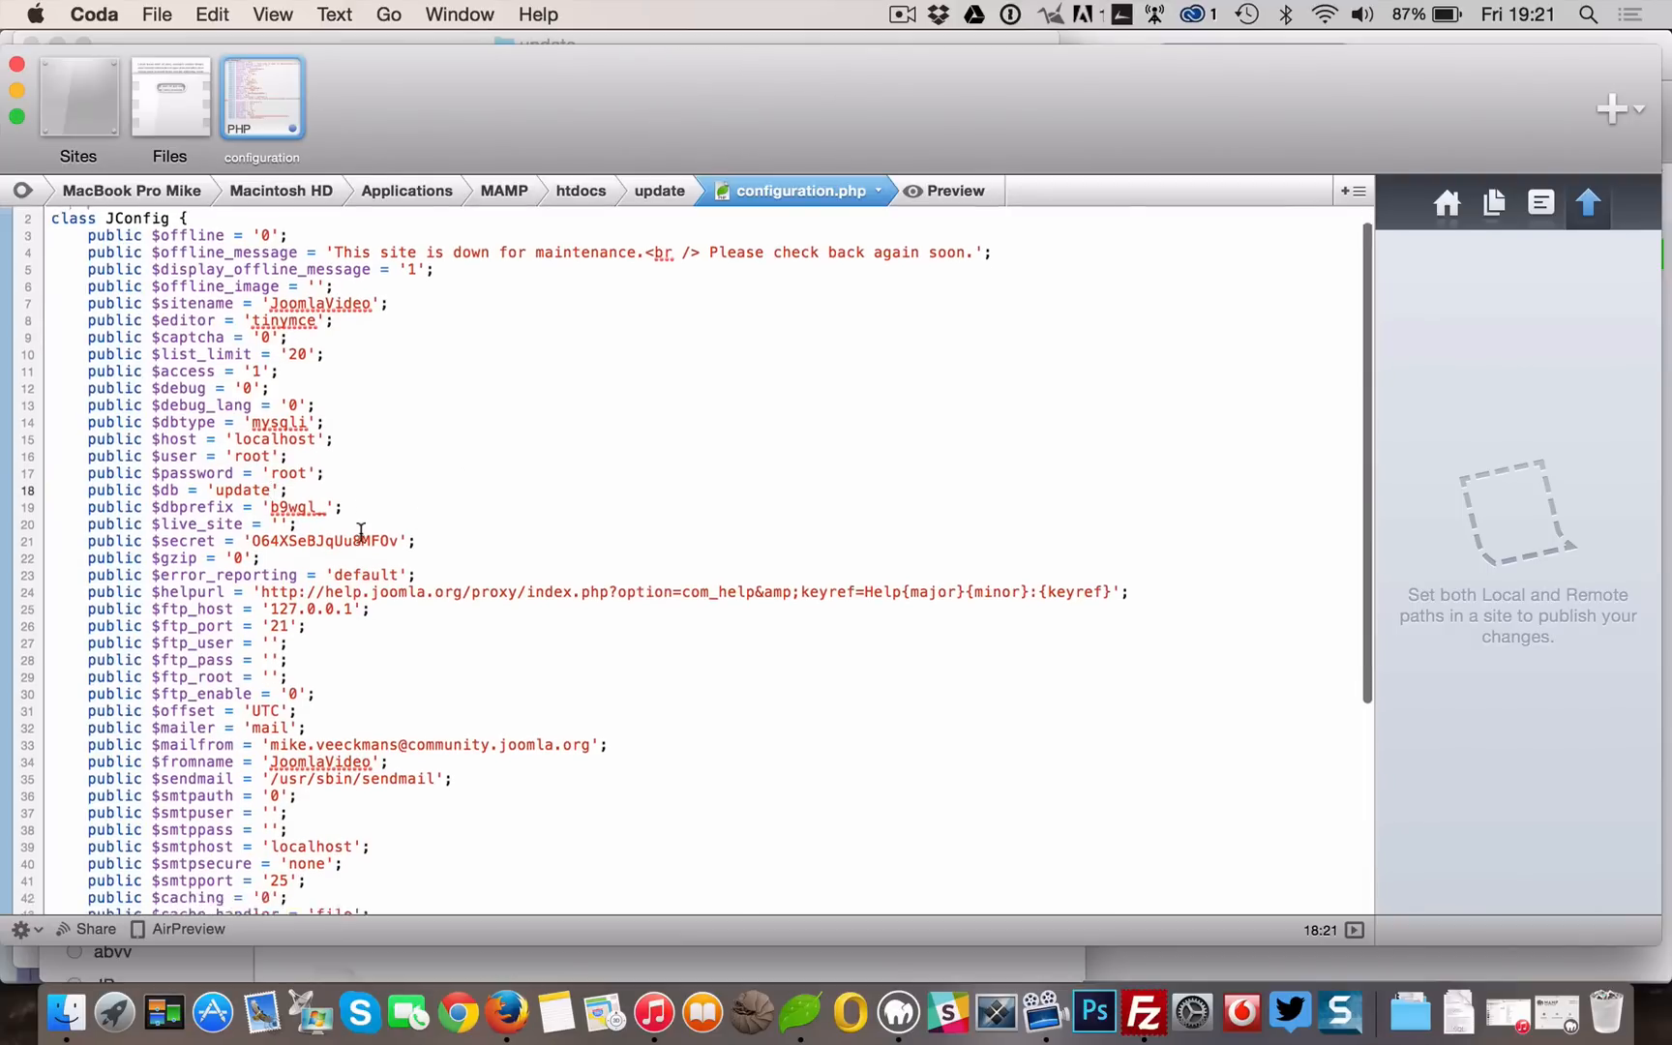
scroll(down, 3)
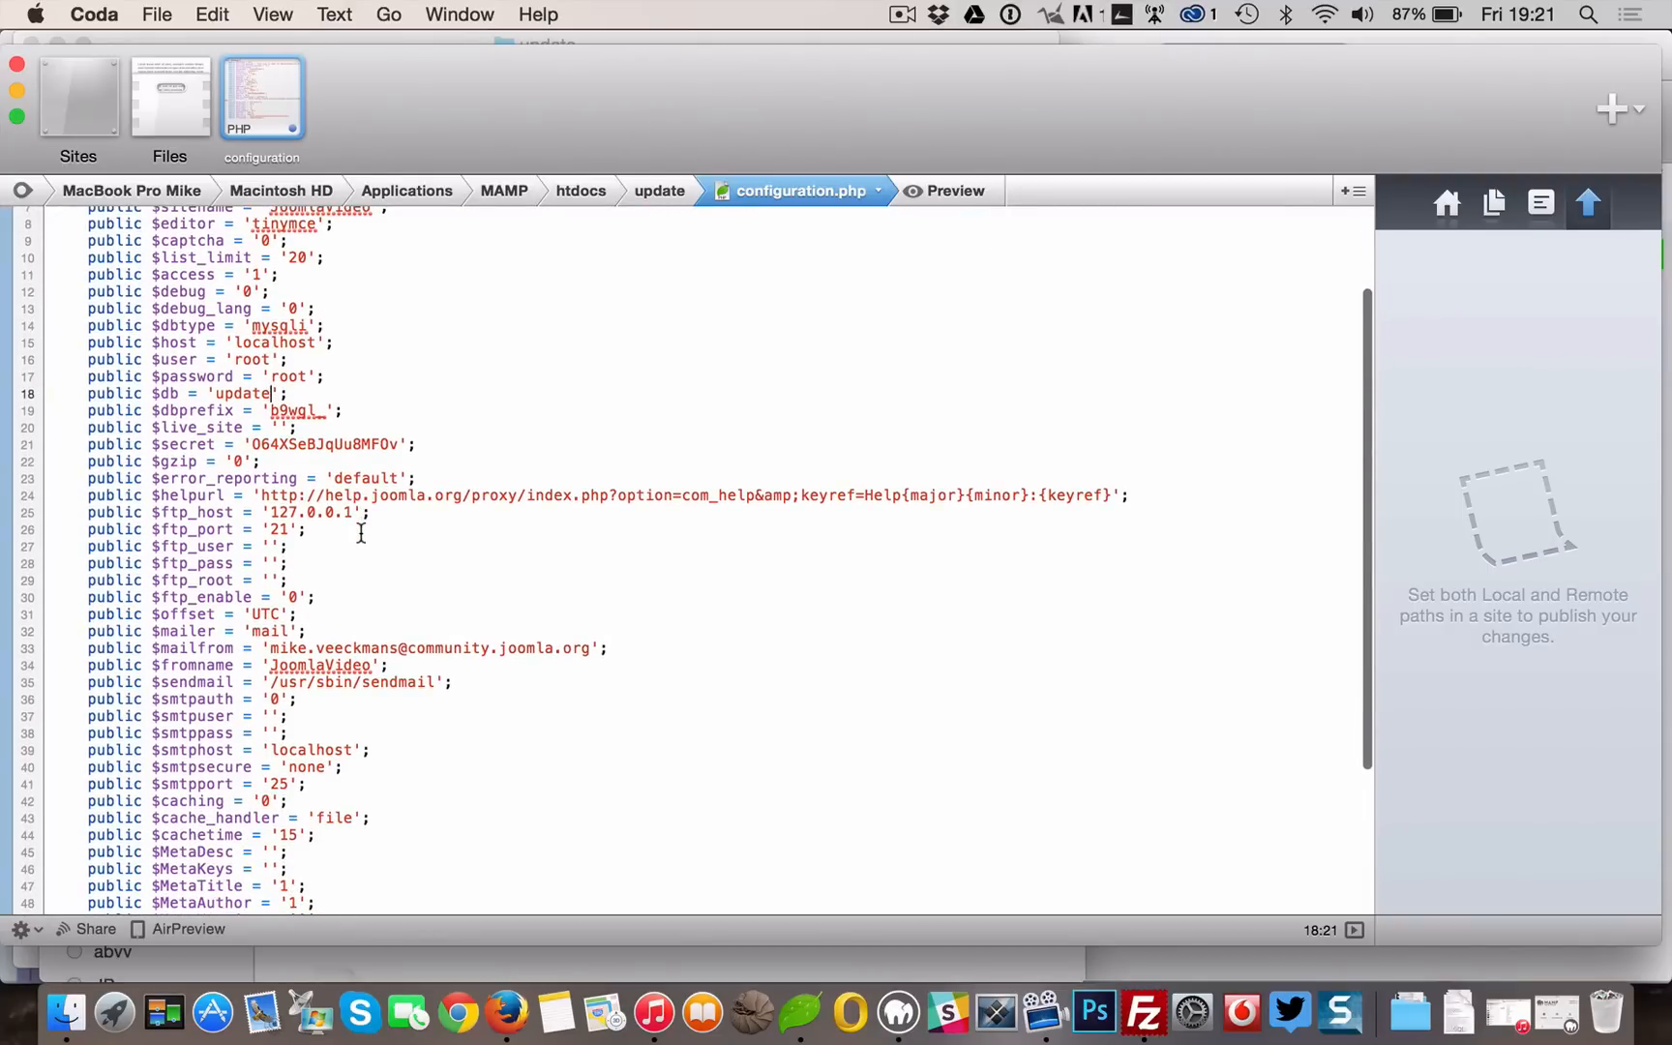
scroll(down, 3)
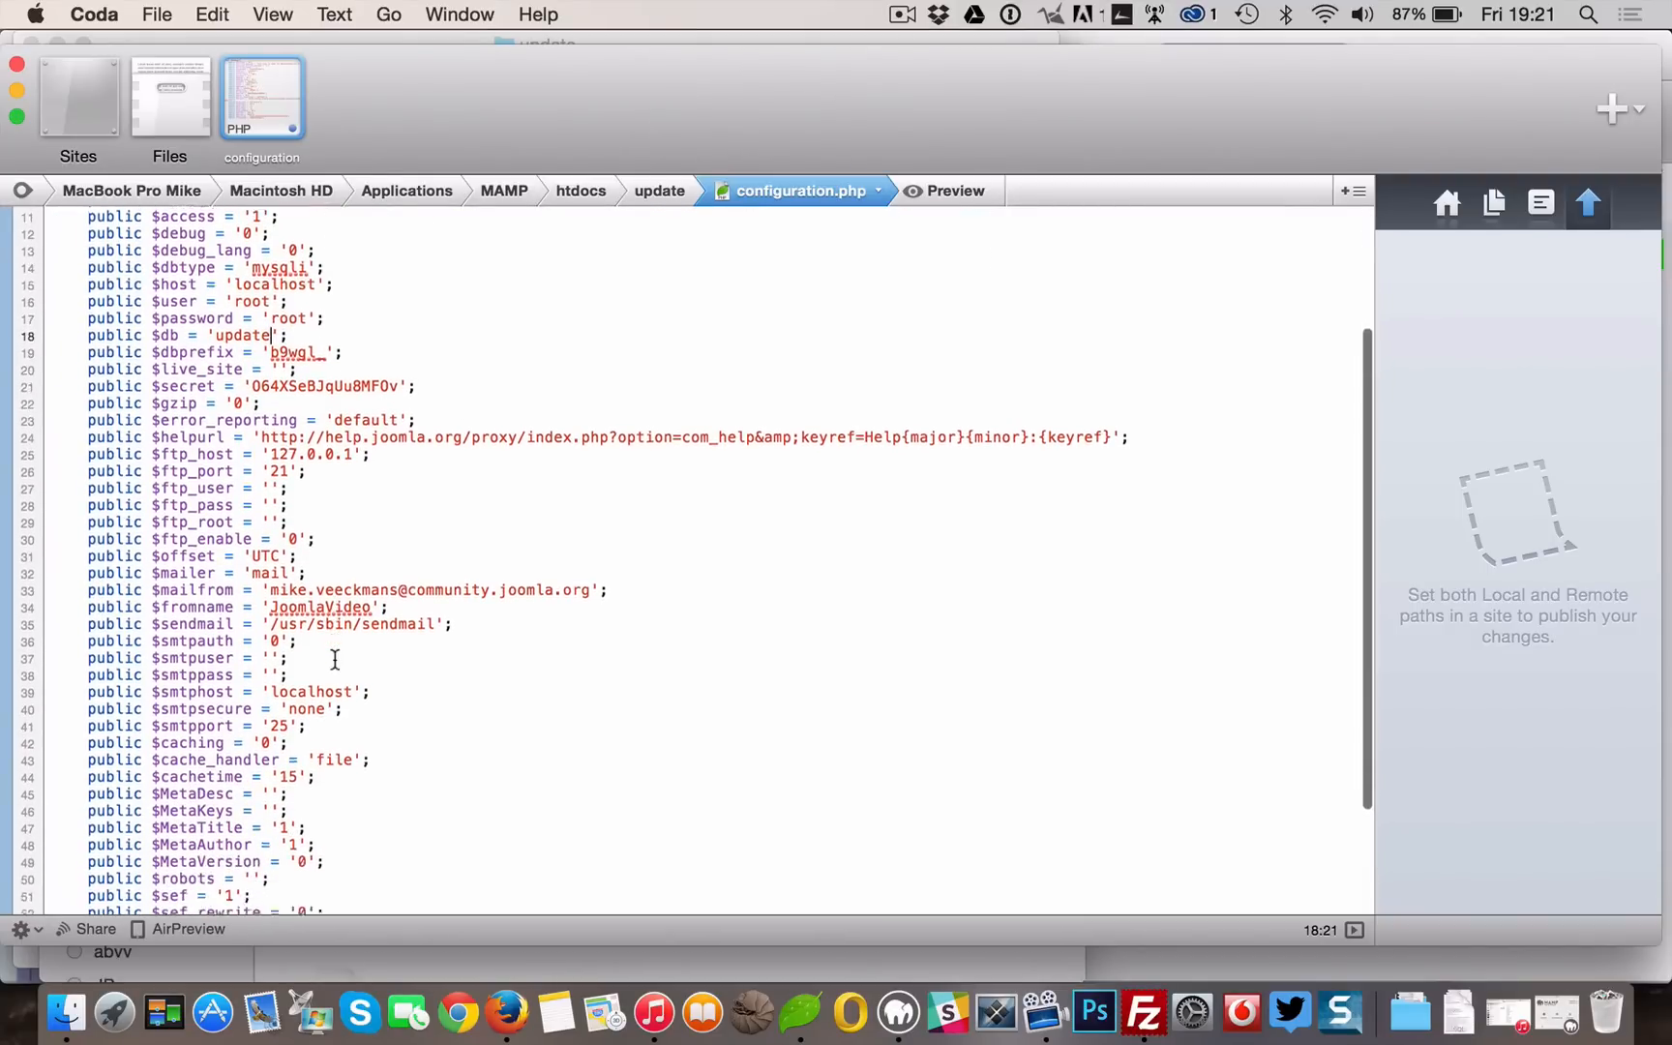
scroll(down, 3)
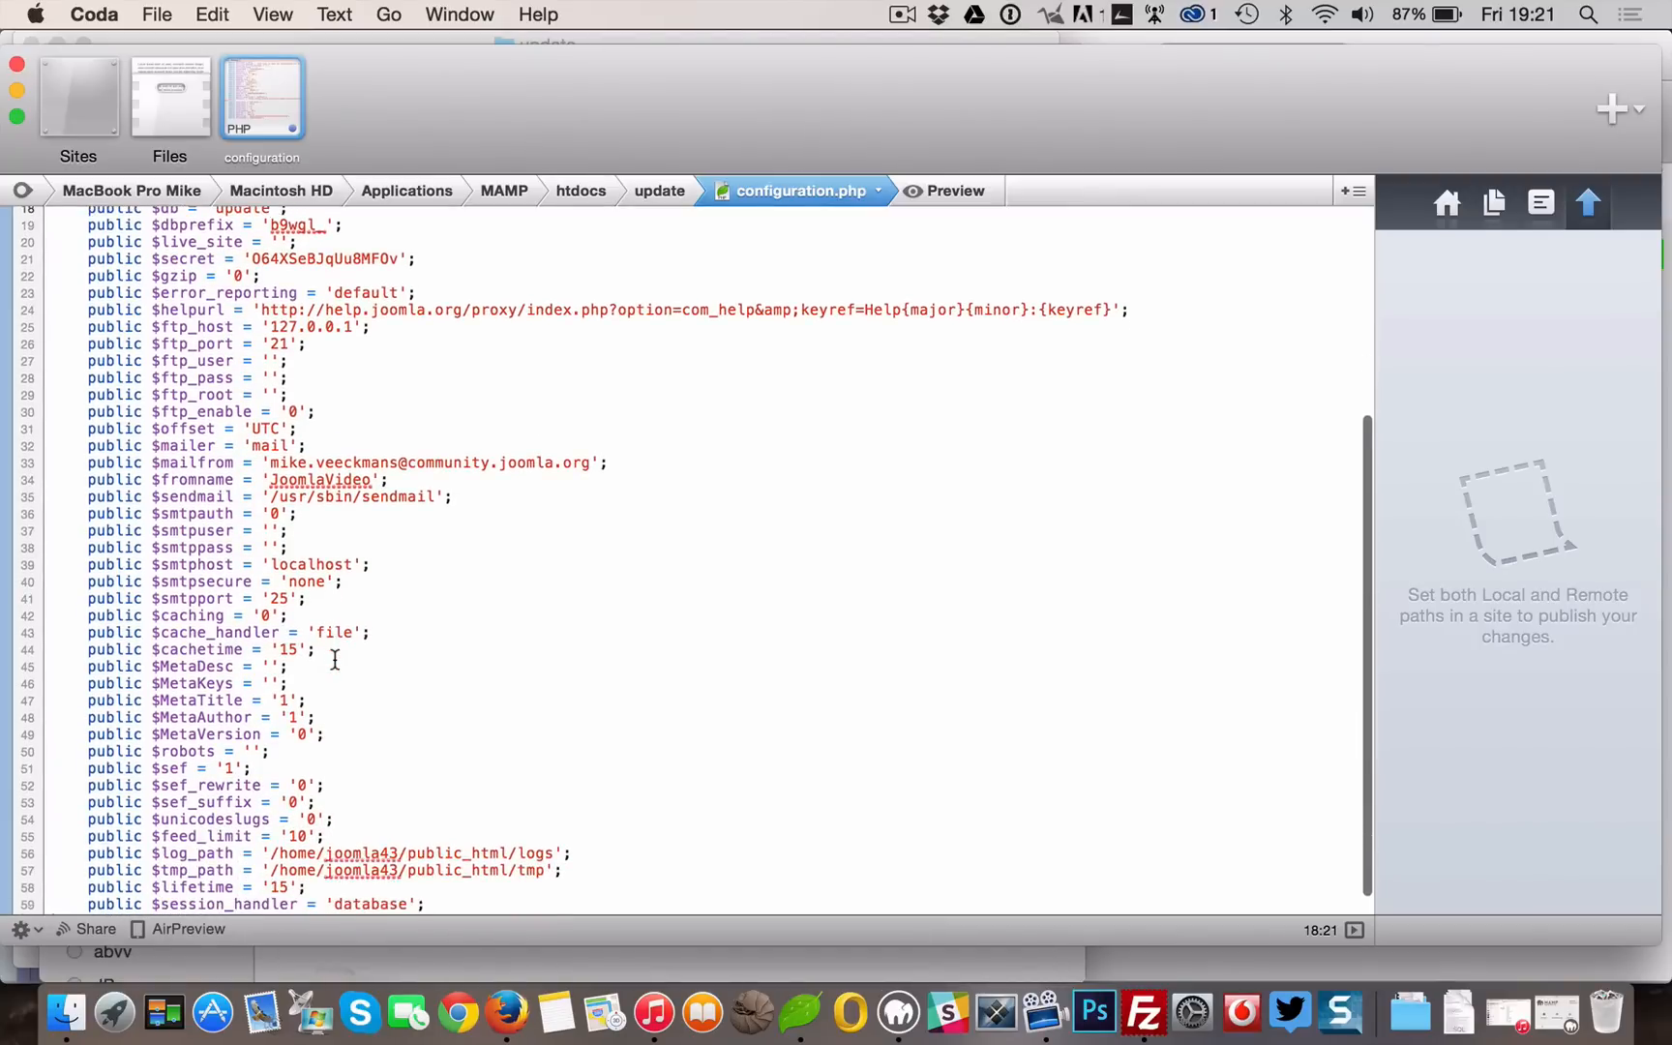
scroll(down, 3)
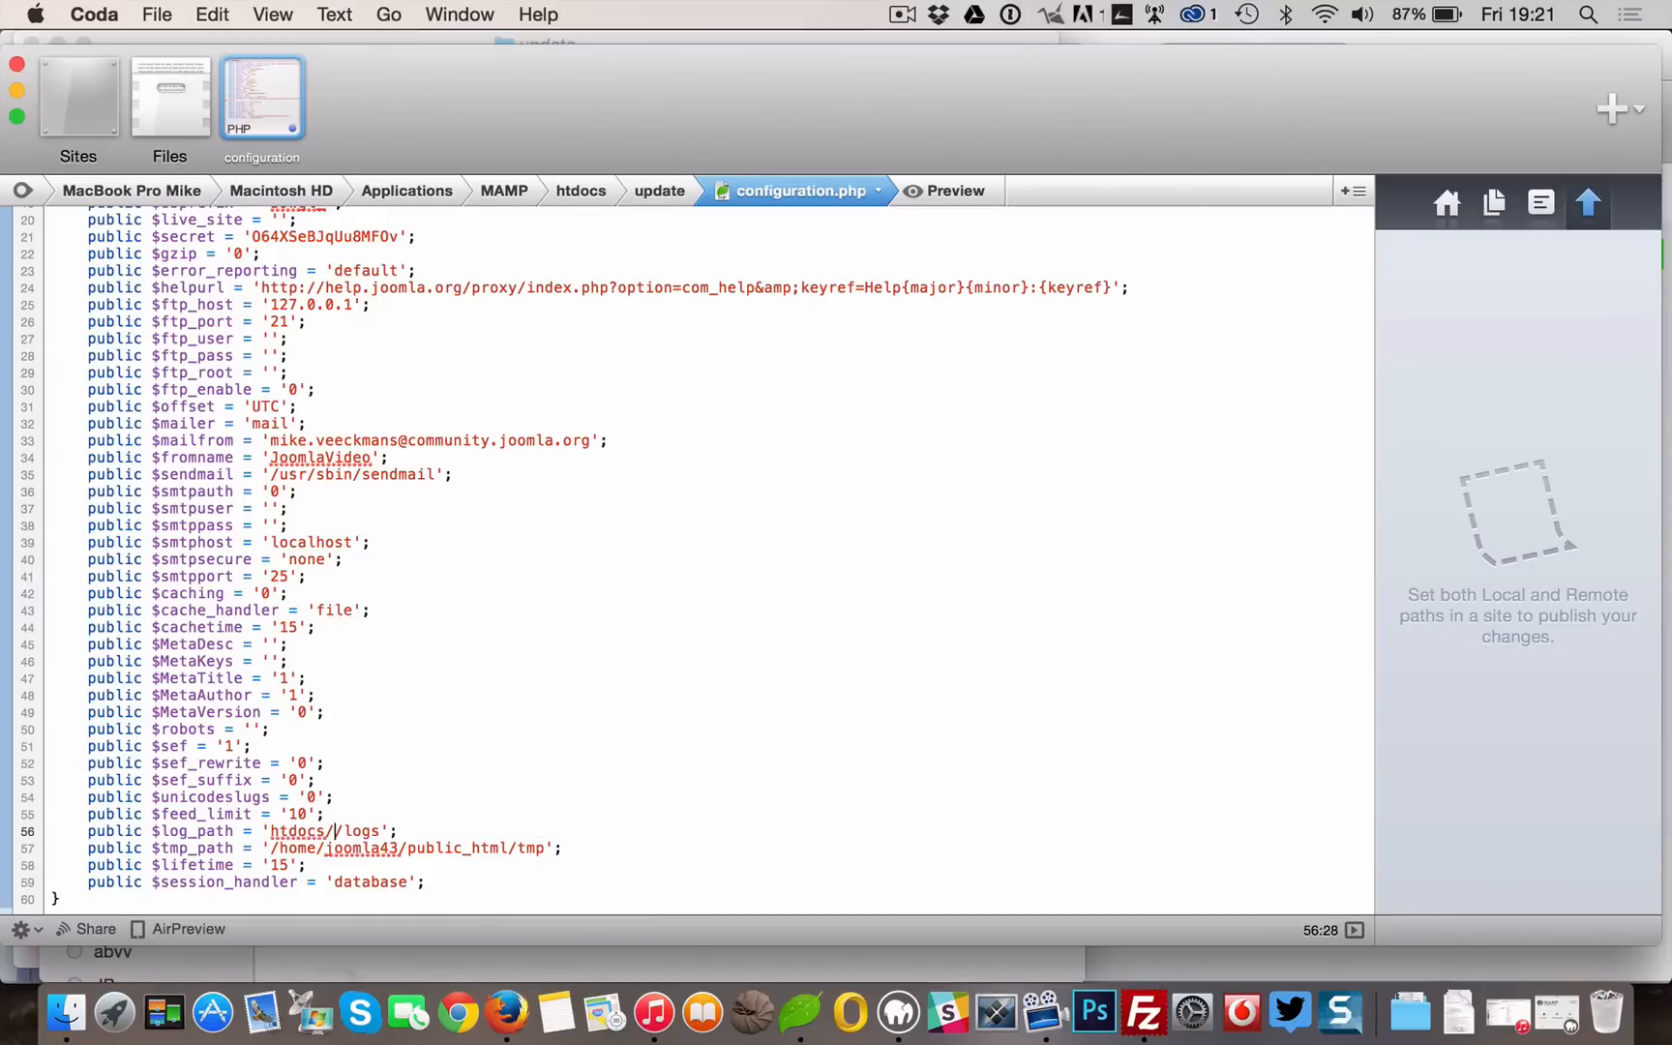
text(update)
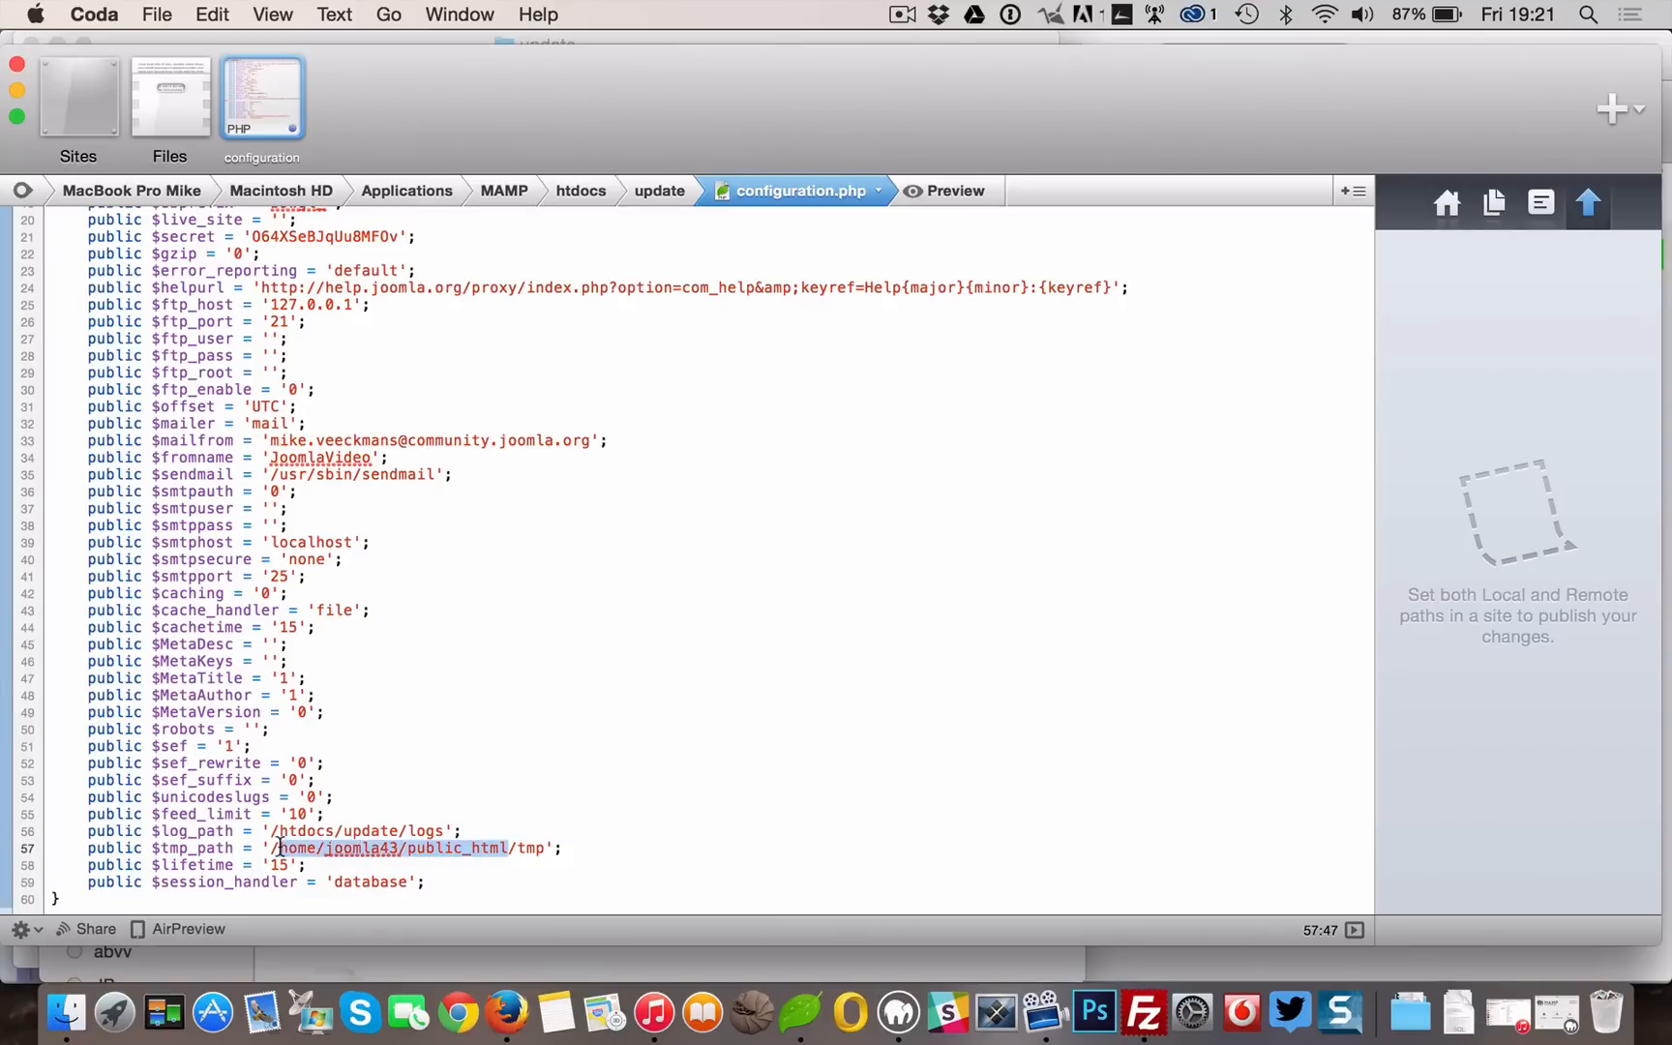
text(/ht)
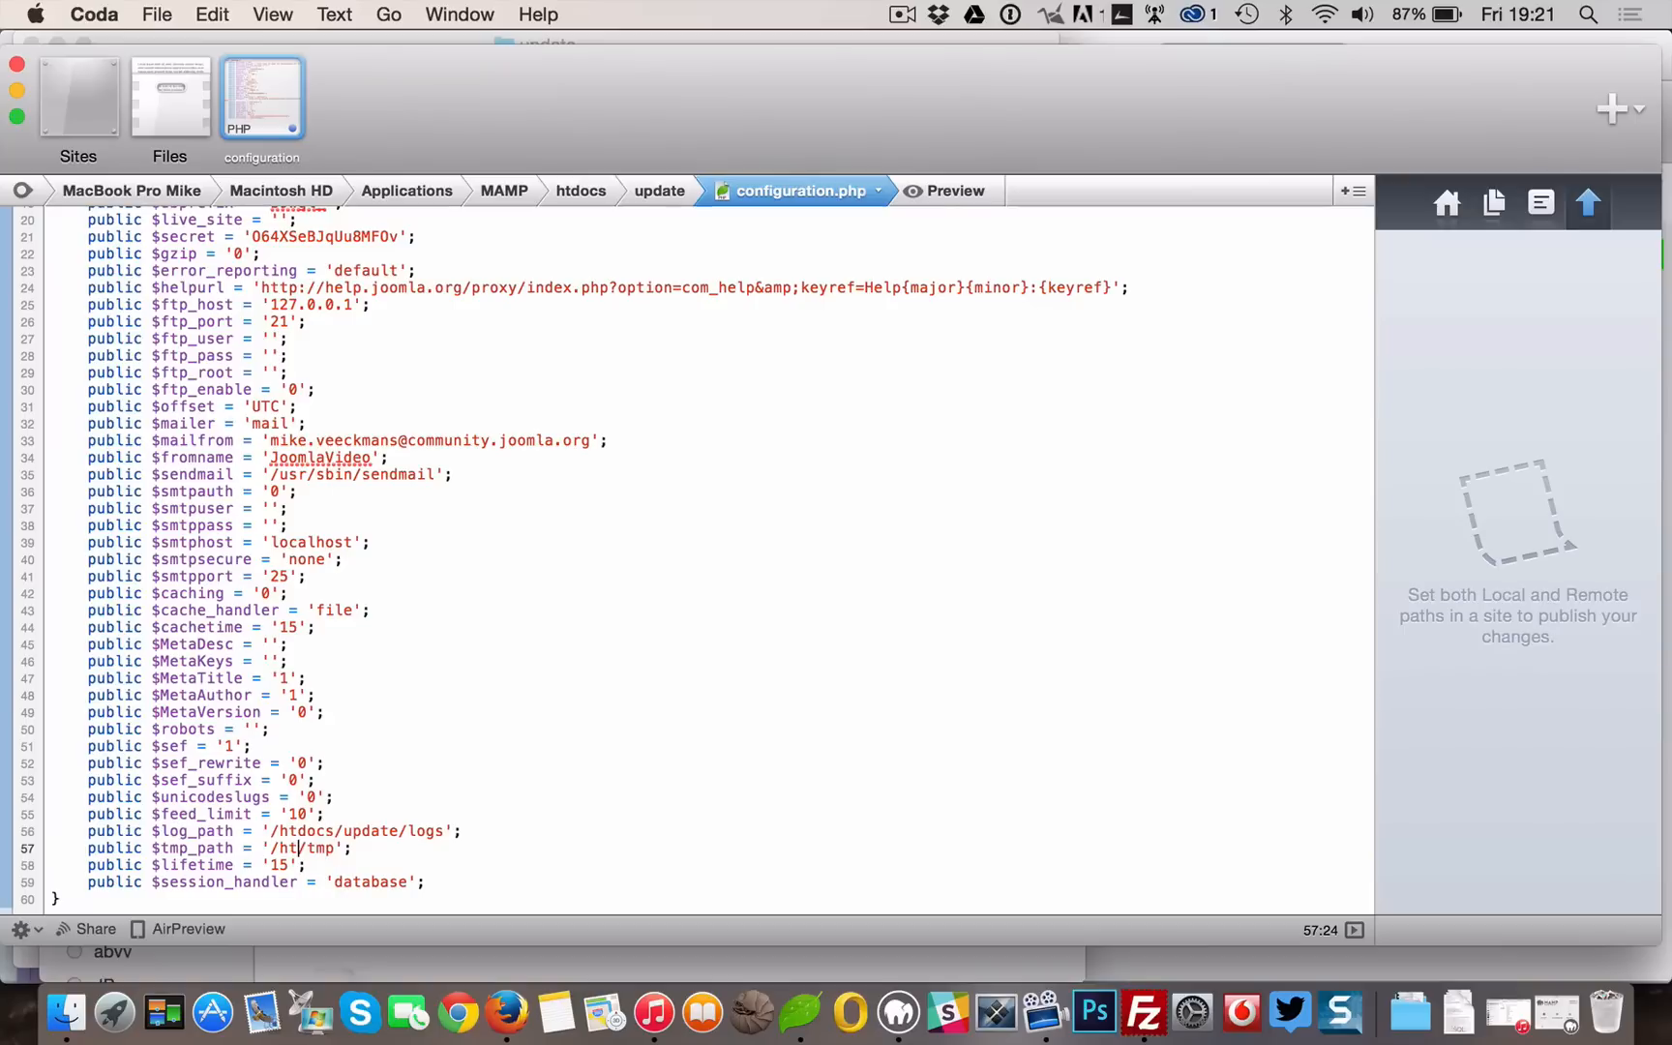
text(docs/upda)
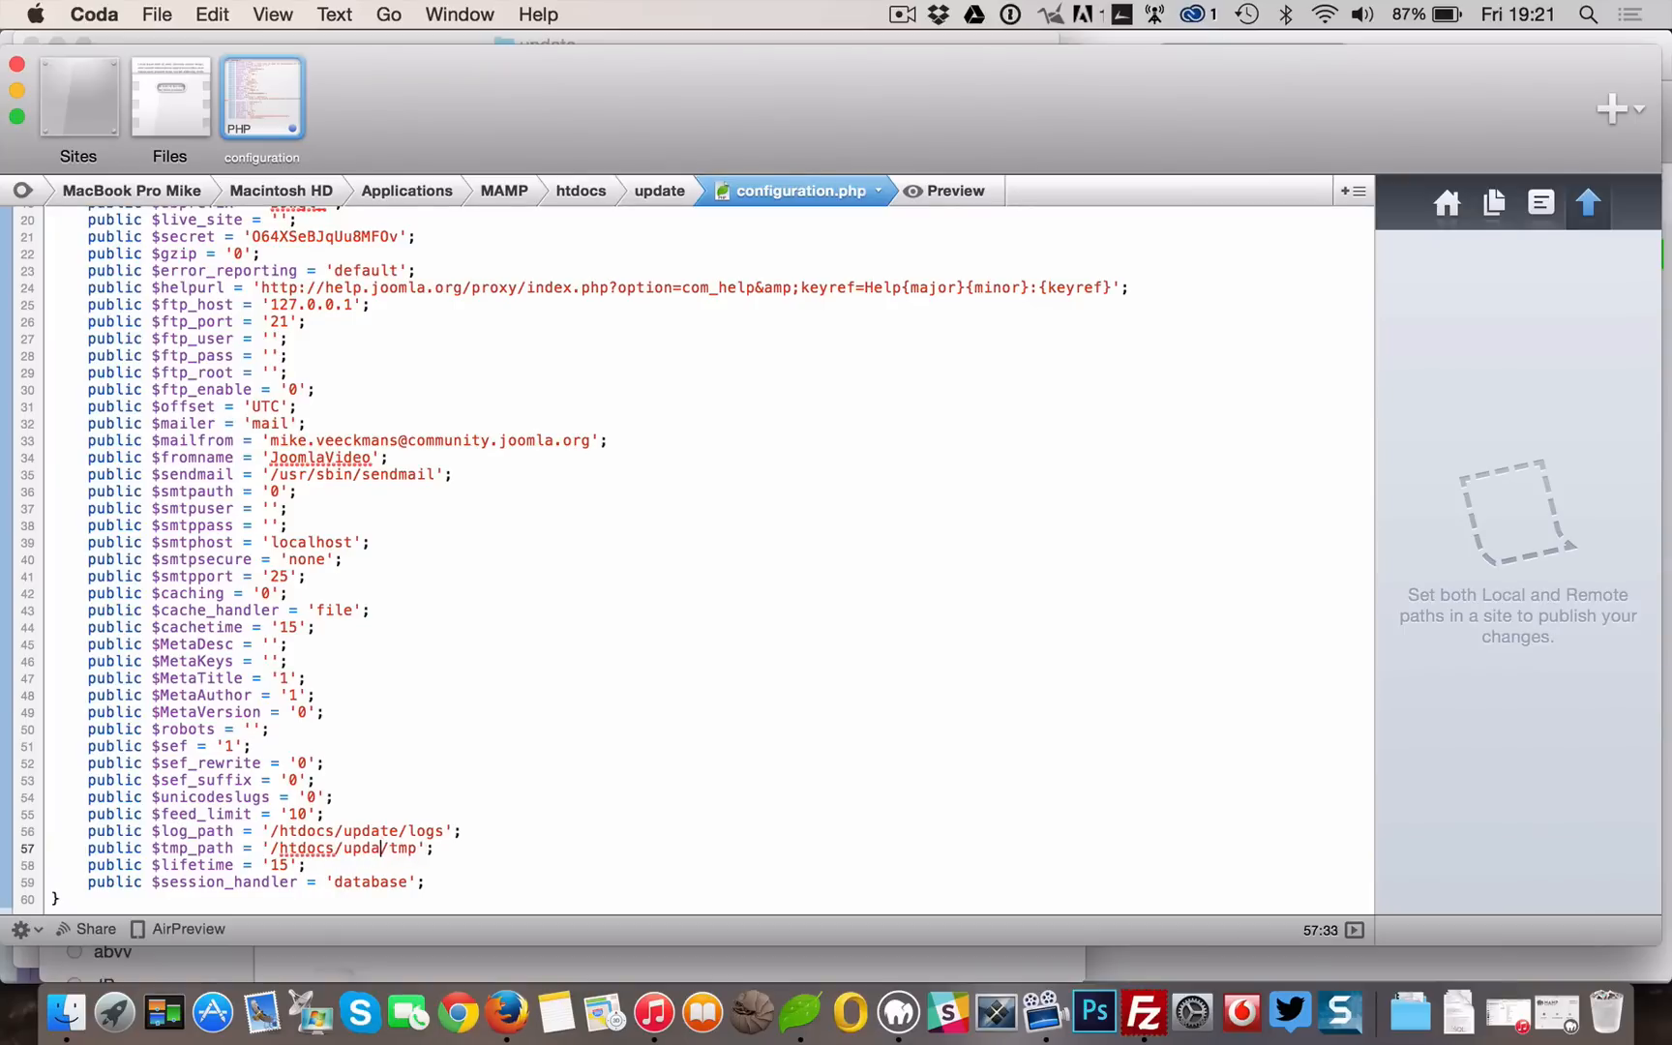
text(te)
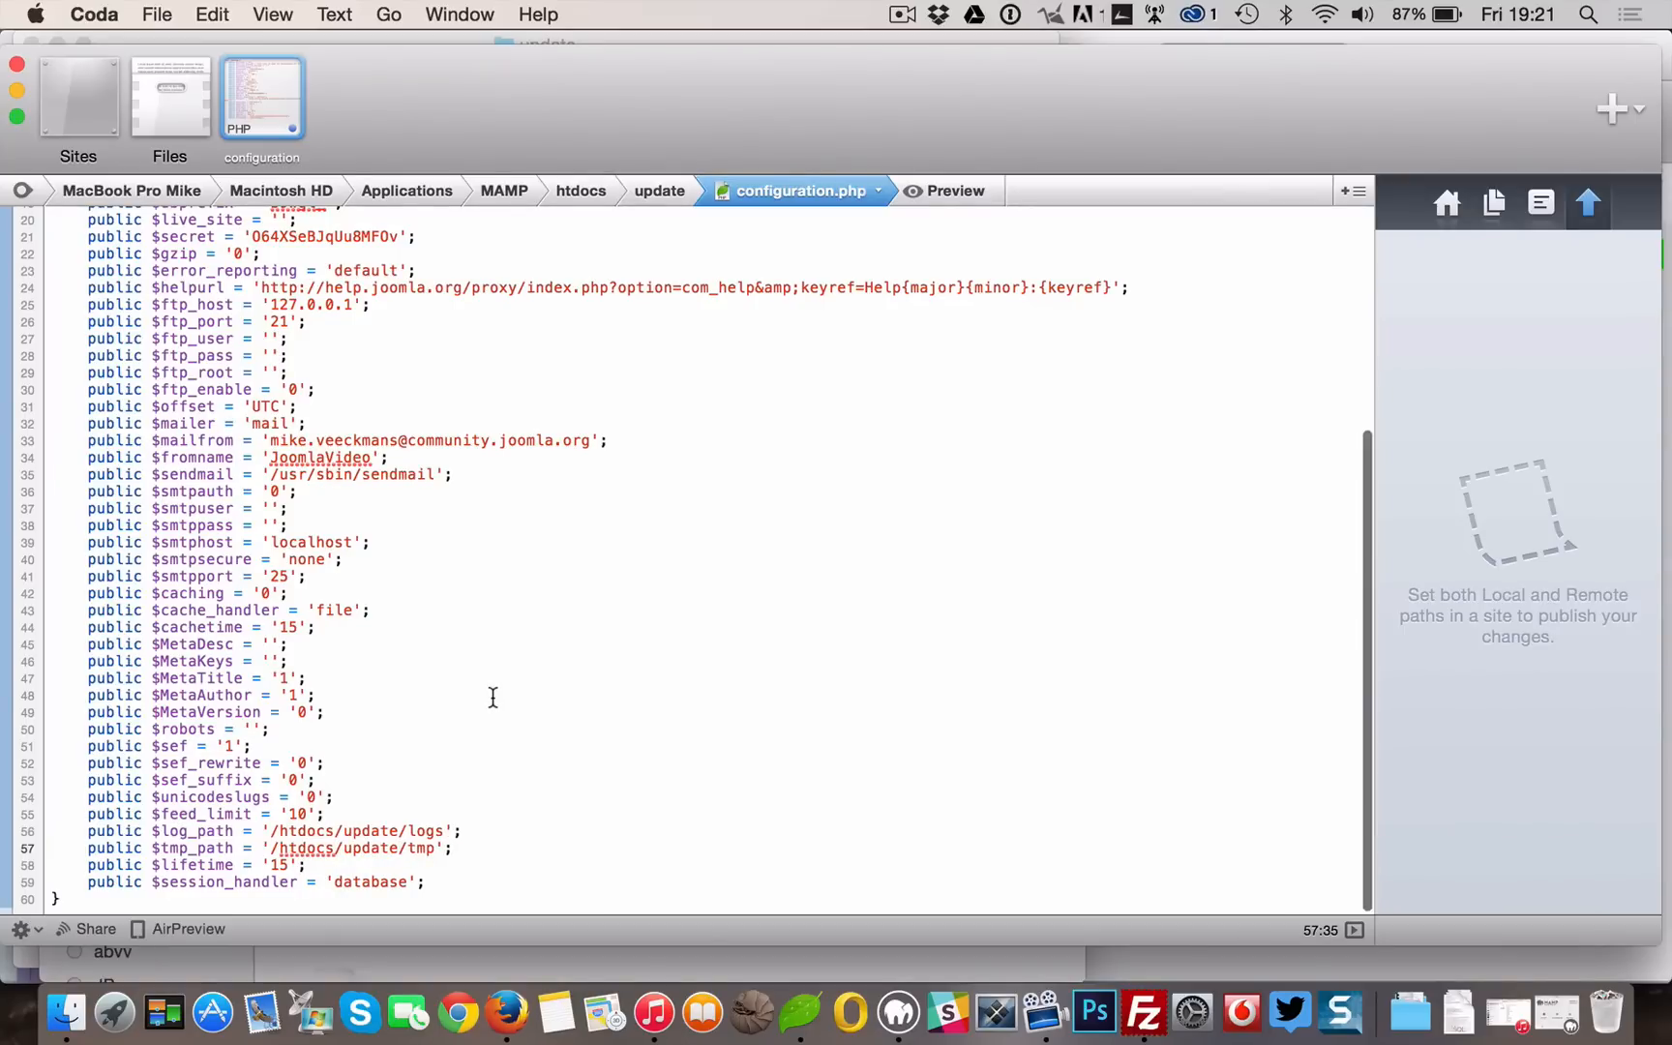
scroll(up, 3)
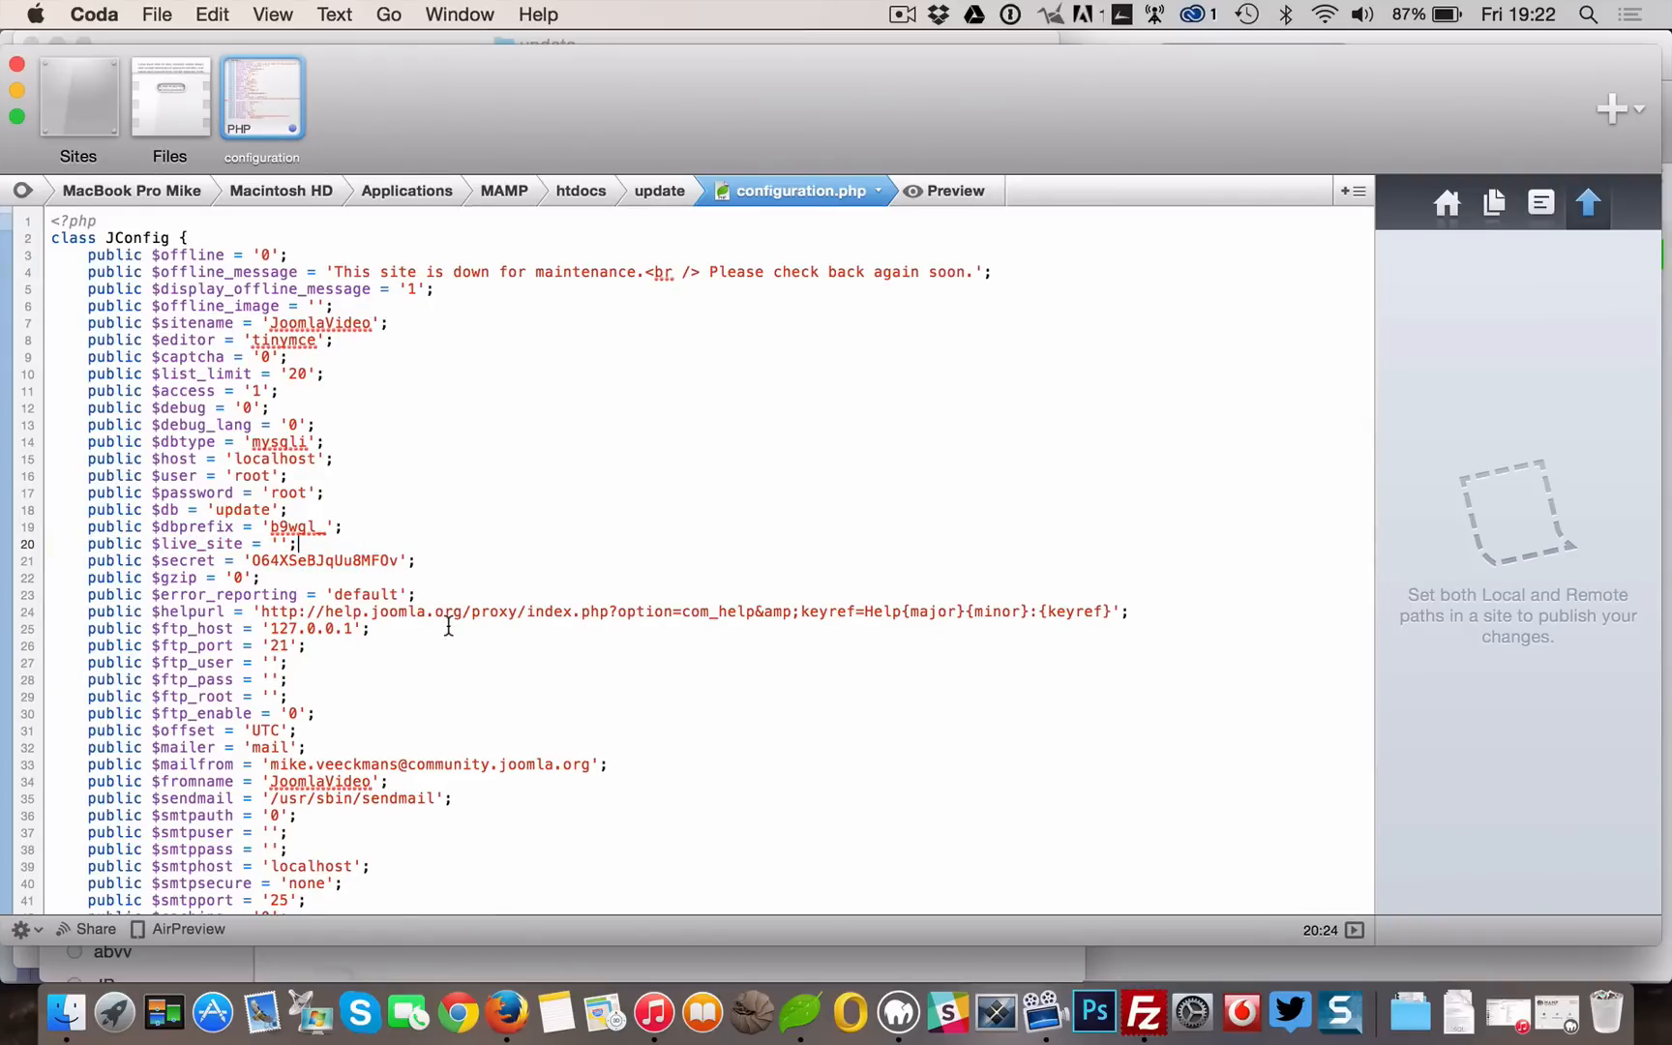
mouse_move(765, 368)
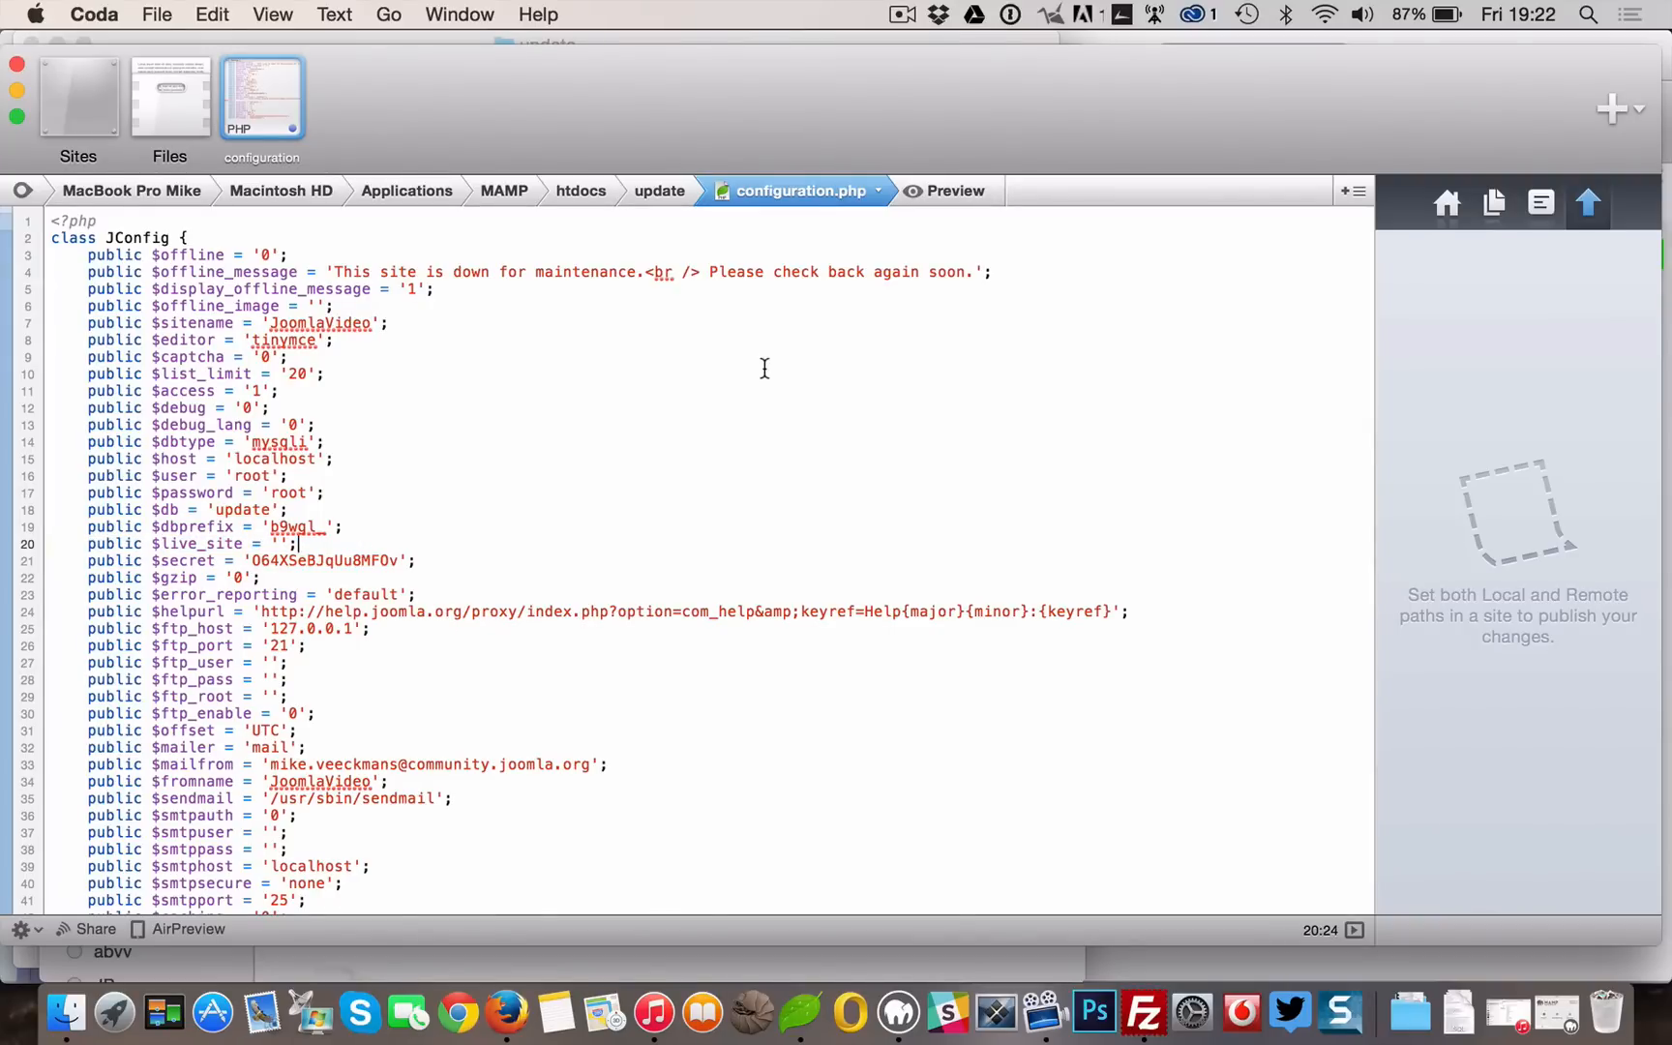
- Set aside Coda and bring Firefox with the local Joomla home page to the front
click(141, 13)
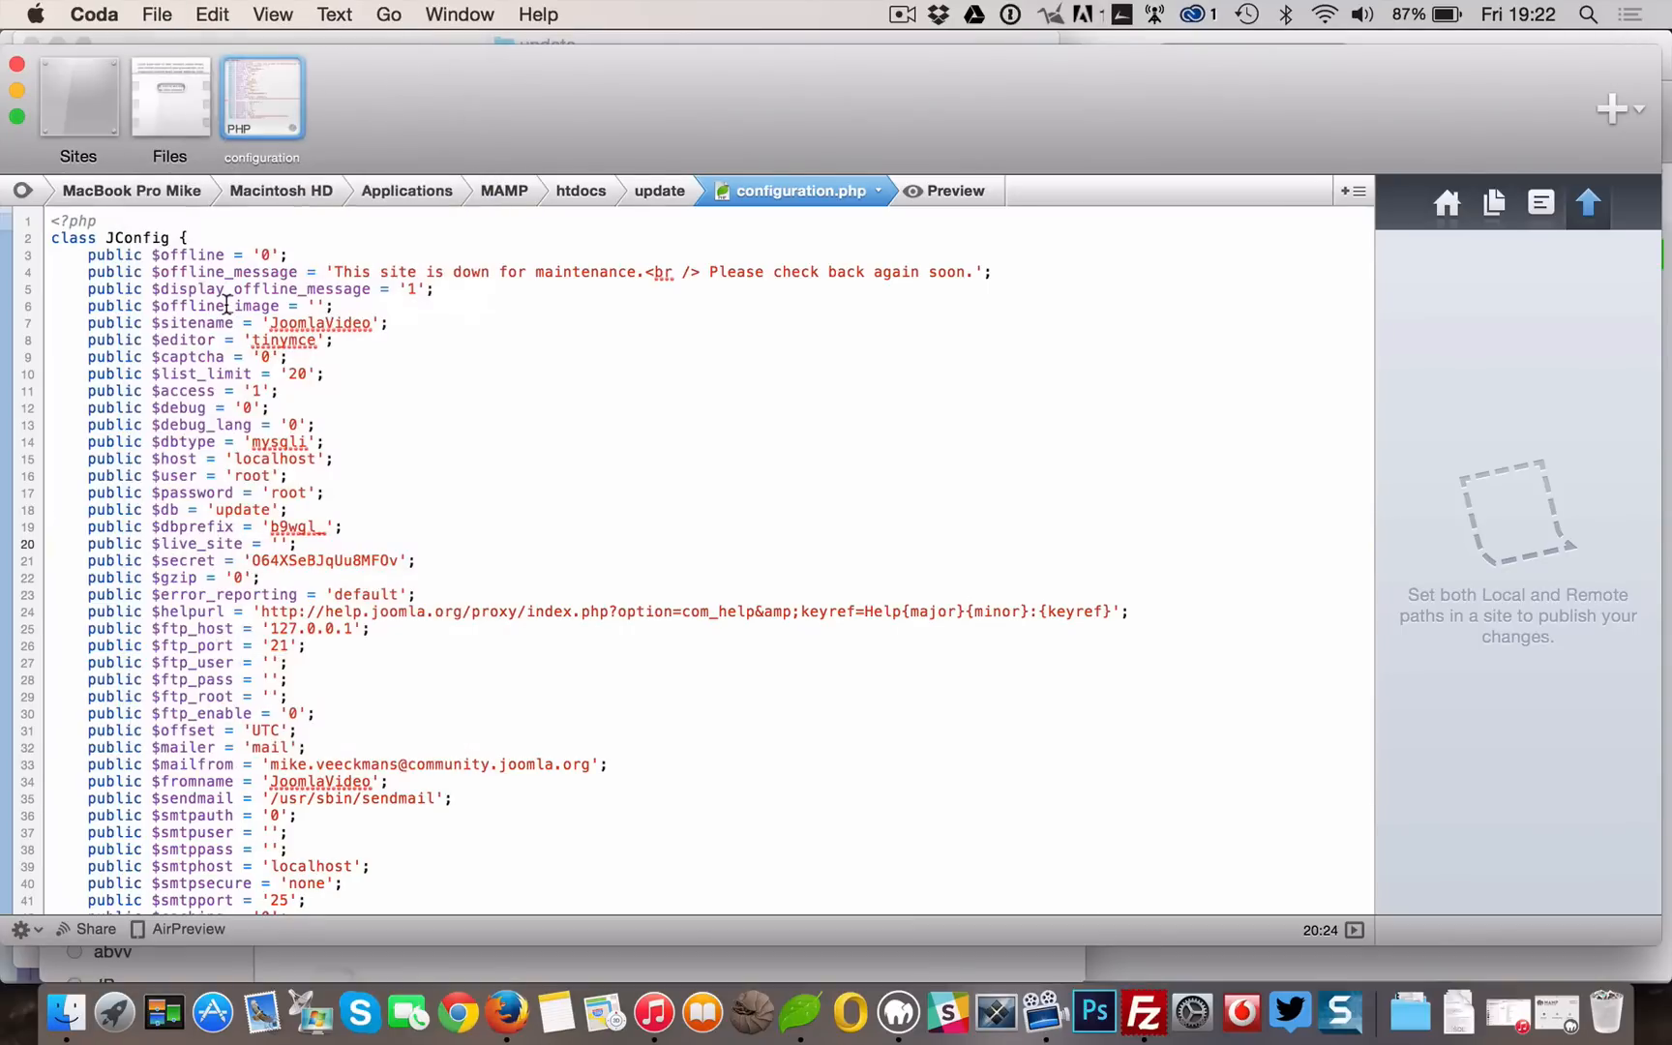
mouse_move(507, 1011)
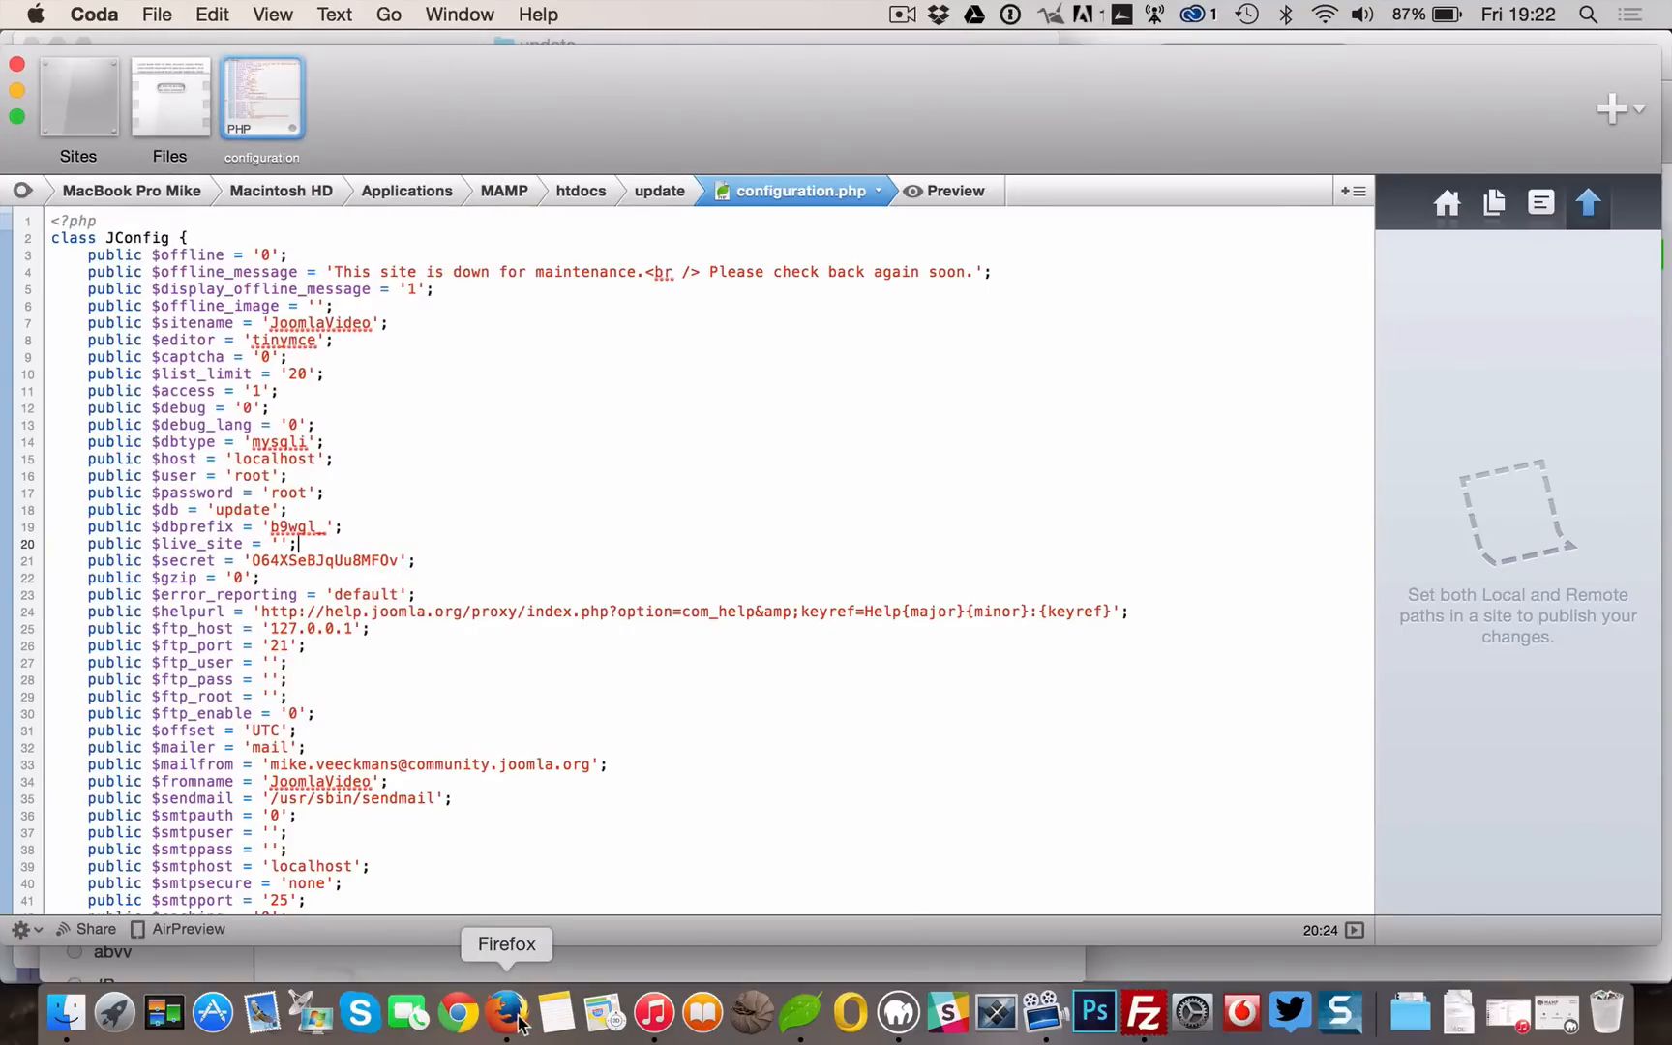
click(513, 1014)
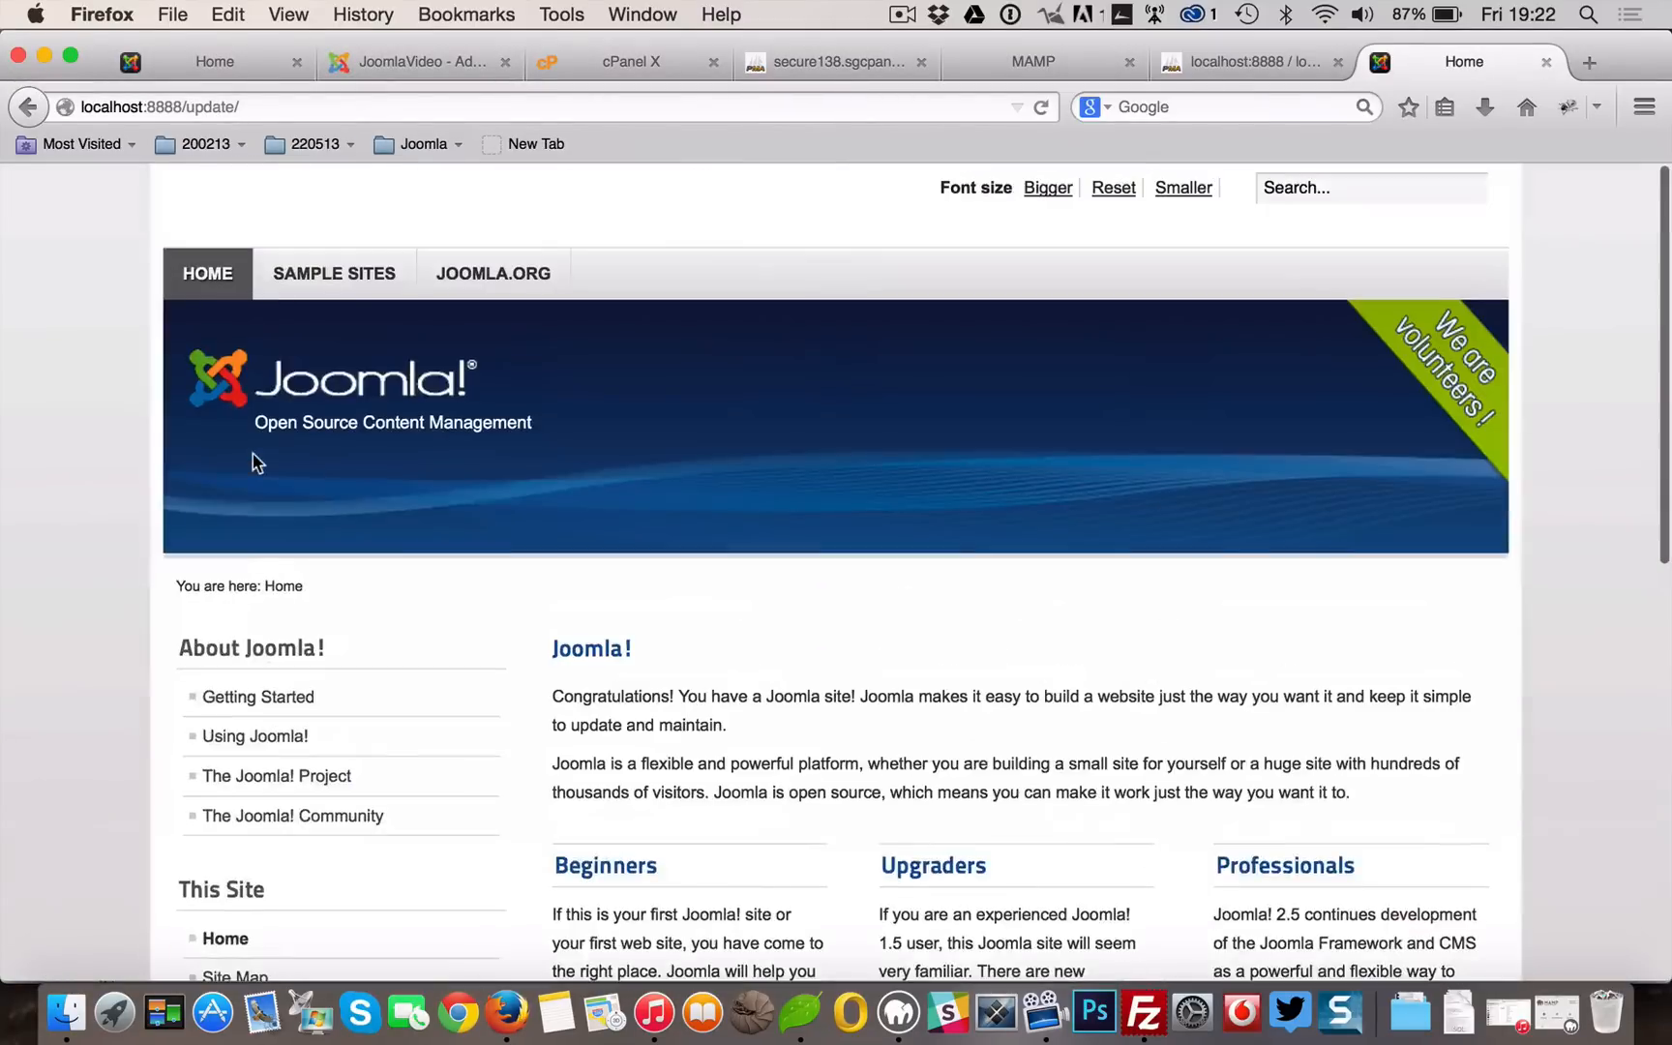
mouse_move(1564, 186)
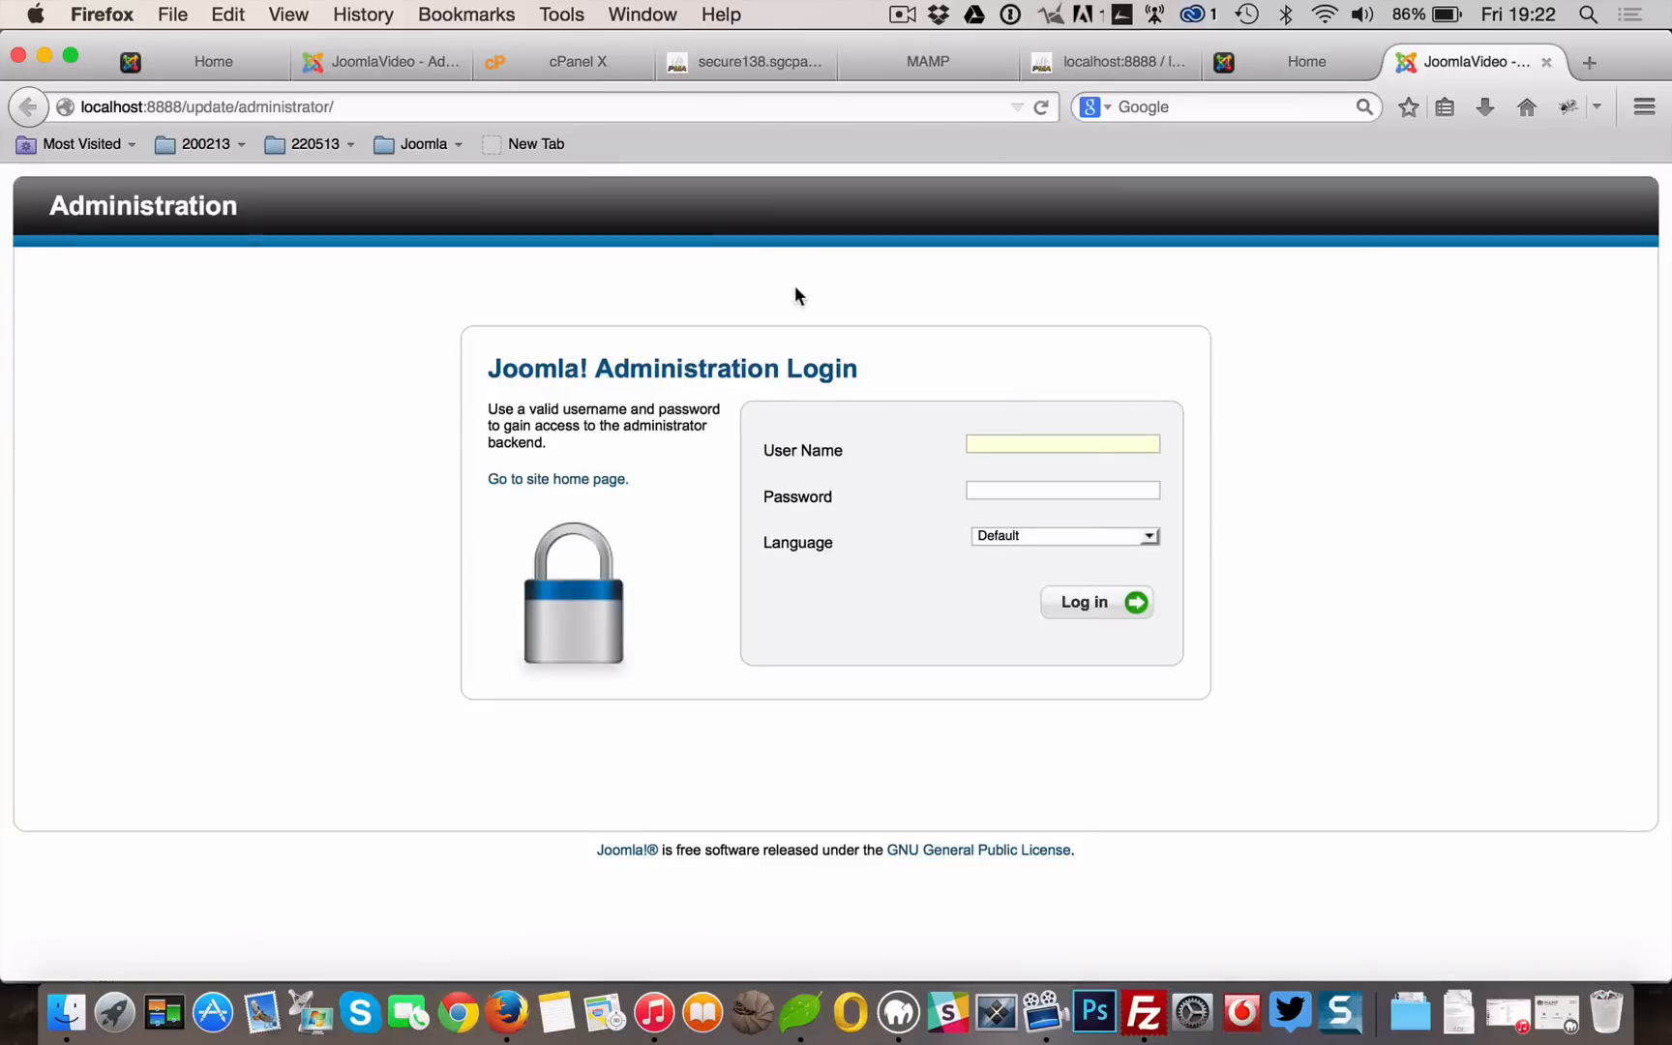
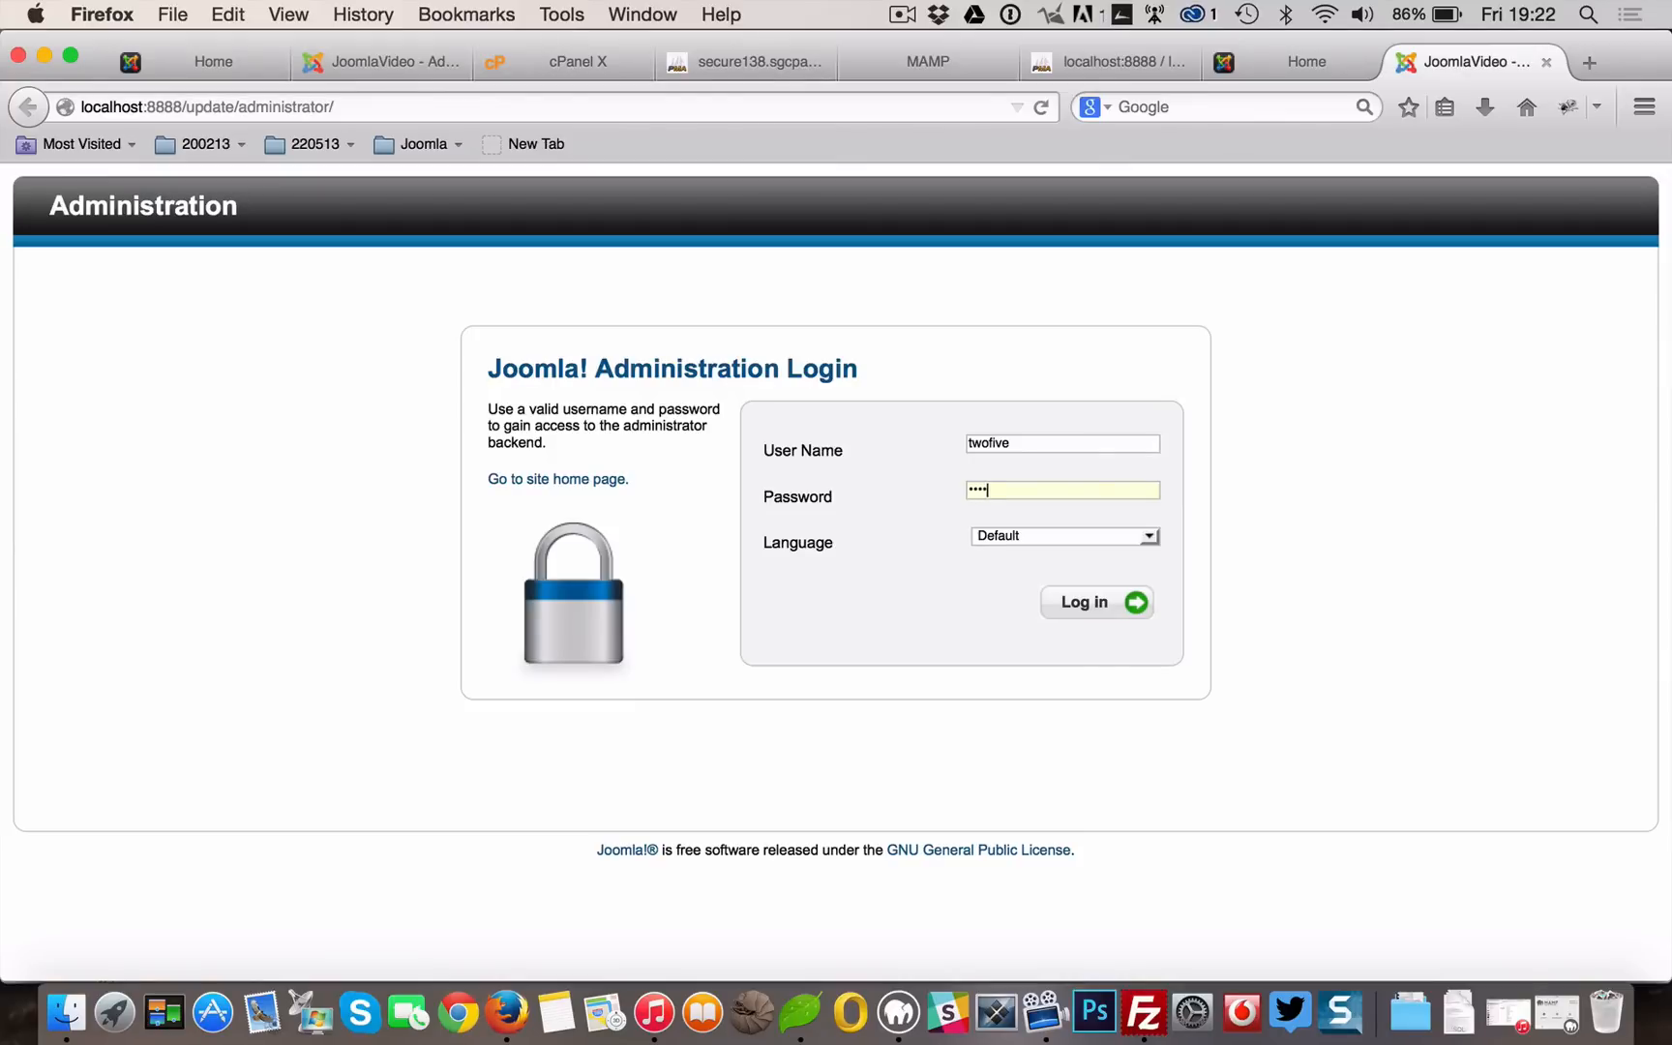
- Log in to the local site's Joomla 2.5.27 administrator Control Panel
click(1095, 602)
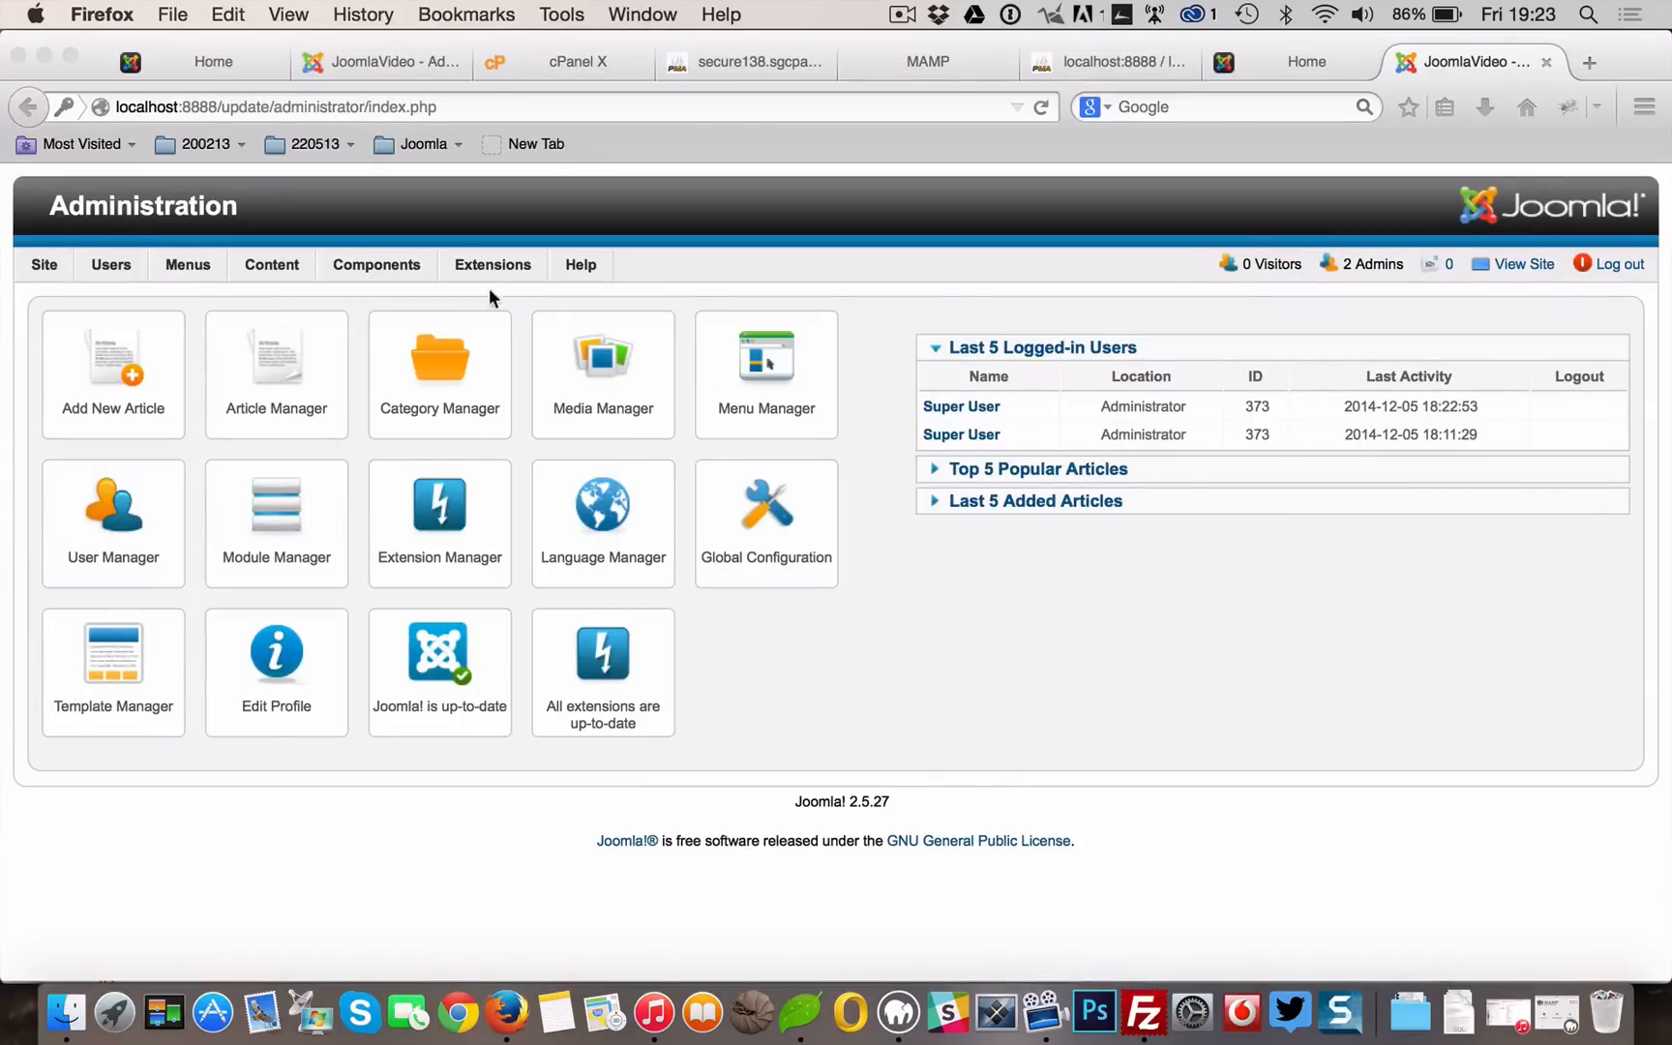
- Show the Extension Manager's Manage list of installed extensions
click(494, 265)
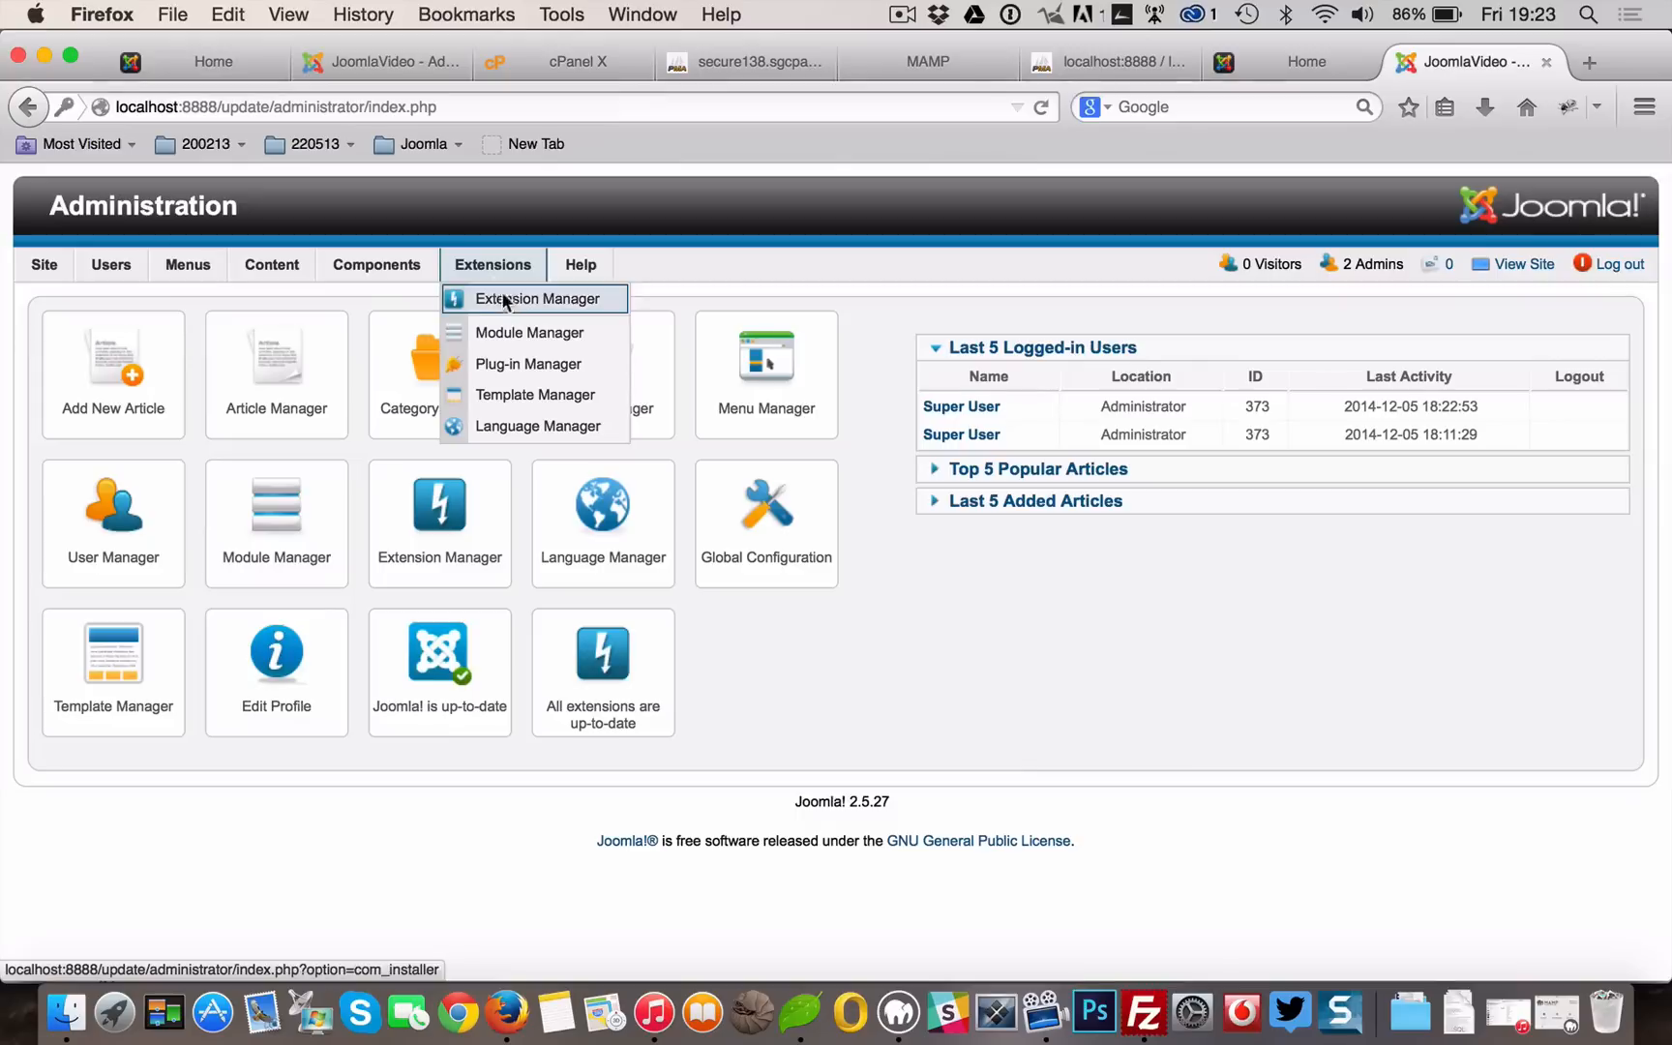
mouse_move(507, 308)
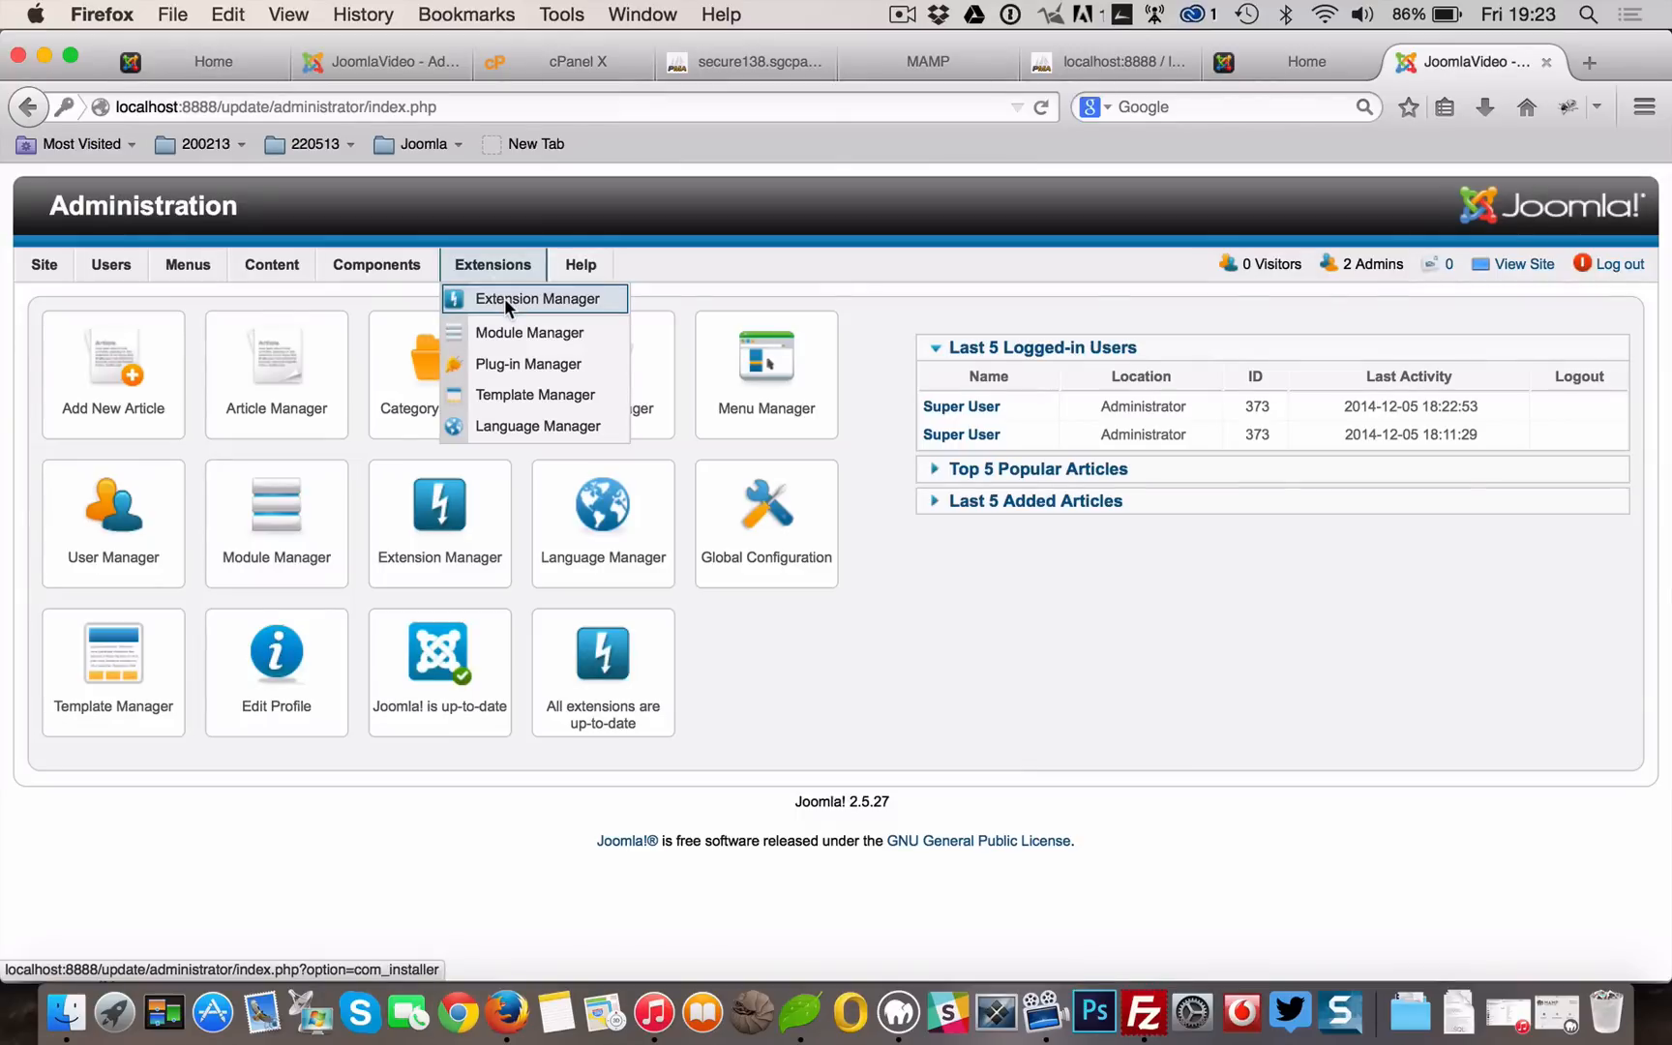
click(536, 298)
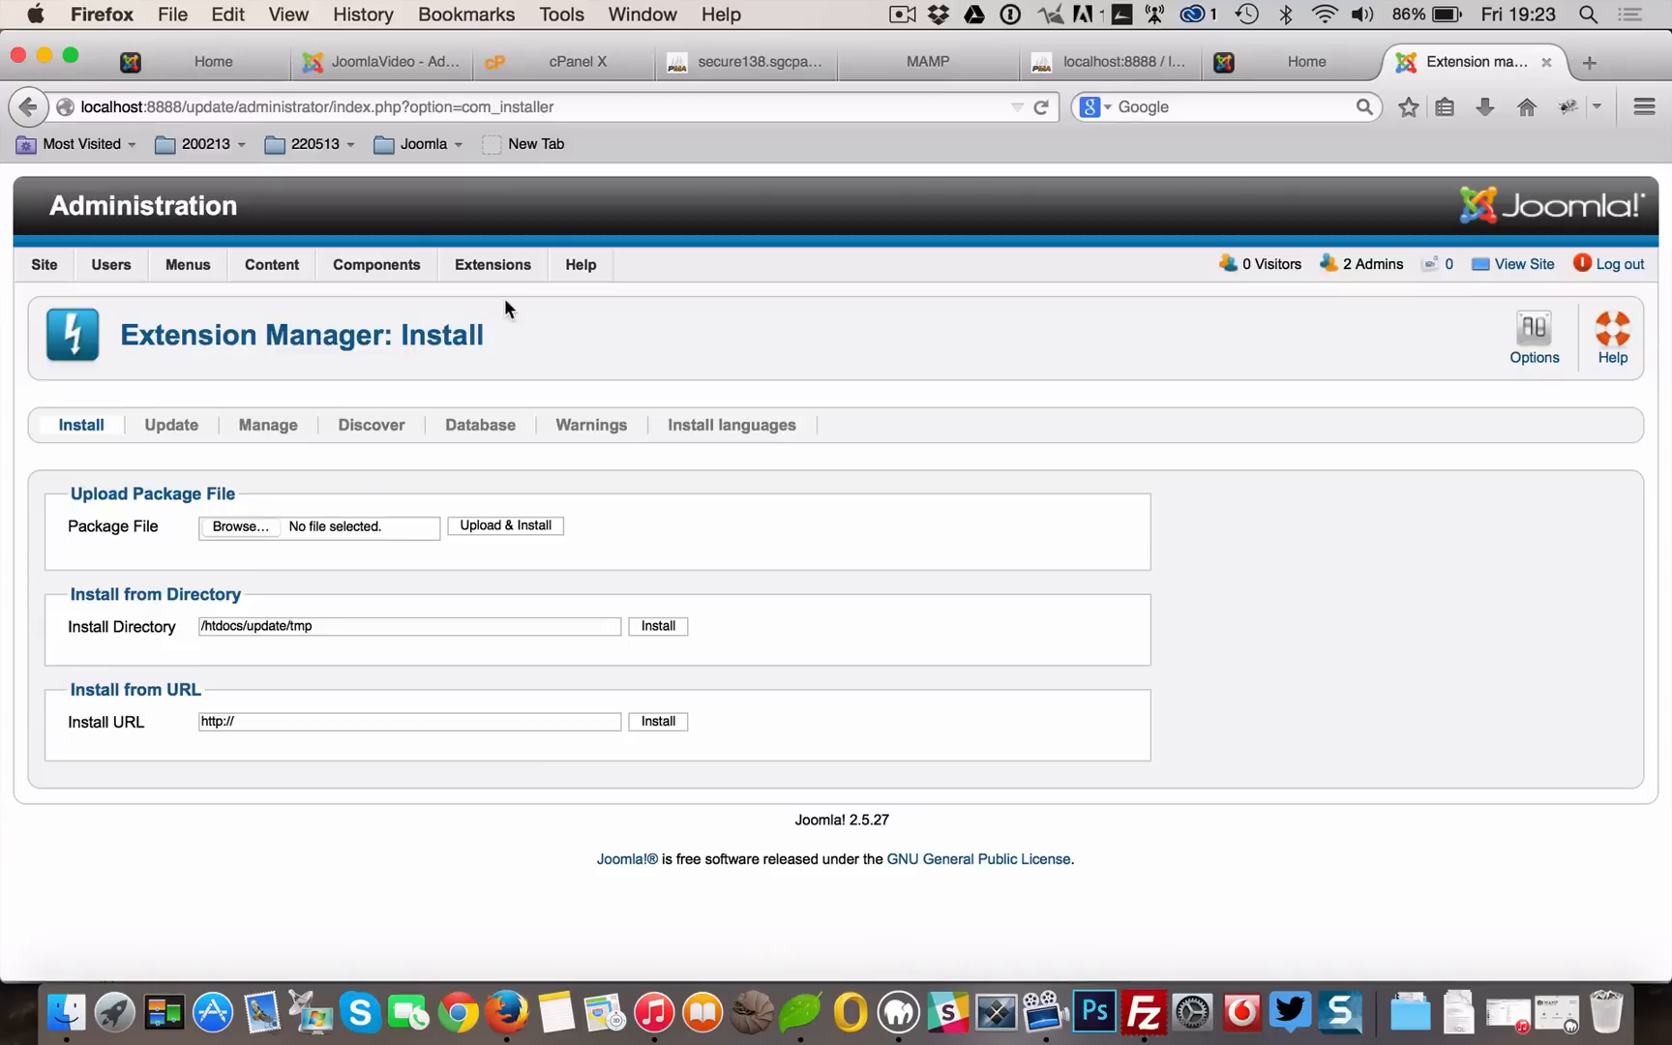
click(267, 426)
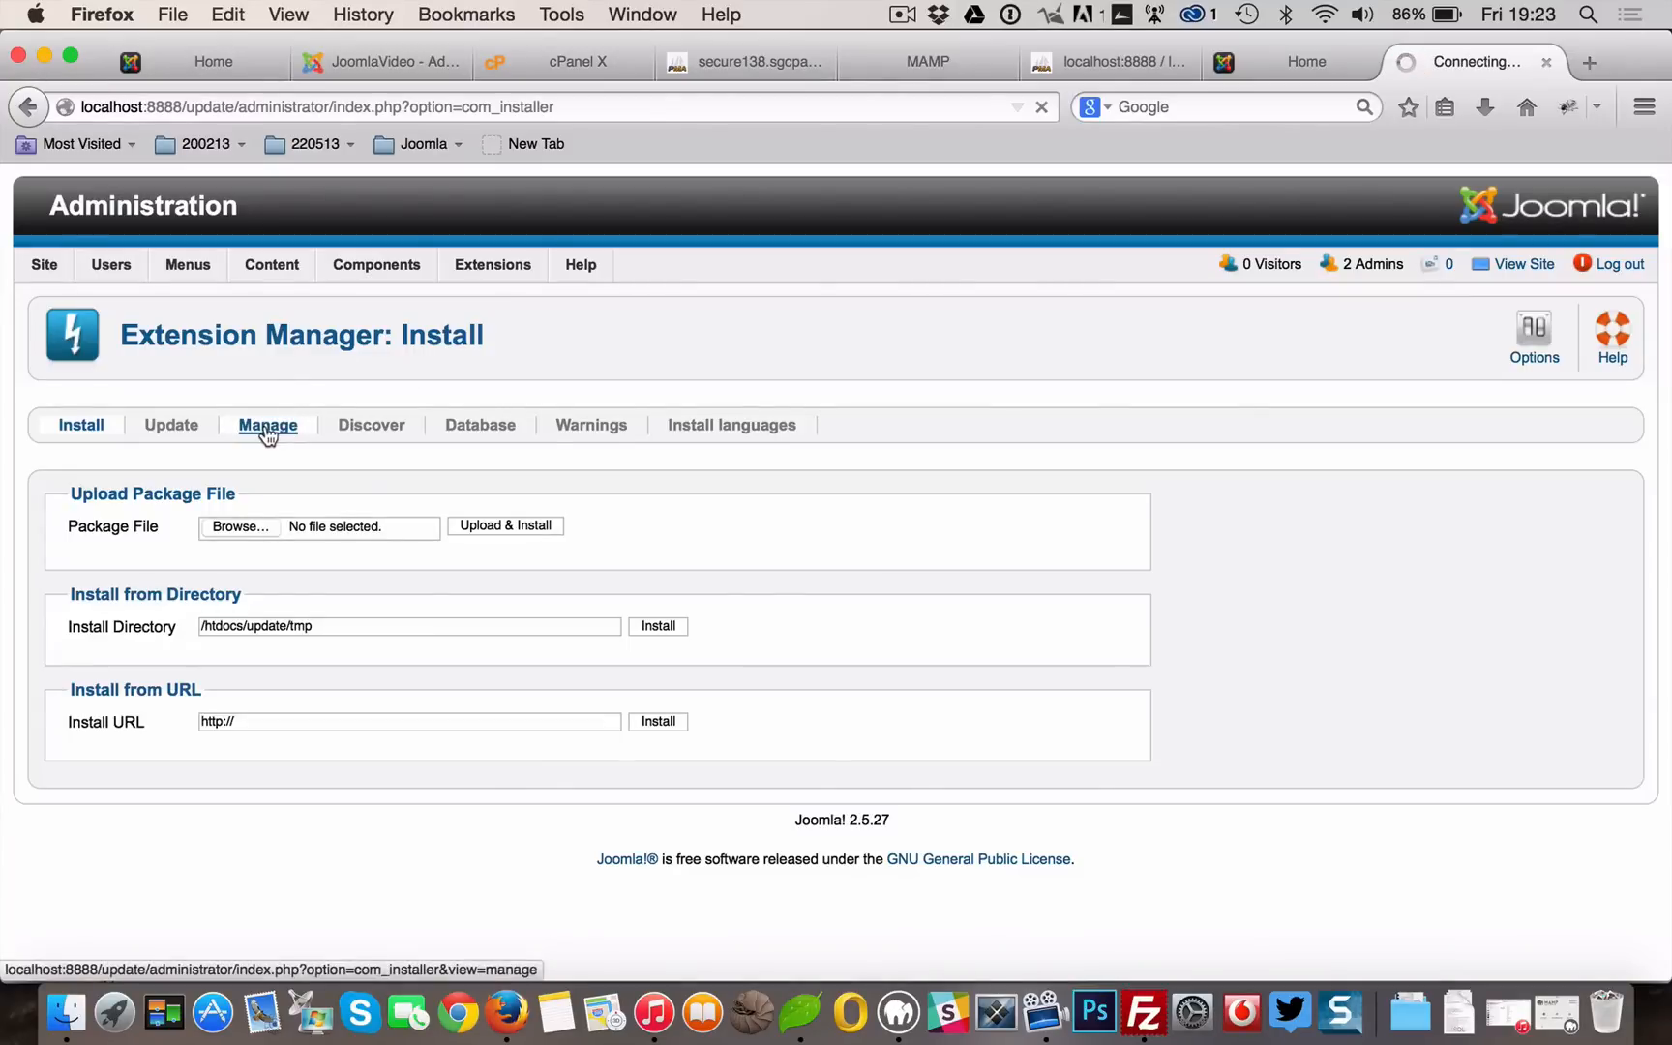
click(267, 425)
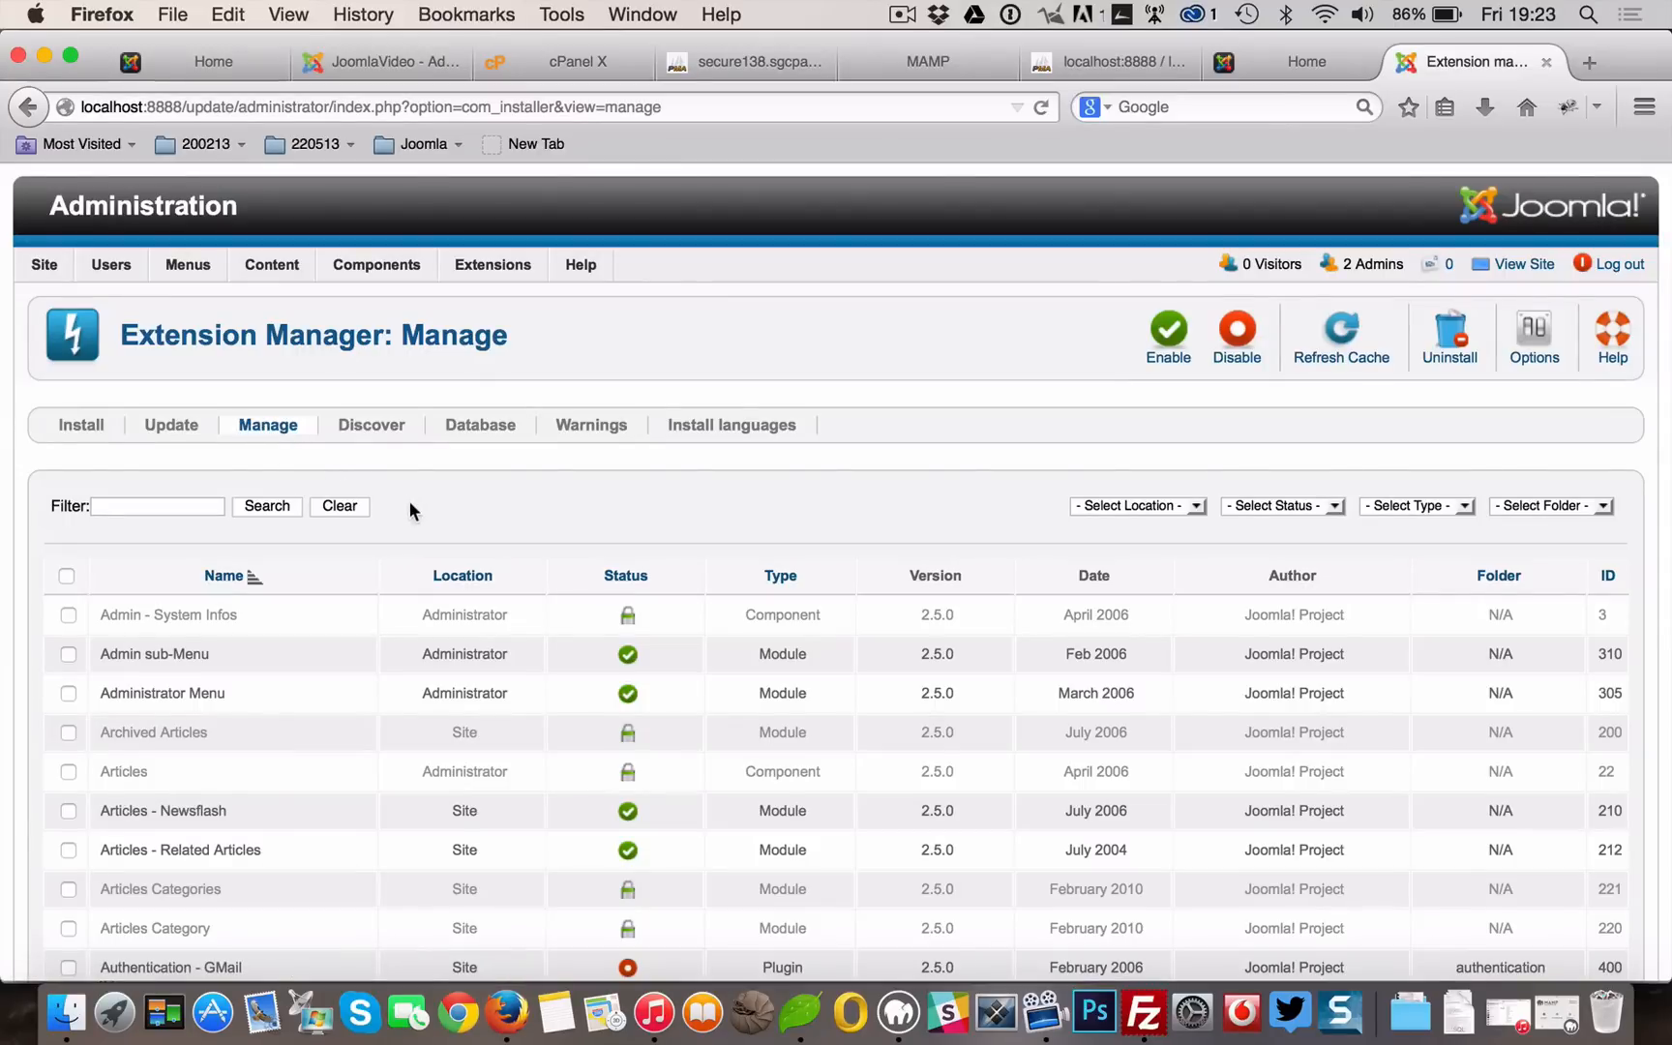
mouse_move(605, 515)
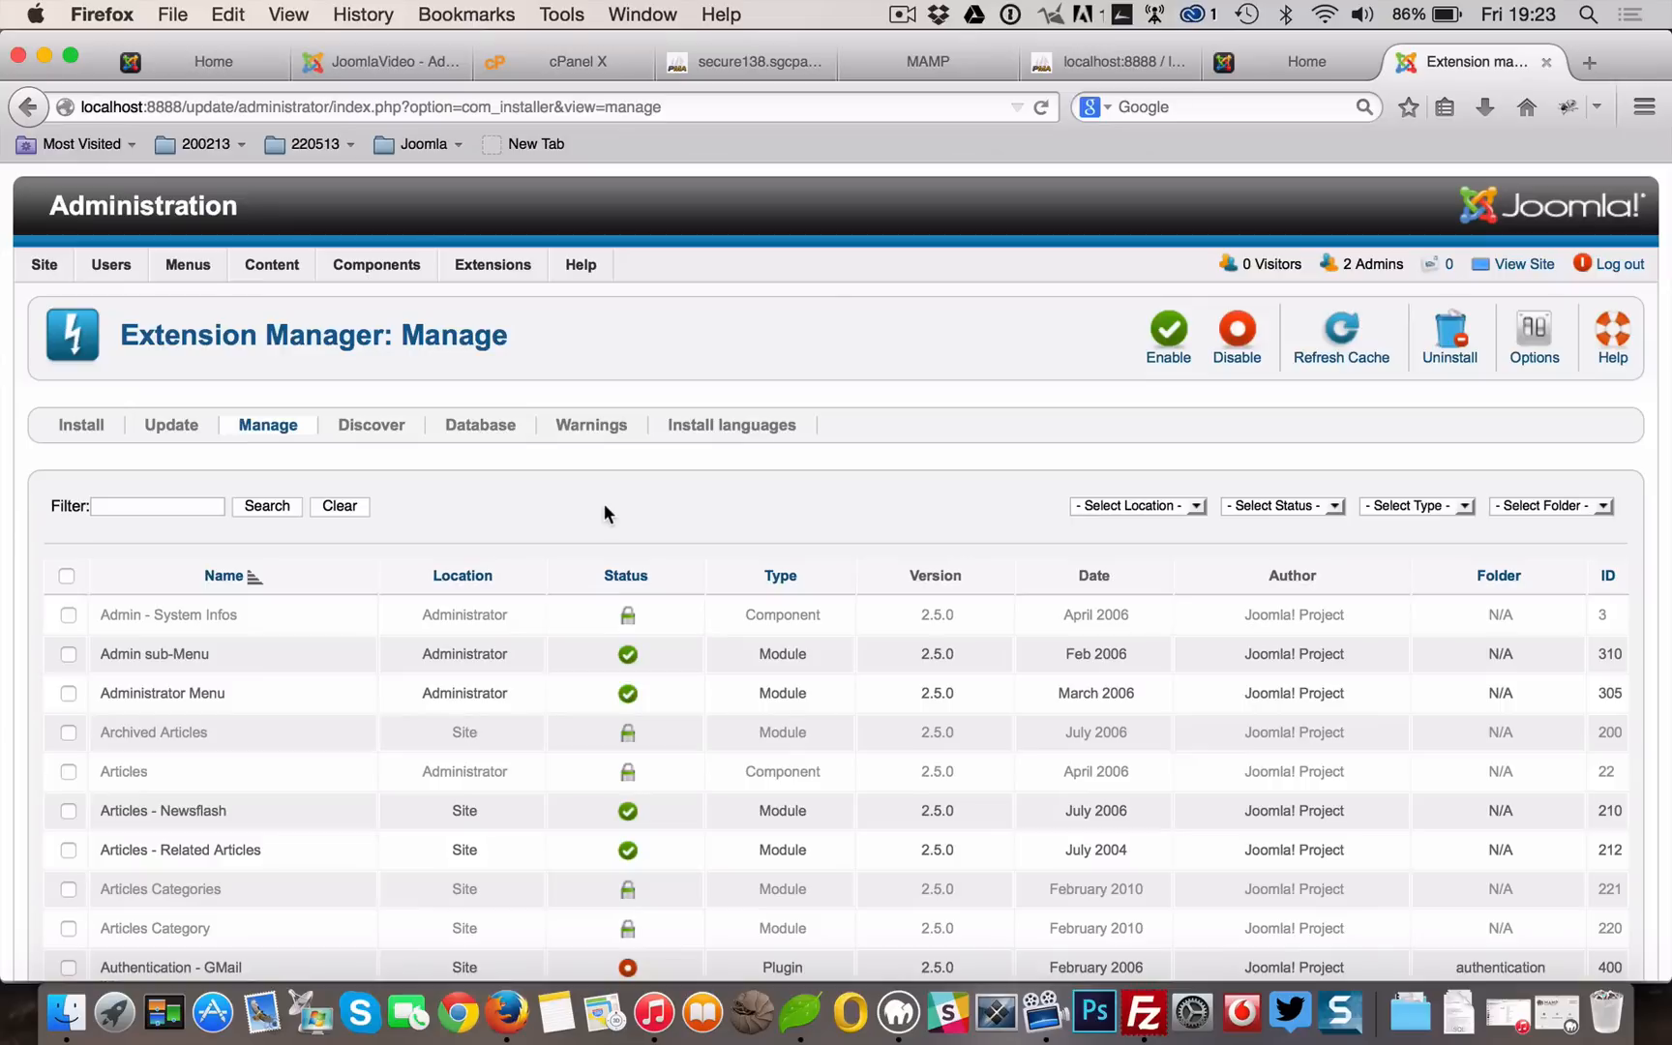
mouse_move(1238, 526)
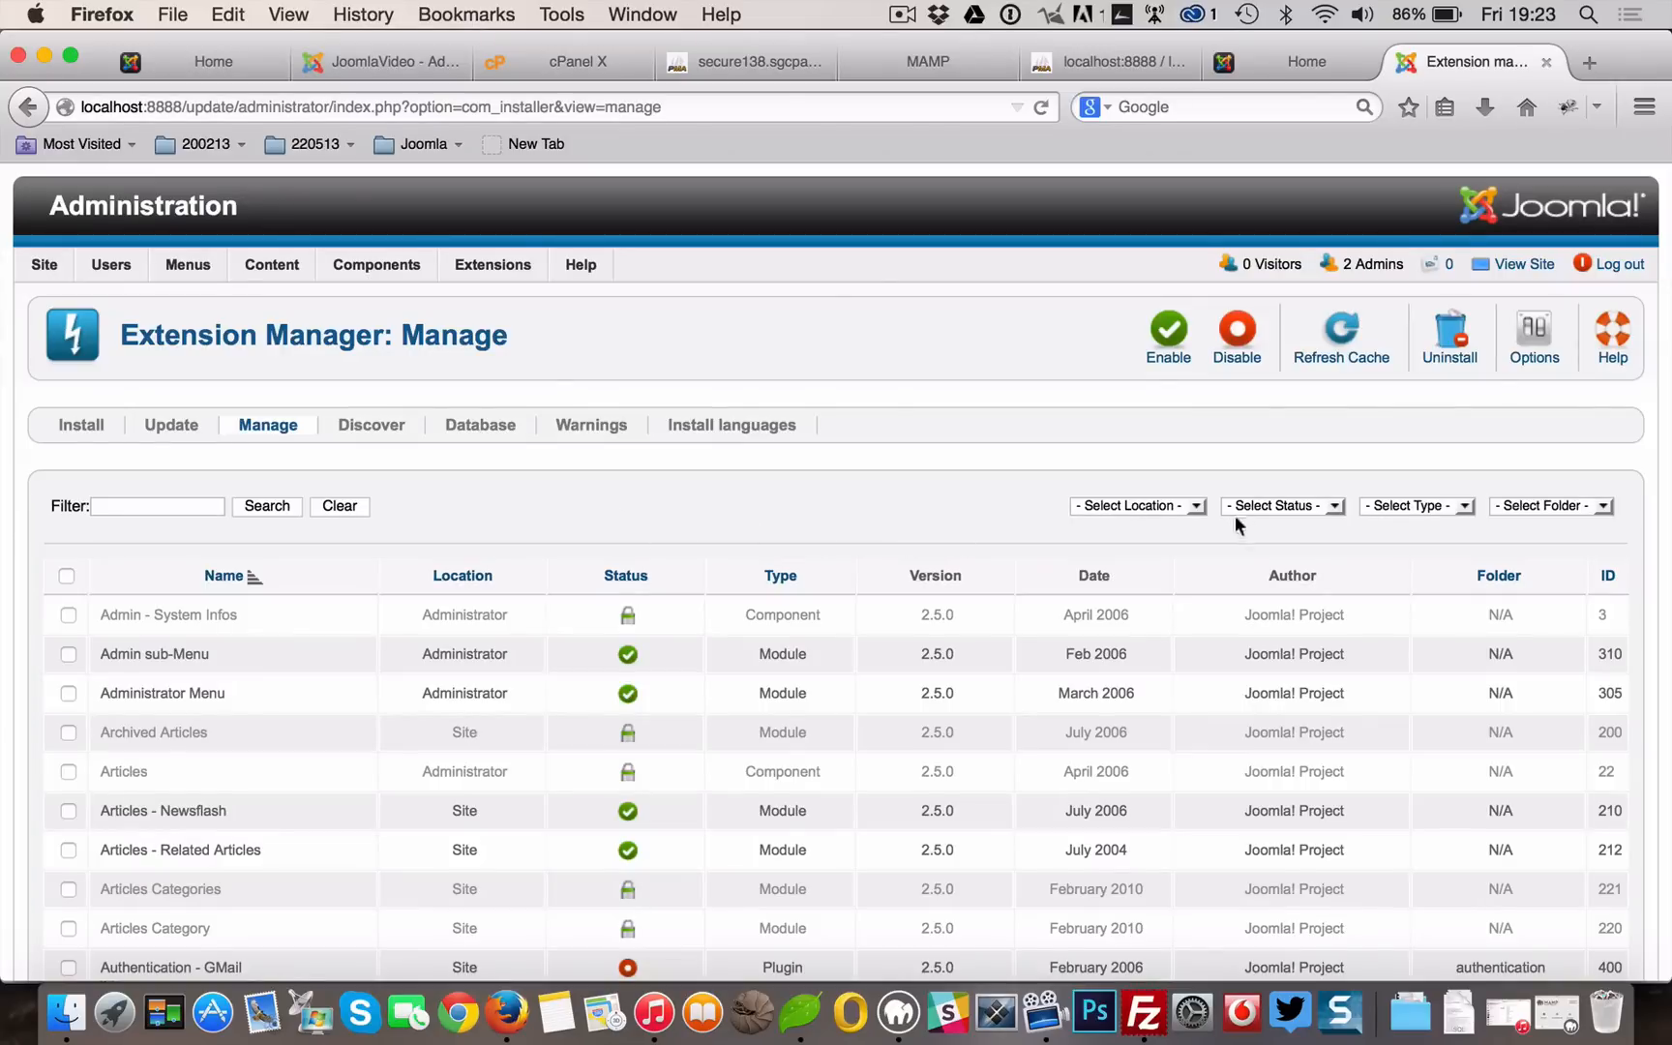
- Filter the extension list to Packages, then to Components and browse both pages
click(1417, 507)
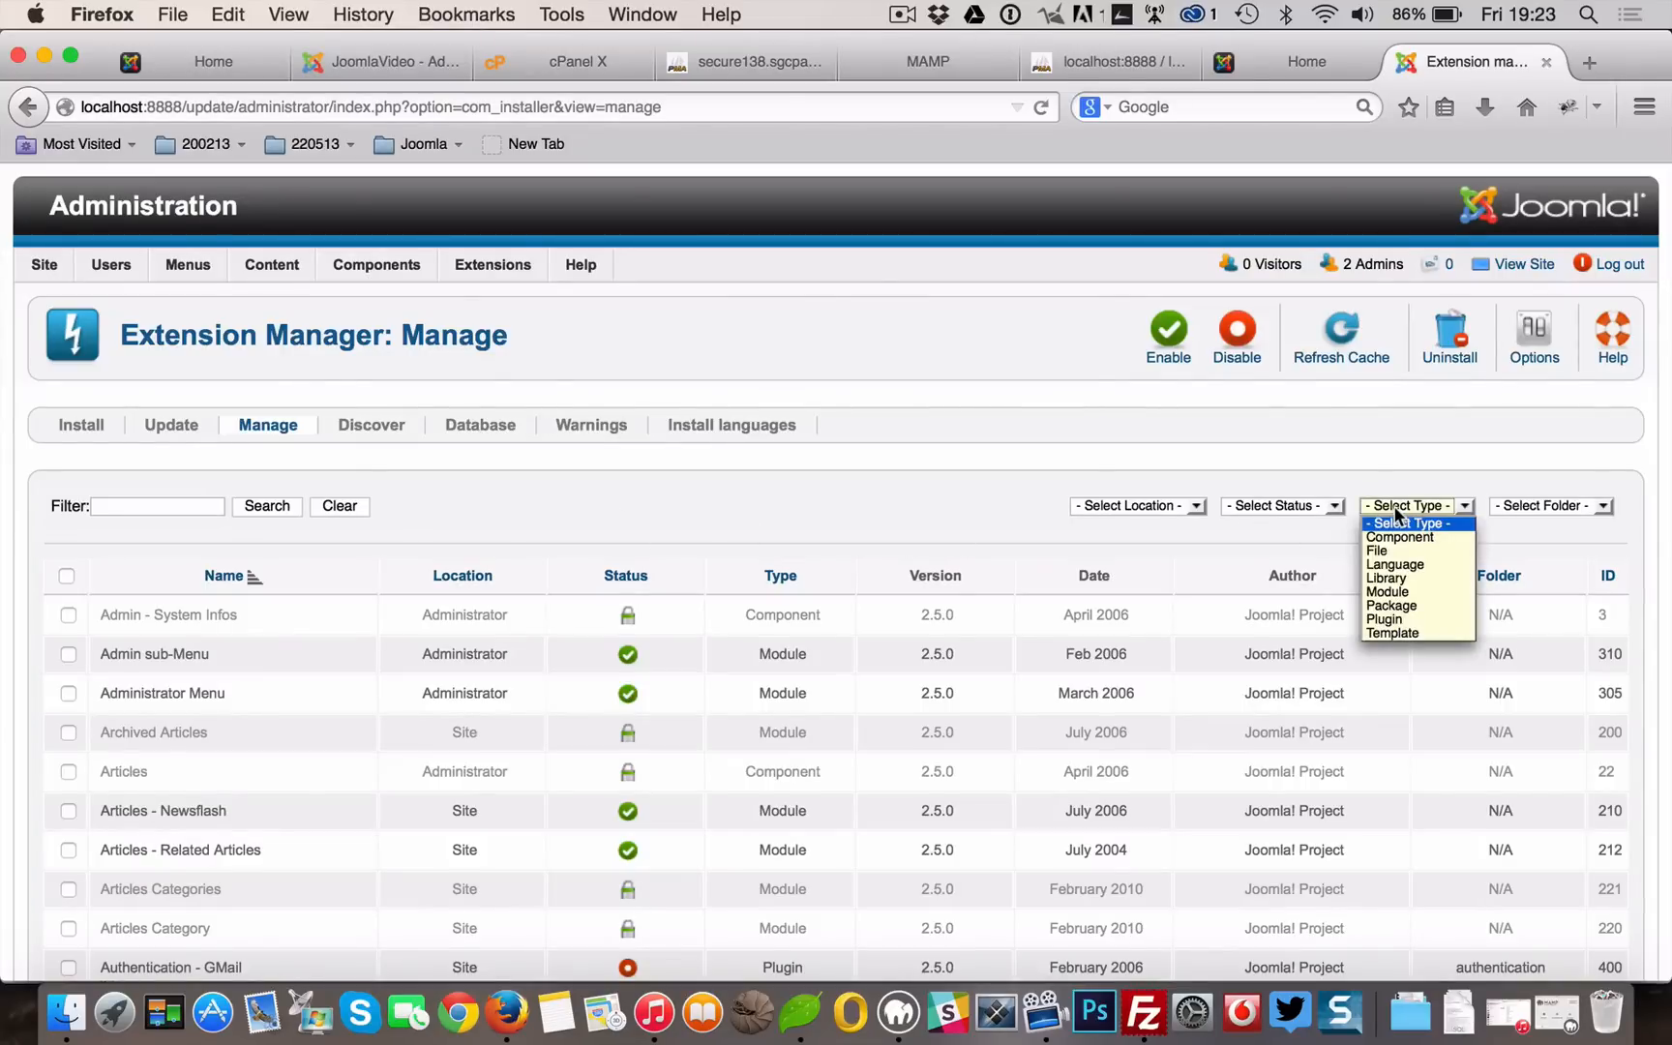
mouse_move(1391, 604)
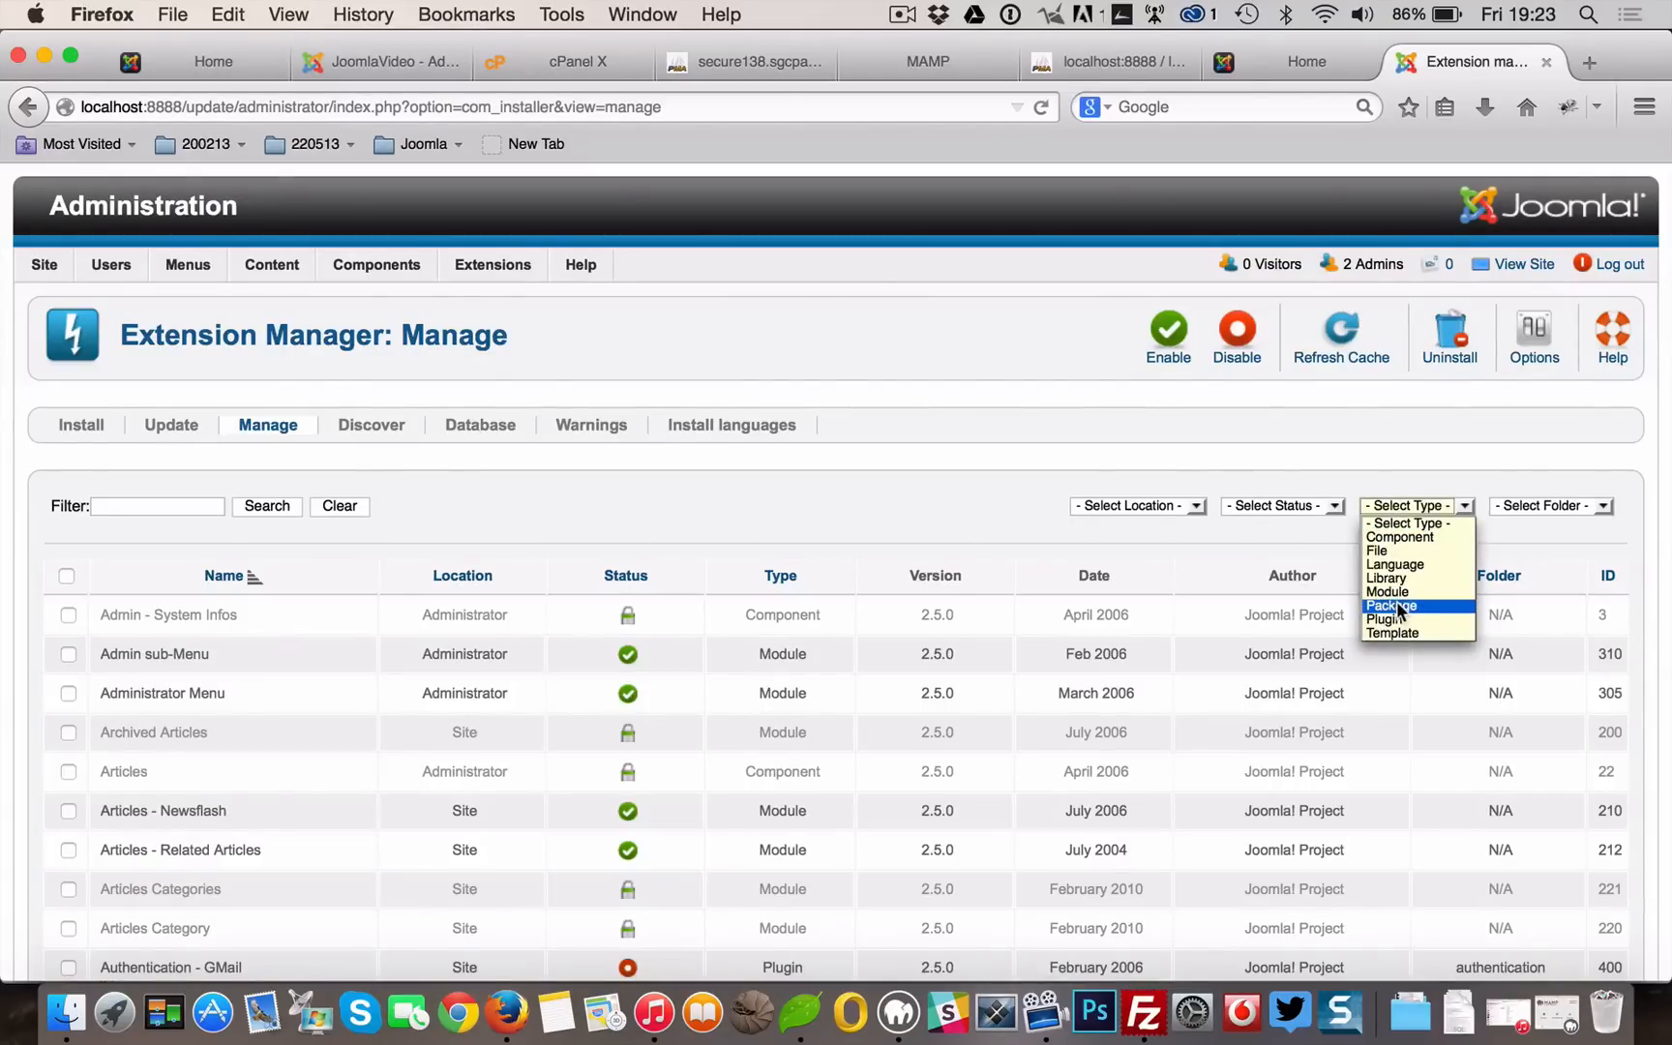
click(1391, 603)
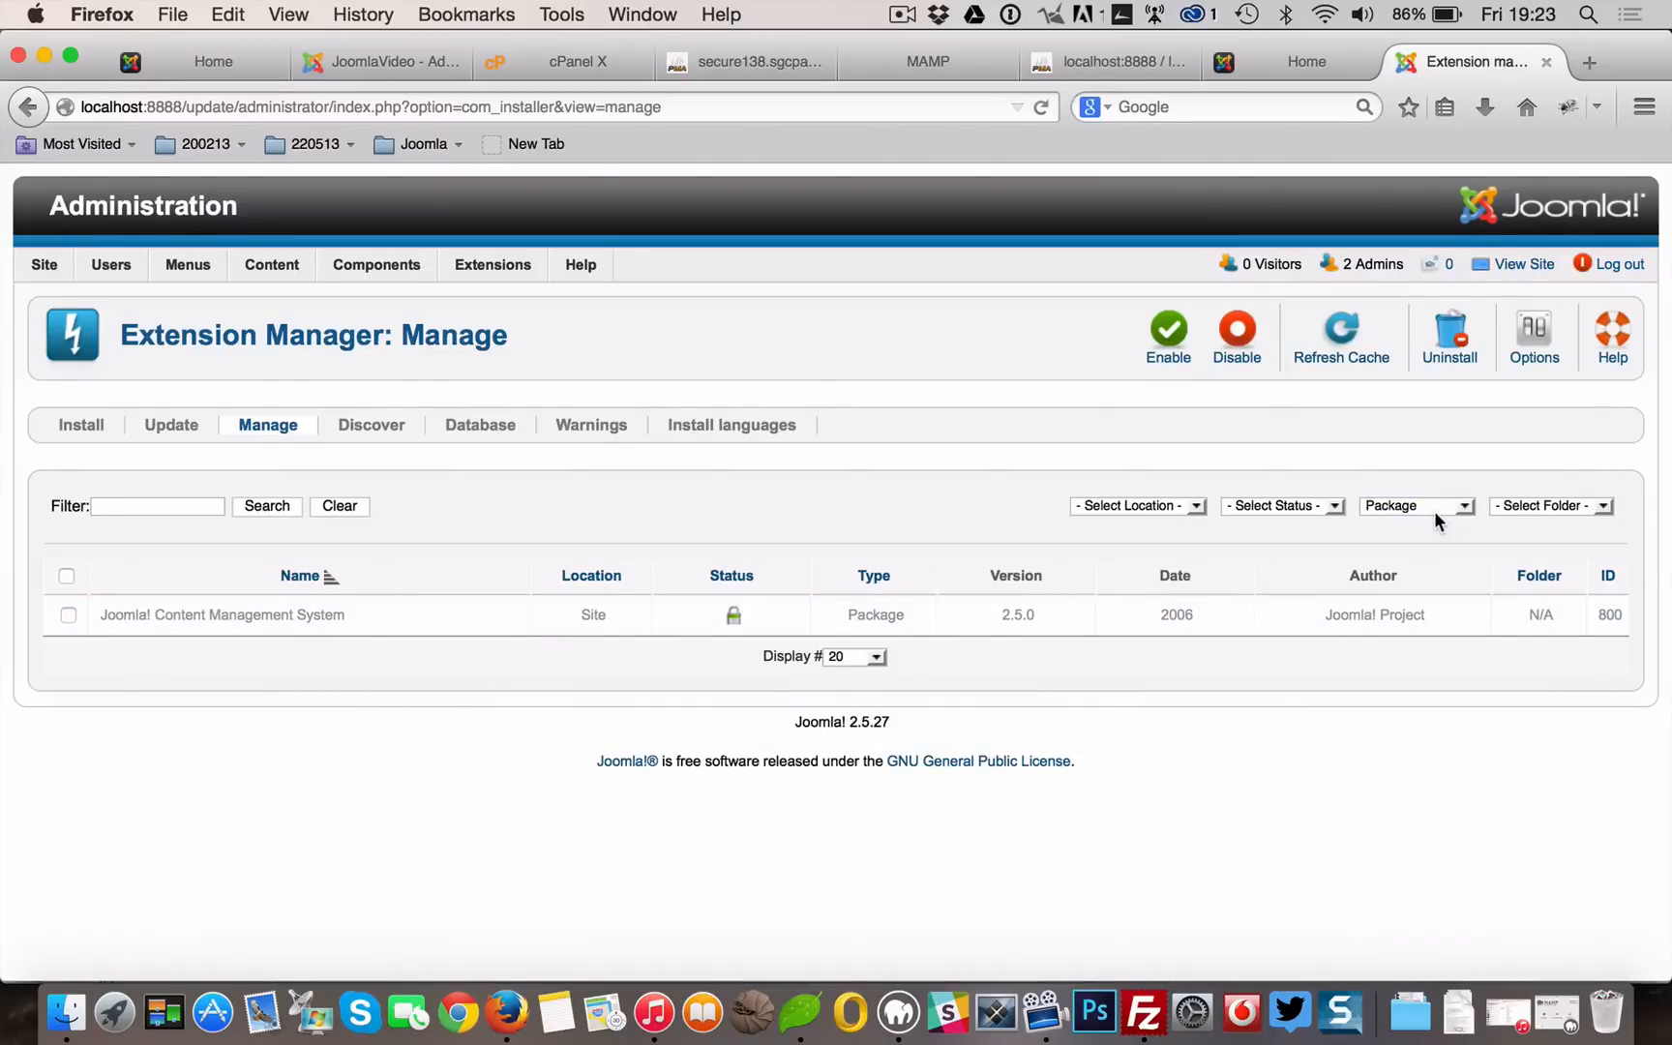
mouse_move(1432, 525)
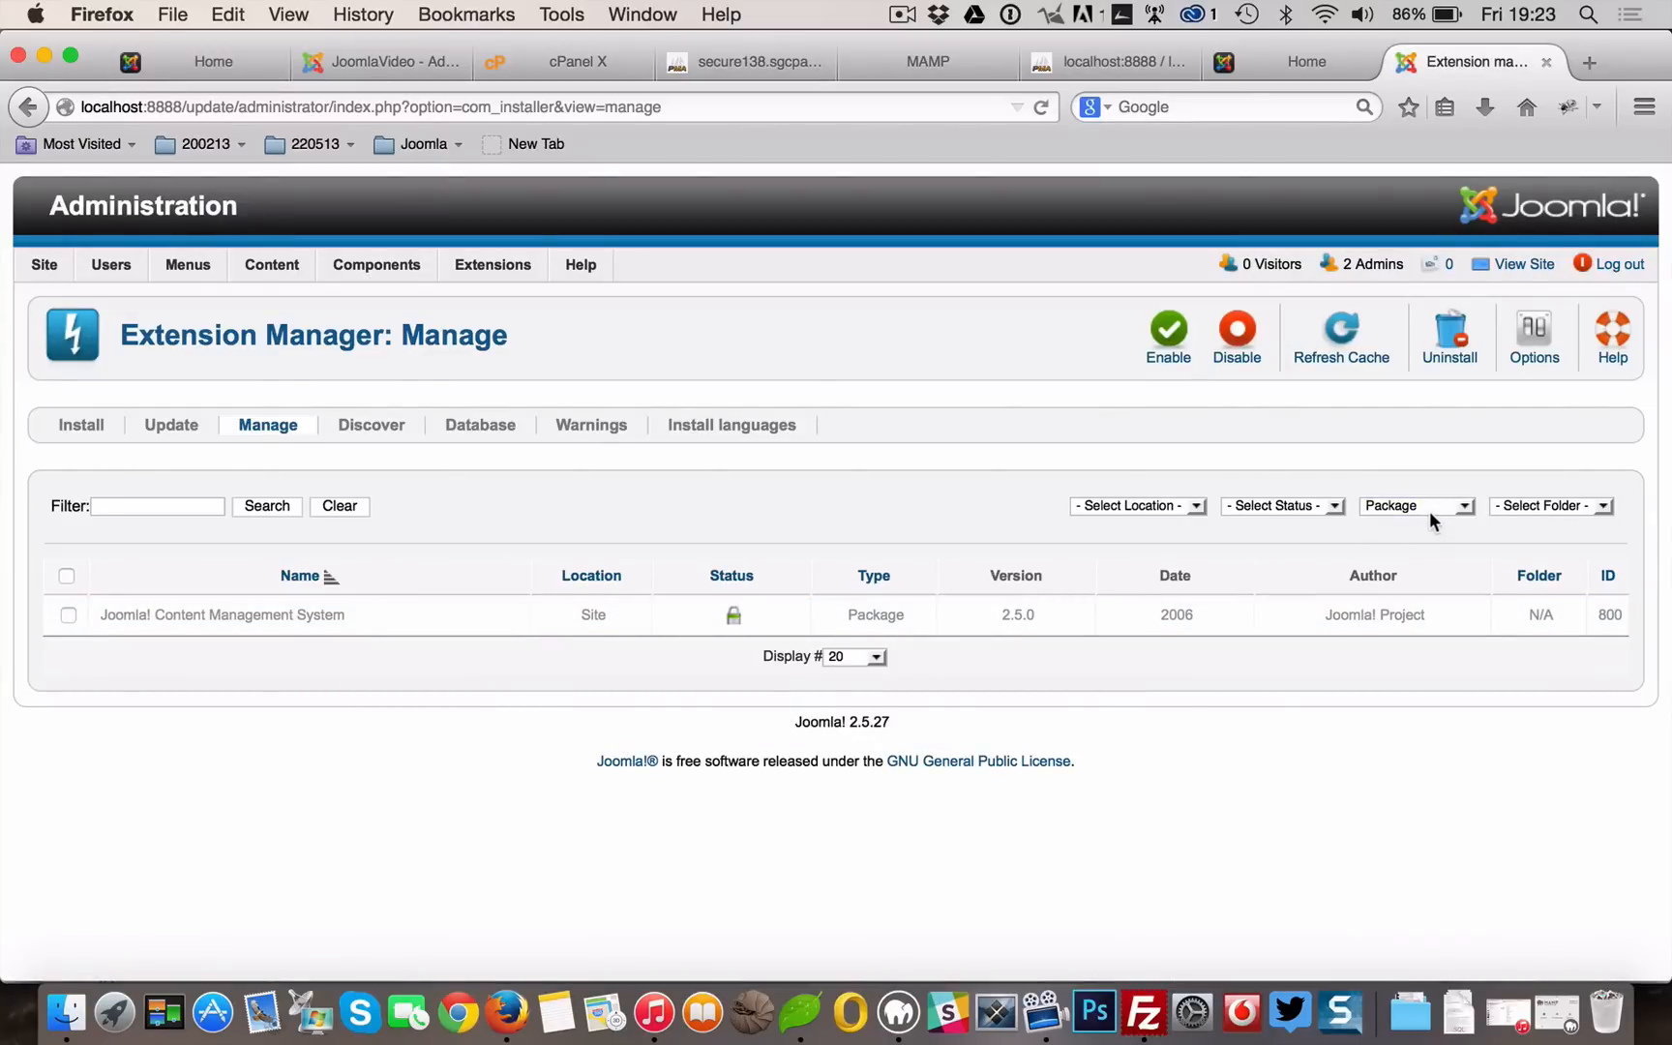
click(1419, 507)
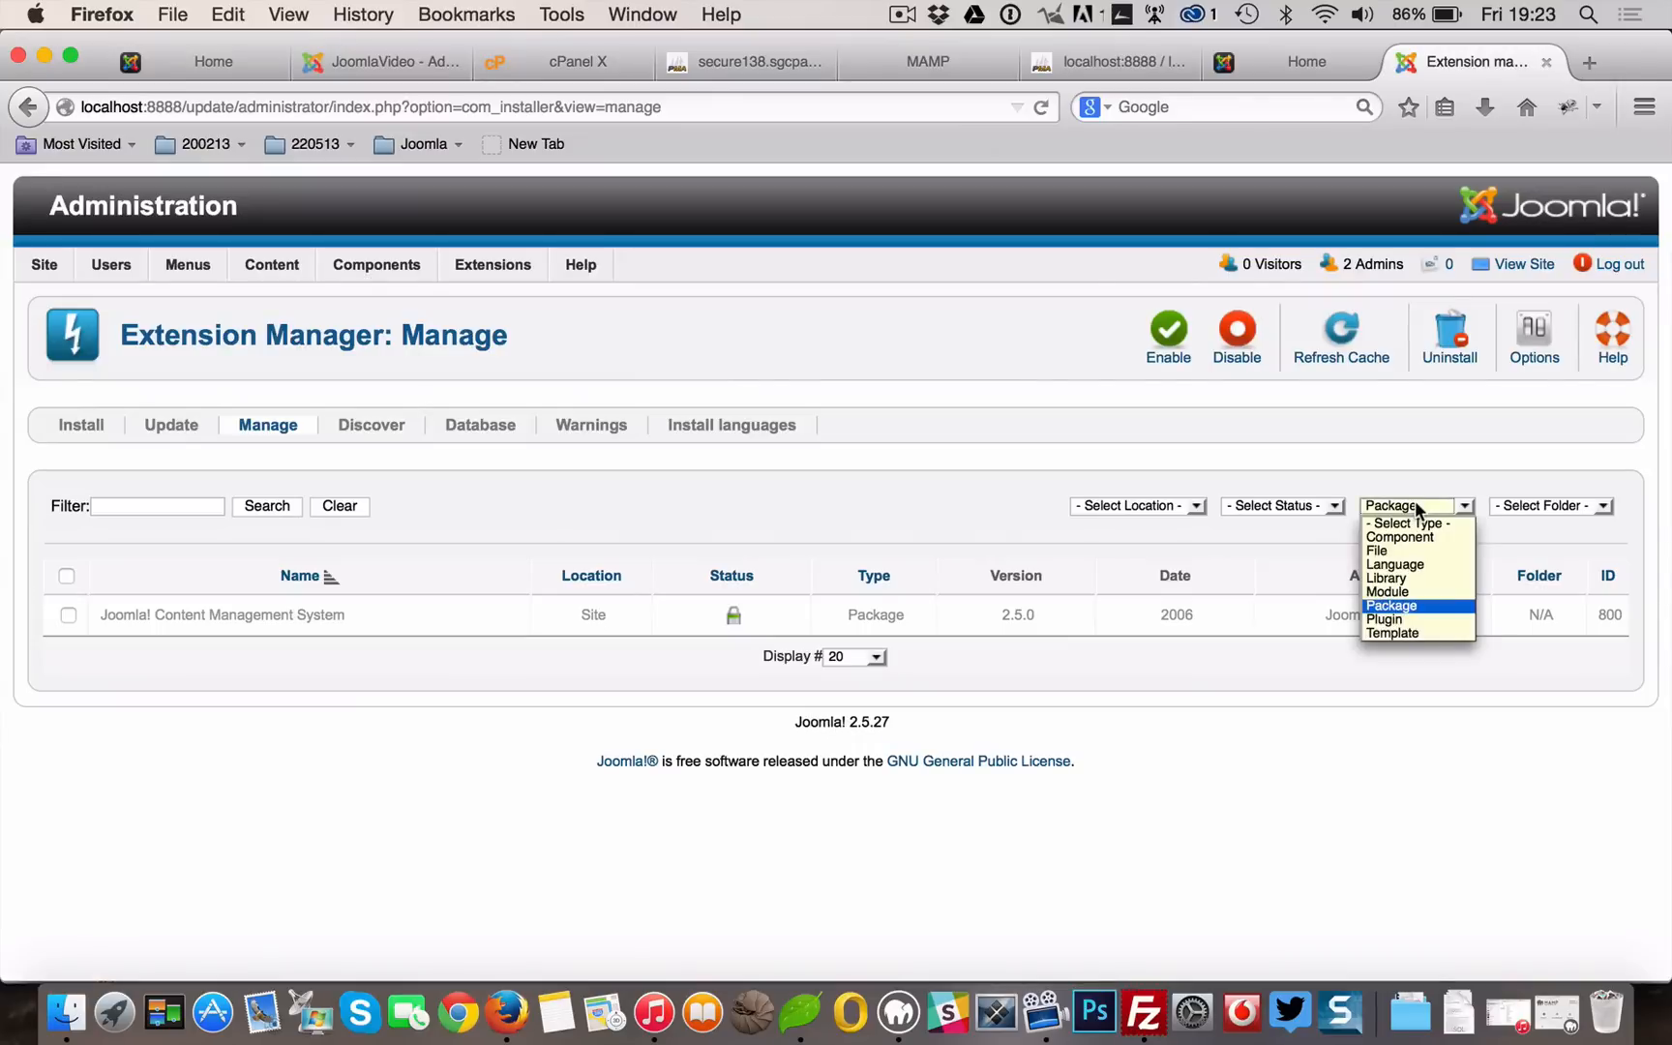
mouse_move(1417, 536)
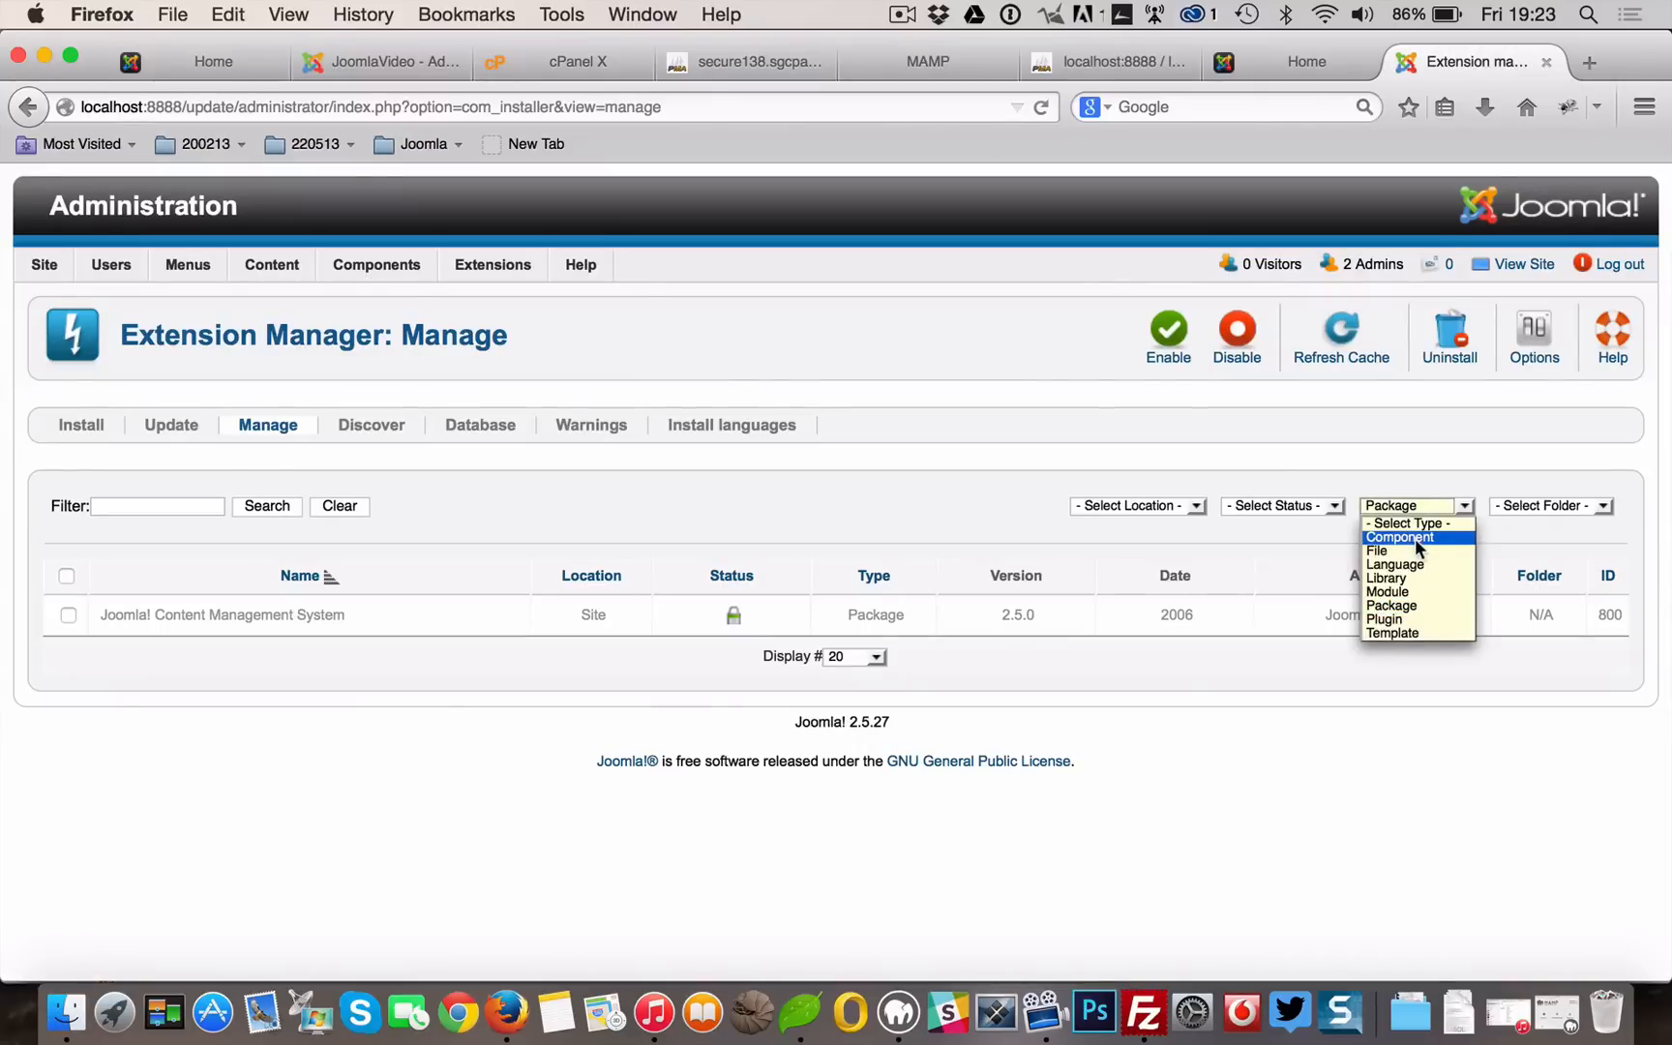
click(1399, 538)
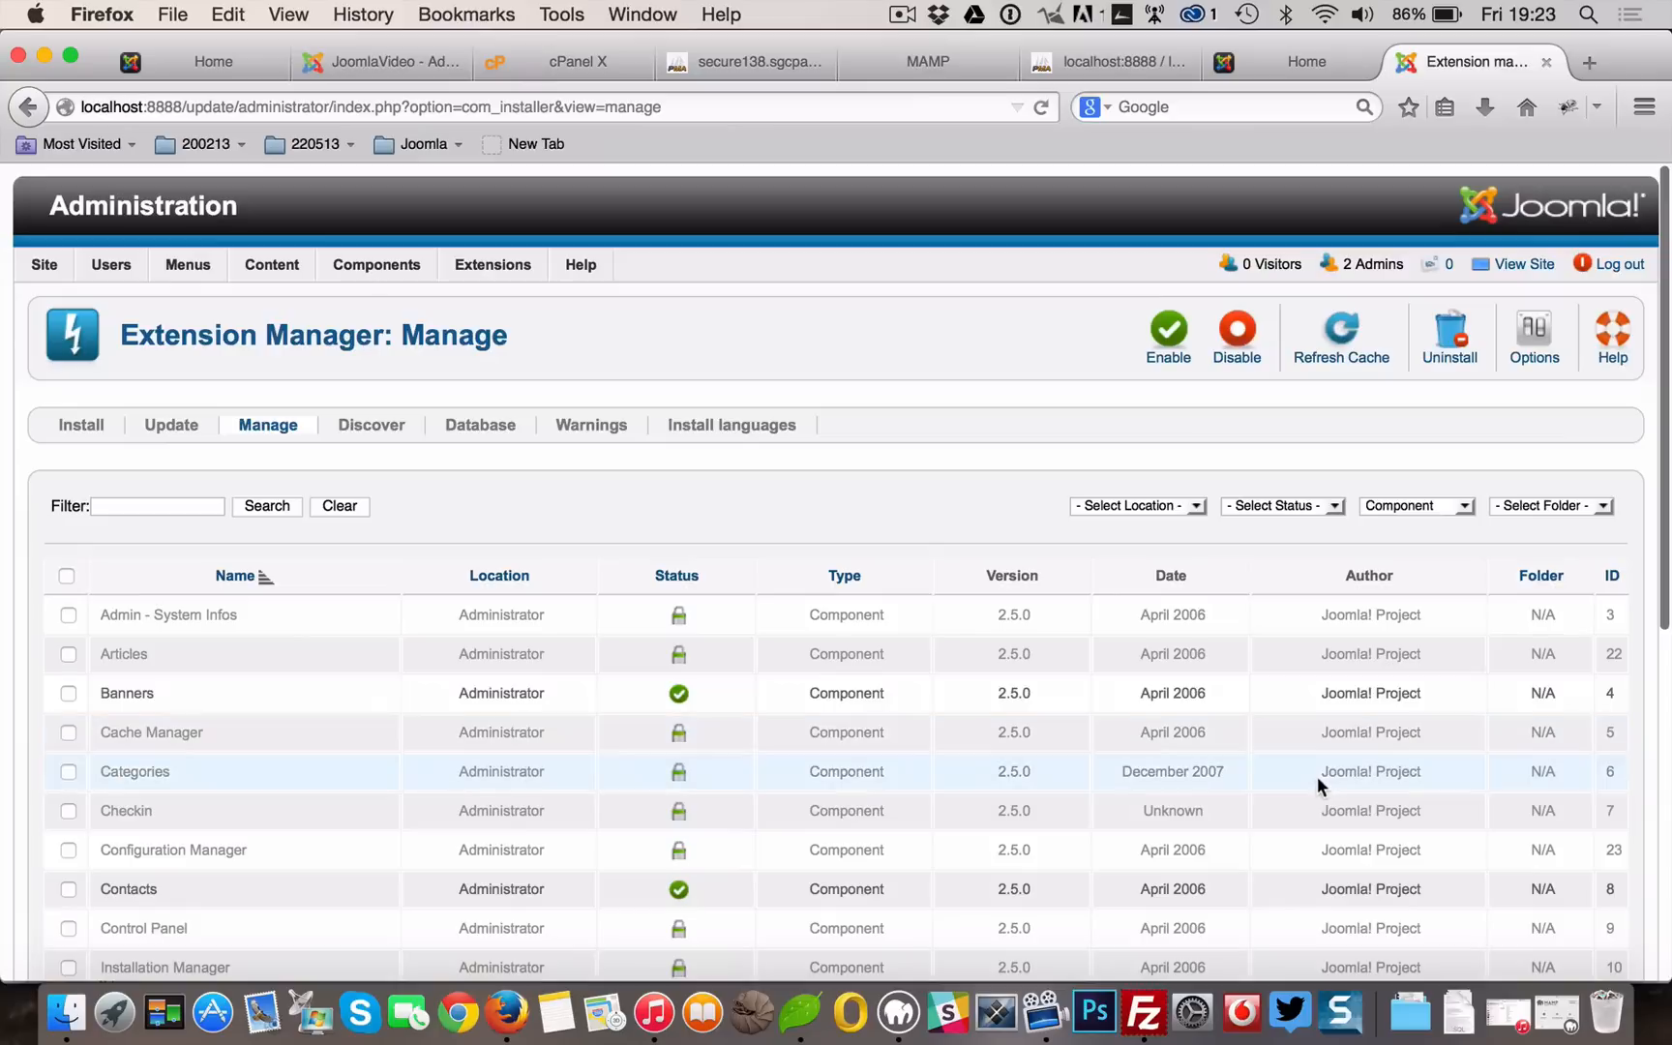
scroll(down, 3)
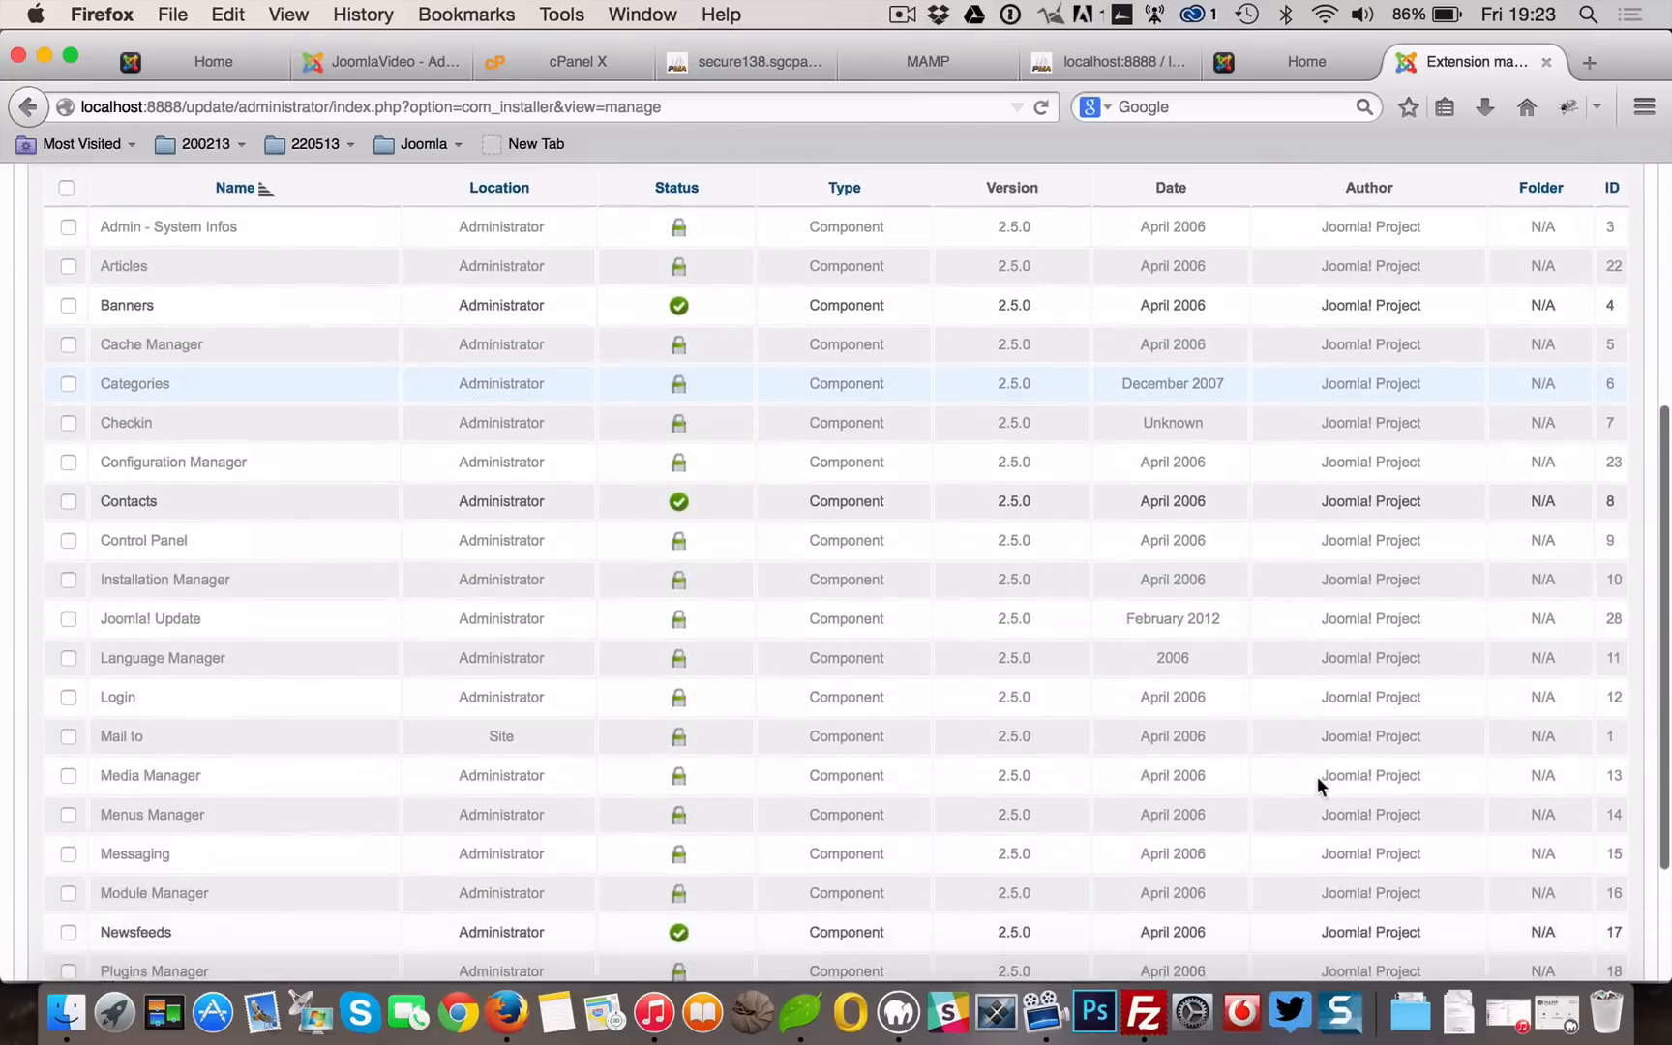
scroll(down, 3)
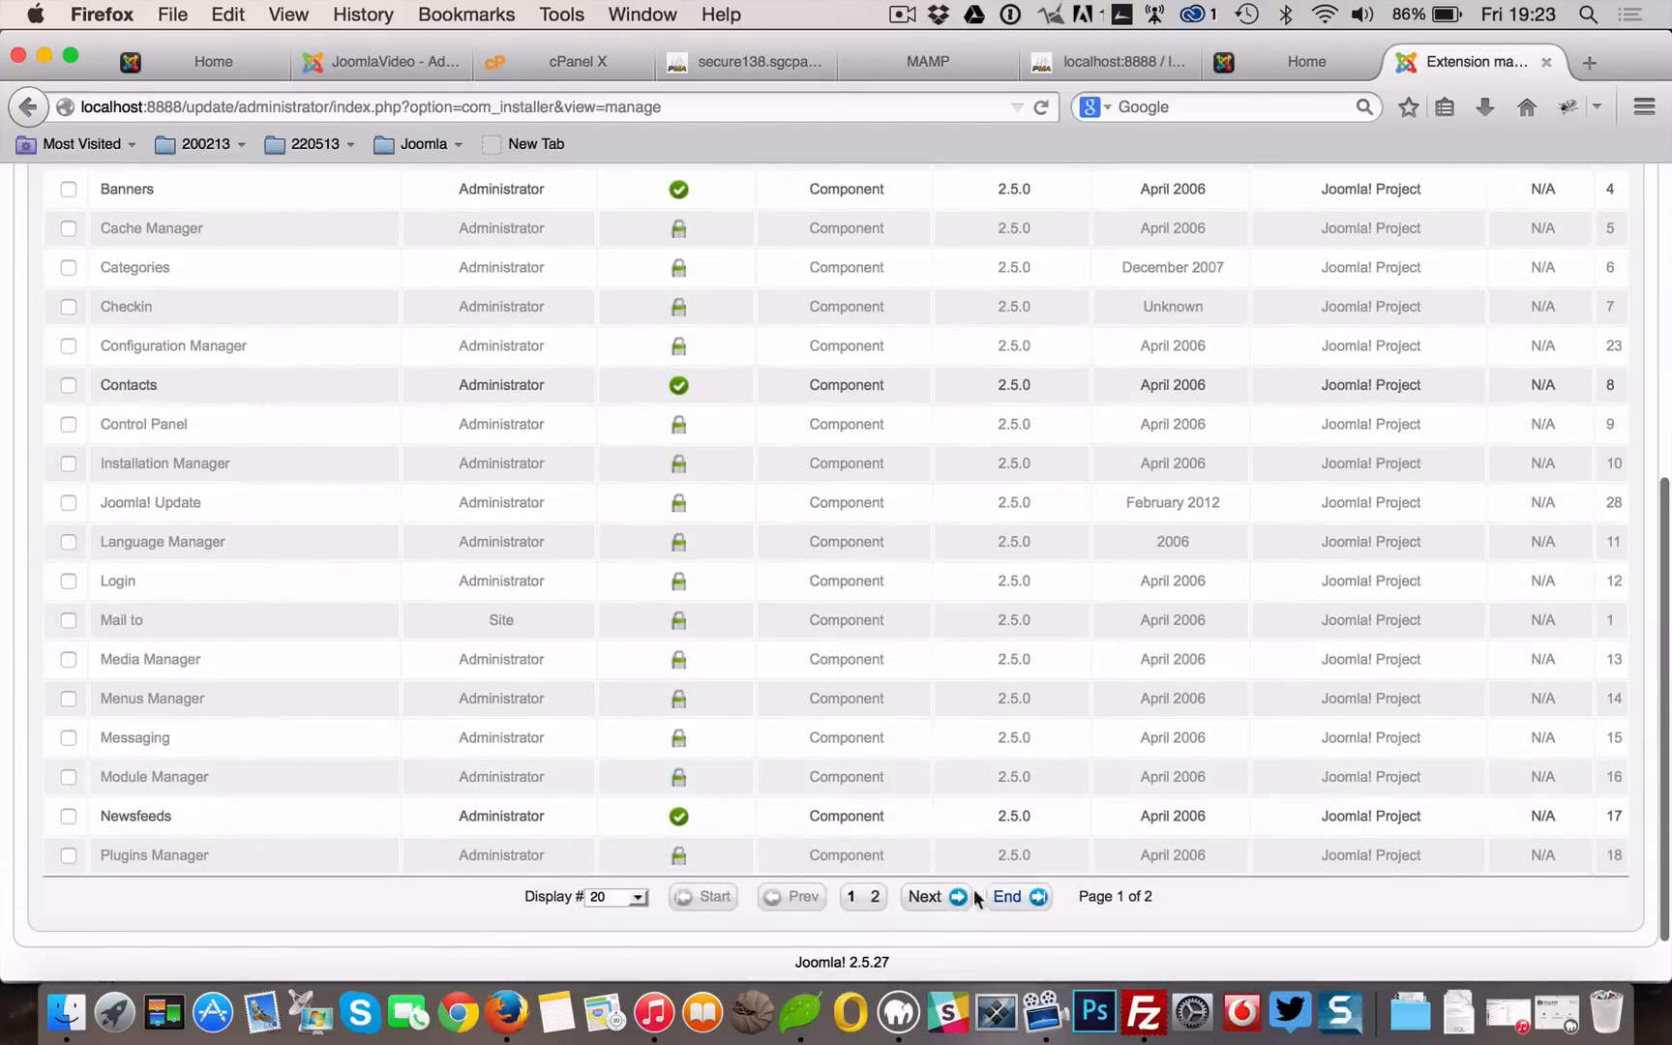
click(925, 897)
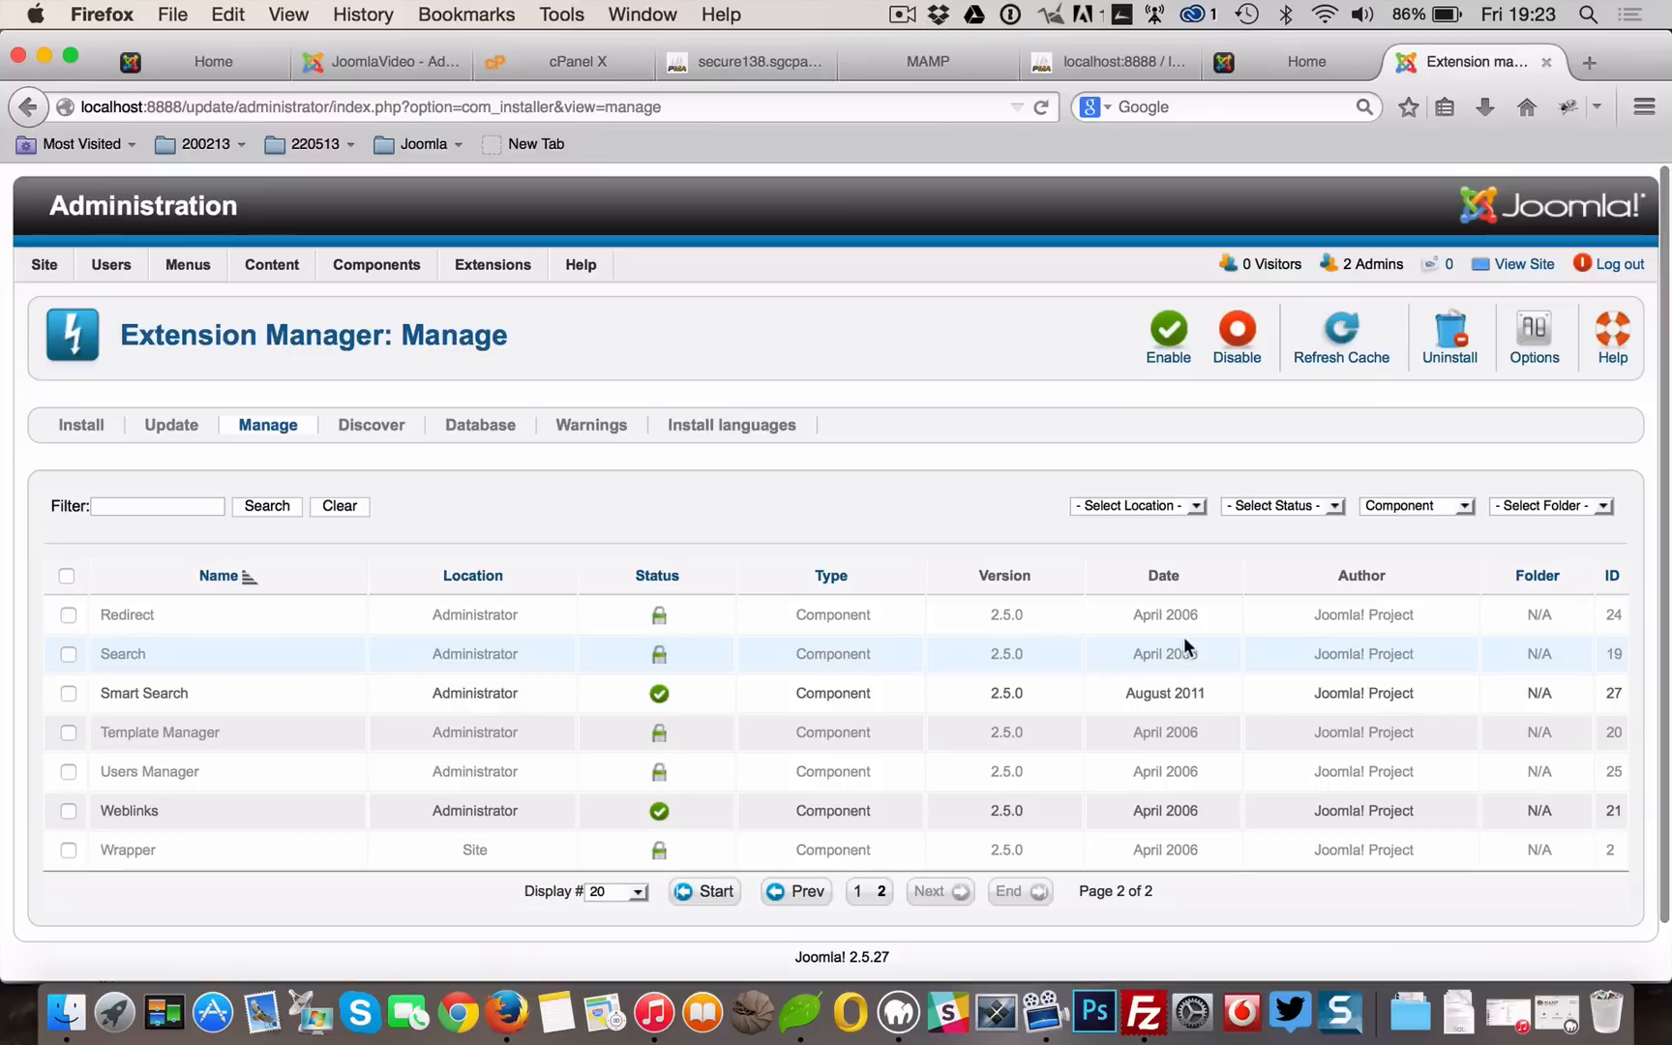
- Filter the extension list in turn to Languages, Files, Libraries and Modules
click(1417, 505)
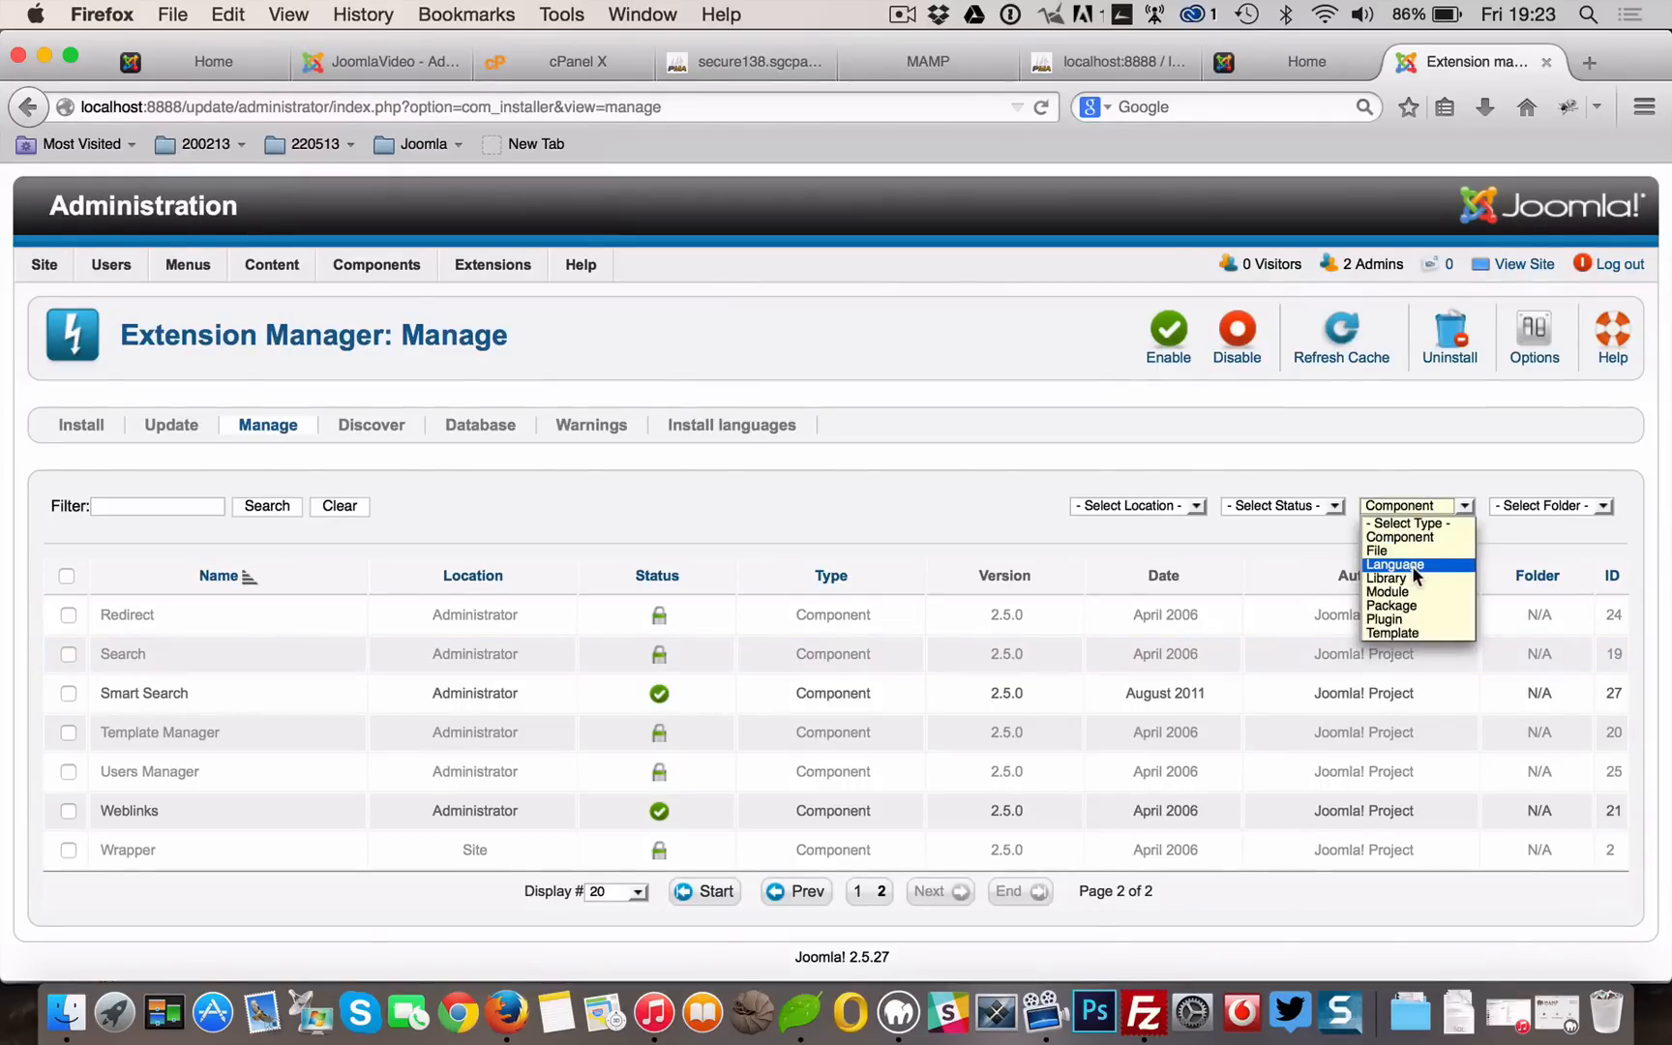
click(1394, 566)
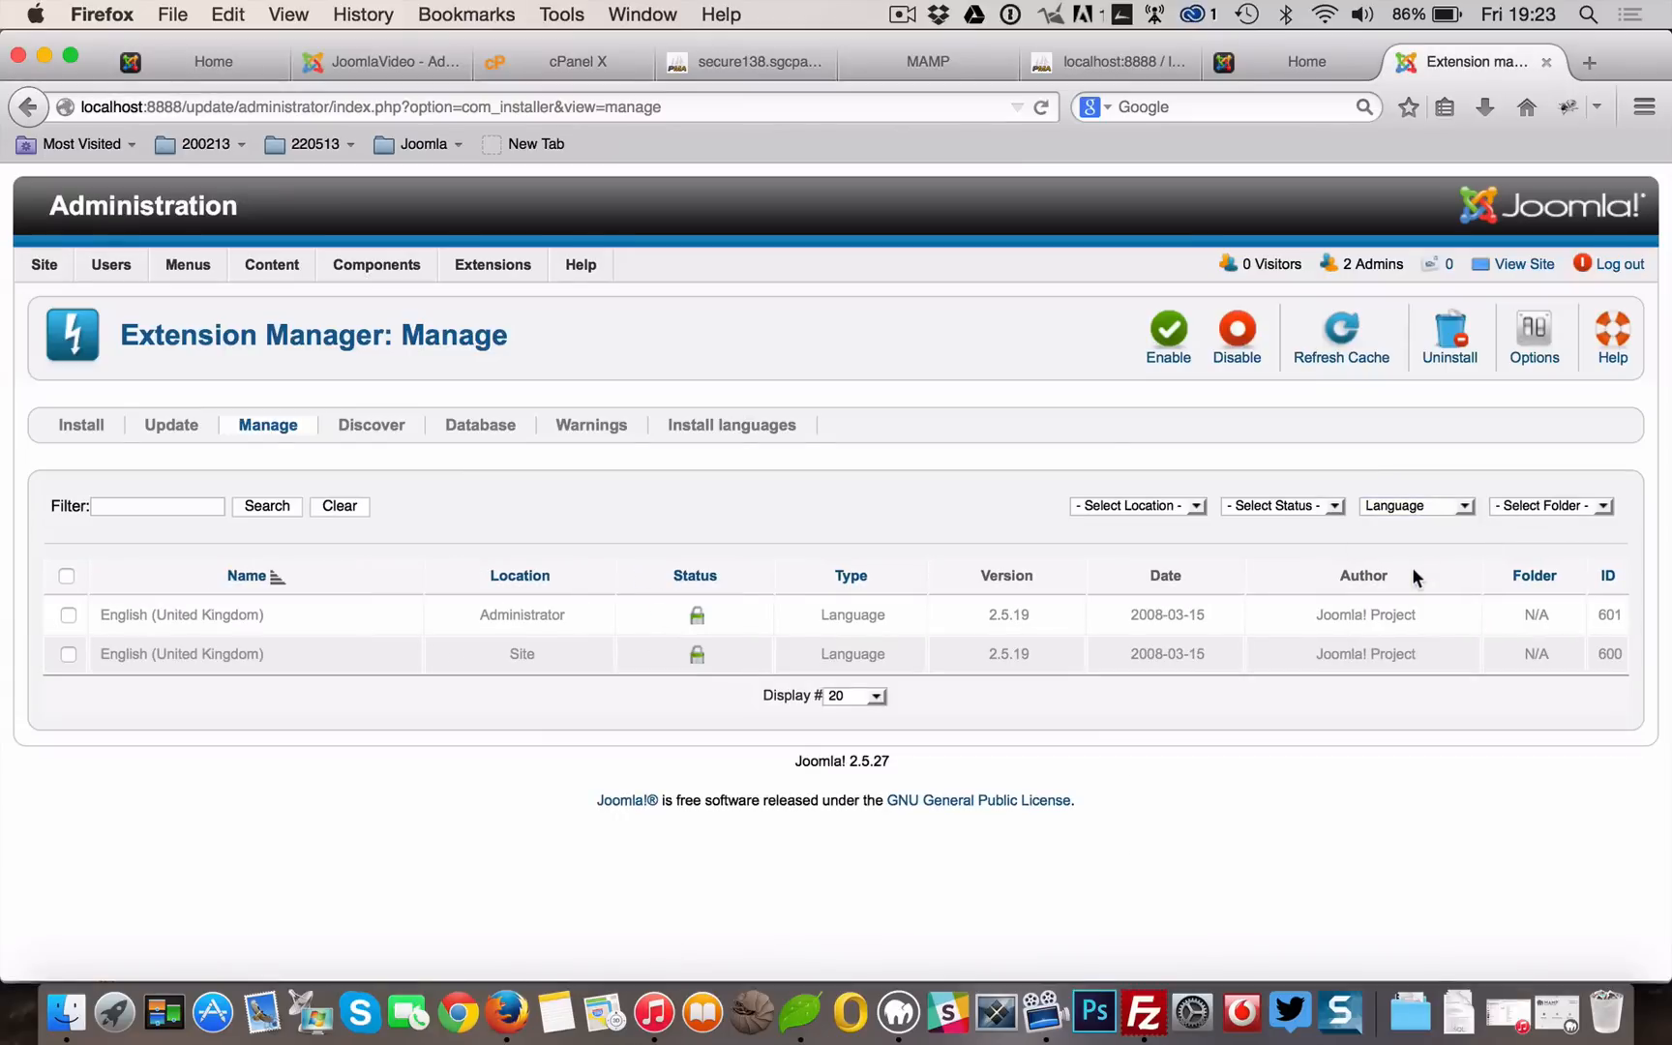
click(1417, 507)
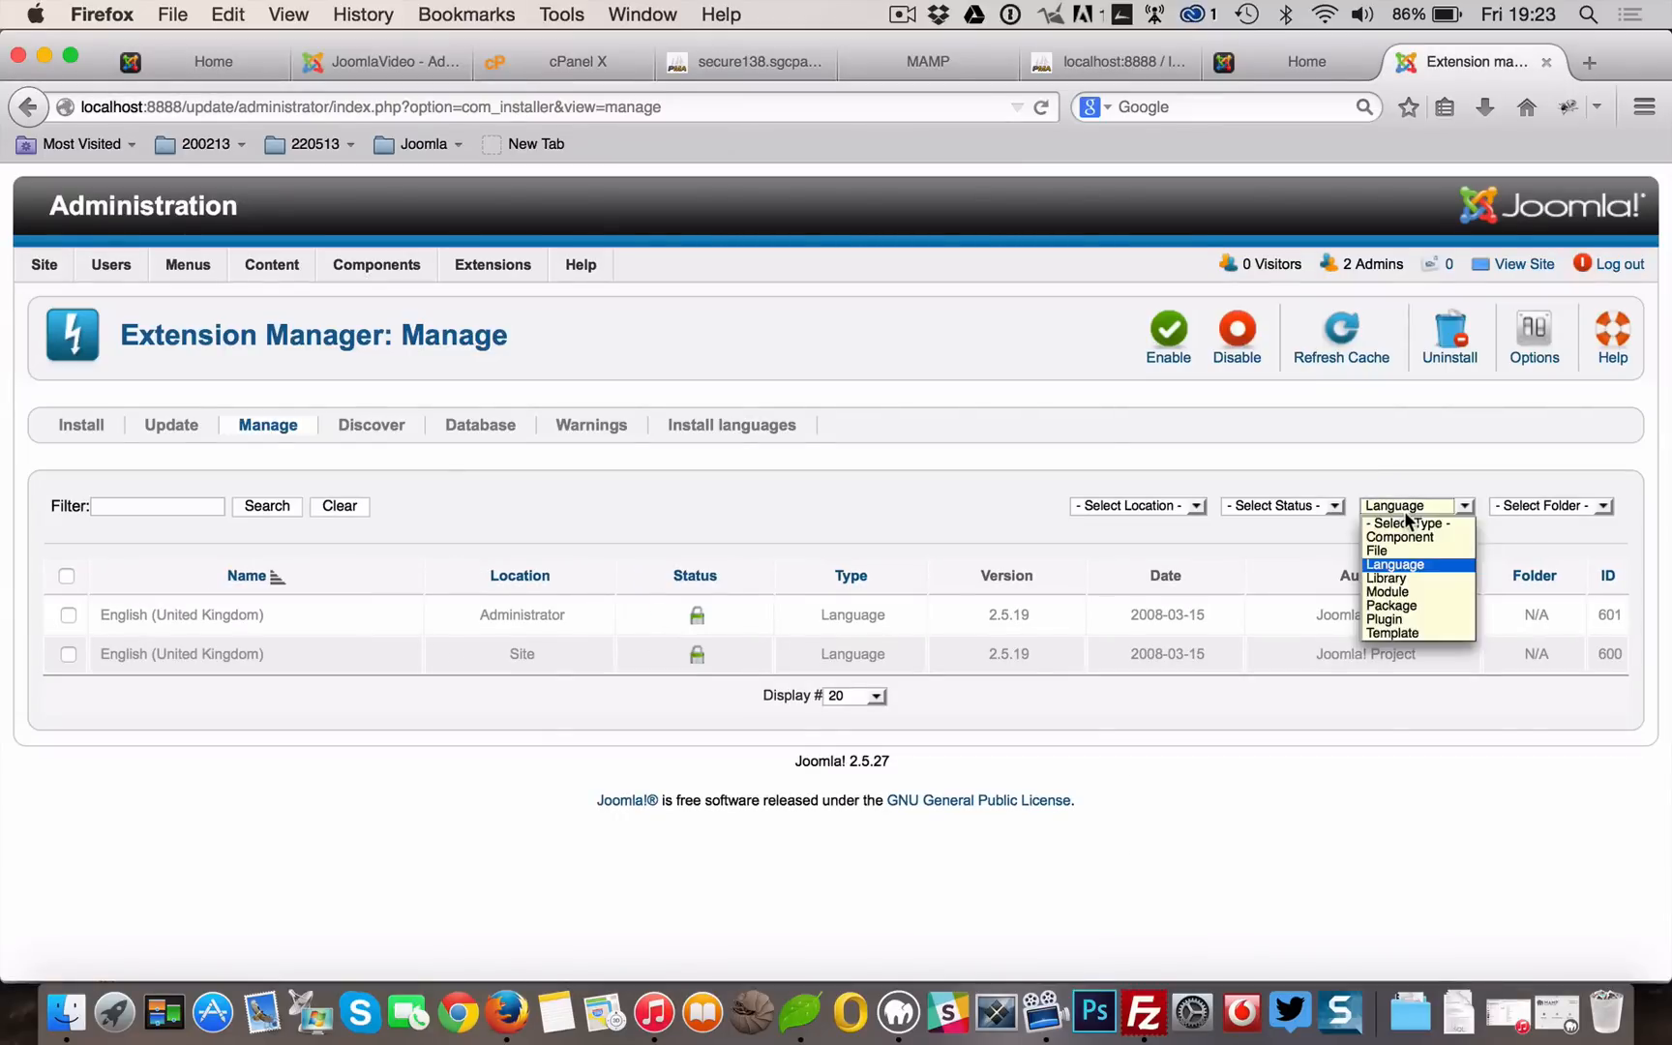
click(1377, 549)
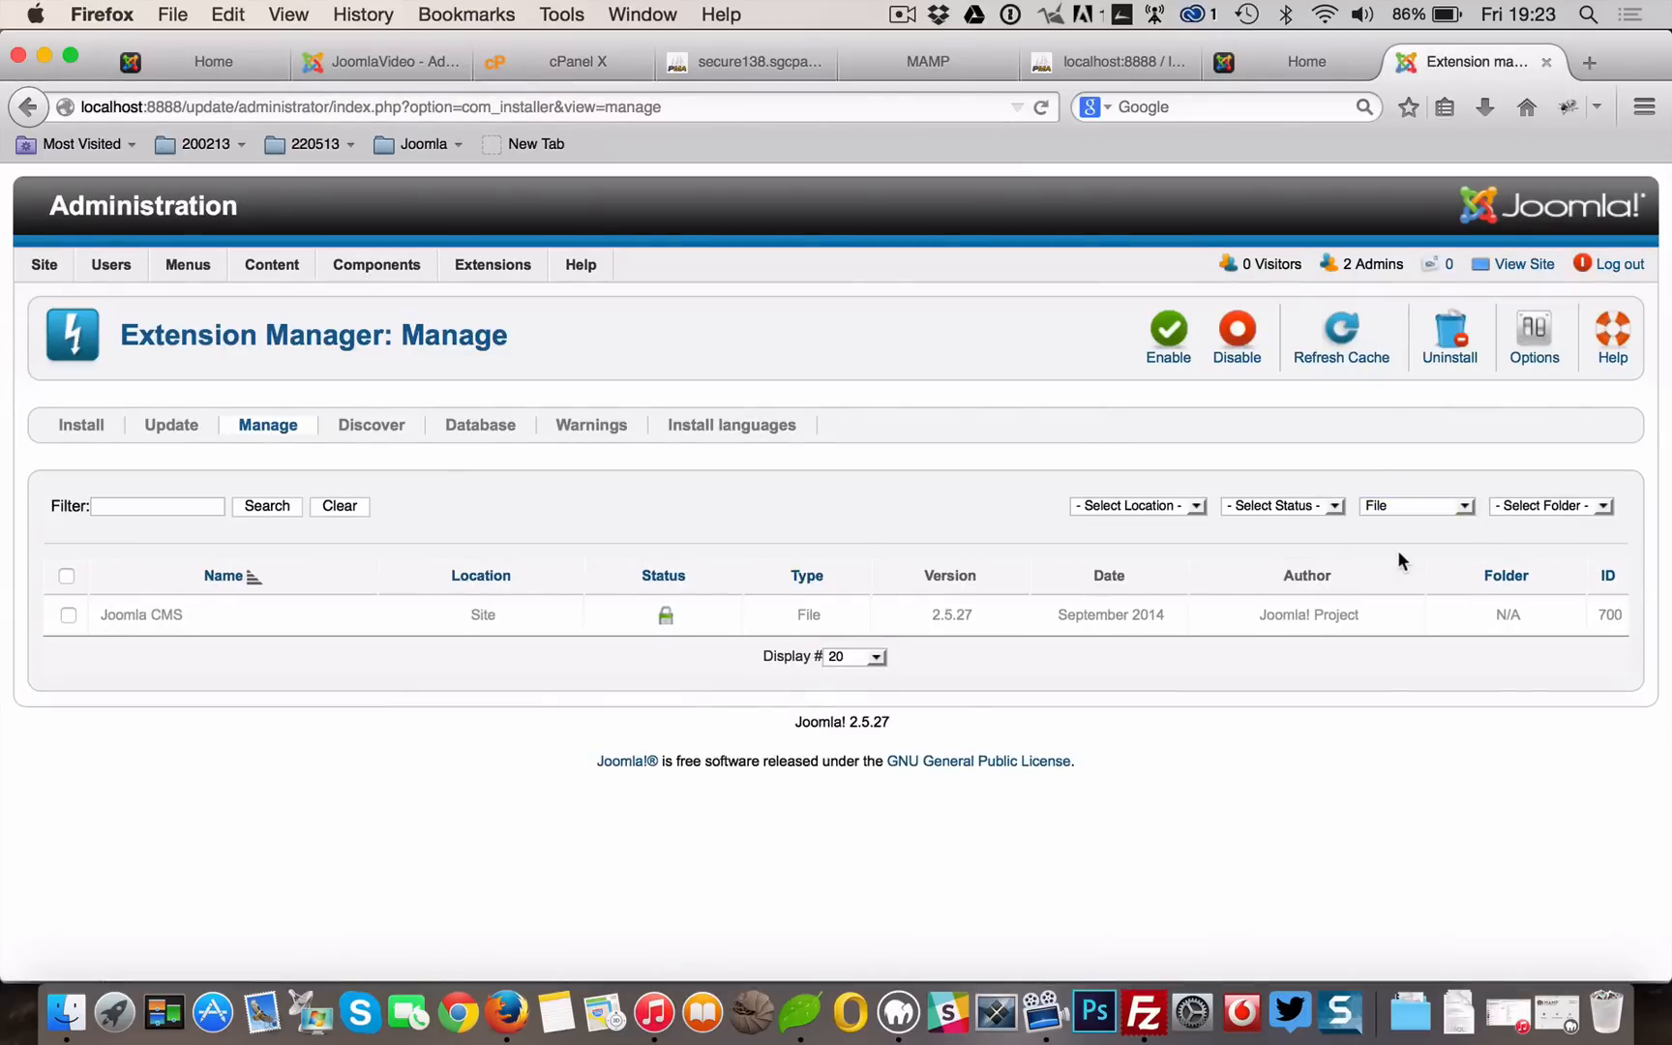
click(1417, 507)
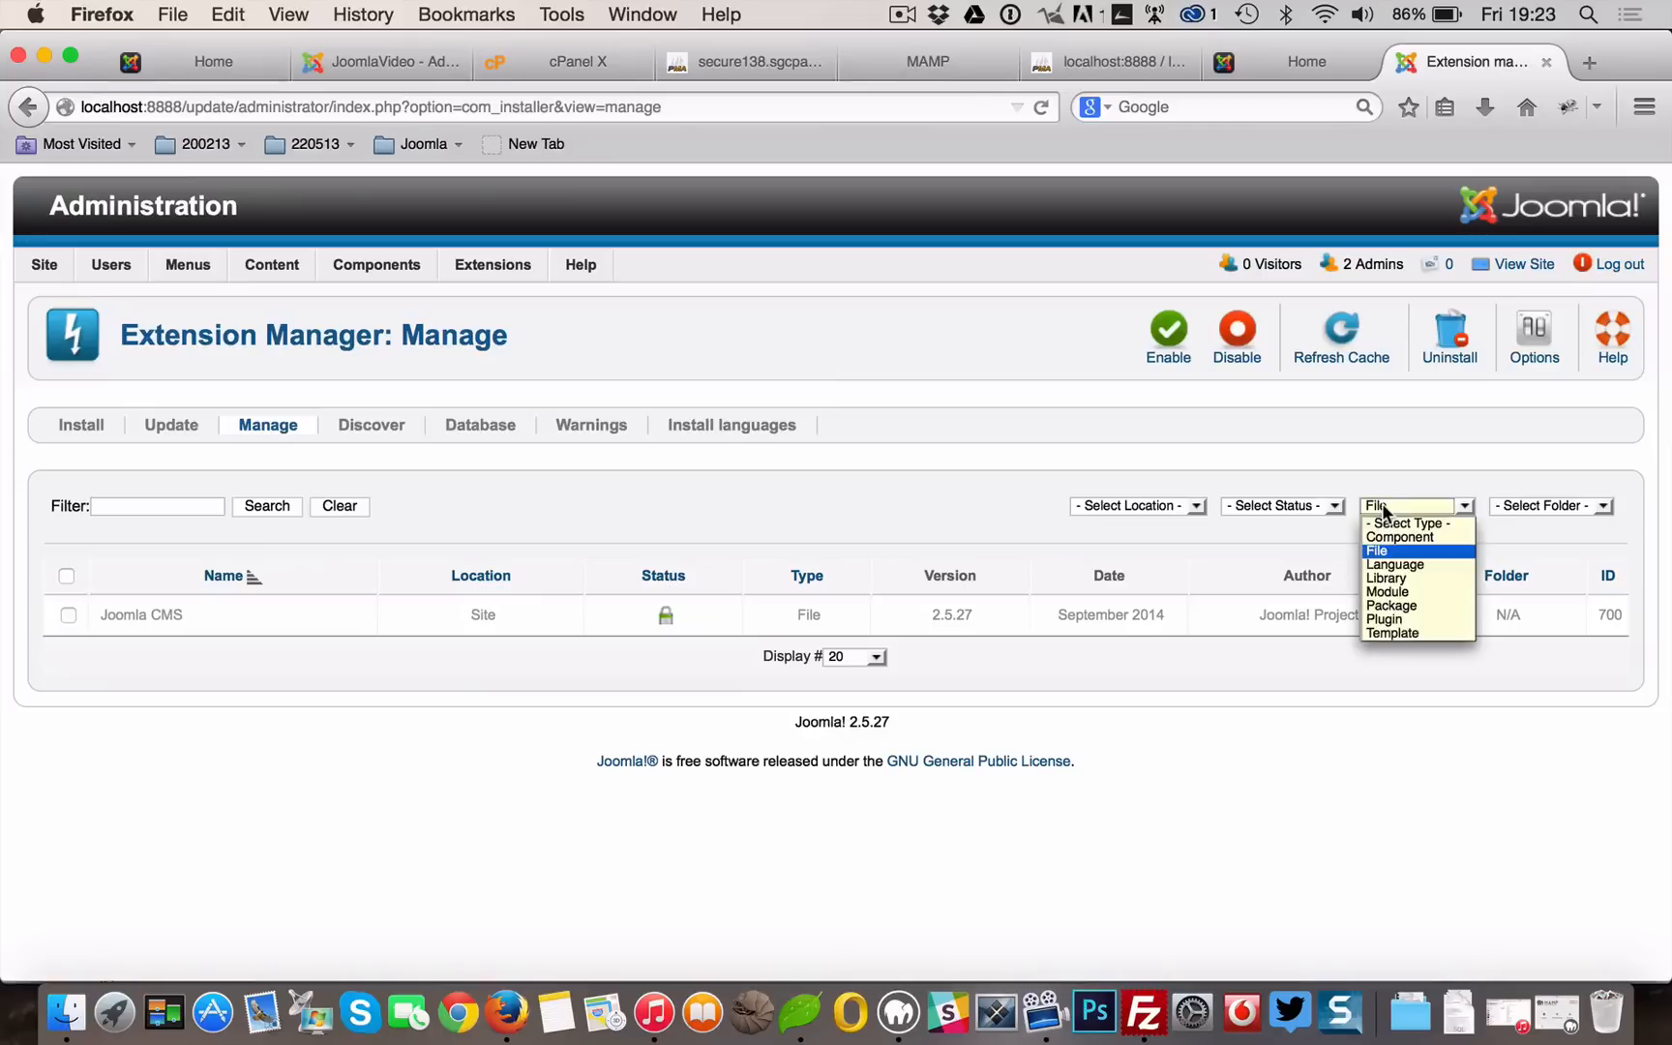
mouse_move(1386, 577)
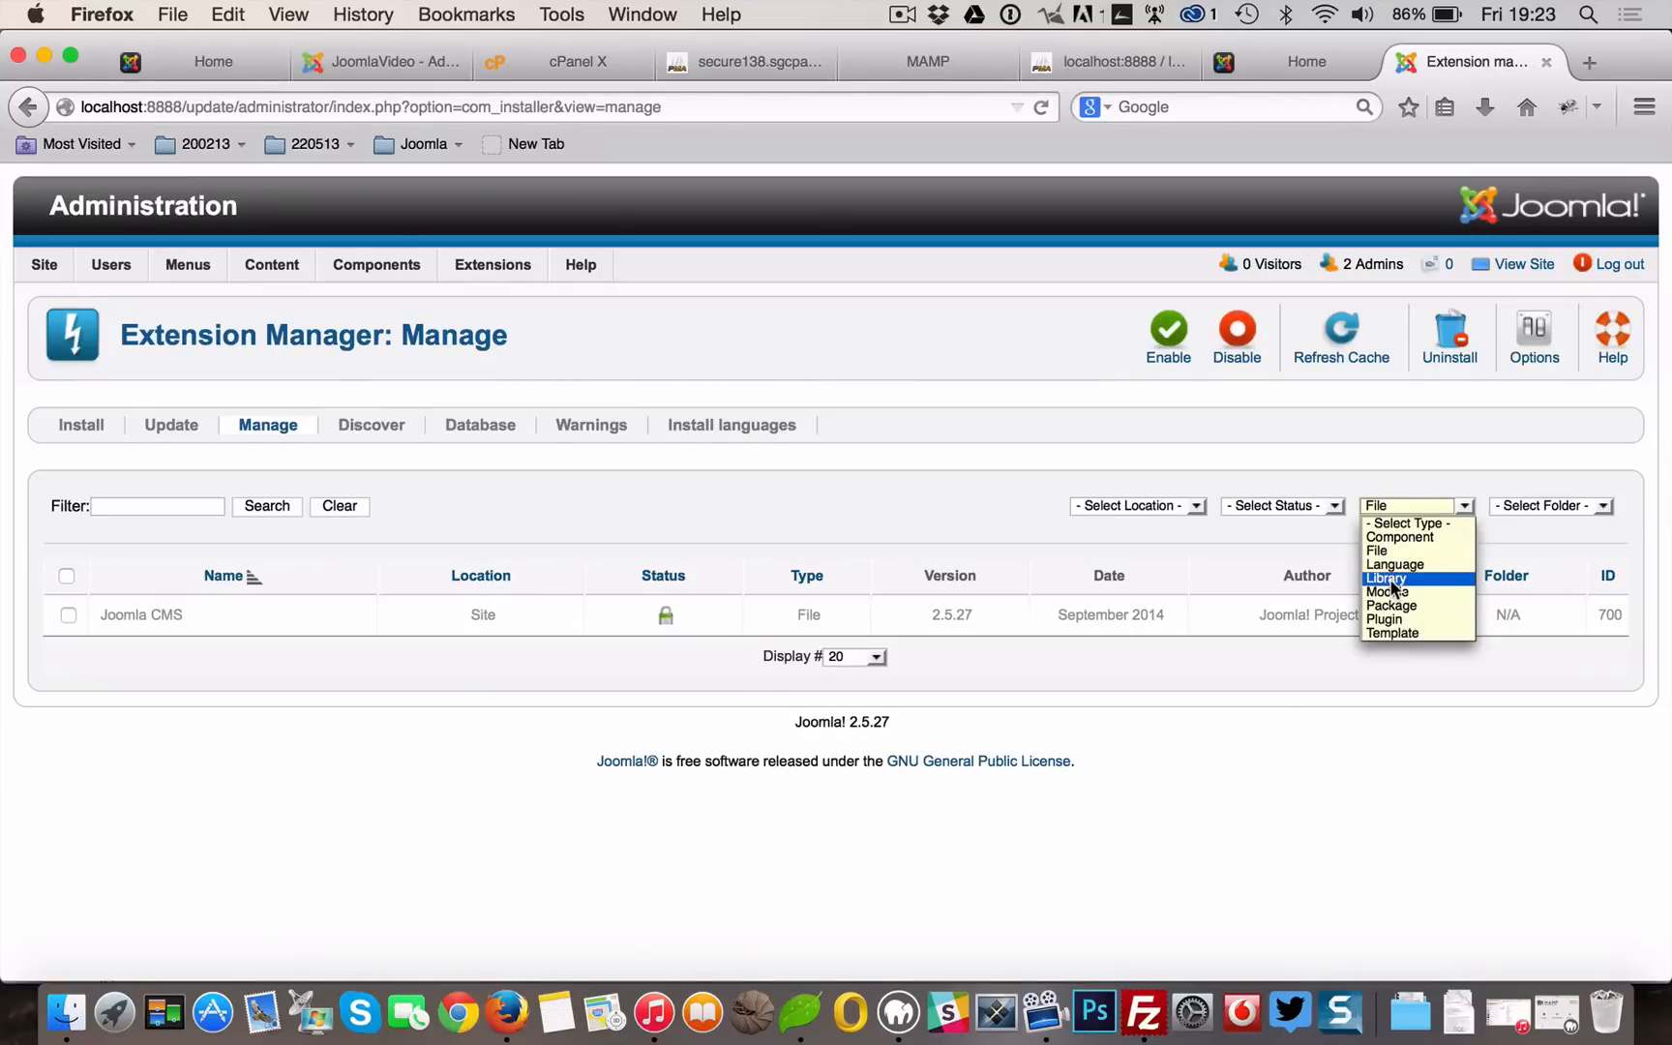
click(1386, 577)
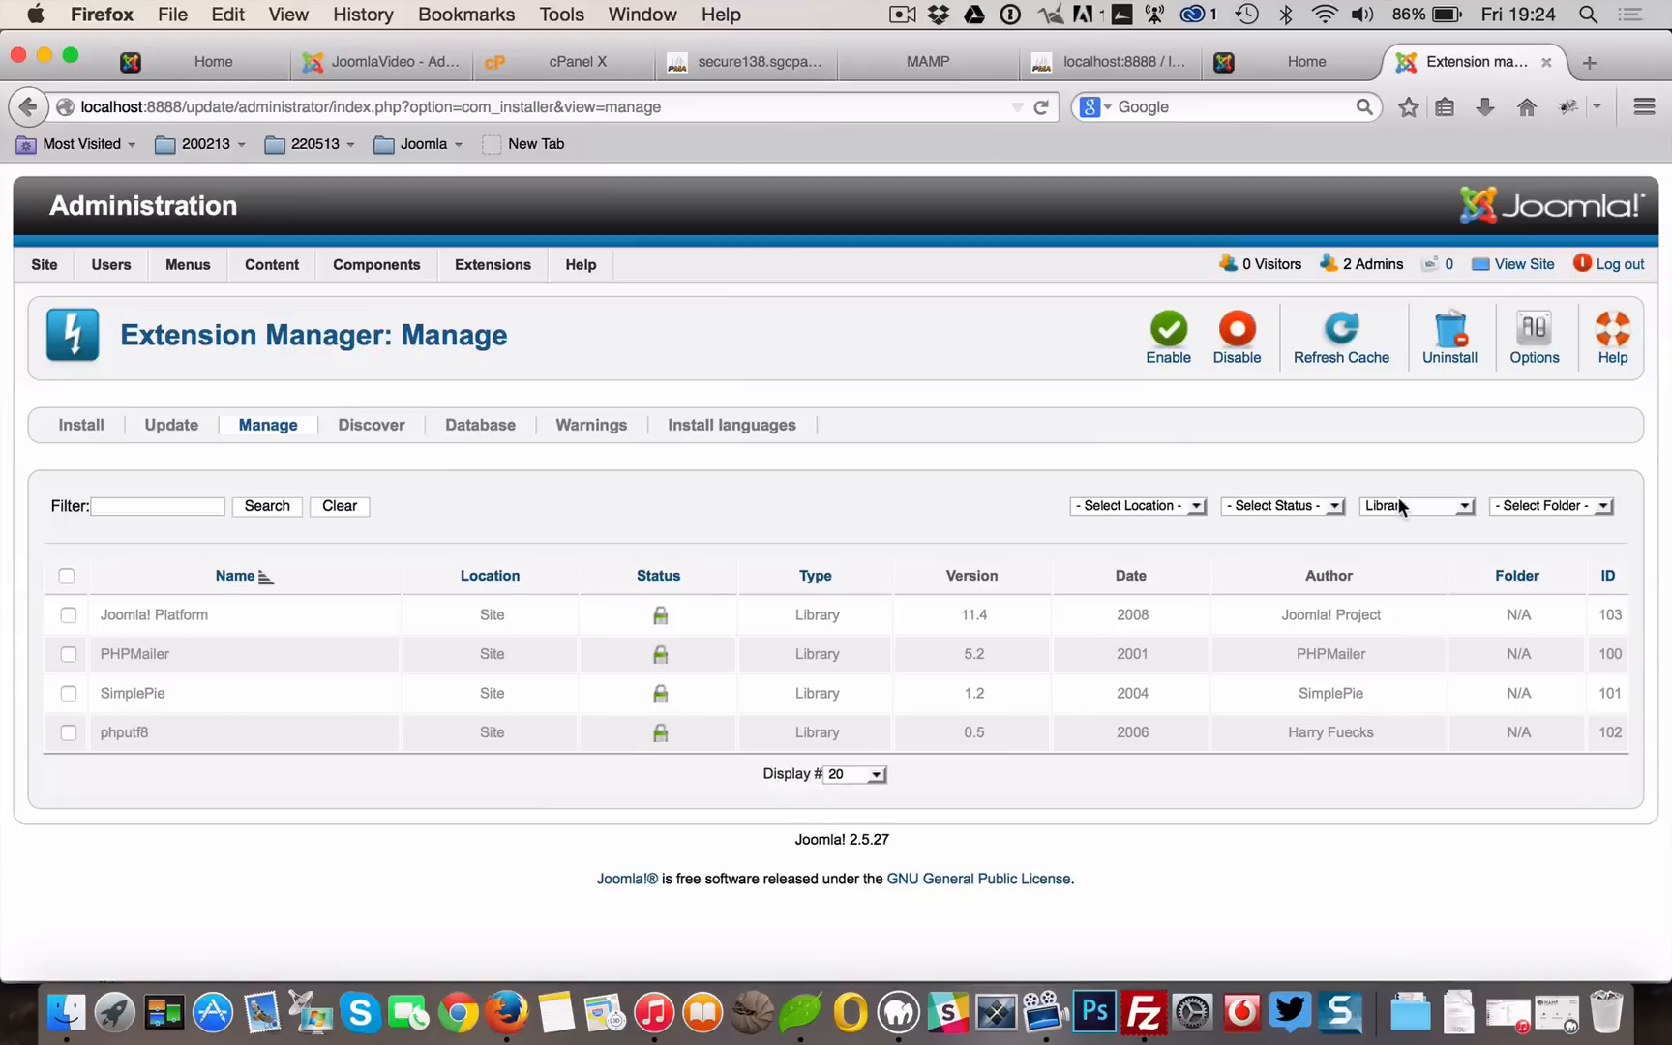
click(1417, 505)
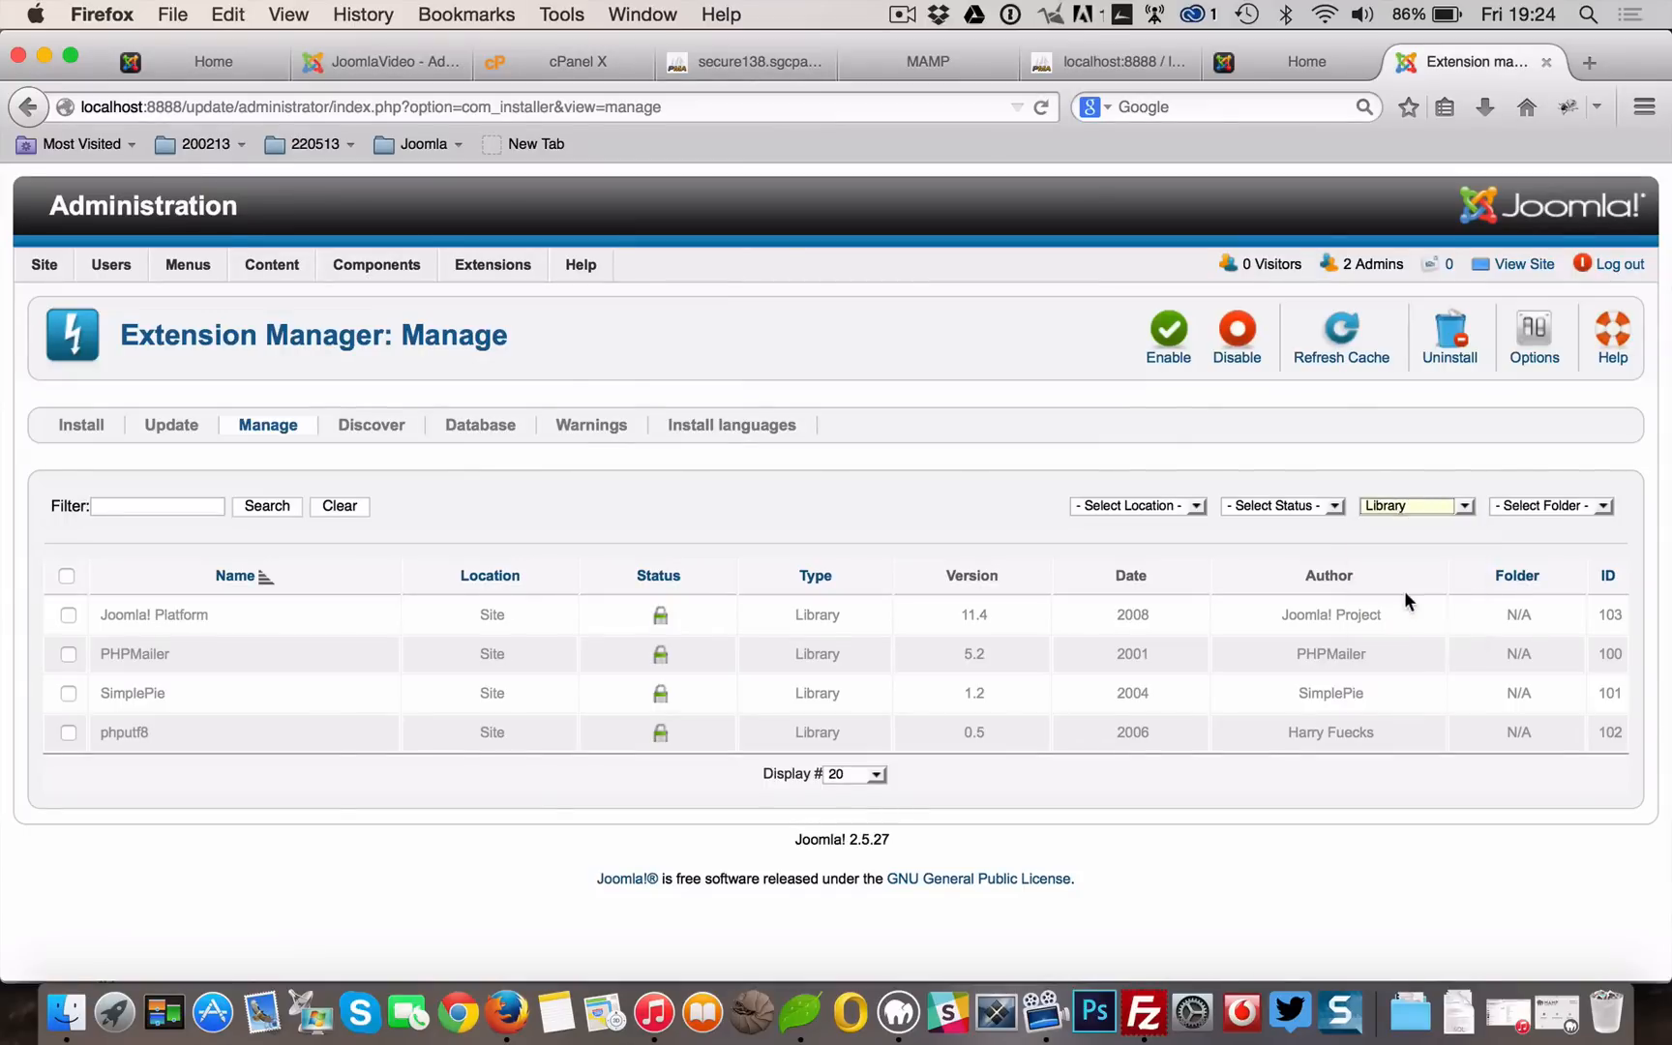
click(1417, 505)
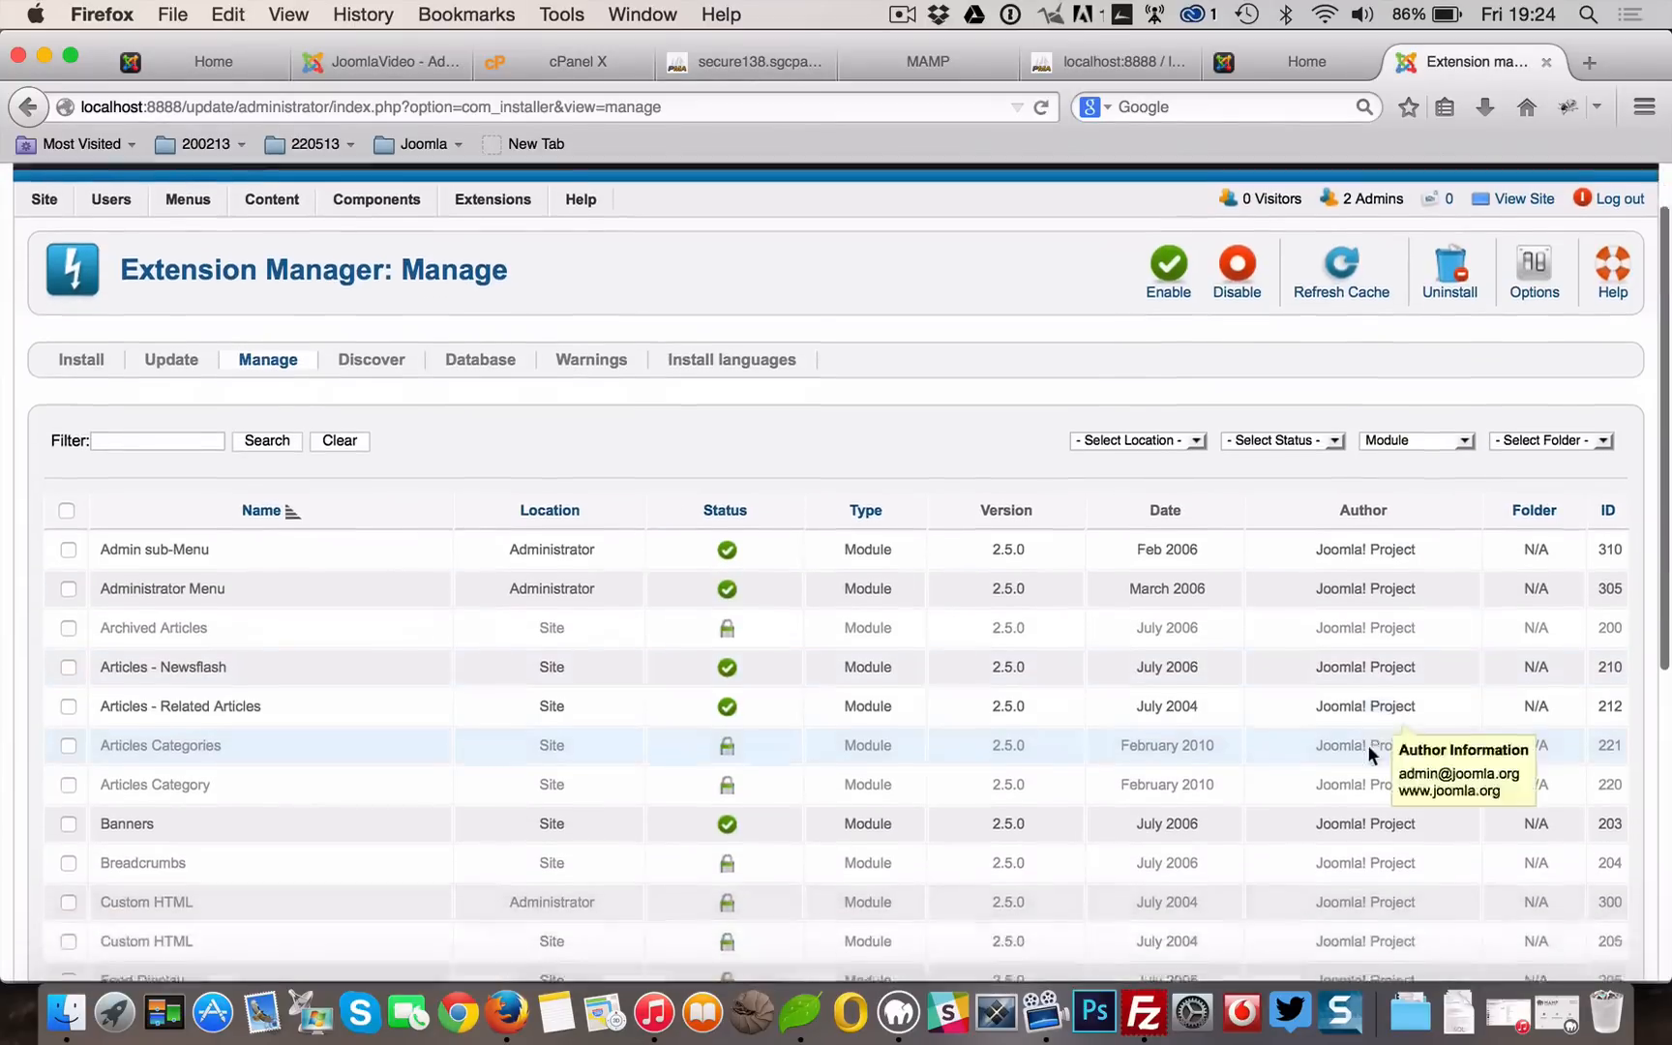
scroll(down, 3)
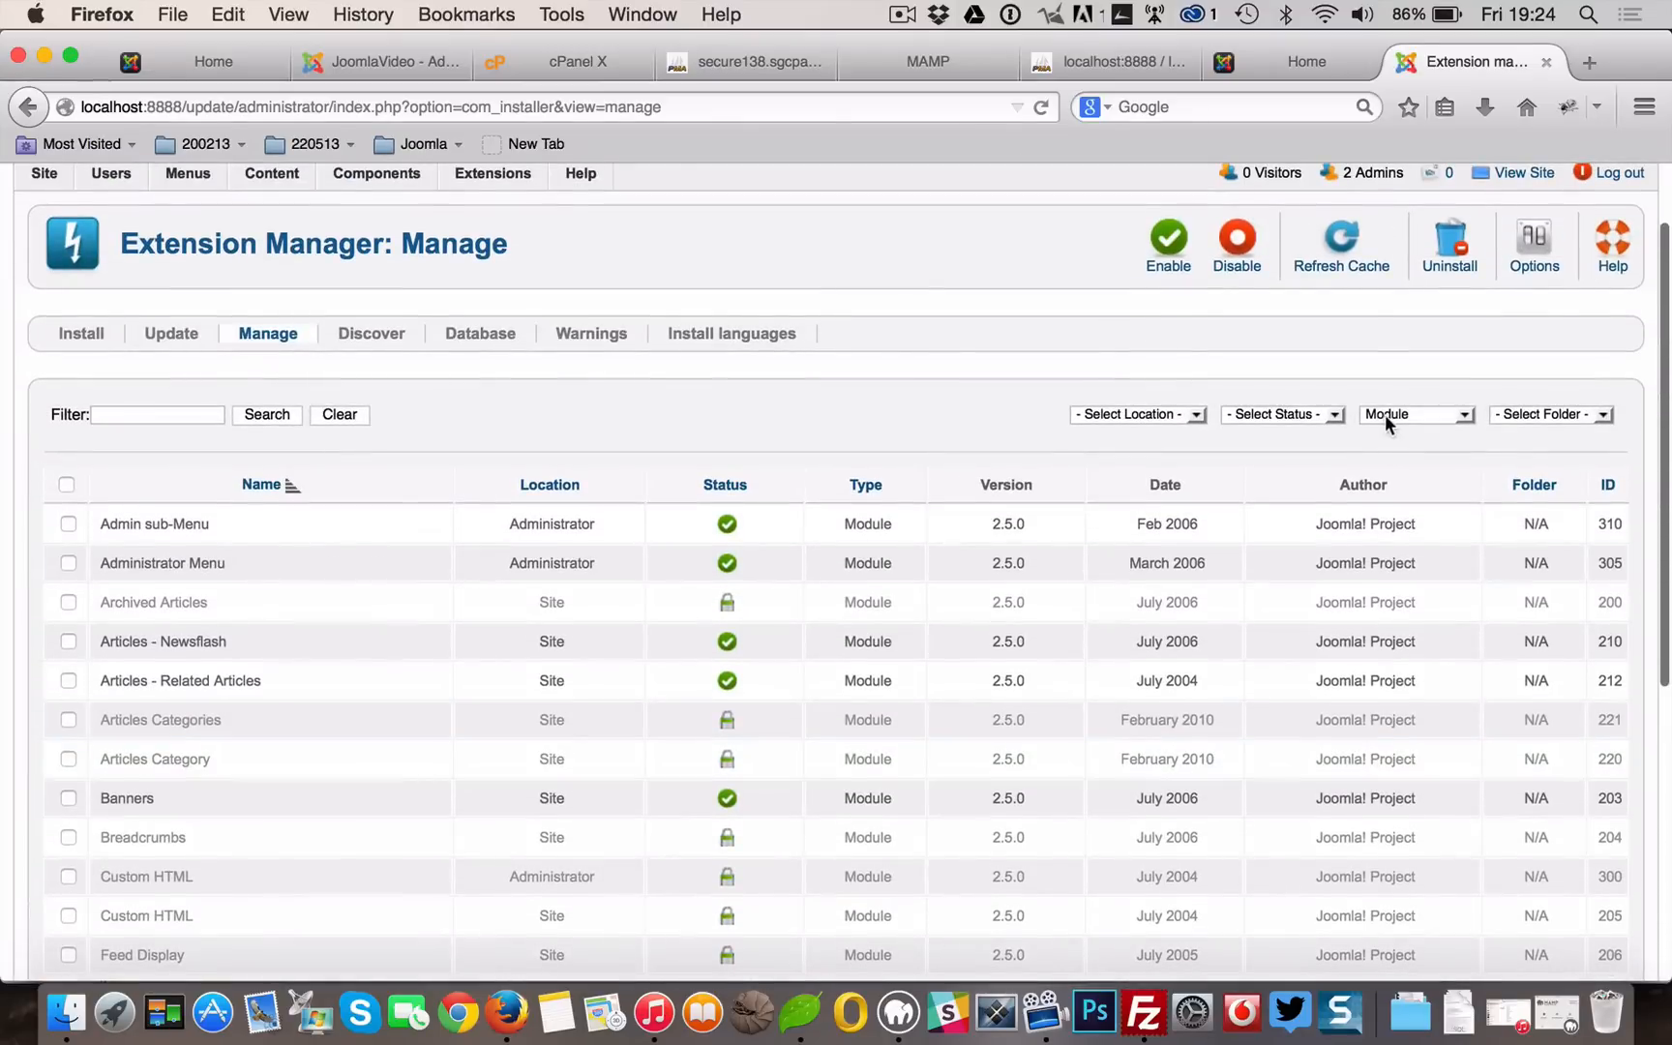
- Filter the list to Plugins, review them, then show only the five installed Templates
click(1417, 414)
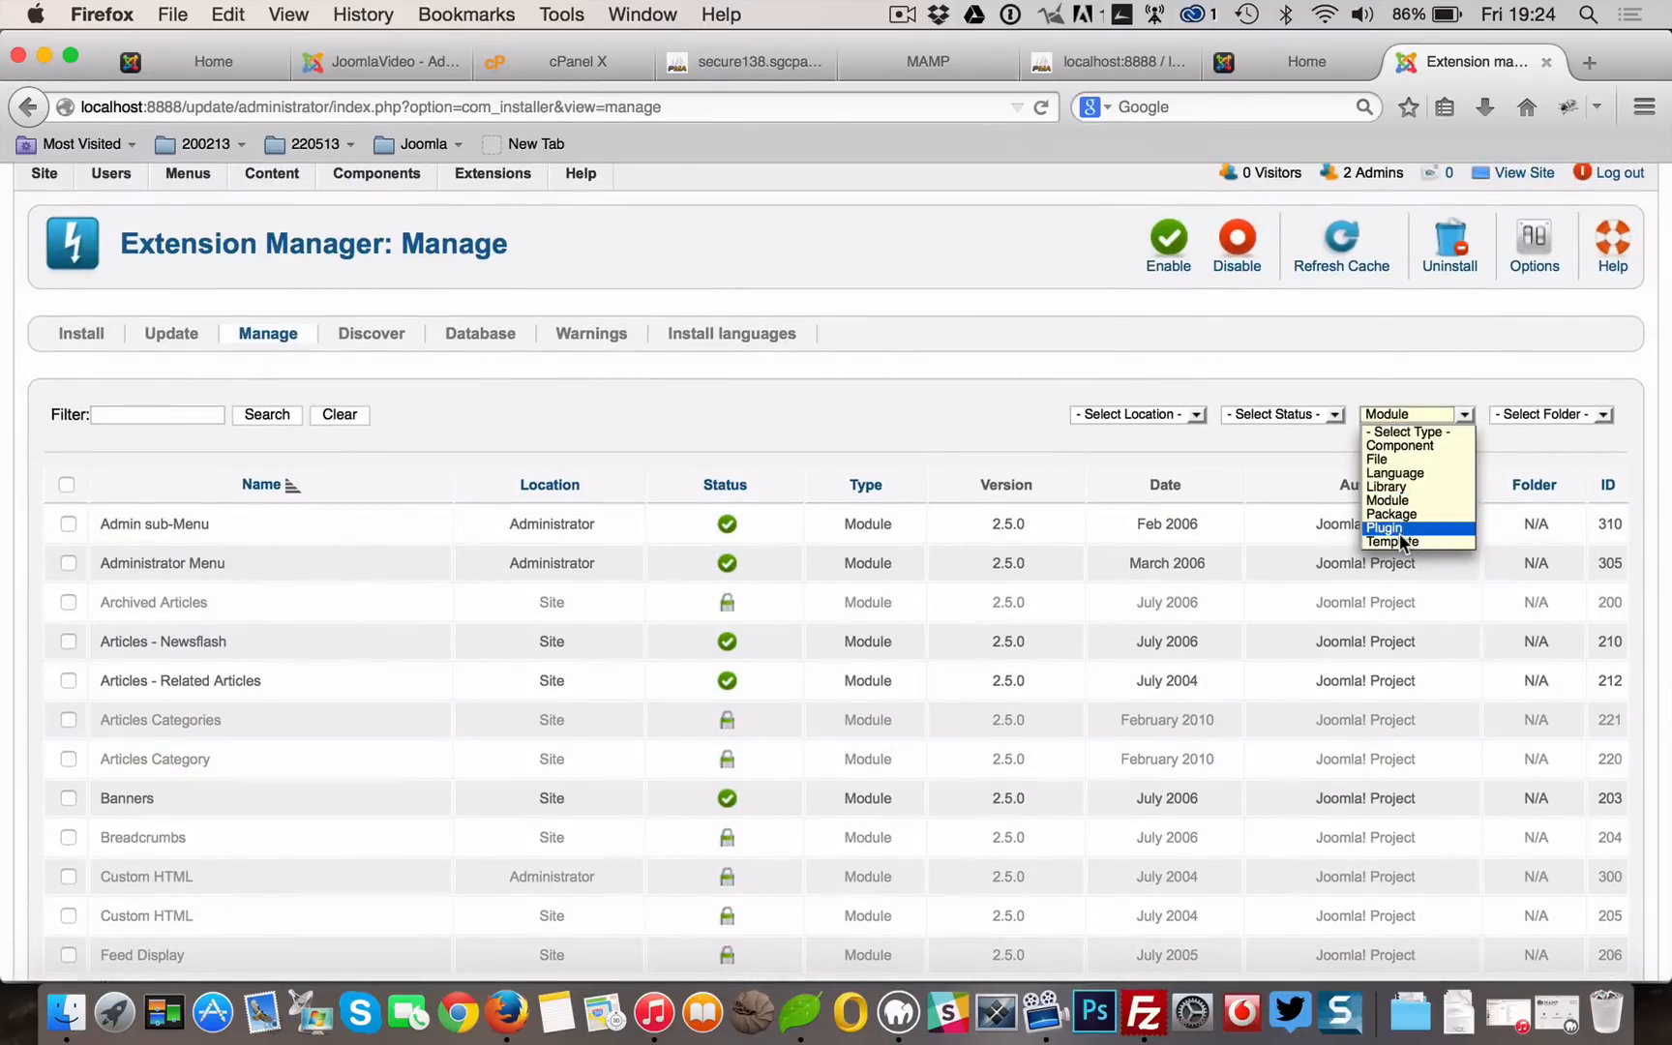
click(1384, 527)
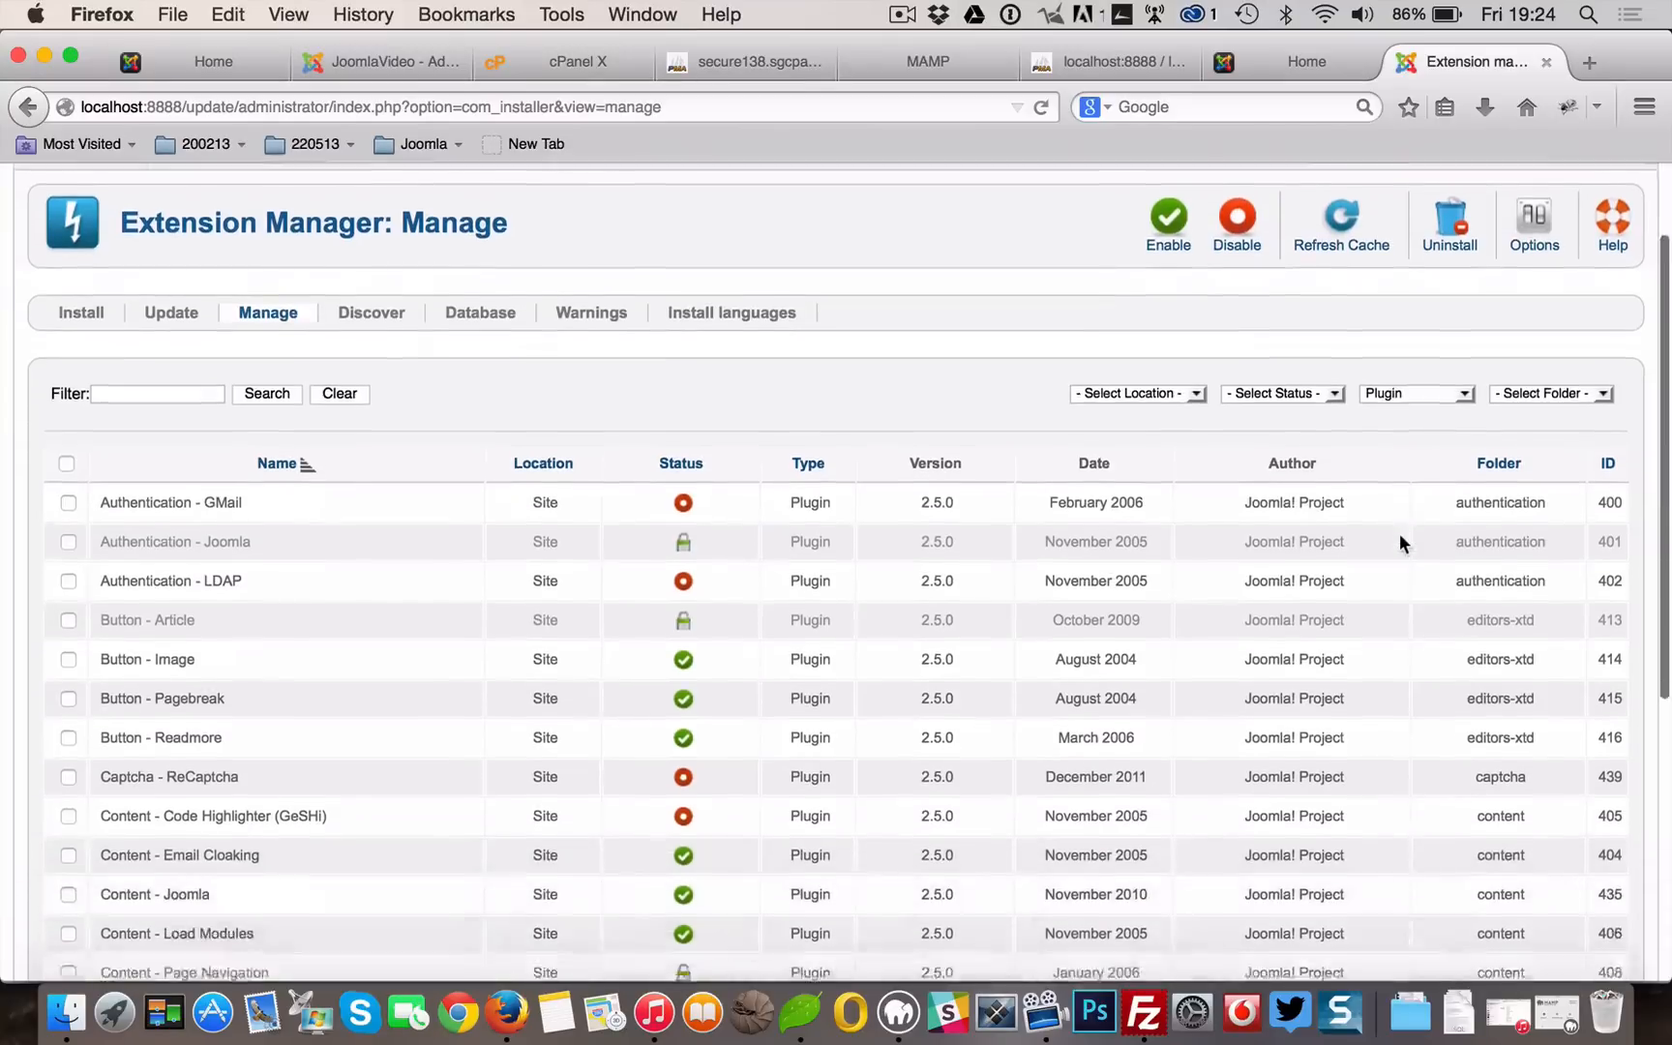
scroll(down, 3)
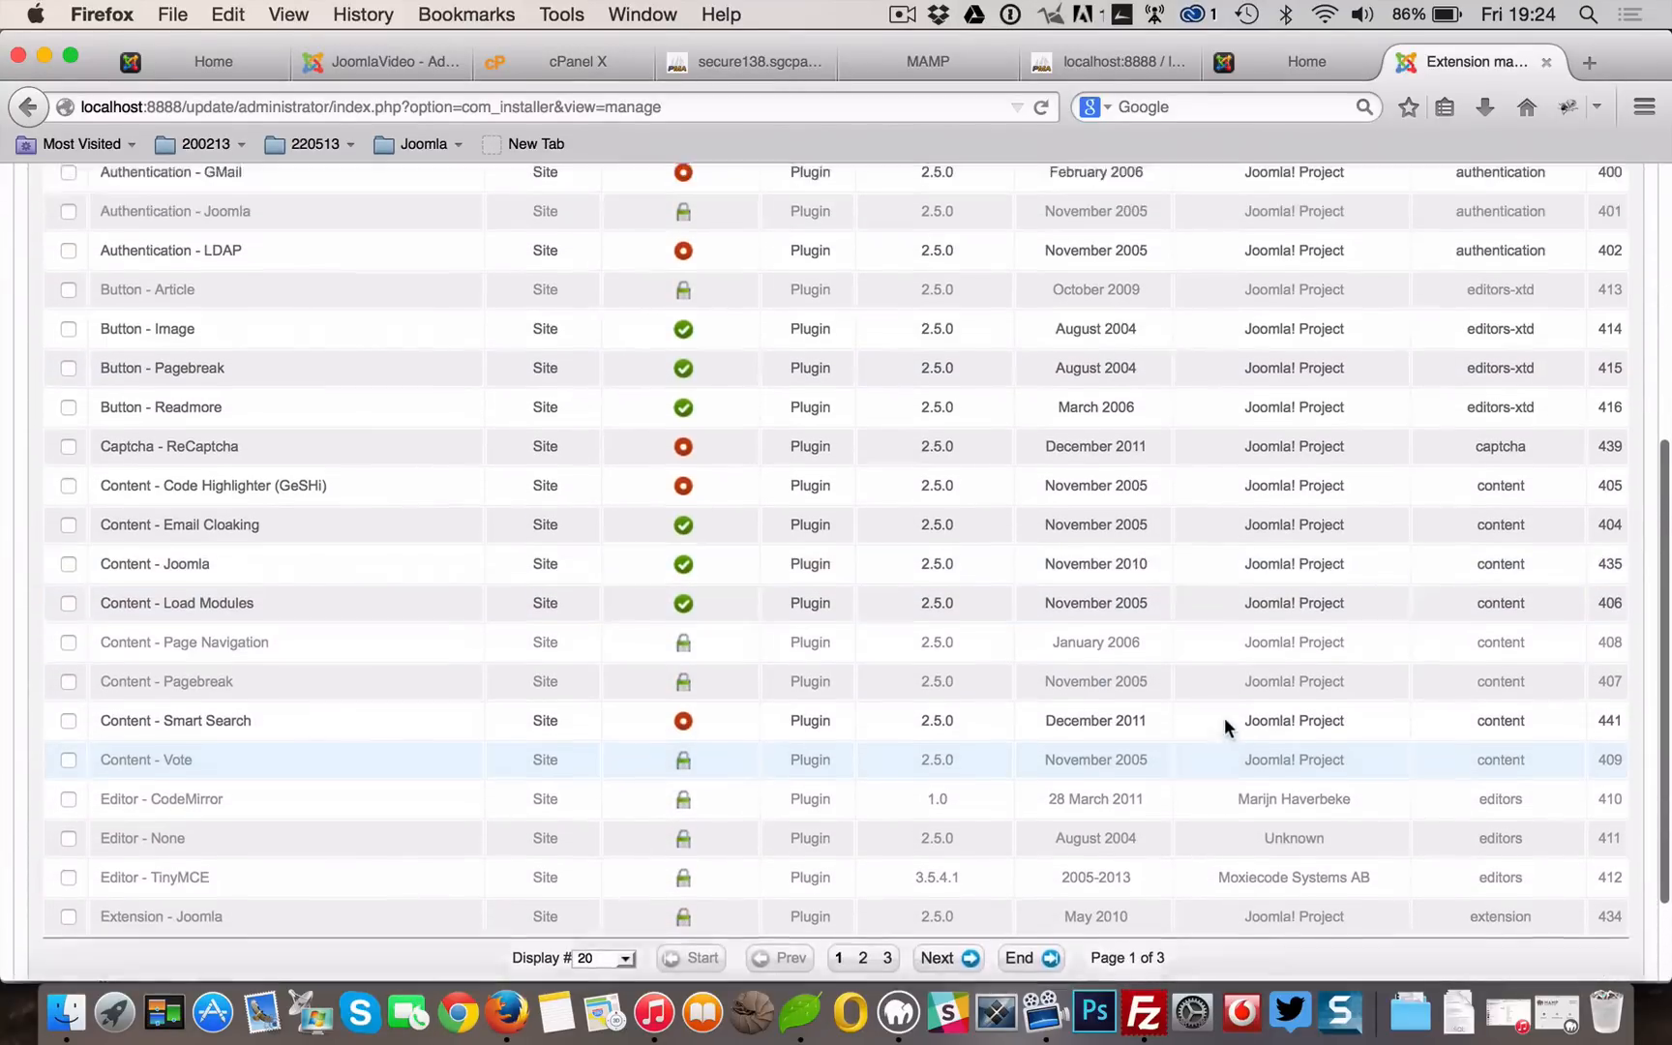
scroll(up, 3)
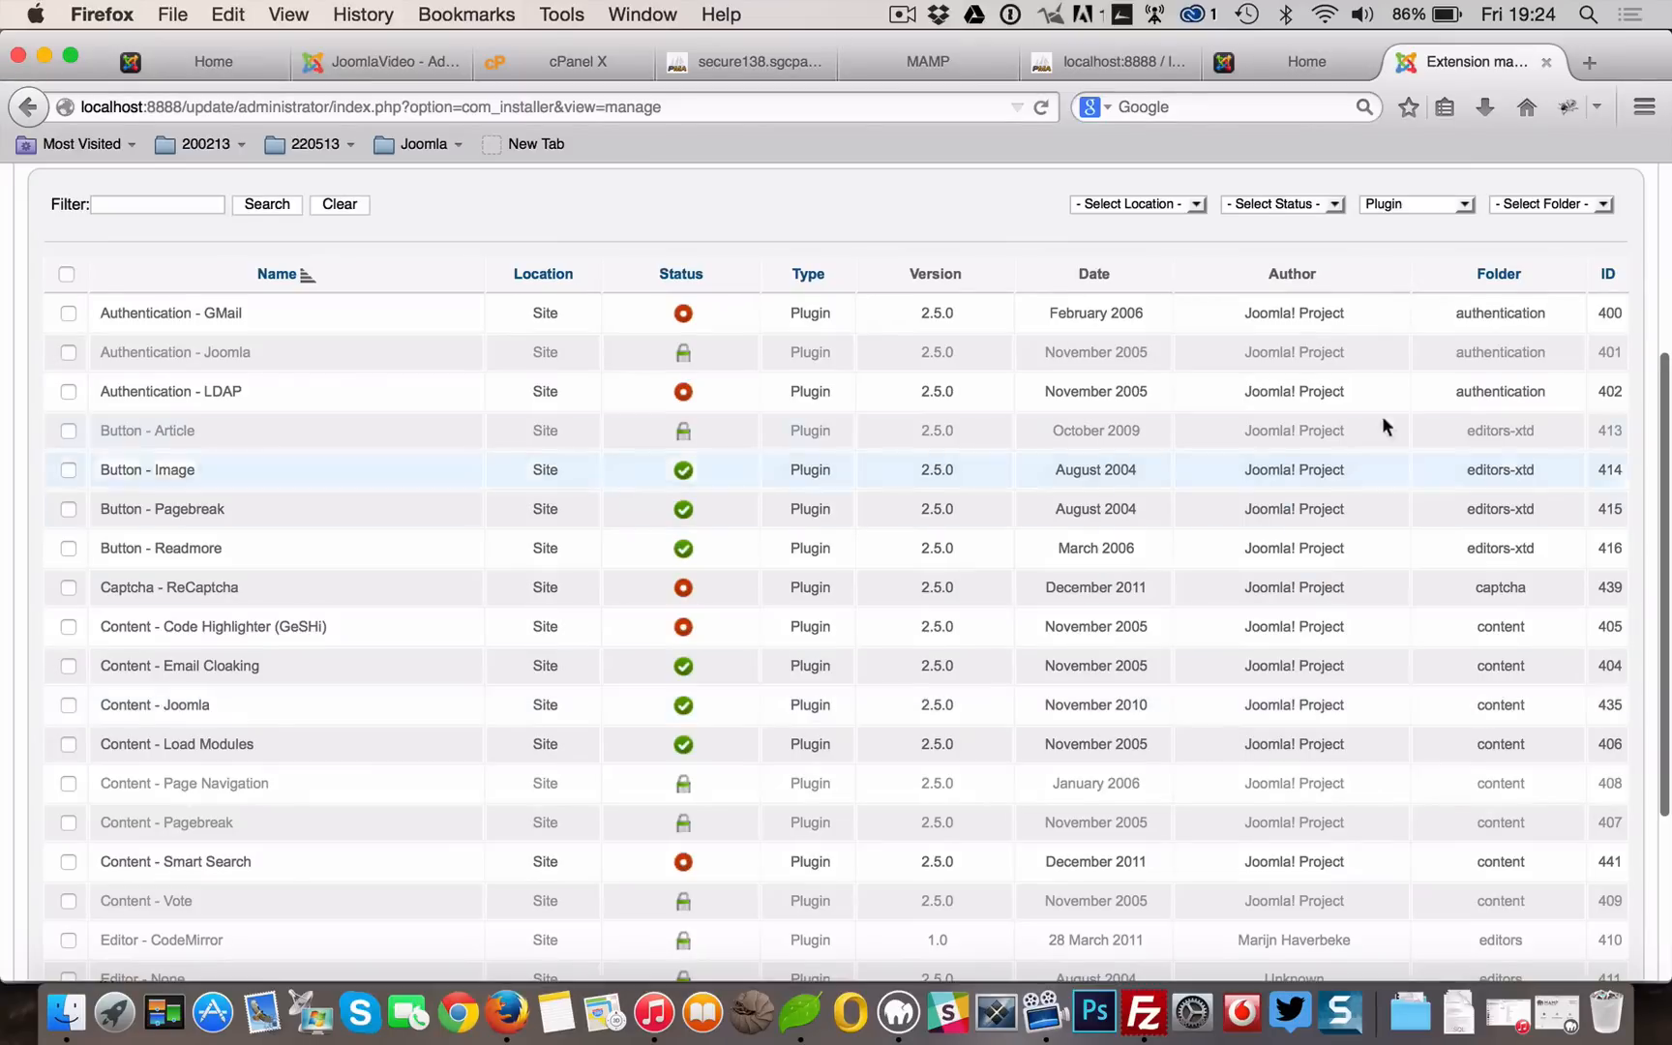
click(1417, 205)
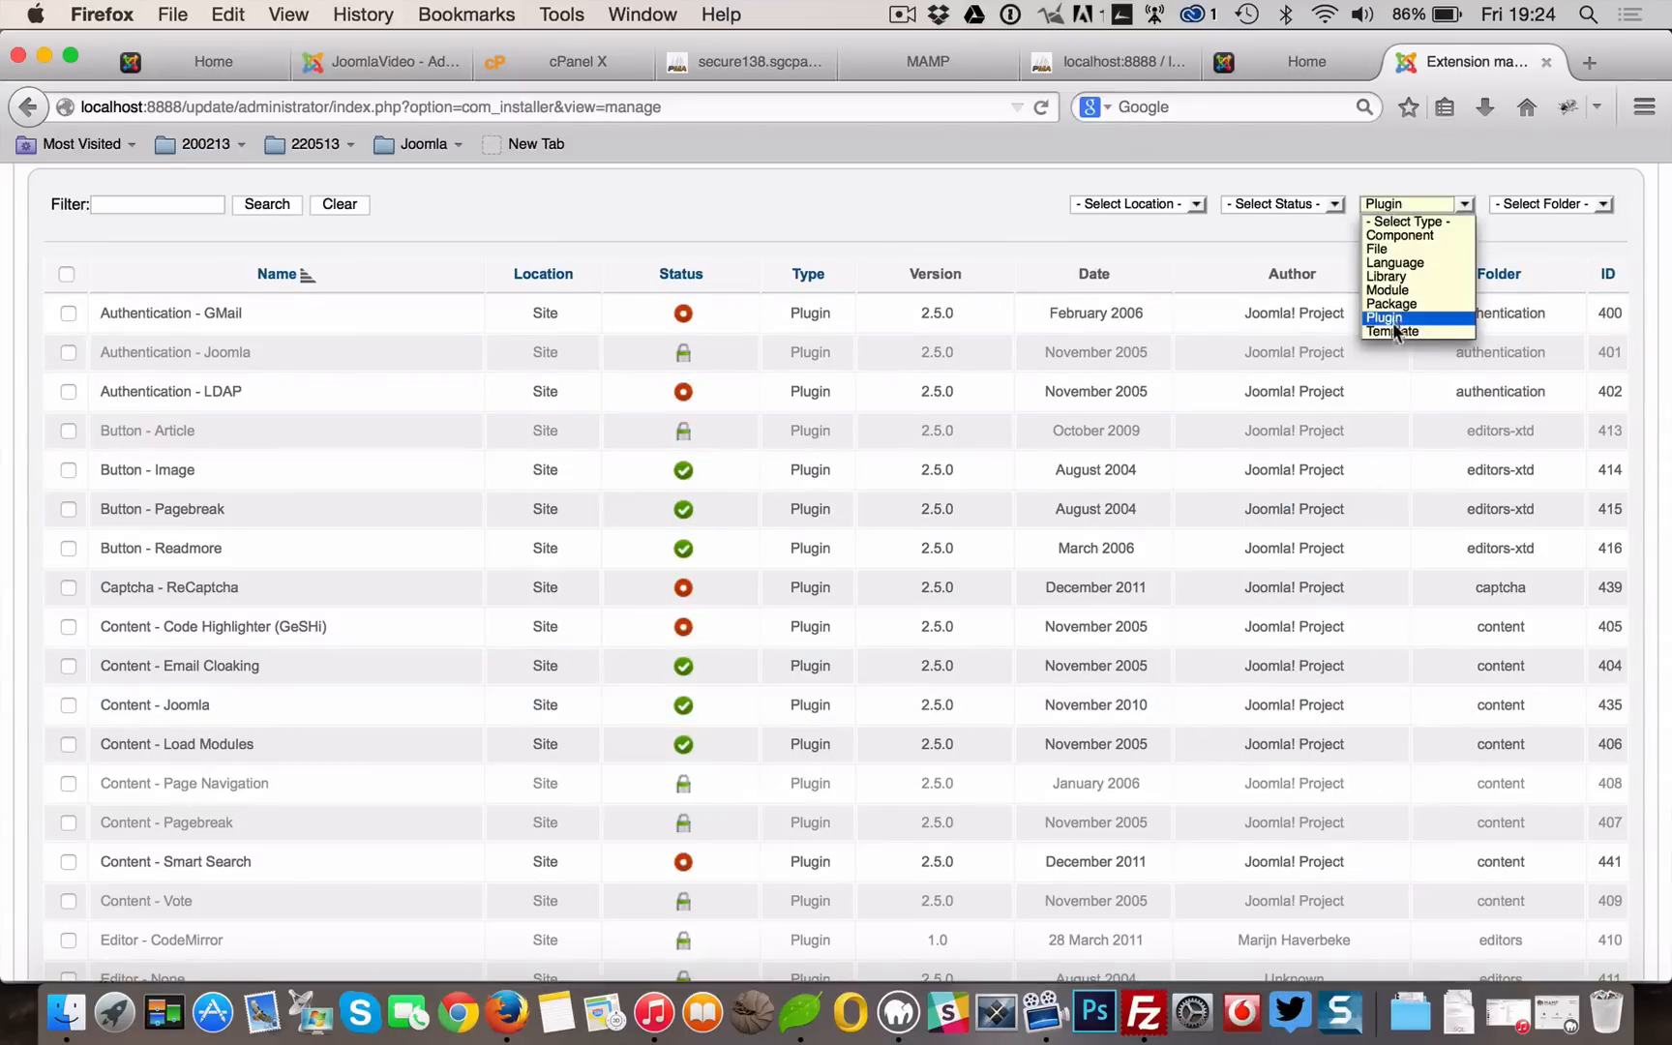
click(1392, 333)
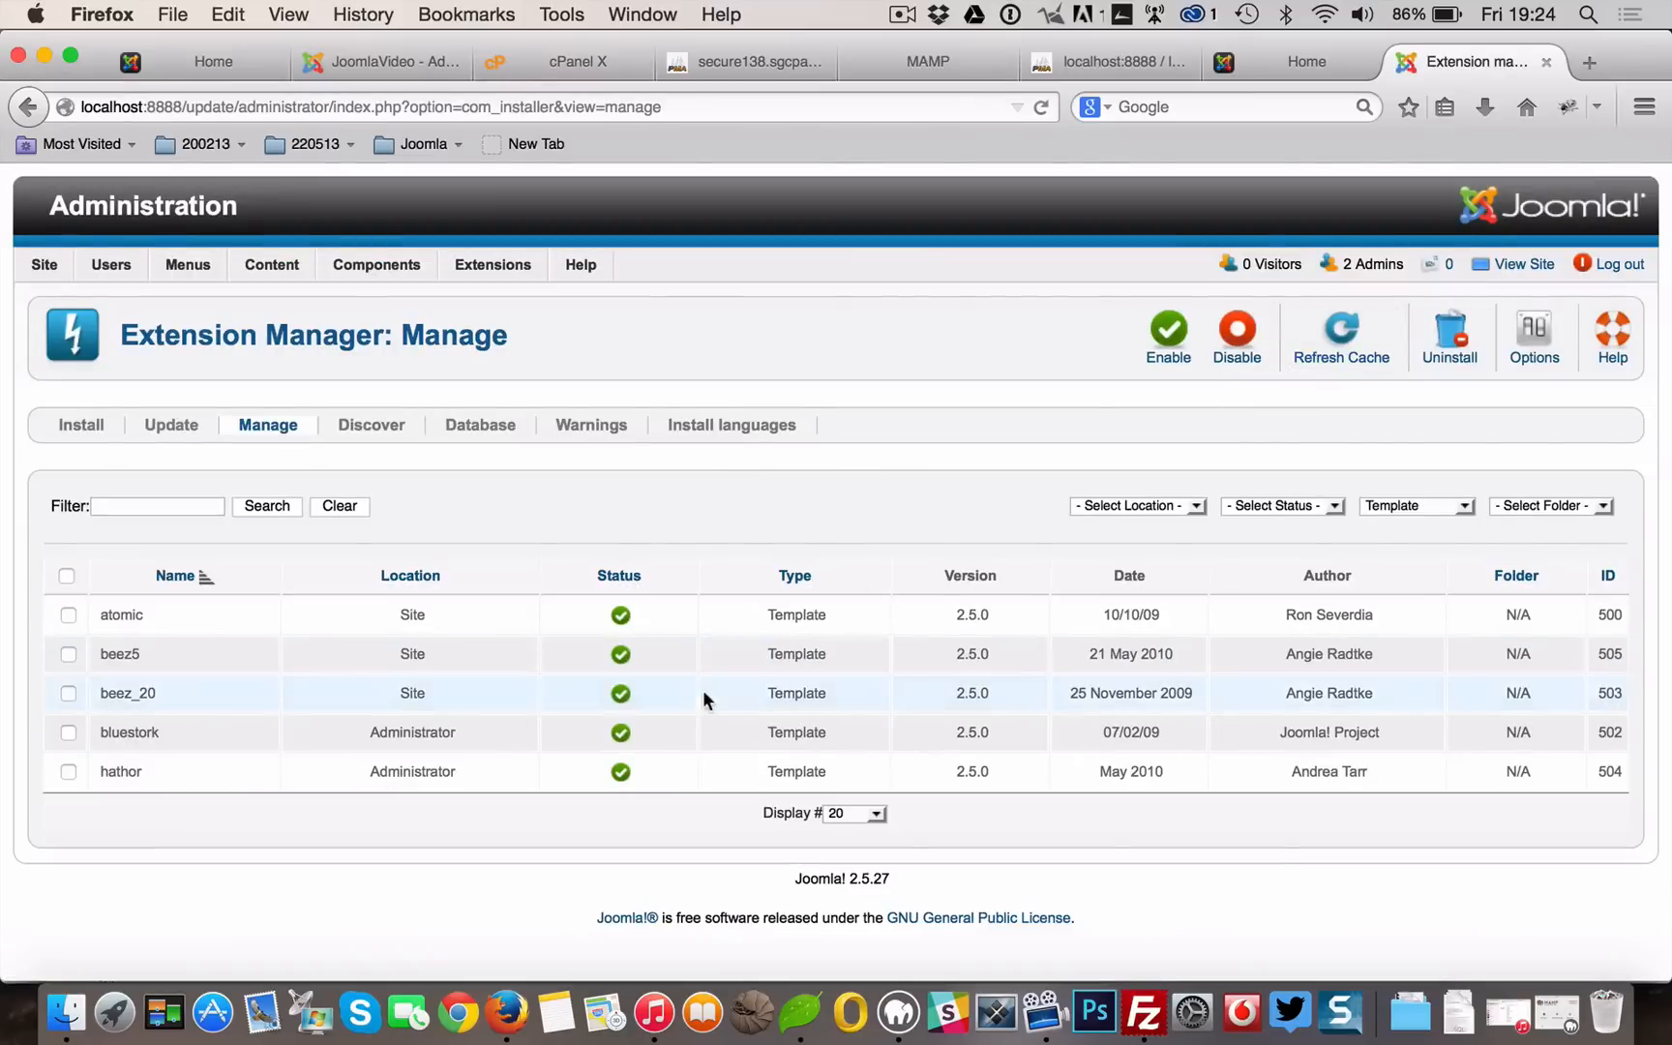
mouse_move(695, 794)
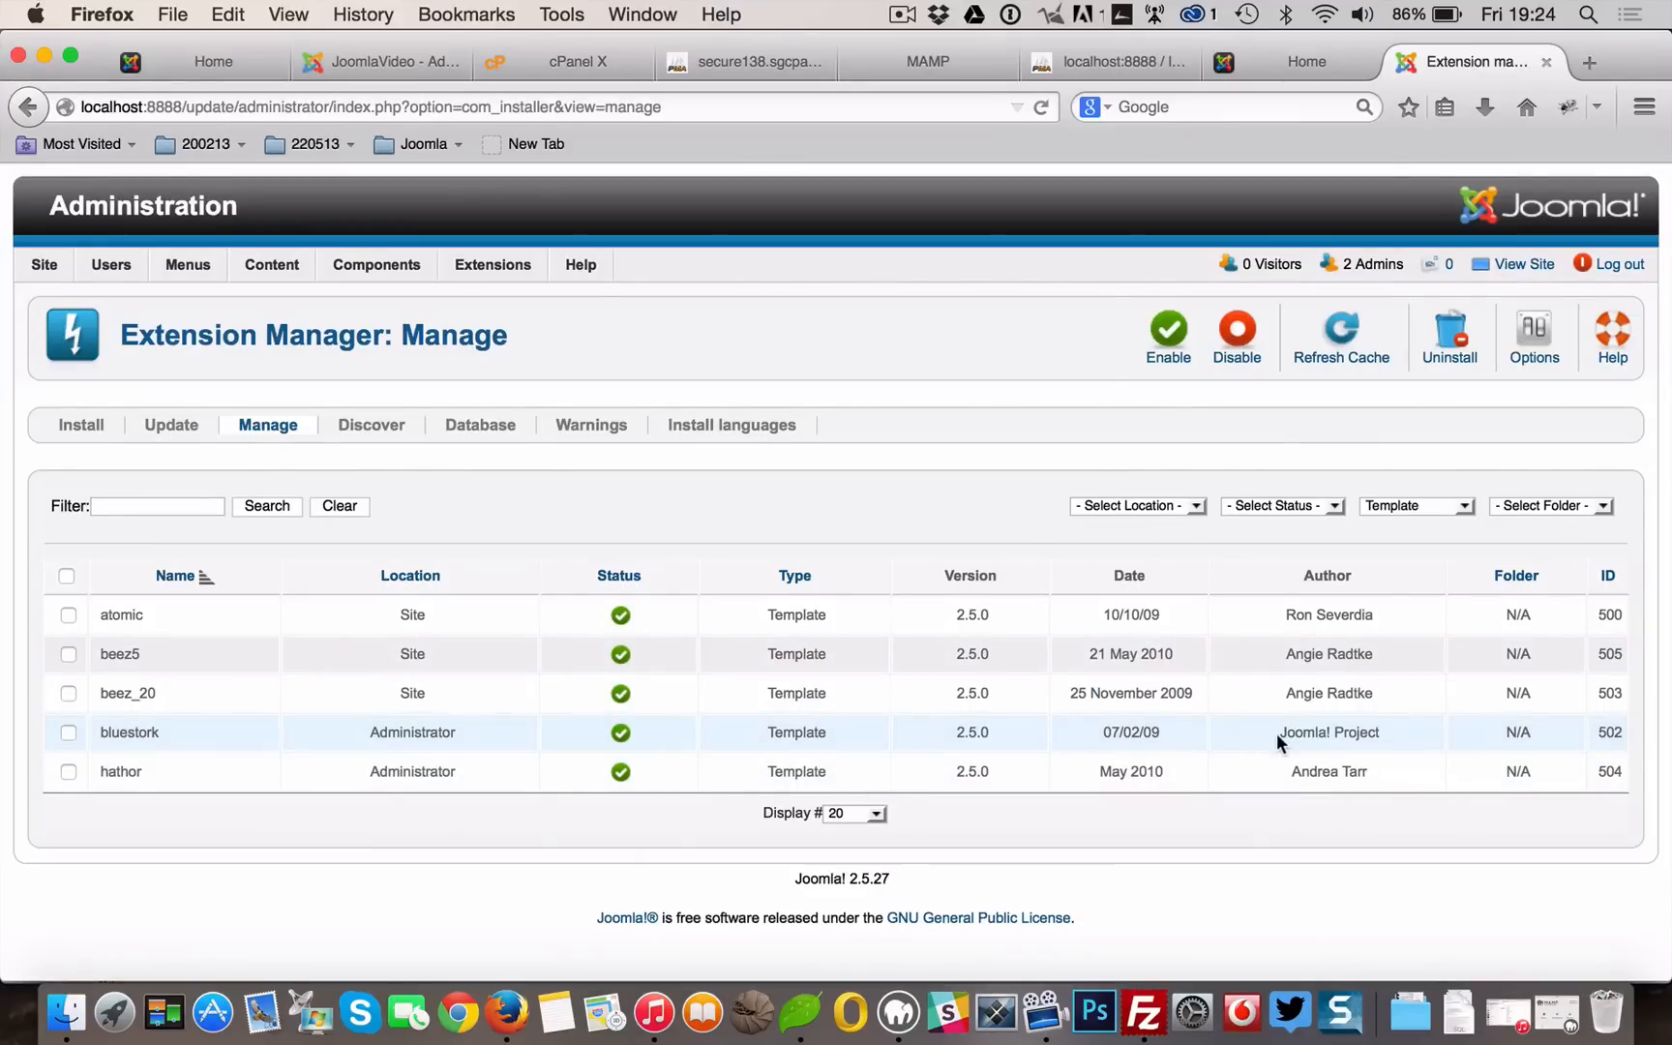
double_click(1328, 734)
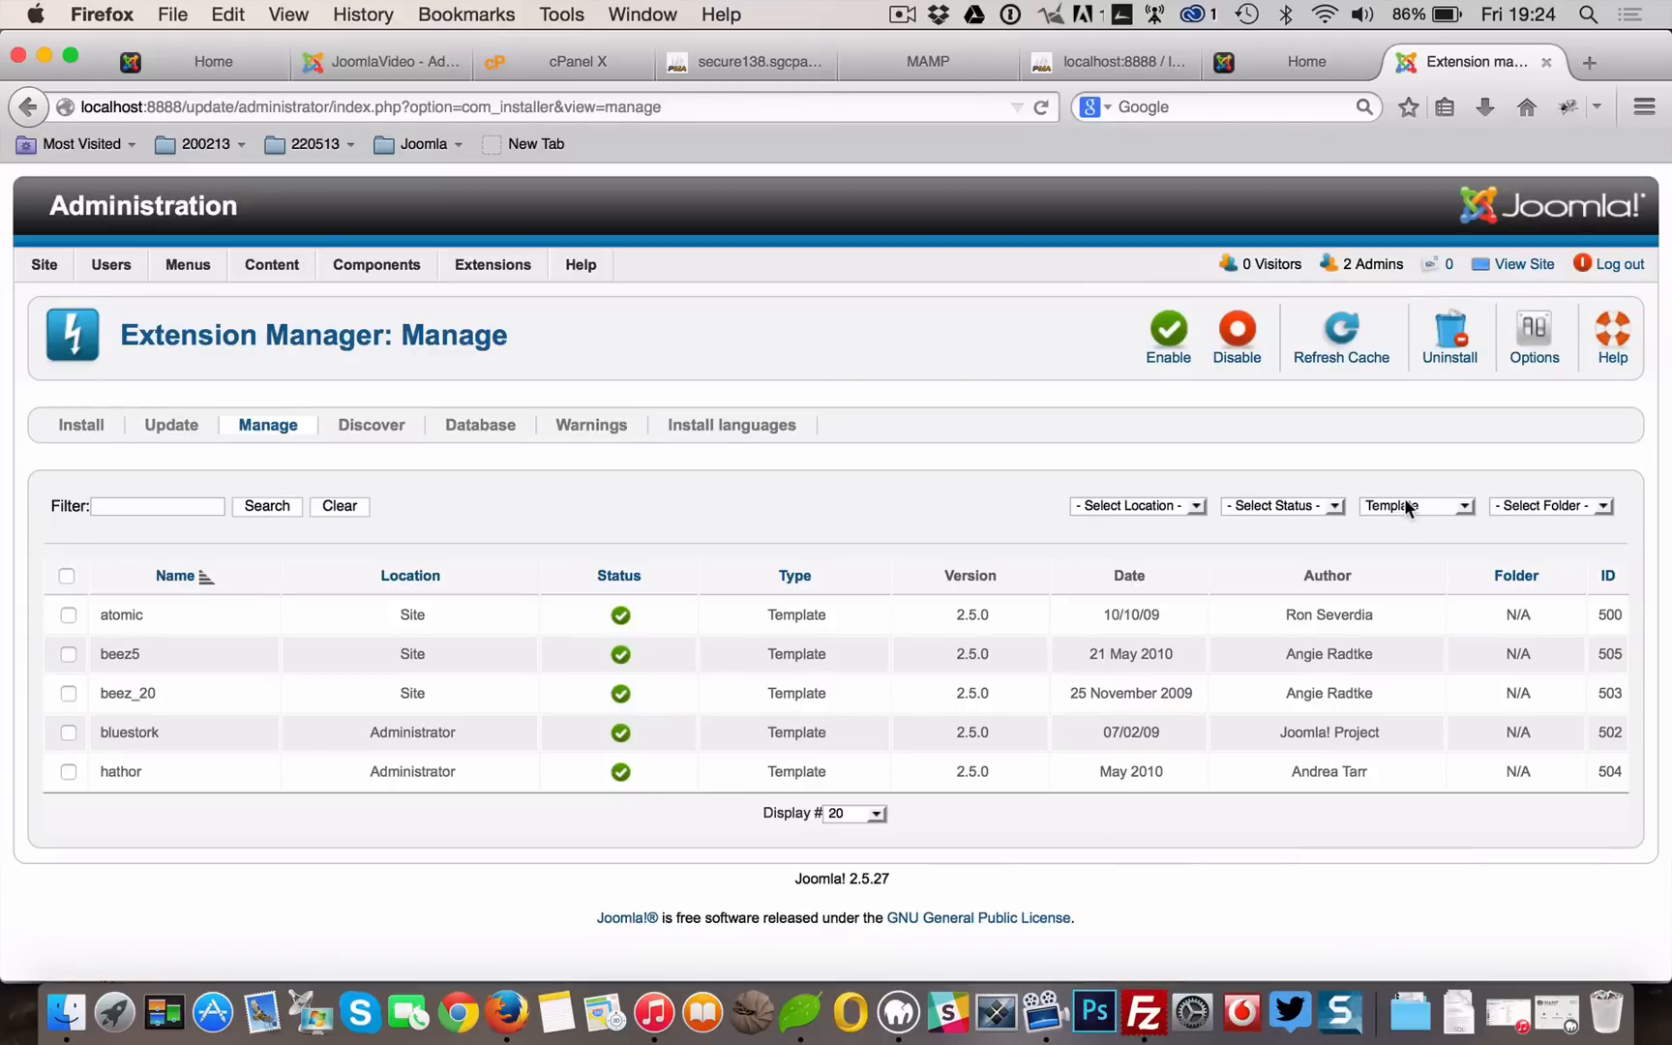
mouse_move(633, 418)
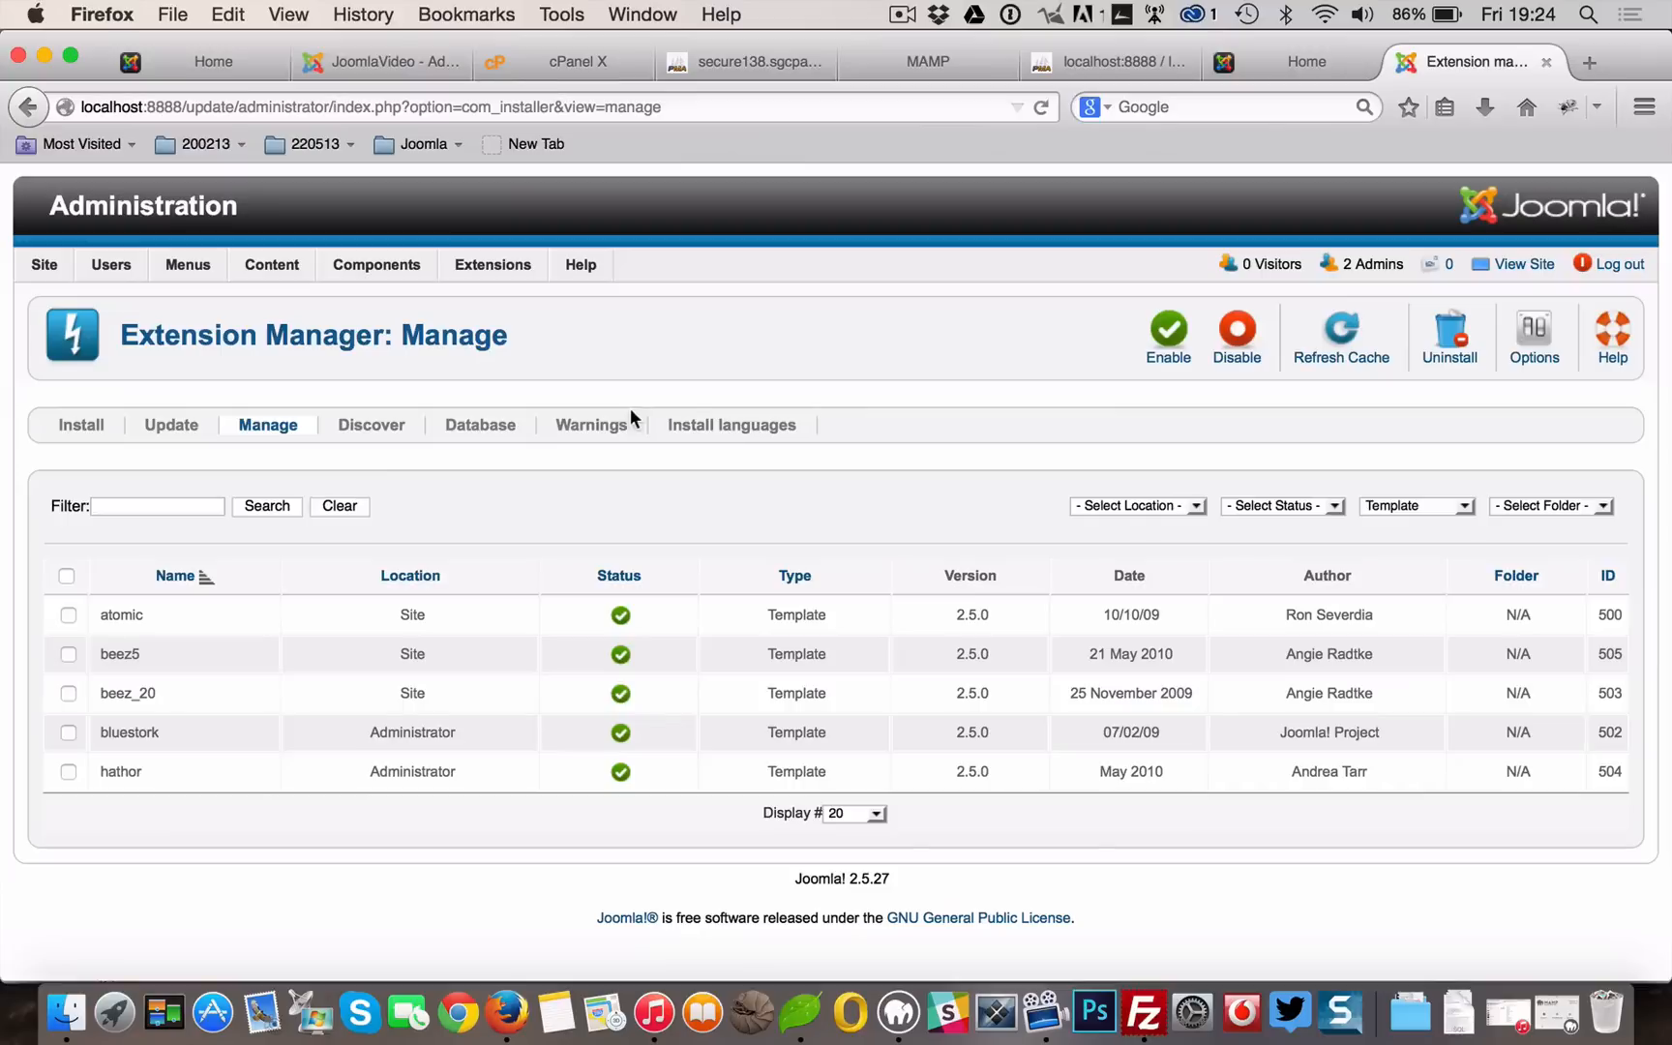
click(494, 266)
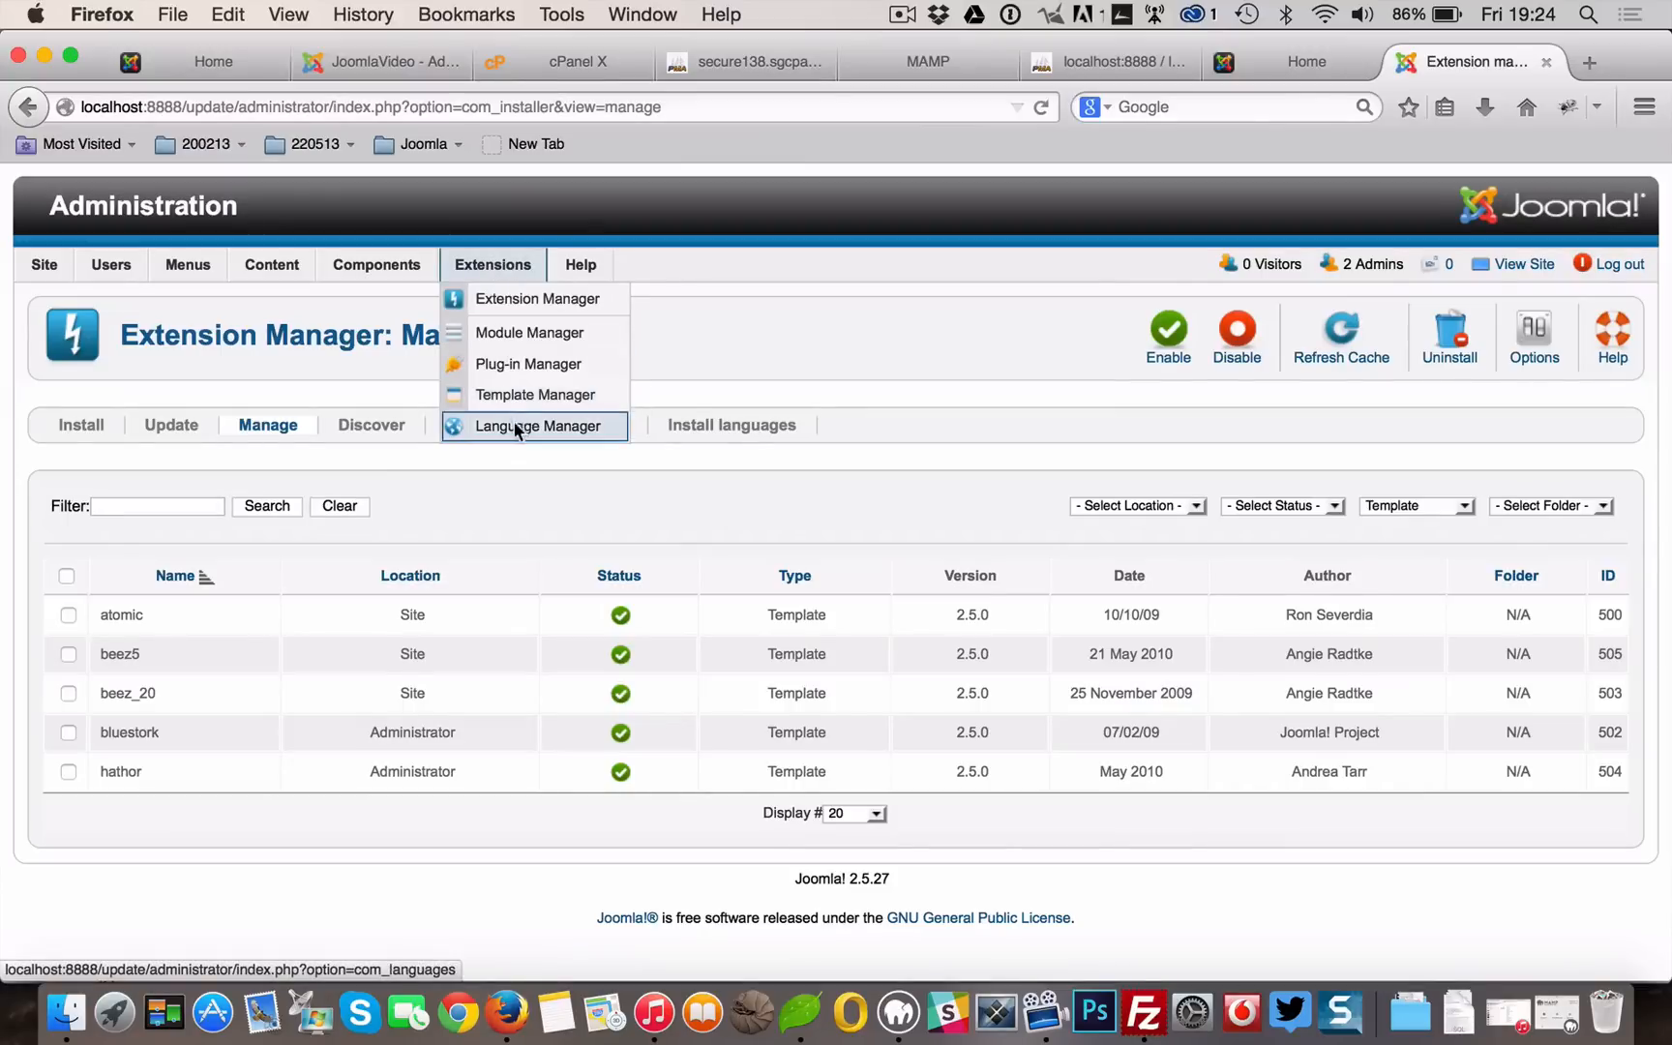
- View the Template Manager styles, then check Joomla! Update for core updates (none, on 2.5.27)
click(535, 395)
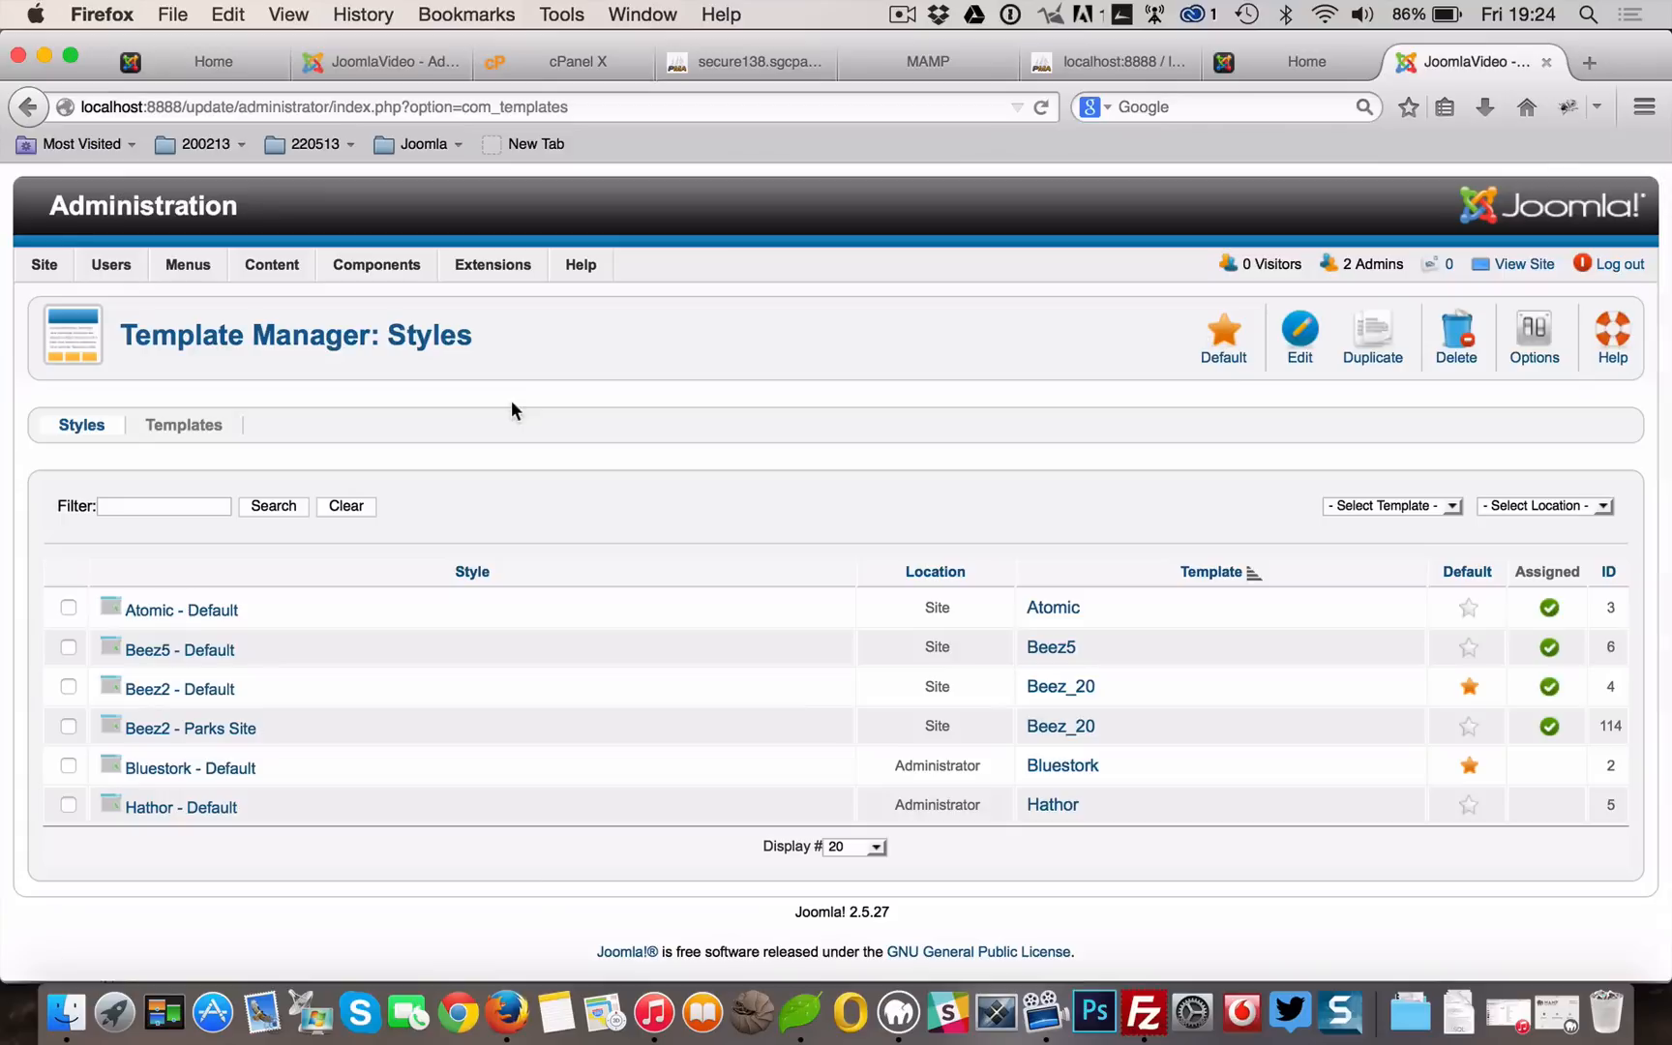
mouse_move(1335, 722)
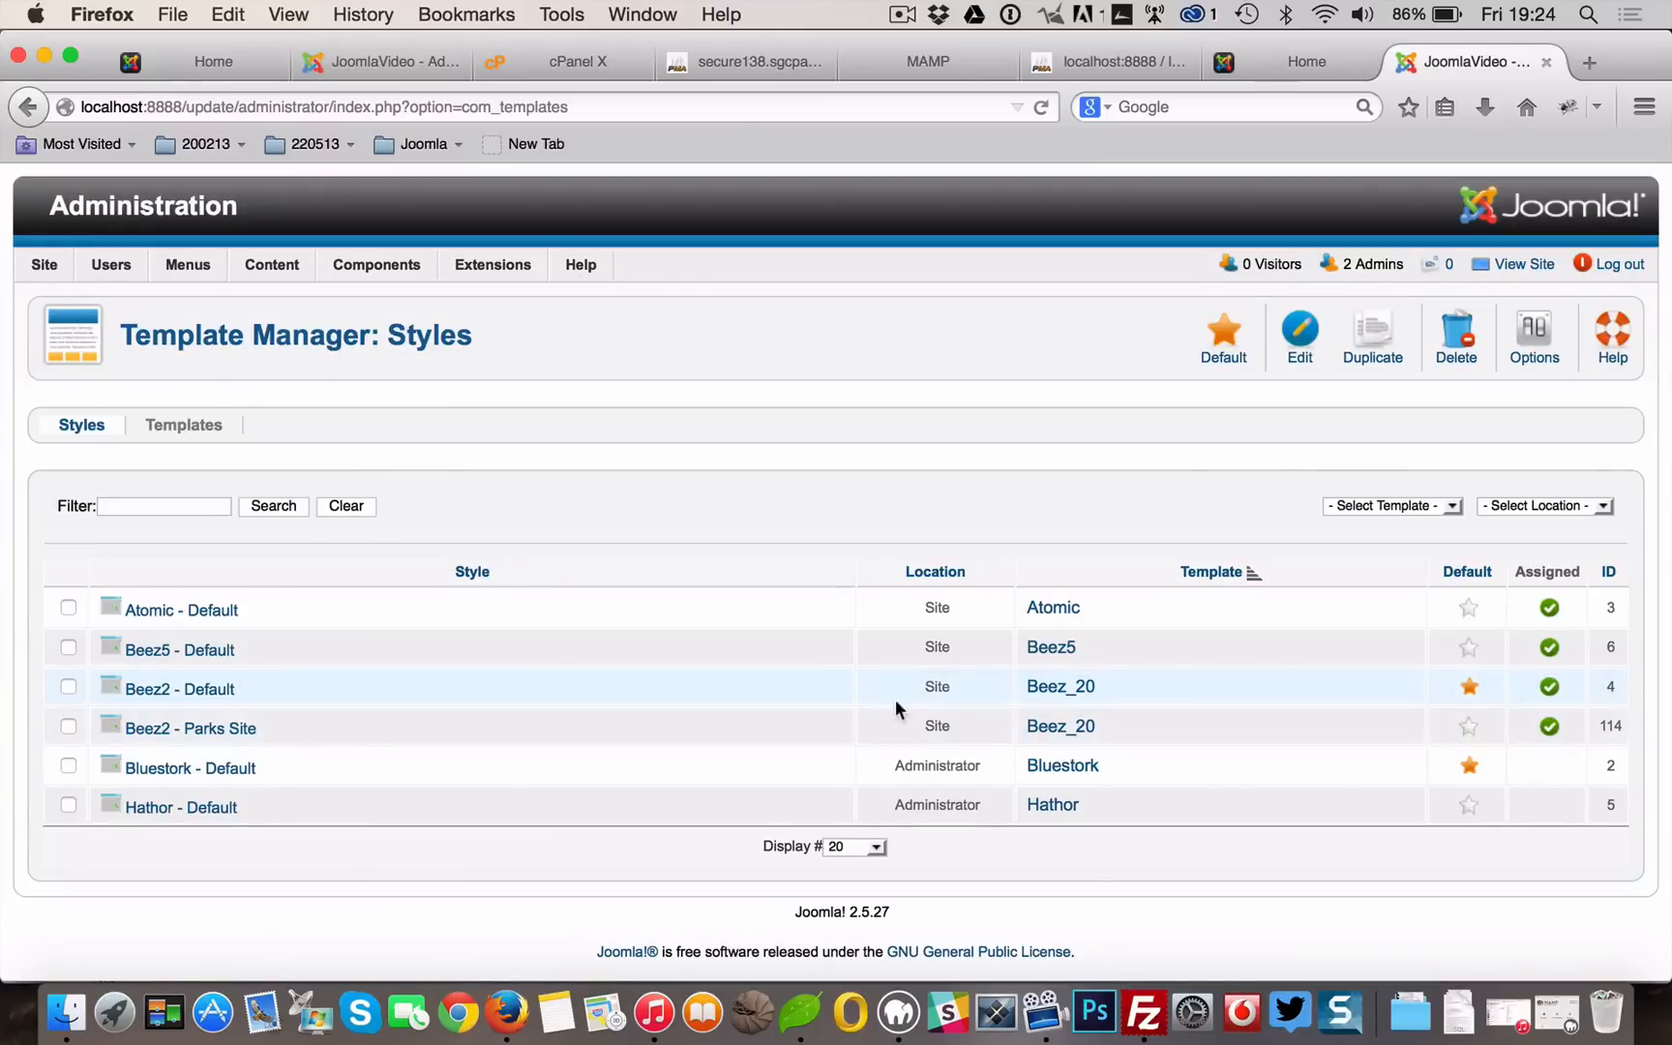
mouse_move(495, 312)
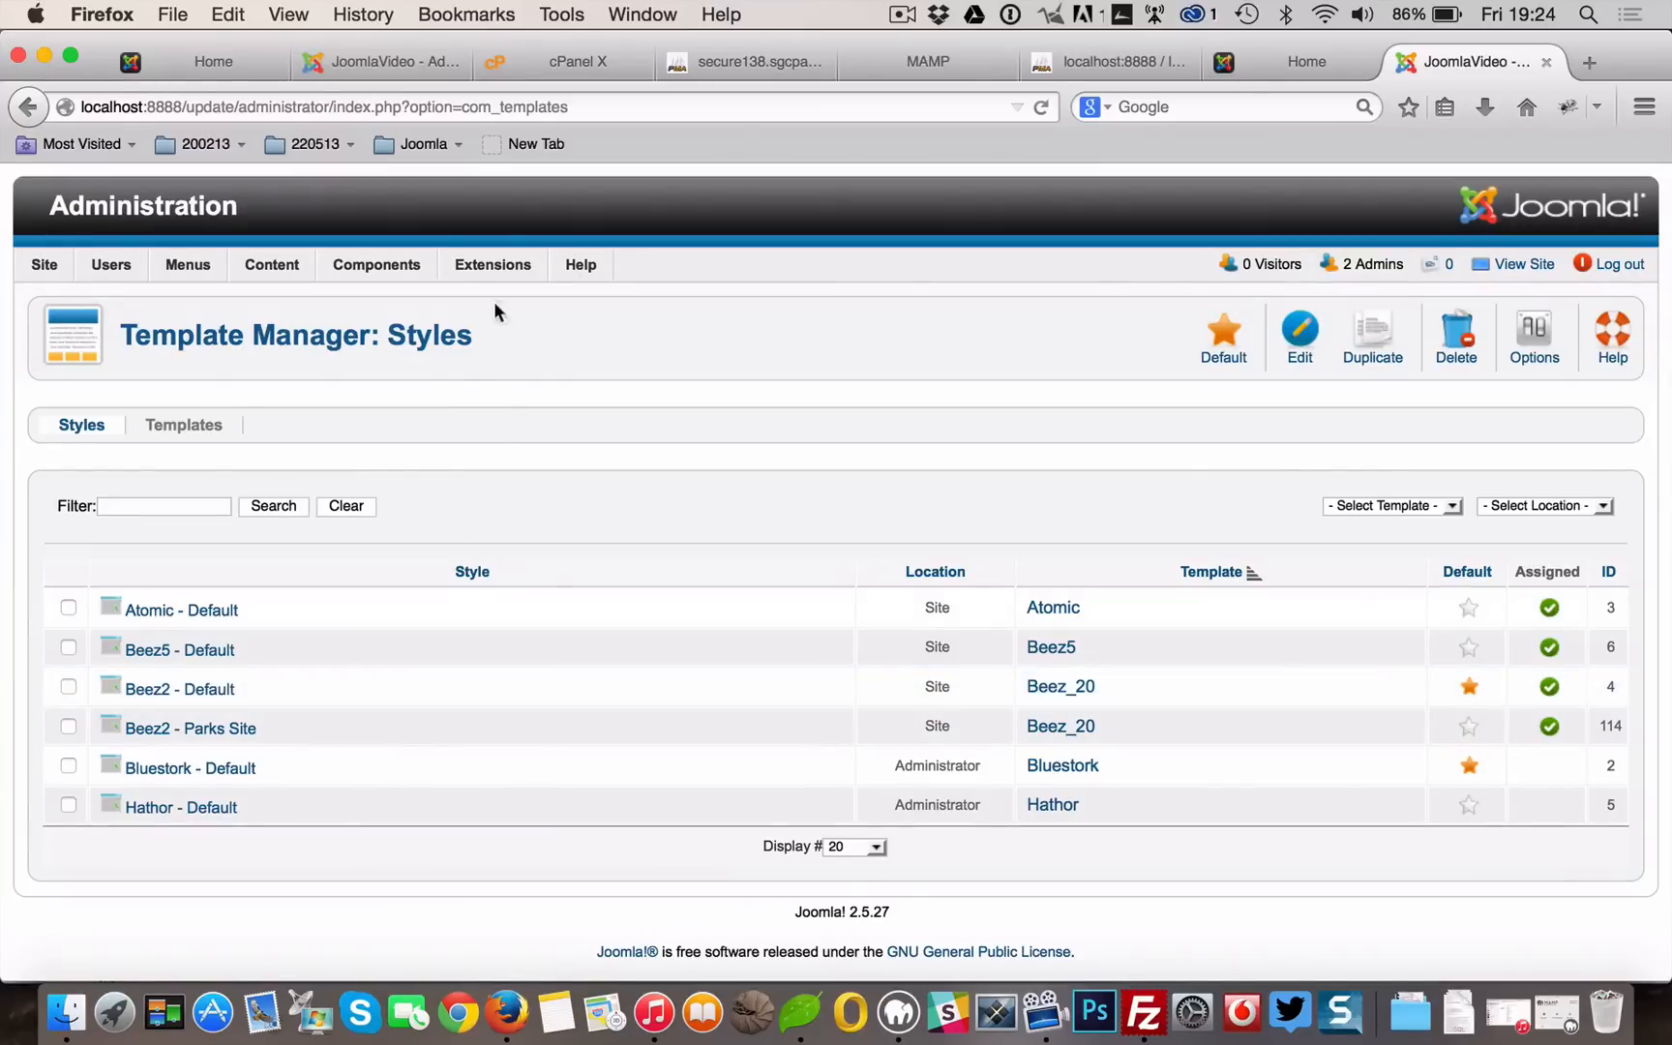
click(493, 265)
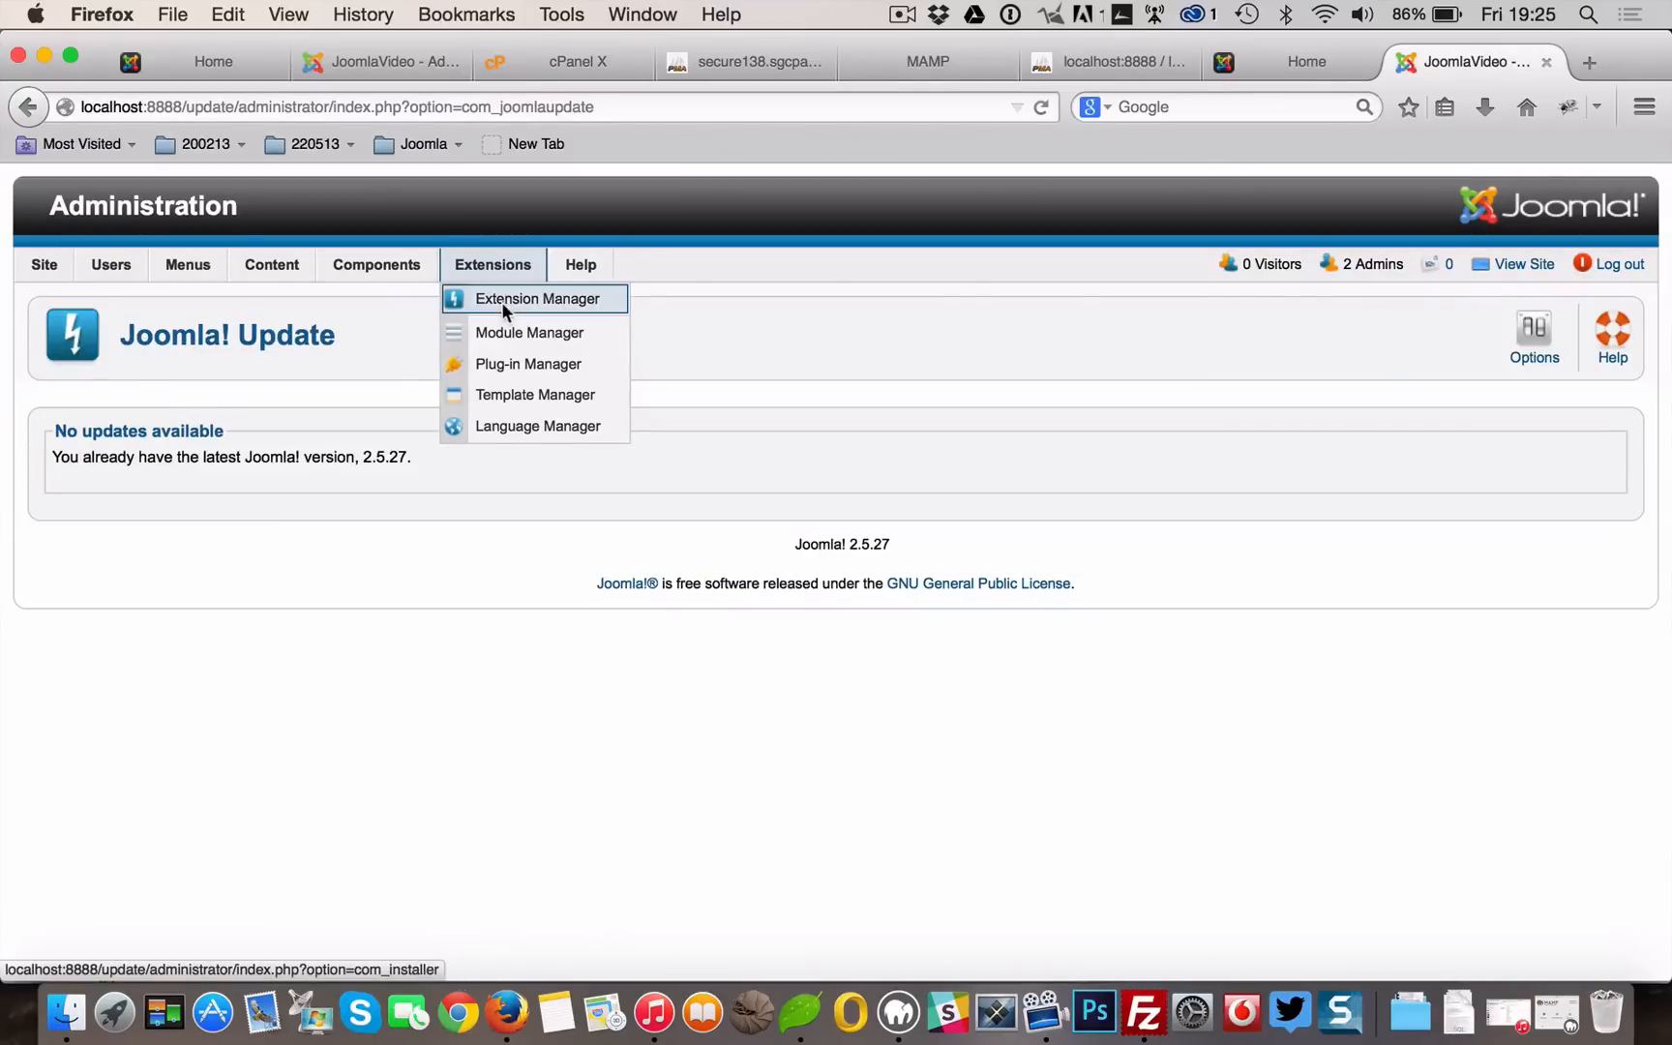
- Check the Extension Manager Update view, which reports no extension updates available
click(536, 298)
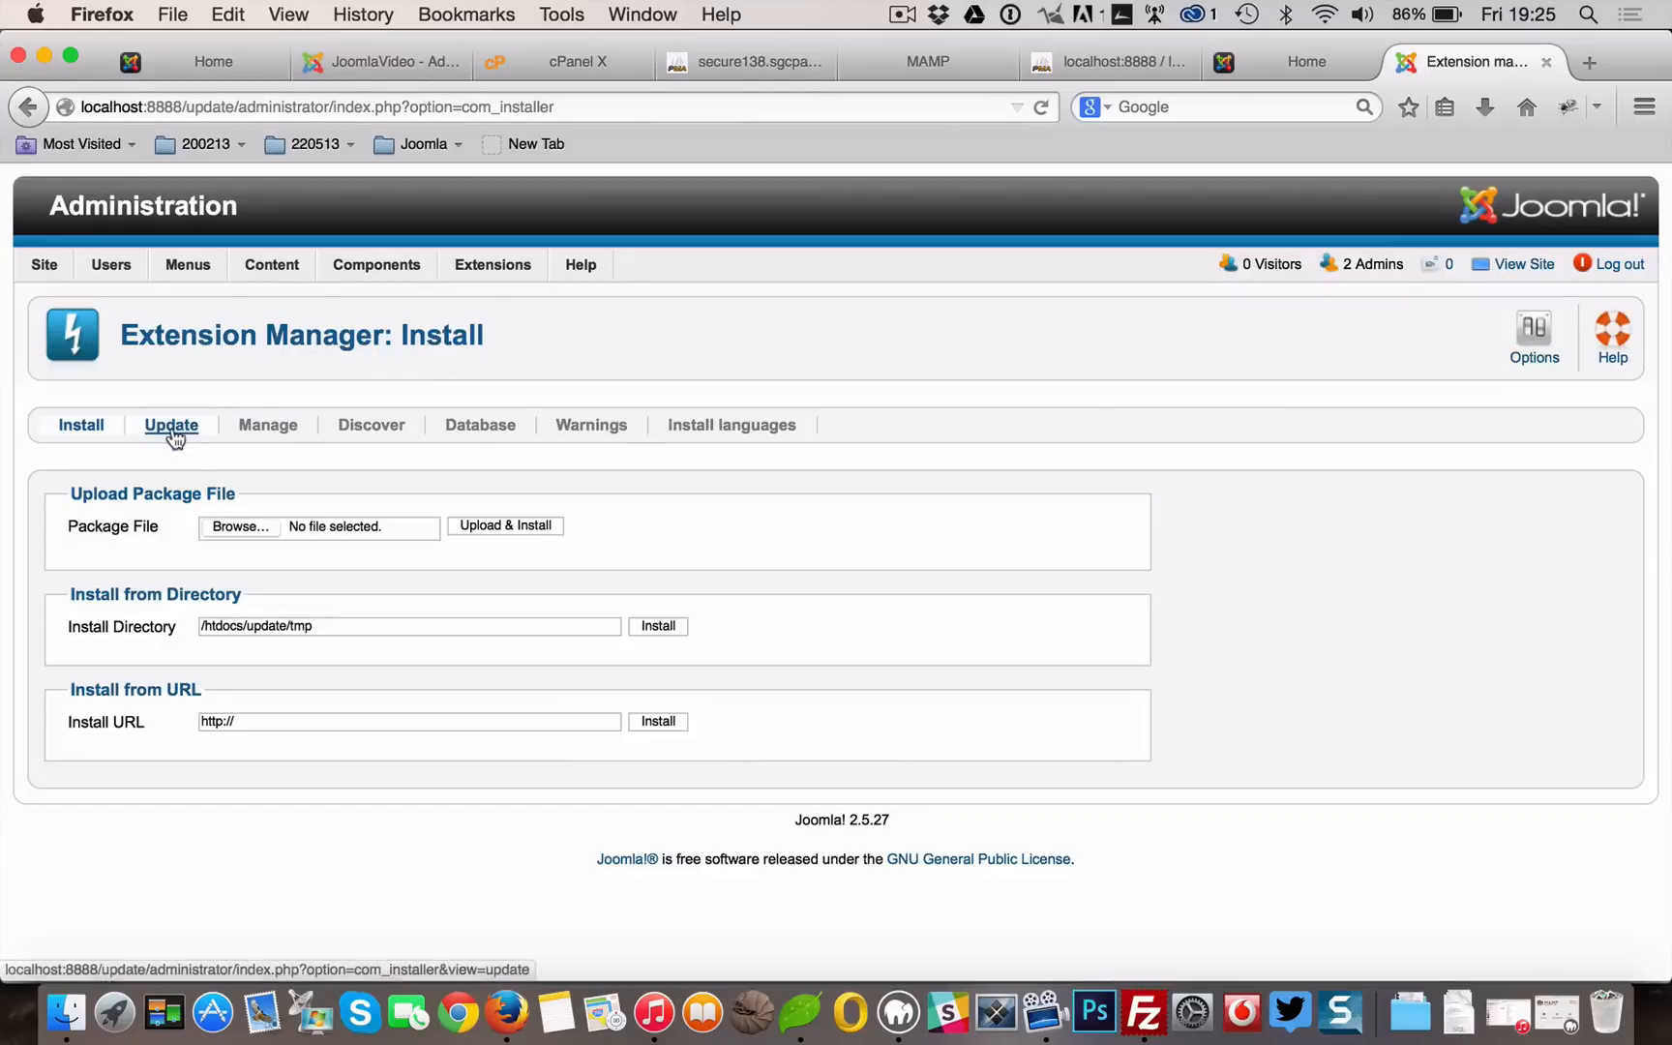
click(170, 426)
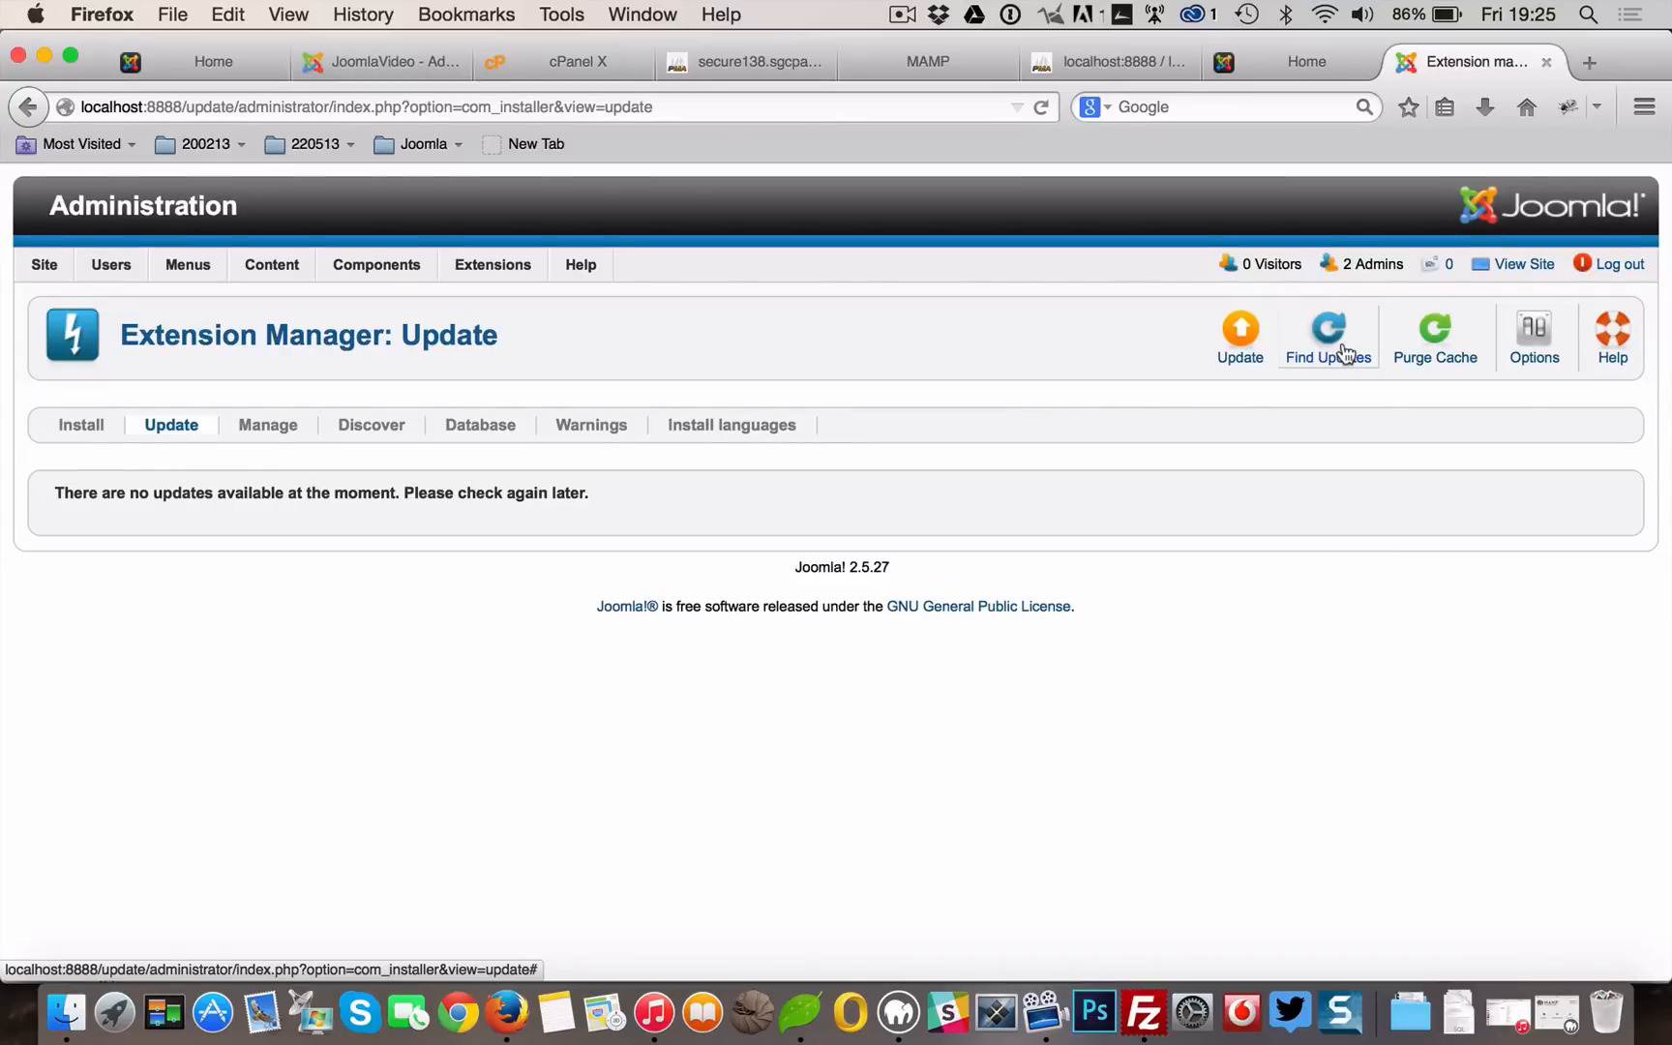
click(45, 265)
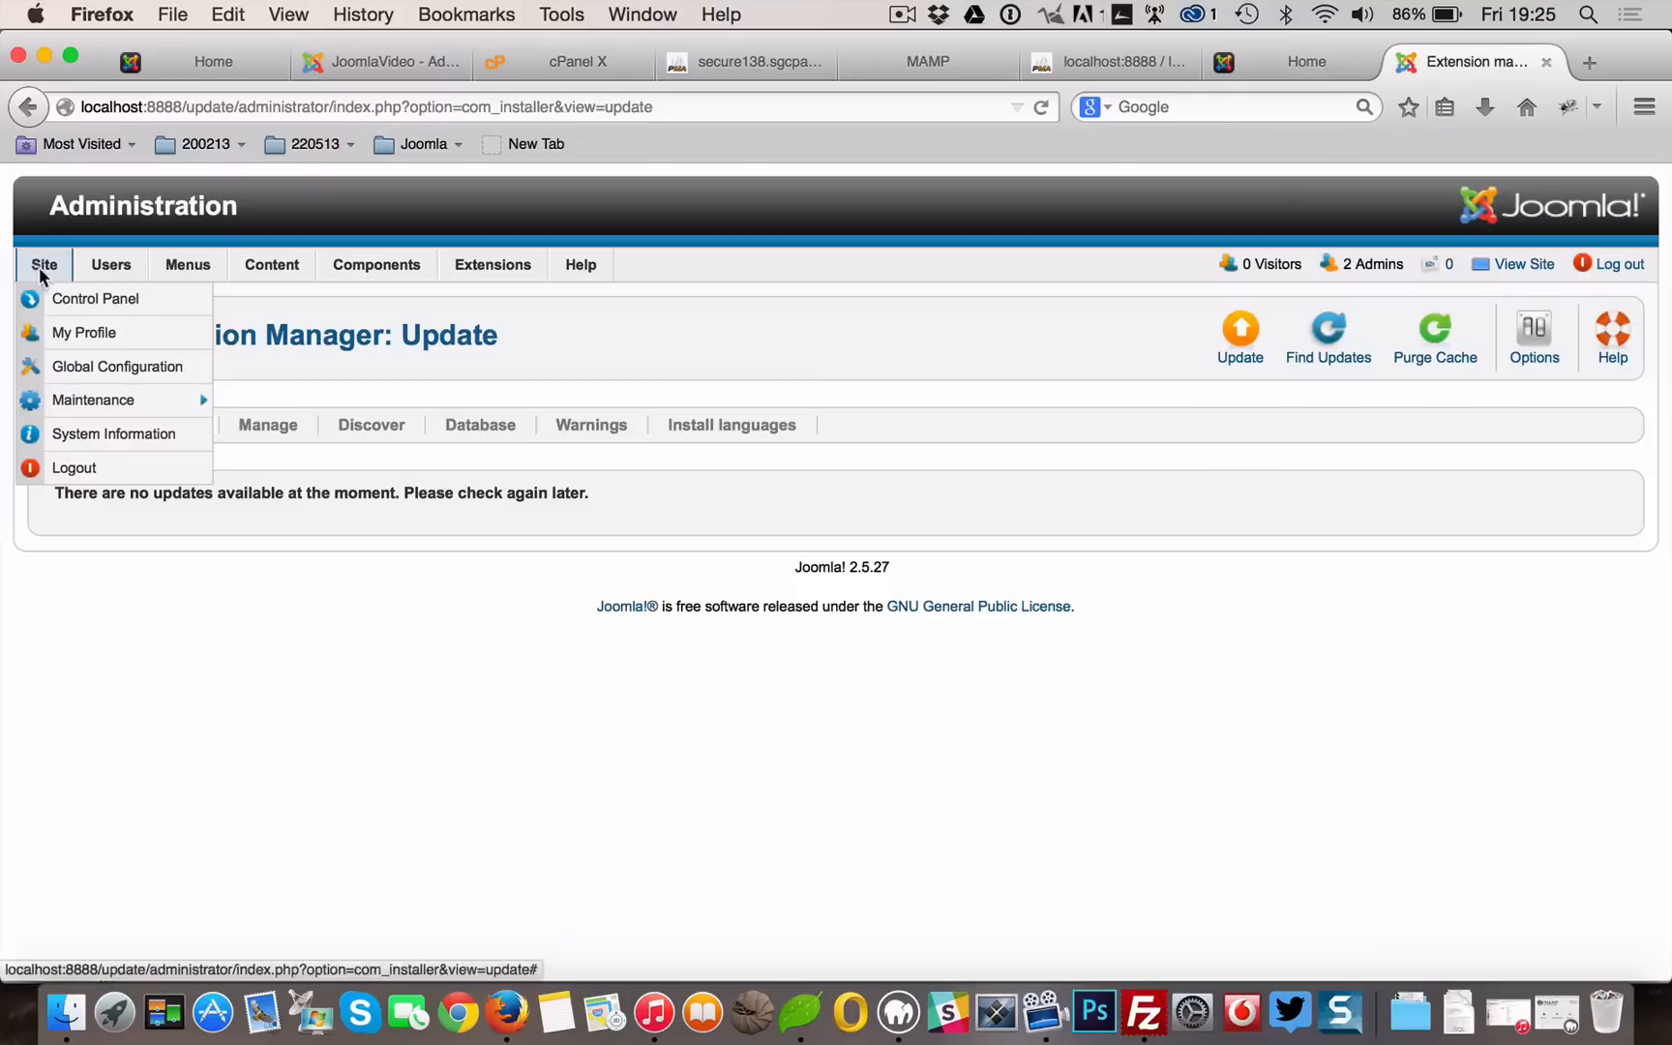
mouse_move(116, 366)
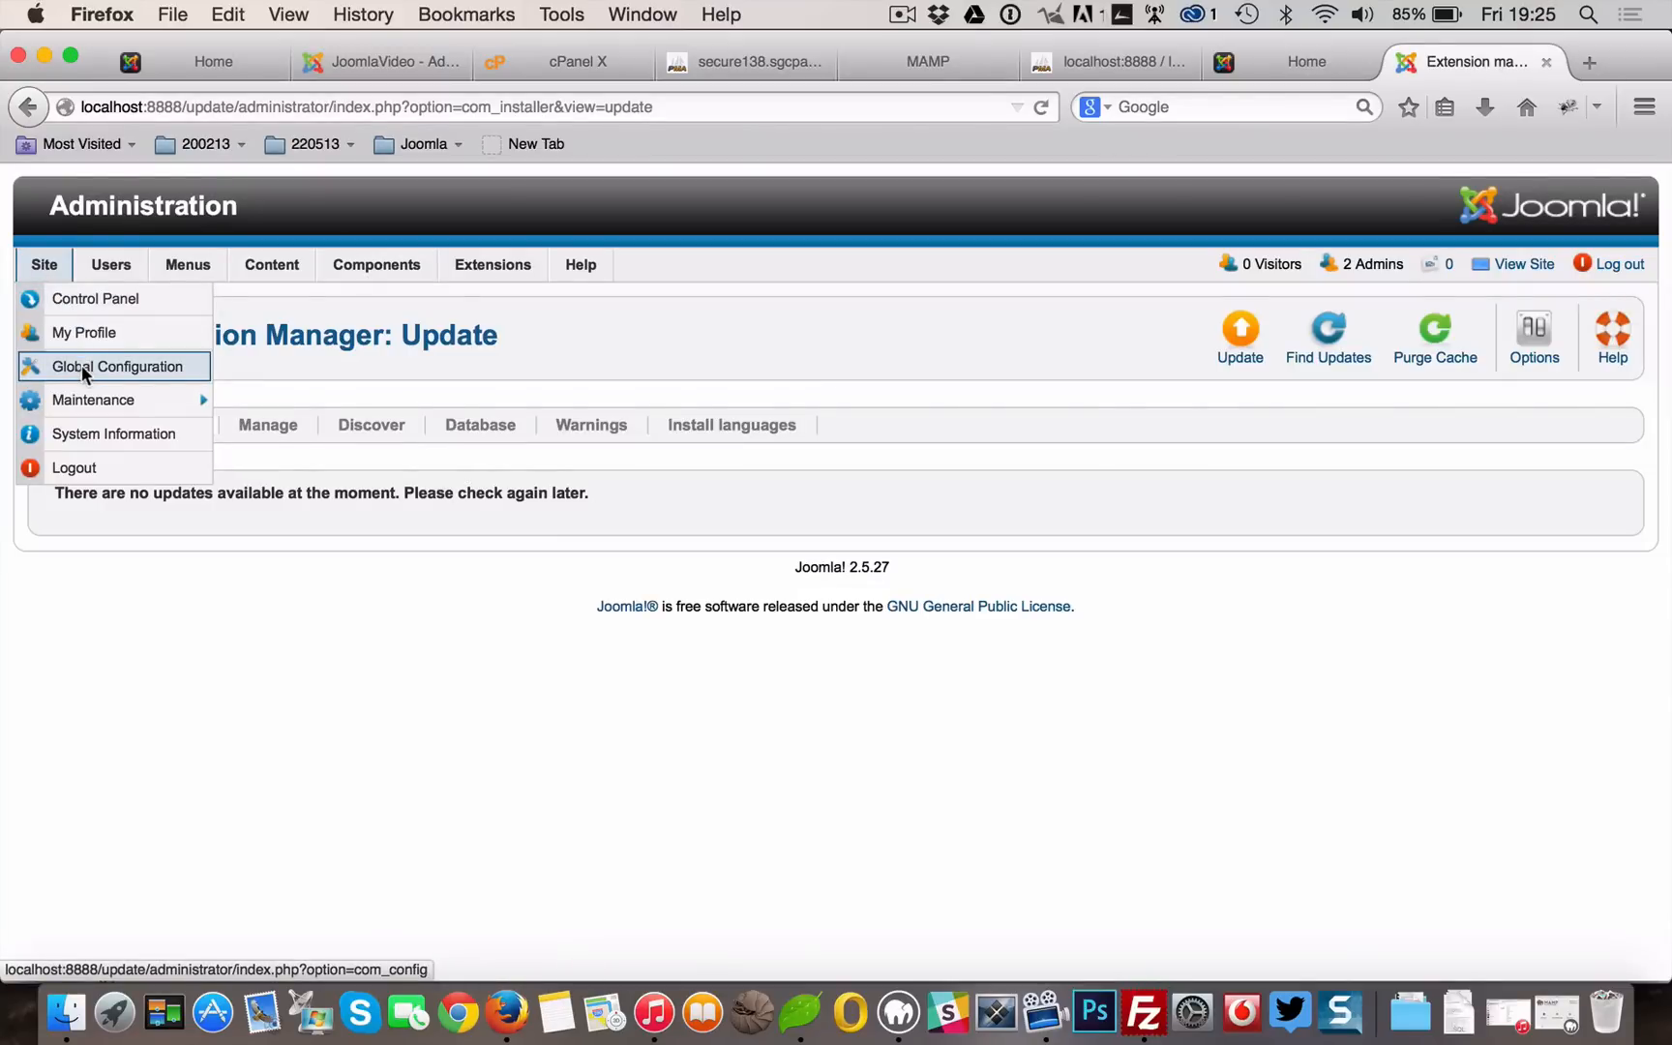
- In Global Configuration's Server settings, set Error Reporting to Maximum and save & close
click(120, 365)
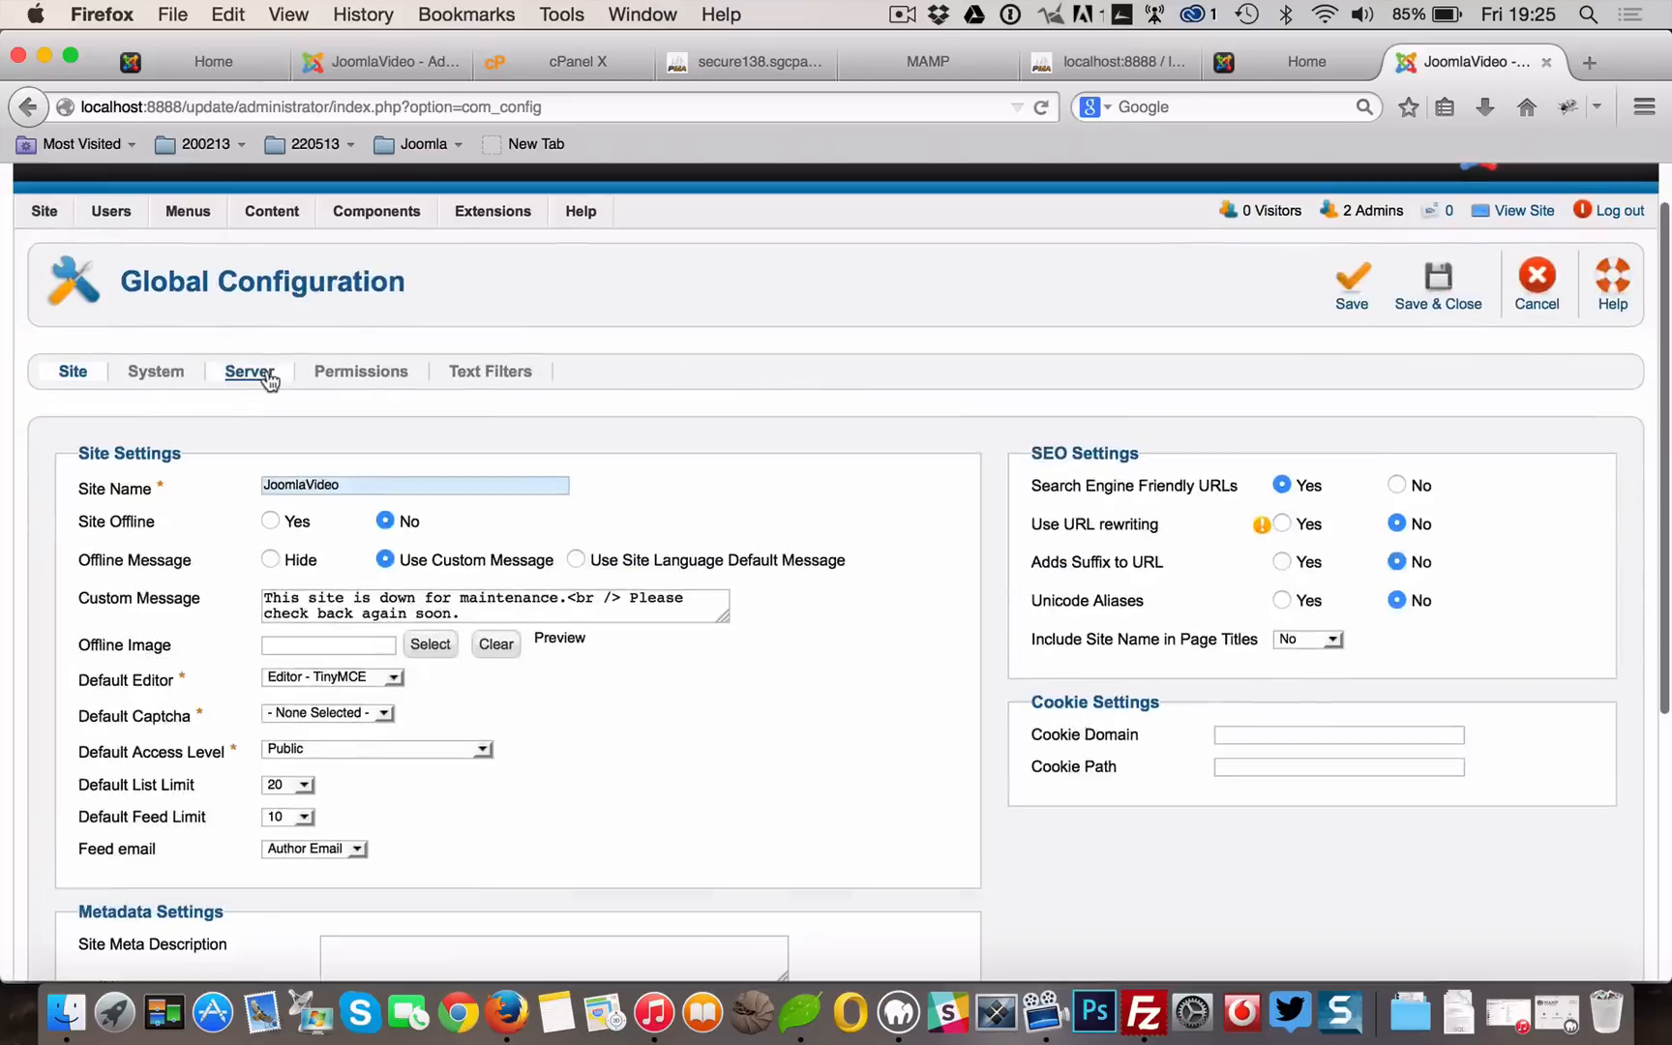
click(249, 371)
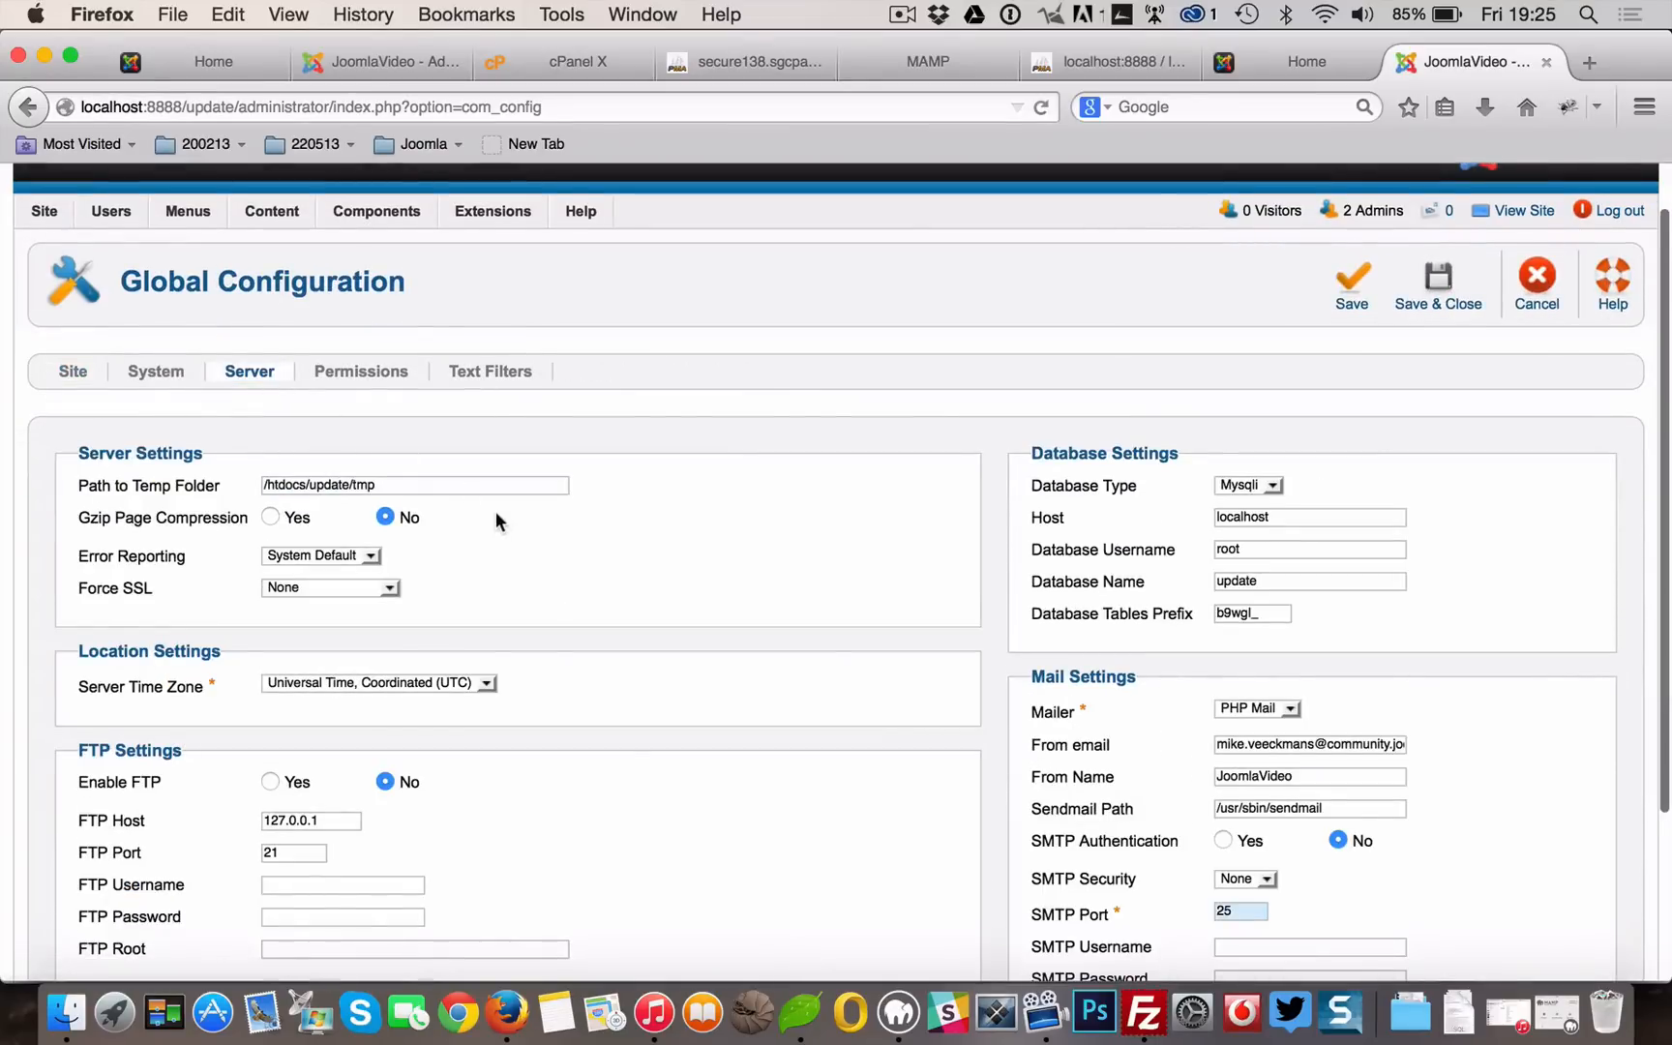
scroll(down, 3)
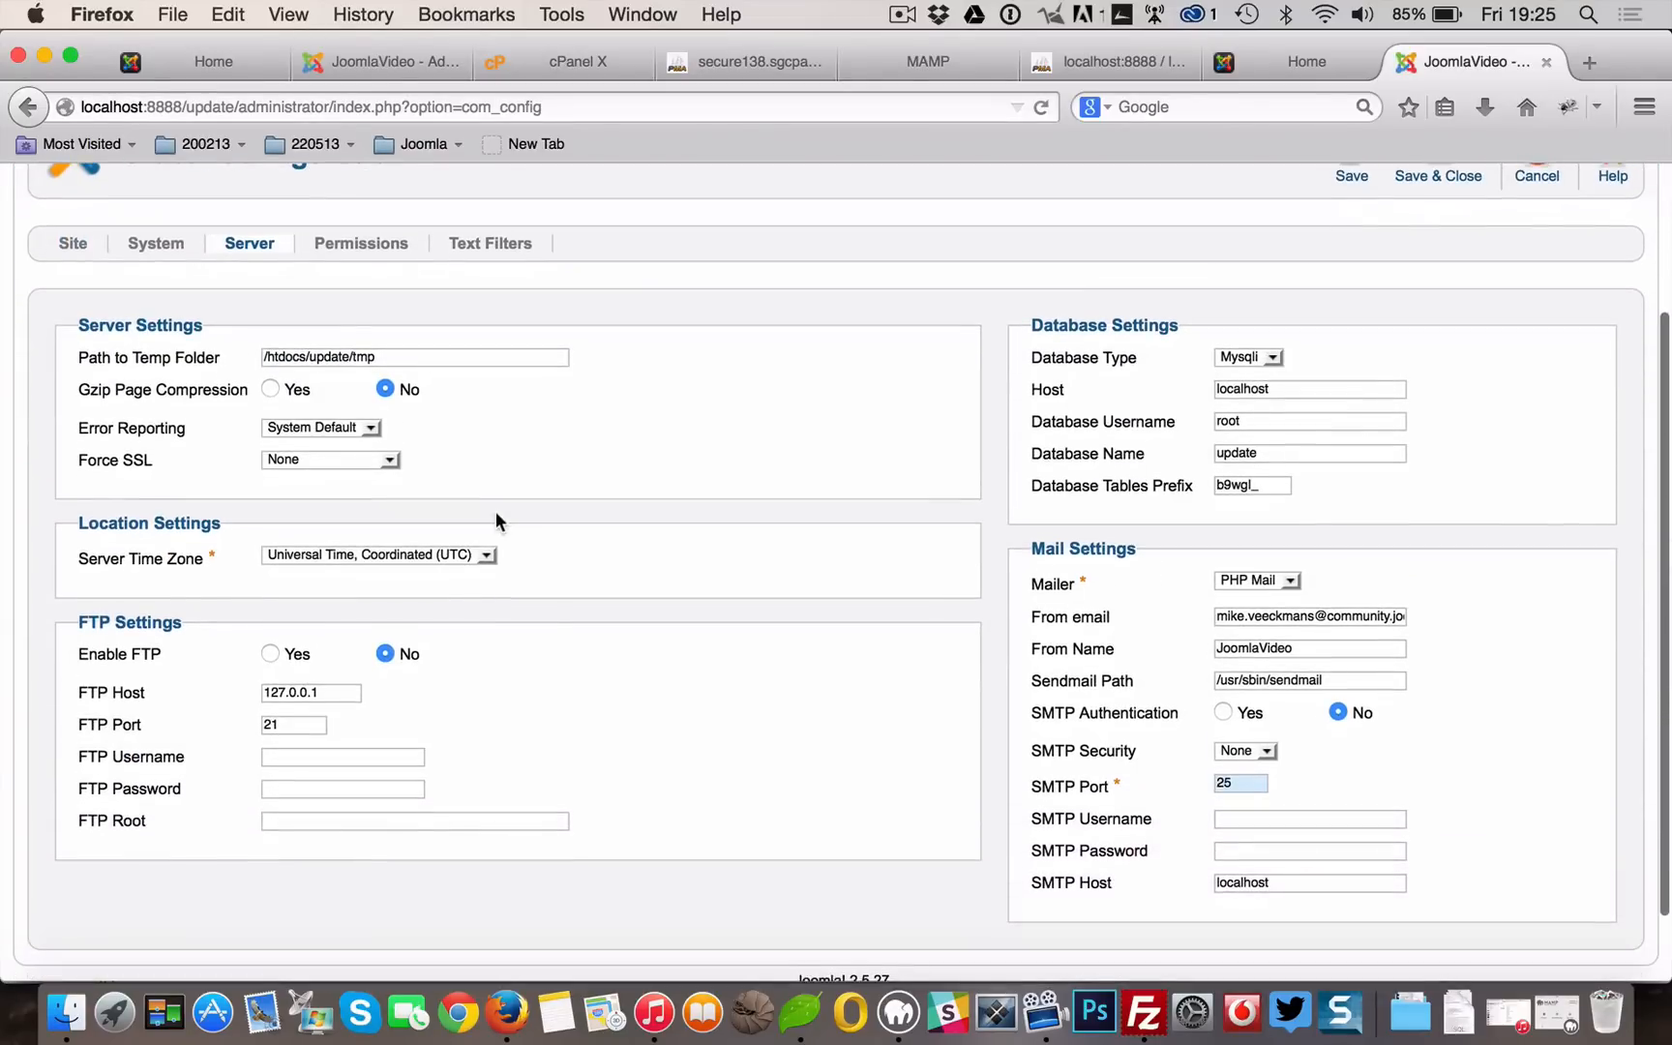
click(320, 425)
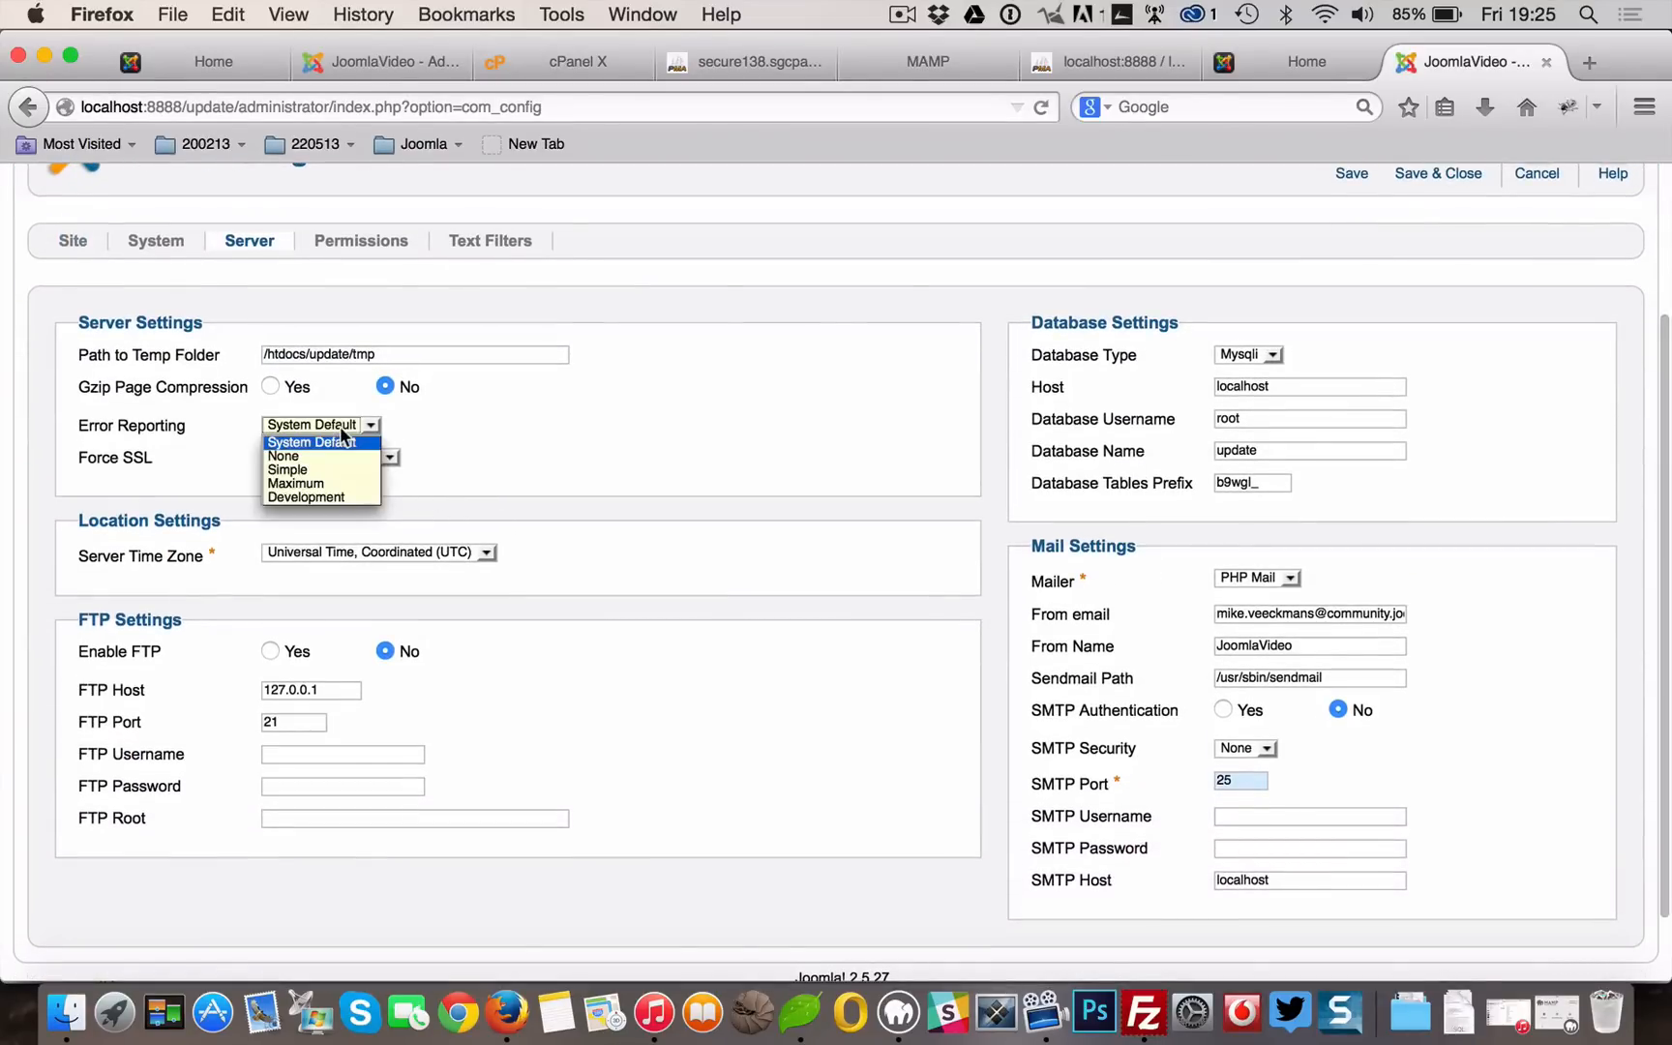
click(296, 484)
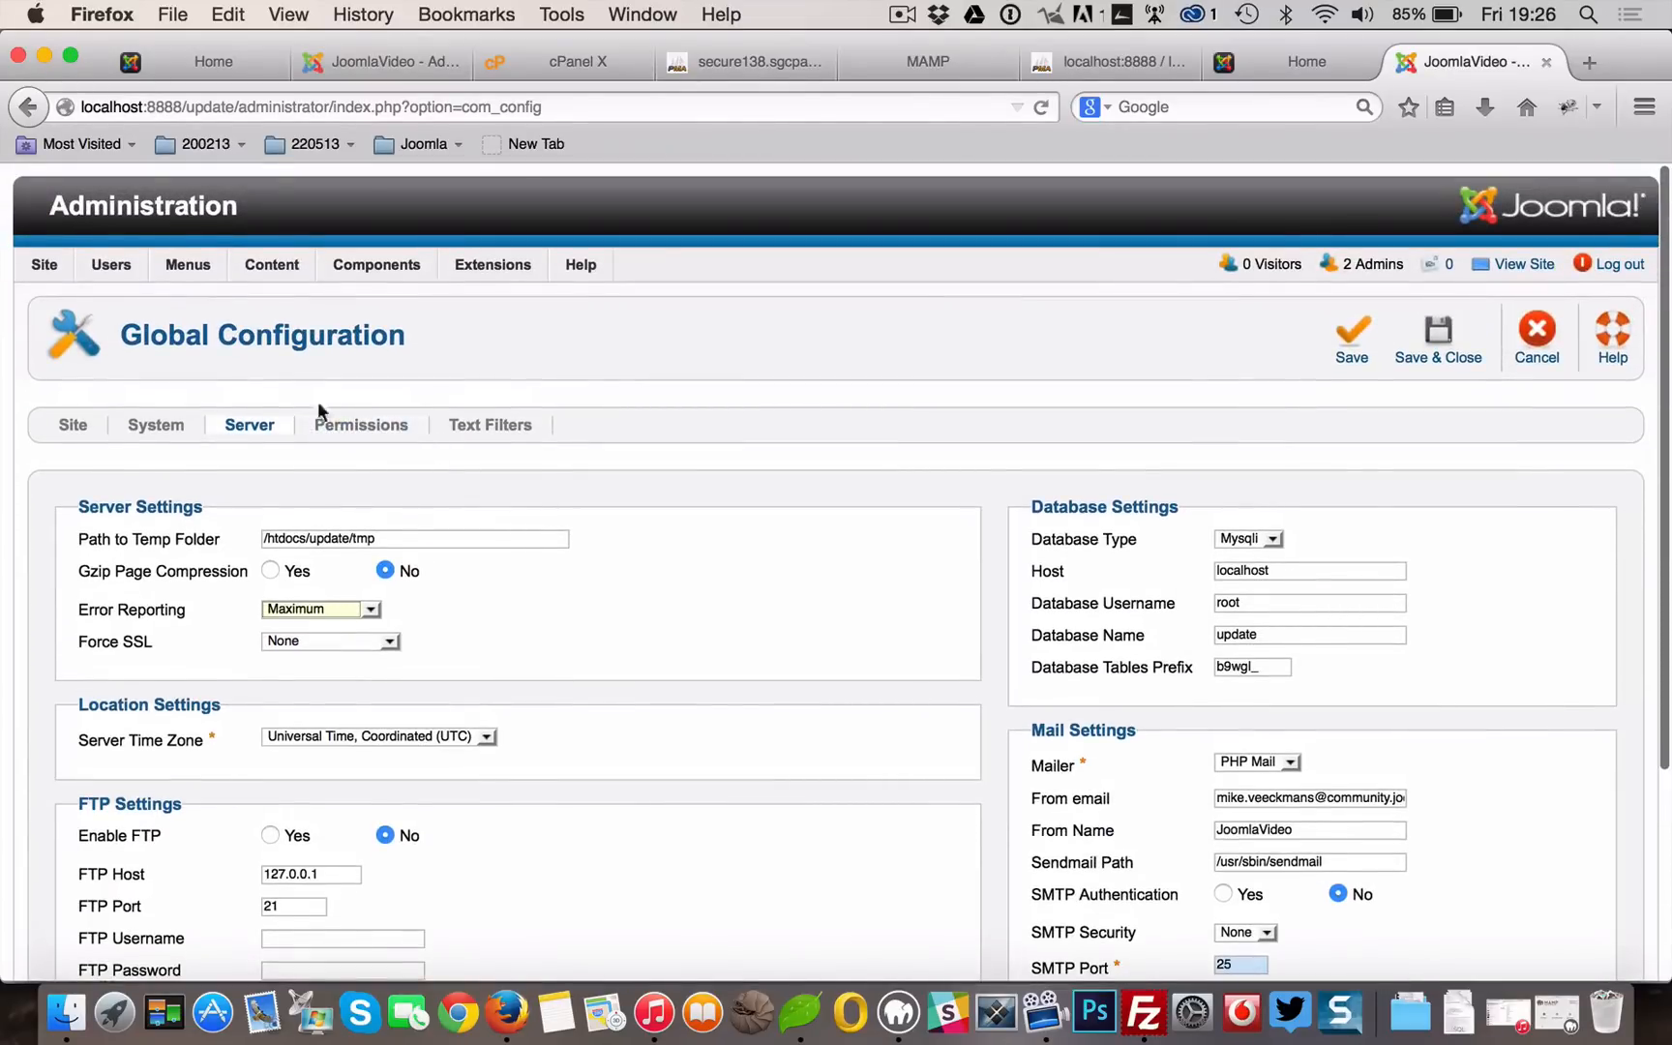
mouse_move(256, 316)
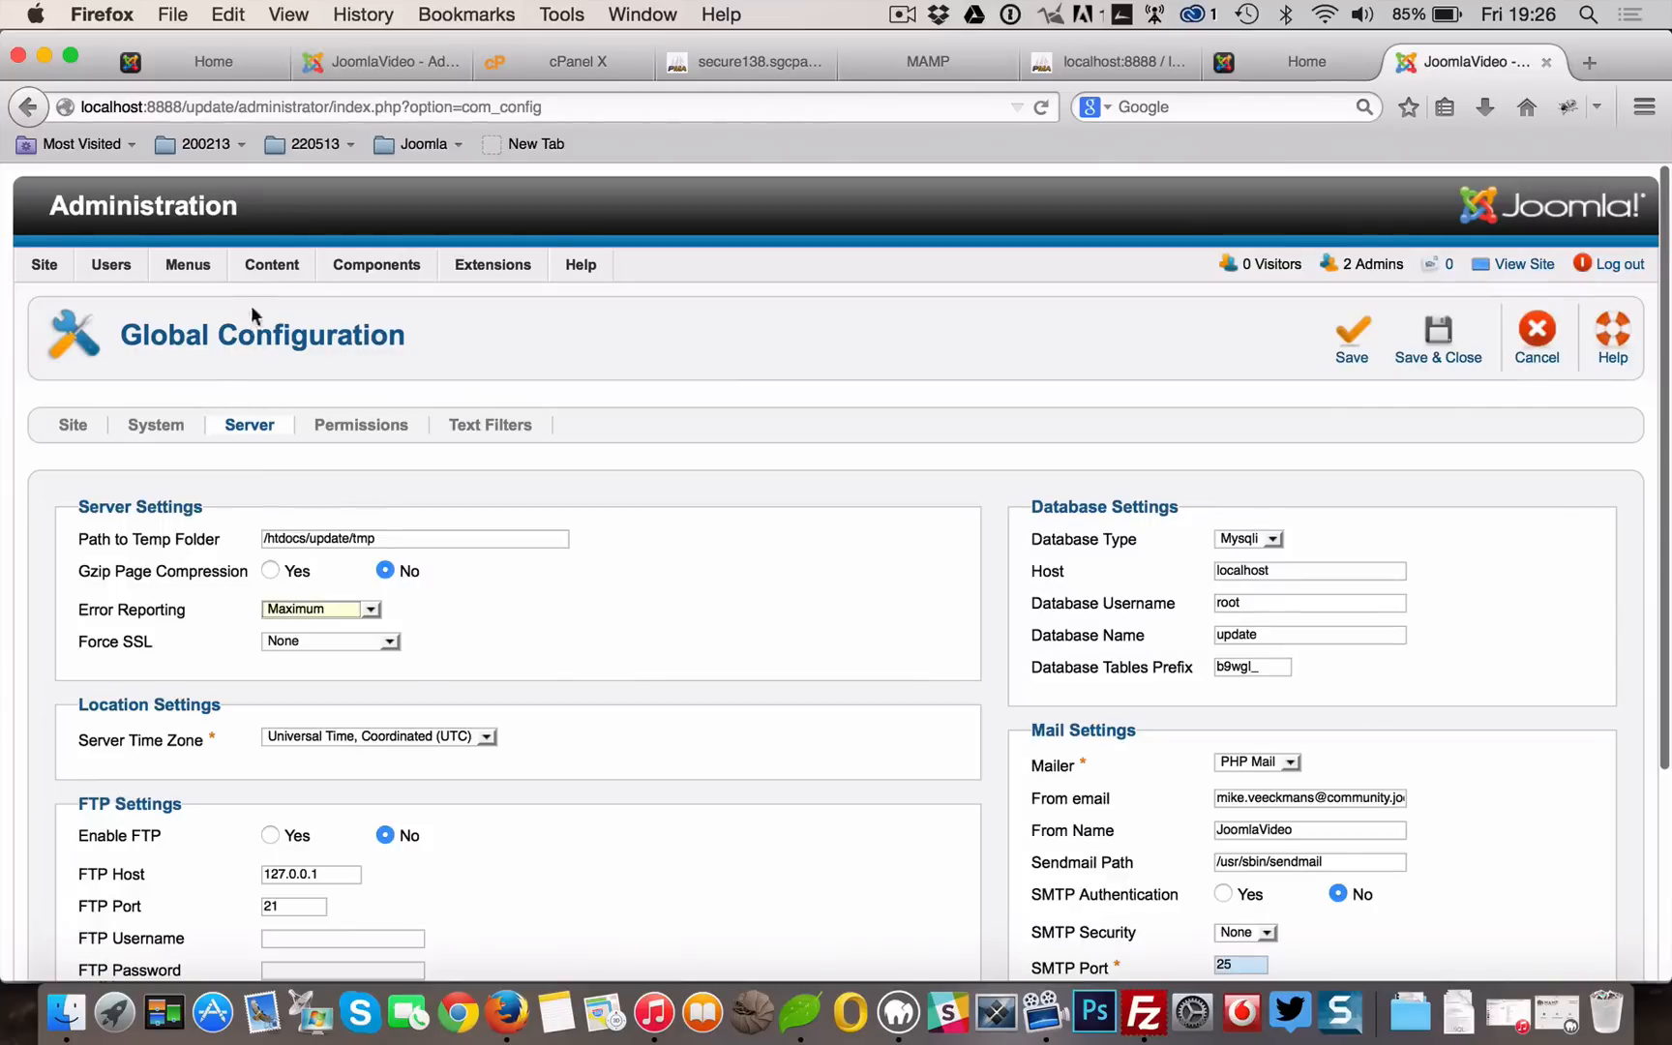
click(1438, 328)
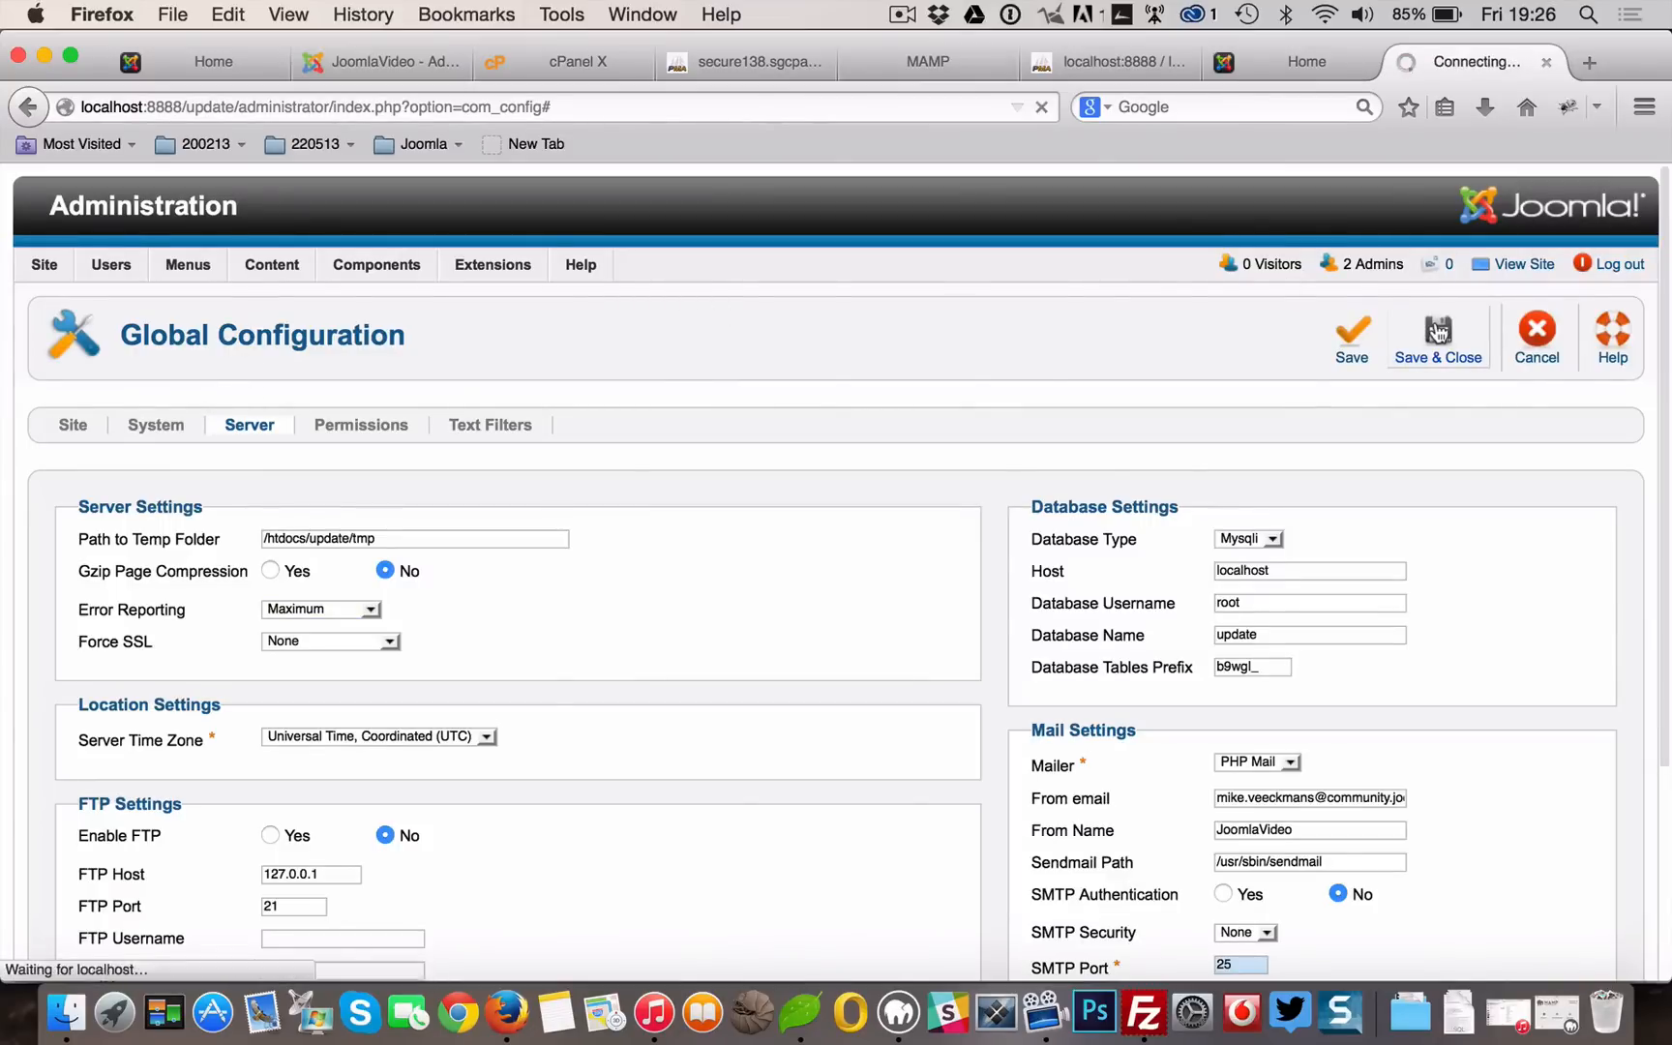
click(1438, 329)
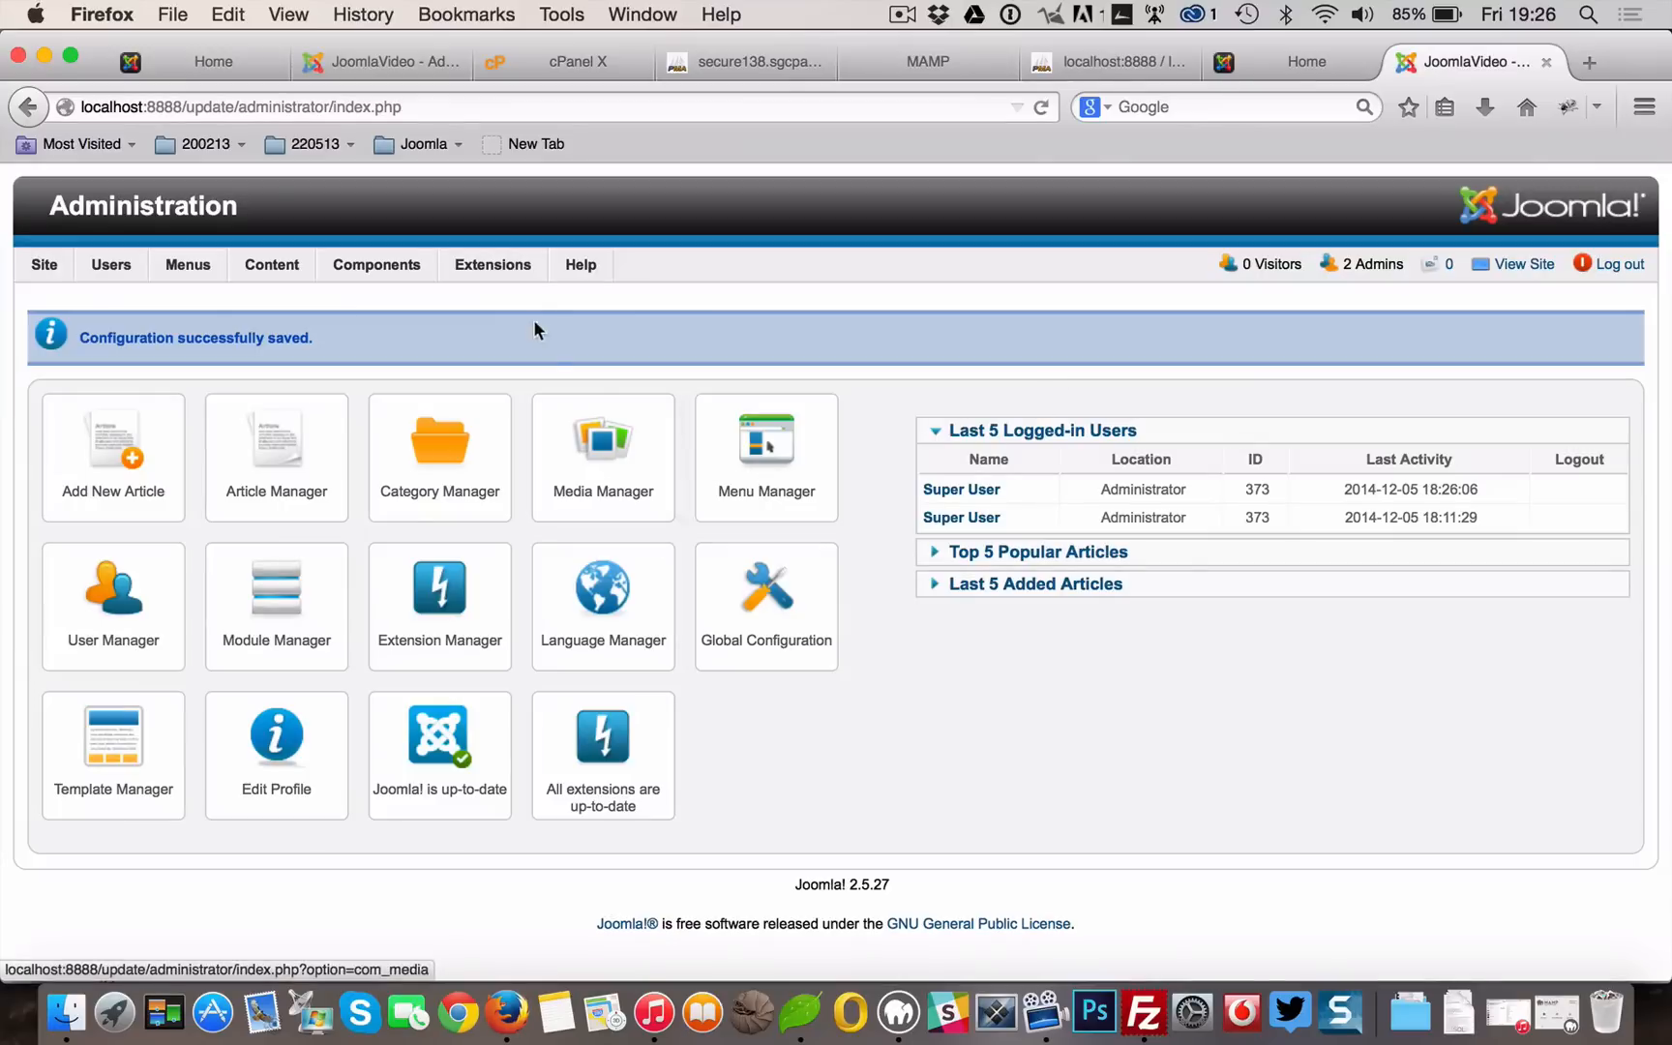
- In Plug-in Manager, search 're' and disable the System - Remember Me plugin
click(494, 265)
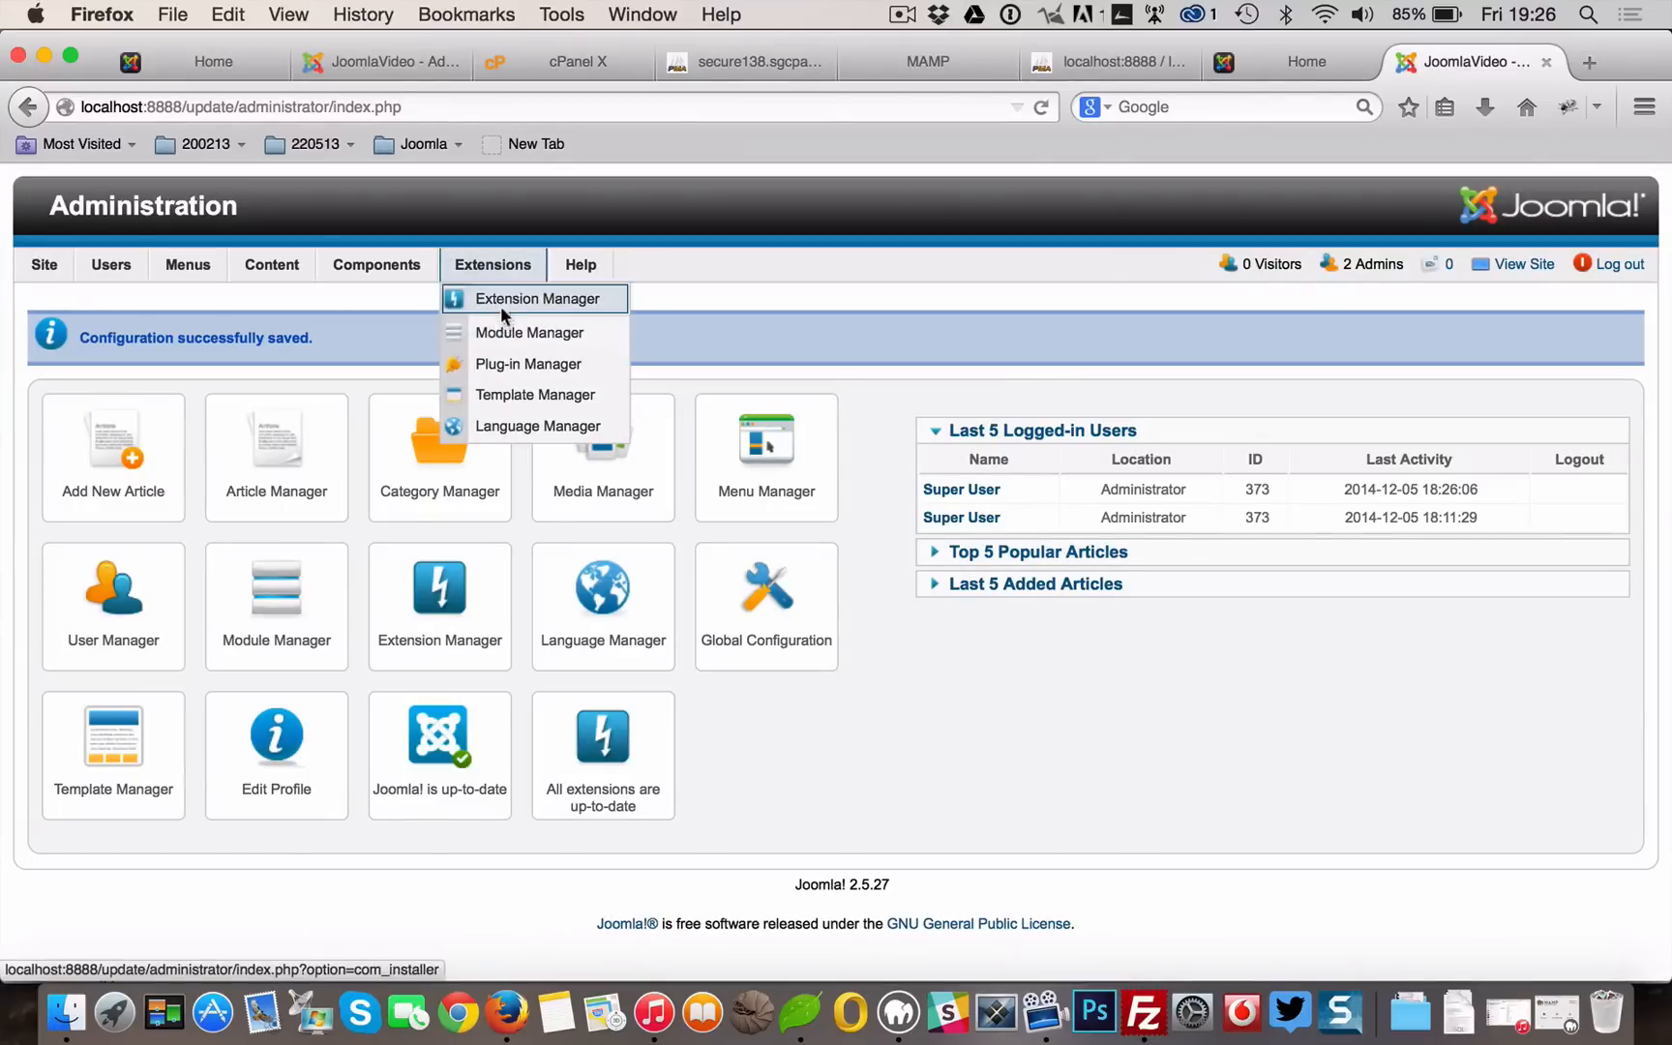
mouse_move(517, 367)
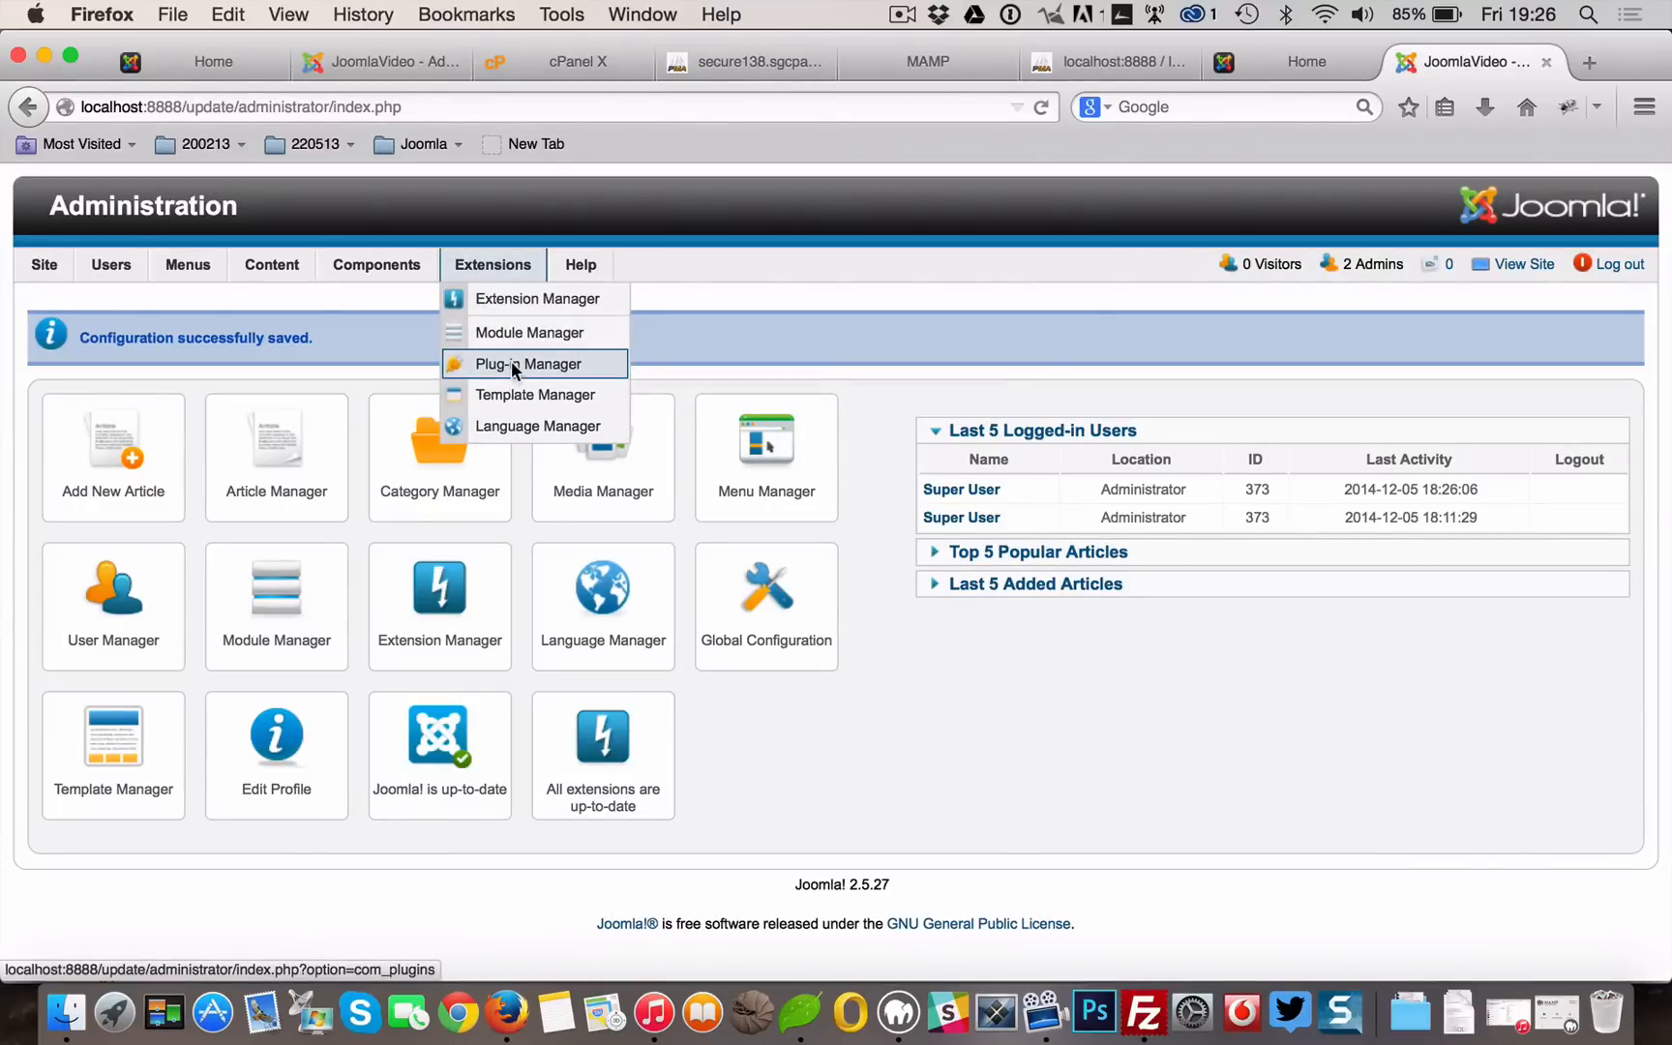
click(529, 364)
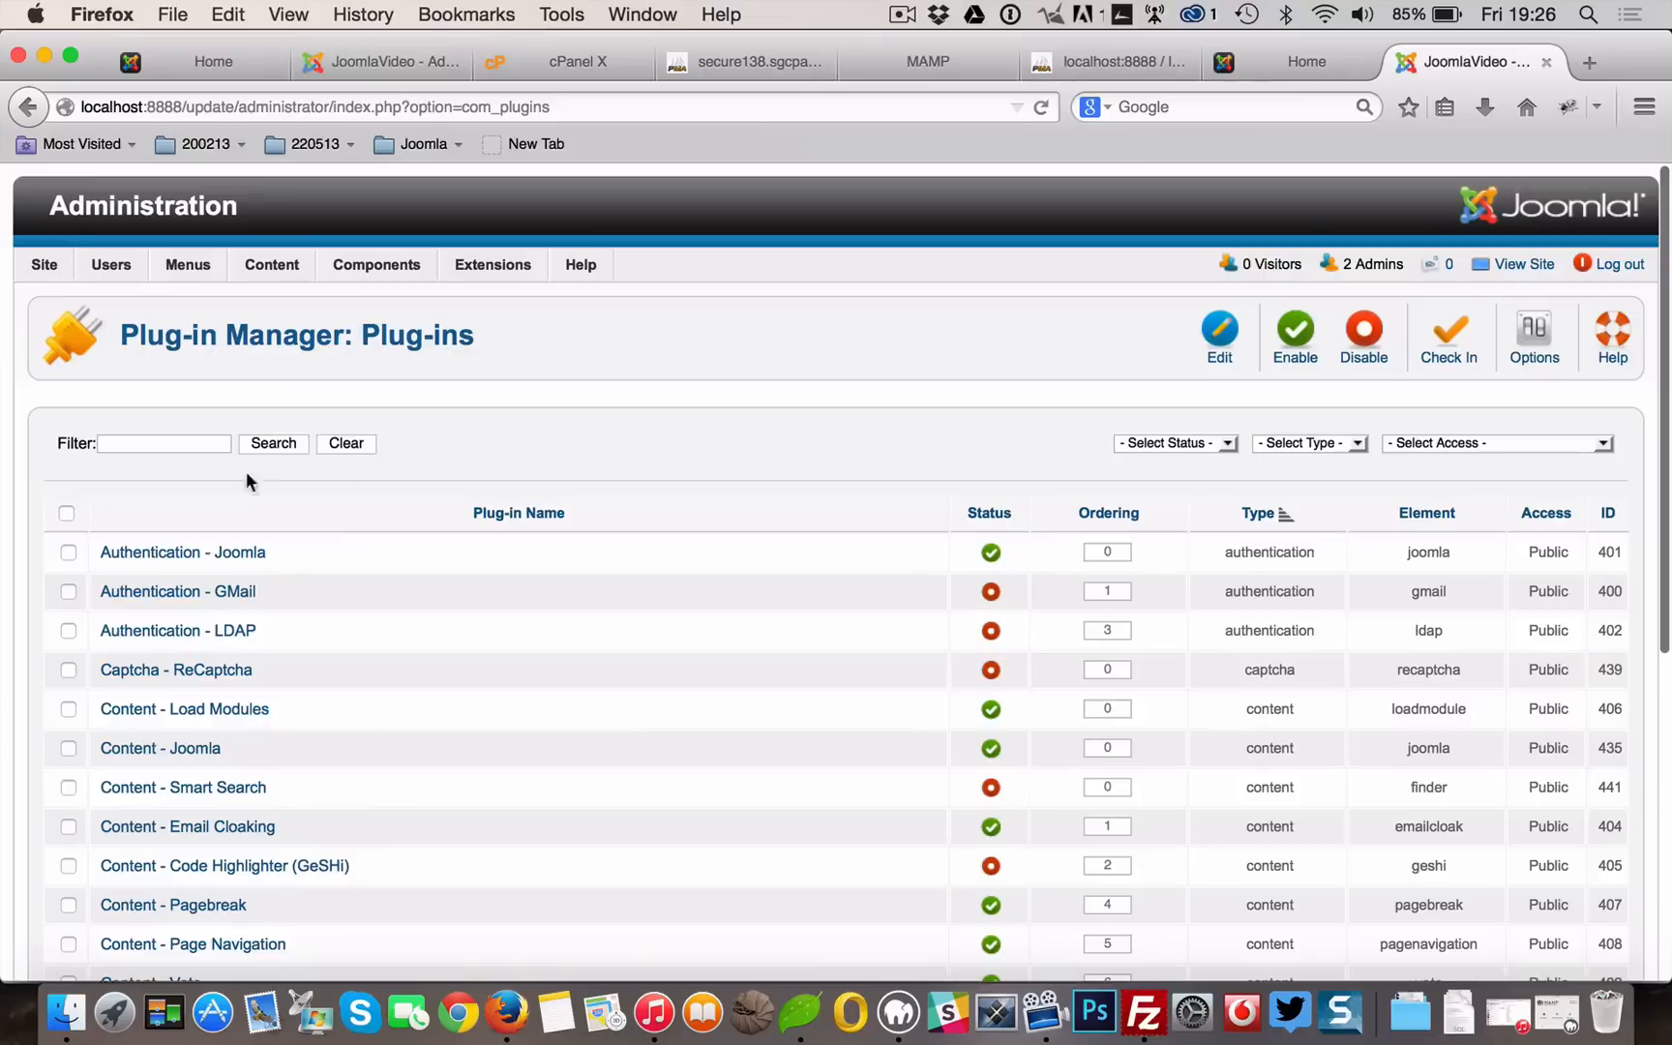
text(remembe)
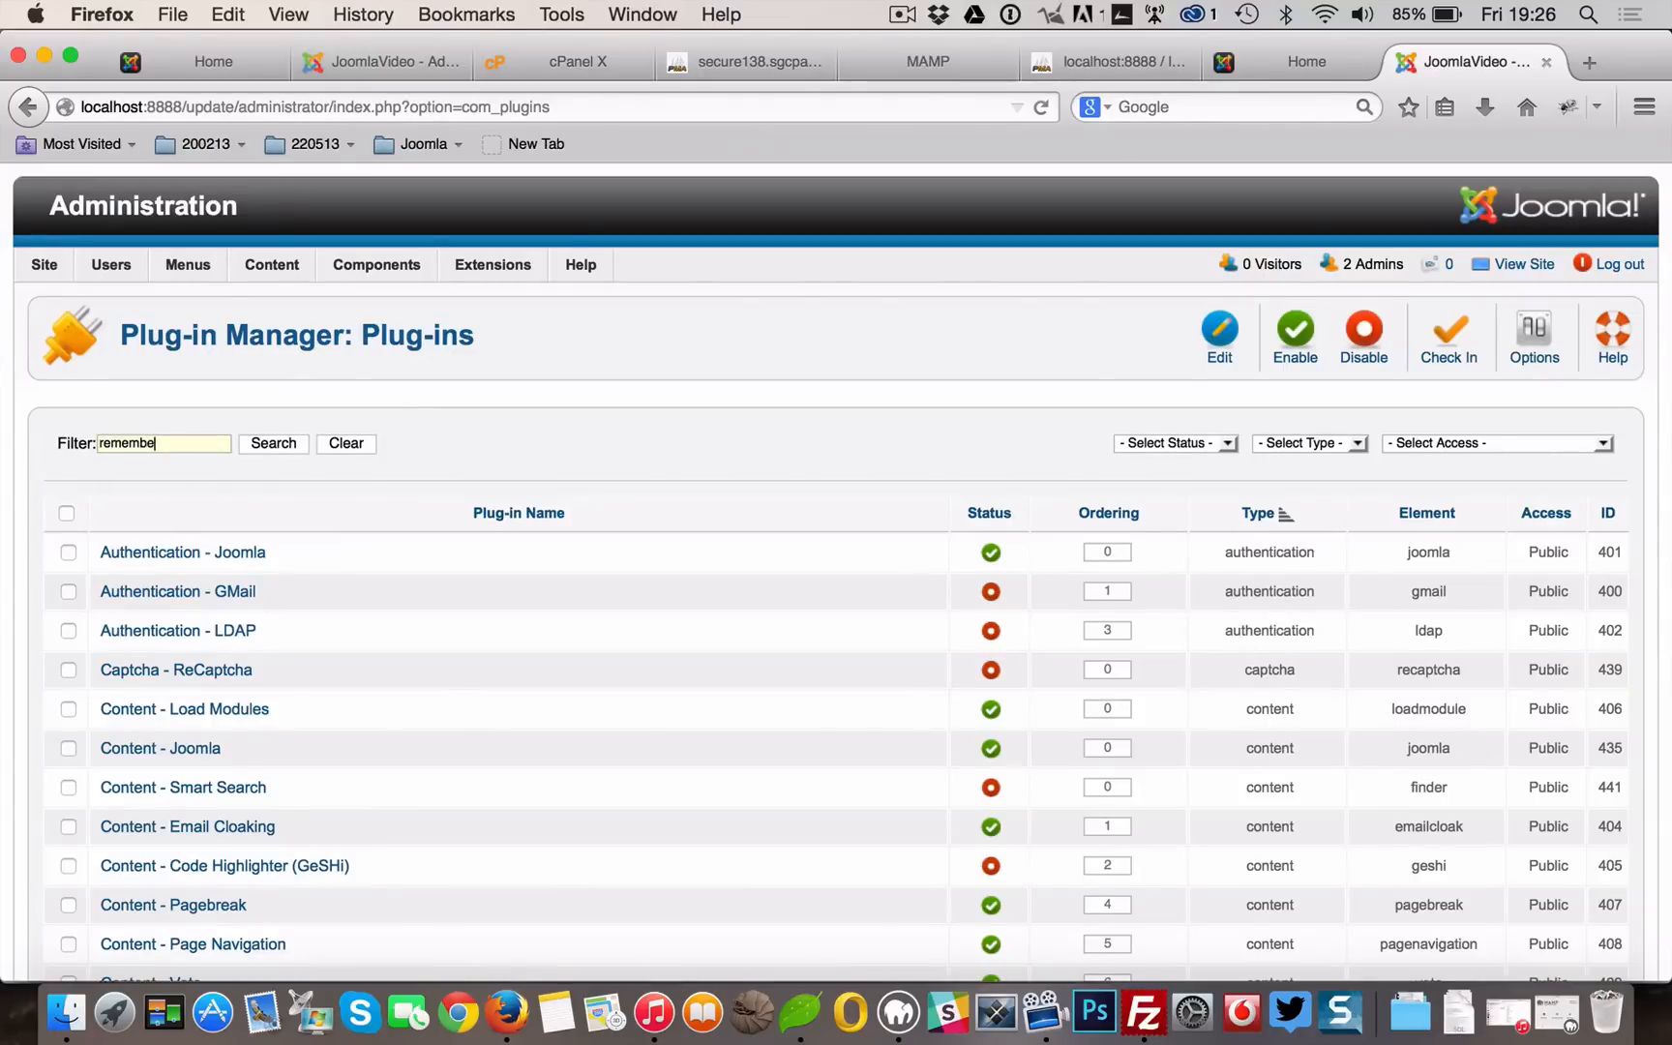
click(272, 443)
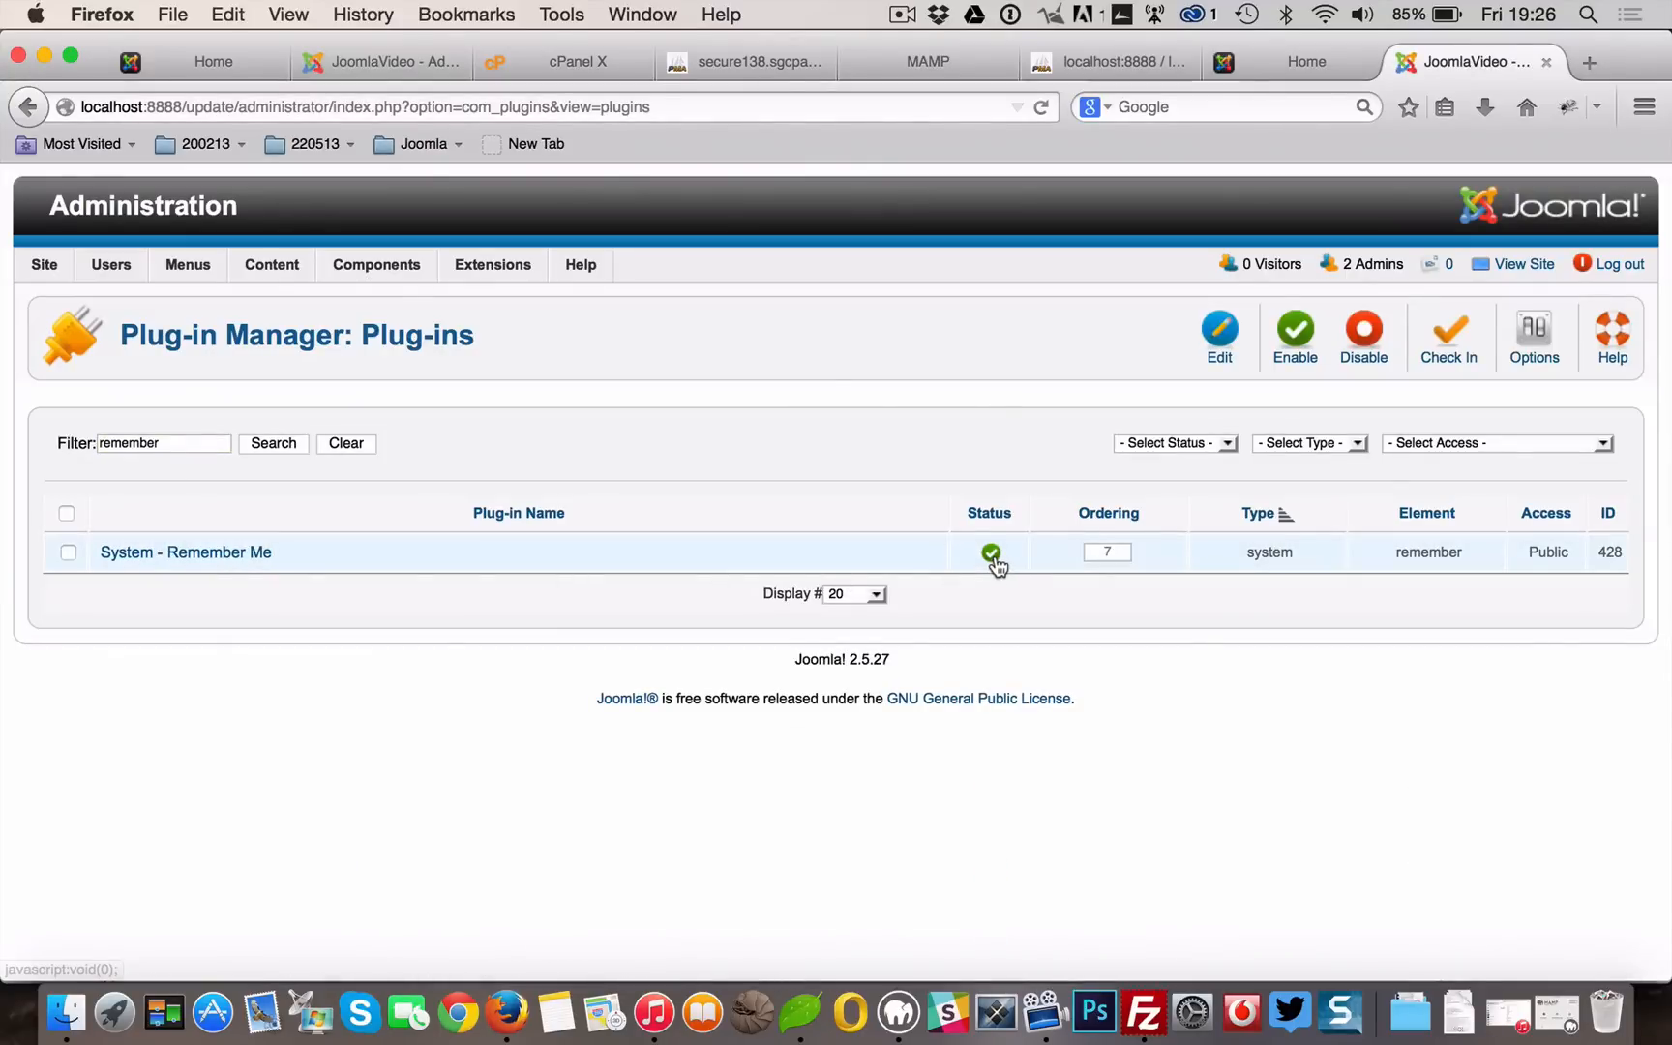
mouse_move(993, 554)
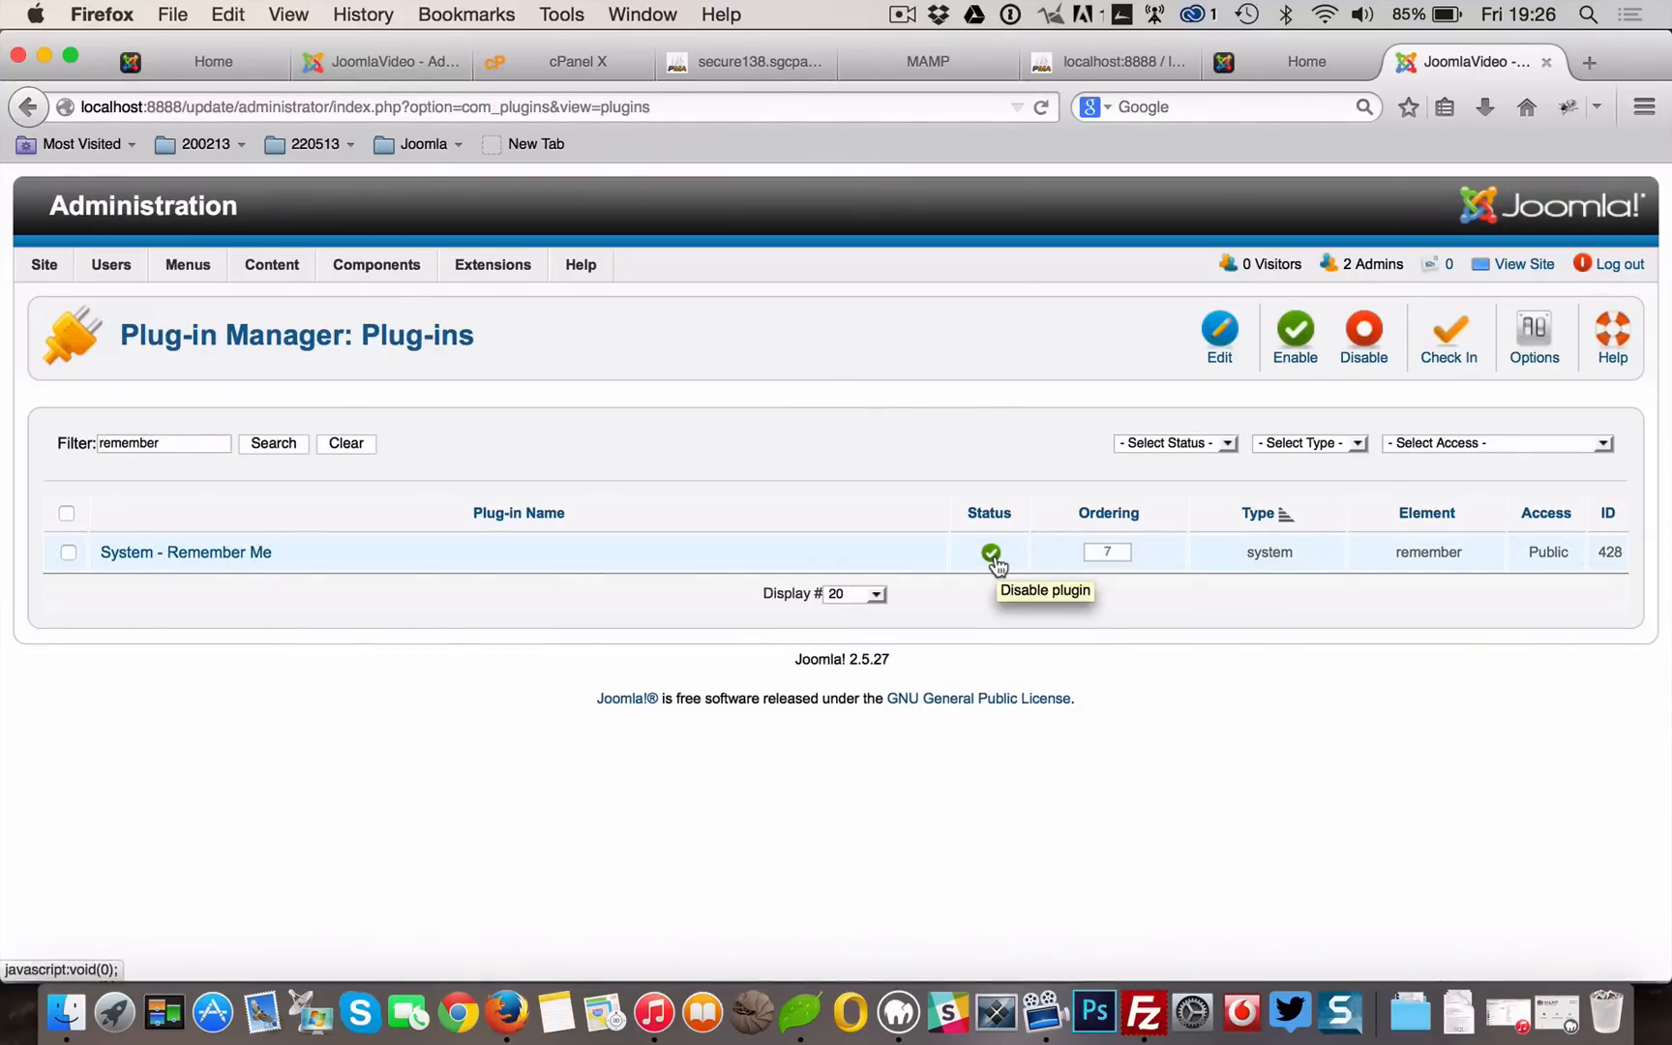
click(991, 554)
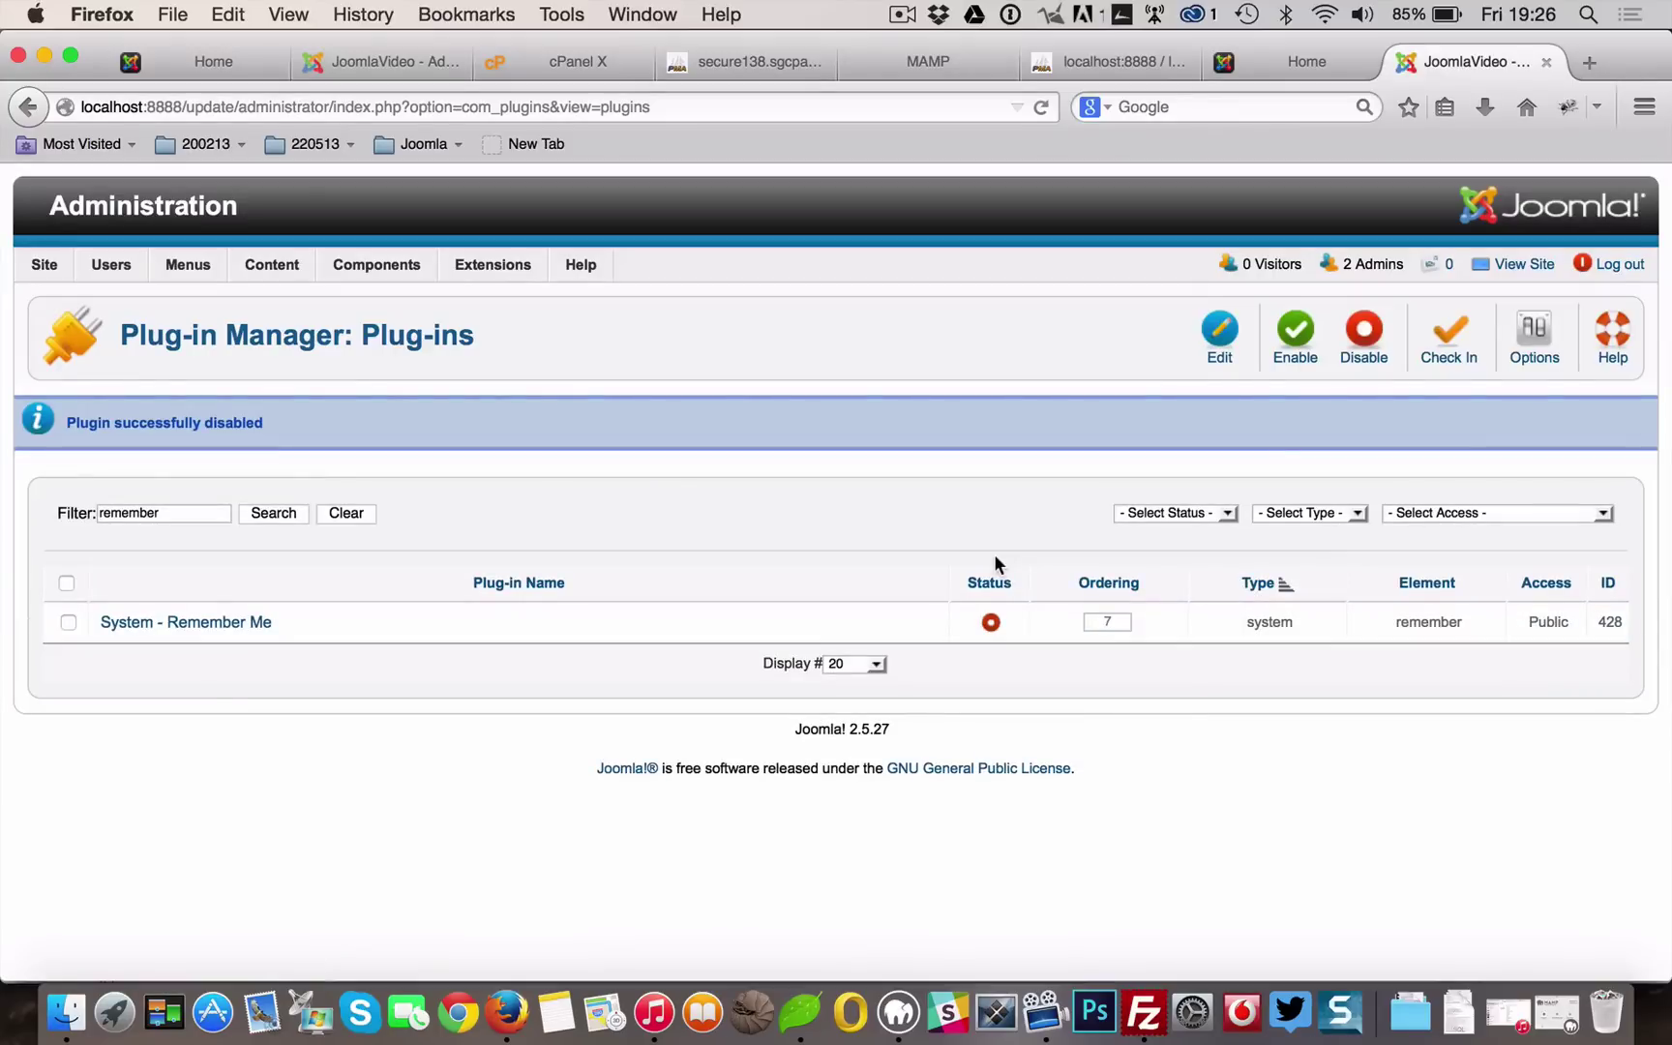
mouse_move(707, 484)
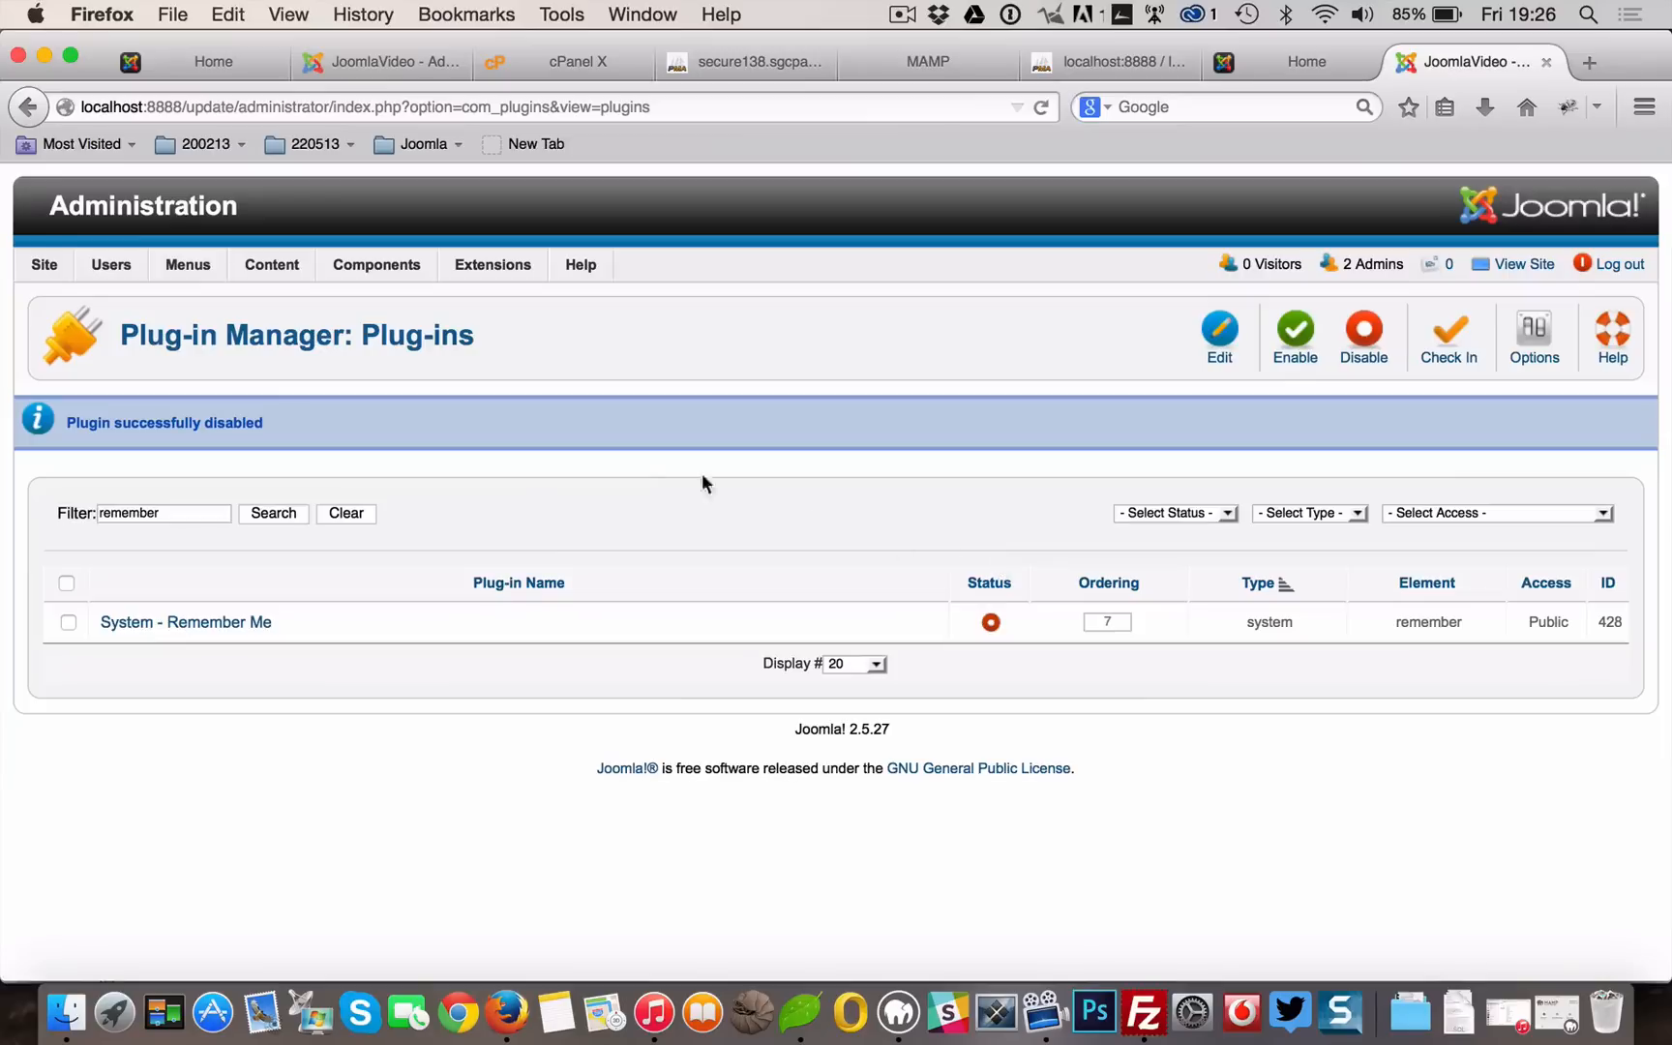
mouse_move(558, 407)
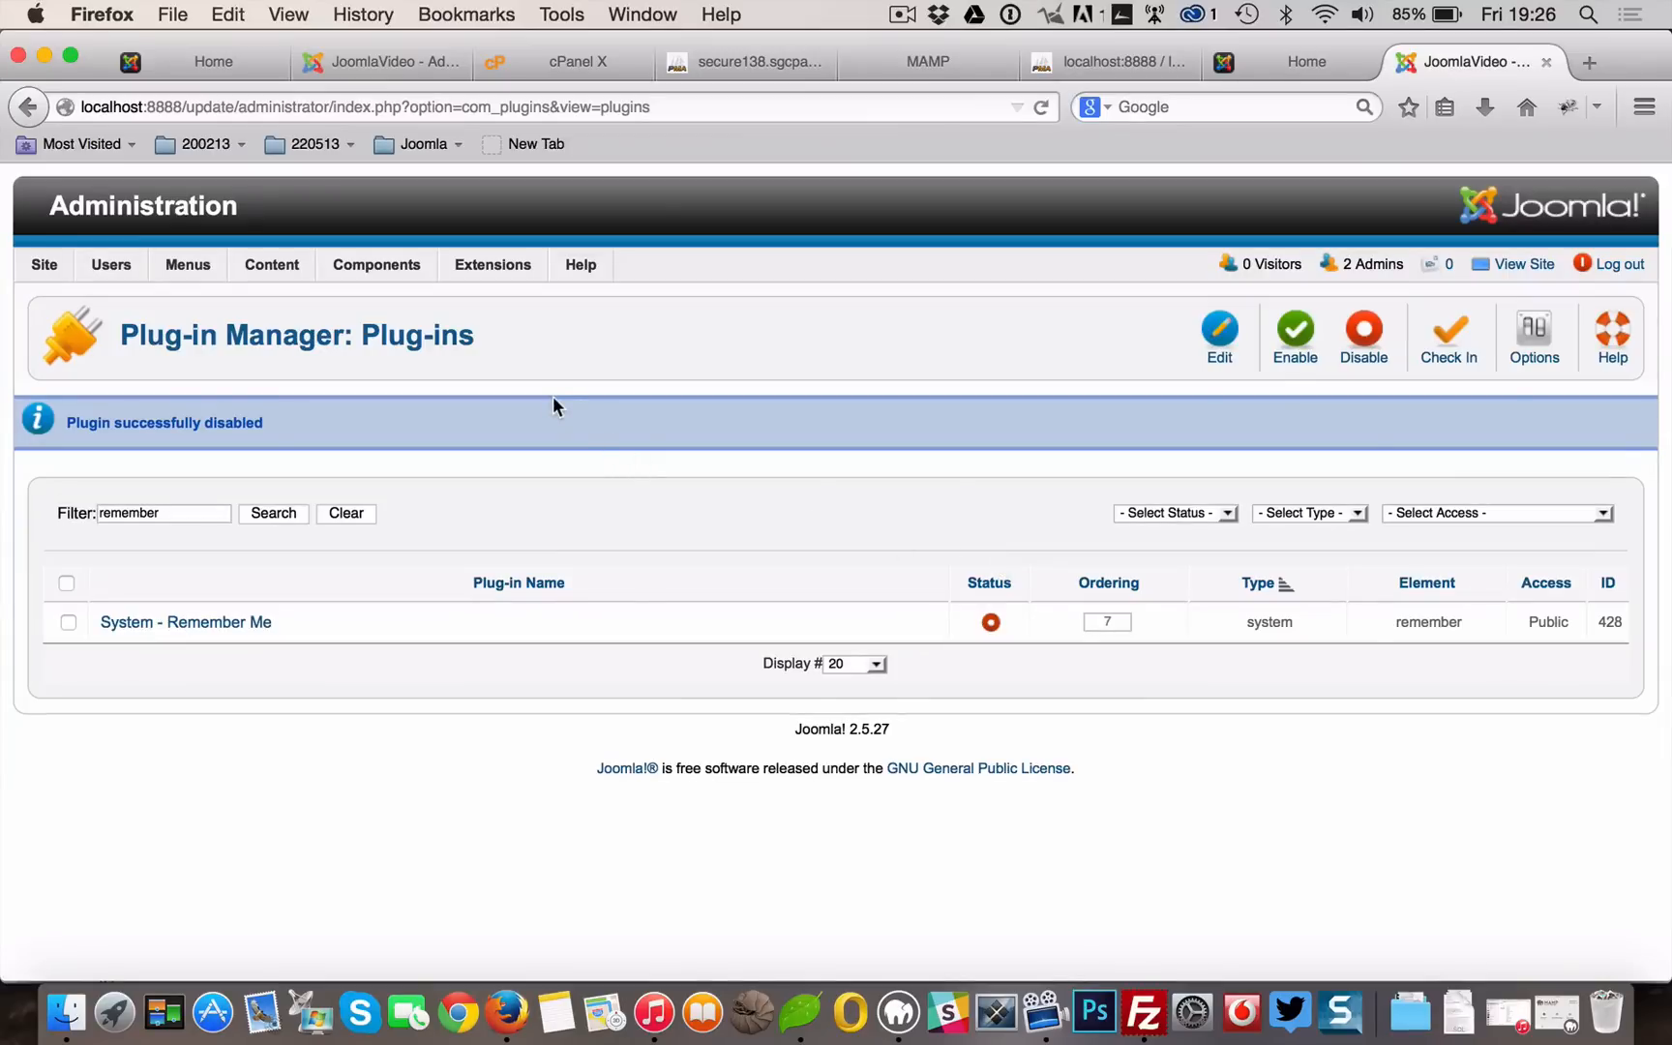
mouse_move(548, 406)
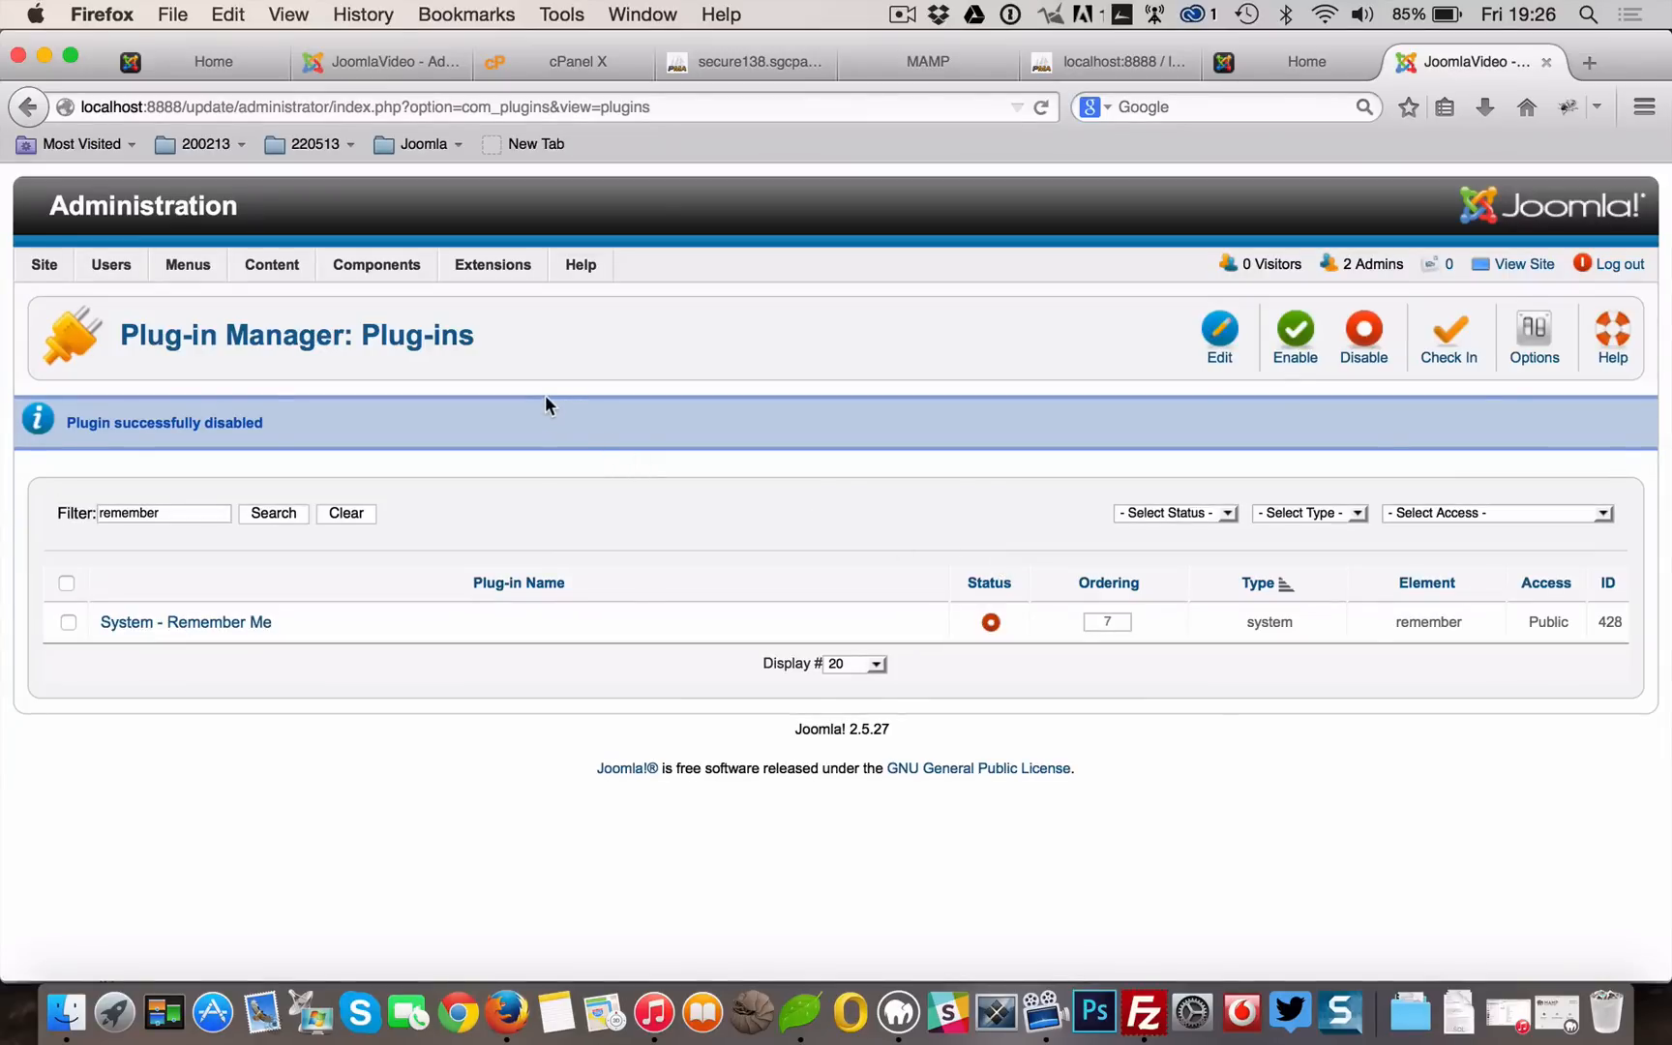
mouse_move(737, 376)
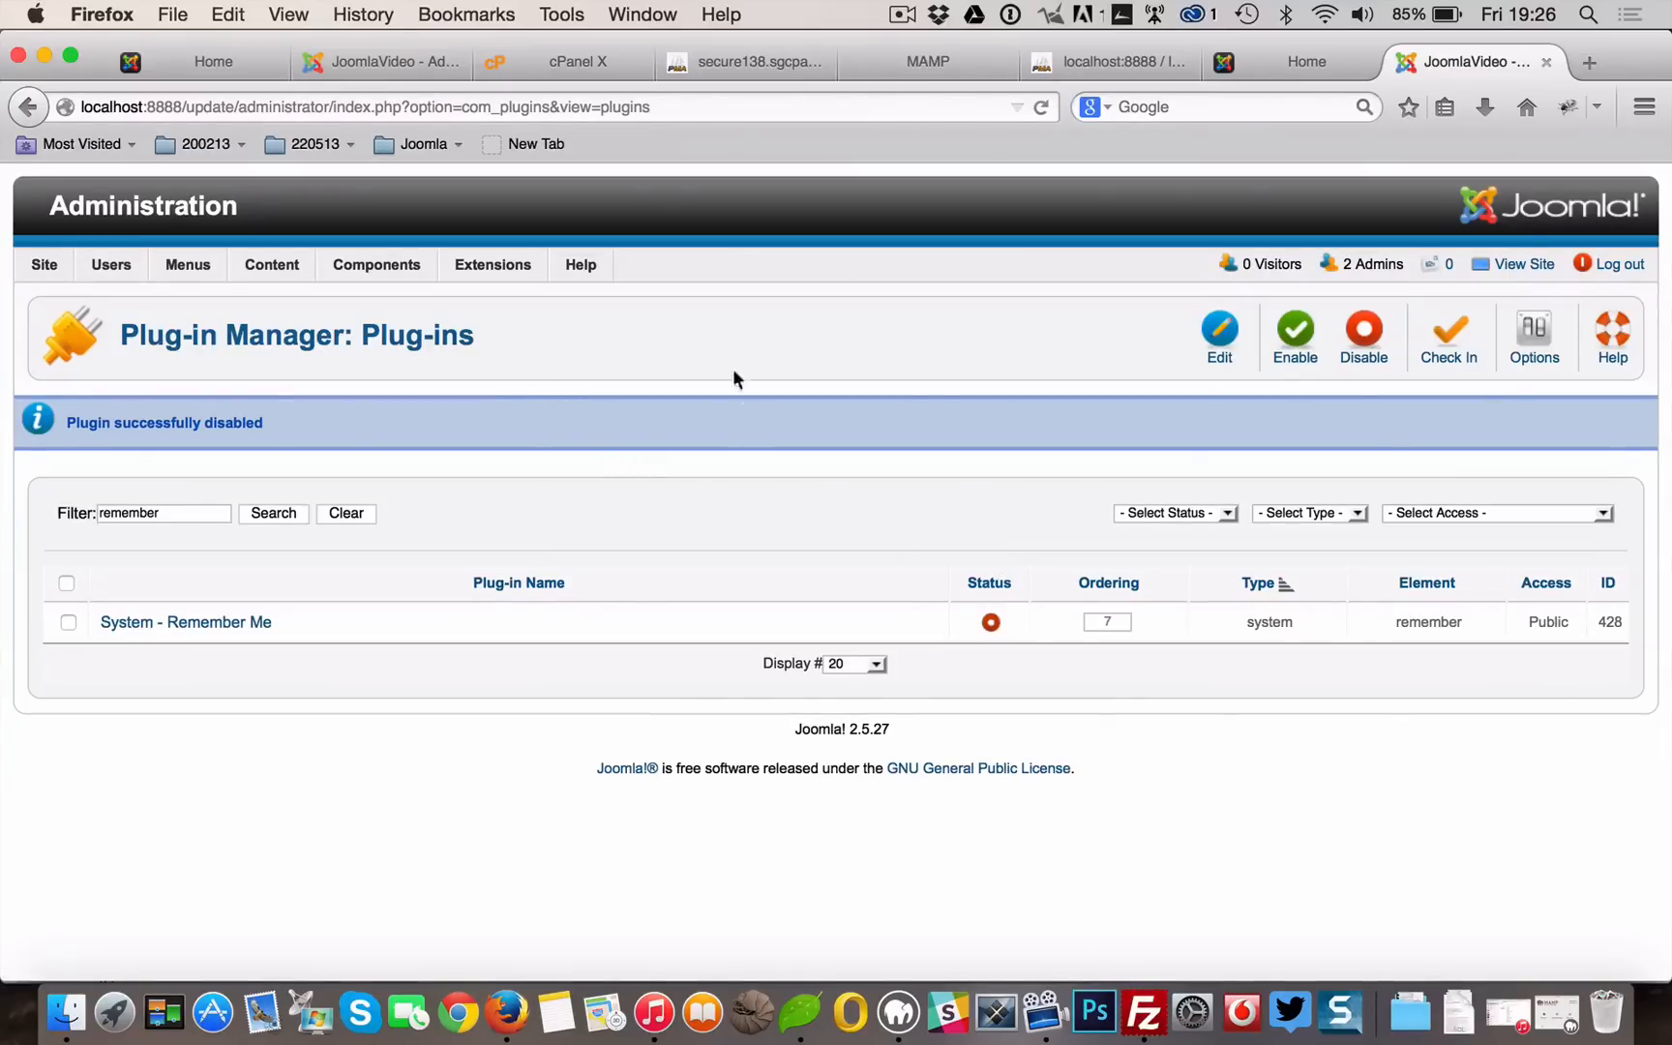
- In Joomla! Update options, set the update server to Short Term Support and save & close
click(376, 265)
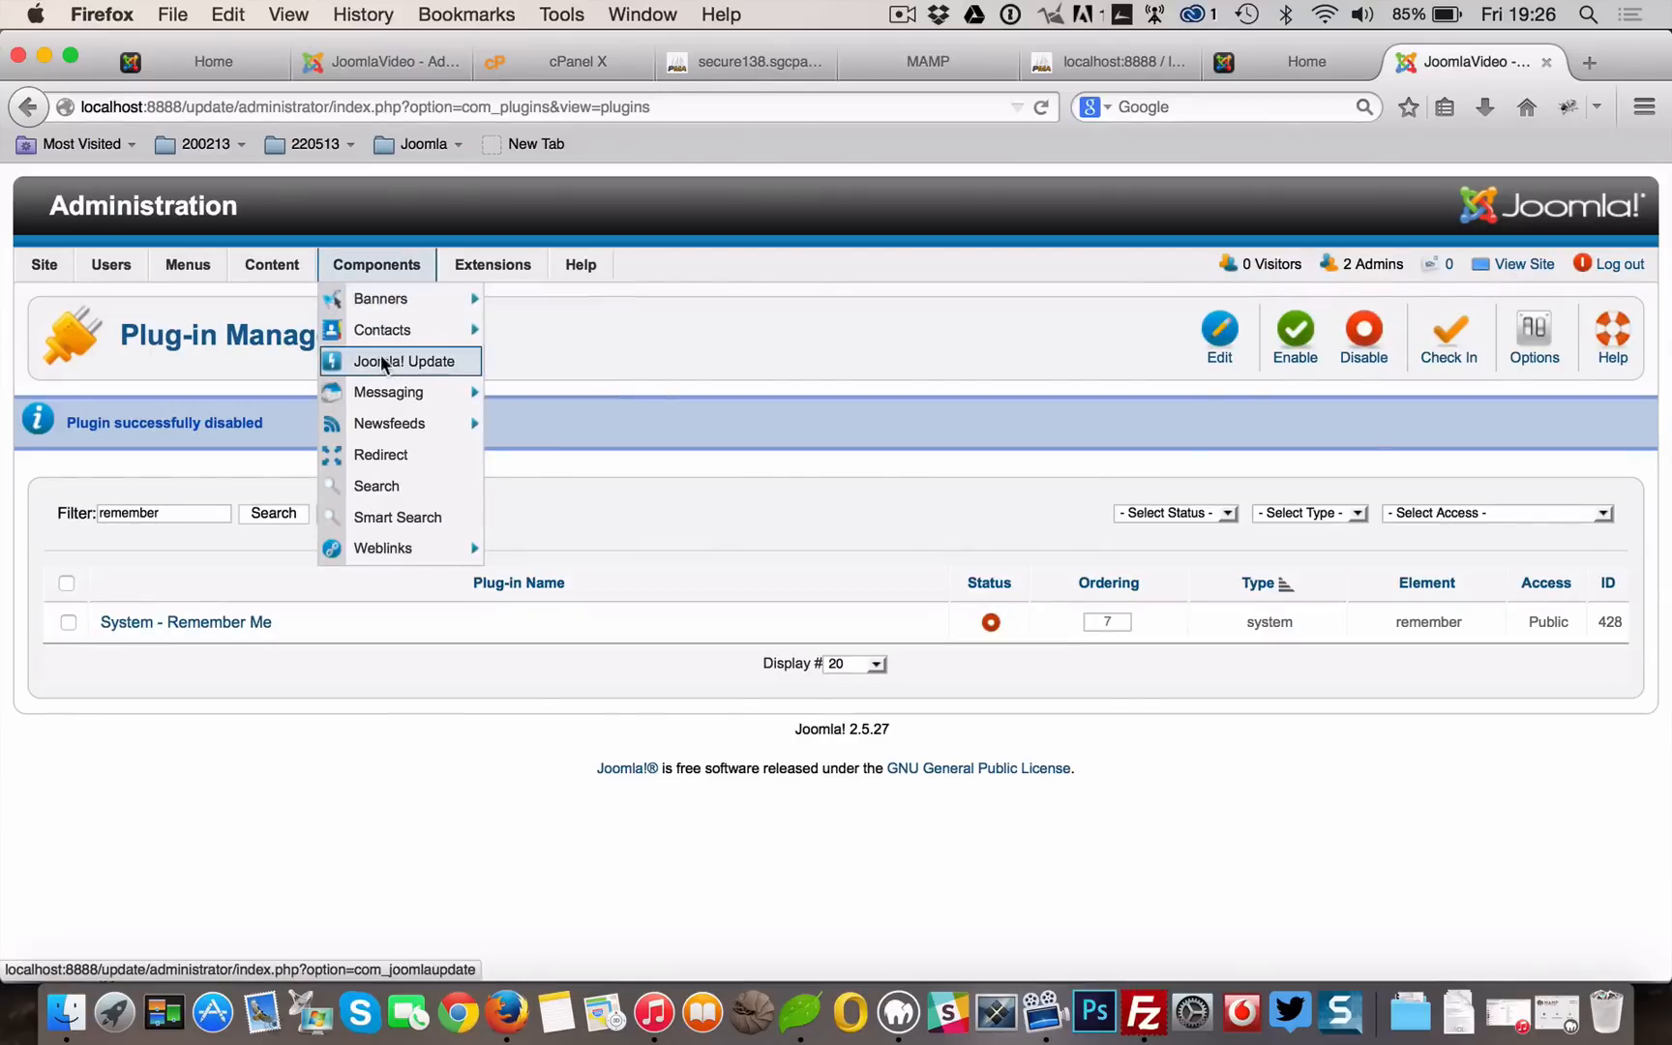
click(405, 360)
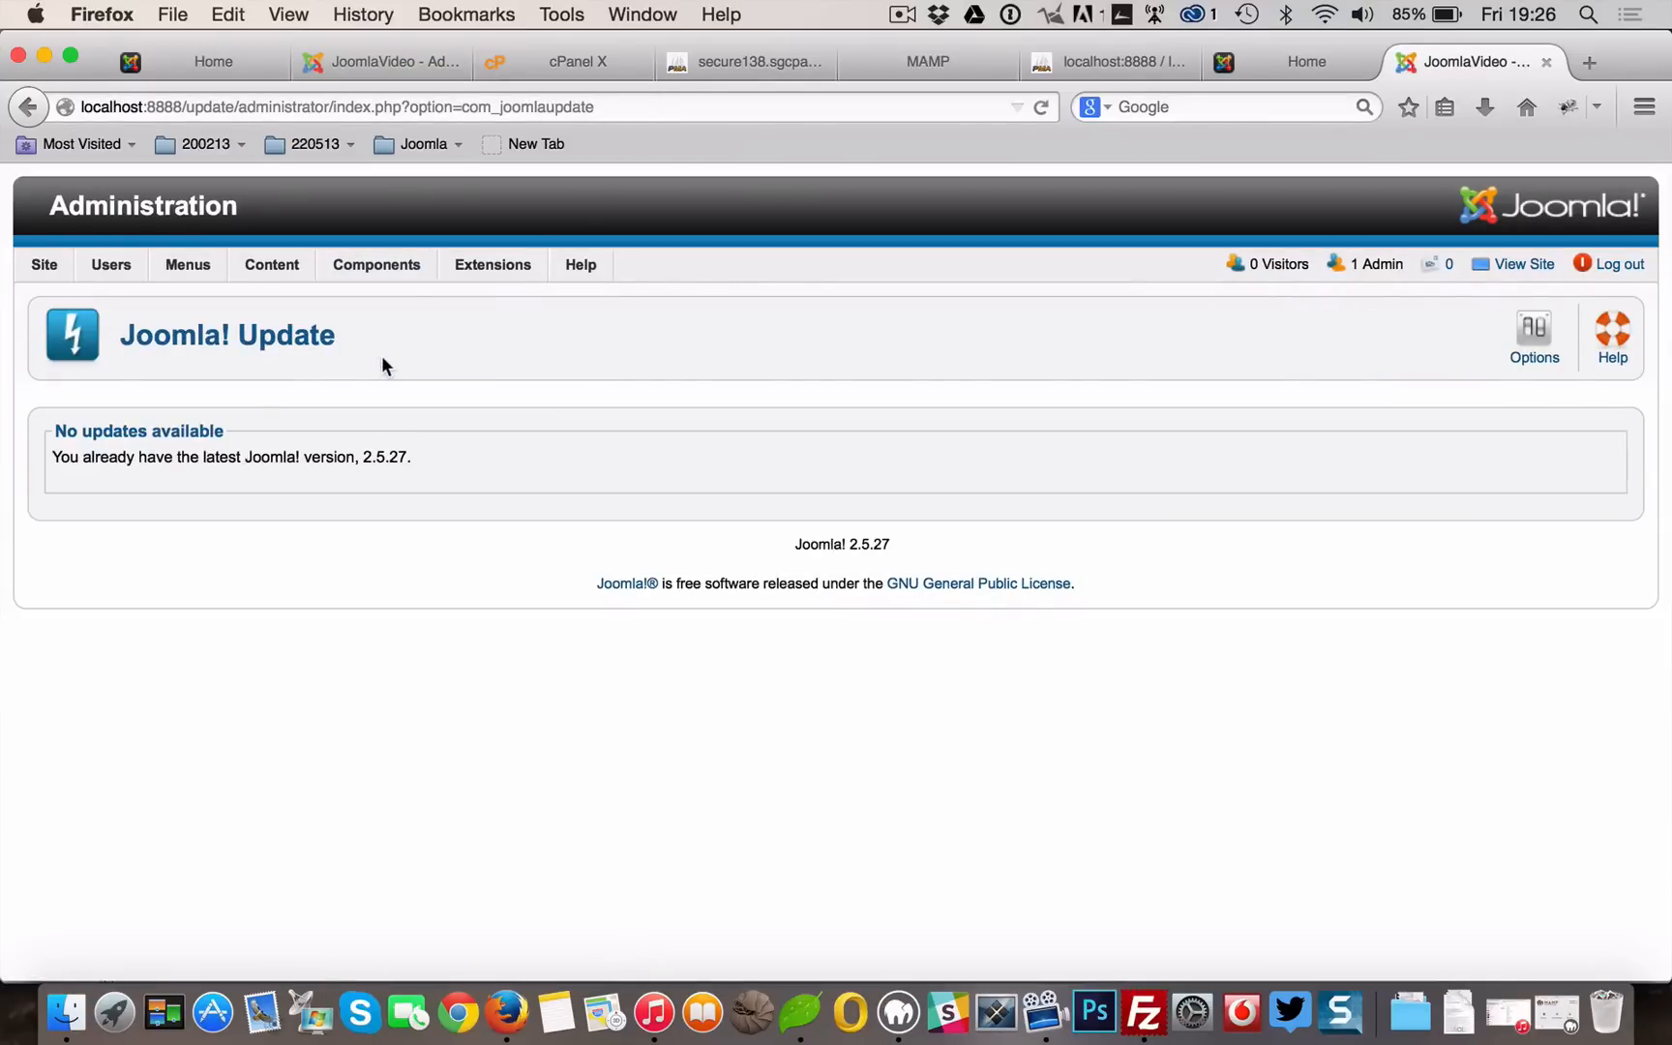
mouse_move(1270, 396)
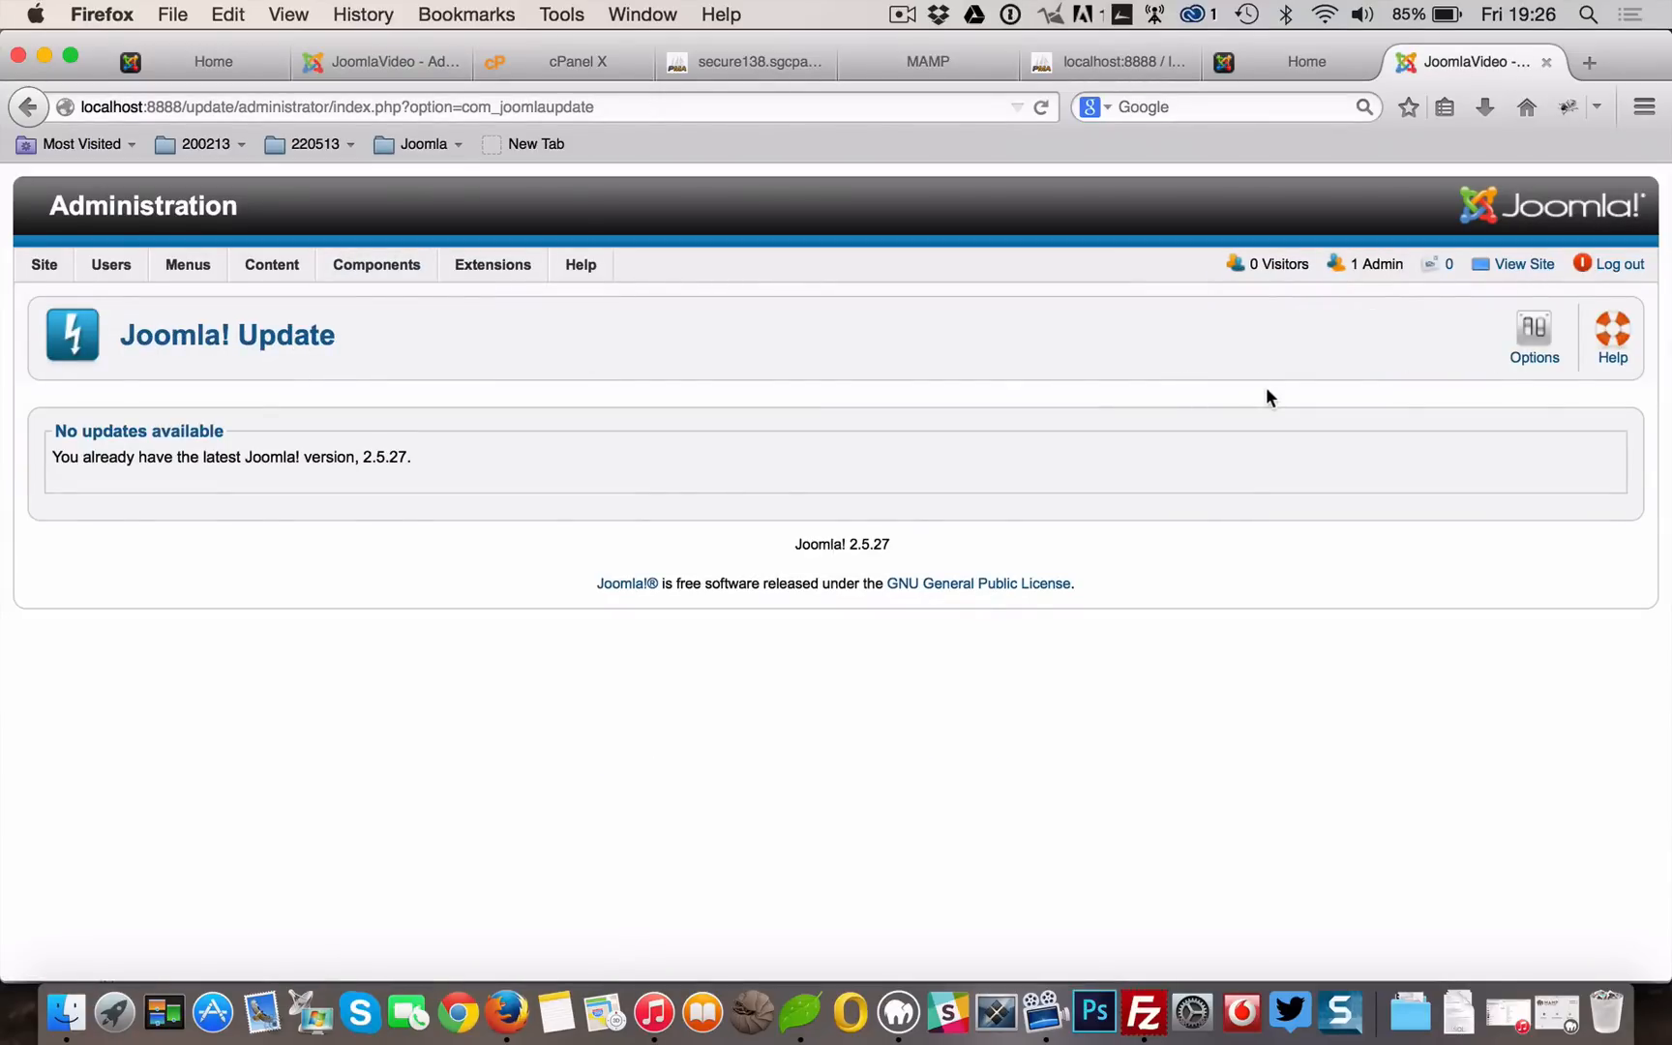
mouse_move(1374, 397)
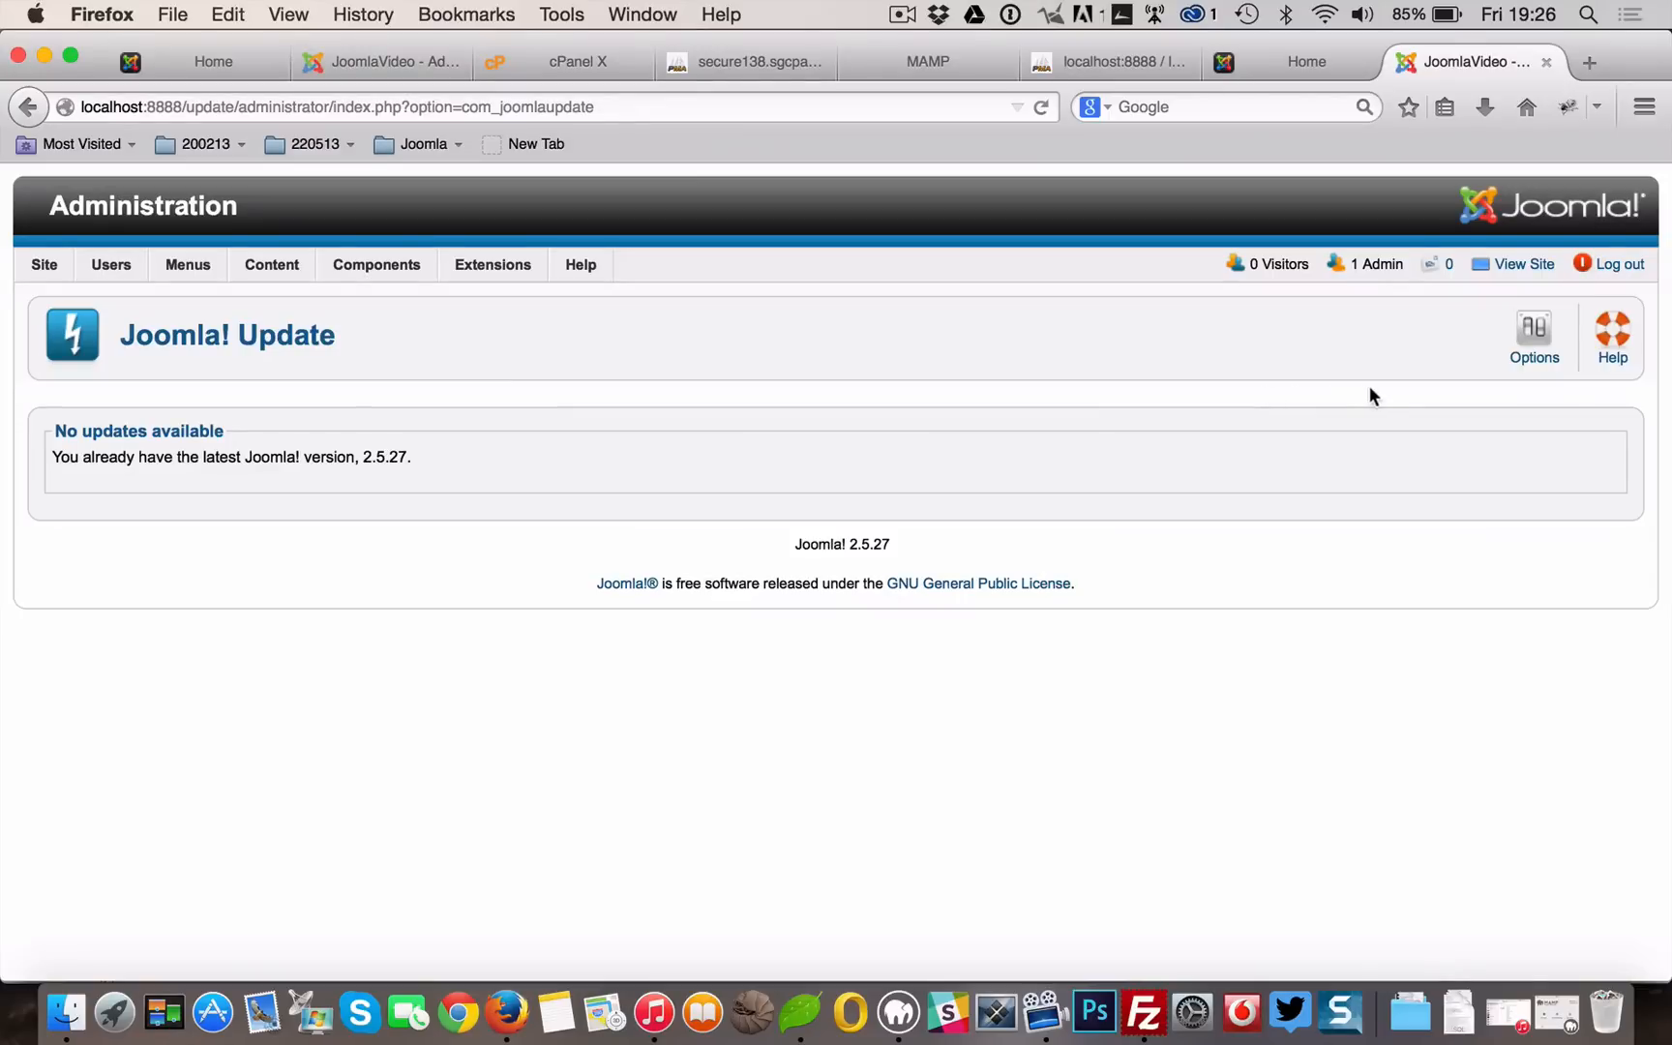
click(1535, 329)
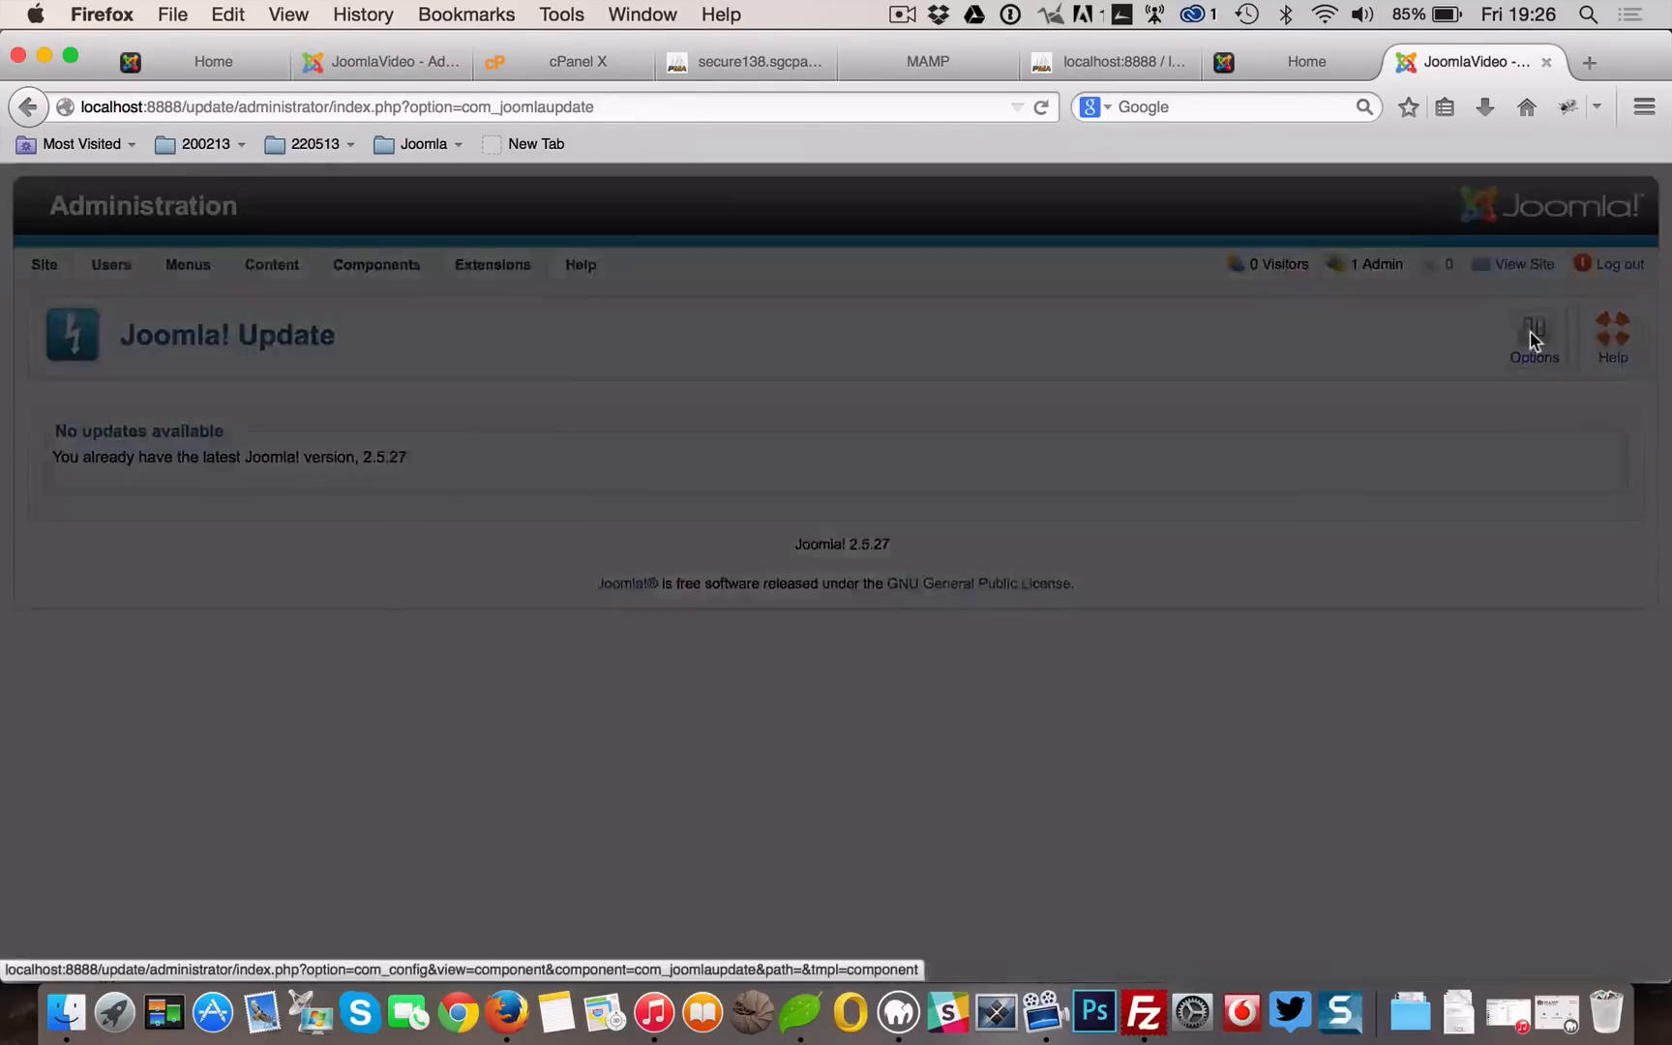
click(1535, 327)
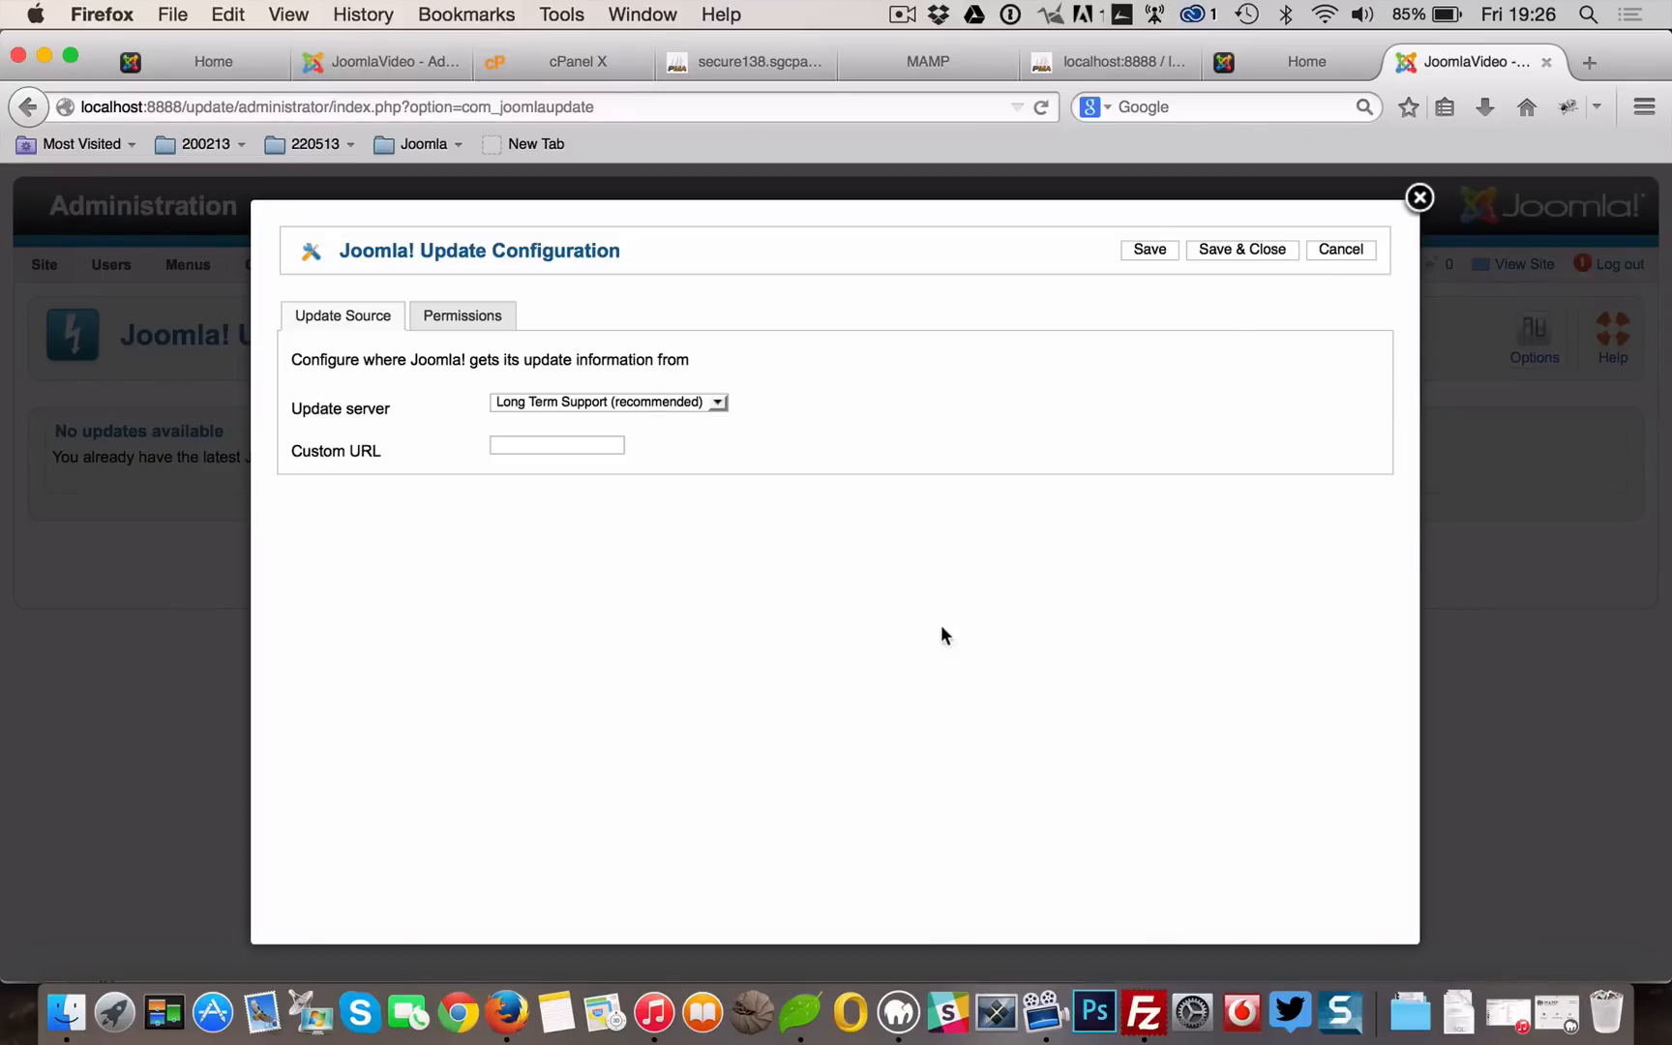
mouse_move(535, 420)
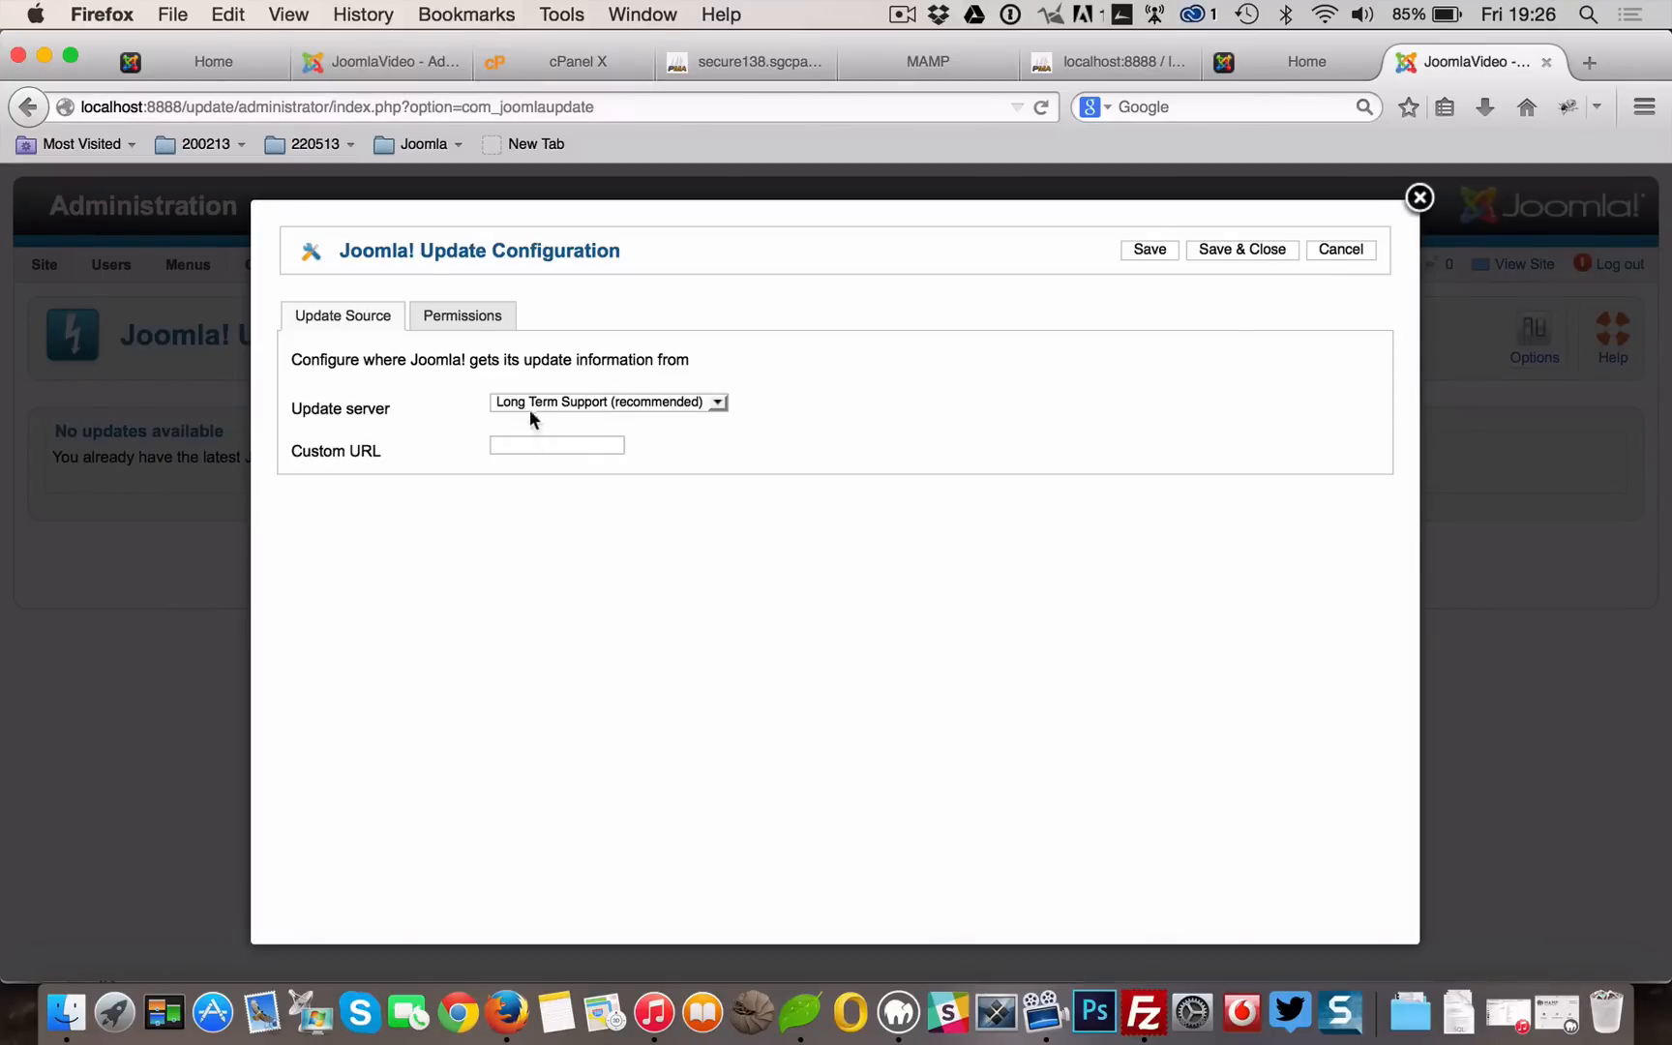
click(607, 402)
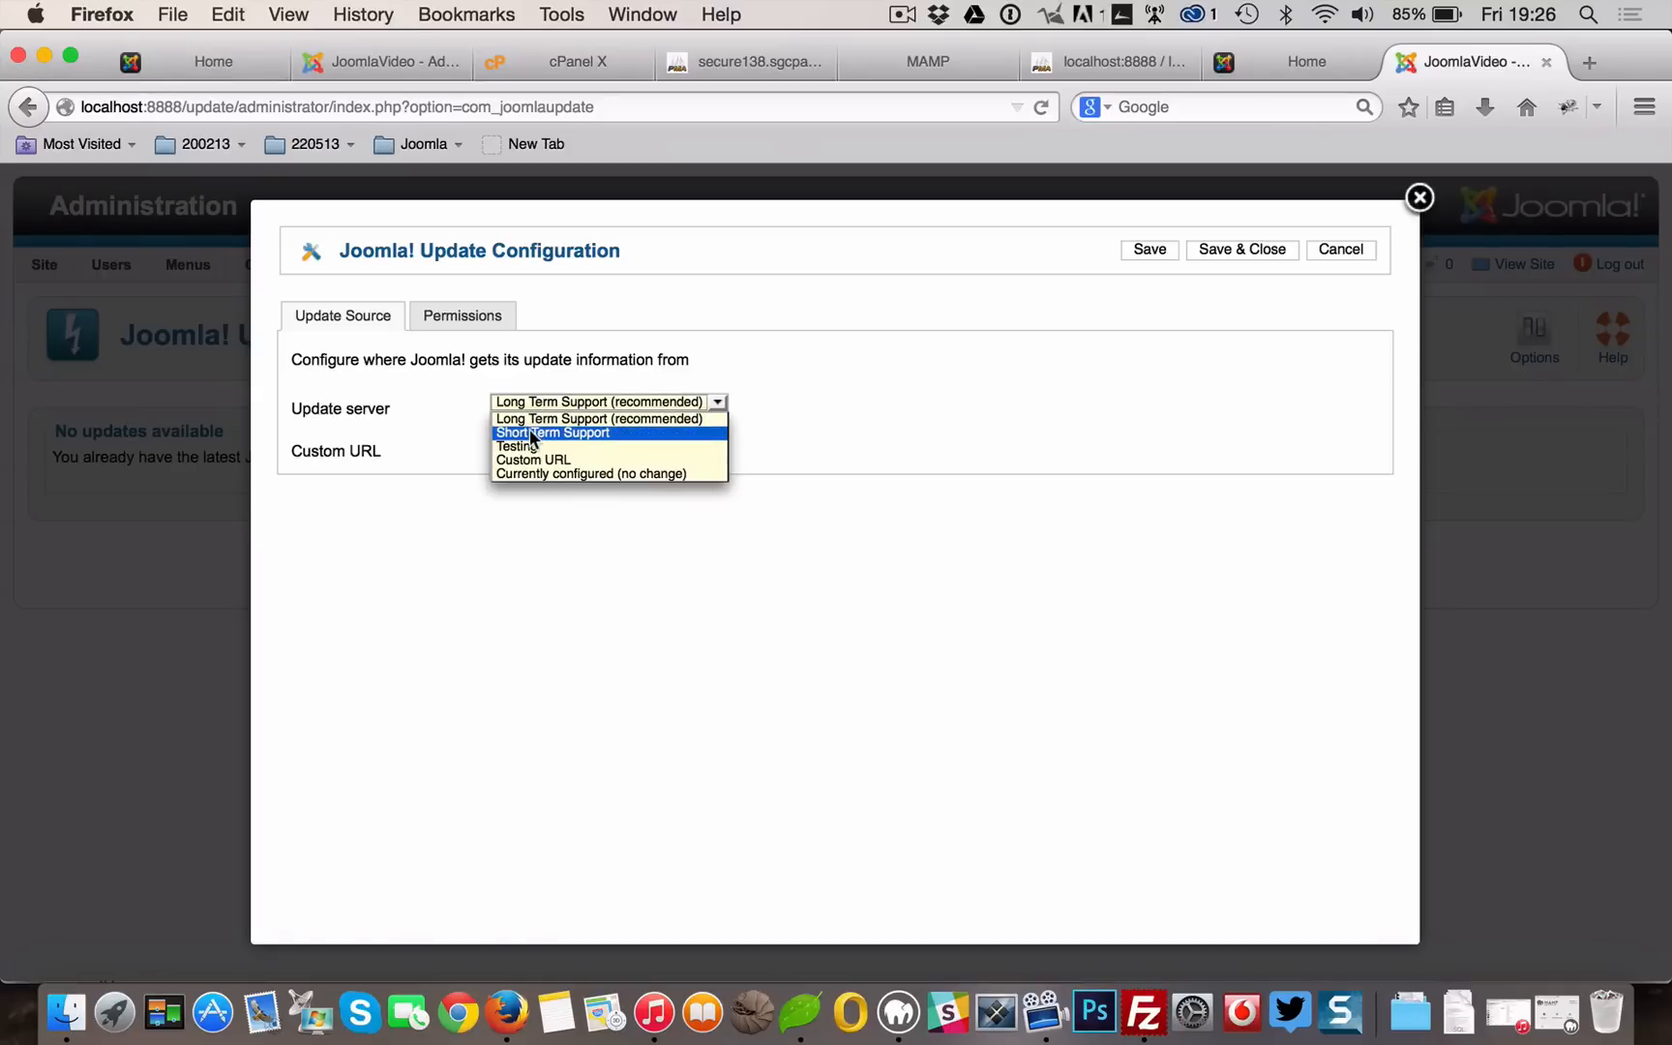
click(553, 434)
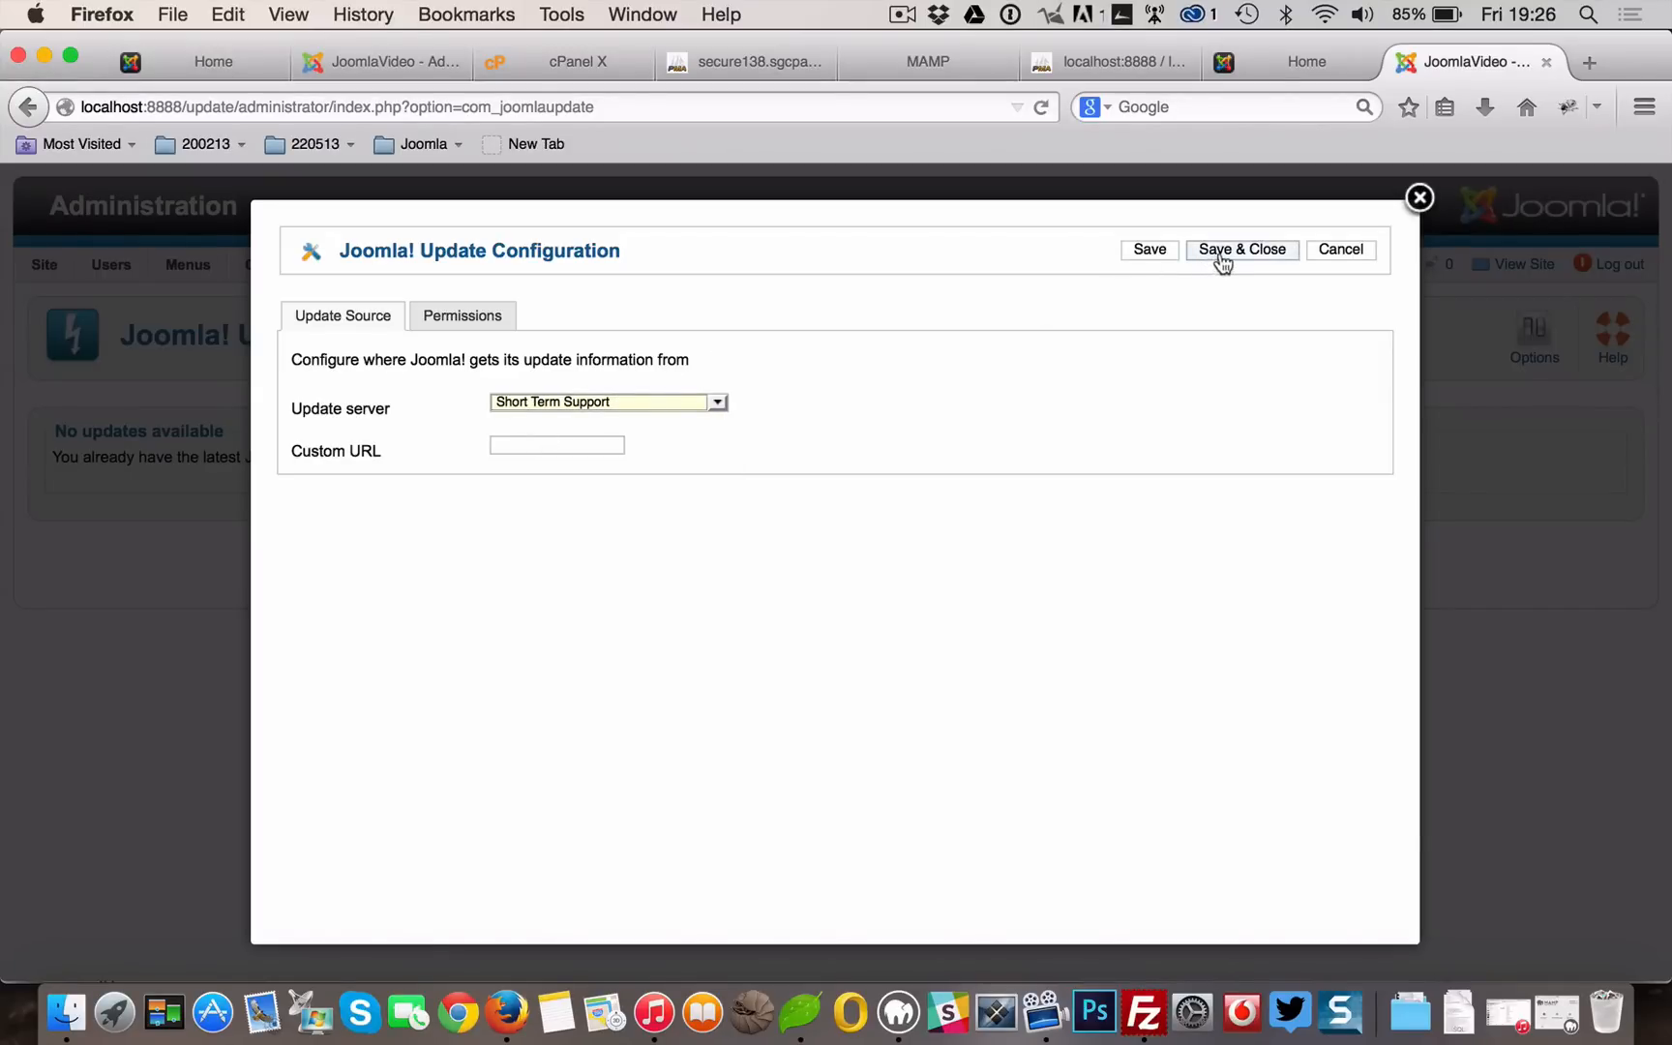
click(1243, 247)
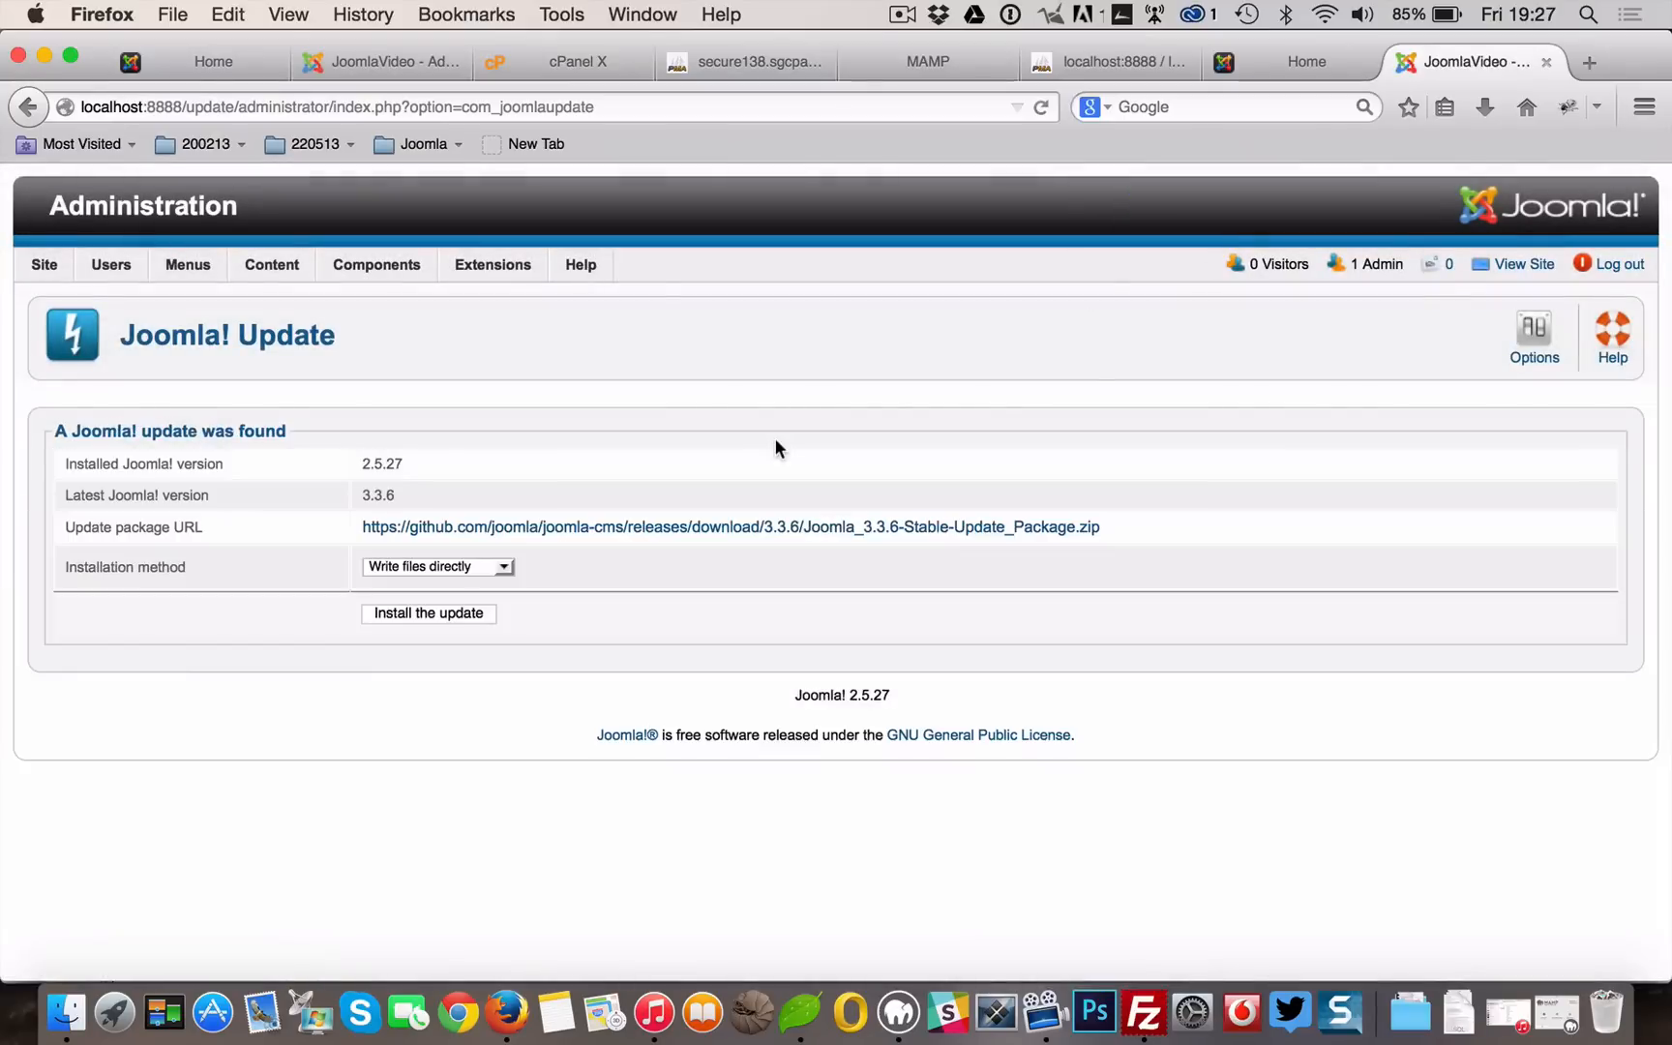
mouse_move(356, 484)
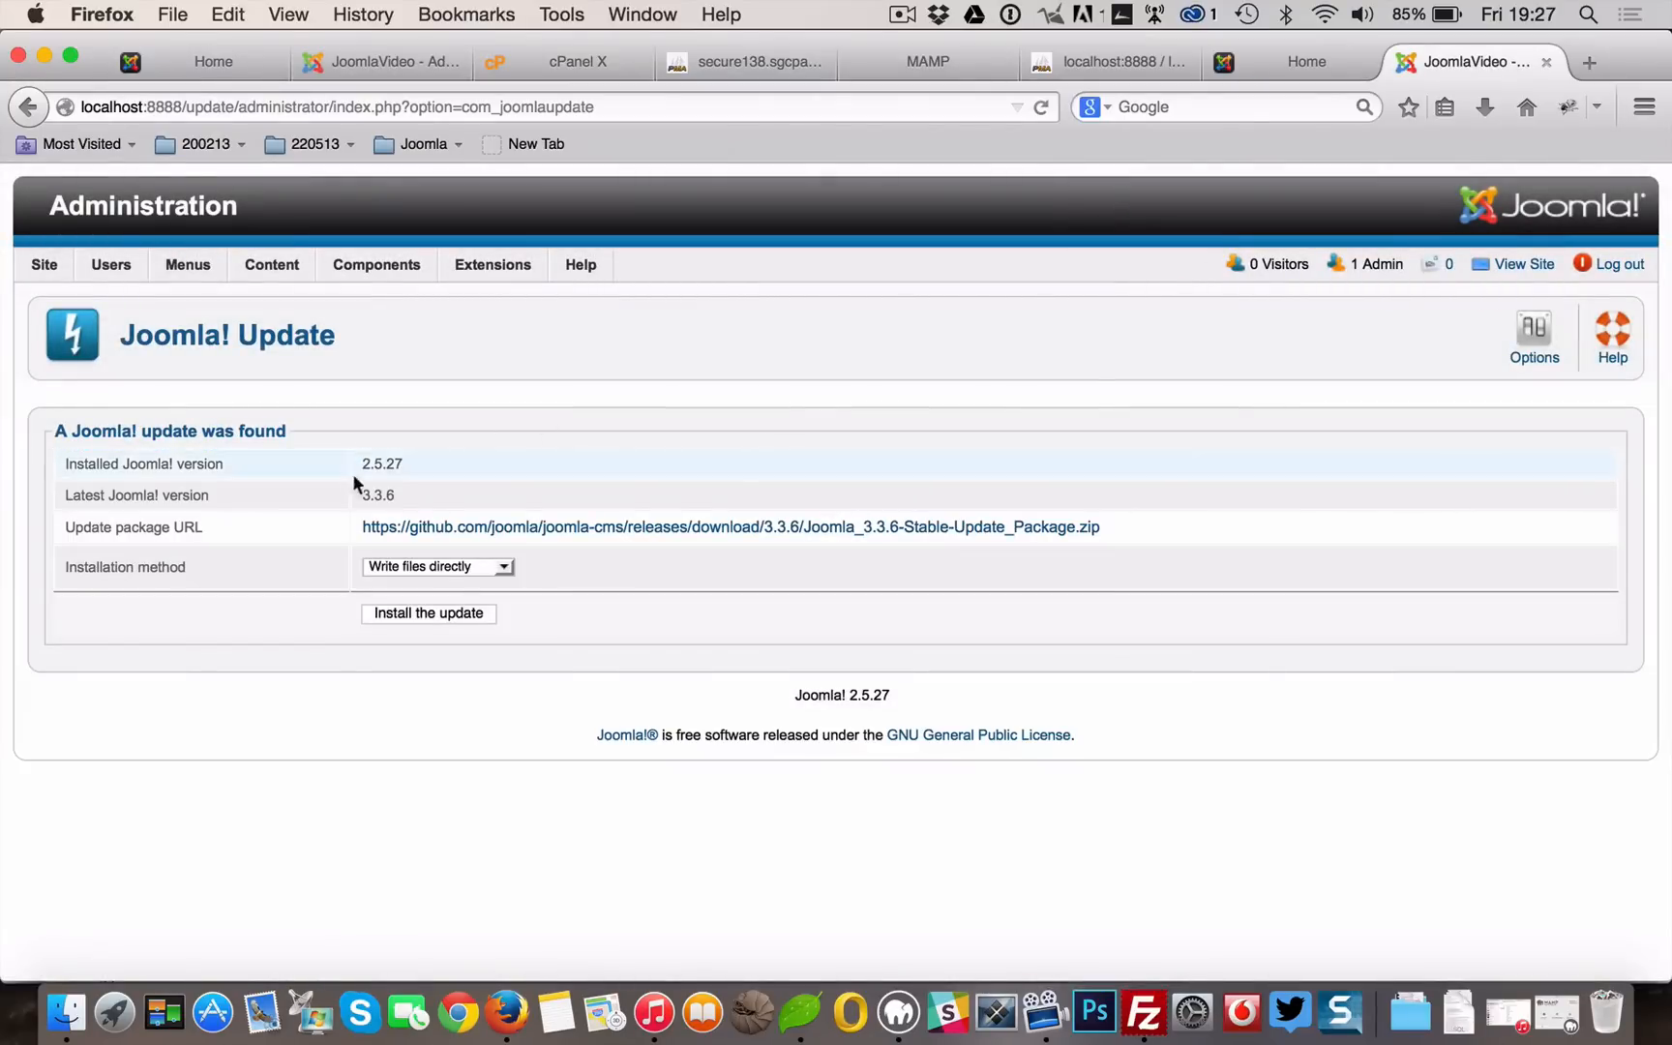
mouse_move(420, 439)
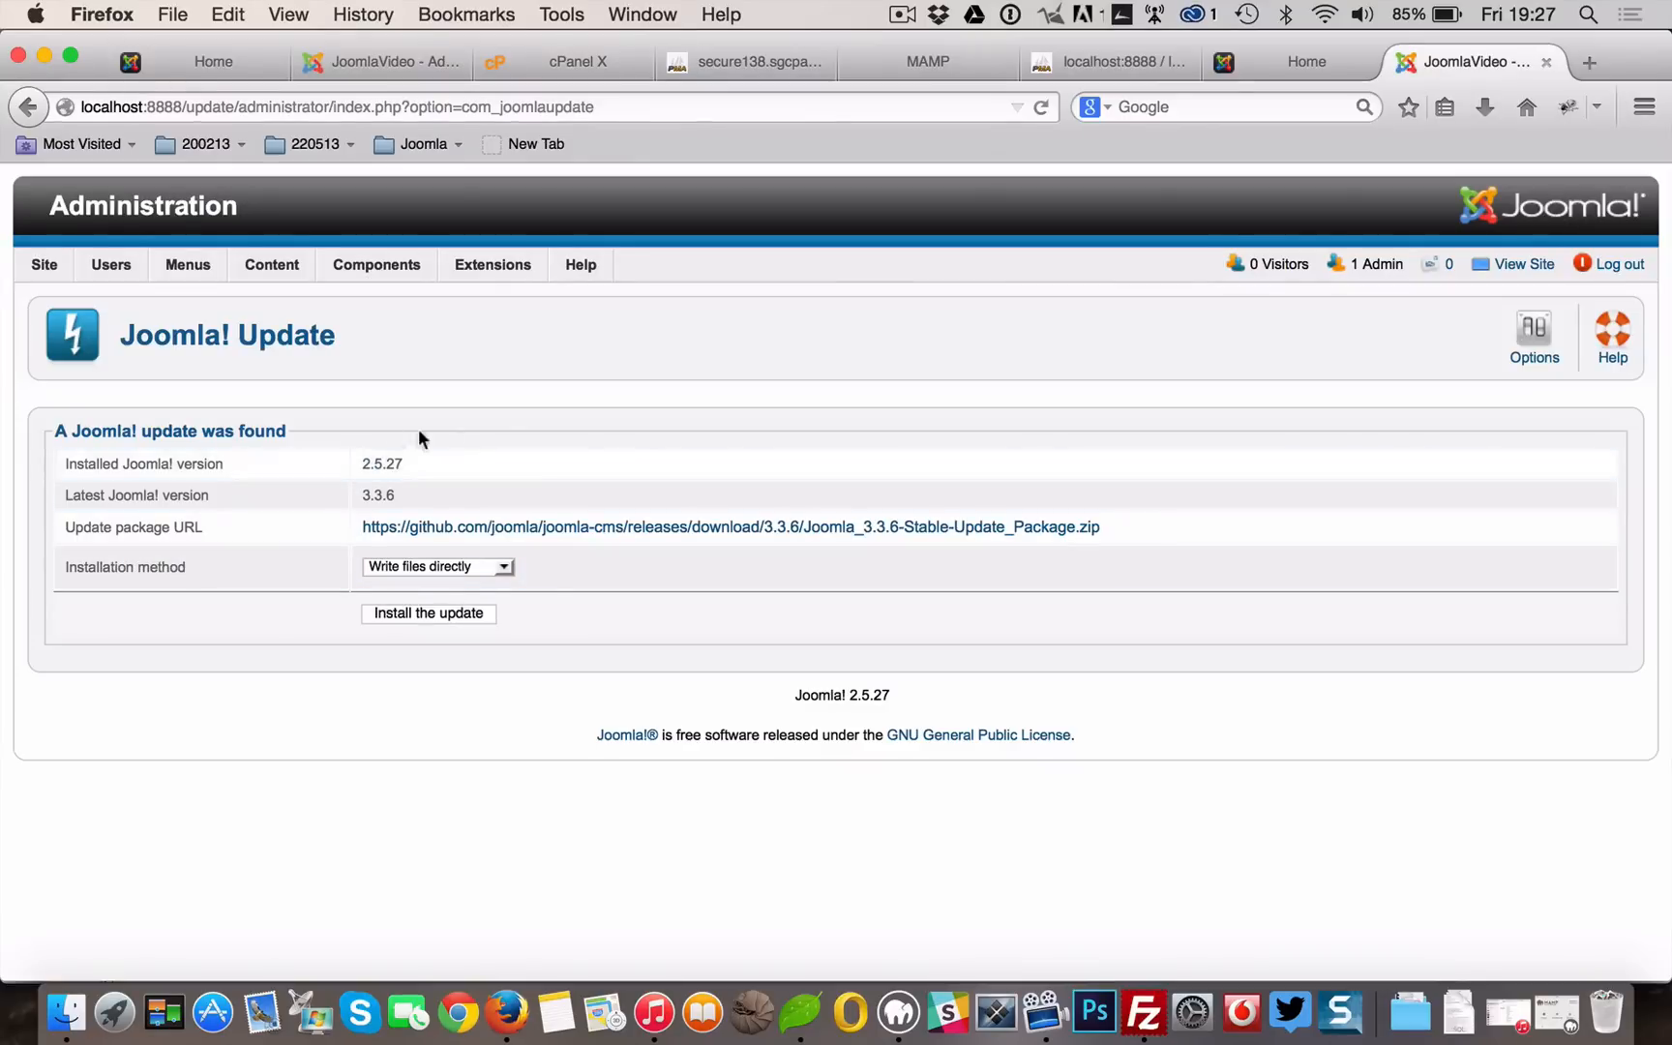
mouse_move(455, 577)
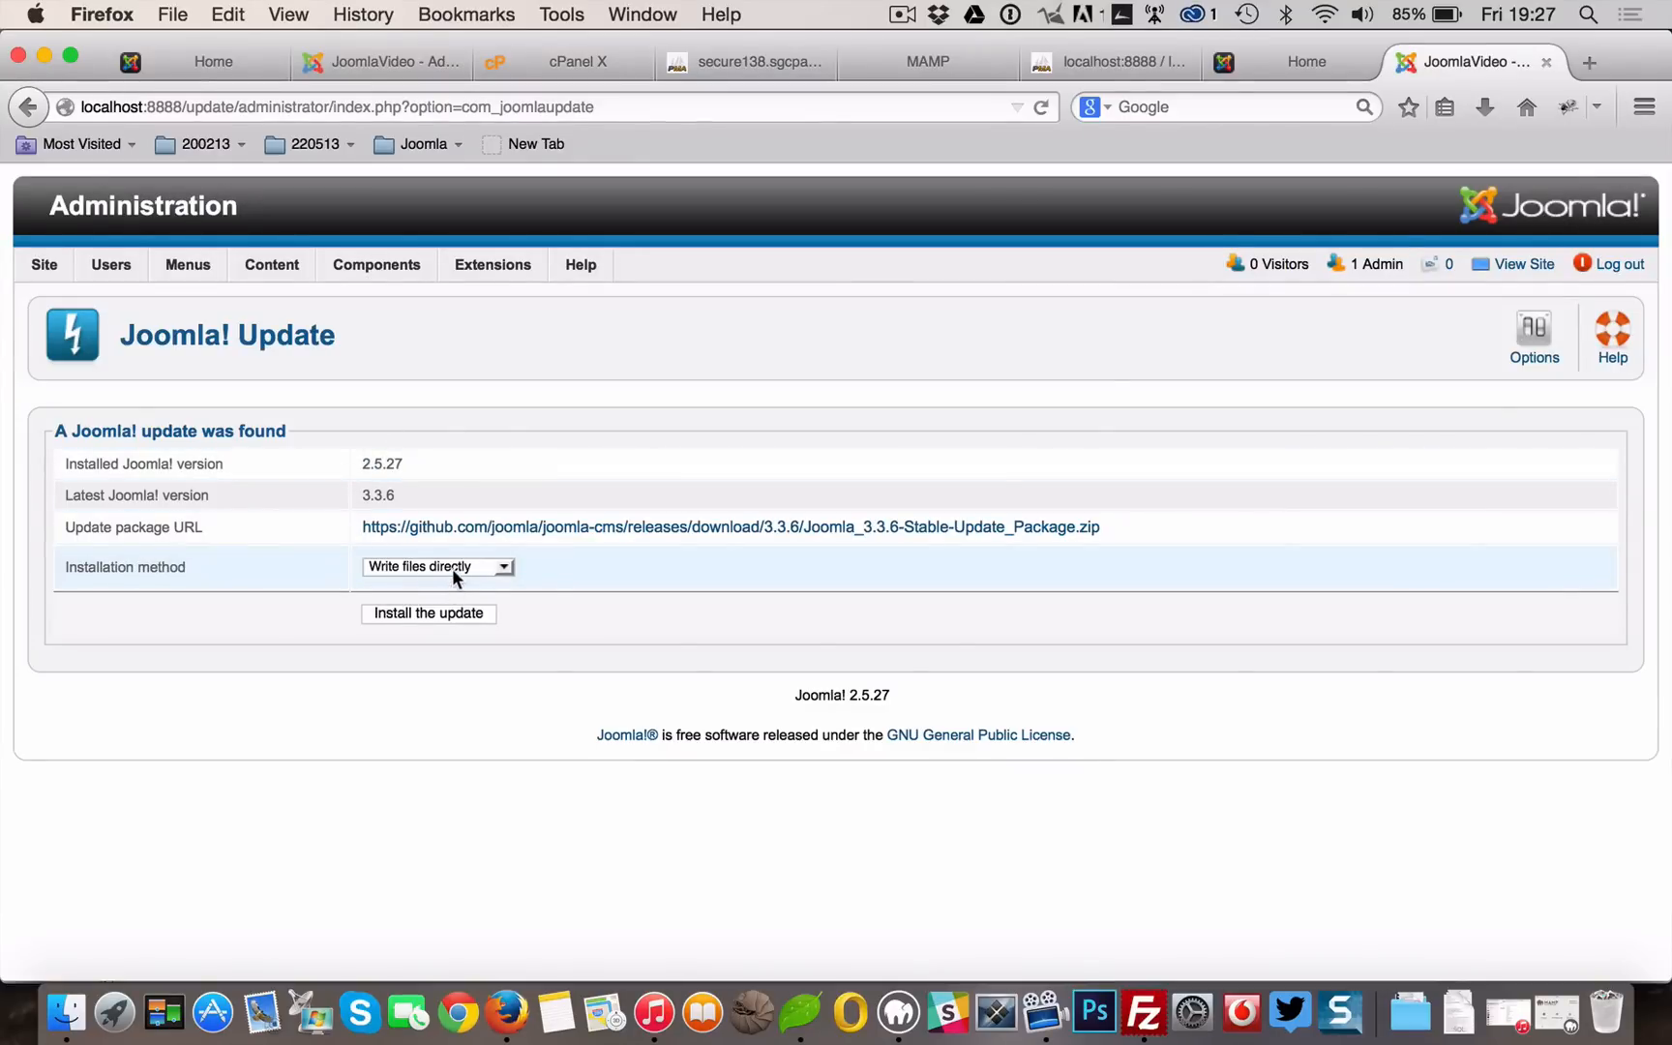
- Keep 'Write files directly' as install method and install the 3.3.6 update
click(438, 568)
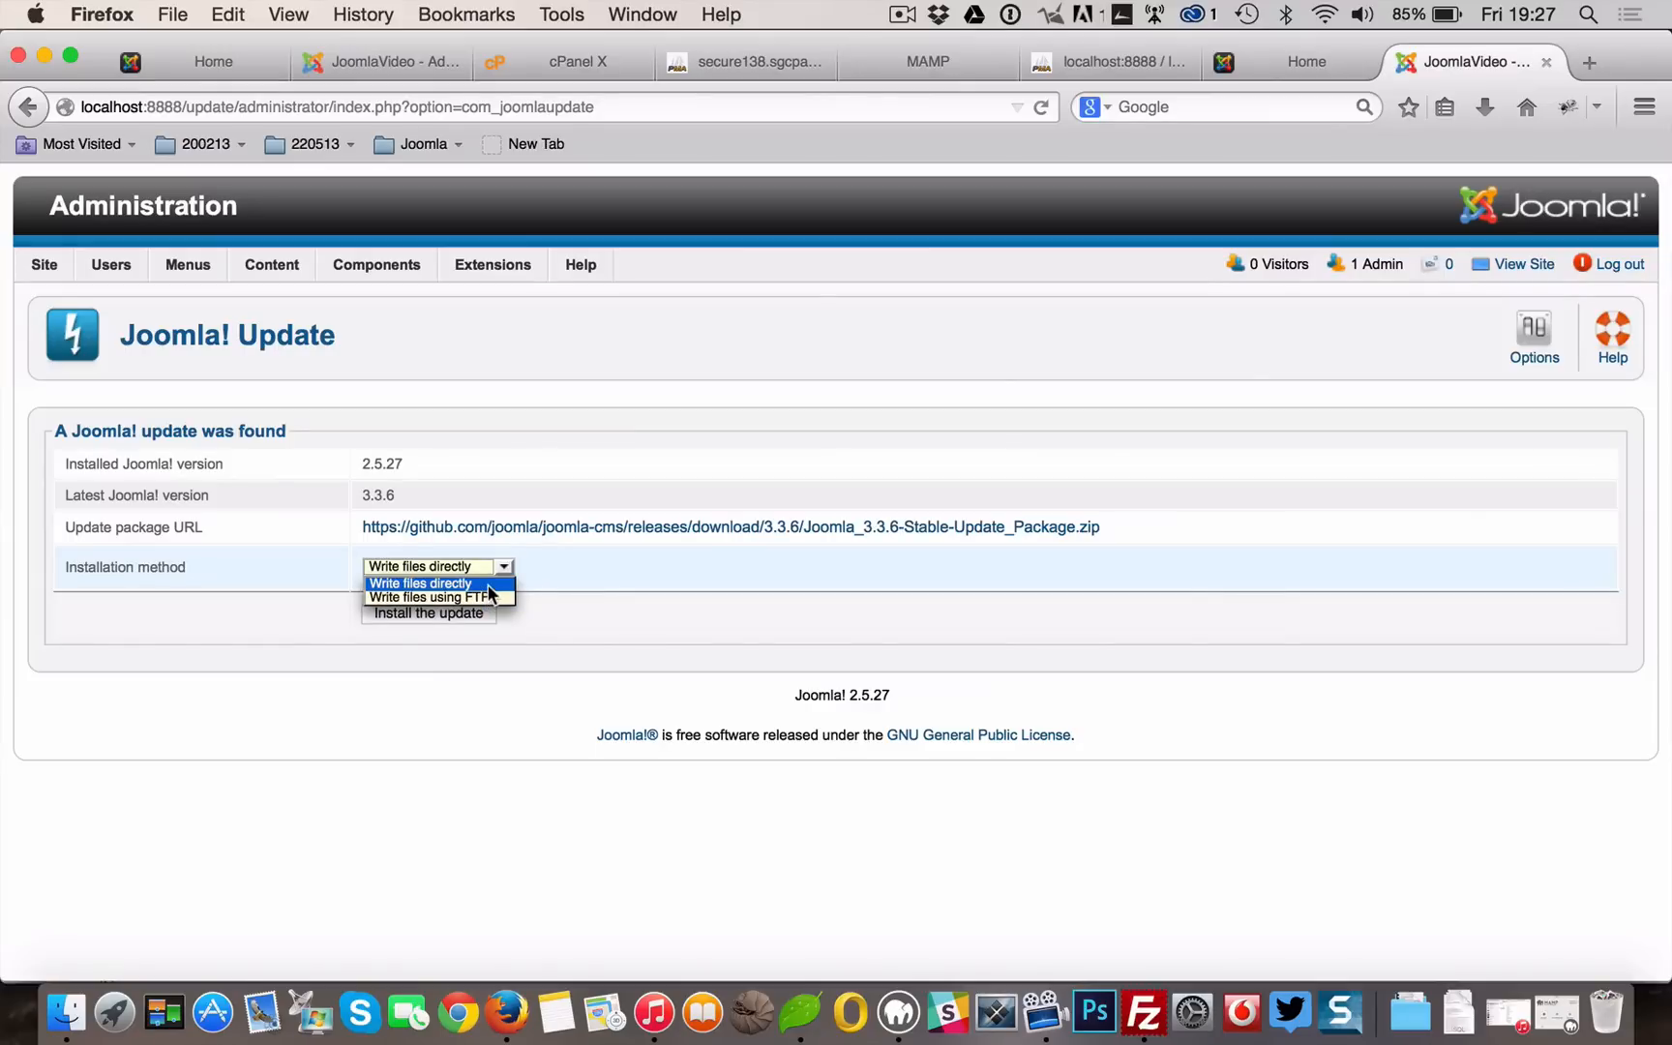
click(422, 583)
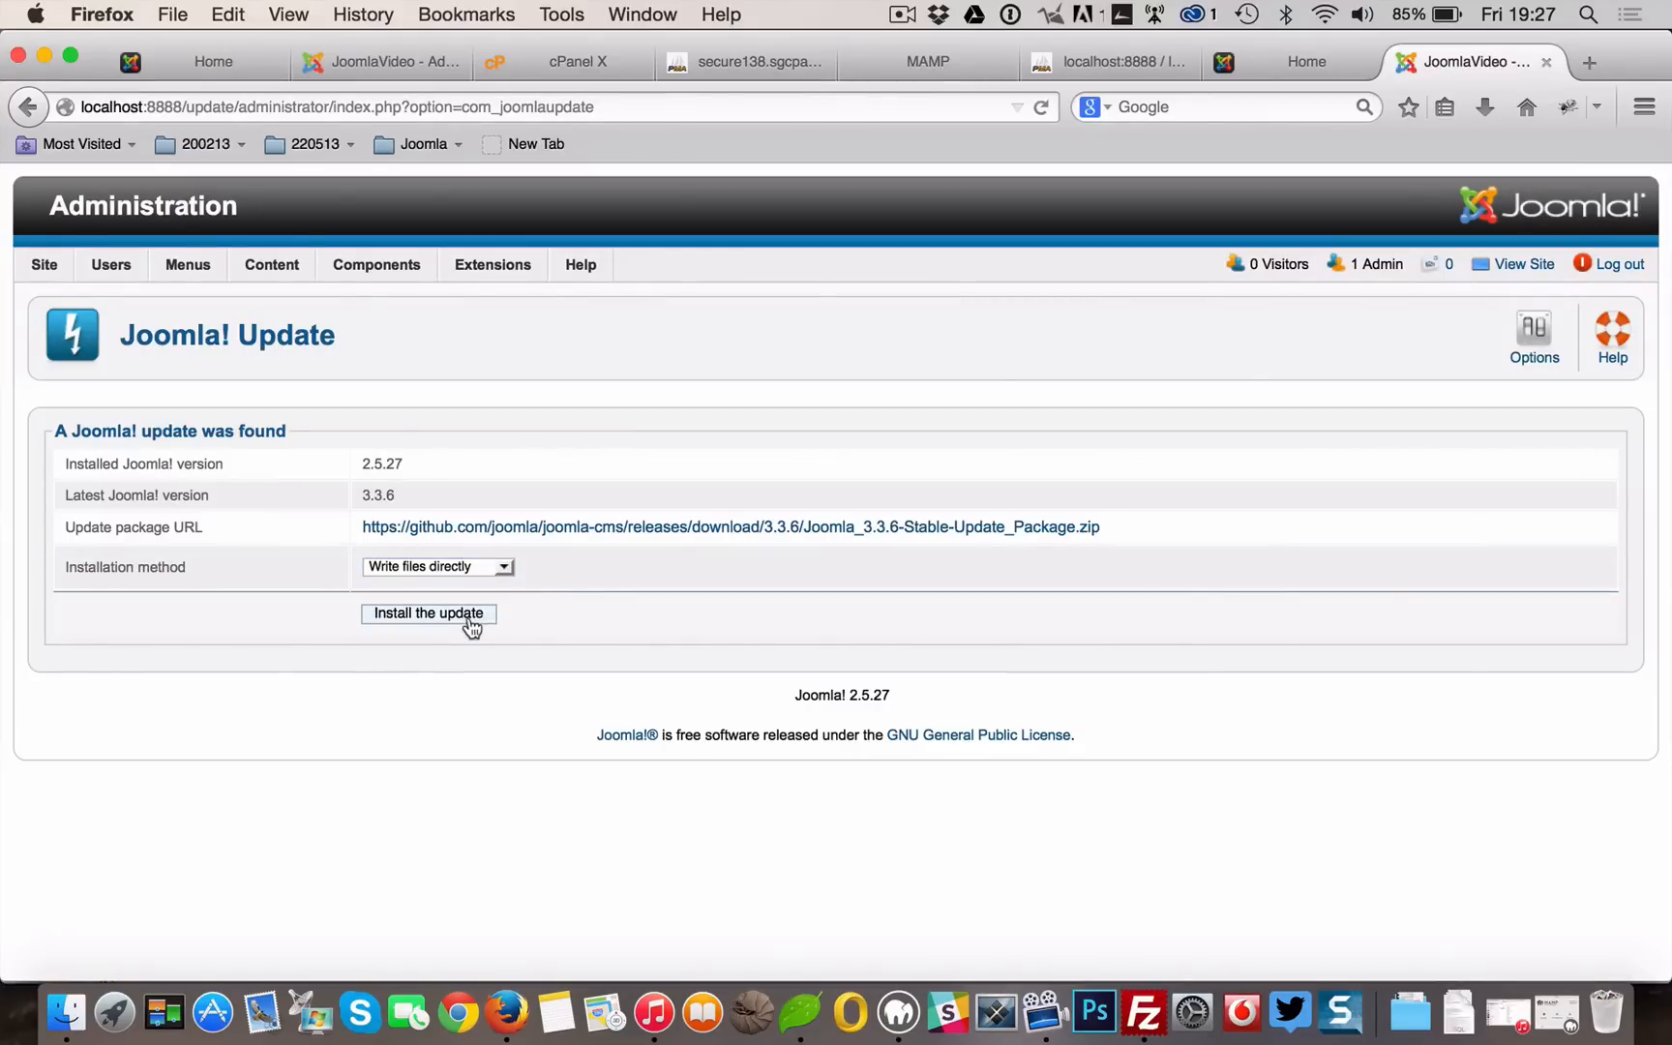
click(427, 614)
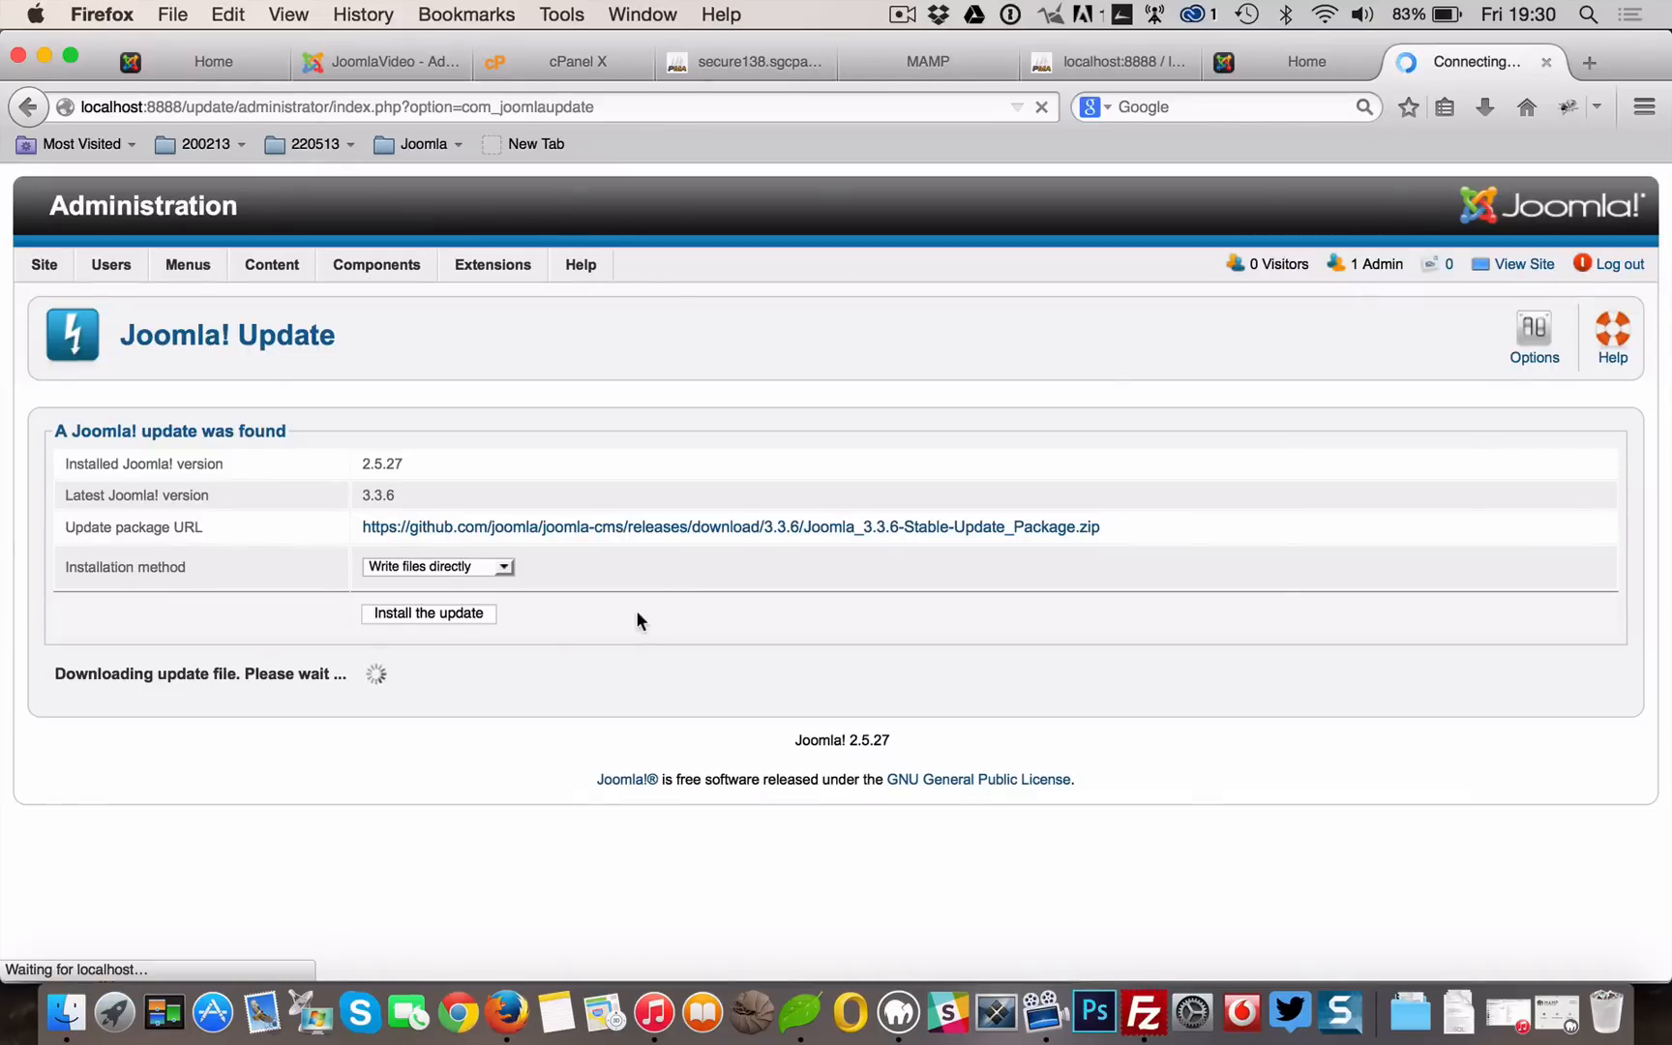
click(428, 614)
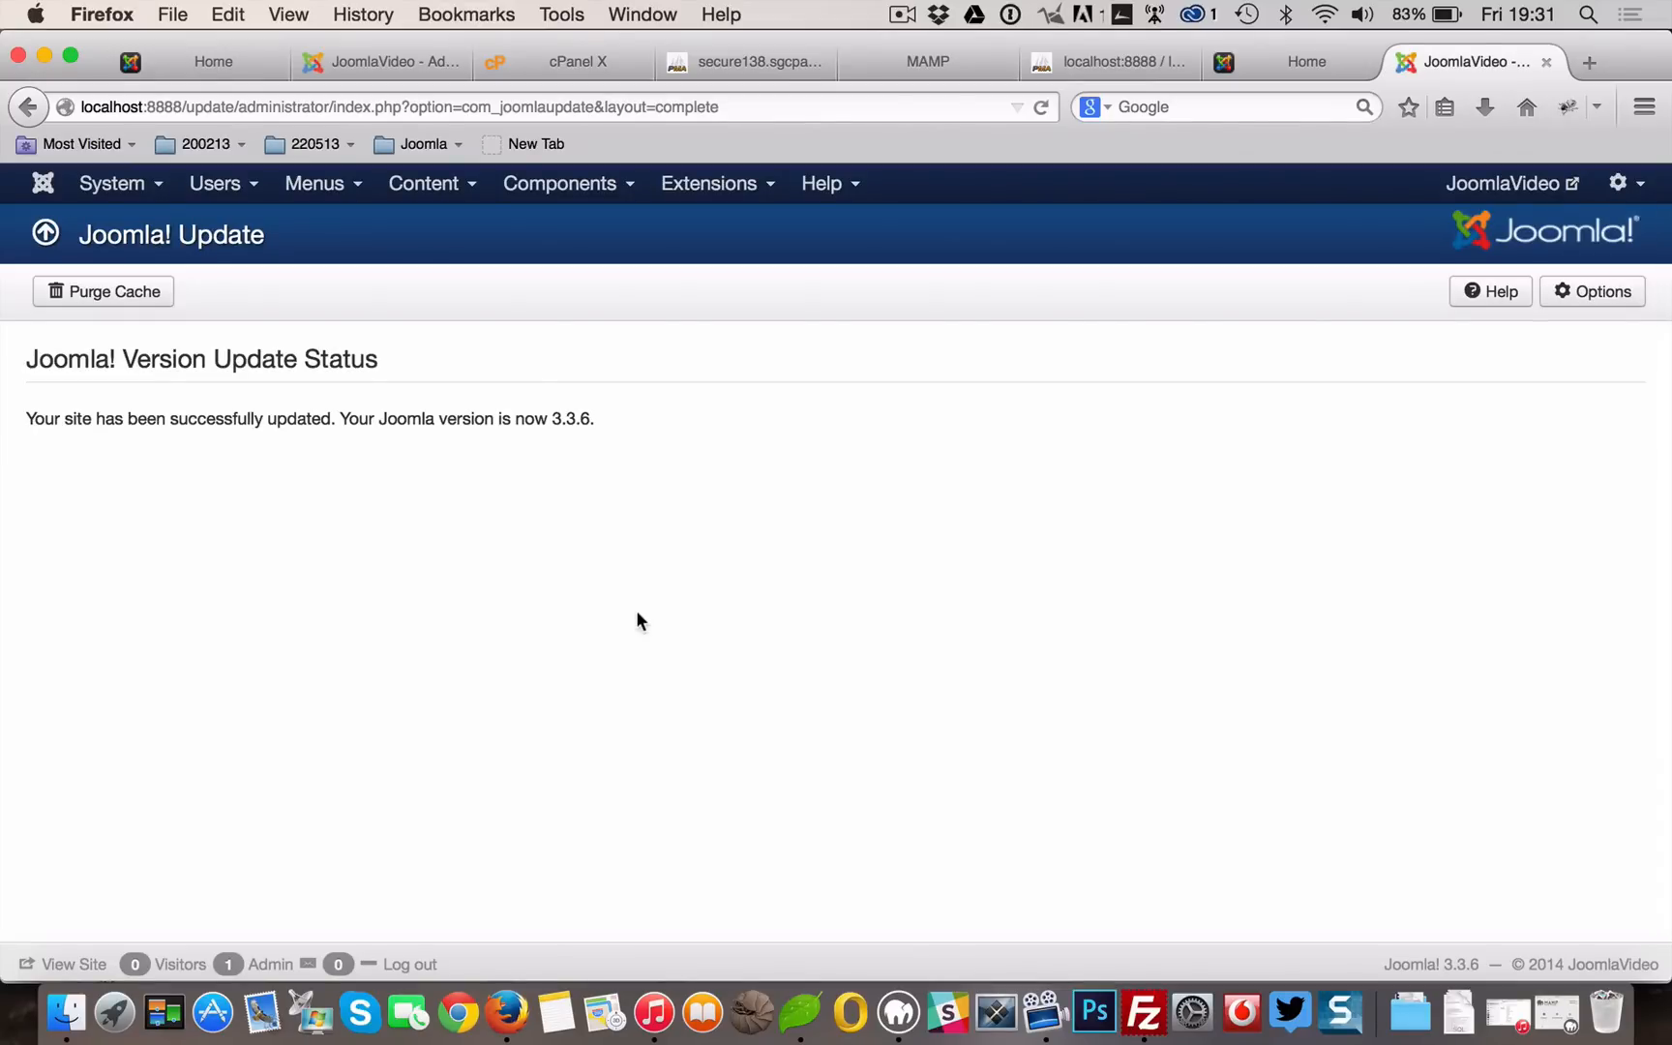
mouse_move(859, 240)
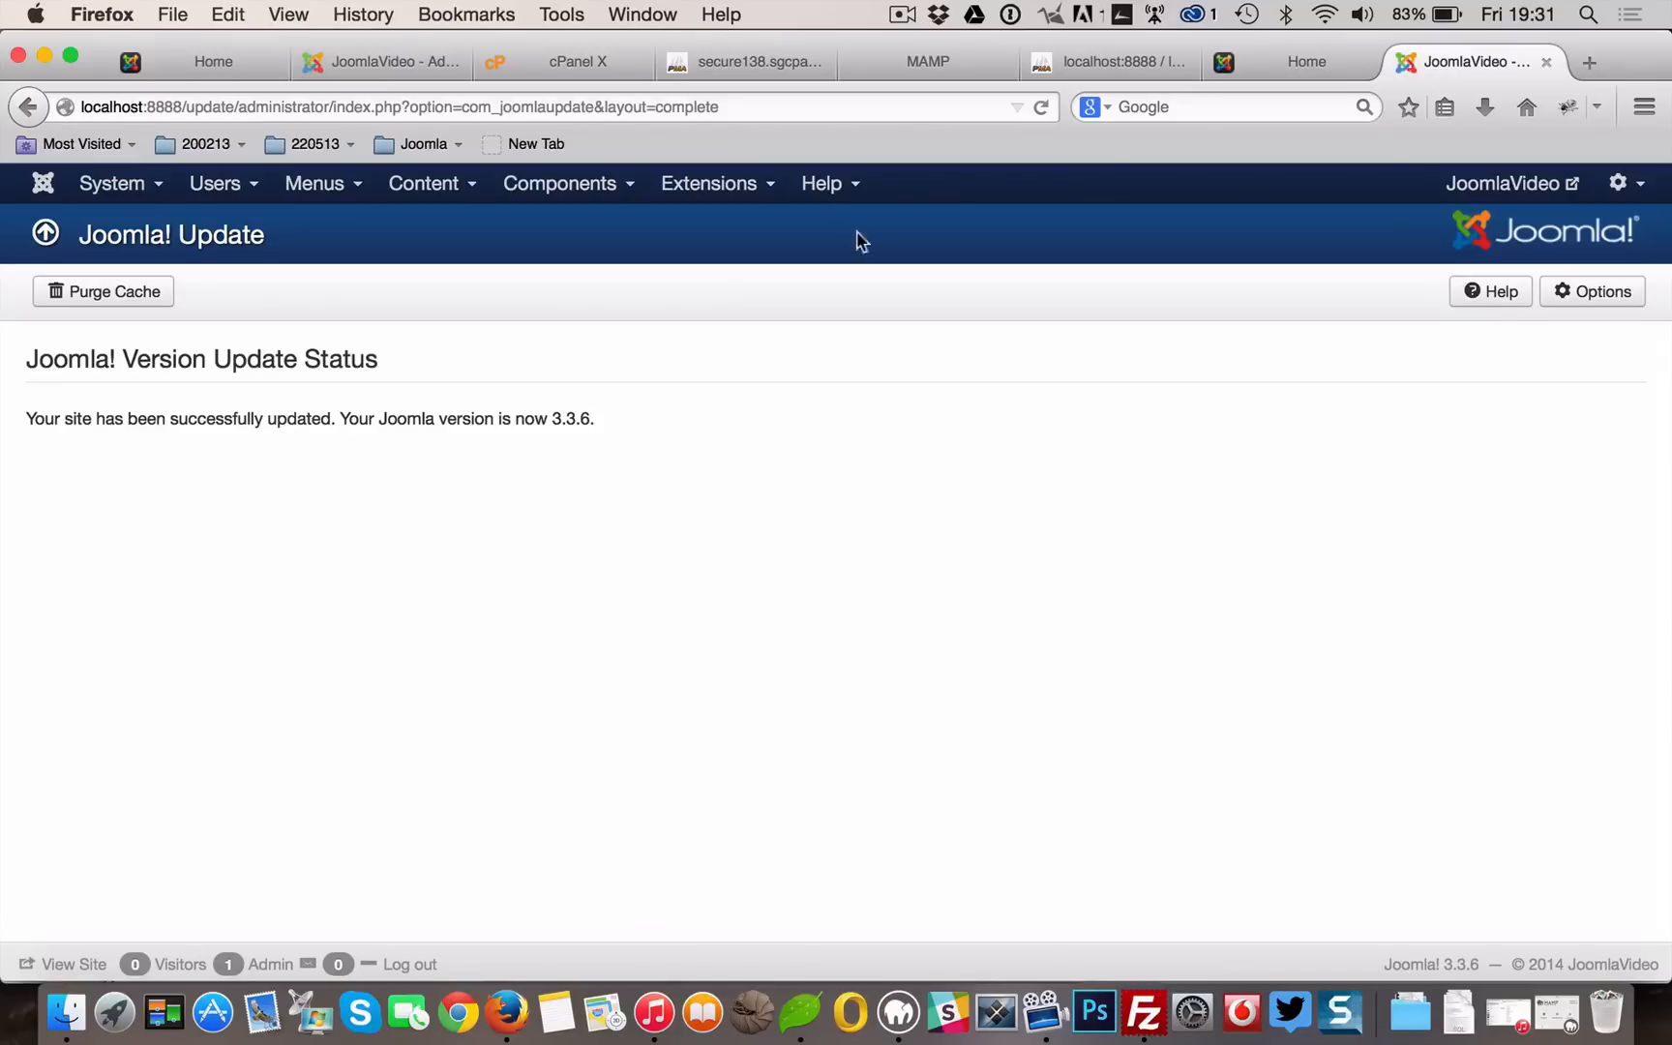
mouse_move(11, 291)
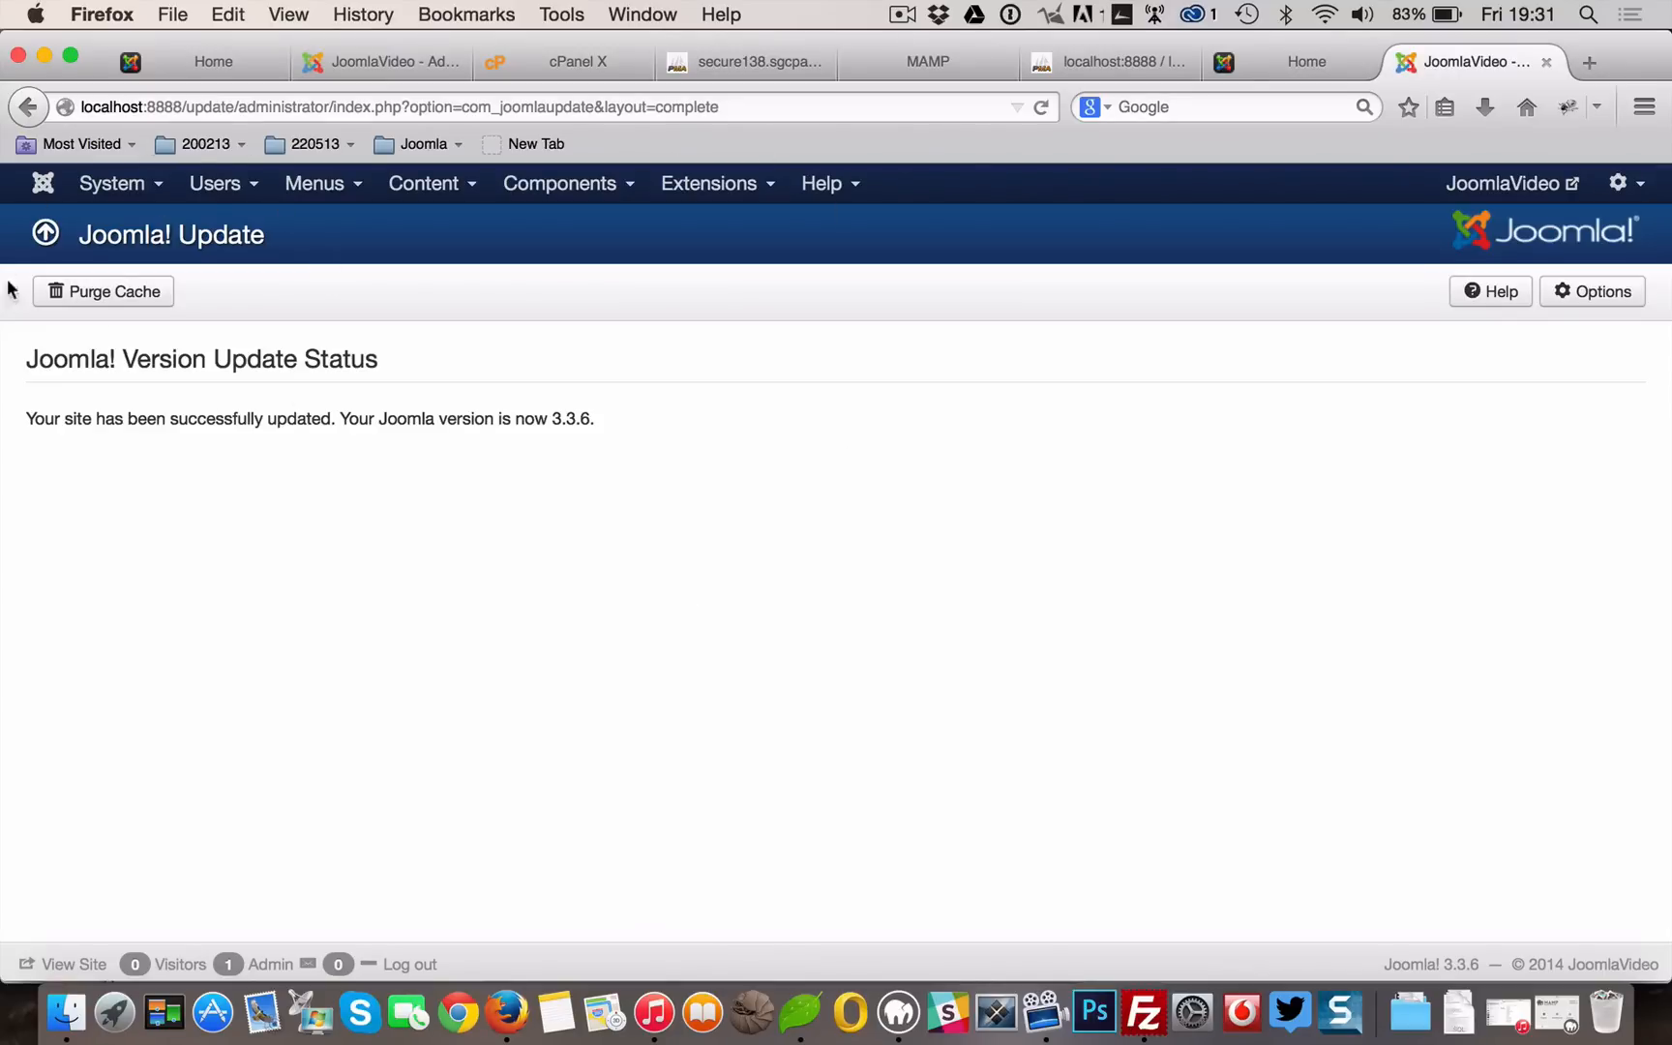
mouse_move(107, 305)
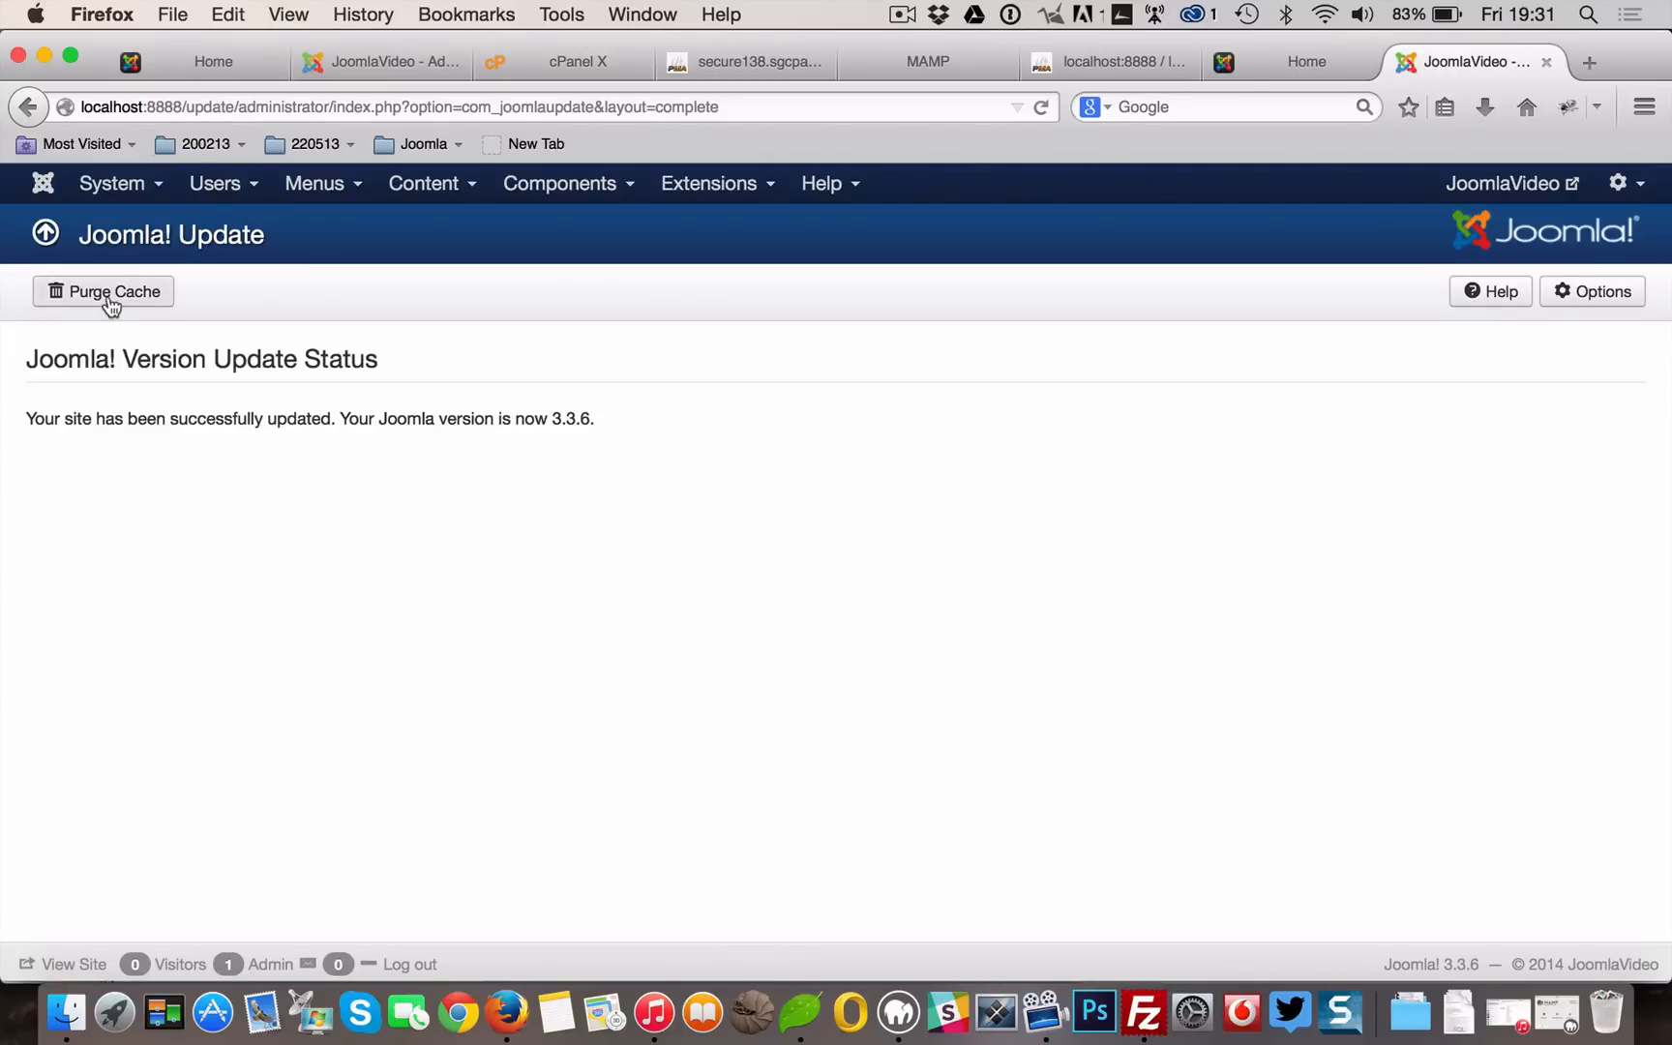
- Purge the cached update information so the page reports no updates, latest 3.3.6
click(104, 293)
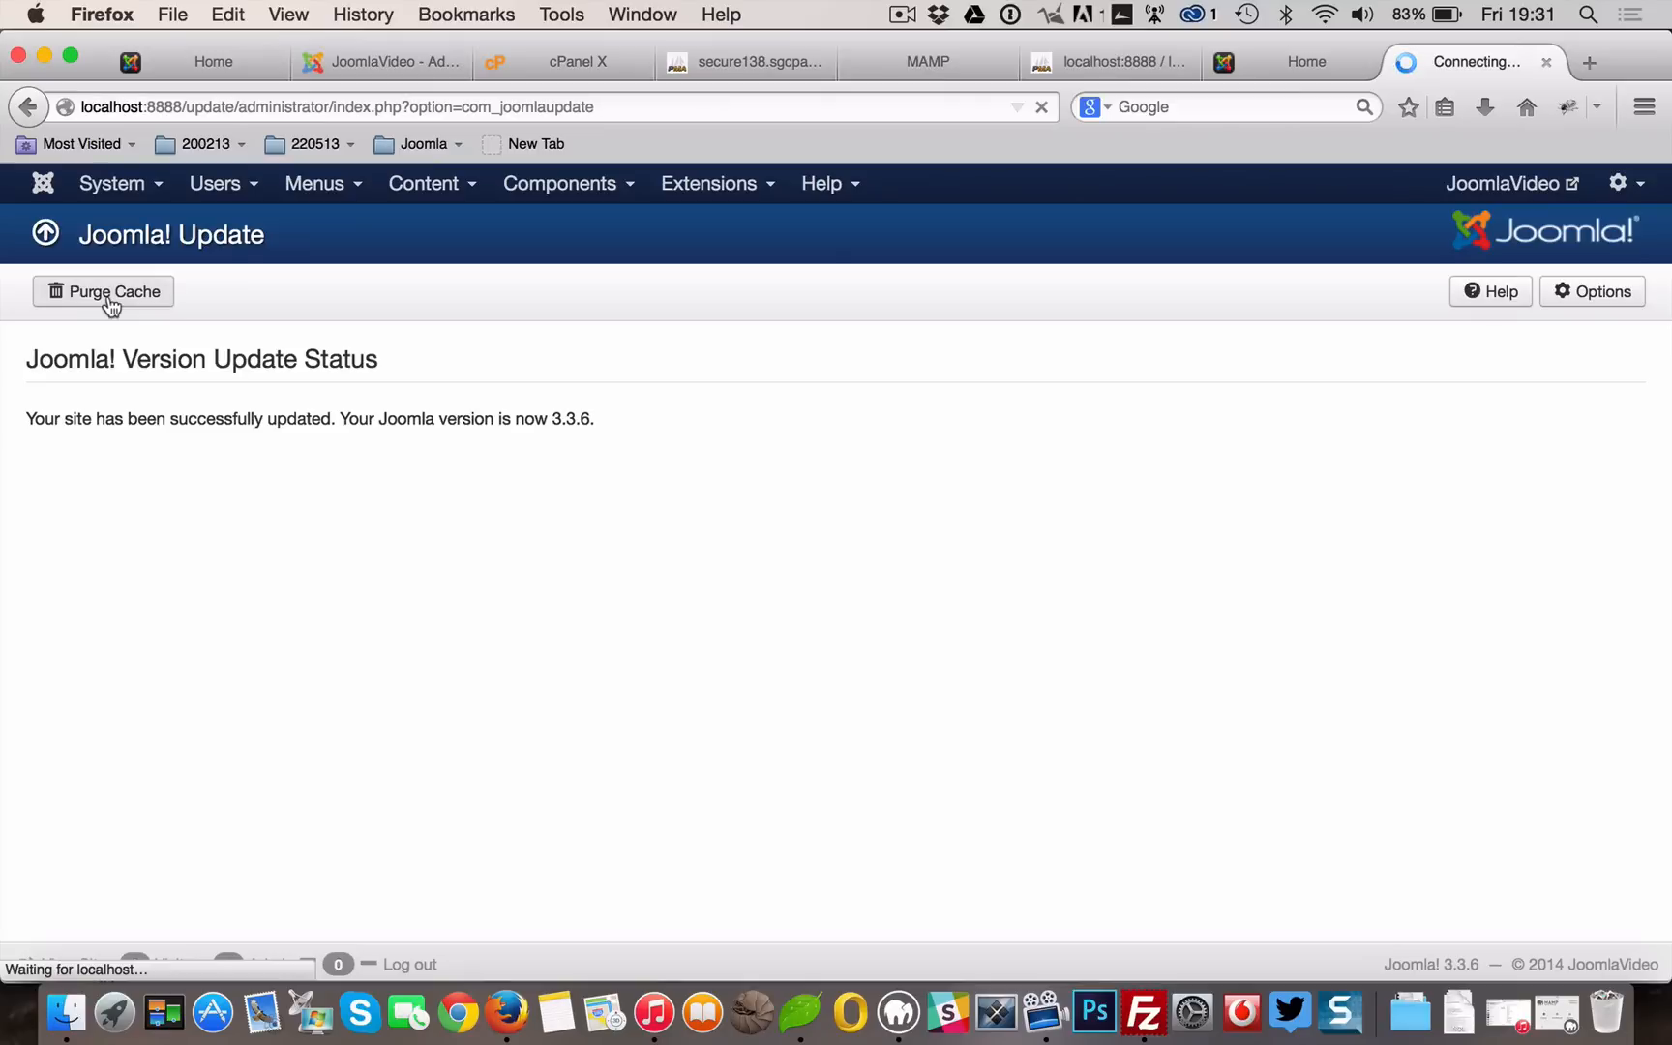
click(102, 292)
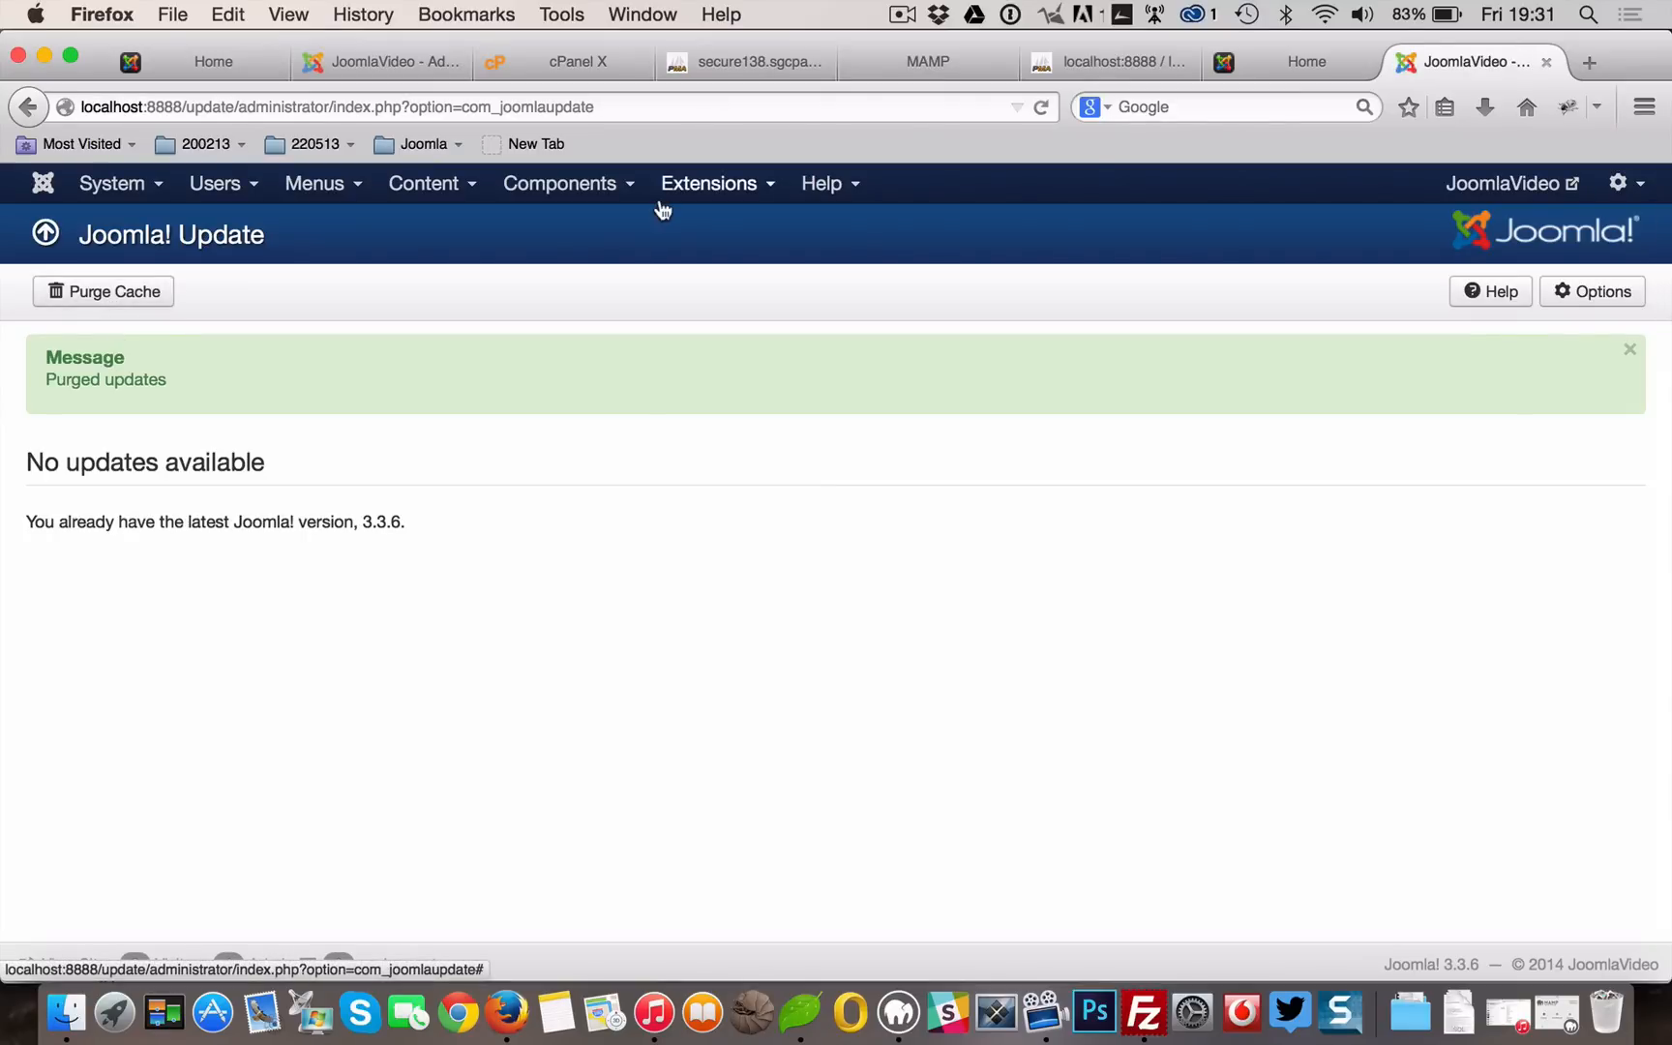
- Run the Extension Manager Database check, confirming the table structure is up to date
click(706, 184)
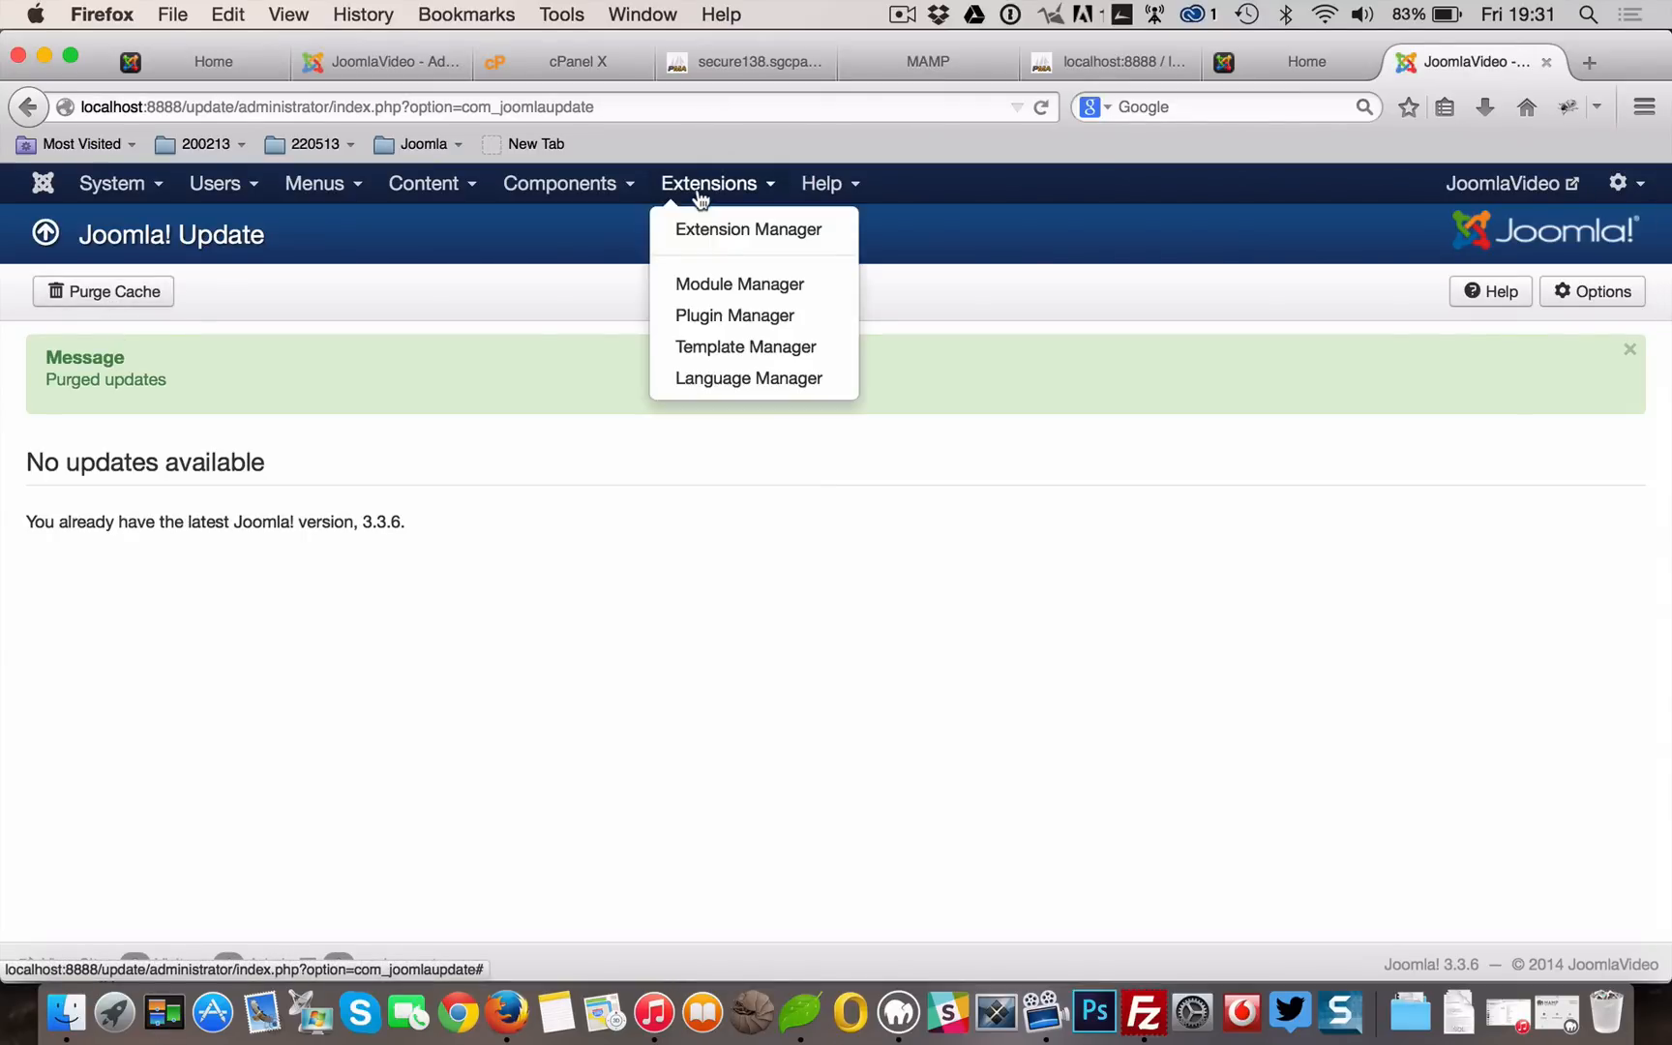
click(747, 231)
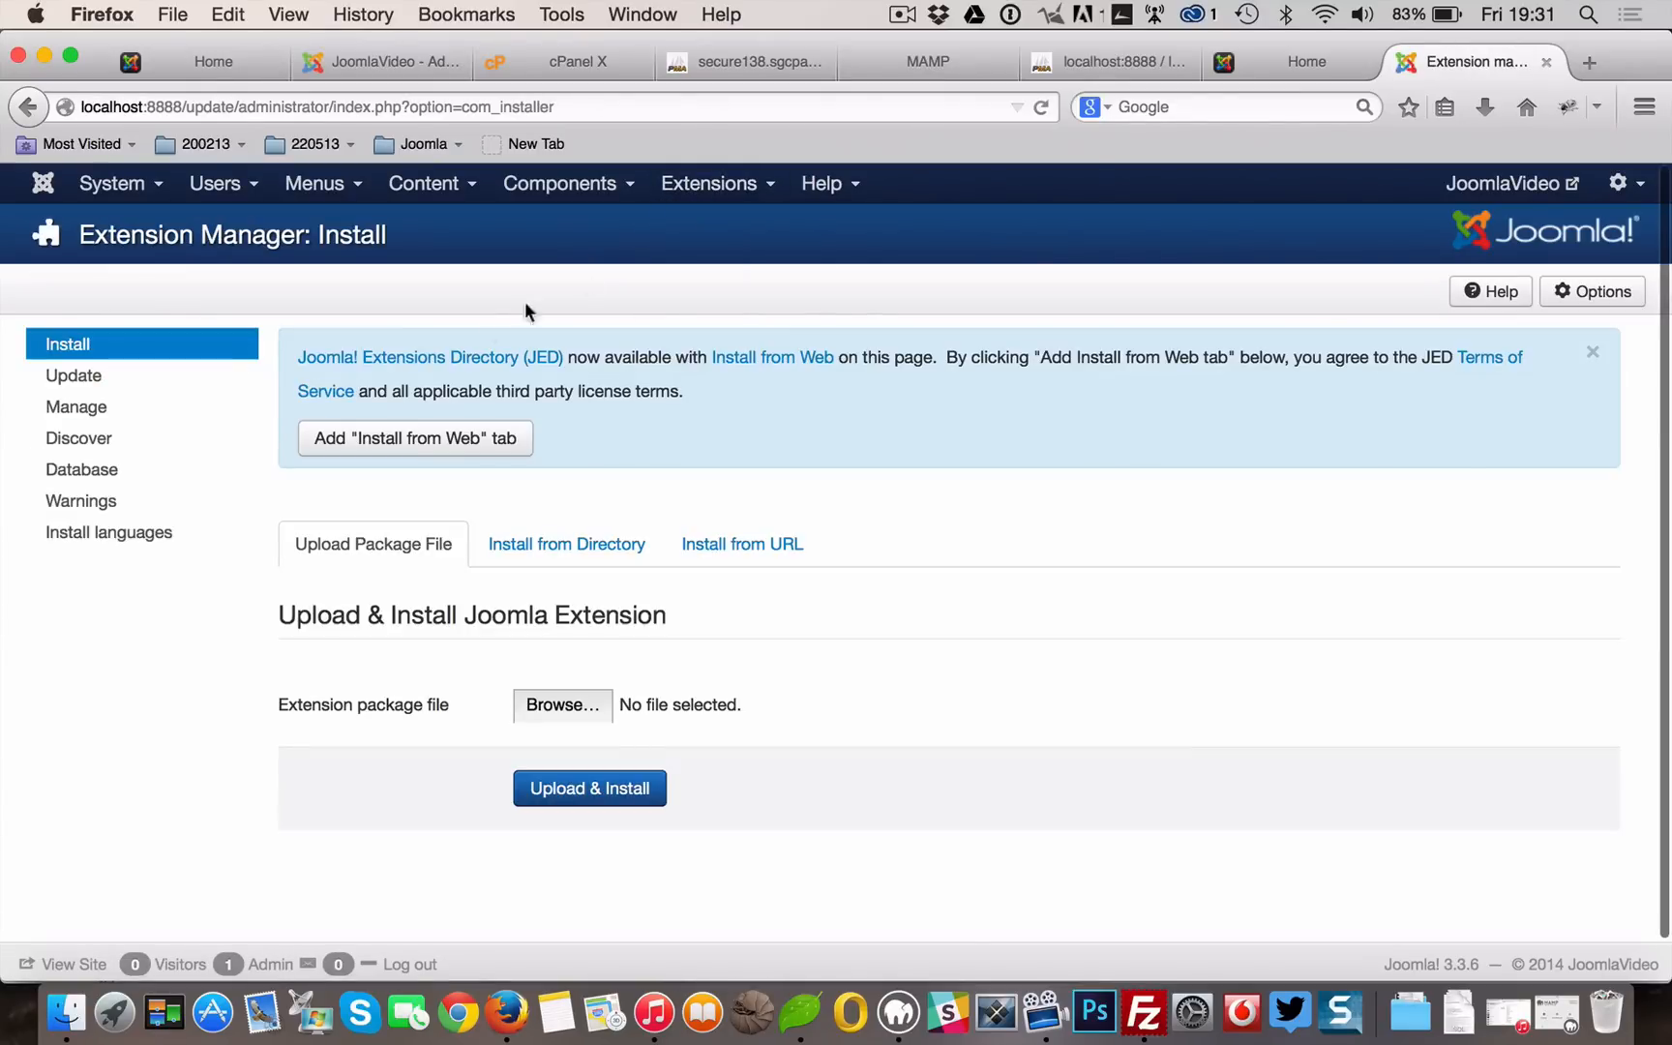
mouse_move(139, 474)
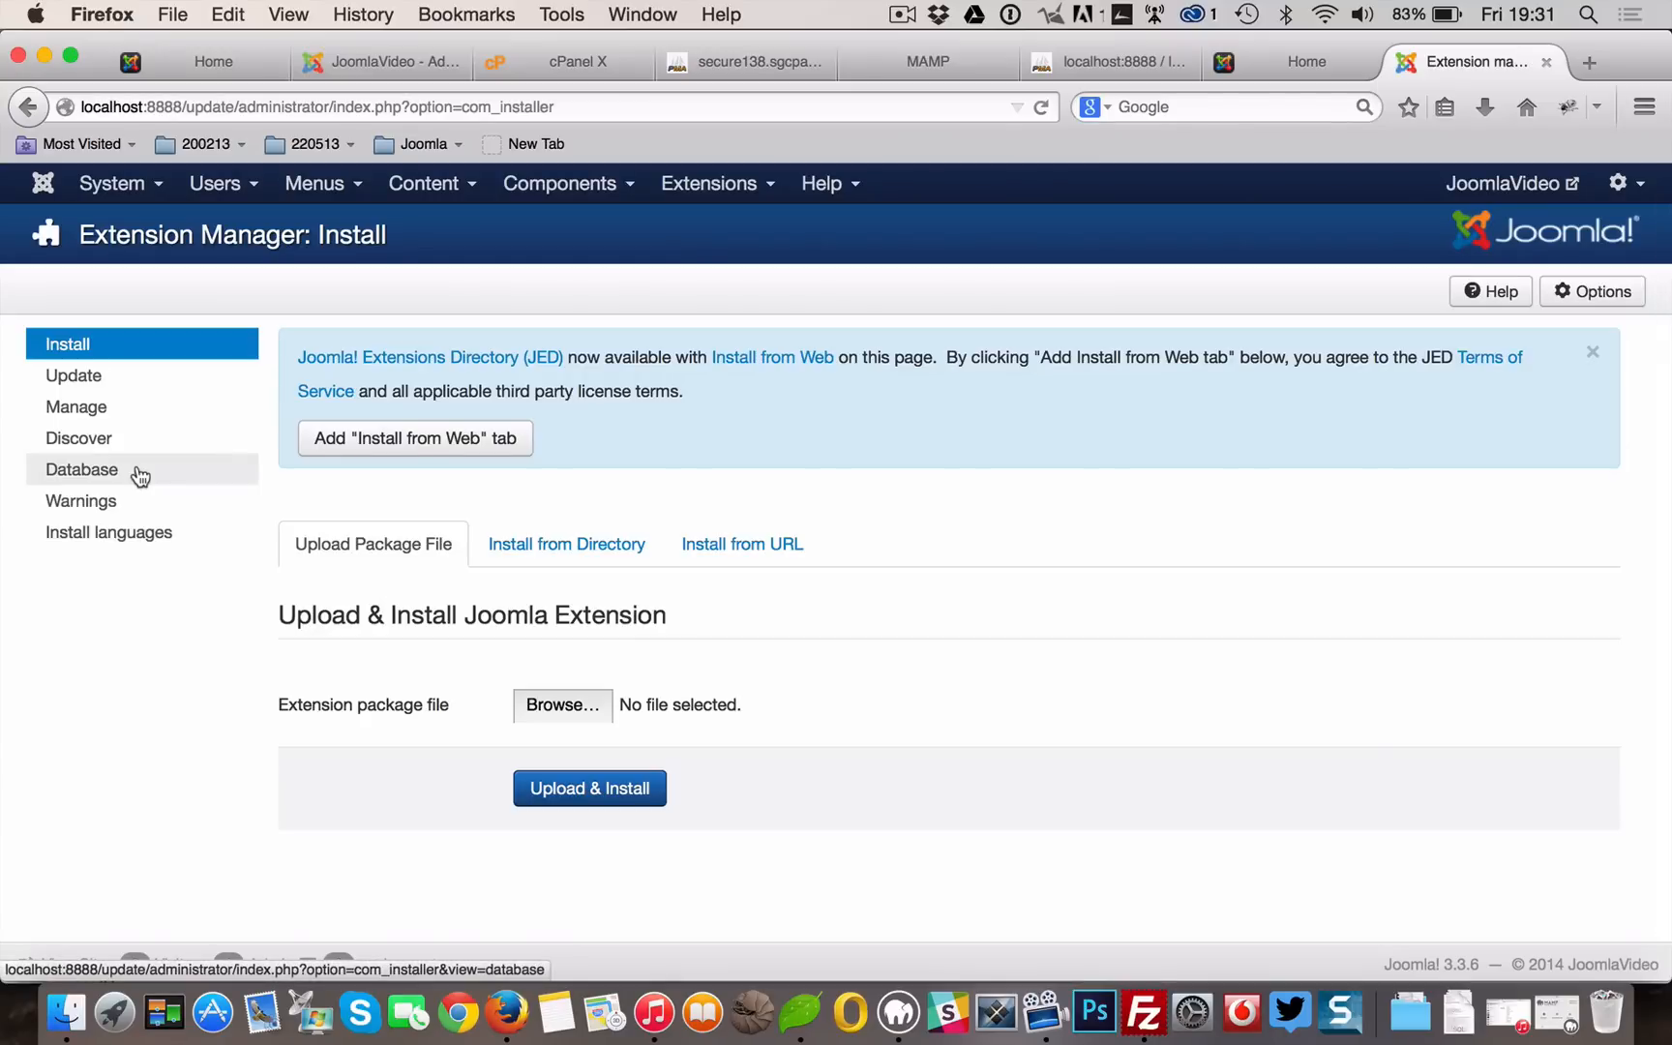
click(81, 469)
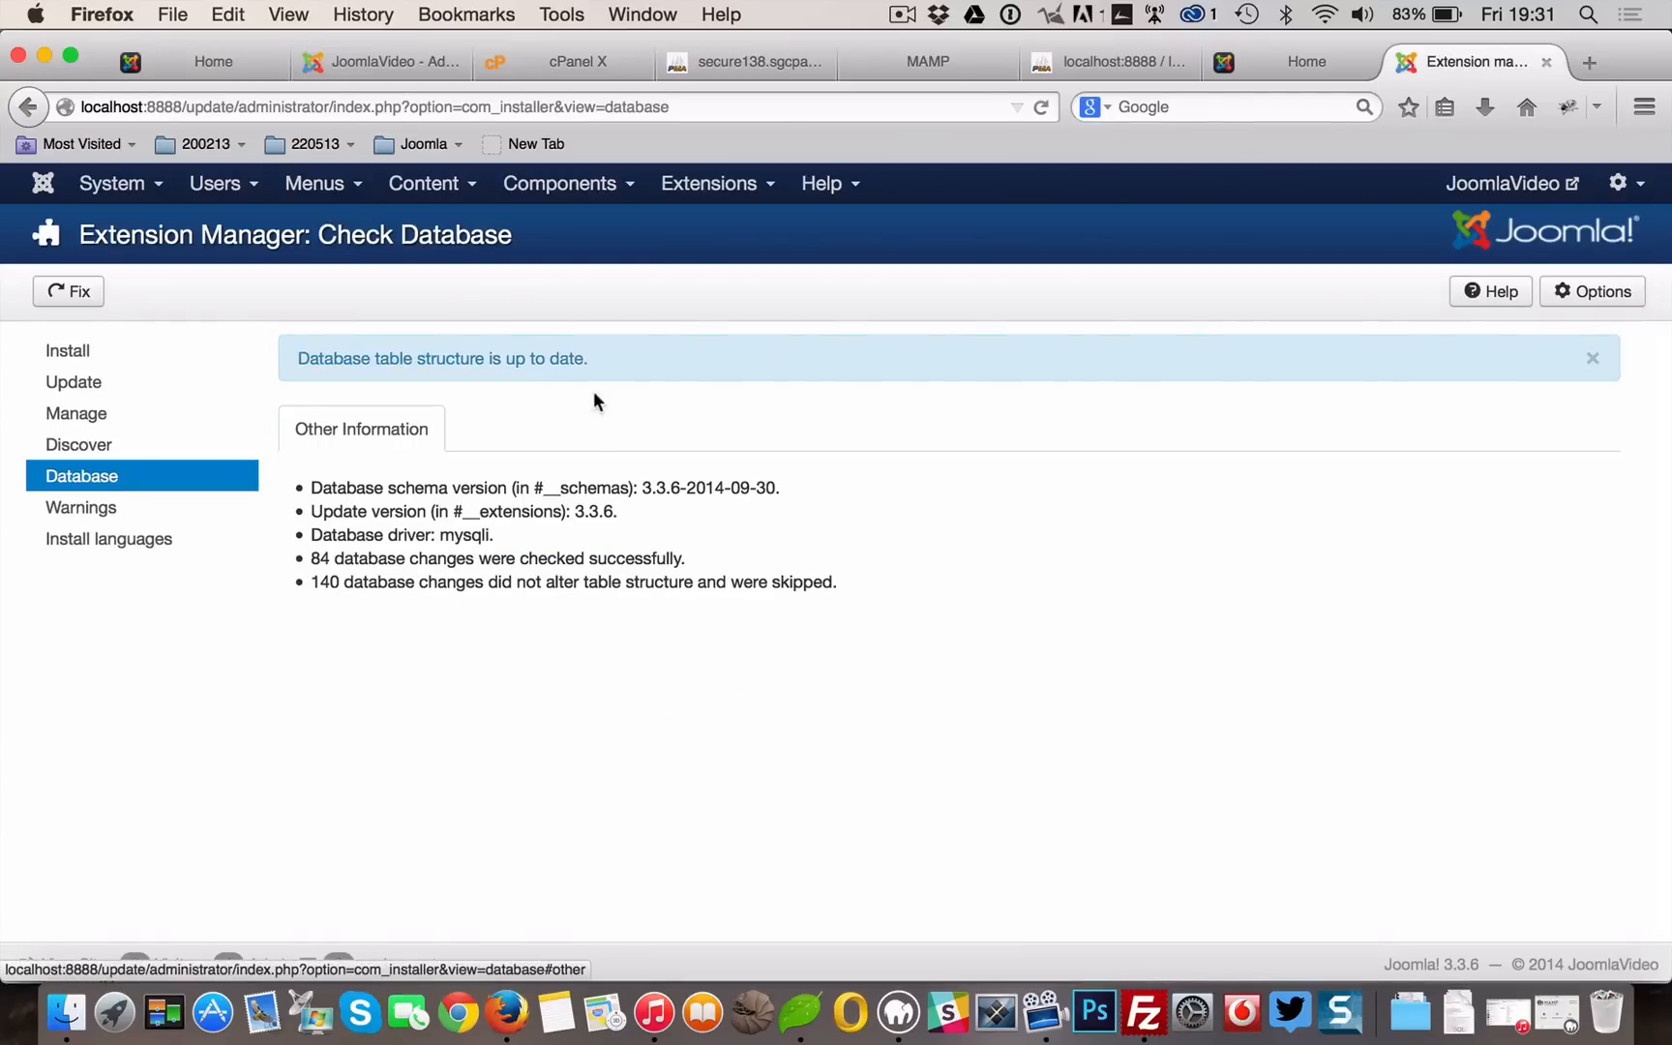
click(68, 292)
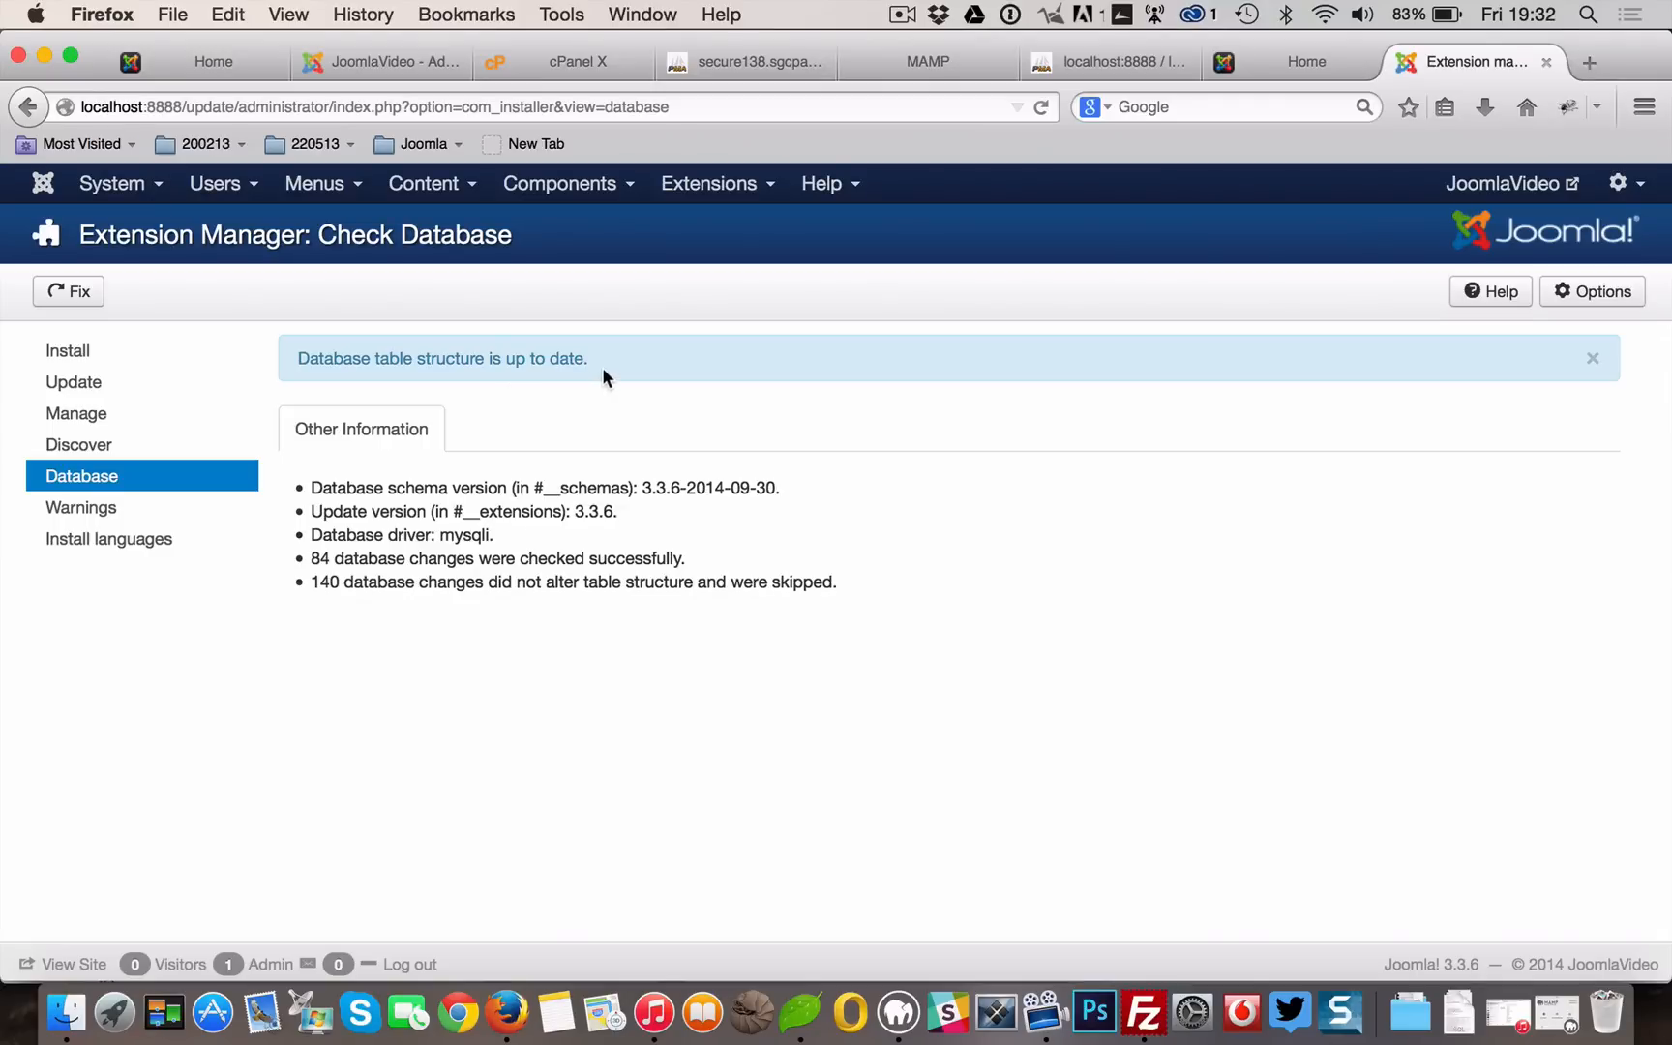
mouse_move(236, 451)
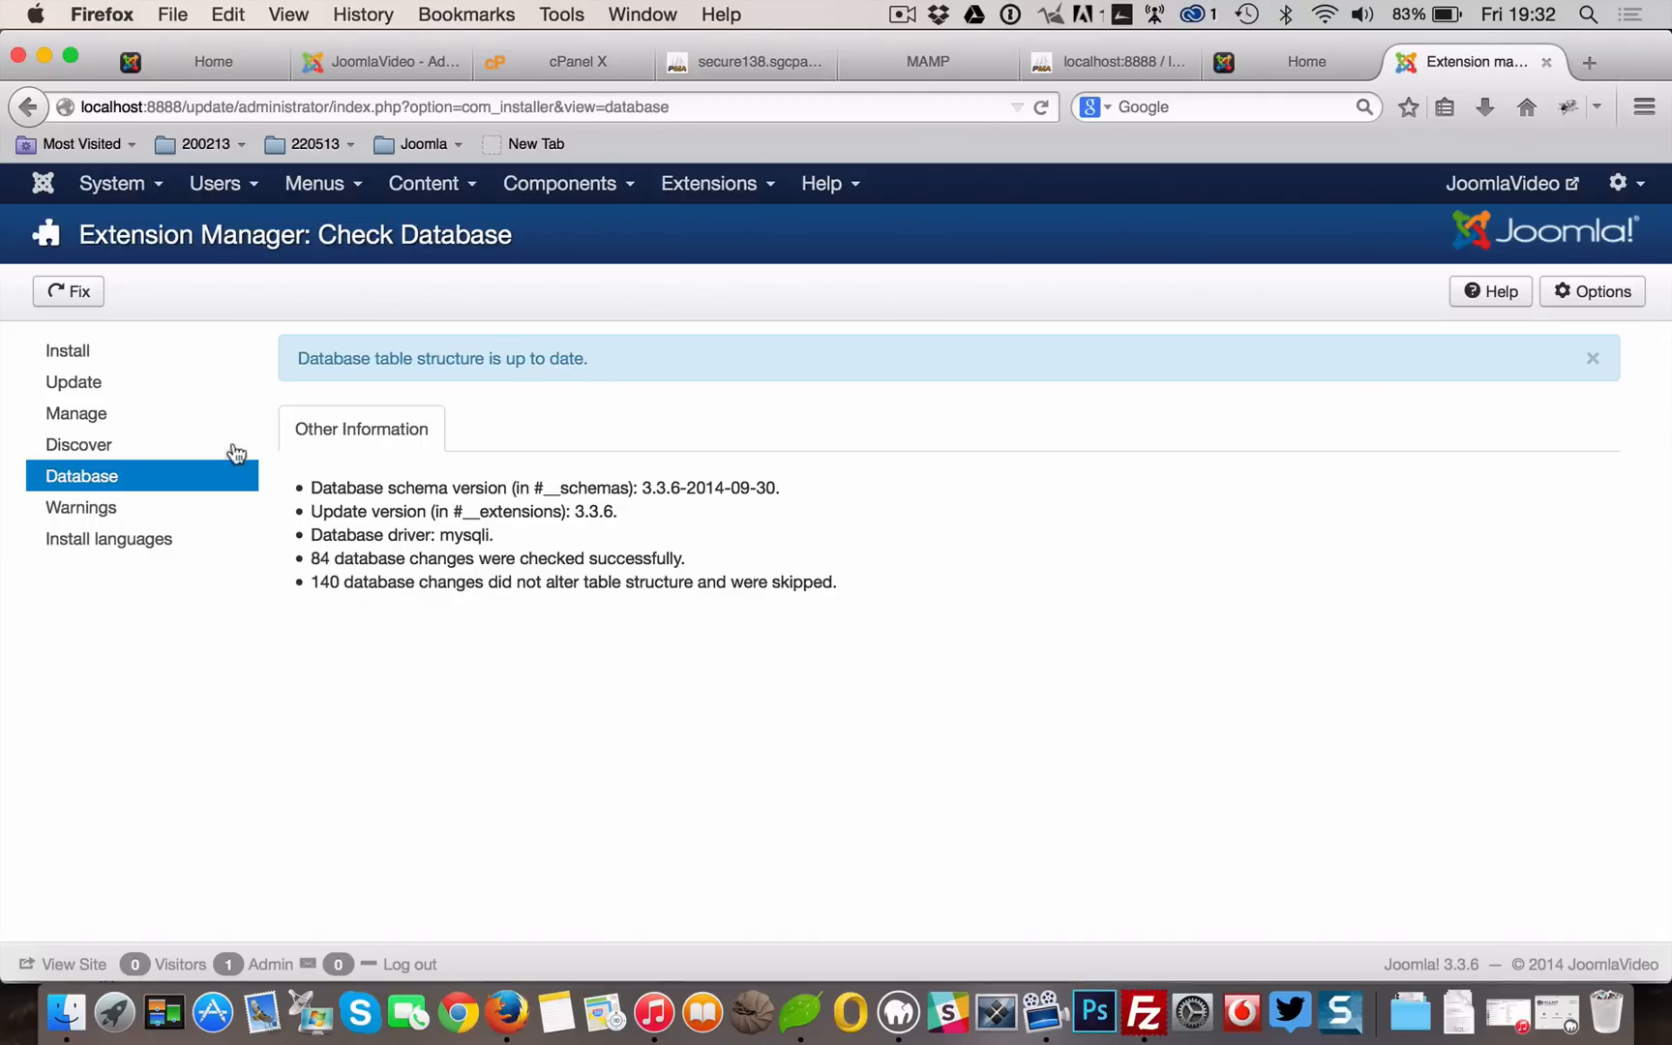
- Show the Extension Manager Discover page, reporting no extensions discovered
click(79, 446)
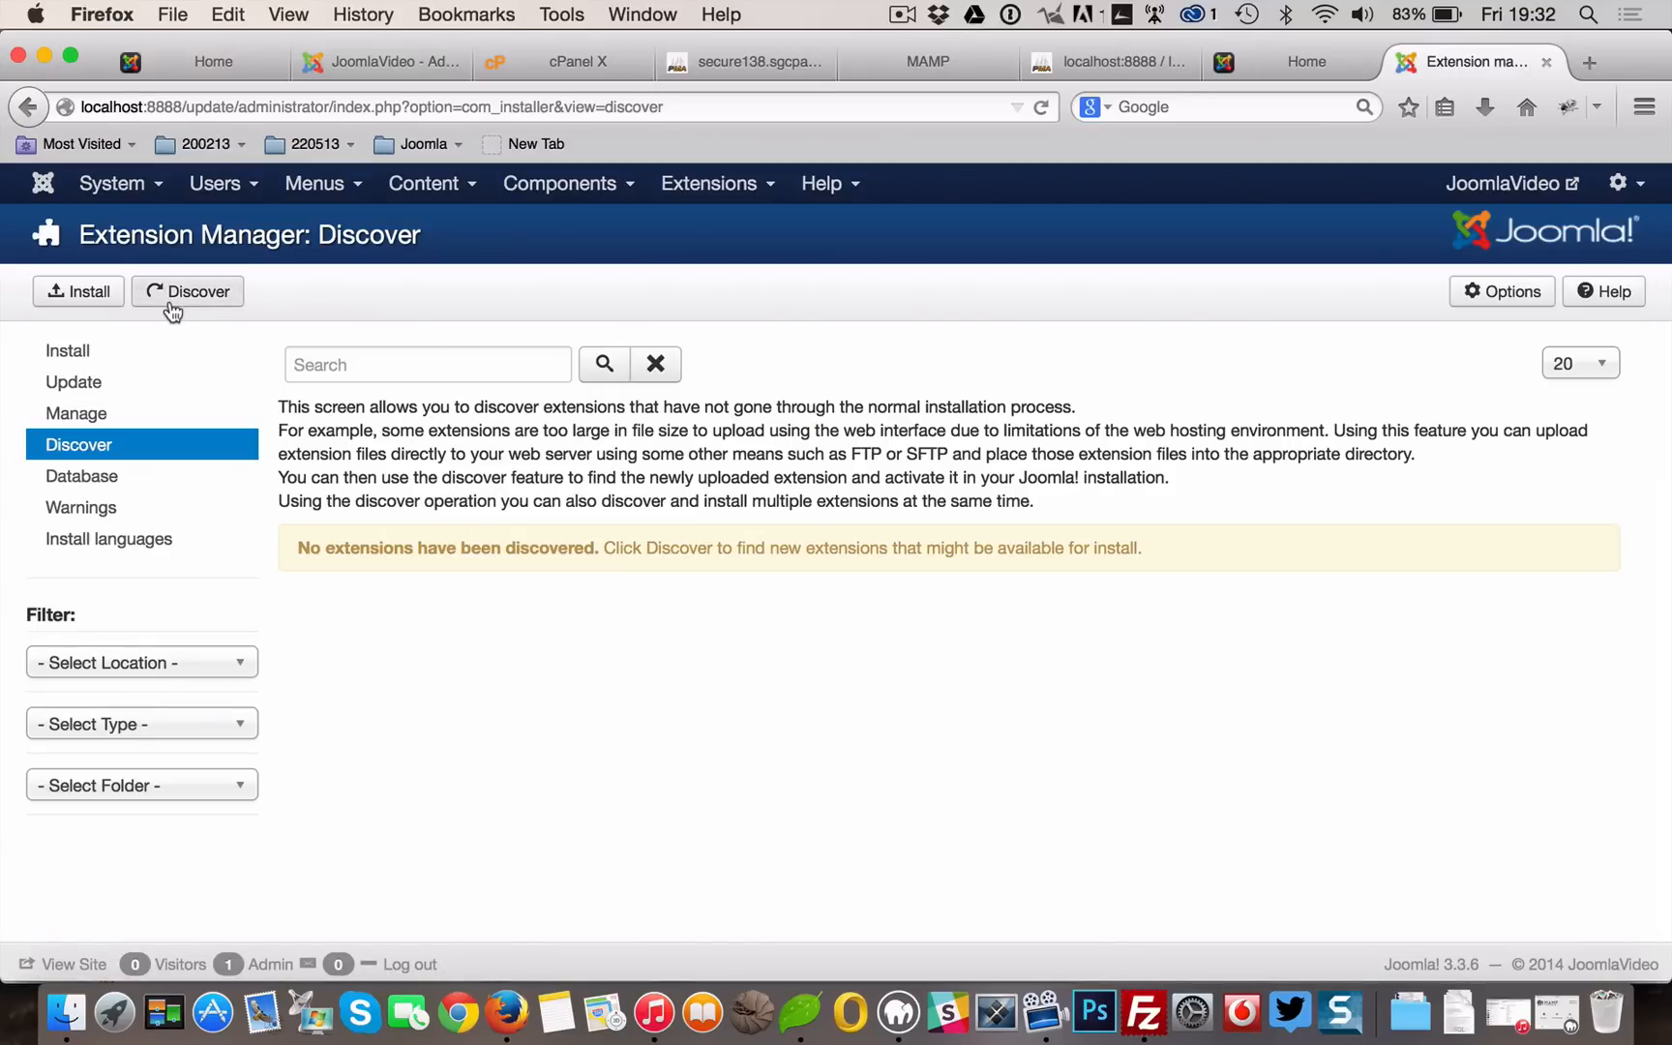
mouse_move(540, 542)
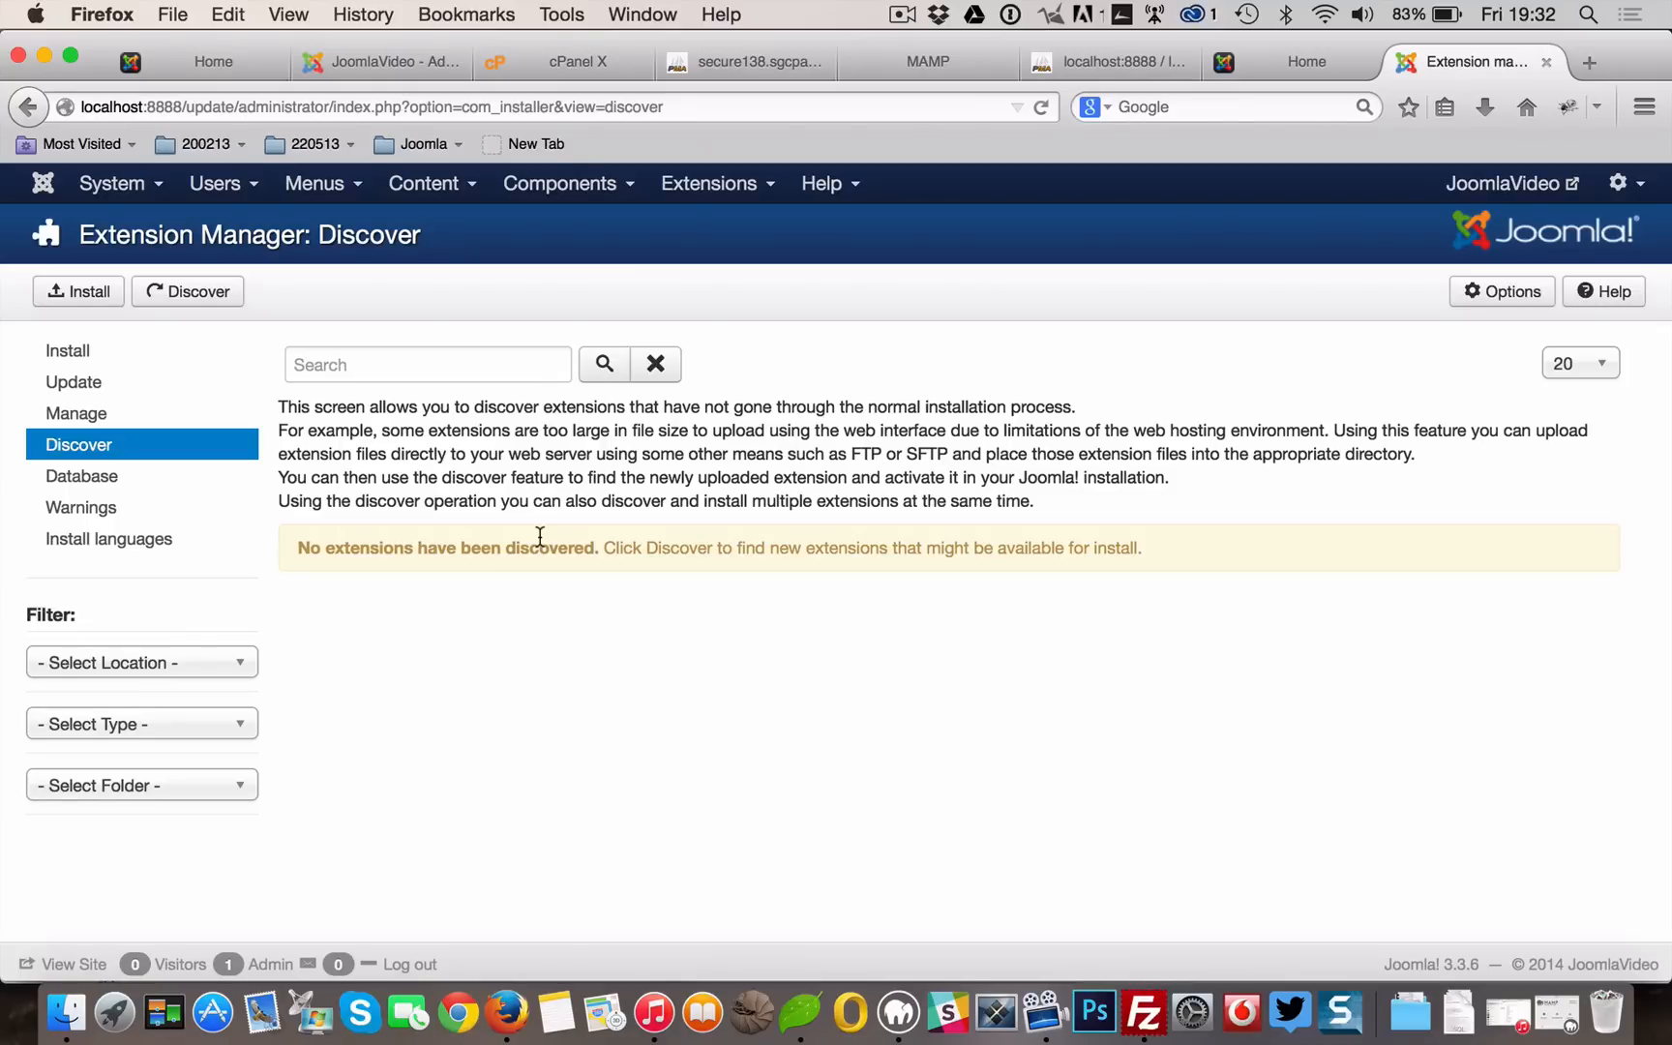
- Enable the System - Remember Me plugin from the Plugin Manager
click(708, 183)
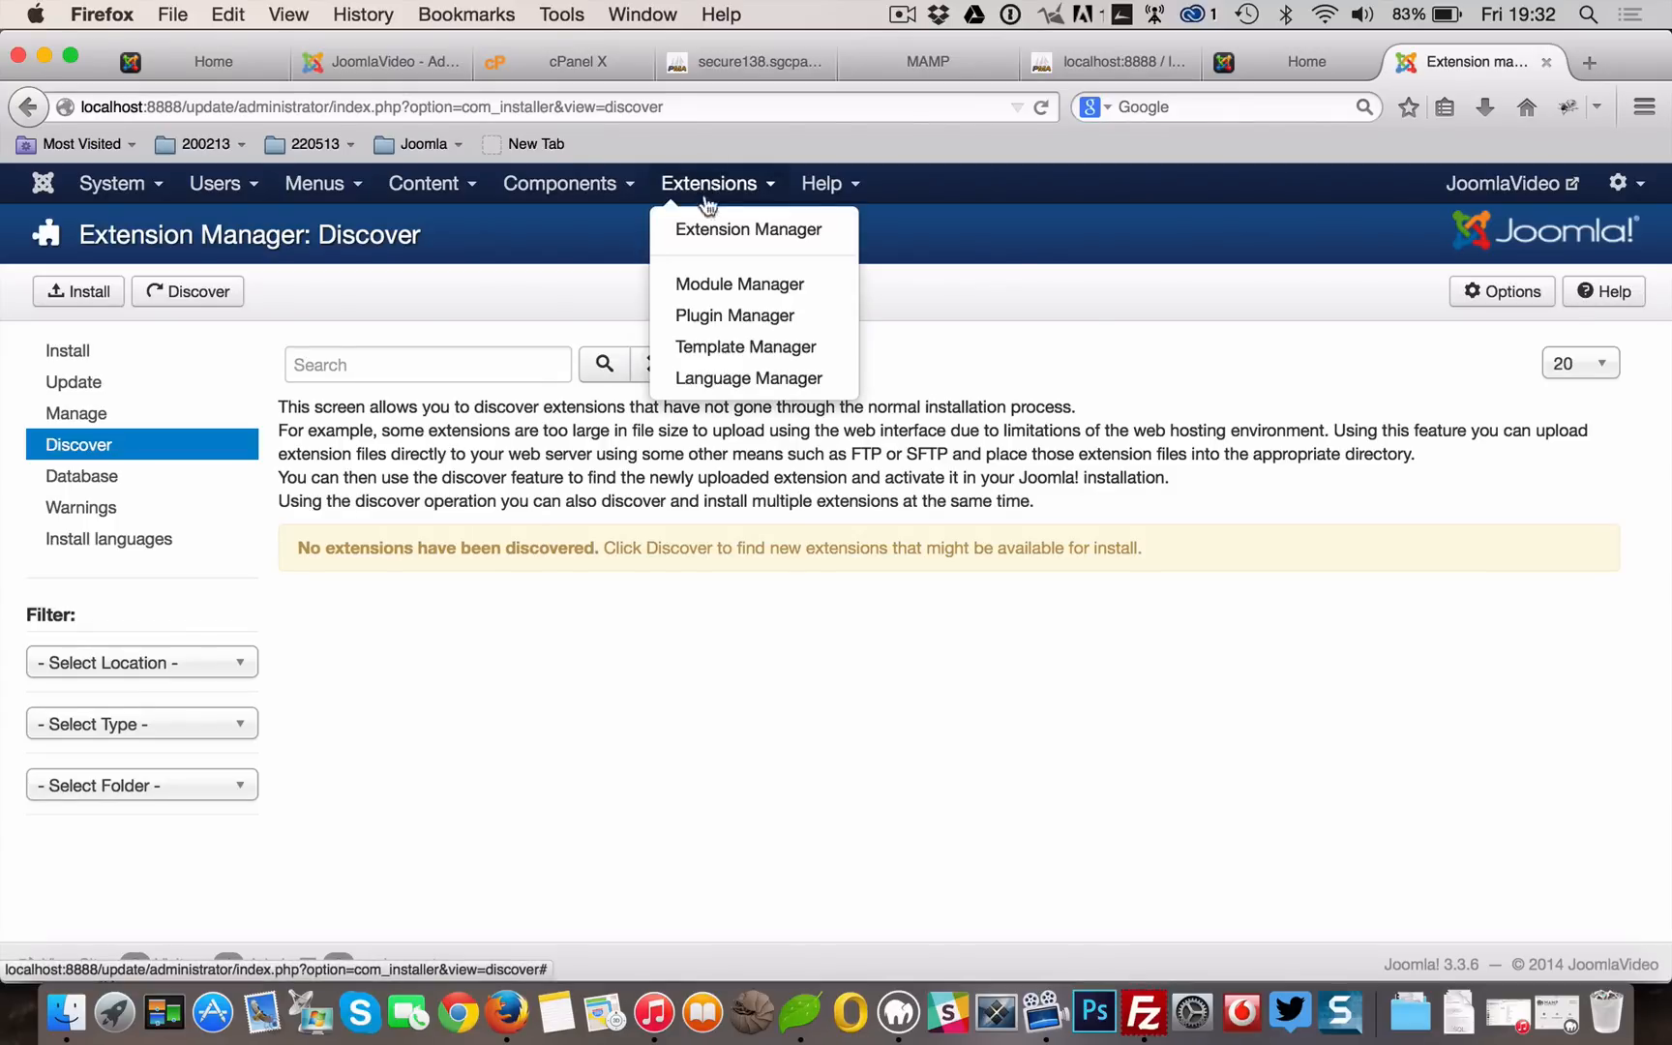
mouse_move(720, 321)
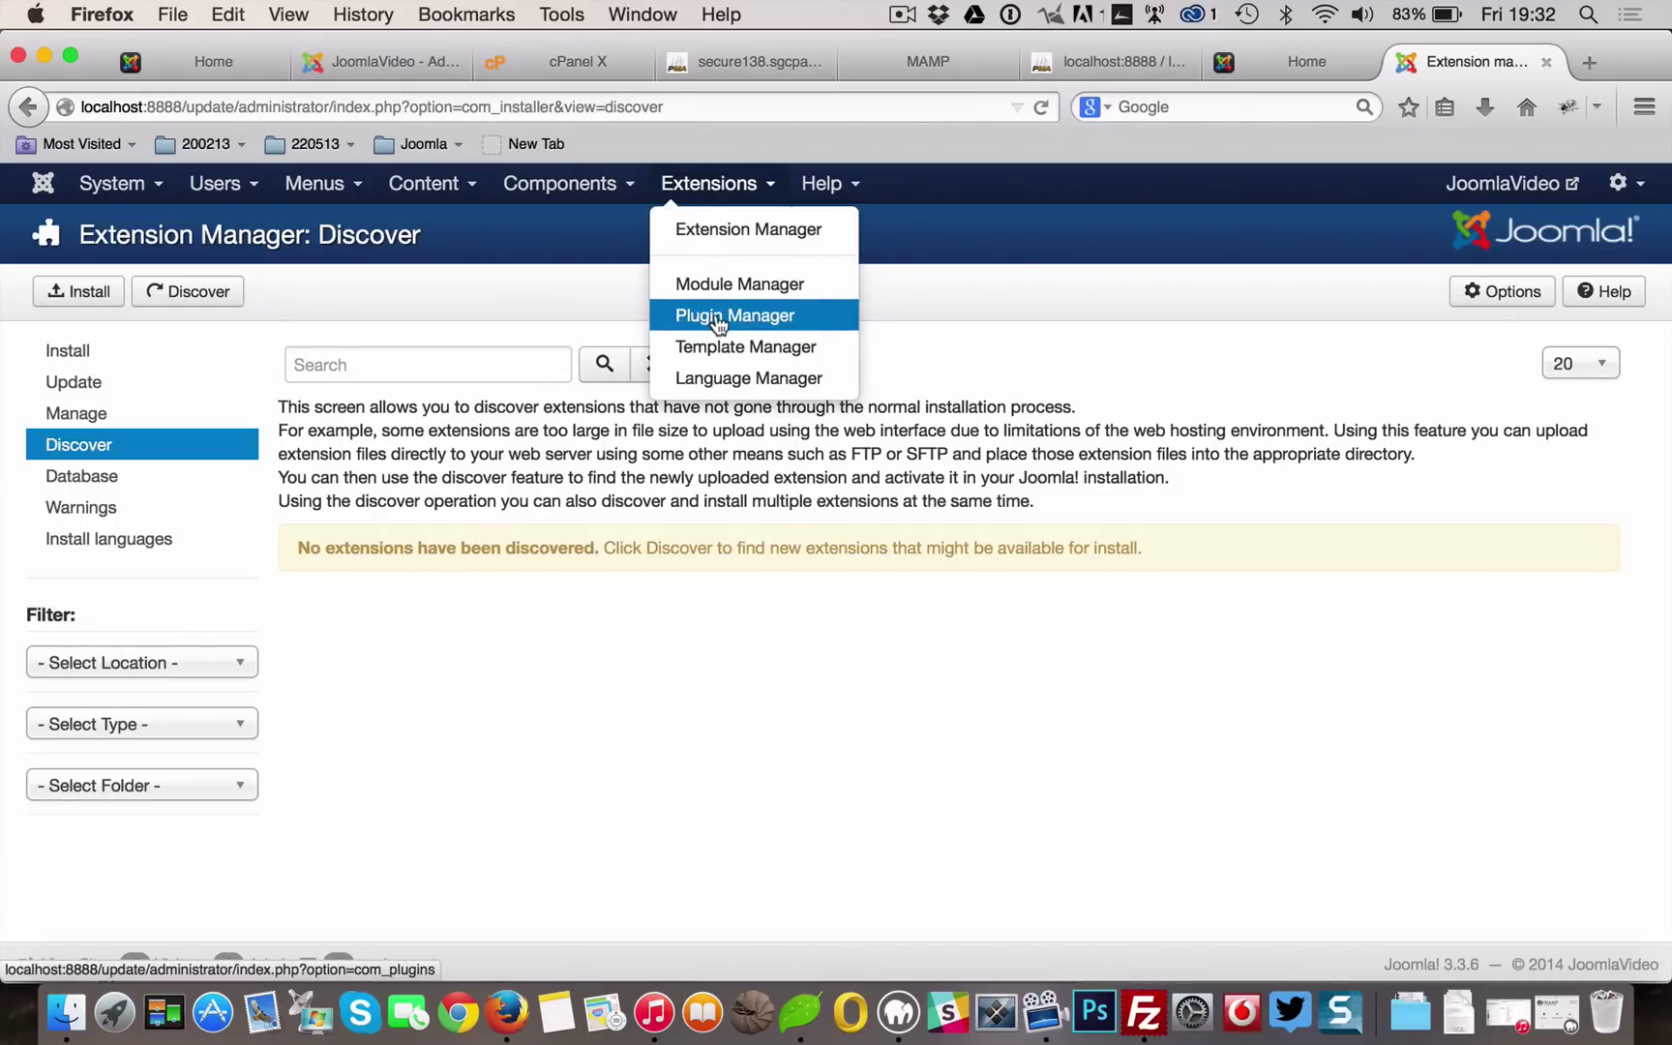
click(736, 315)
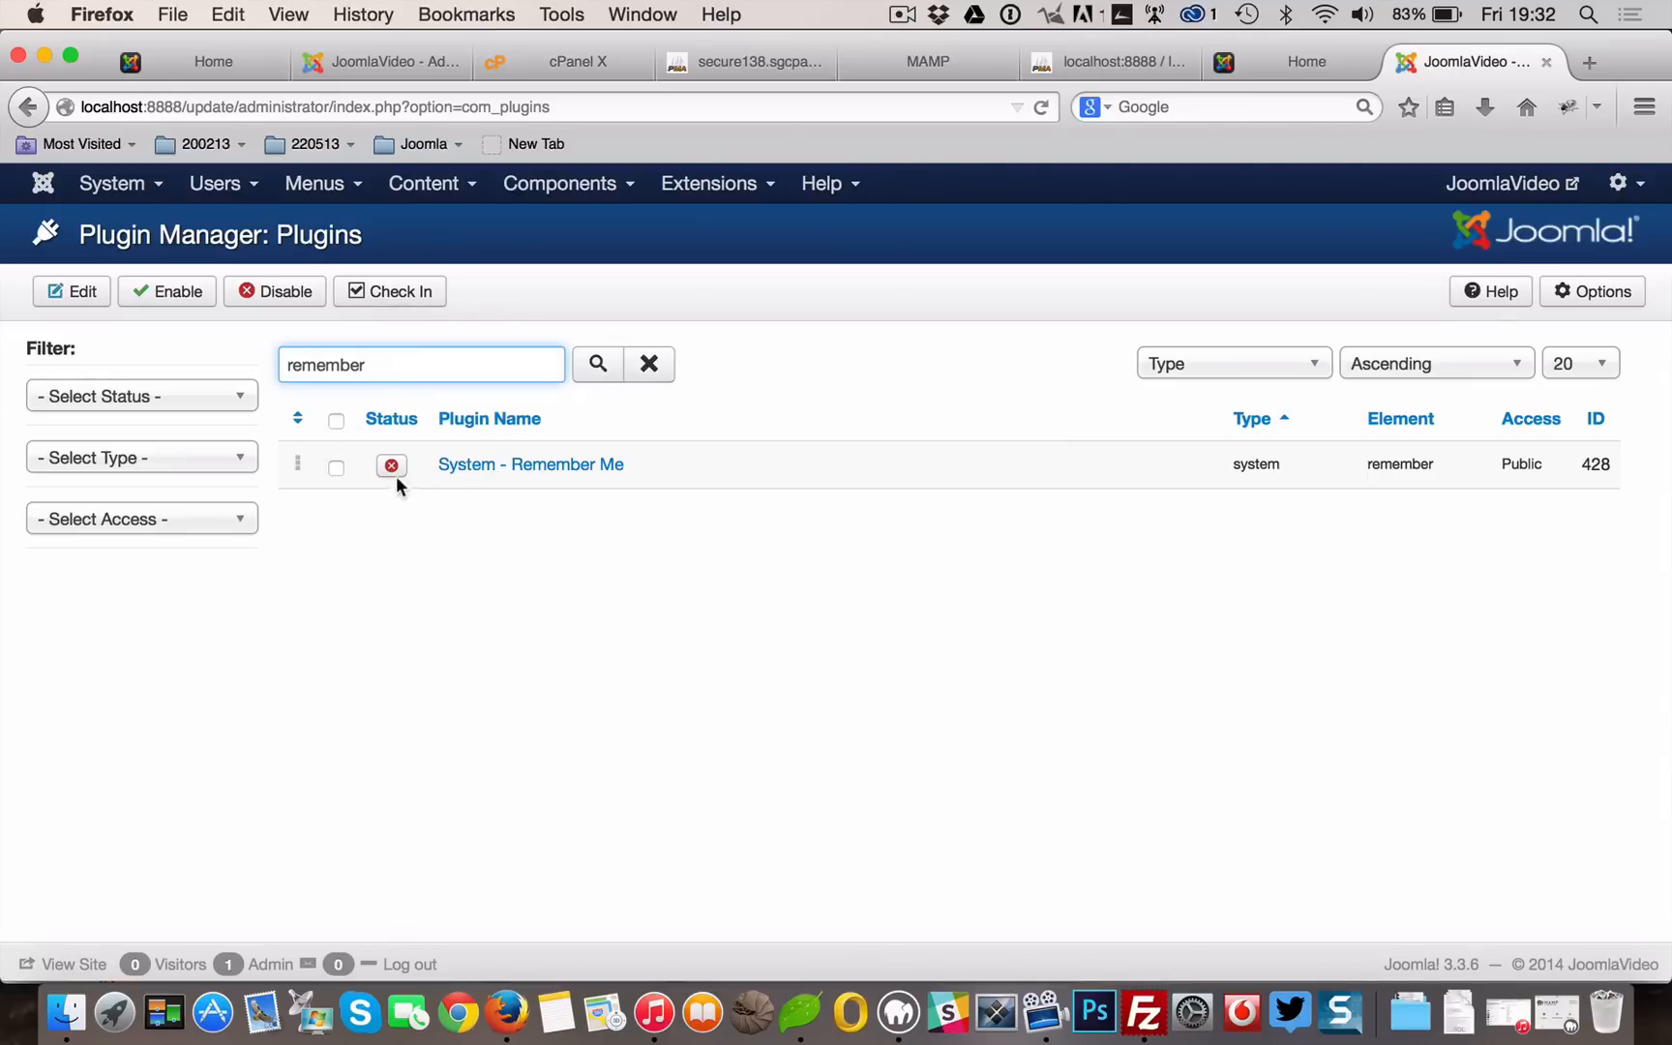
mouse_move(393, 466)
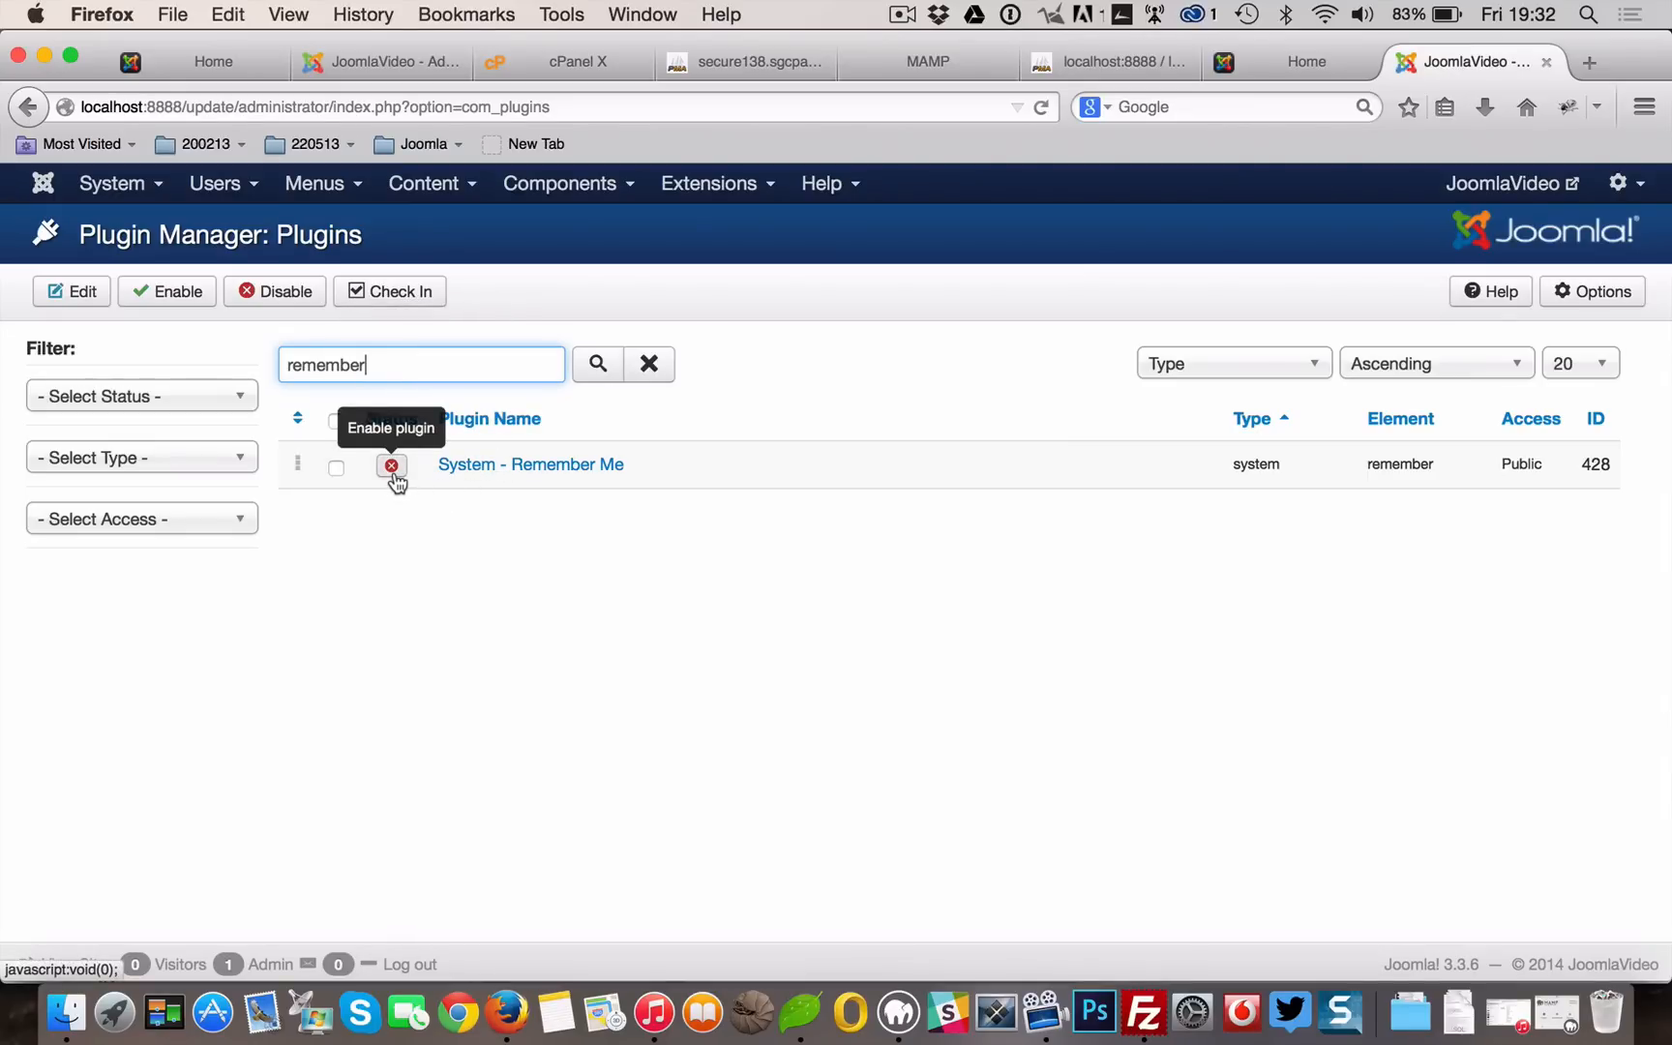
click(391, 467)
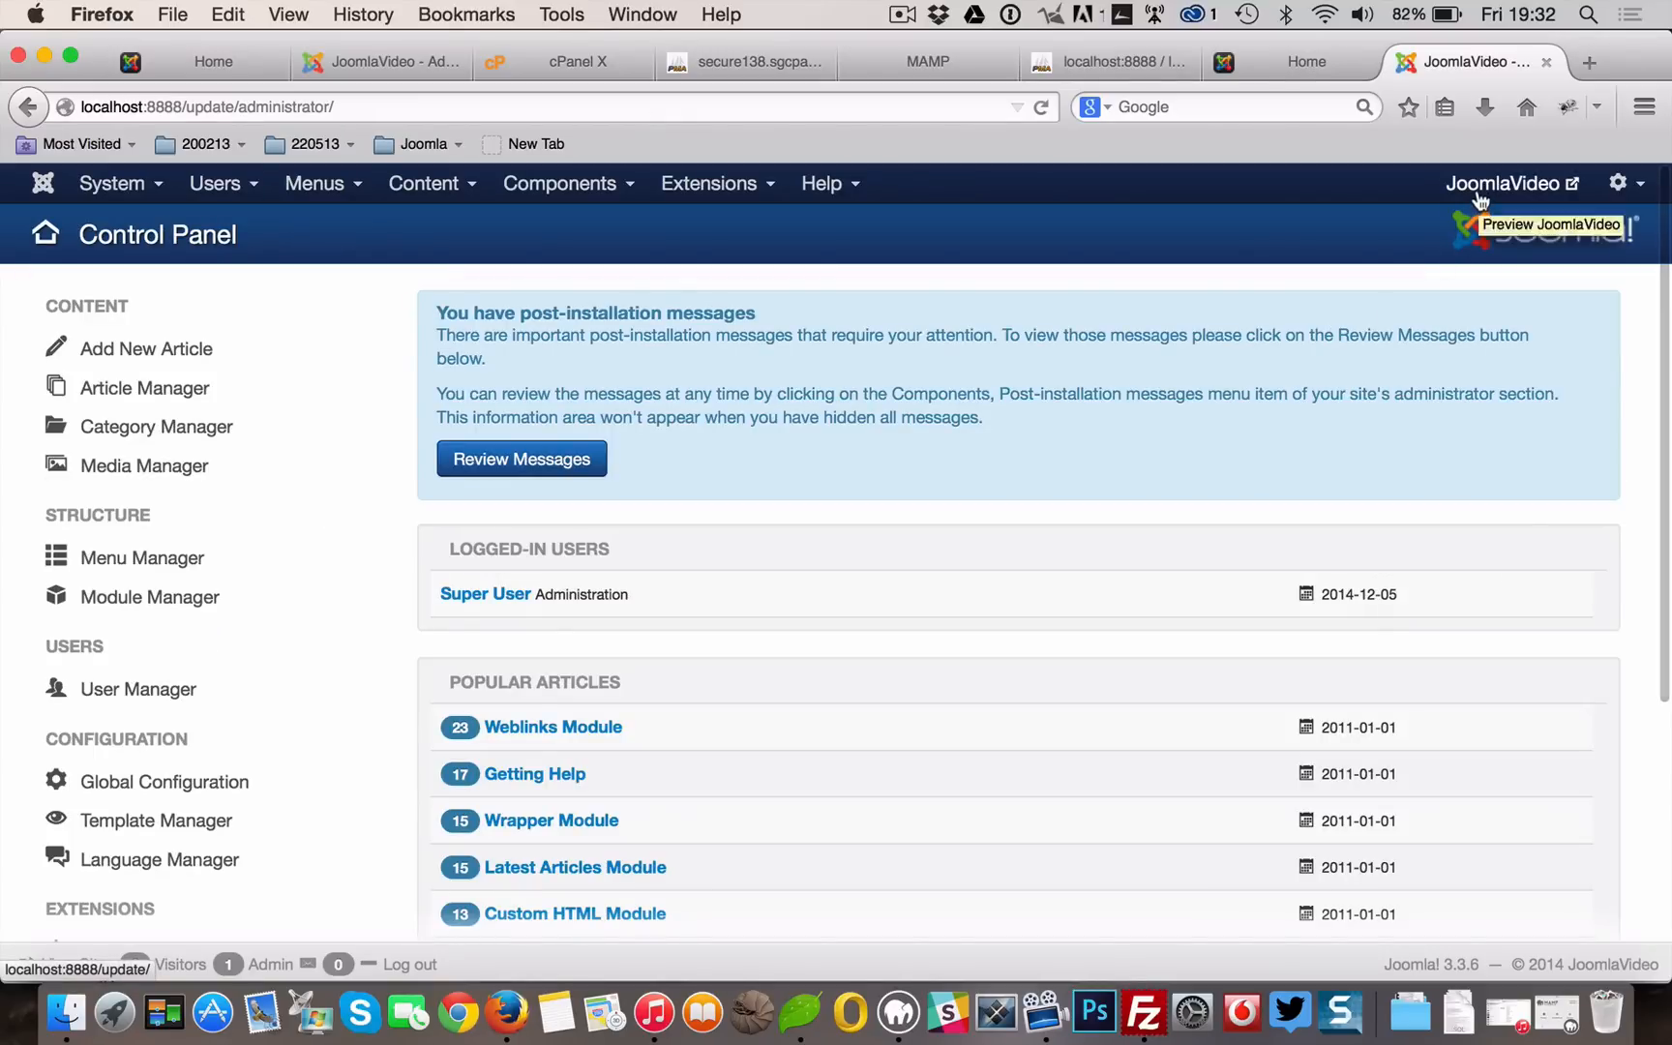
- Preview the updated 3.3.6 front-end homepage in a new tab
click(1513, 184)
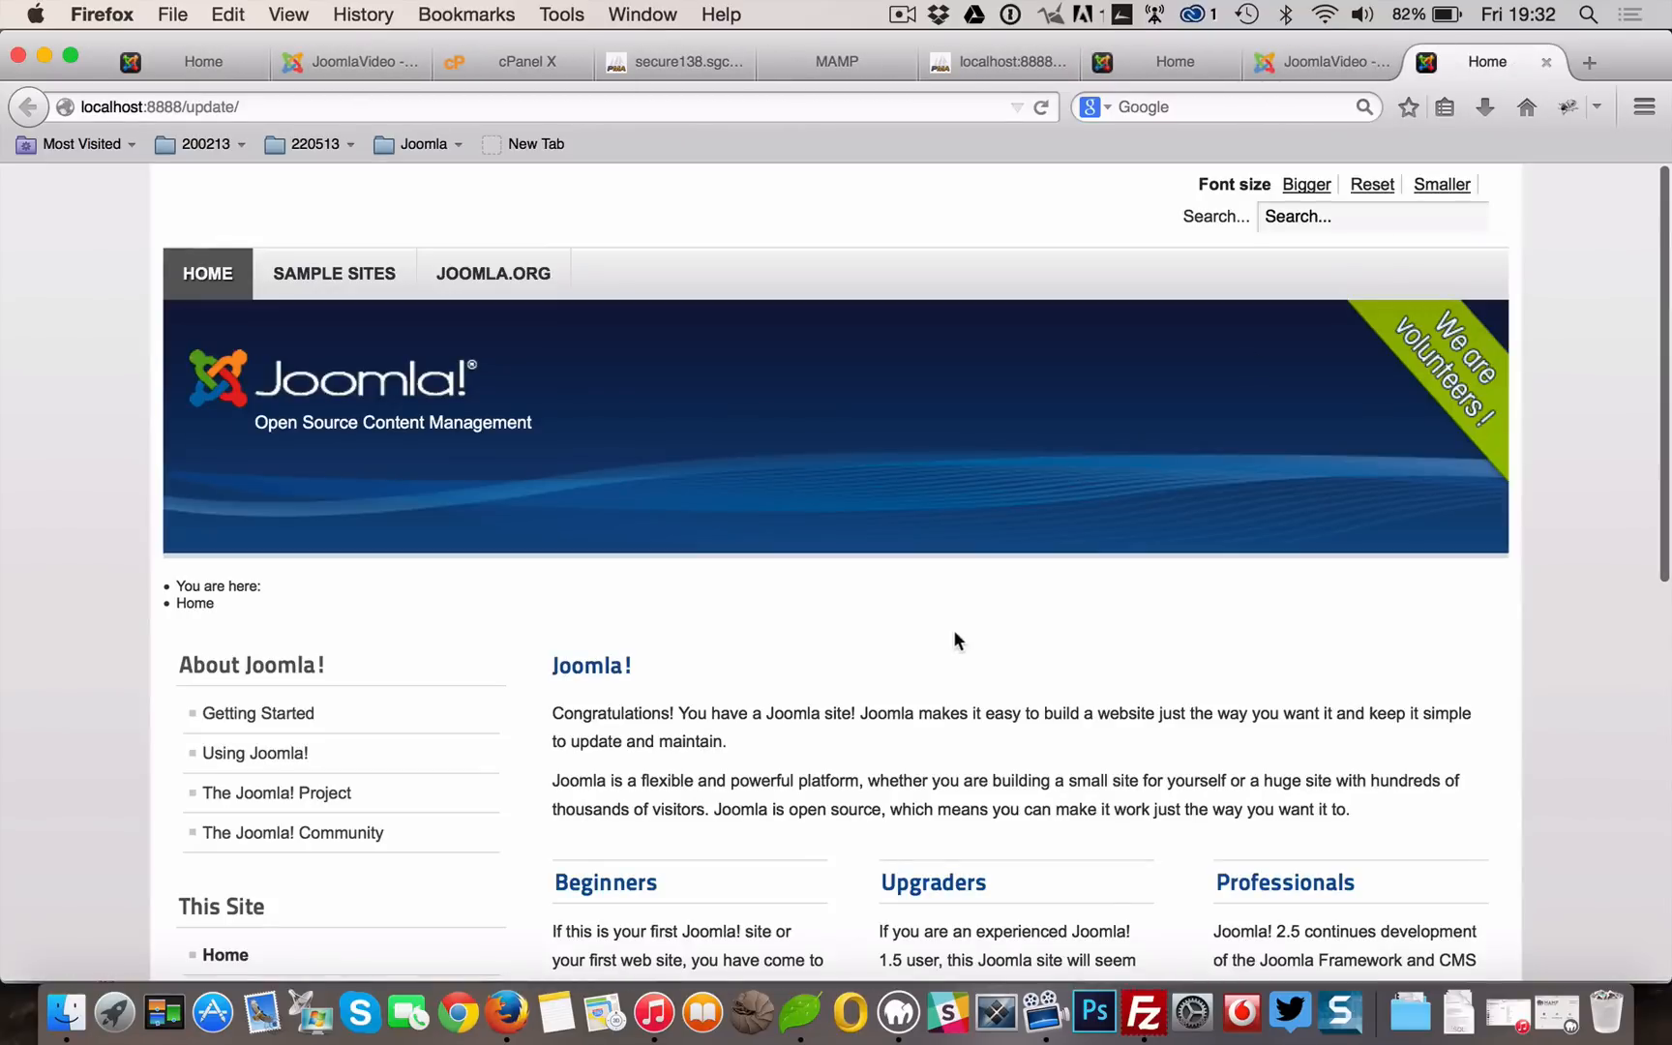
scroll(down, 3)
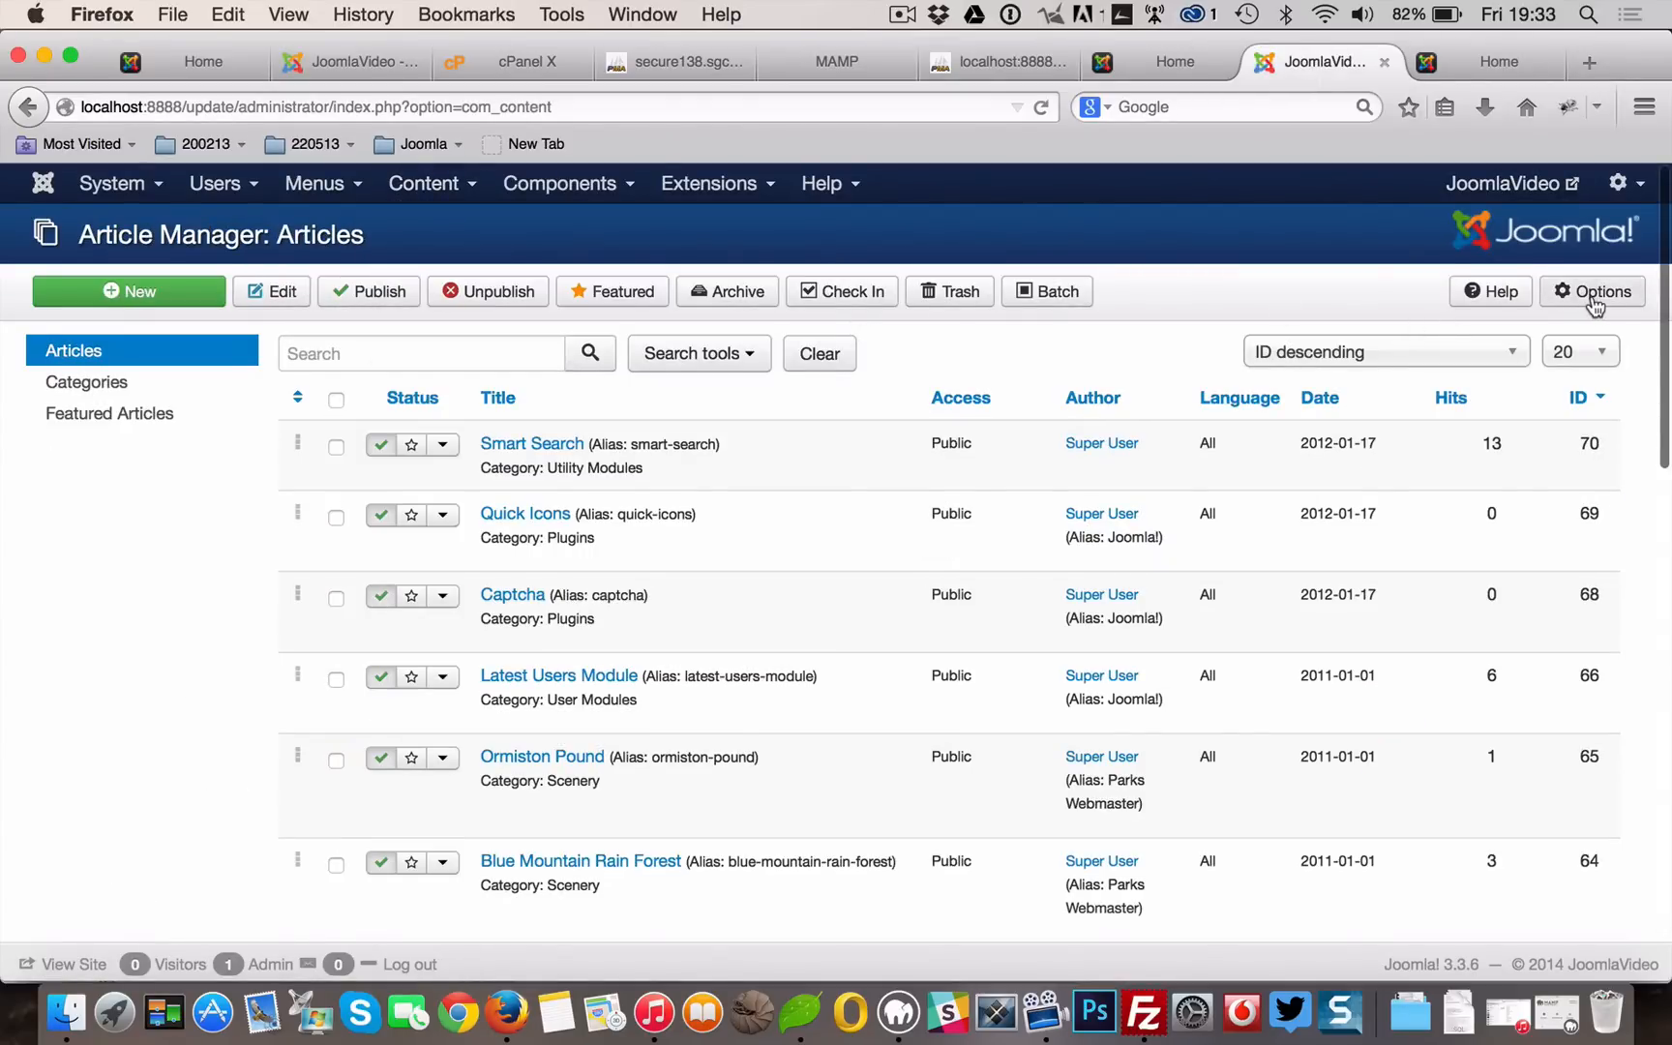
- Set Save History to Yes in the article Editing Layout options and save them
click(1593, 292)
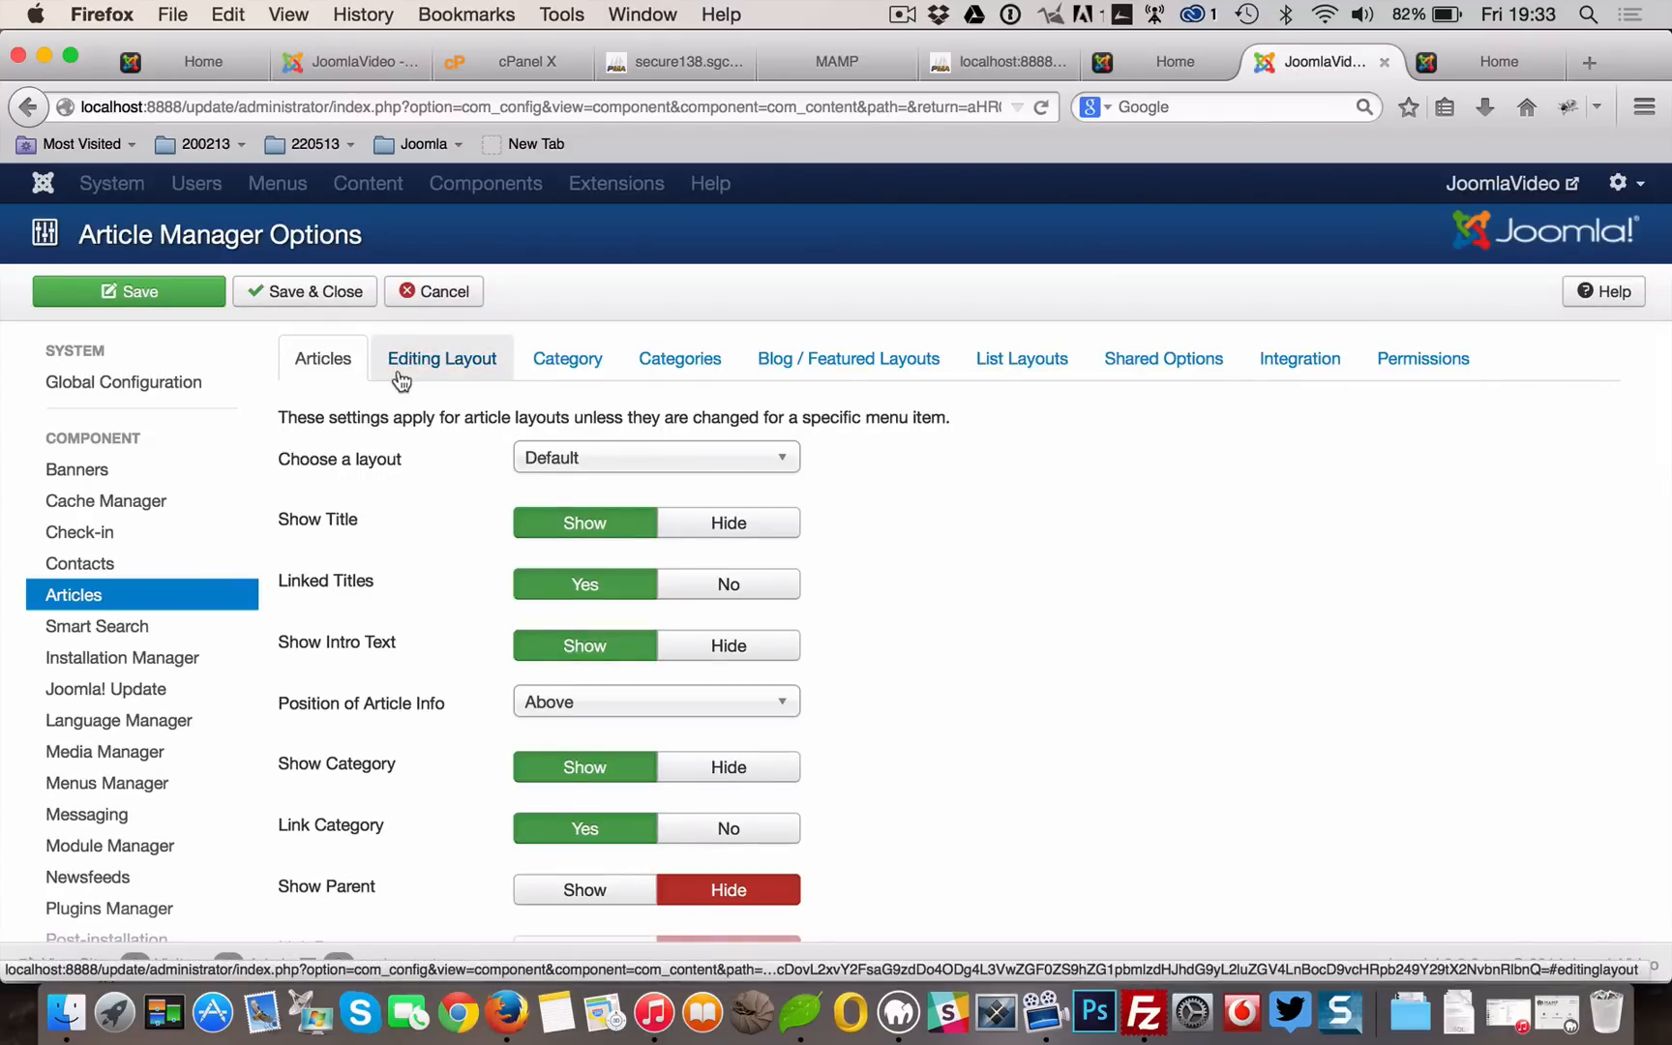
click(442, 360)
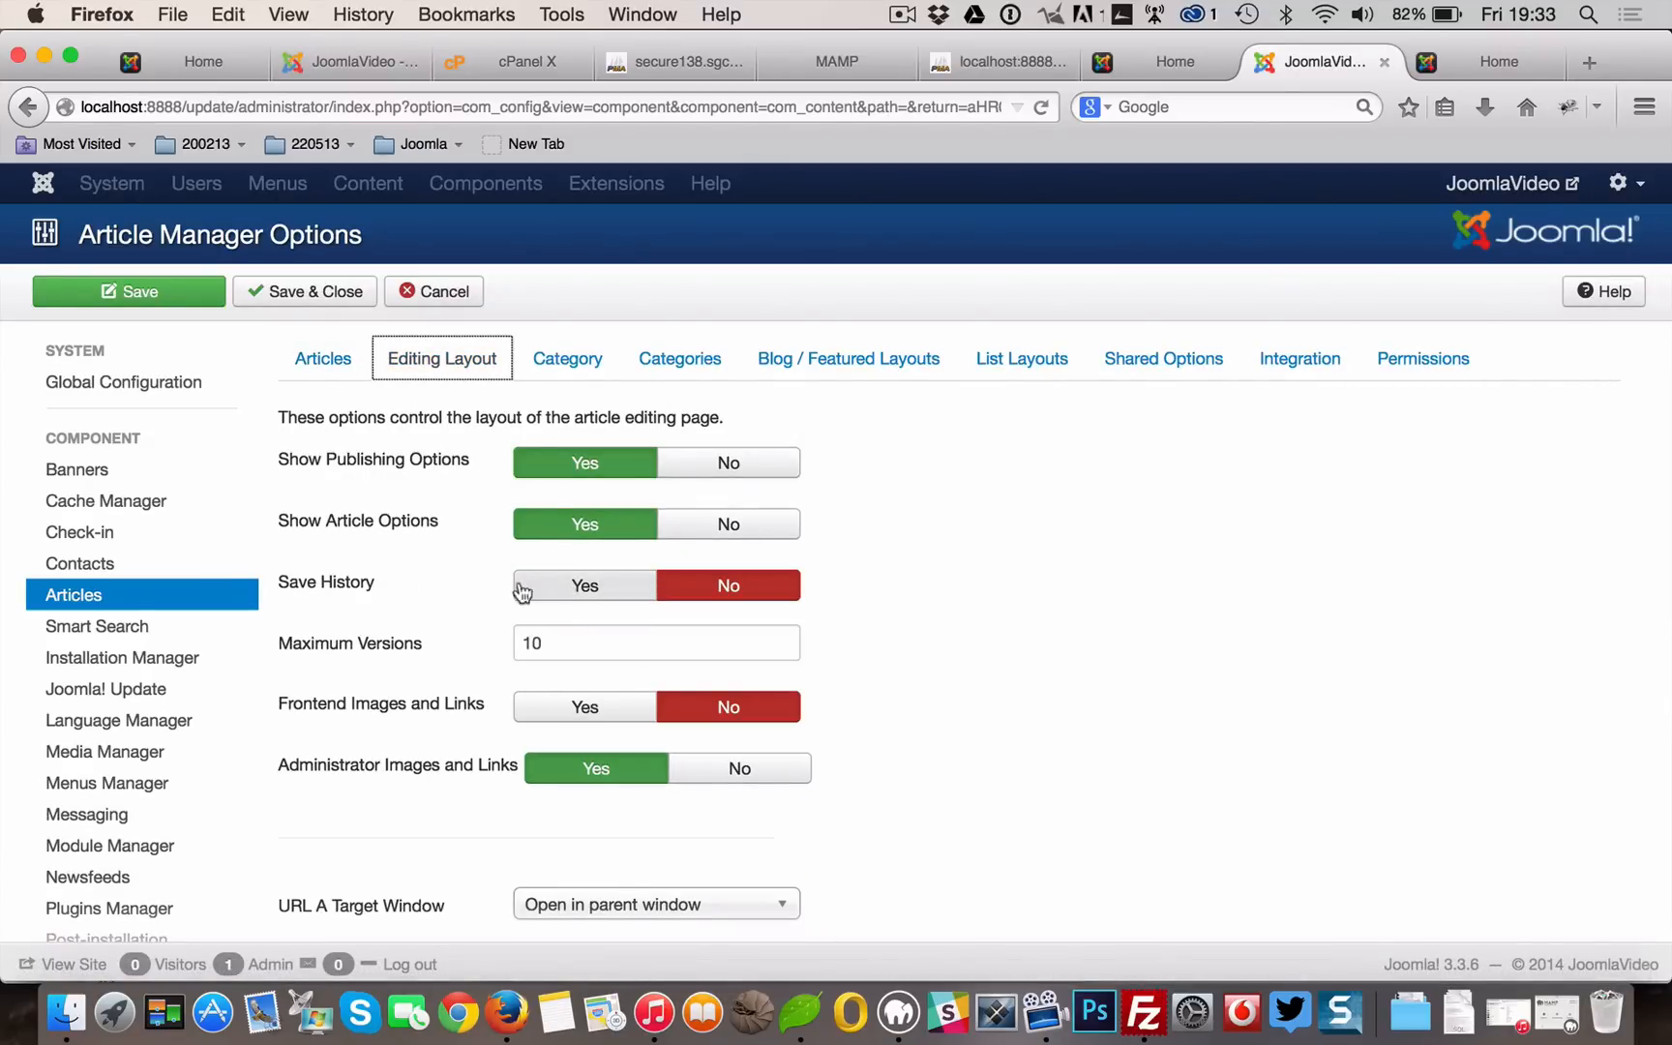
mouse_move(356, 600)
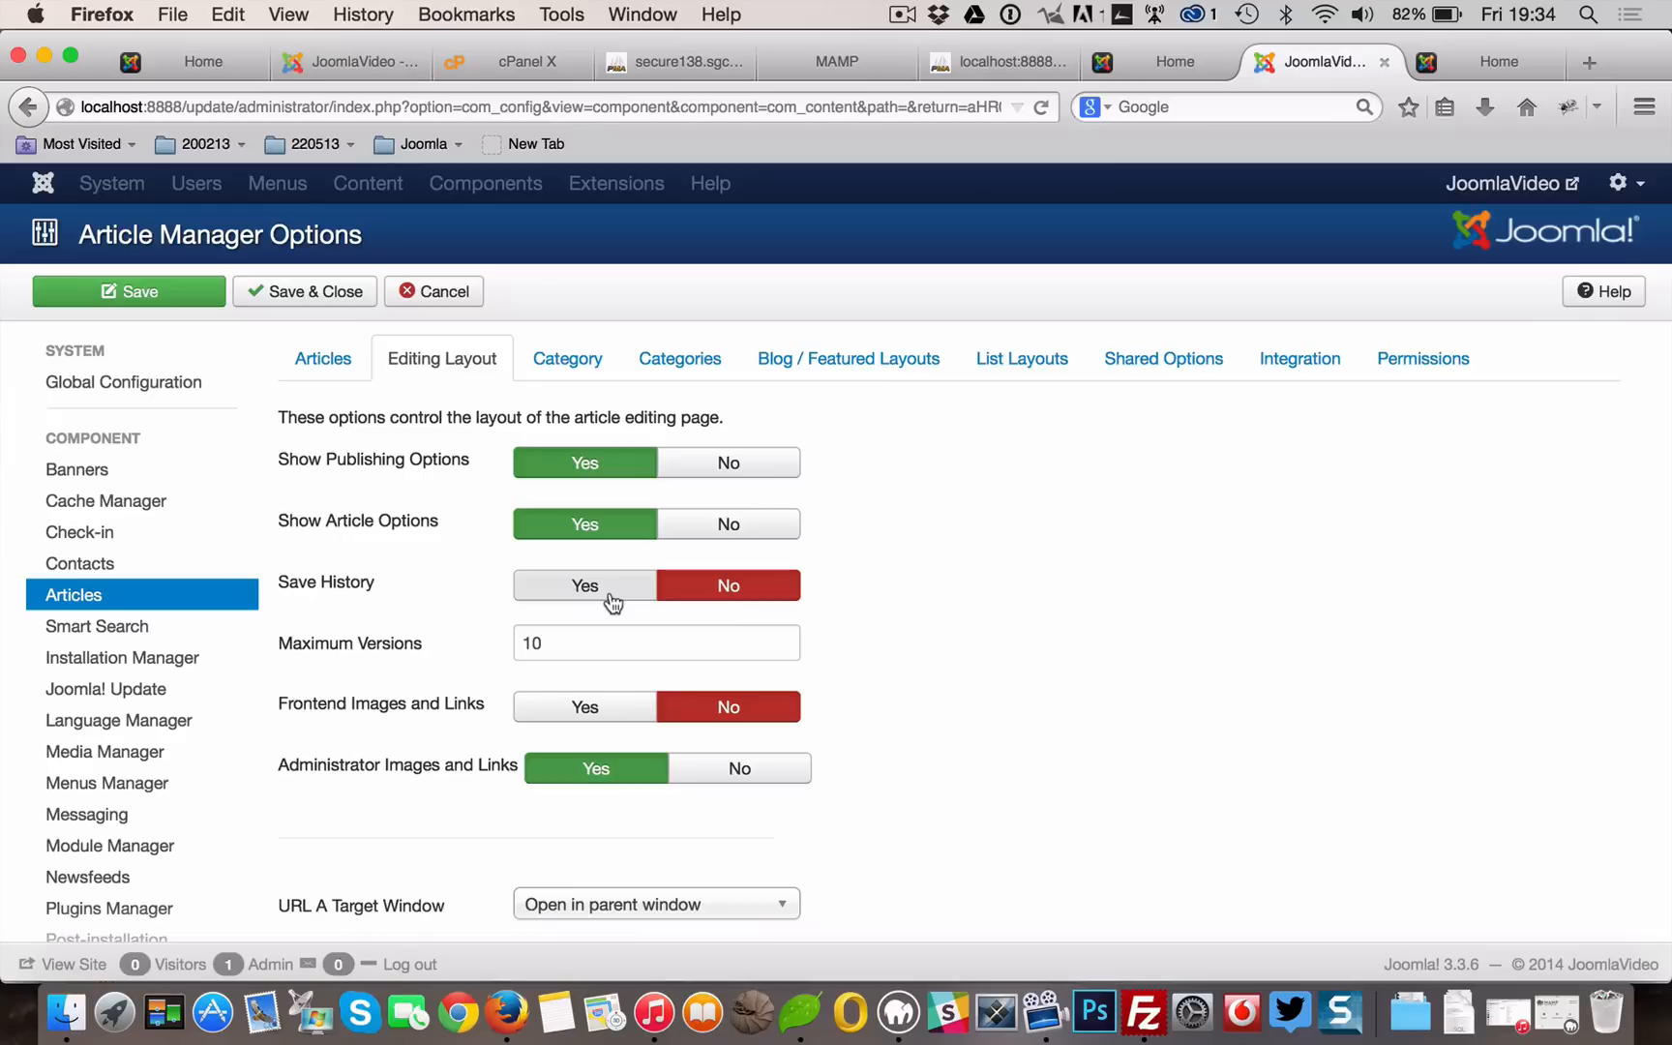
click(585, 585)
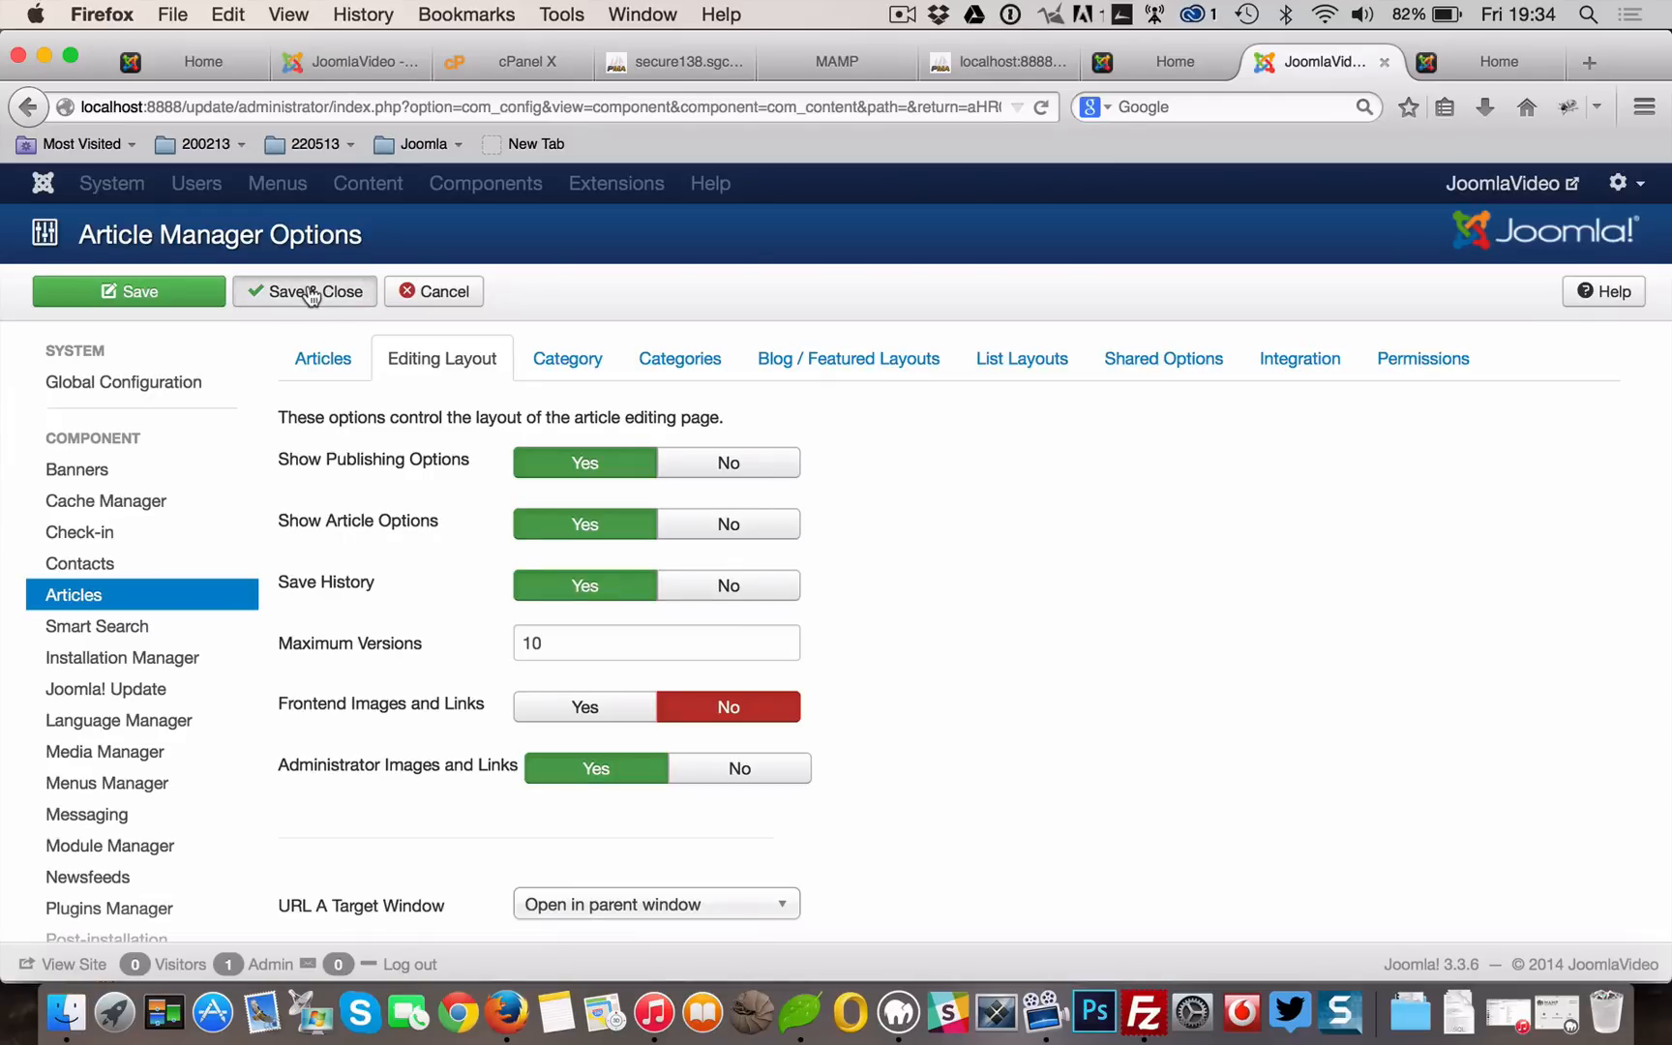
click(303, 293)
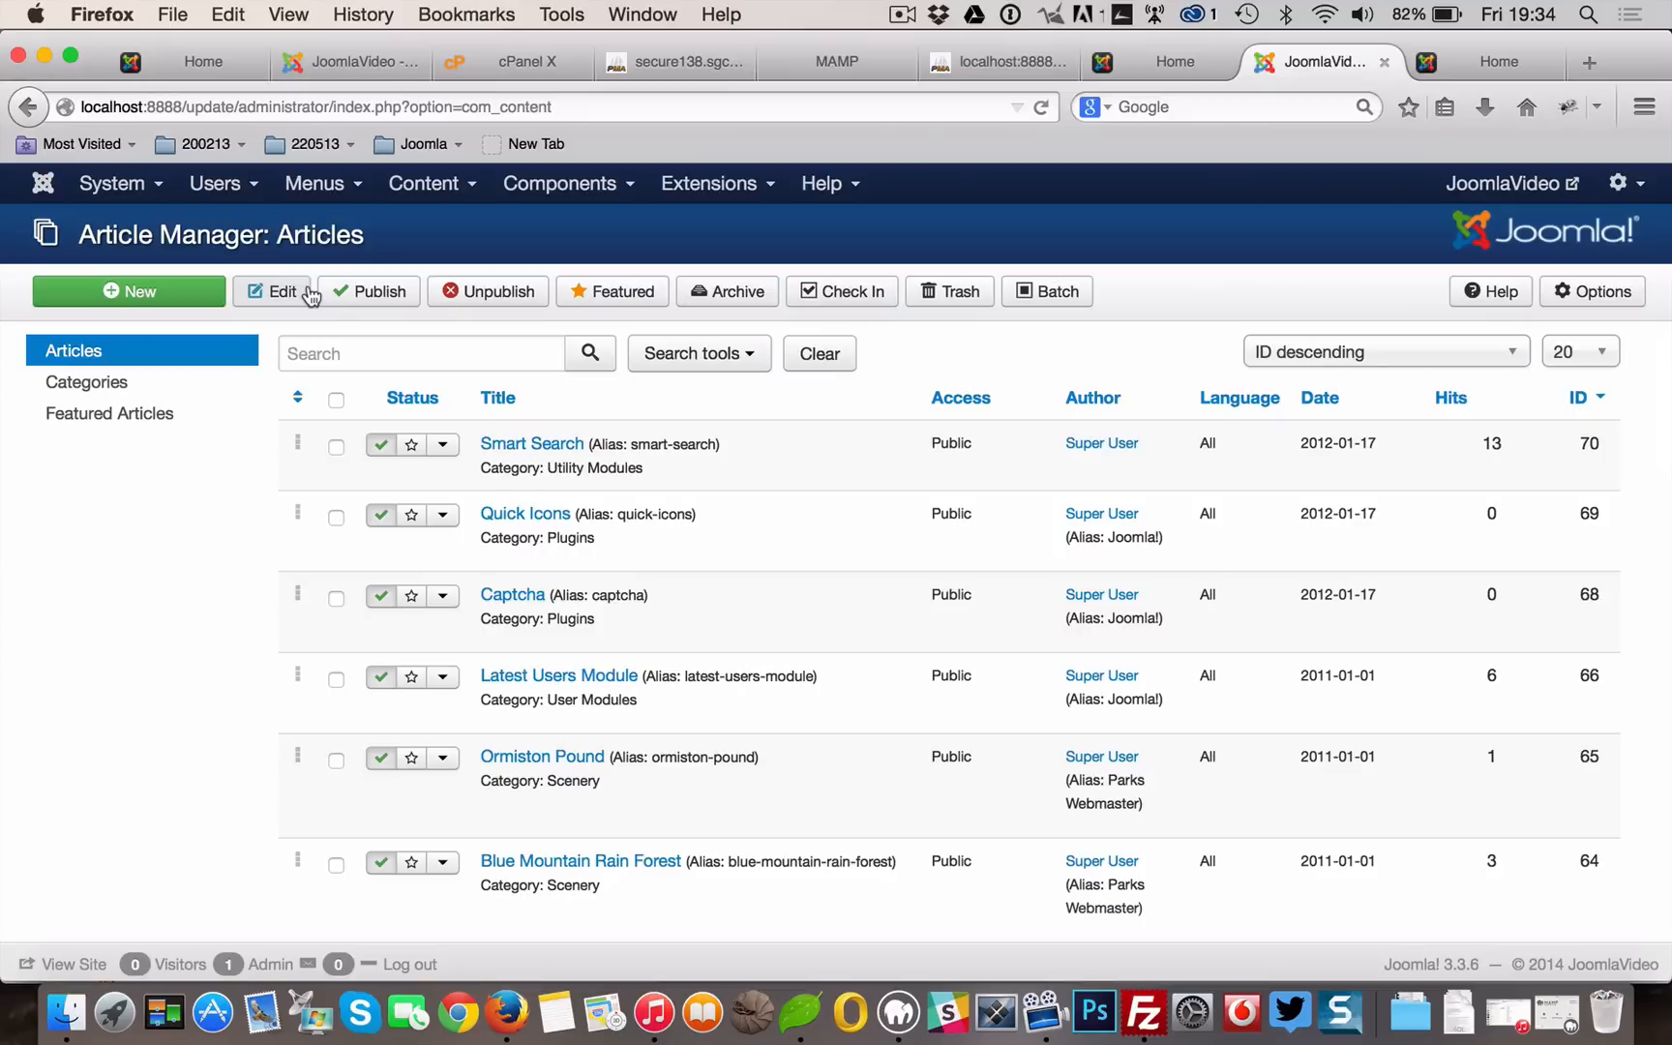
mouse_move(699, 207)
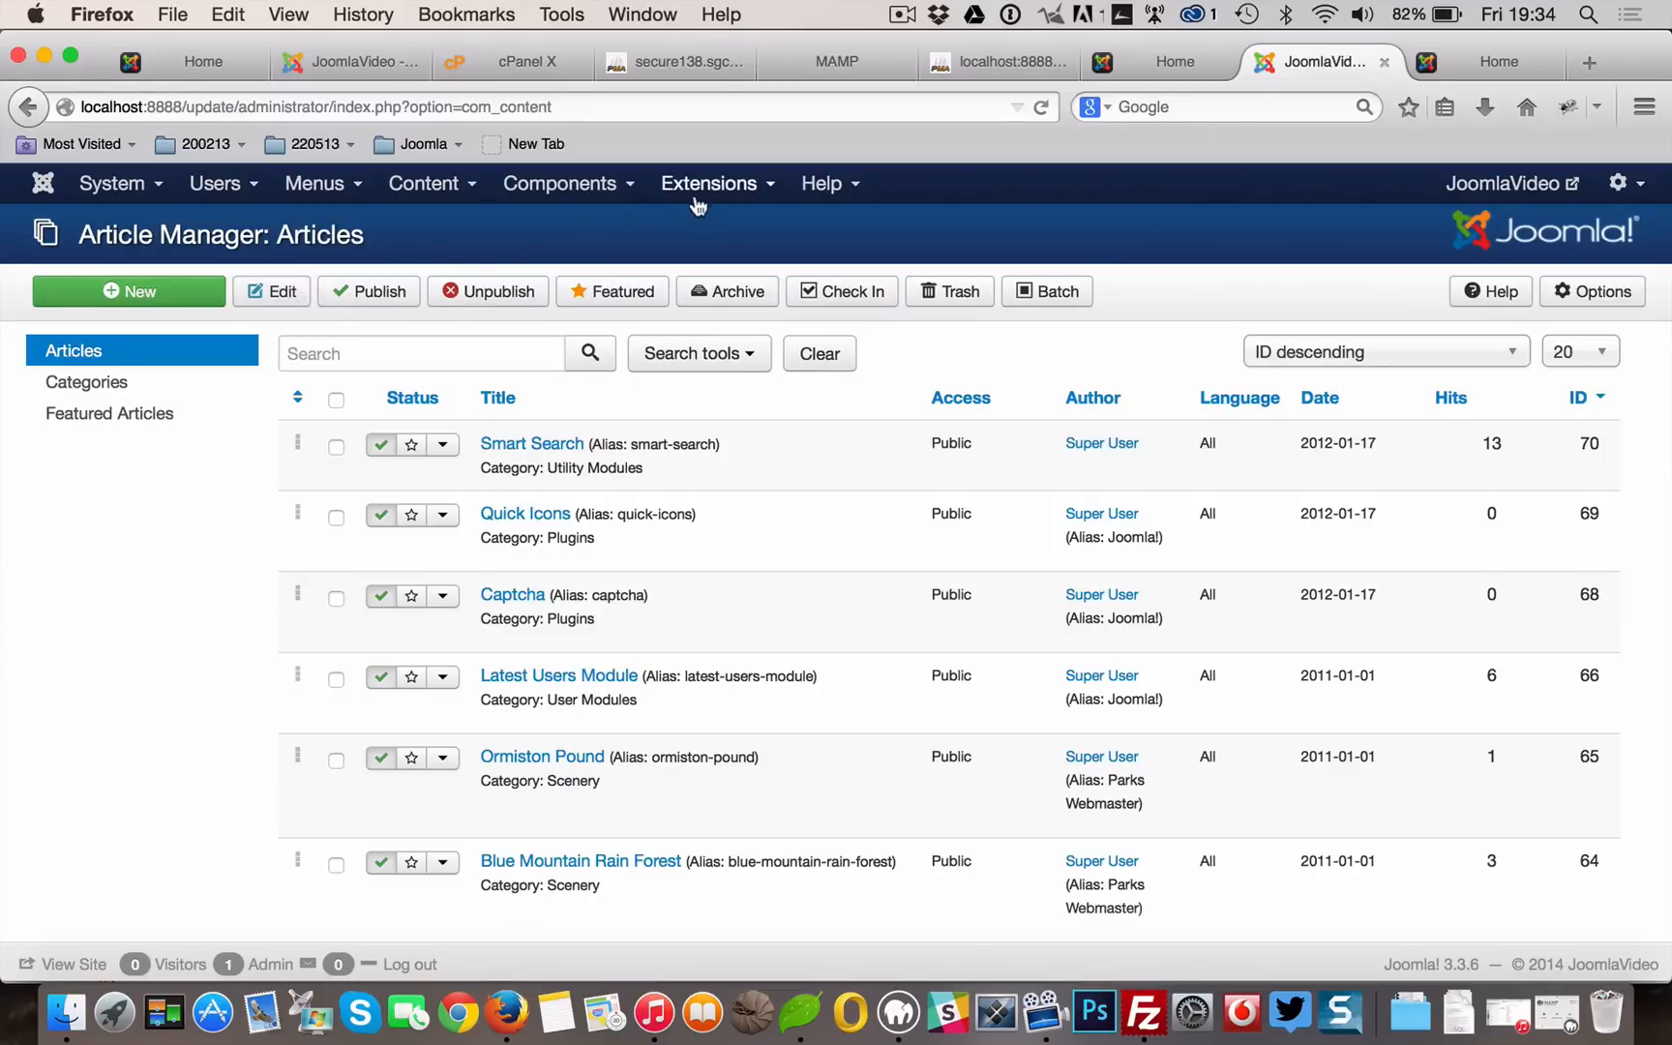
- Switch to the local site's front page and view the Site Map page
click(708, 184)
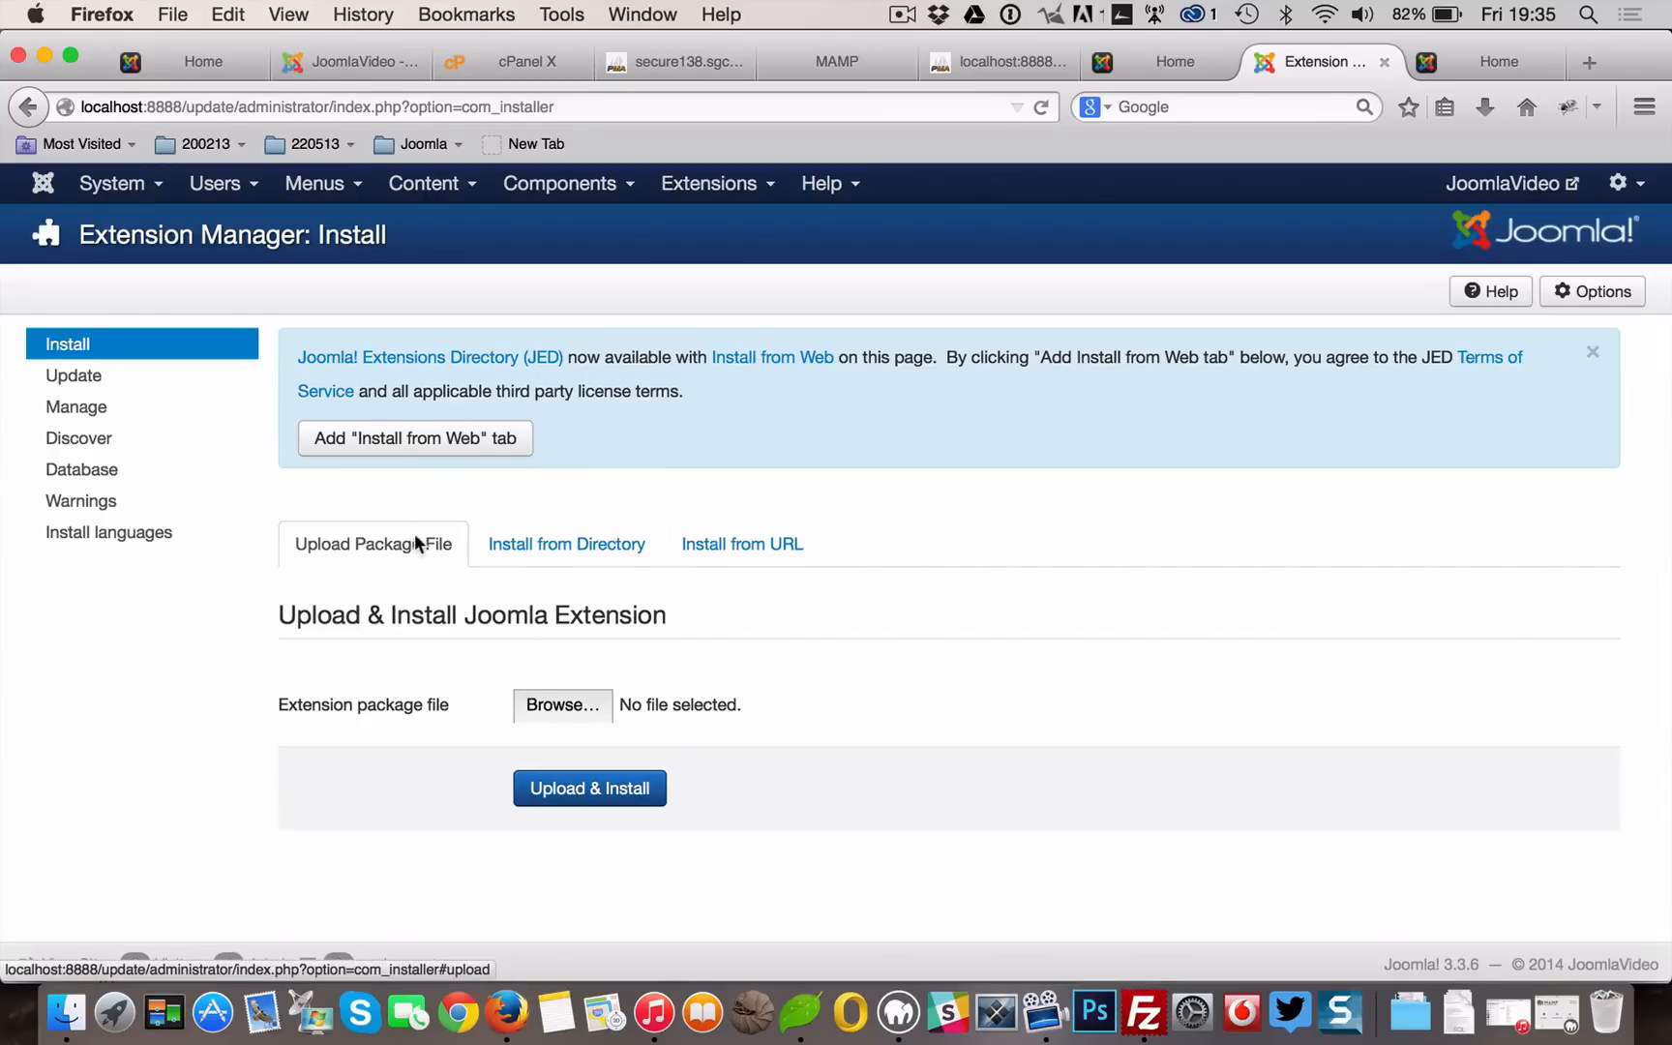
click(1487, 62)
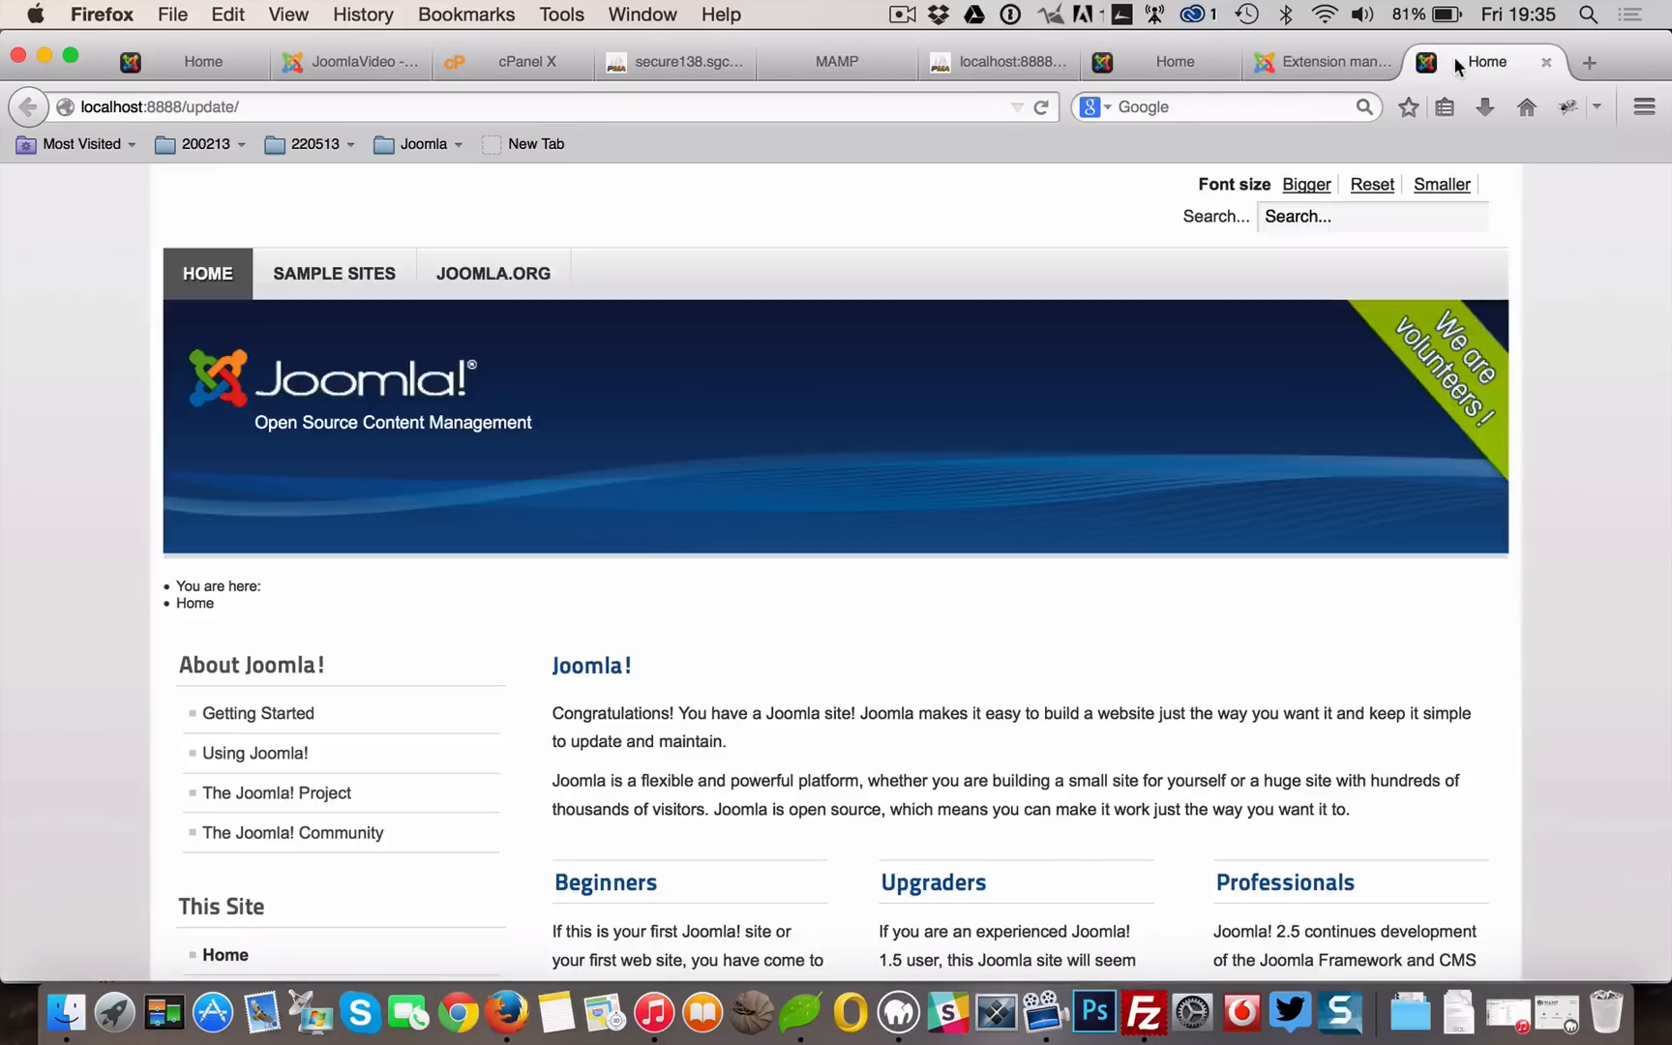
scroll(down, 3)
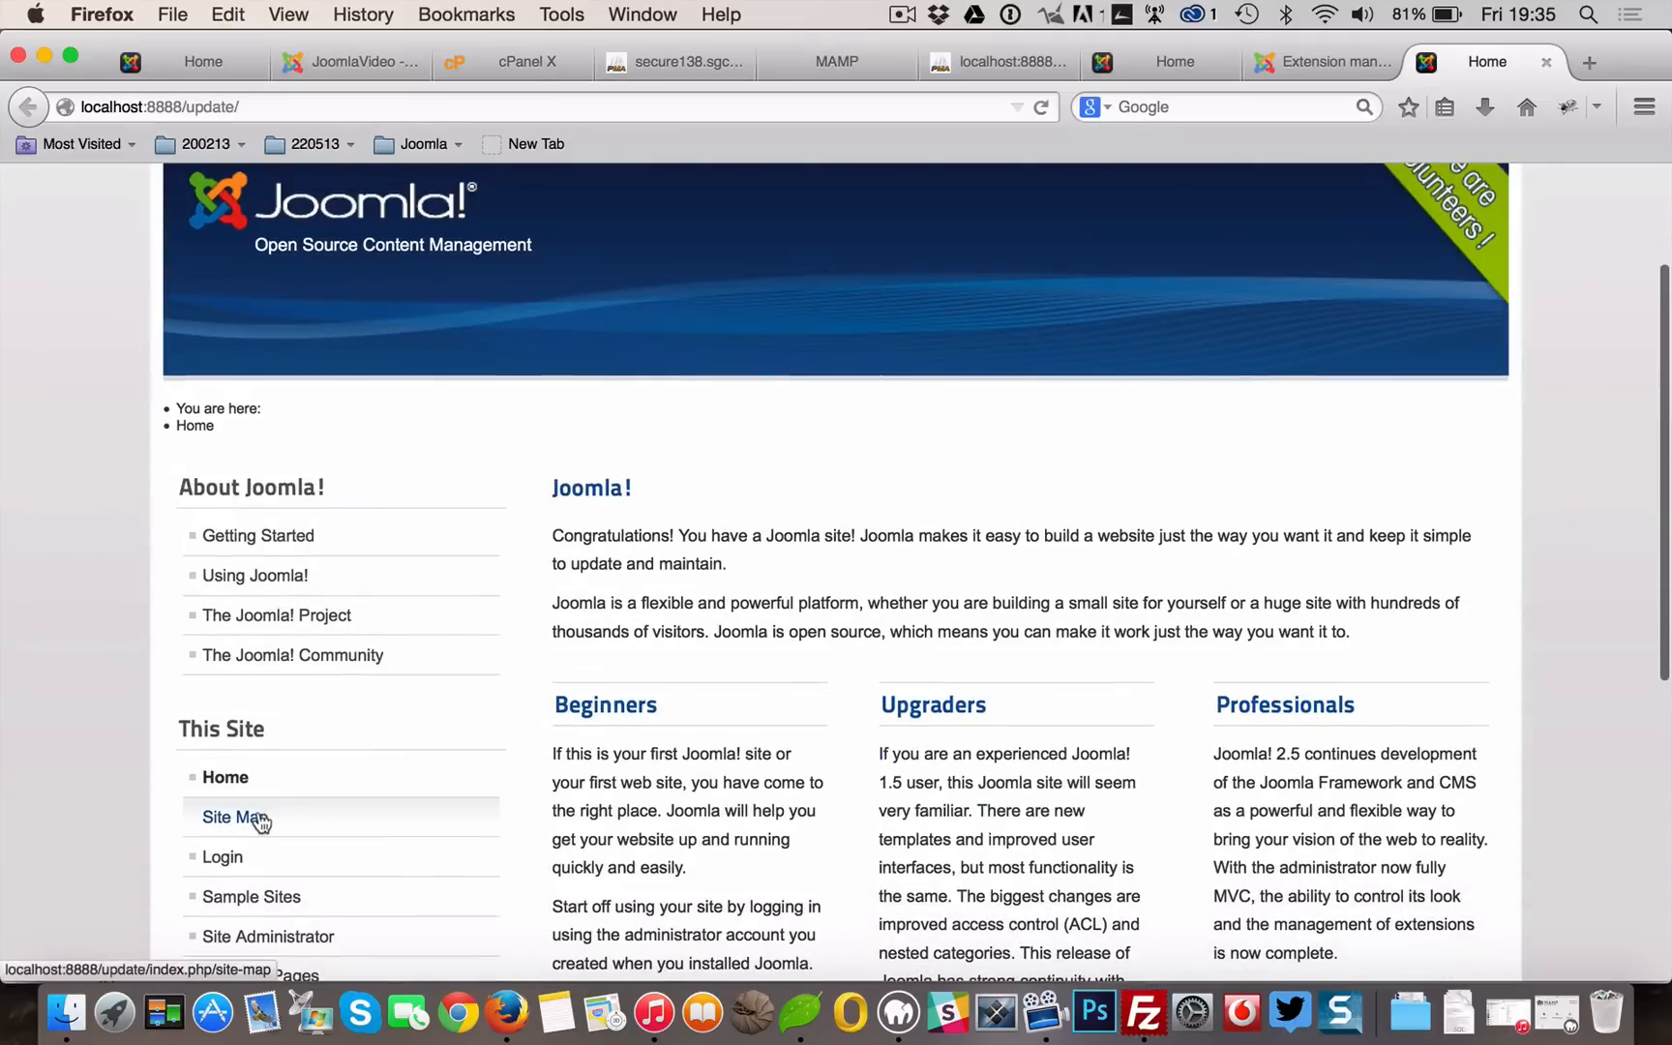
click(230, 817)
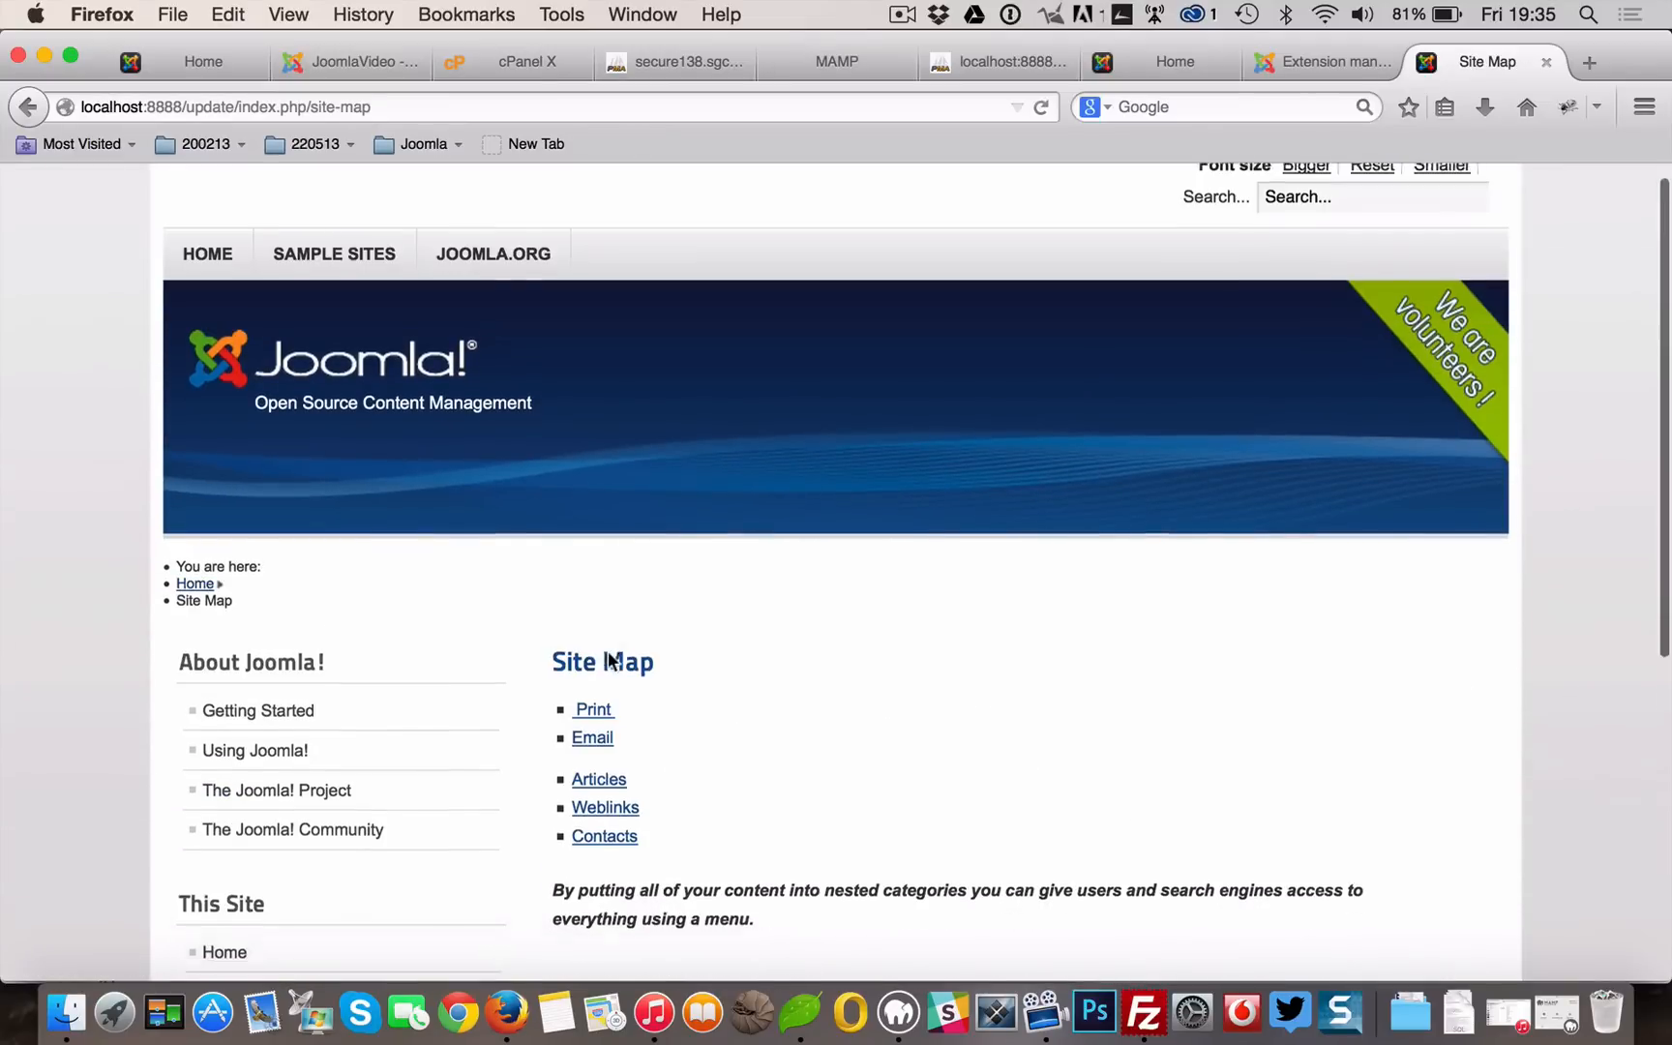
- View the Sample Sites page from the This Site menu
click(252, 898)
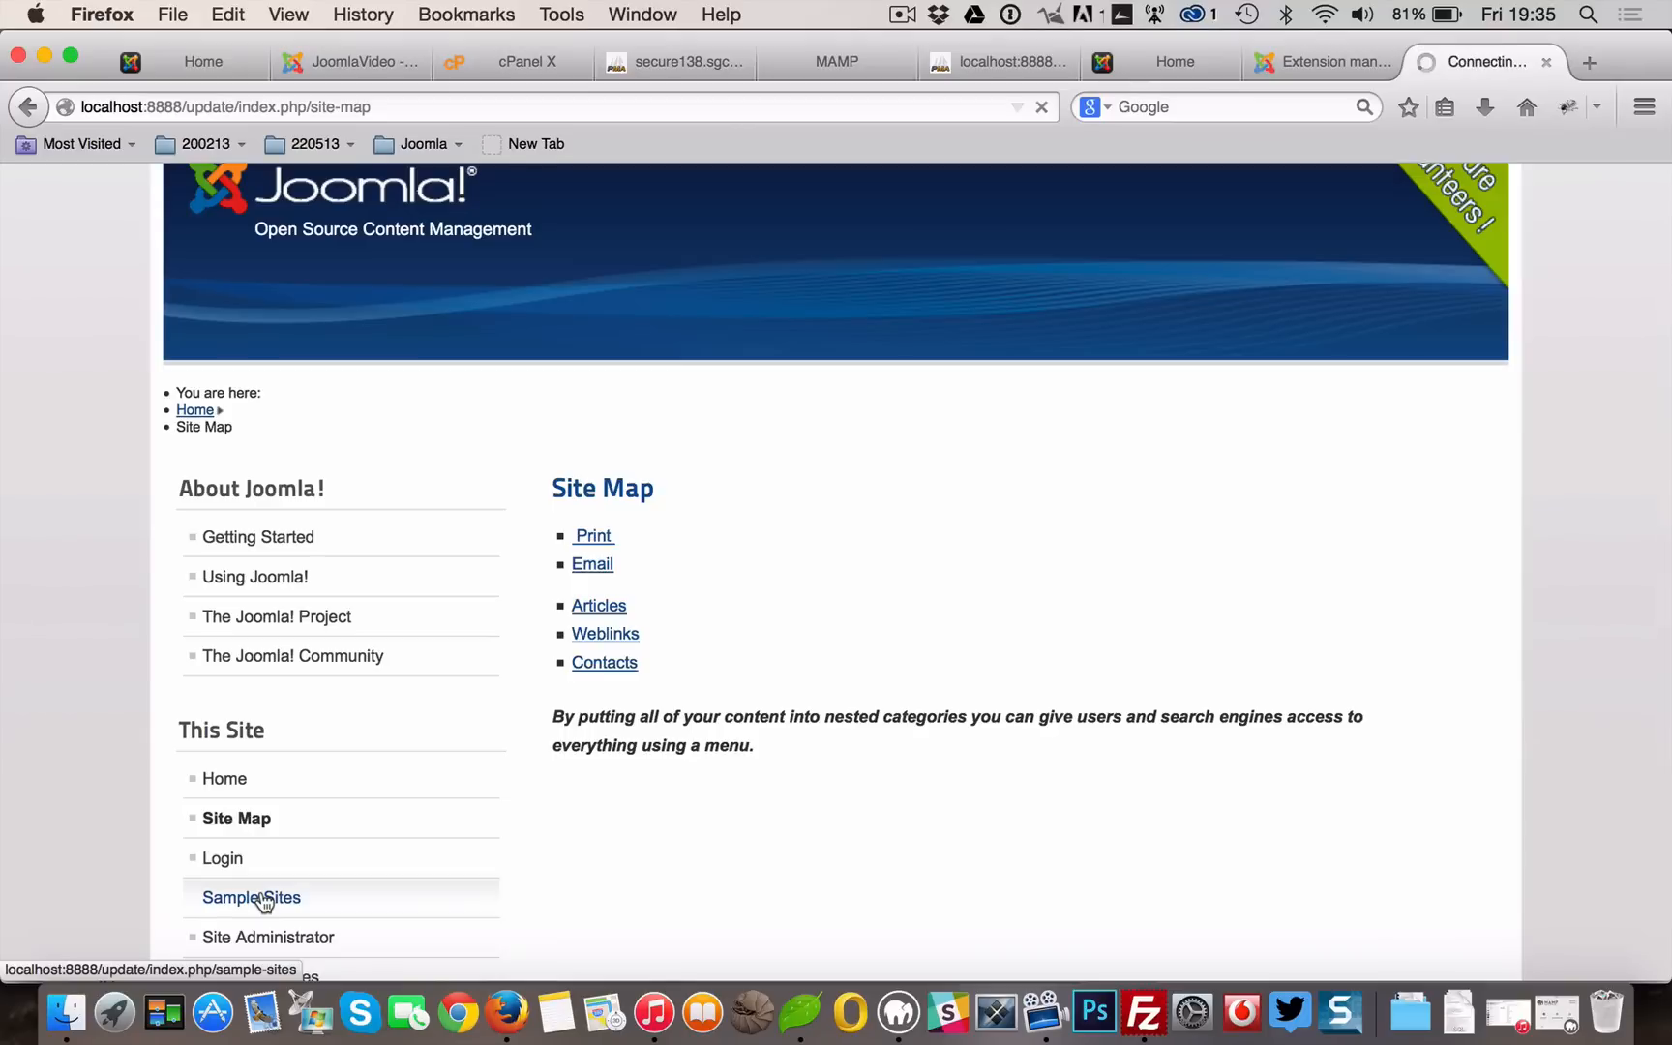
click(251, 898)
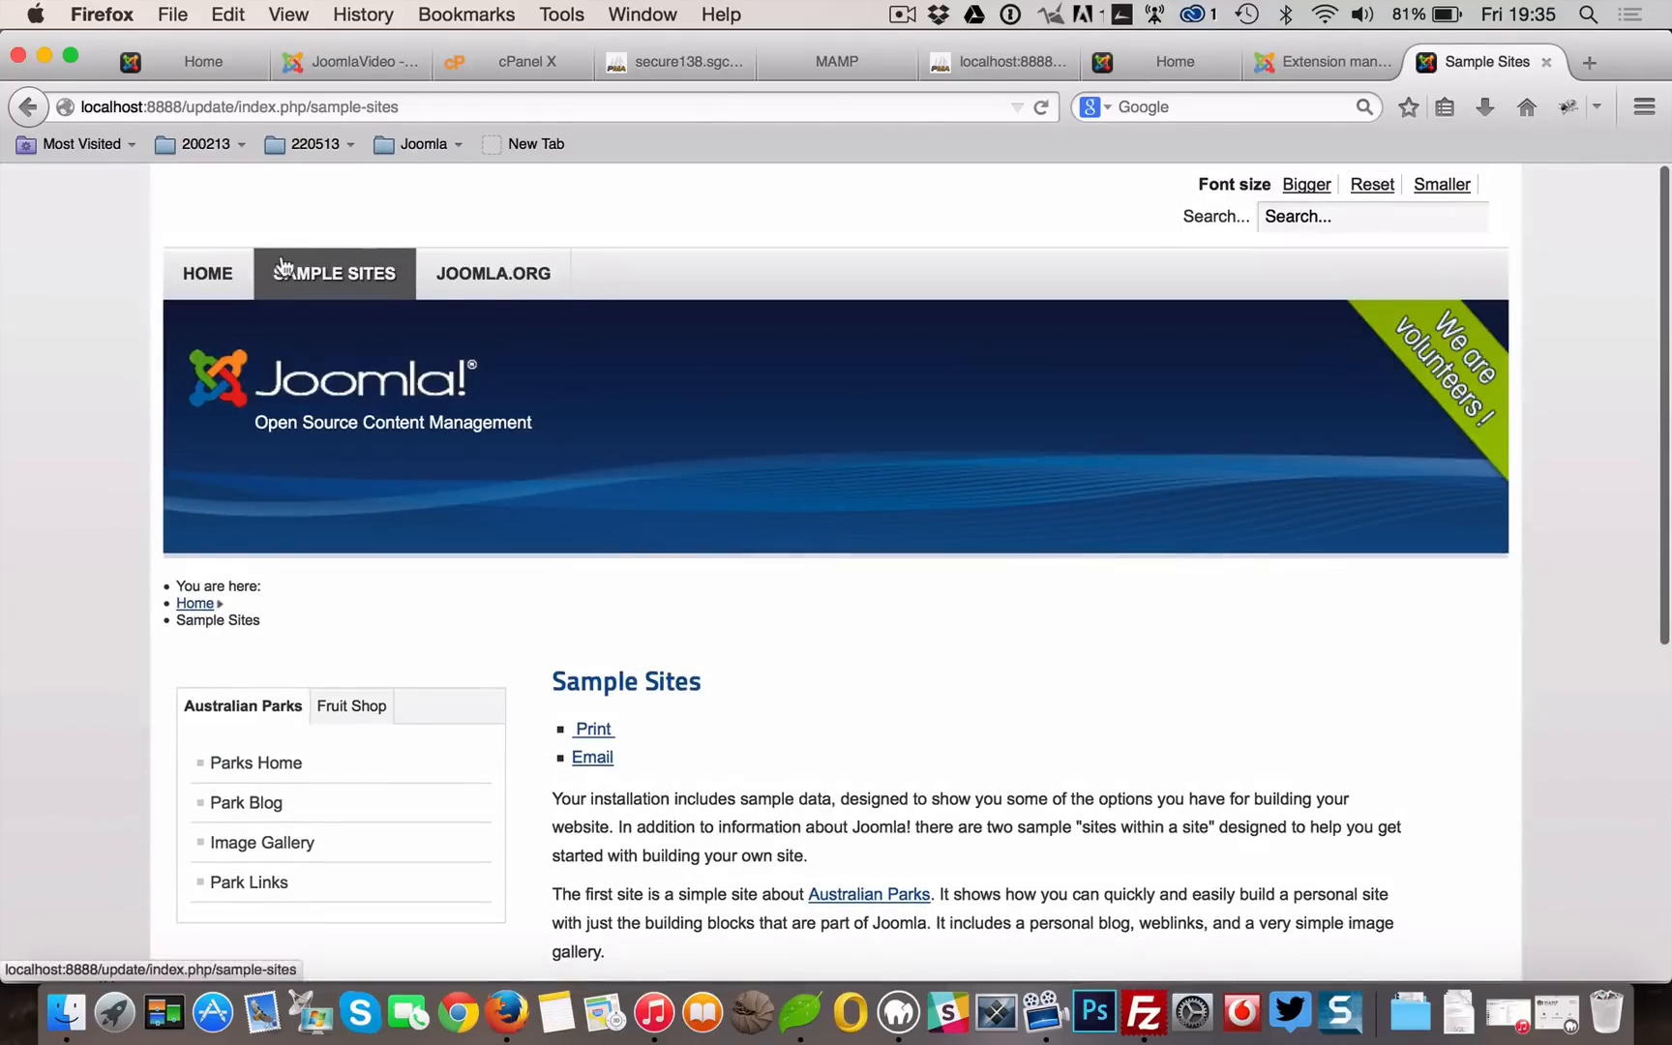
click(207, 275)
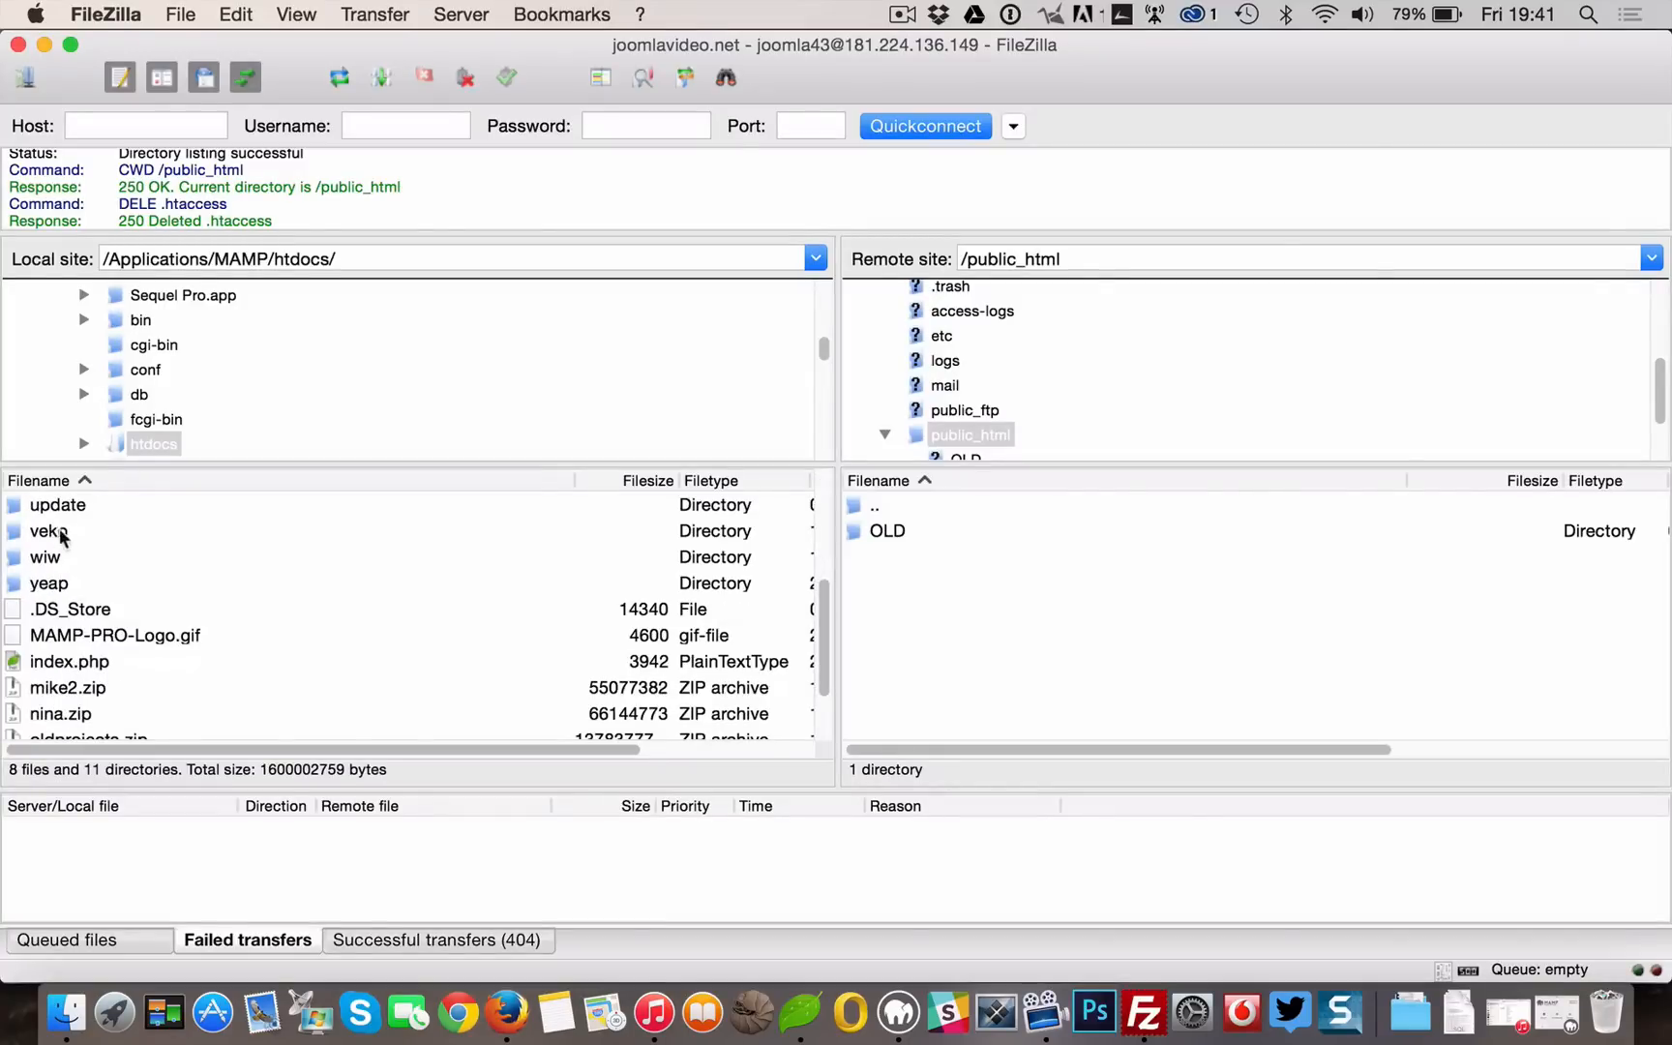
- Open the local update folder in FileZilla's local pane beside remote public_html
double_click(56, 506)
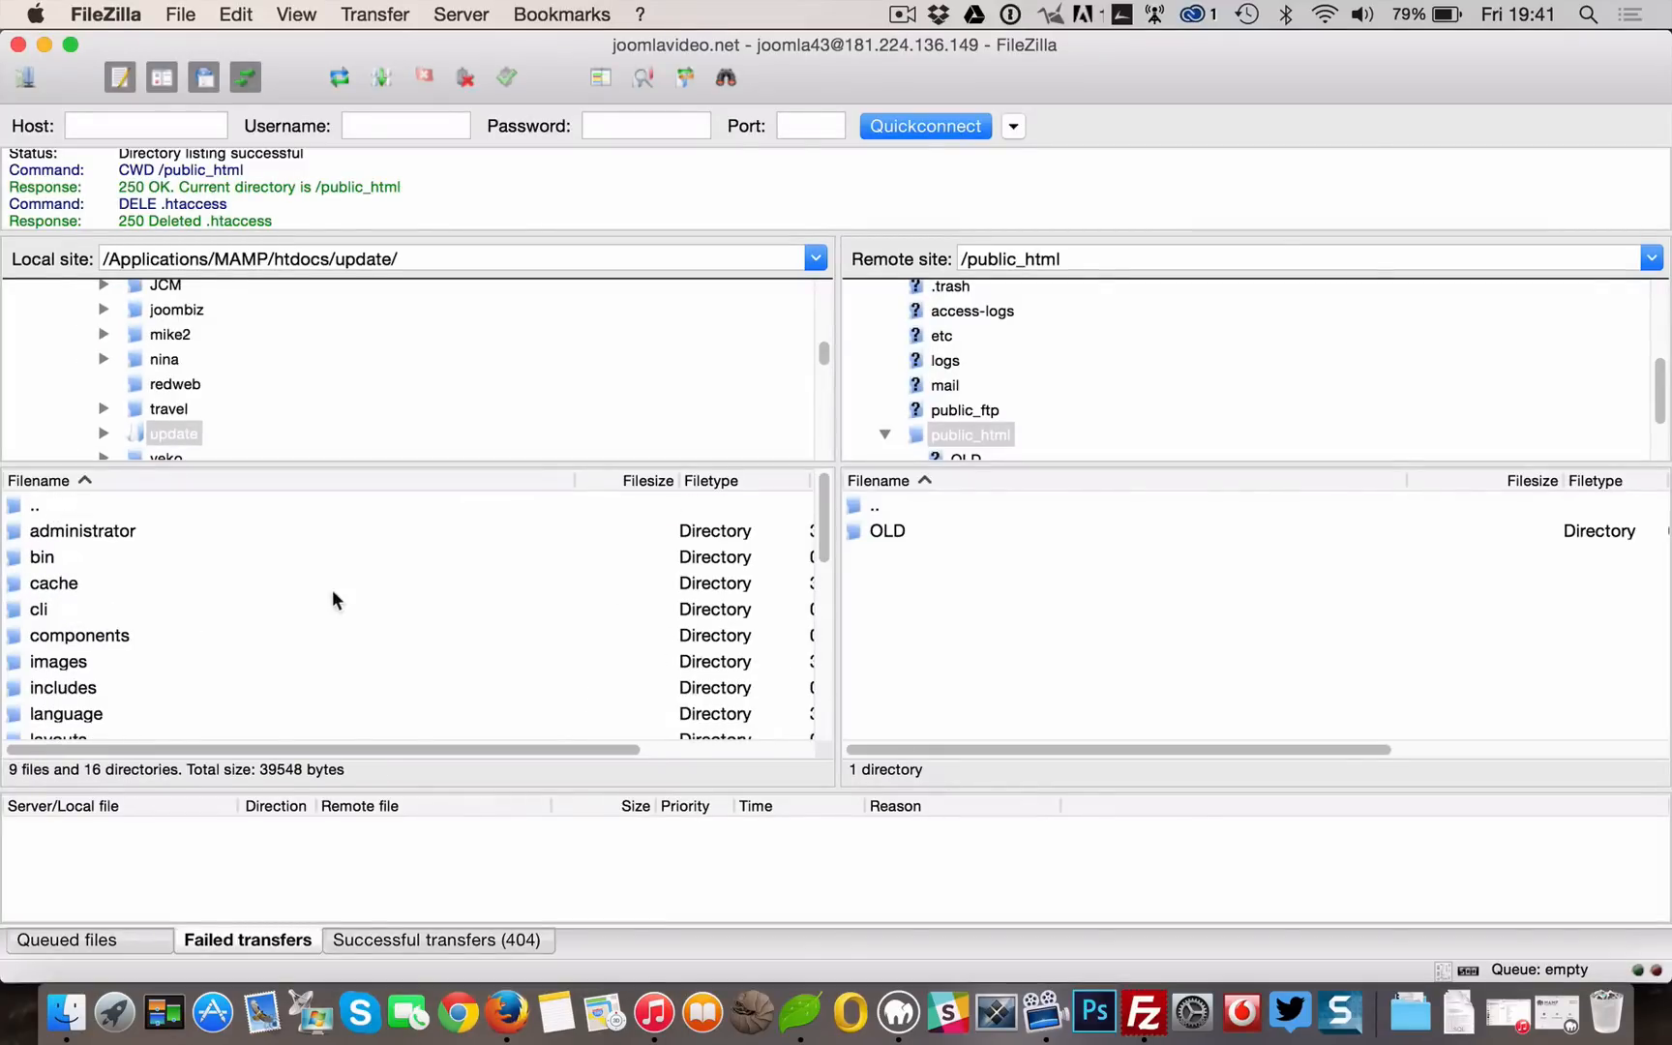
mouse_move(415, 453)
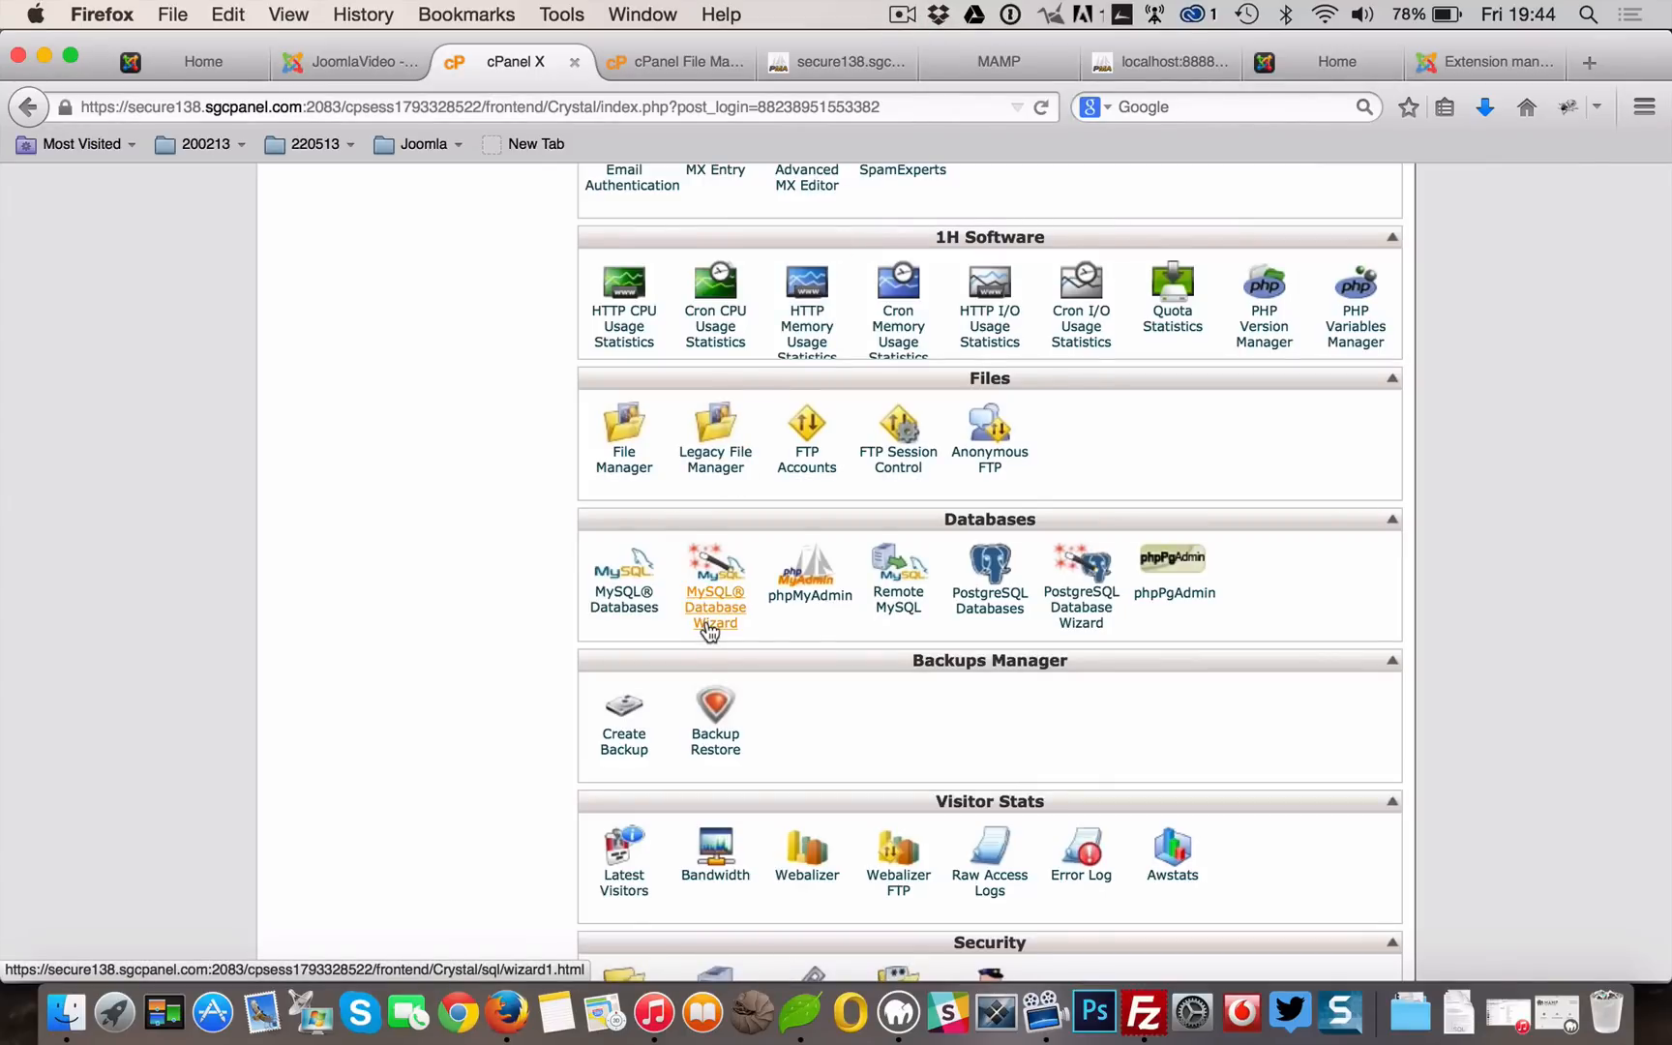
- Create the database joom3 (joomla43_joom33) in the MySQL Database Wizard
click(716, 567)
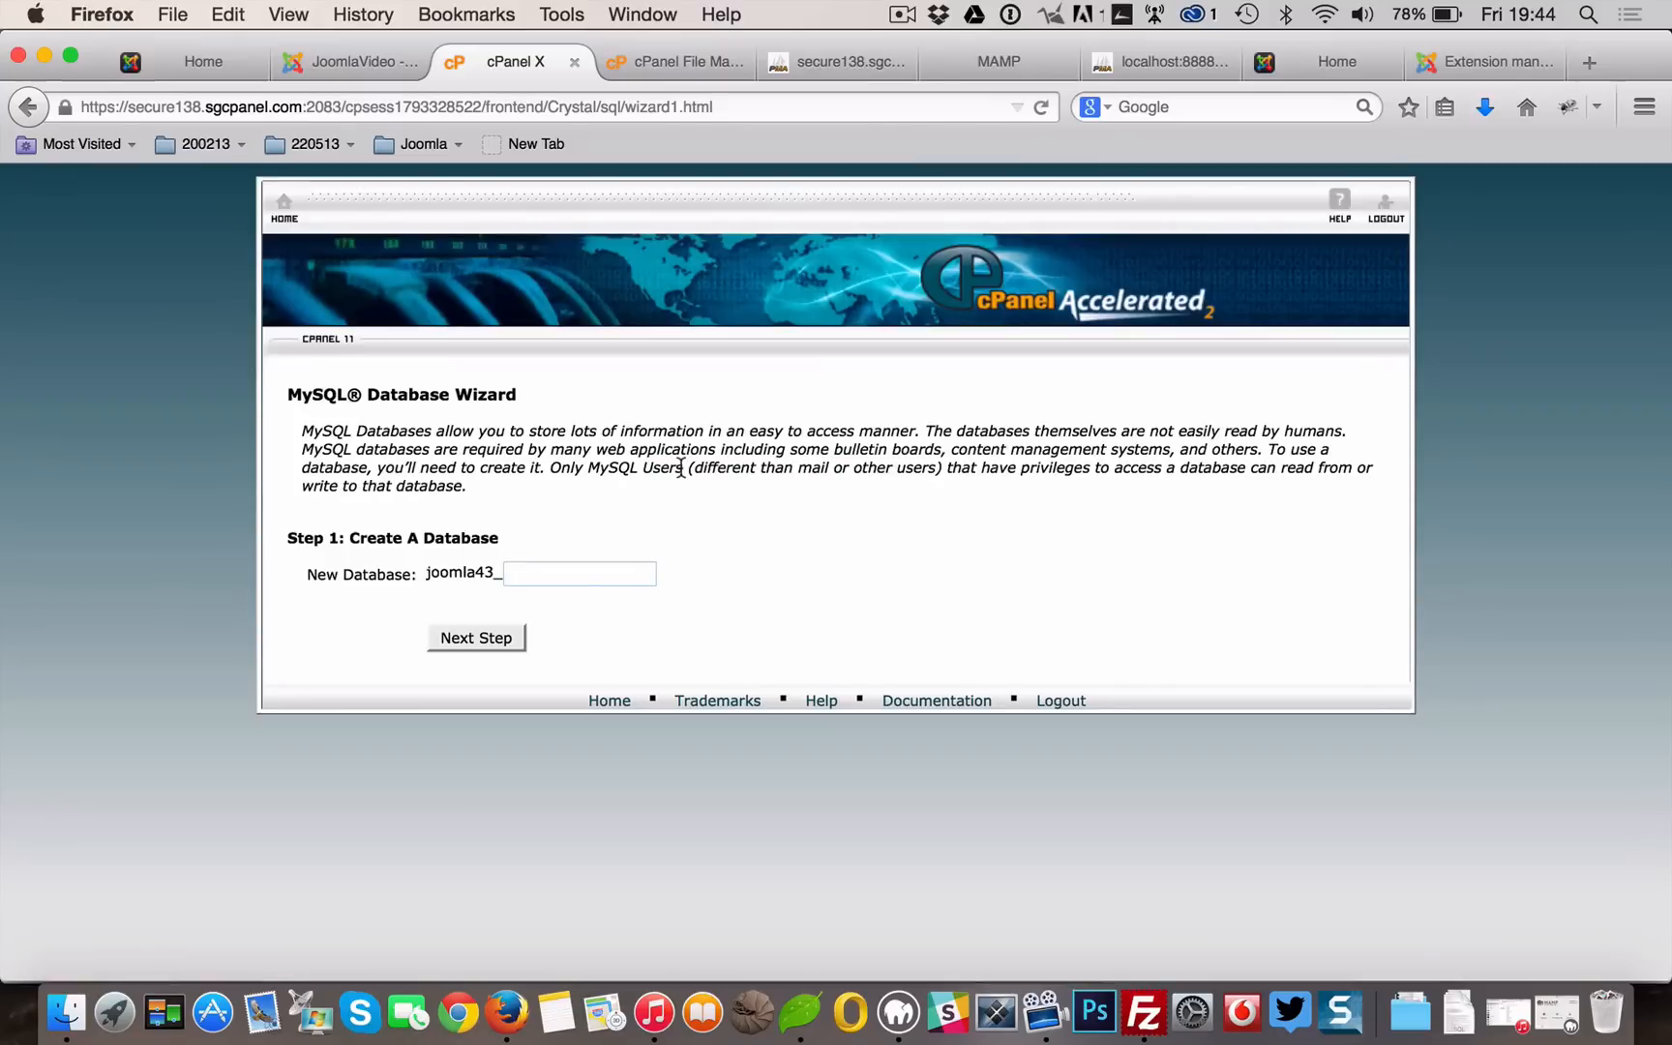
text(j)
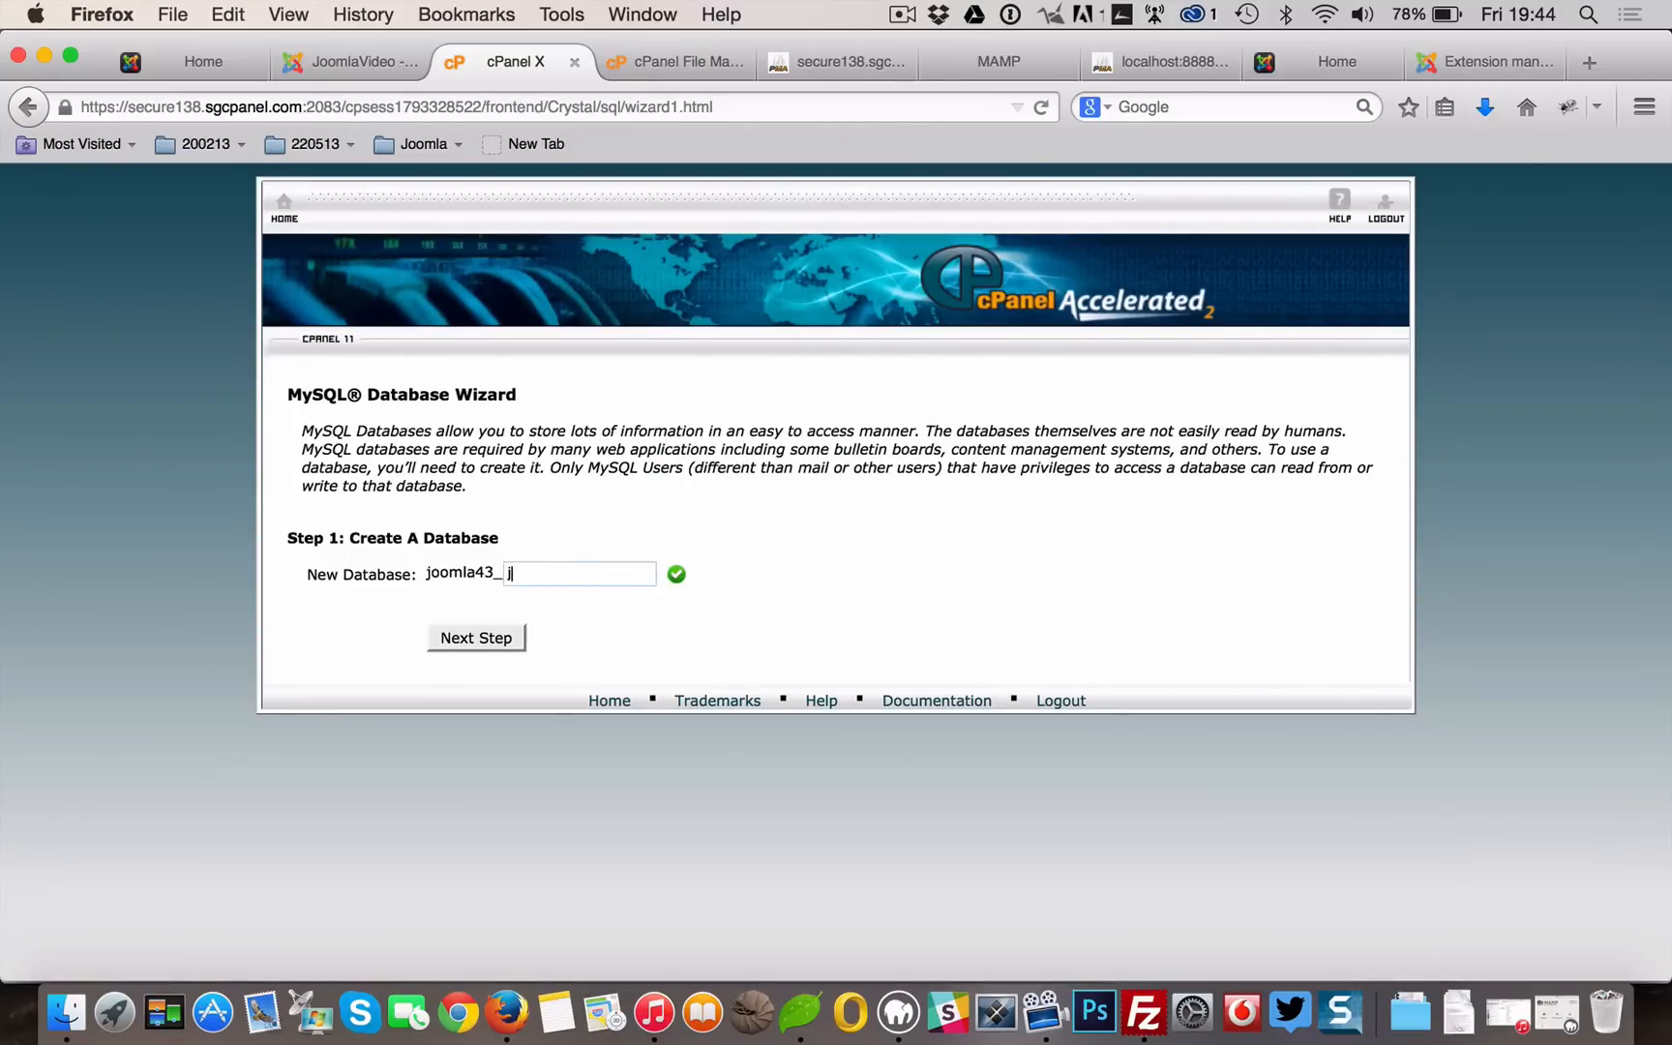
text(oom33)
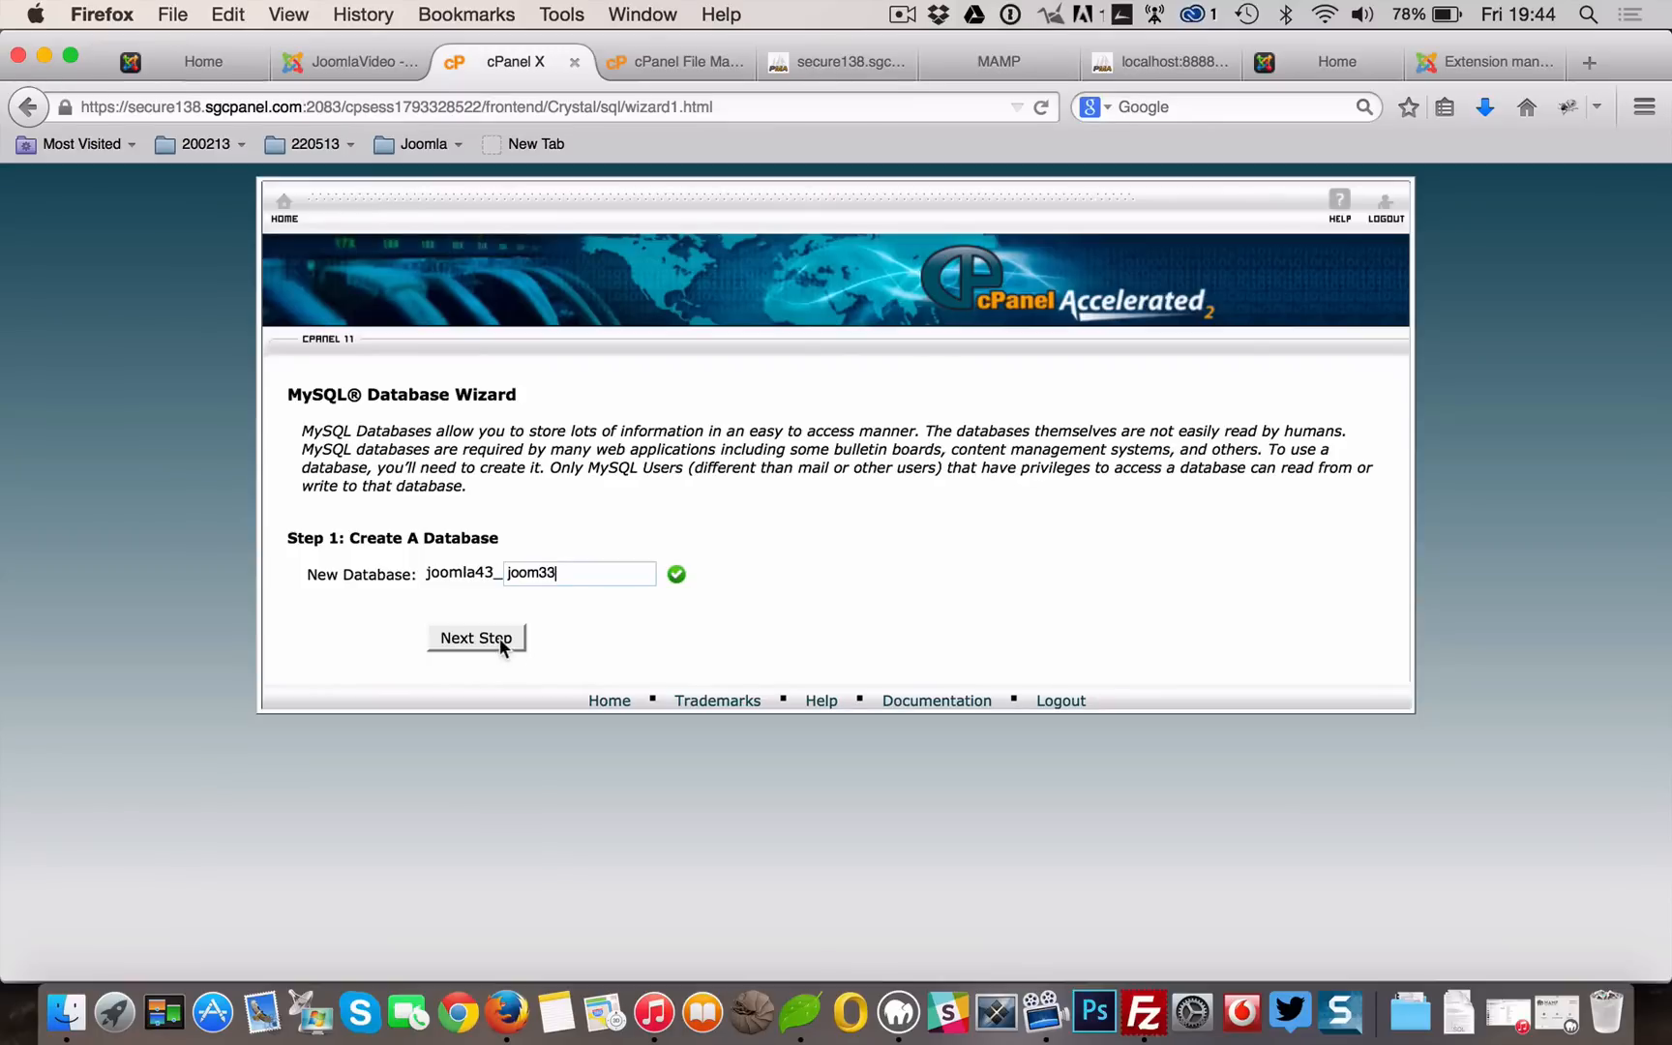
click(477, 639)
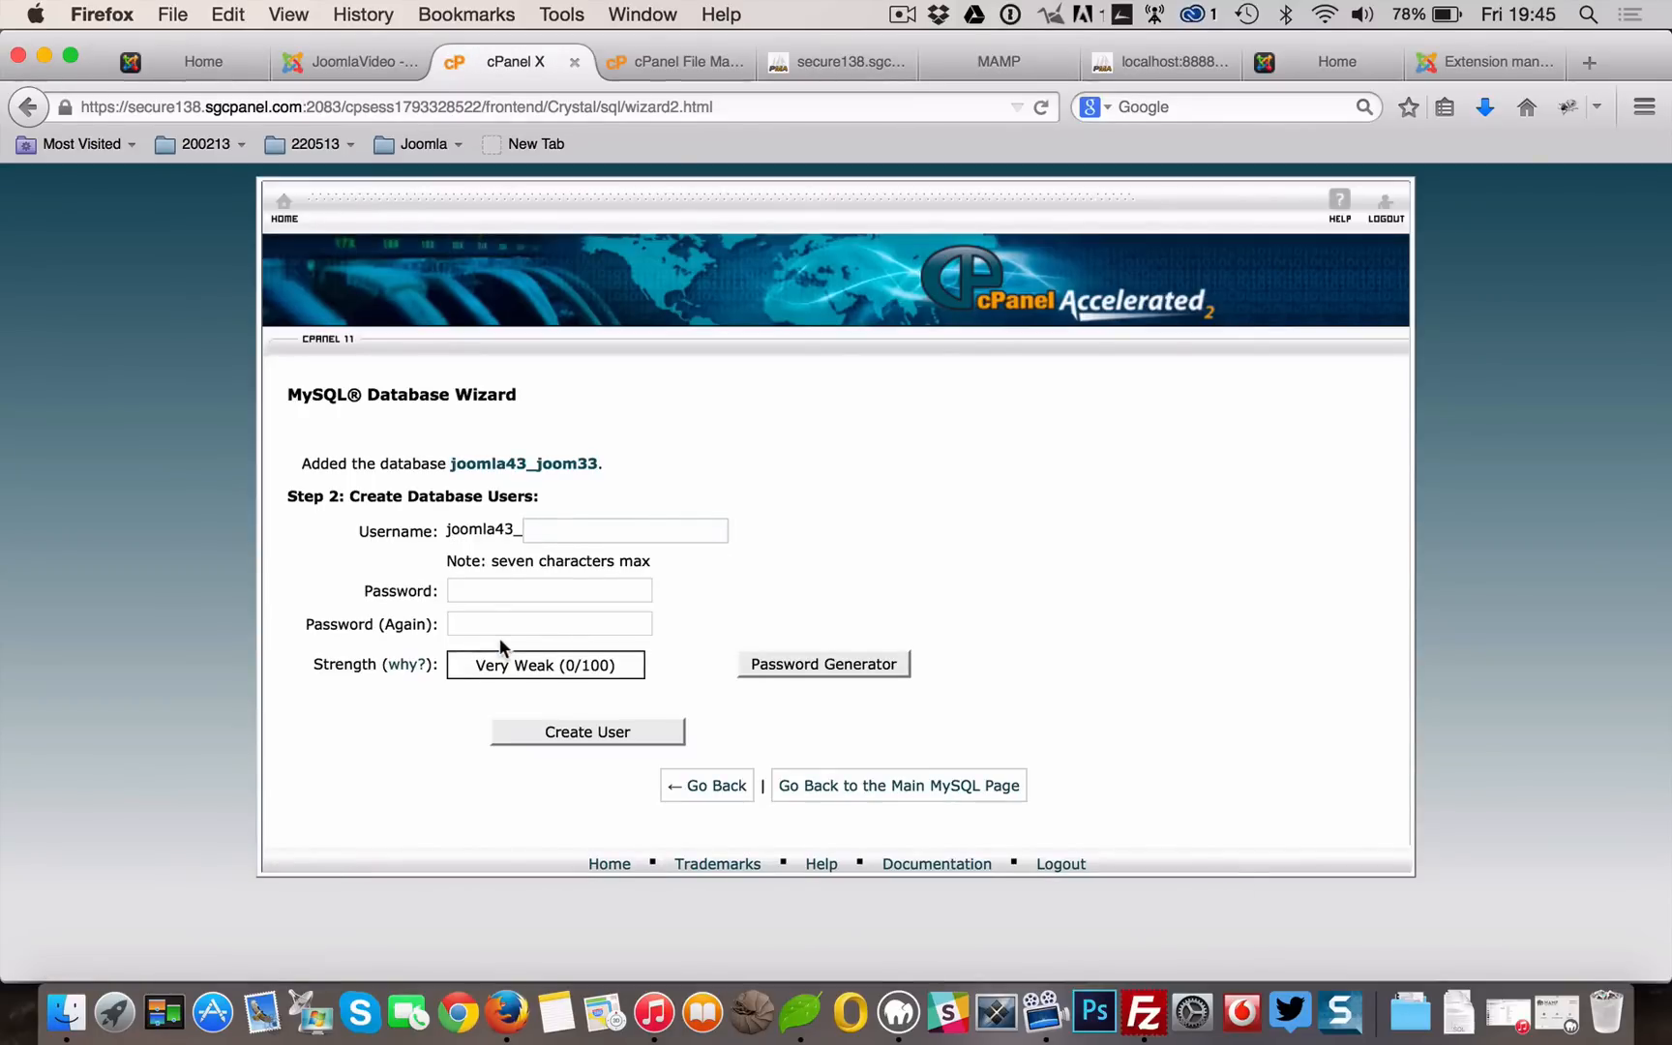
- Create user joomla43_joomla3 with a password and grant it all privileges on the database
click(625, 530)
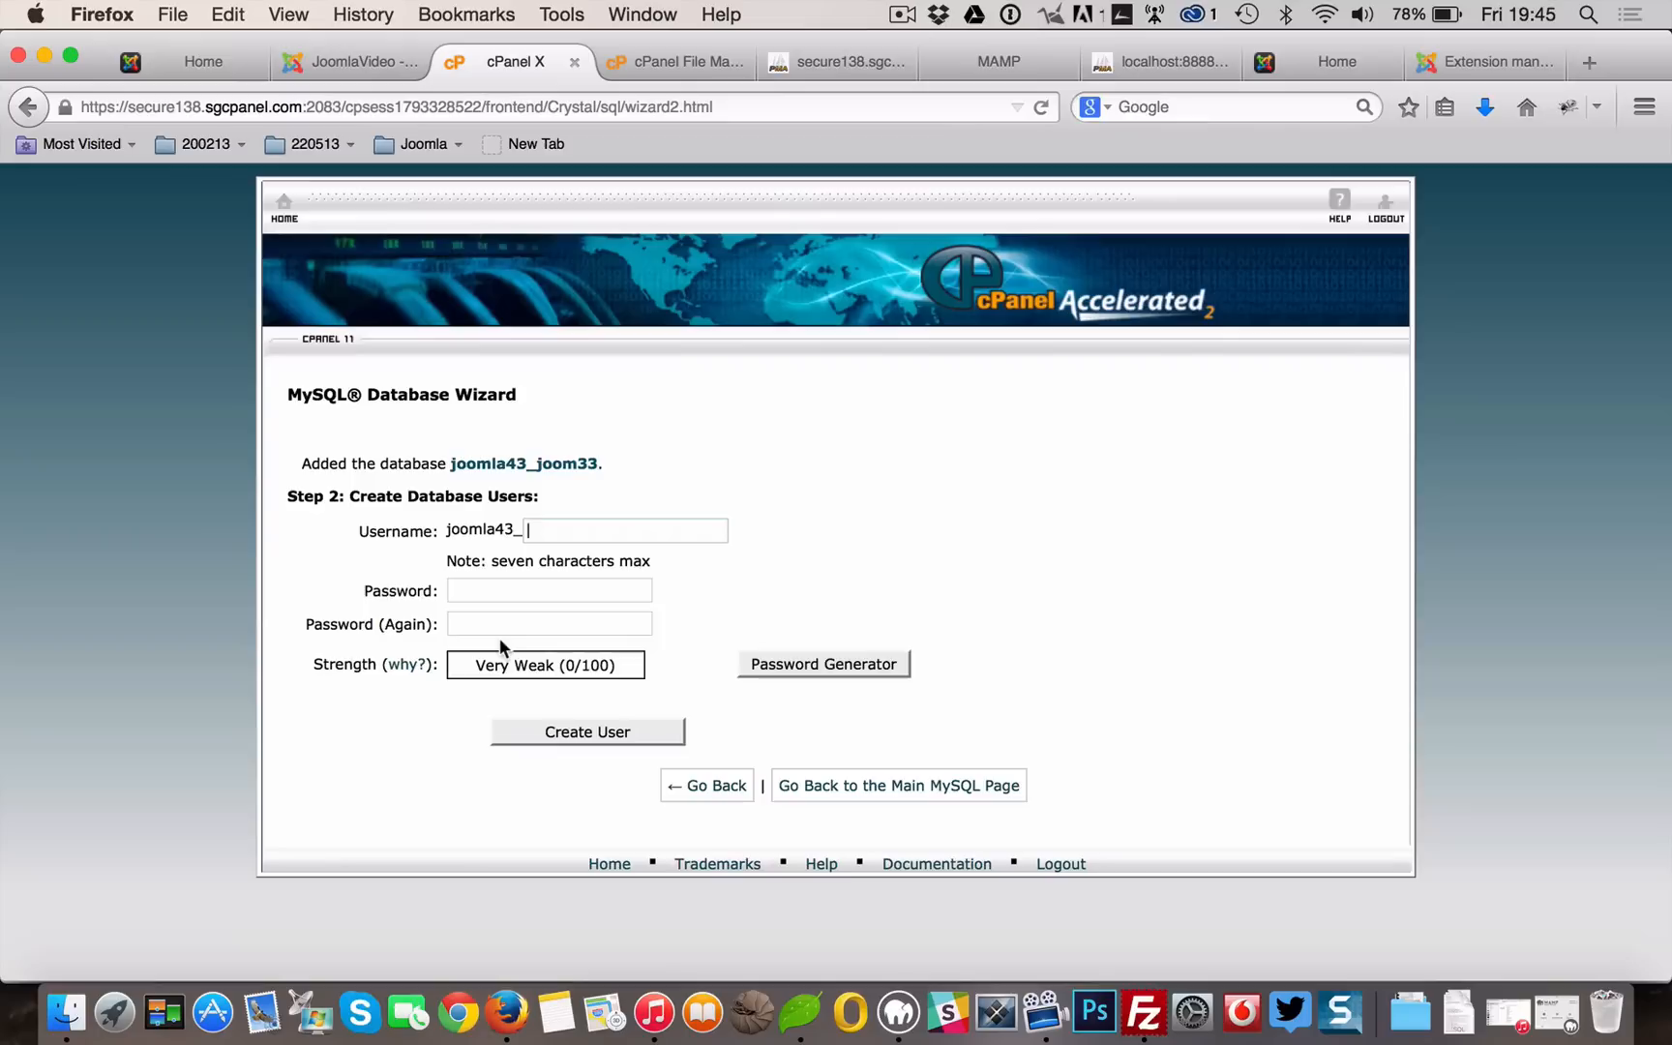
text(j)
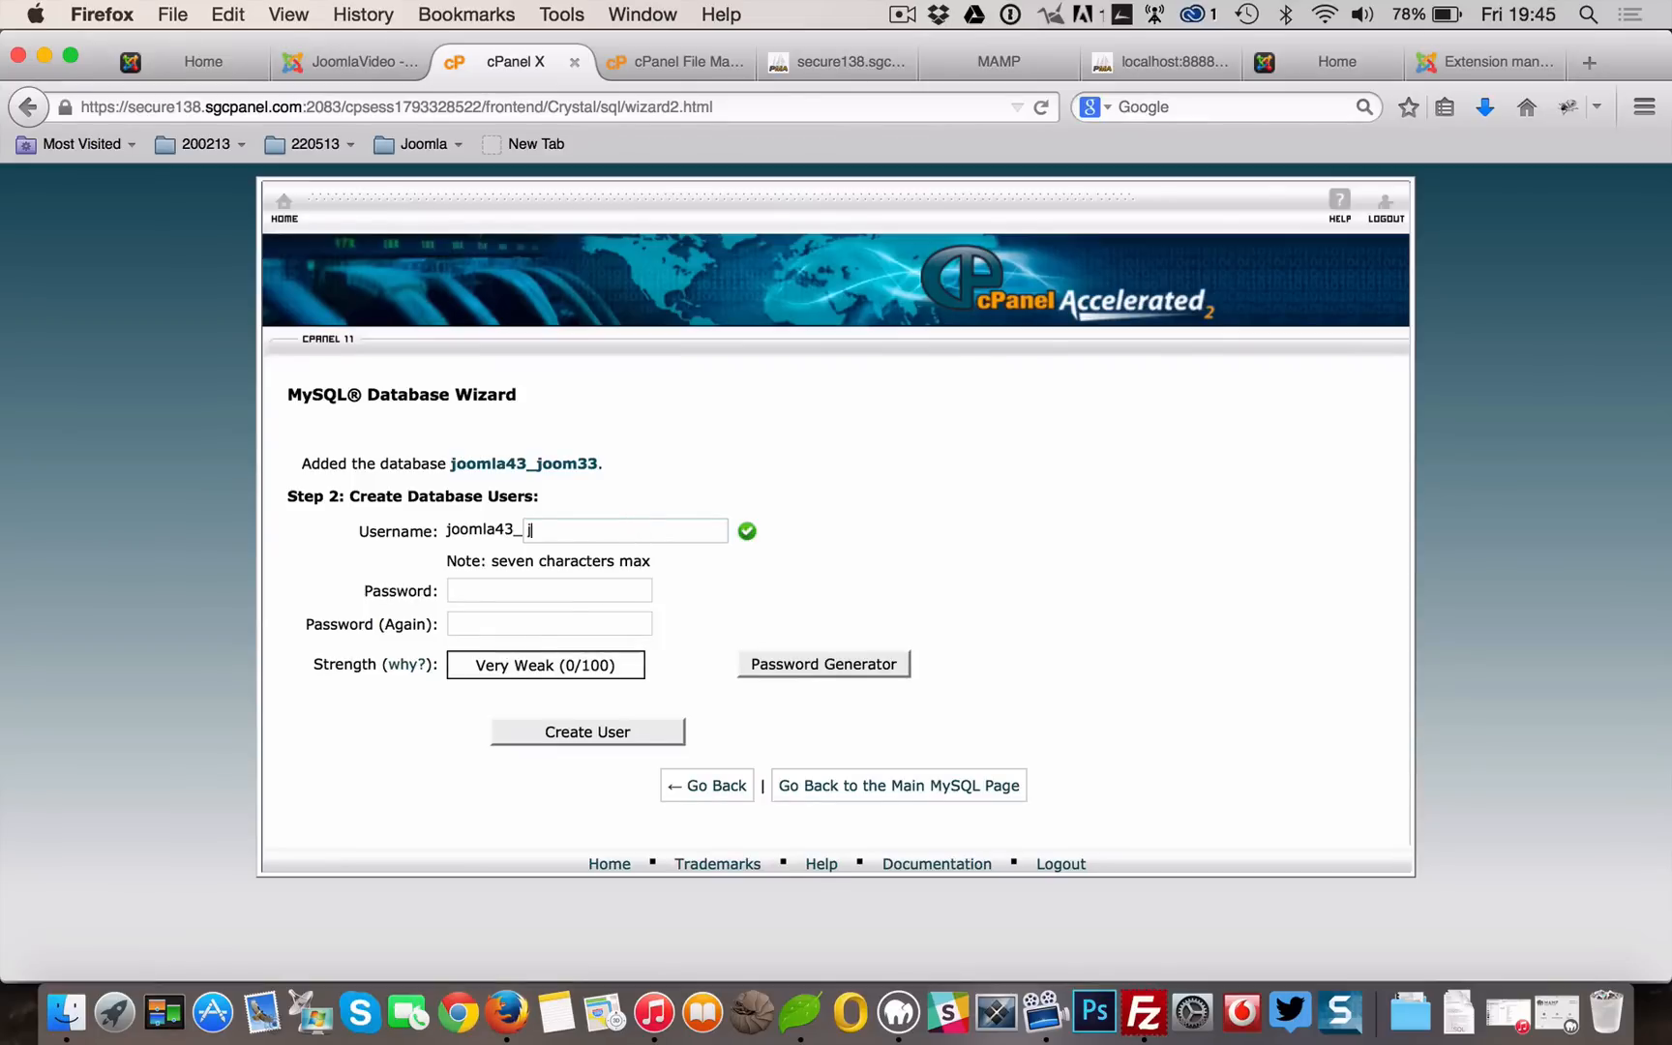
text(oomla3)
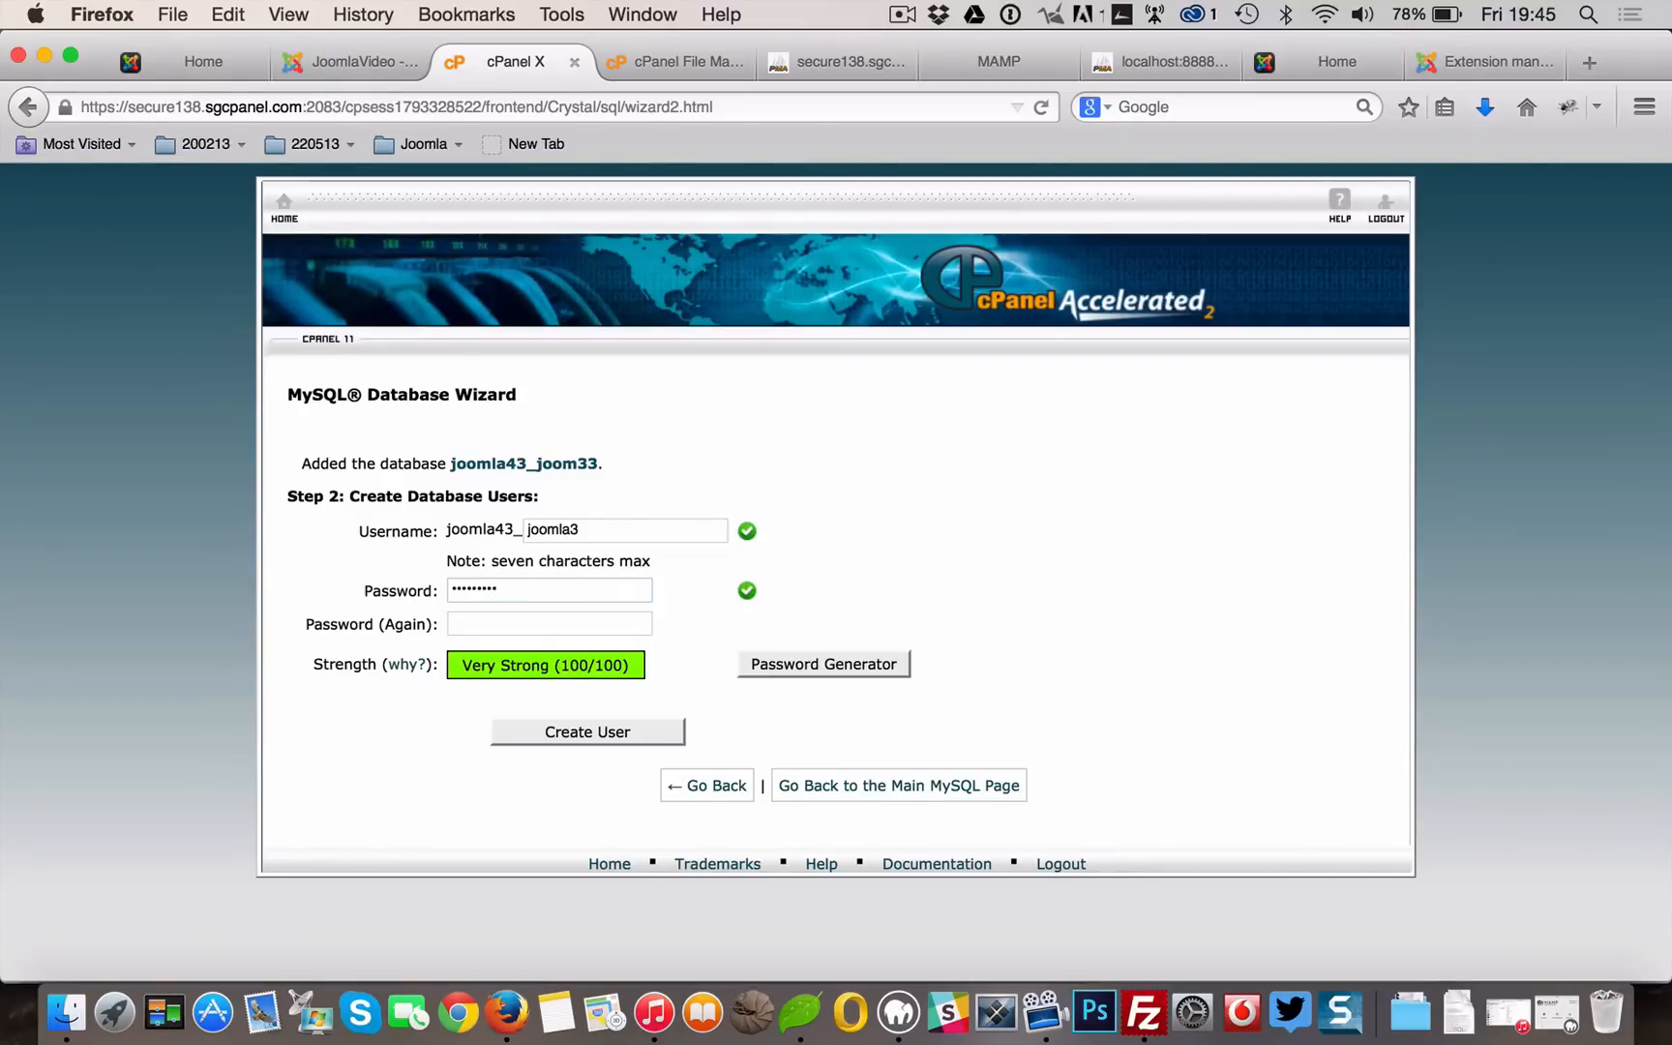
text(•••)
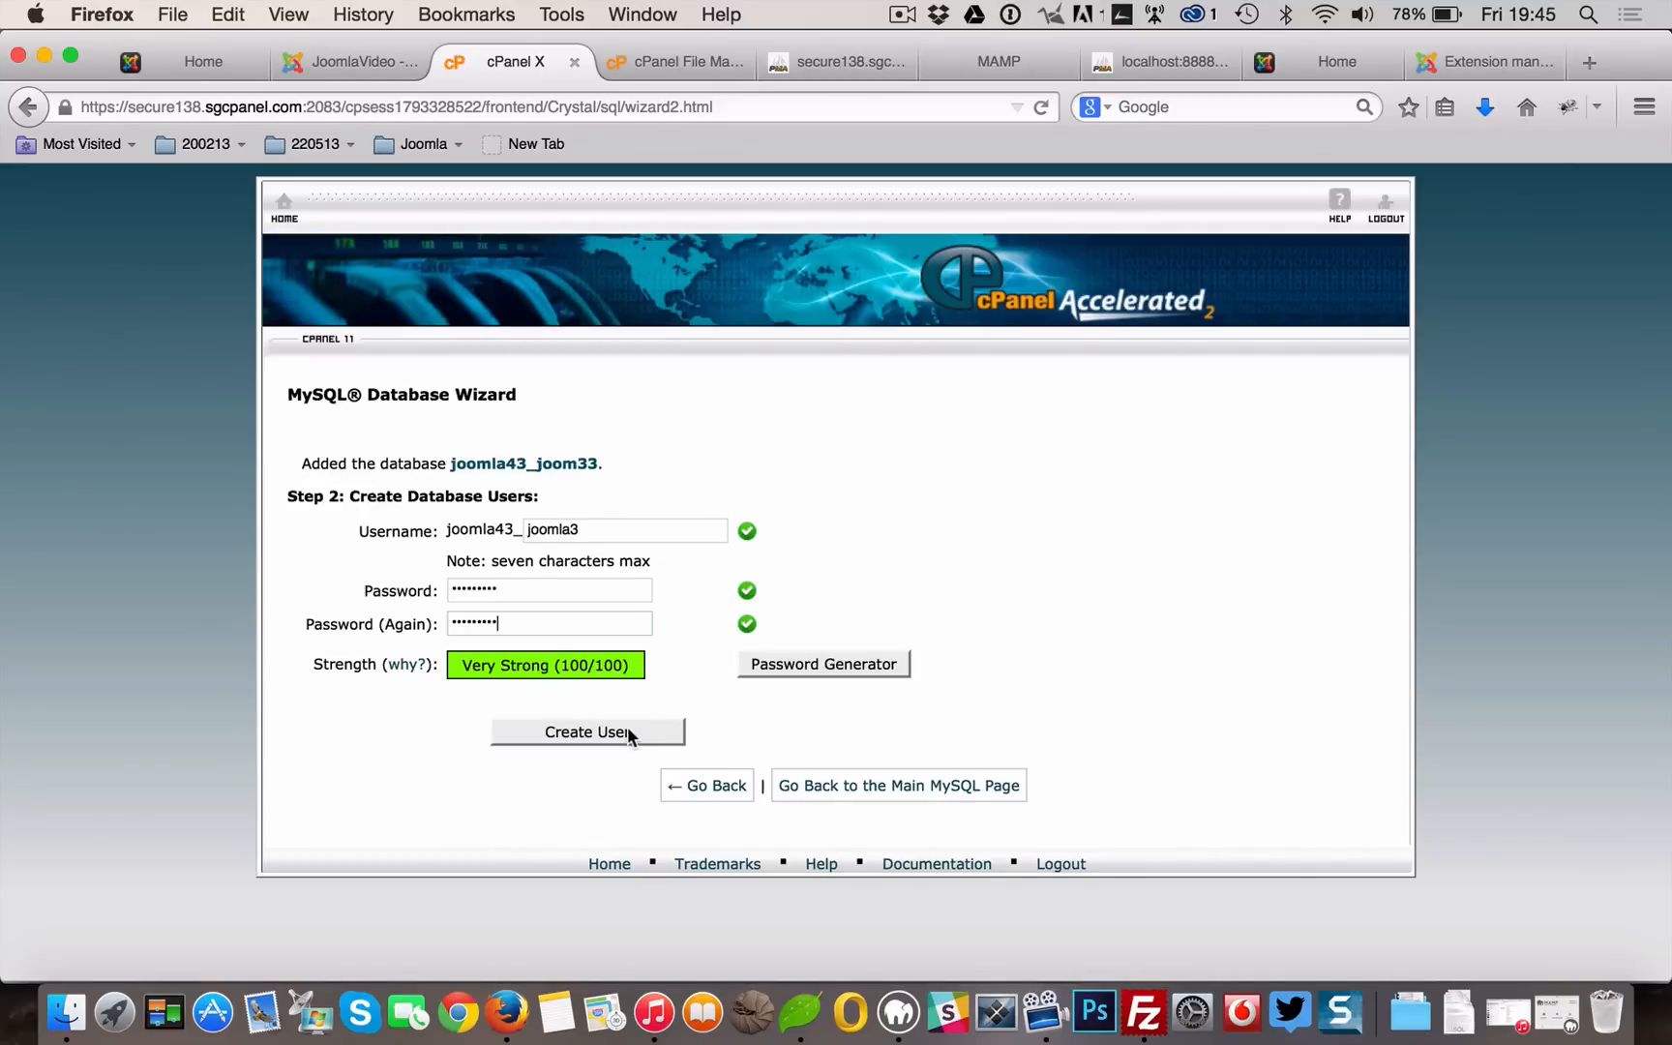
click(586, 733)
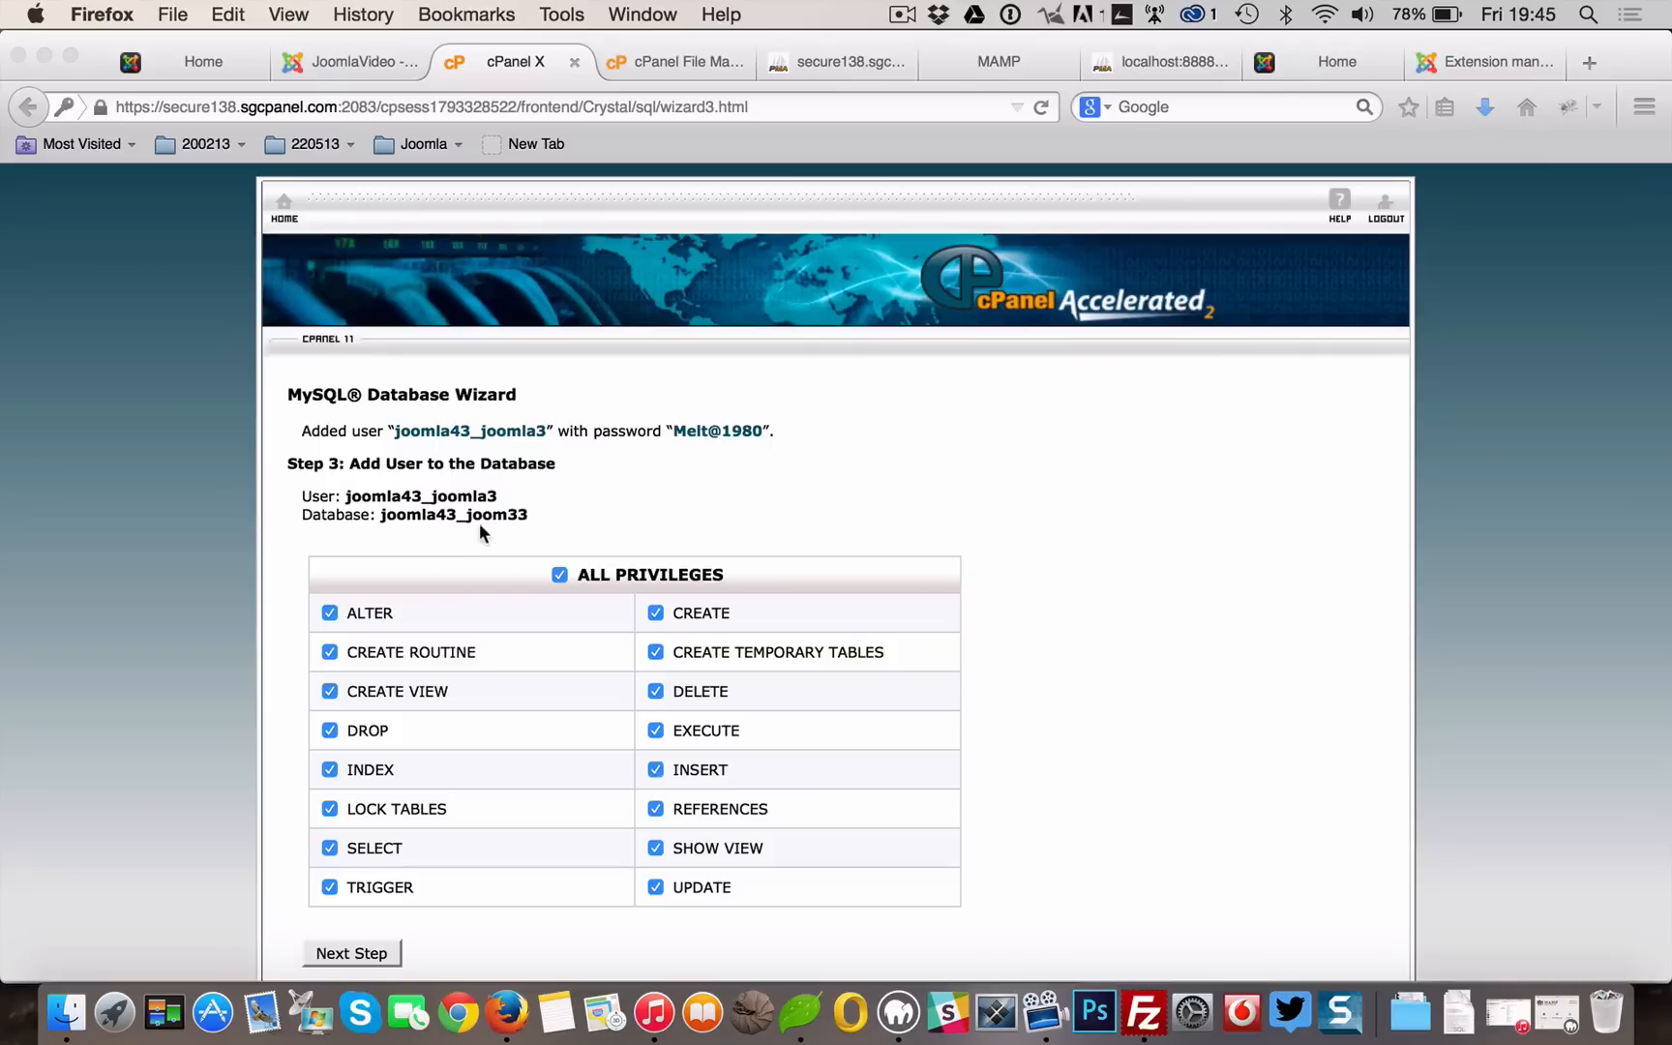
mouse_move(463, 503)
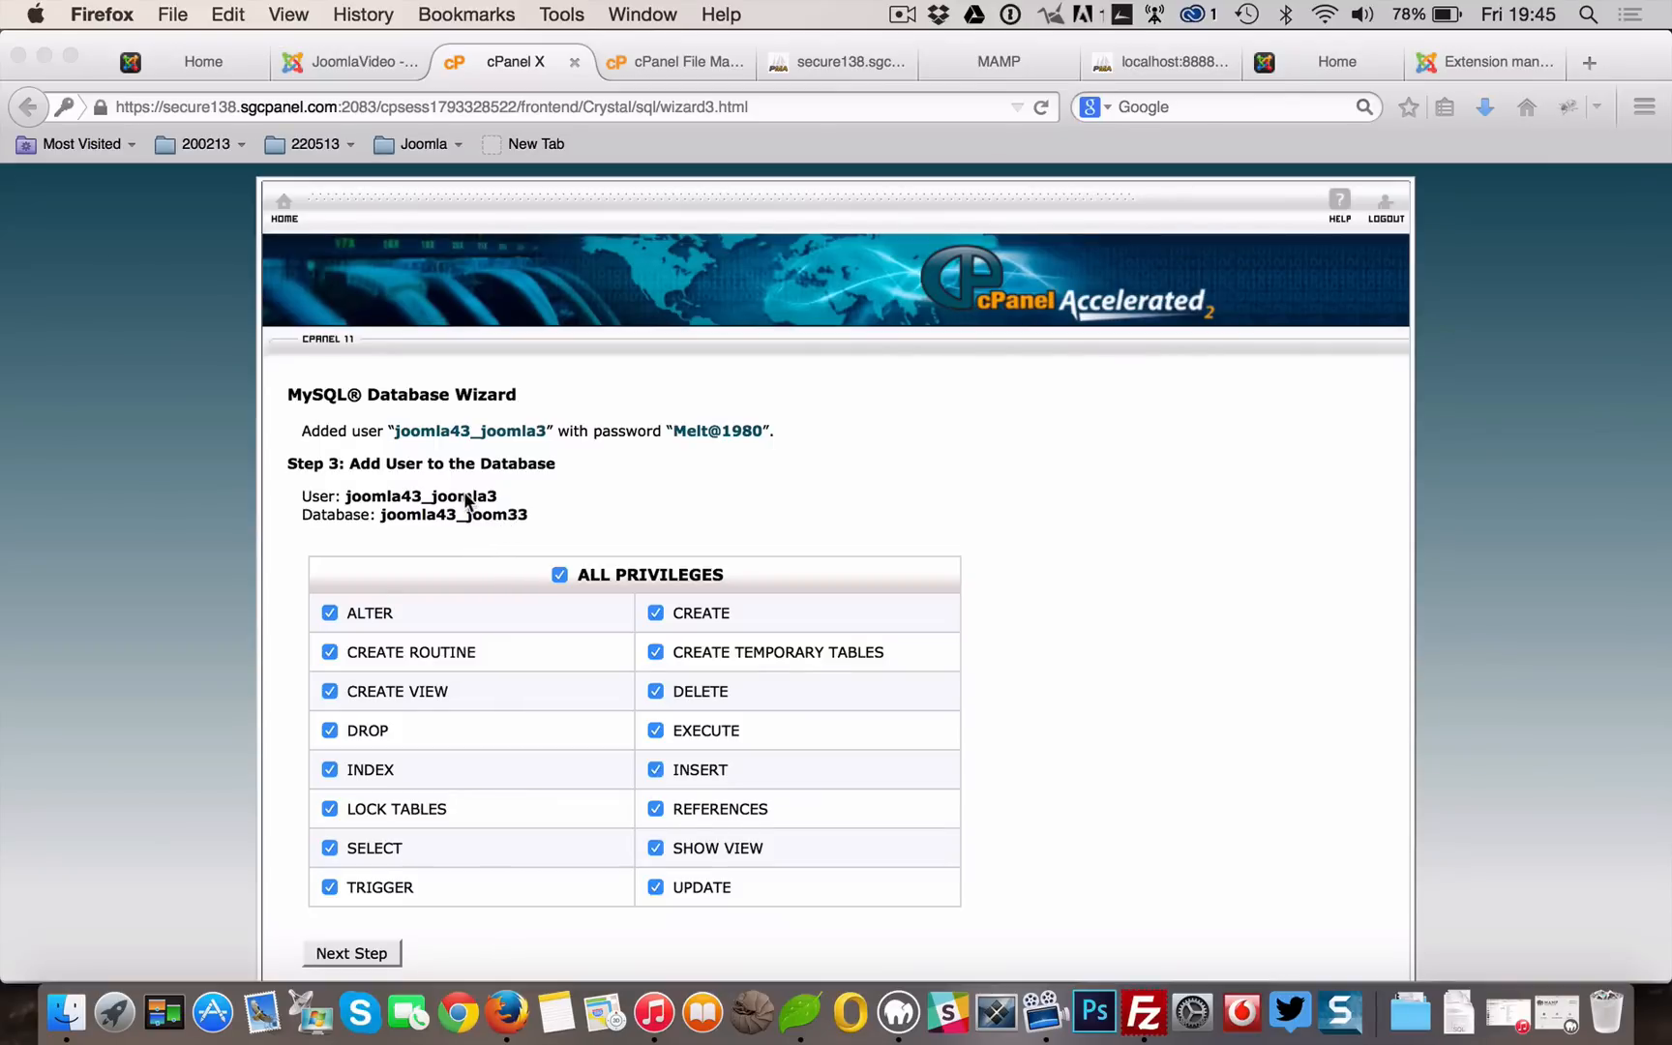
mouse_move(734, 453)
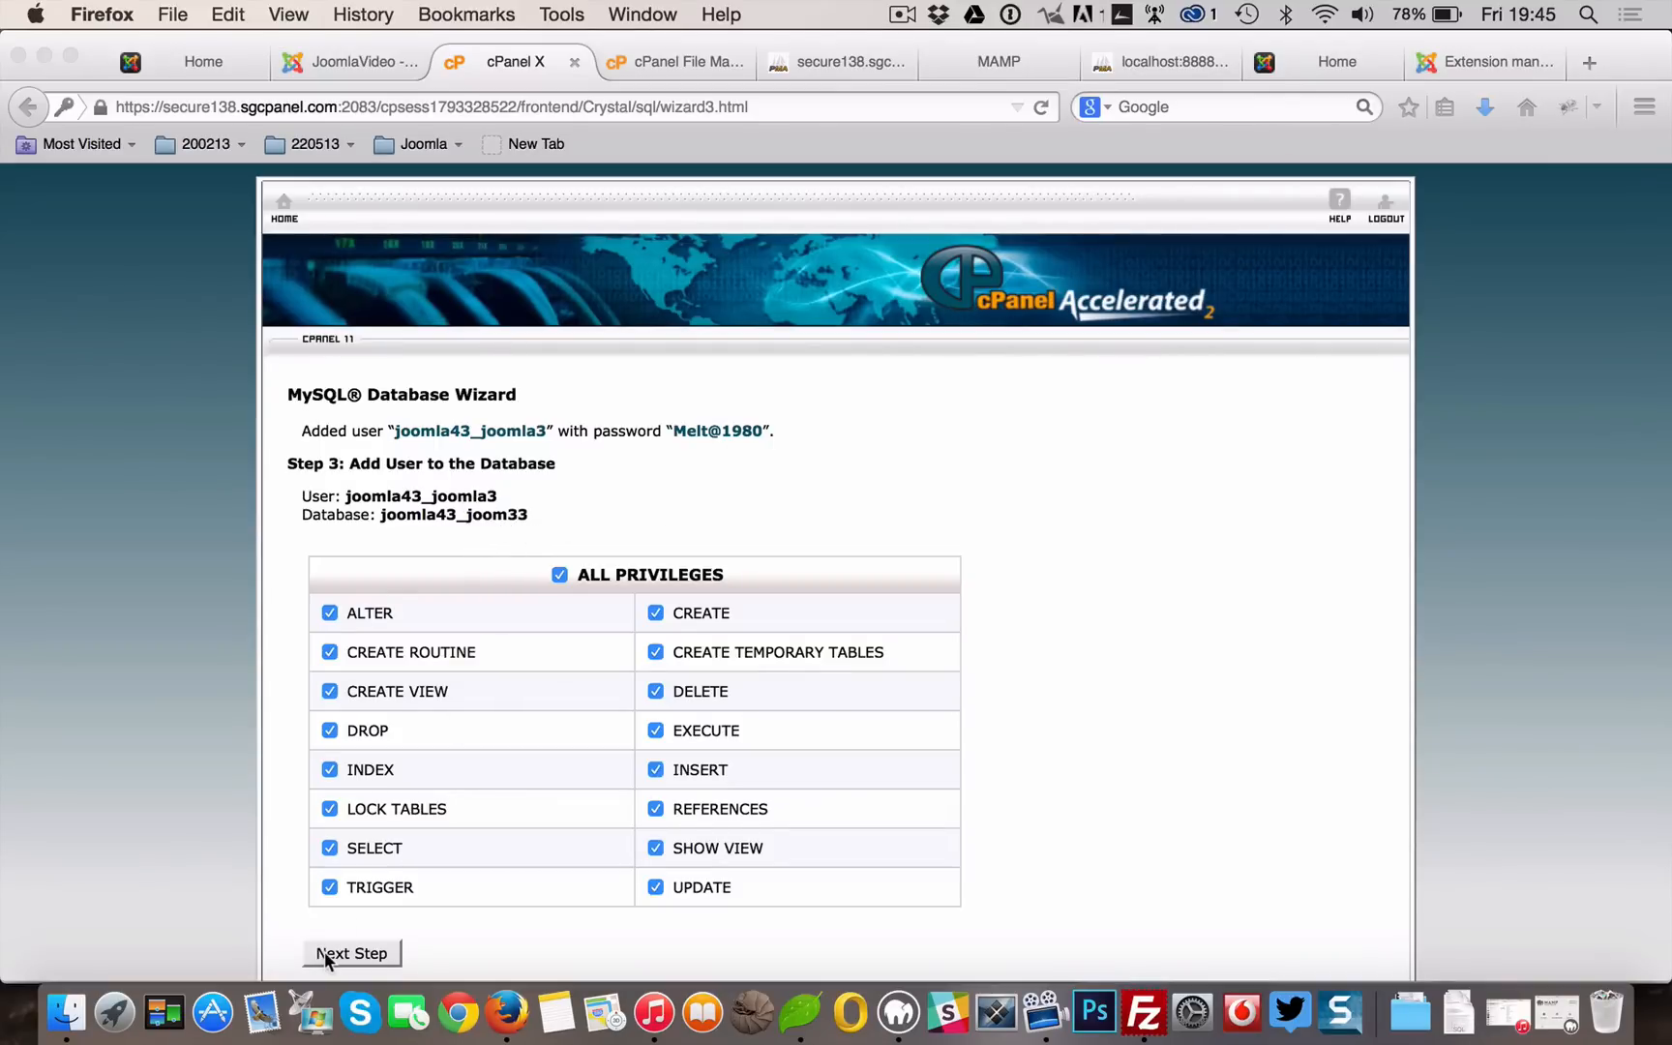
click(350, 954)
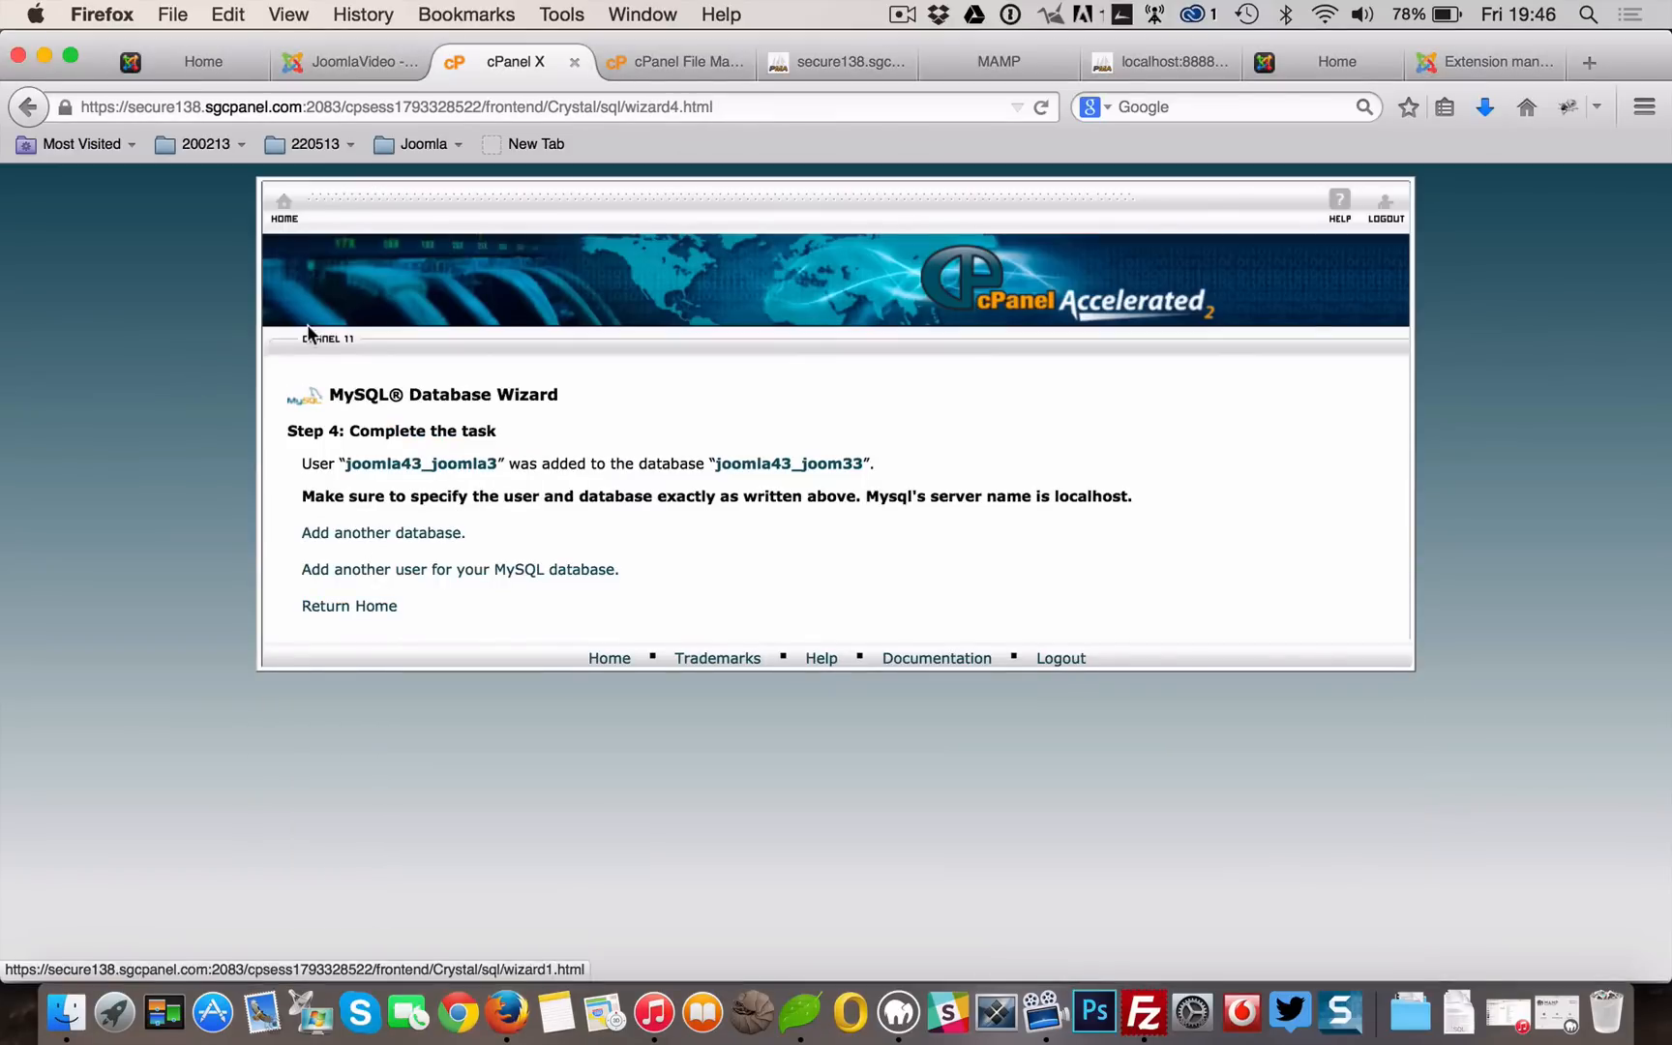
click(283, 209)
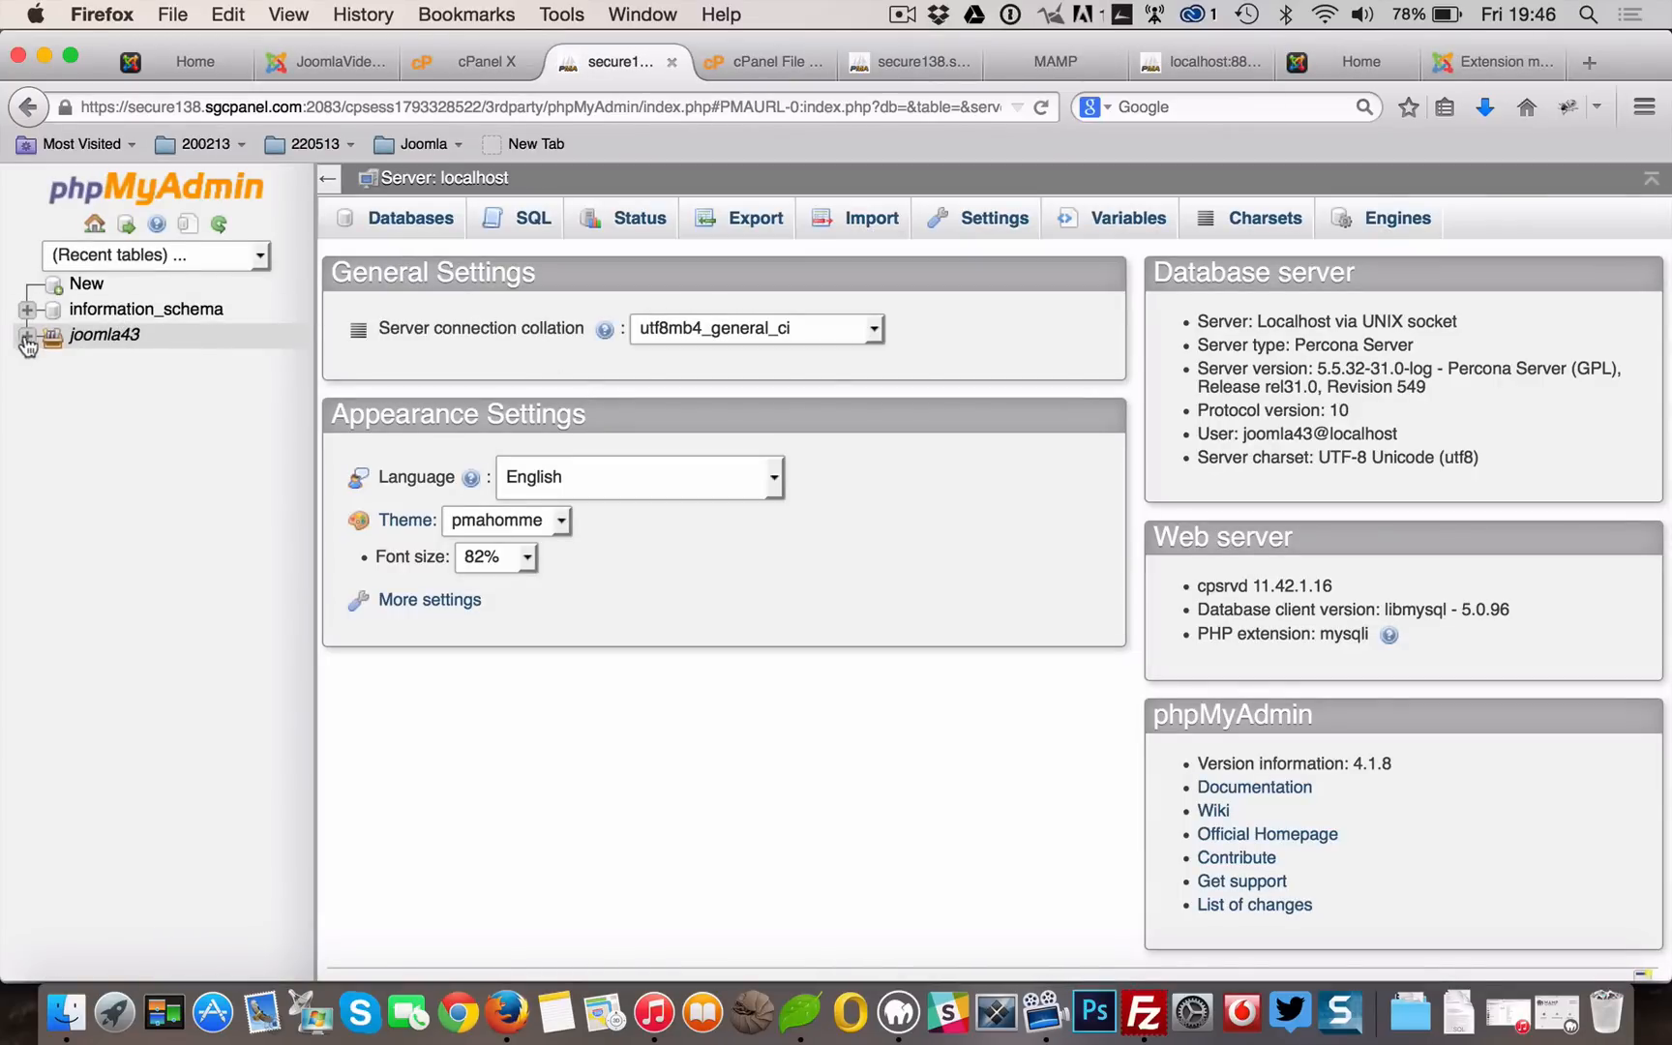
- Select the joomla43_joom33 database and go to its Import page
click(27, 337)
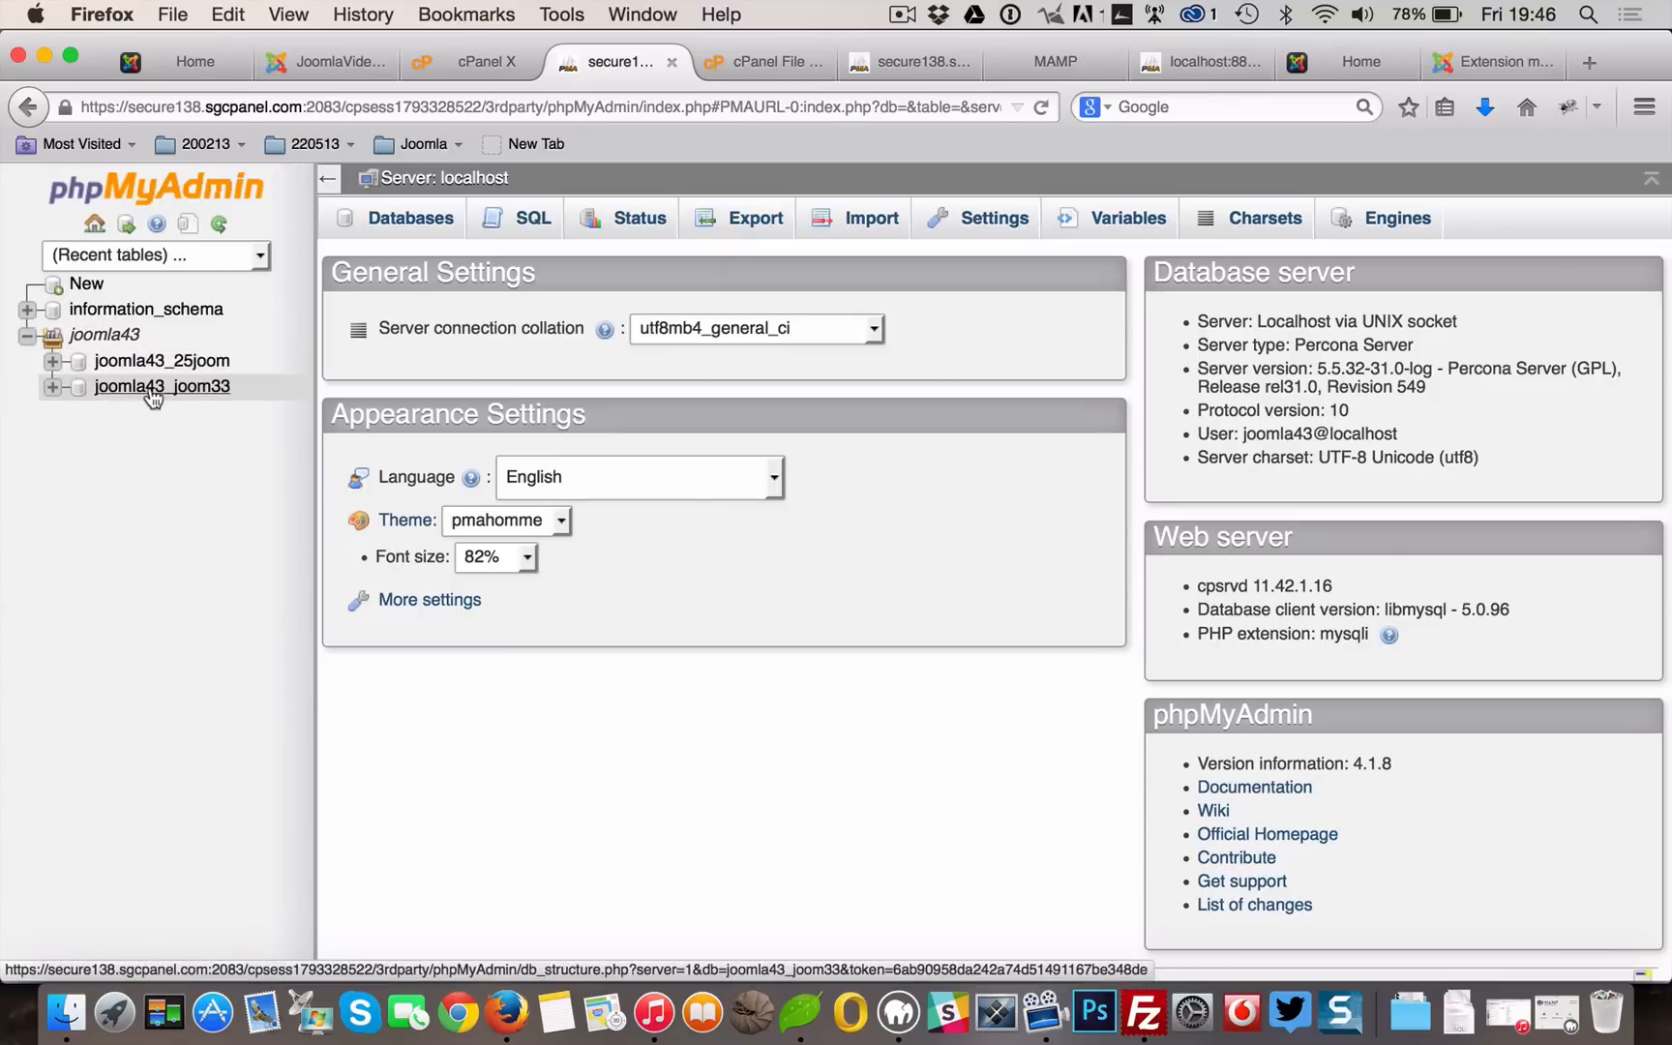
click(162, 388)
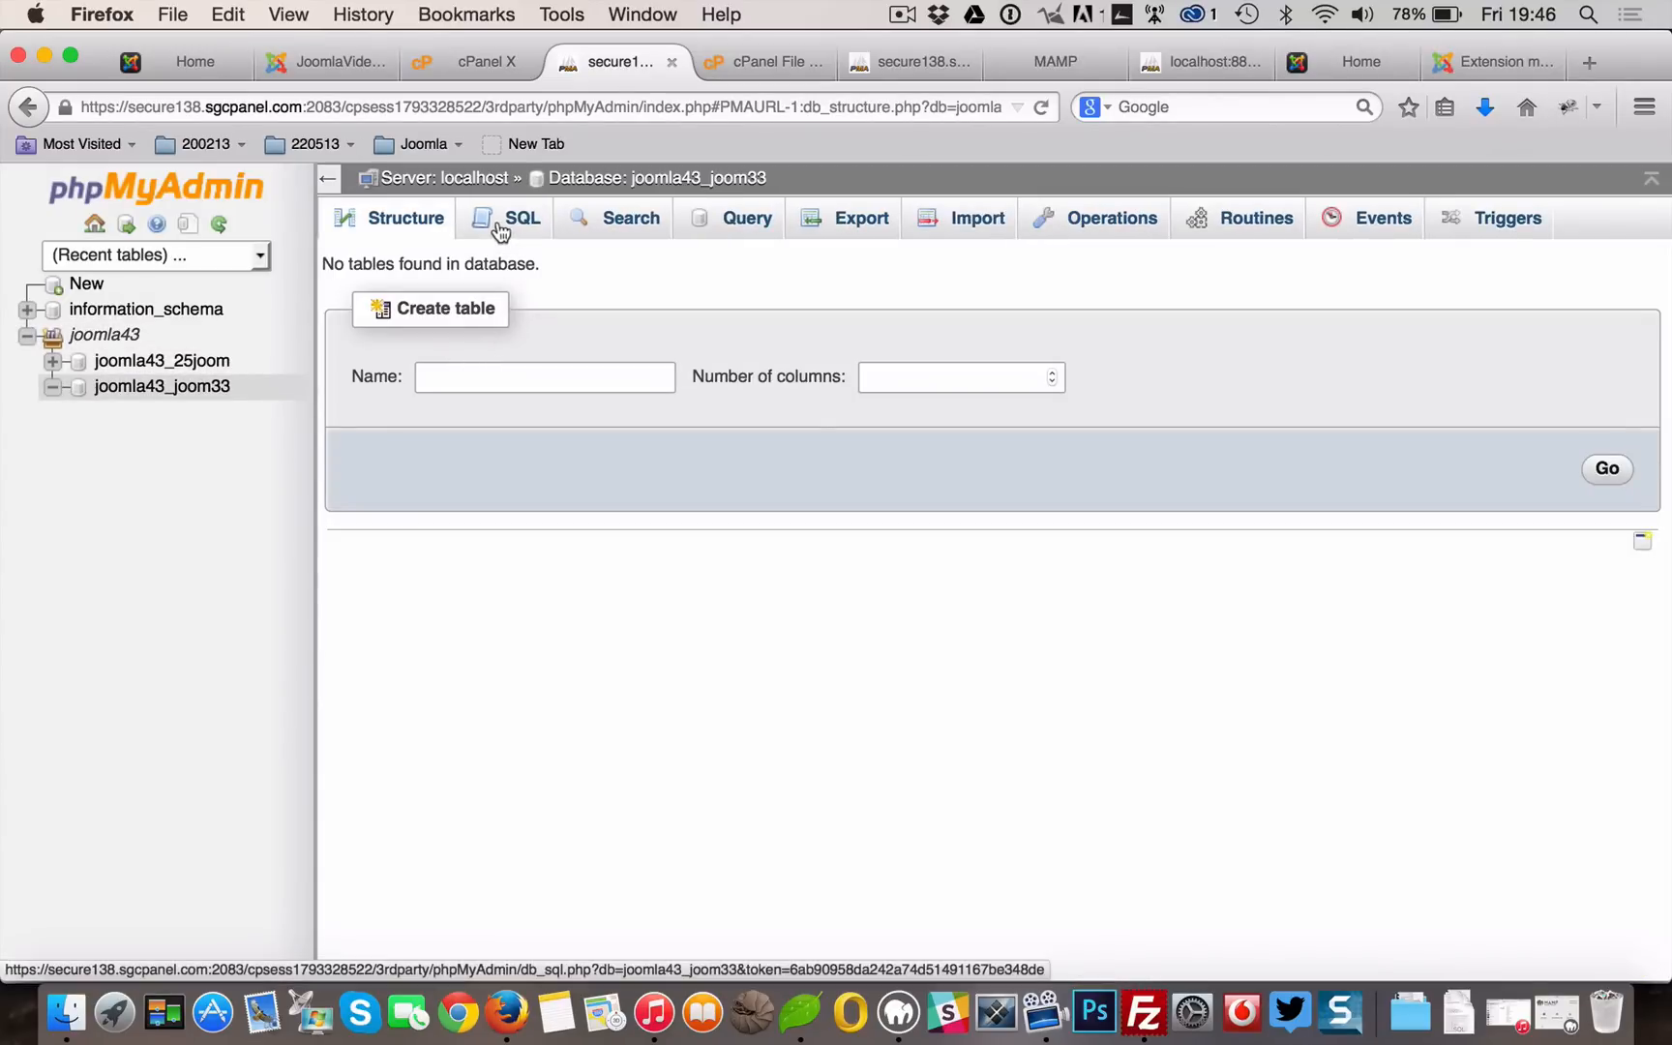
mouse_move(960, 232)
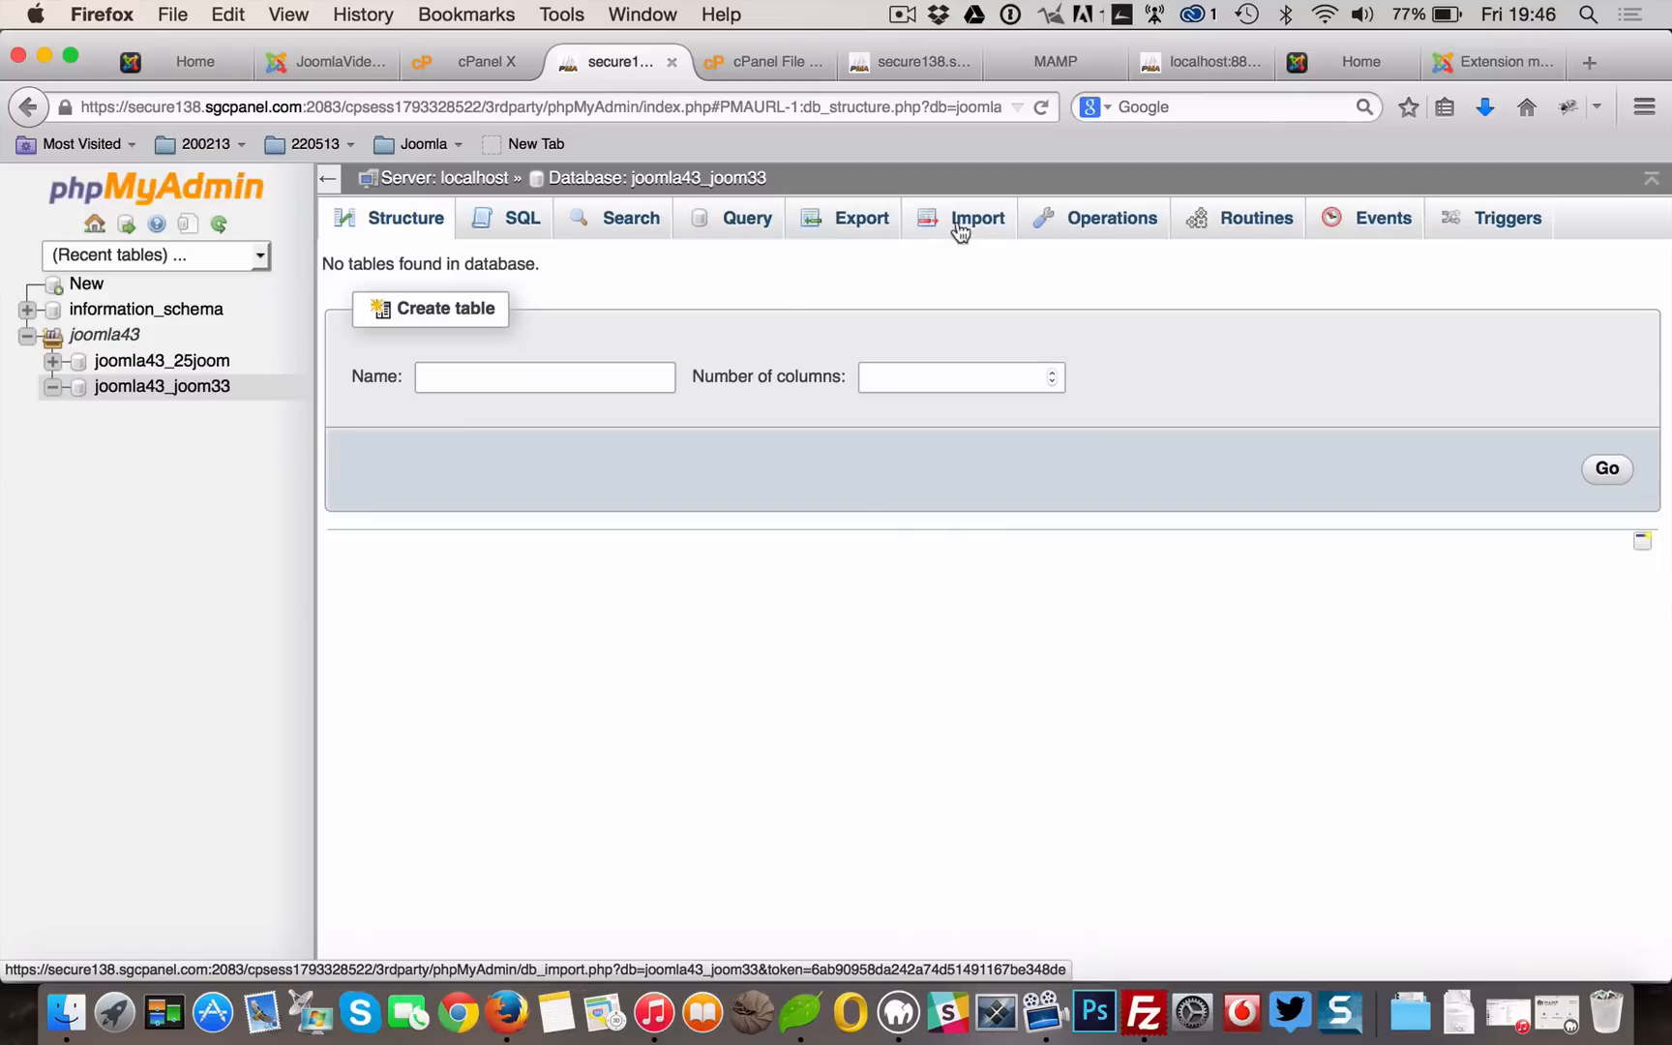
click(979, 217)
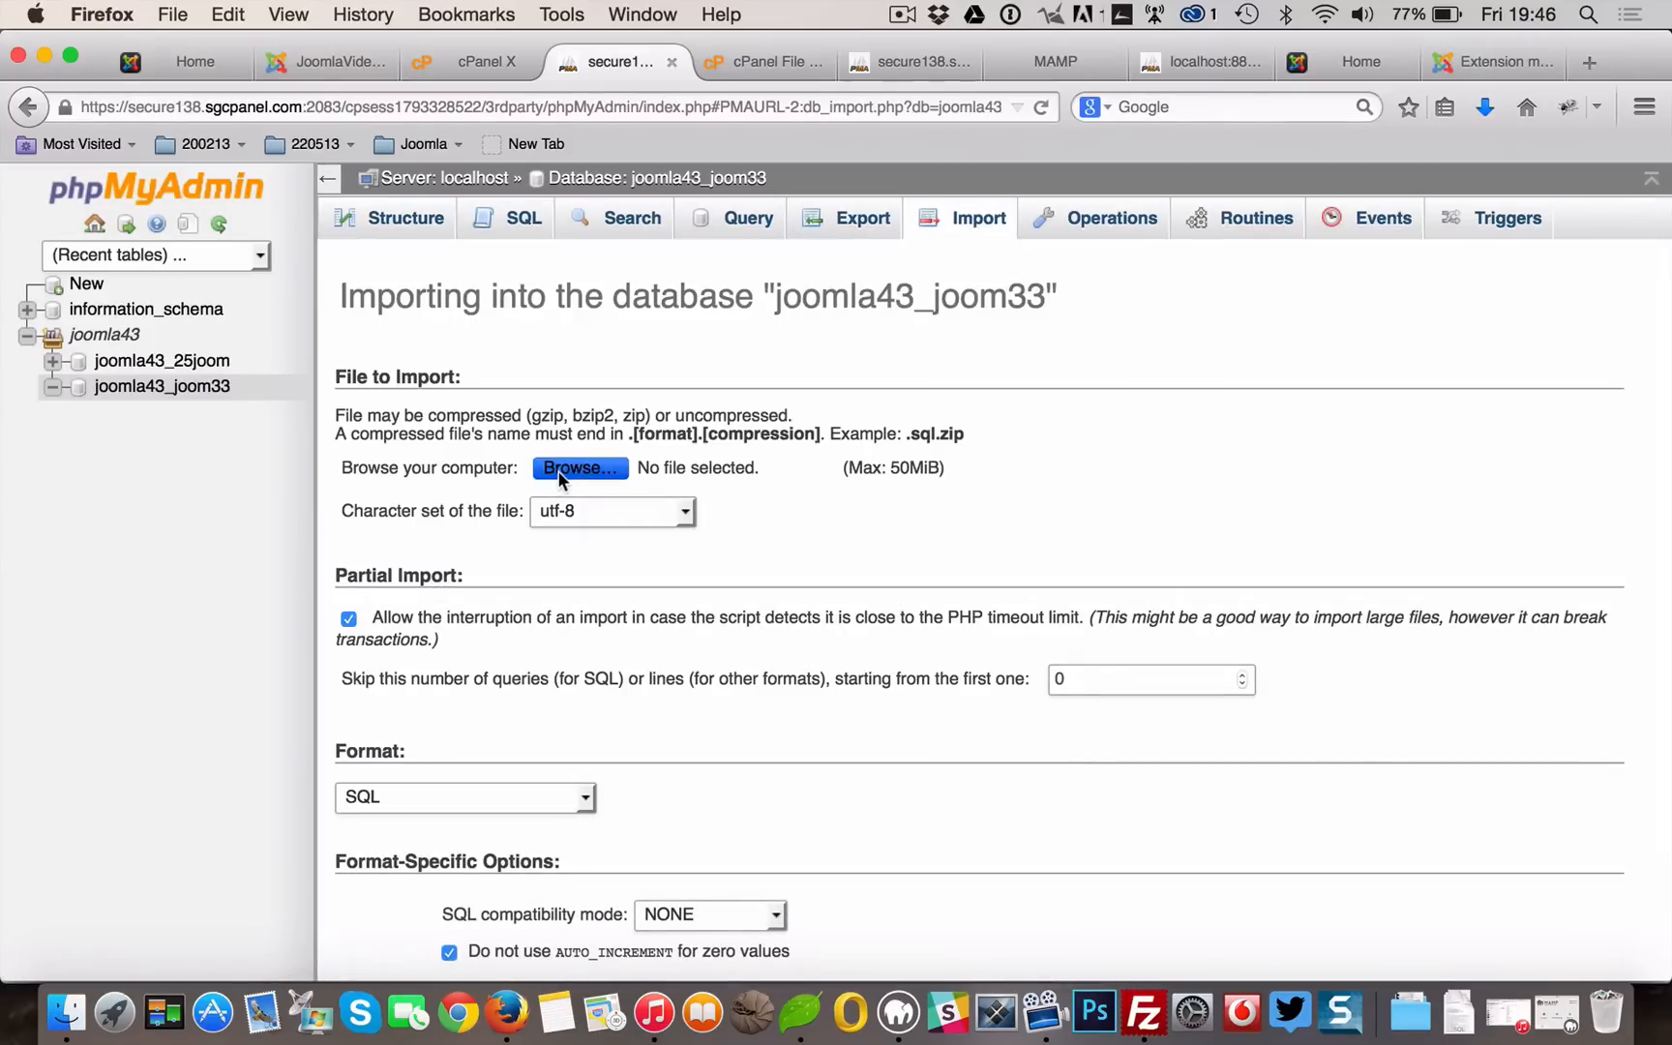
- Choose Downloads/update.sql as the import file and start the import
click(581, 468)
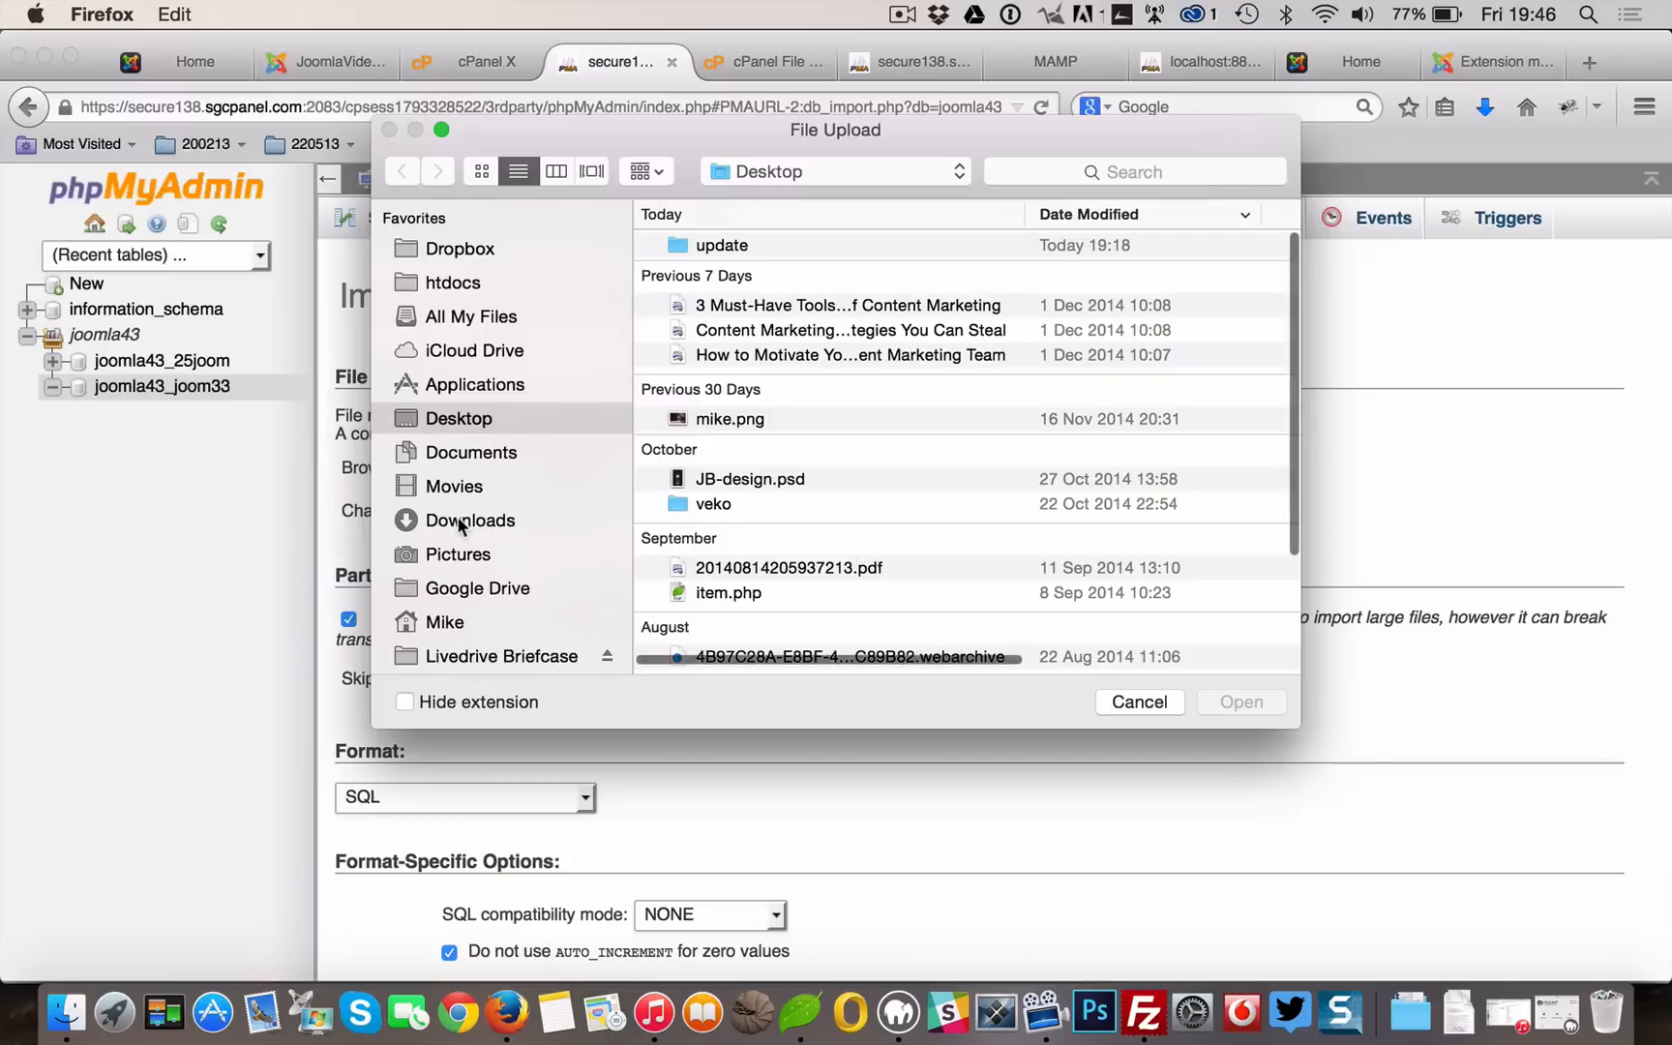
click(471, 520)
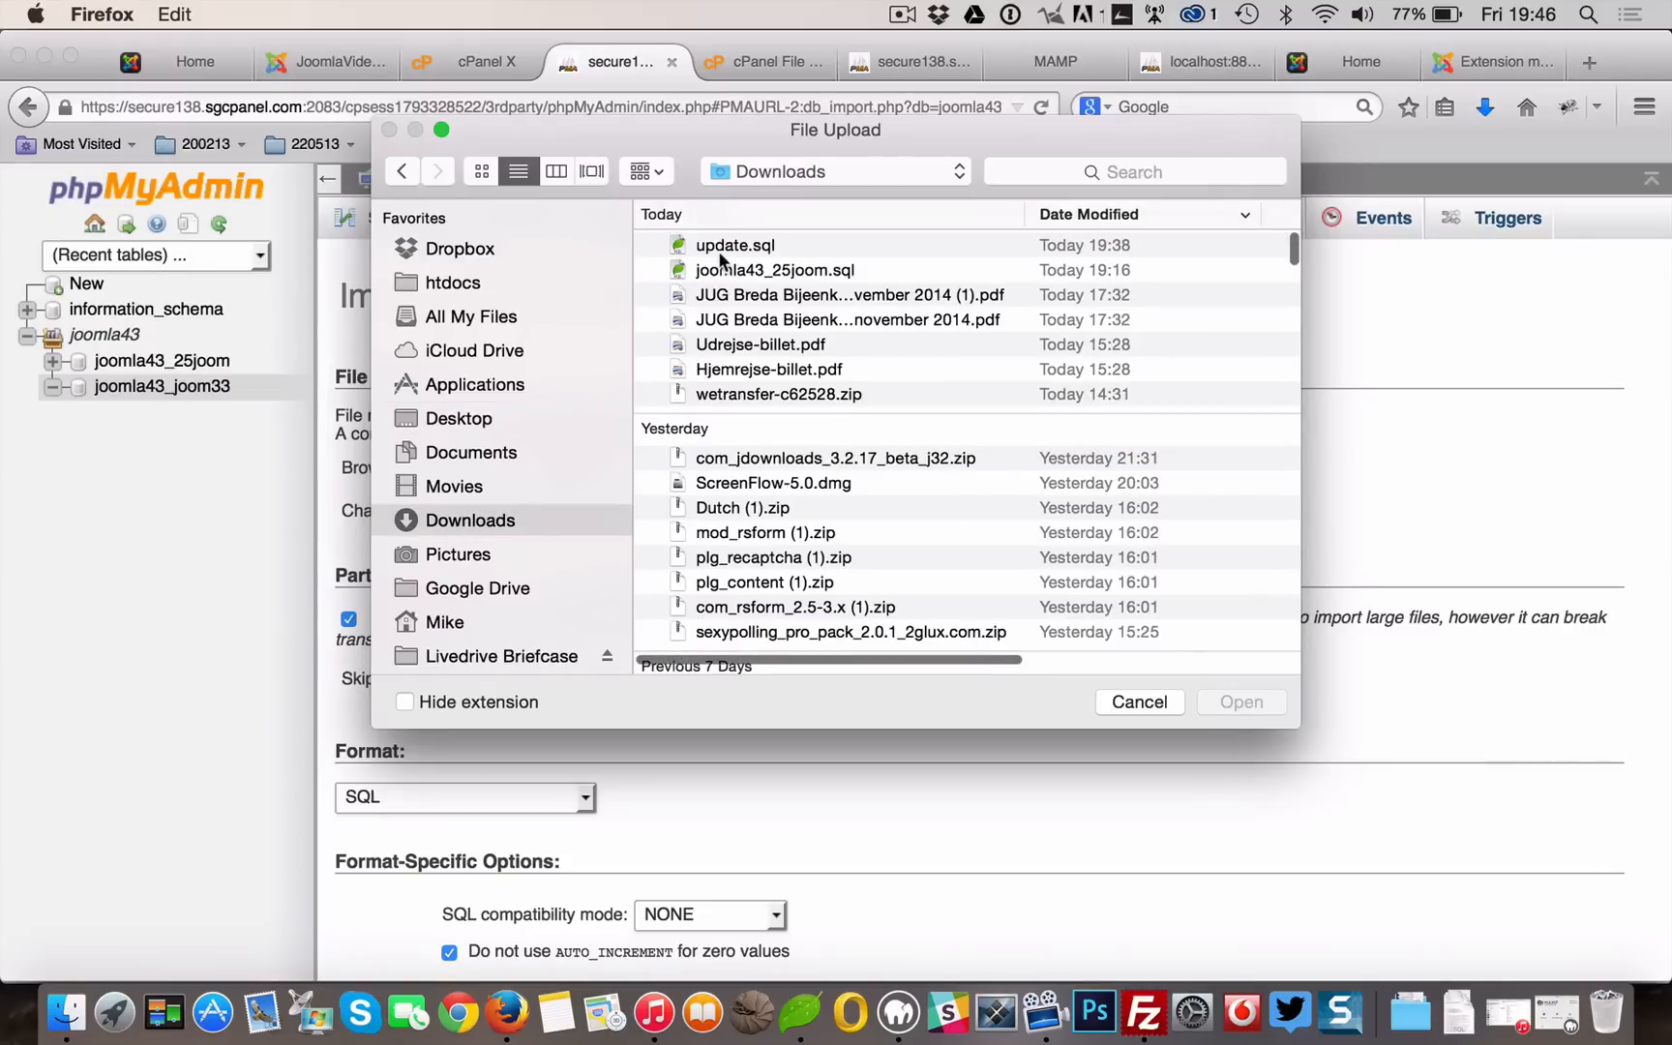
click(736, 246)
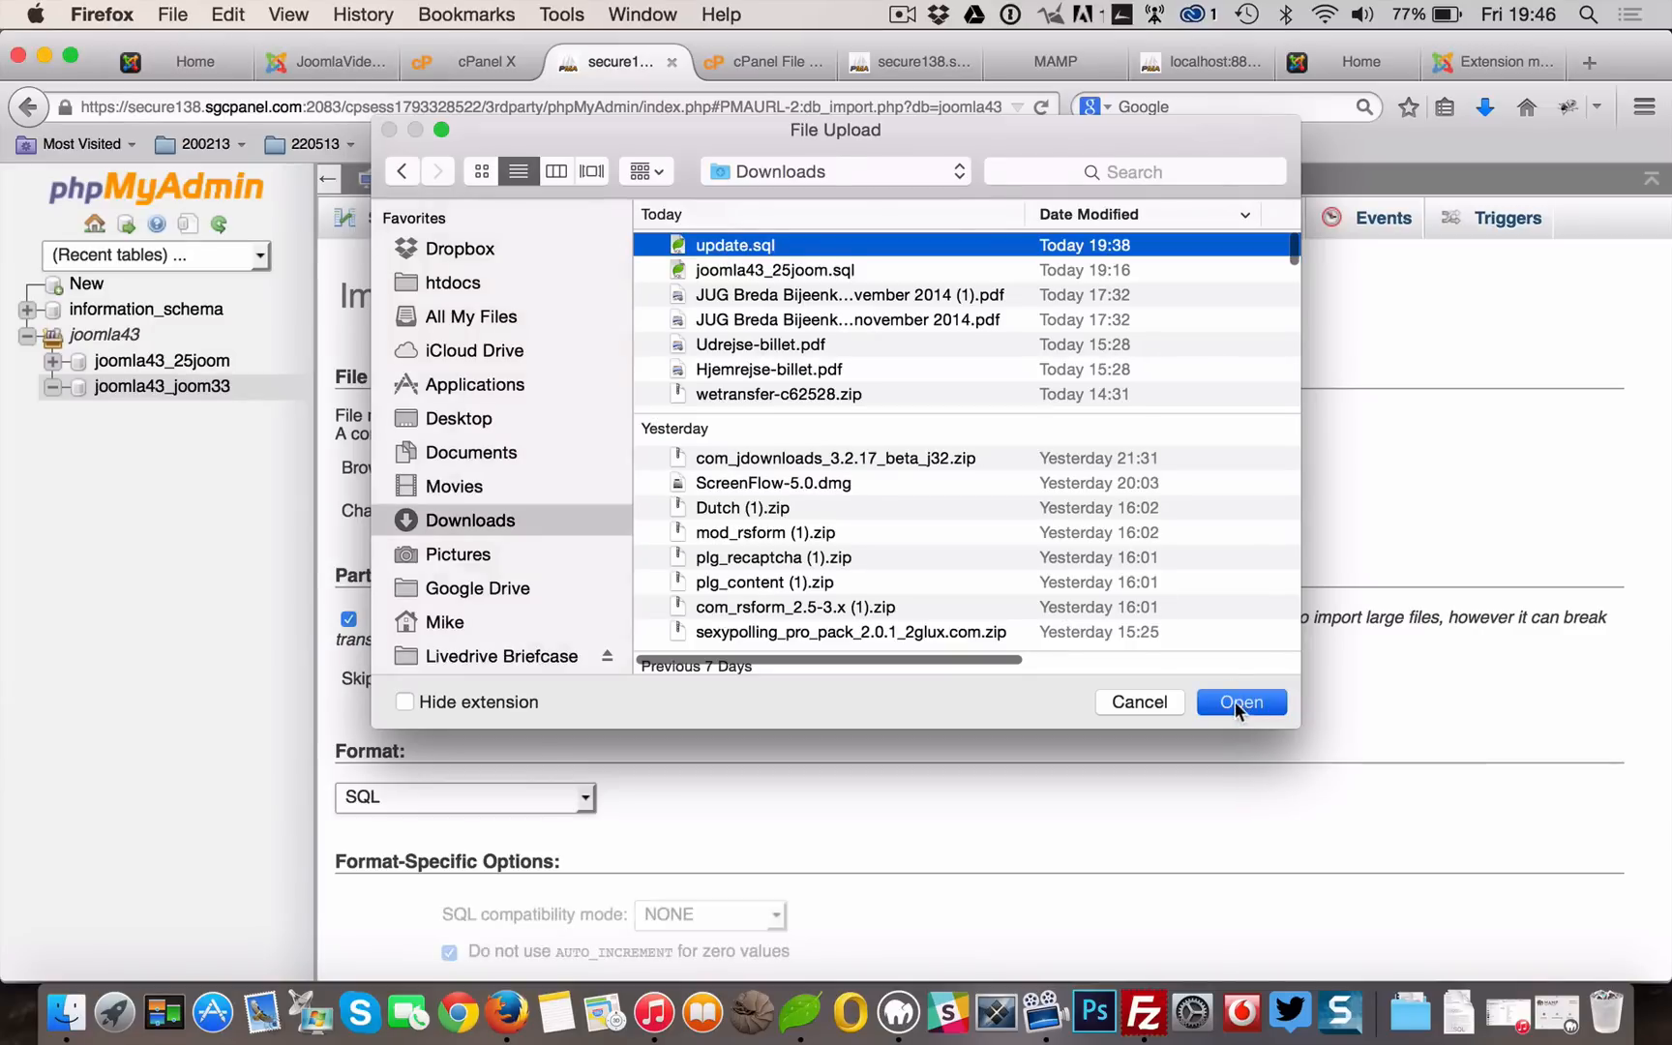
click(1242, 702)
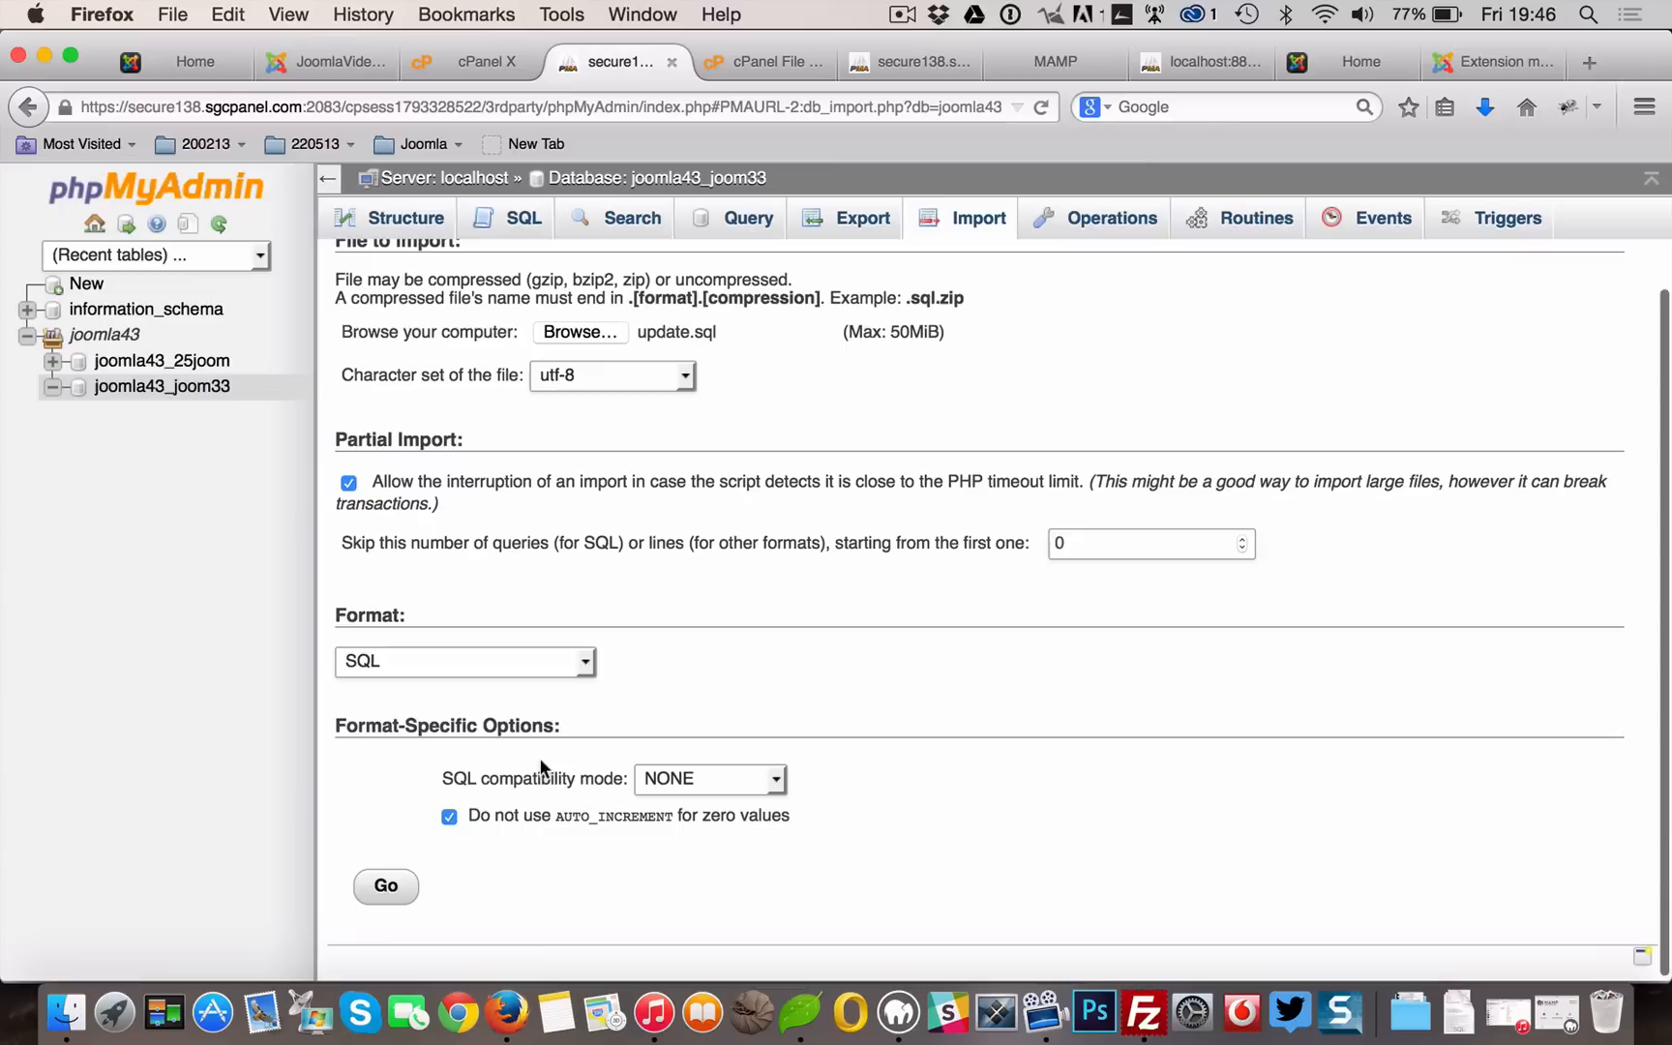
click(386, 904)
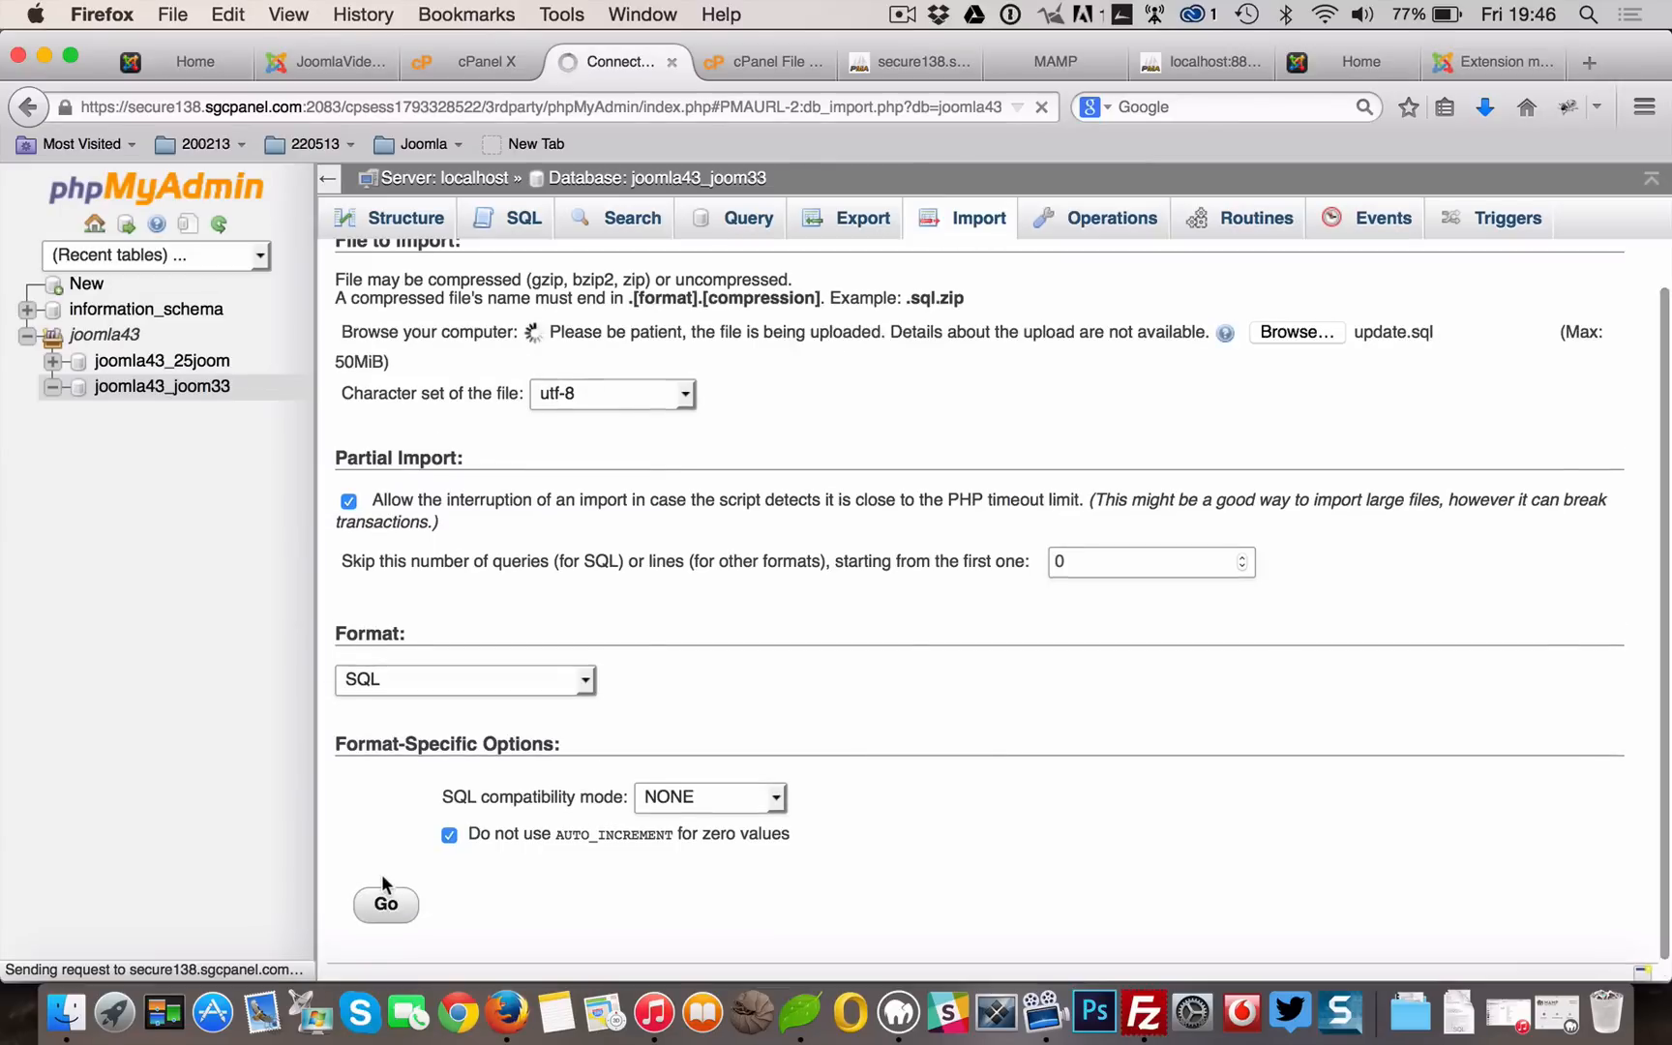
mouse_move(216, 670)
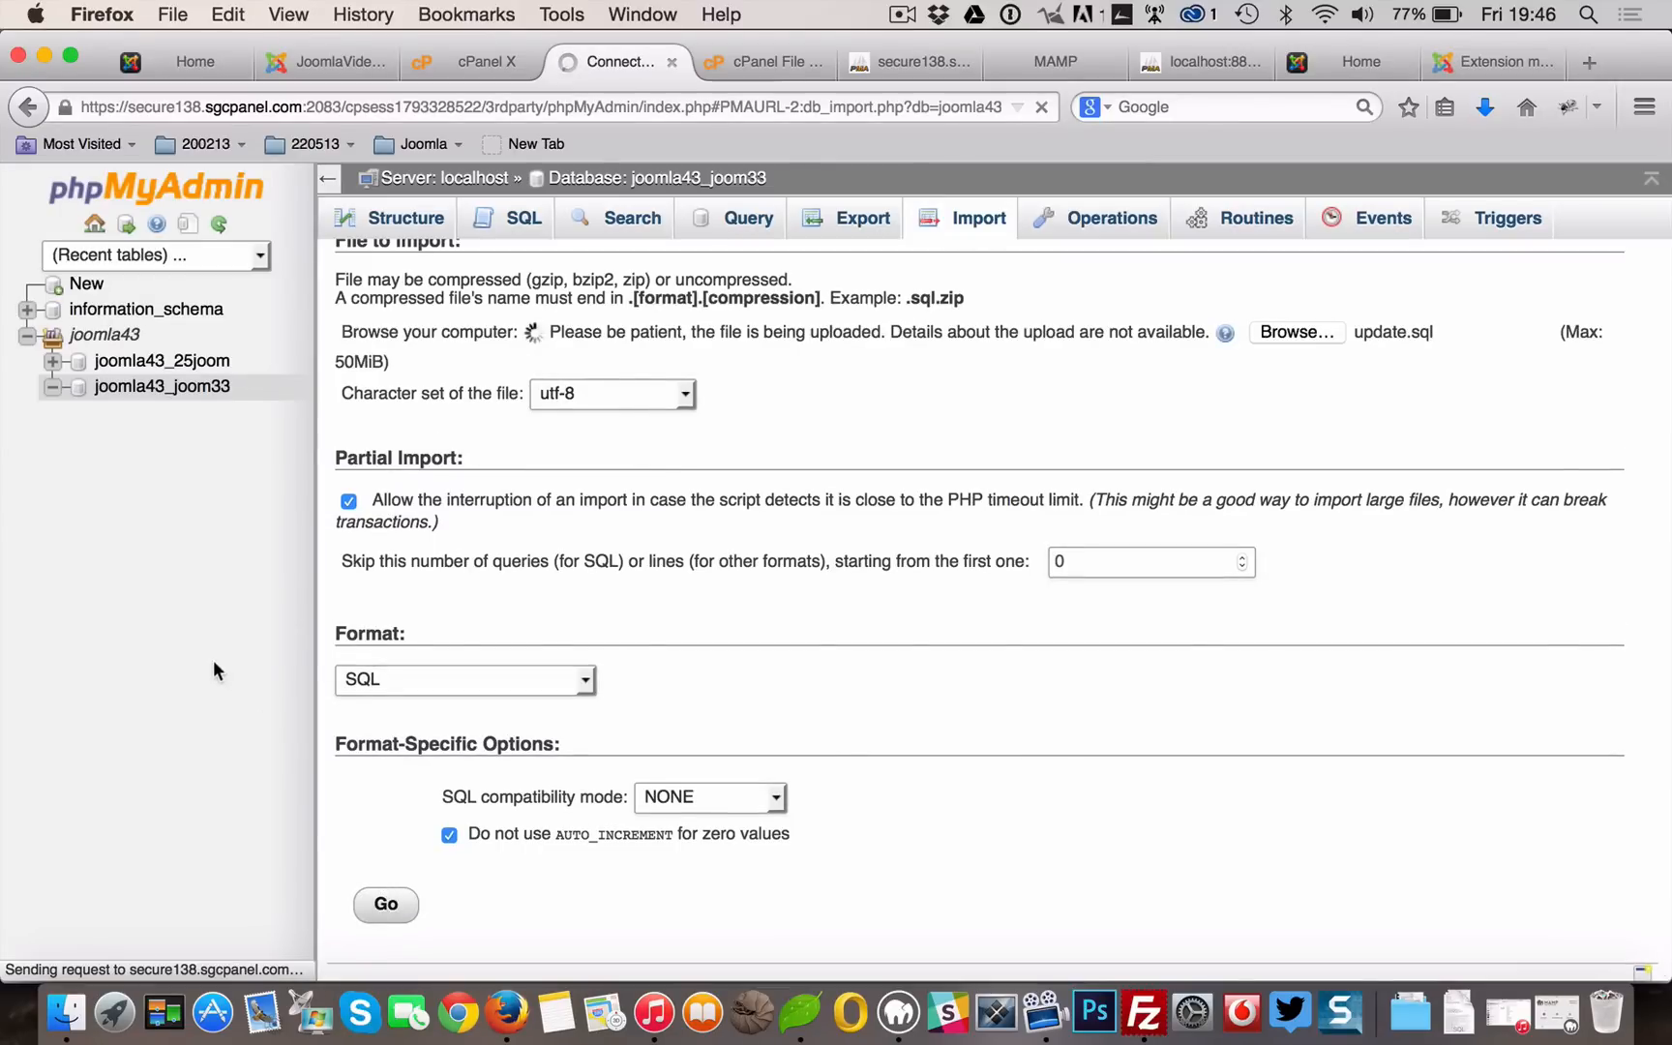
- Locate configuration.php in the local update site folder in Finder
click(385, 906)
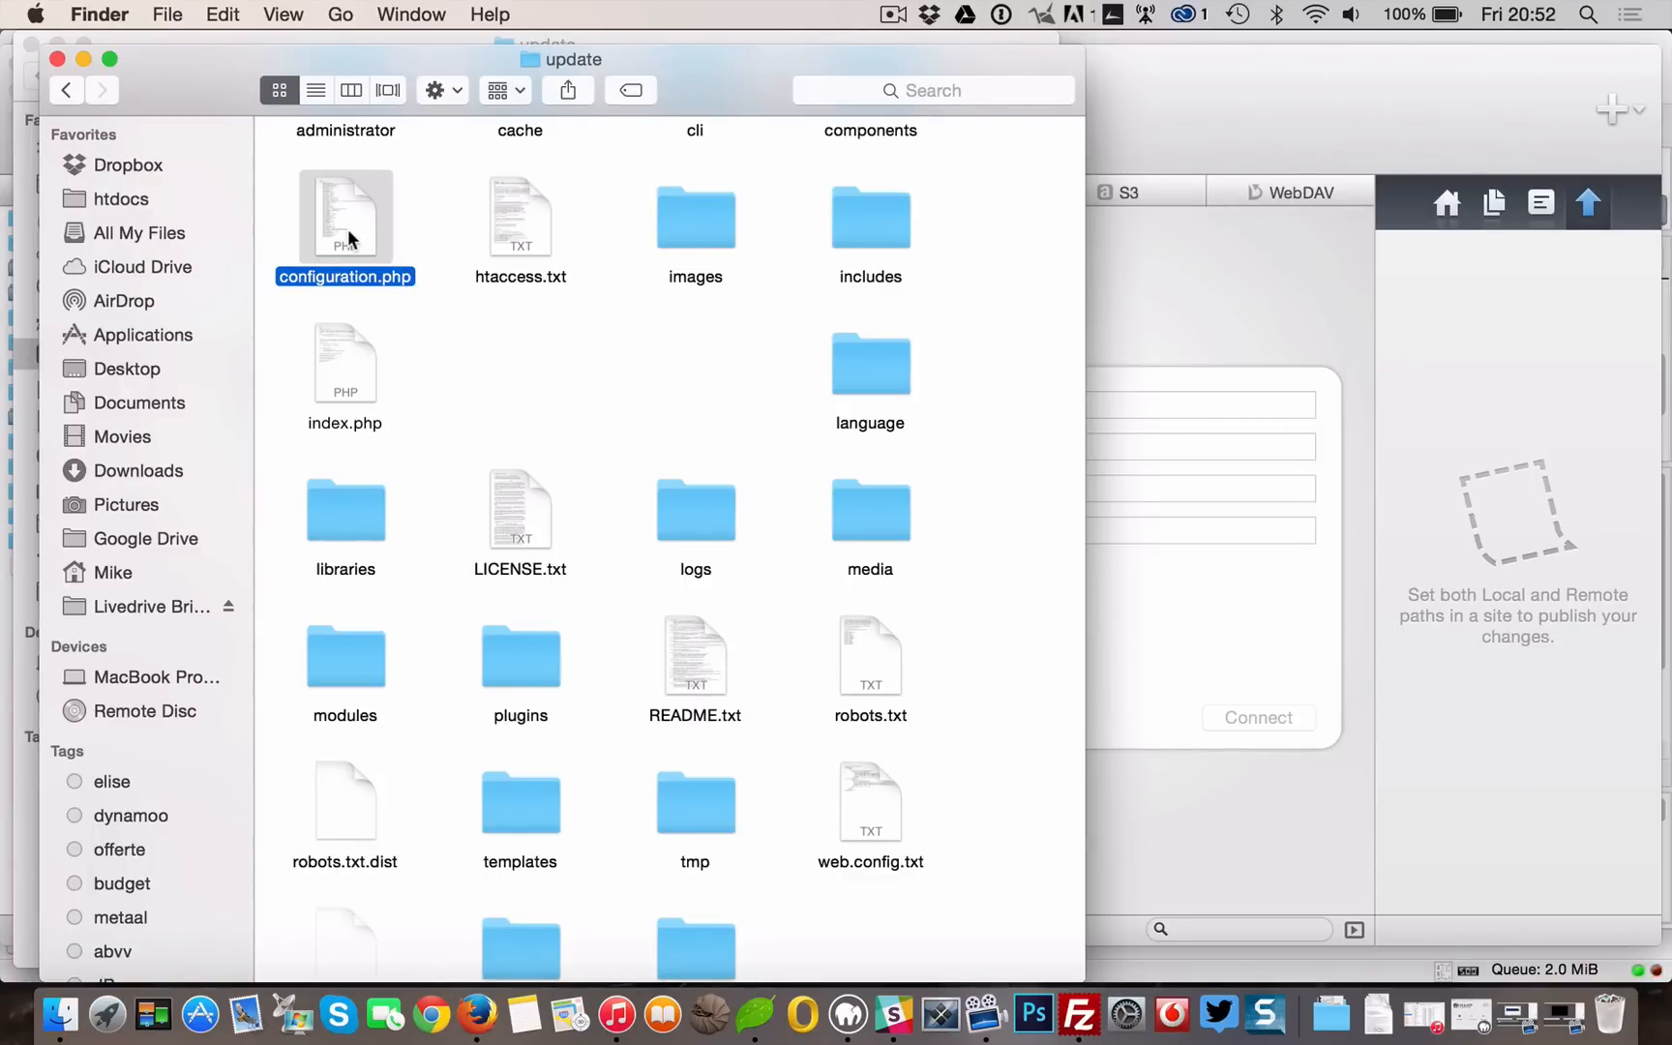
- Edit configuration.php so the database user reads joomla43_joomla3 with the live password
double_click(345, 223)
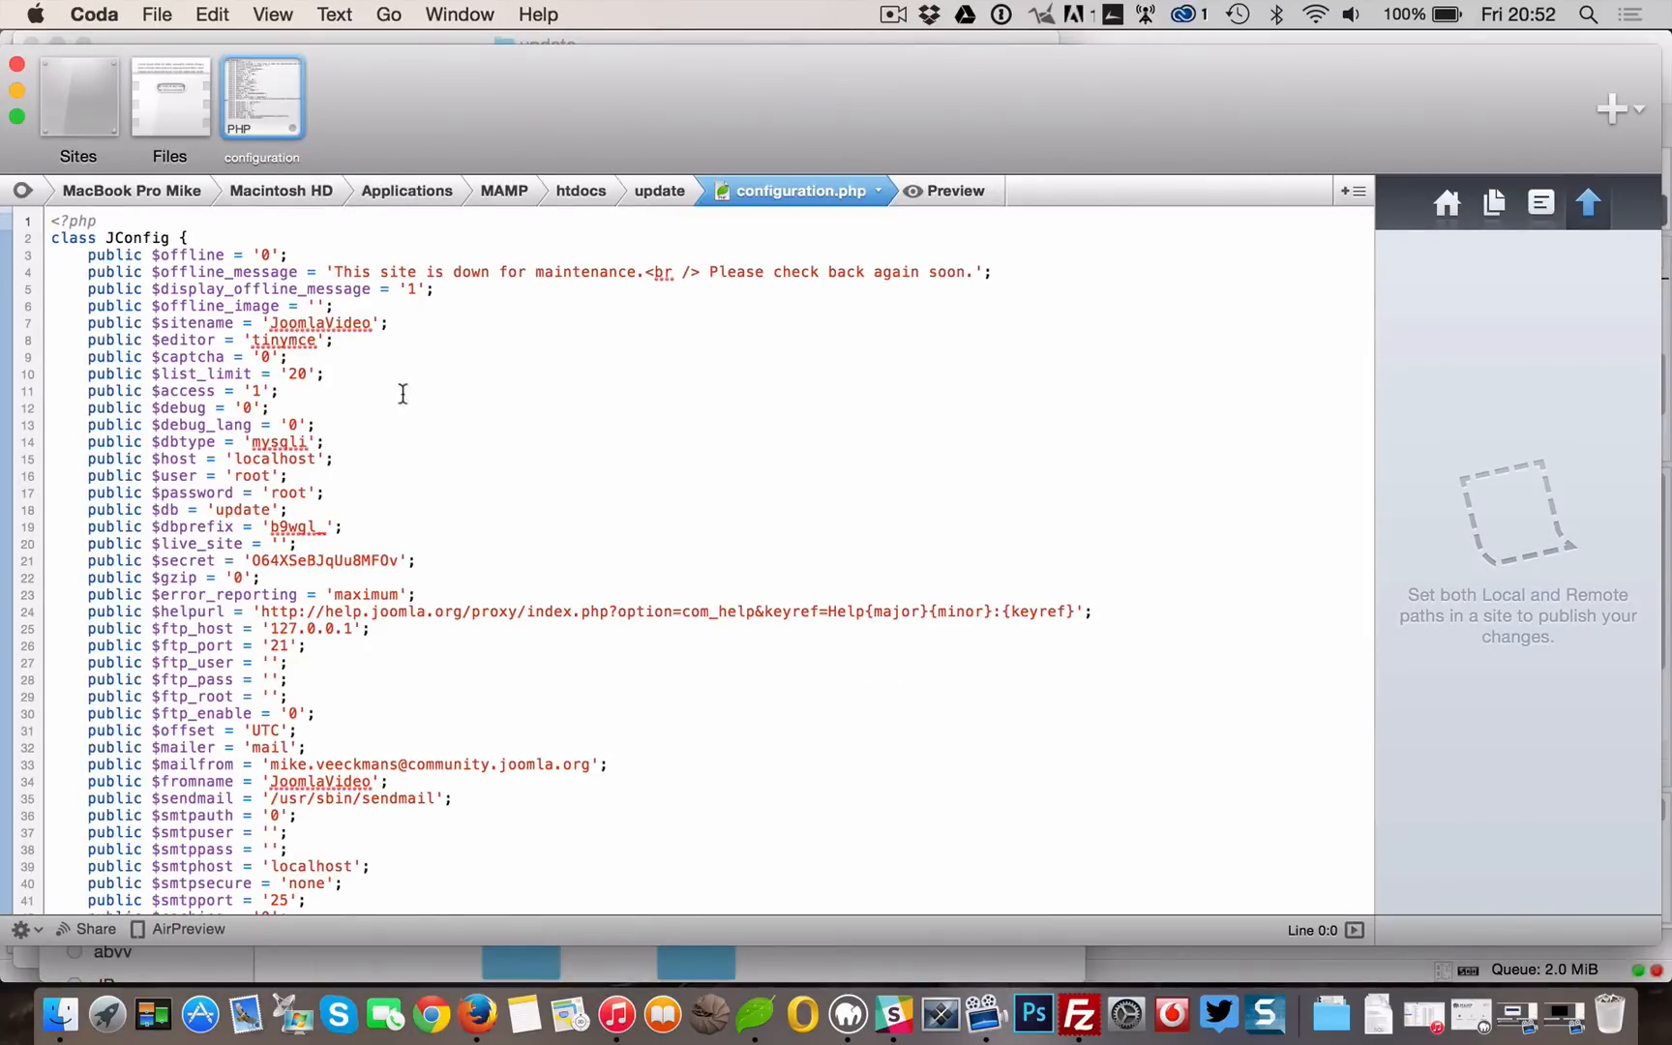
scroll(down, 3)
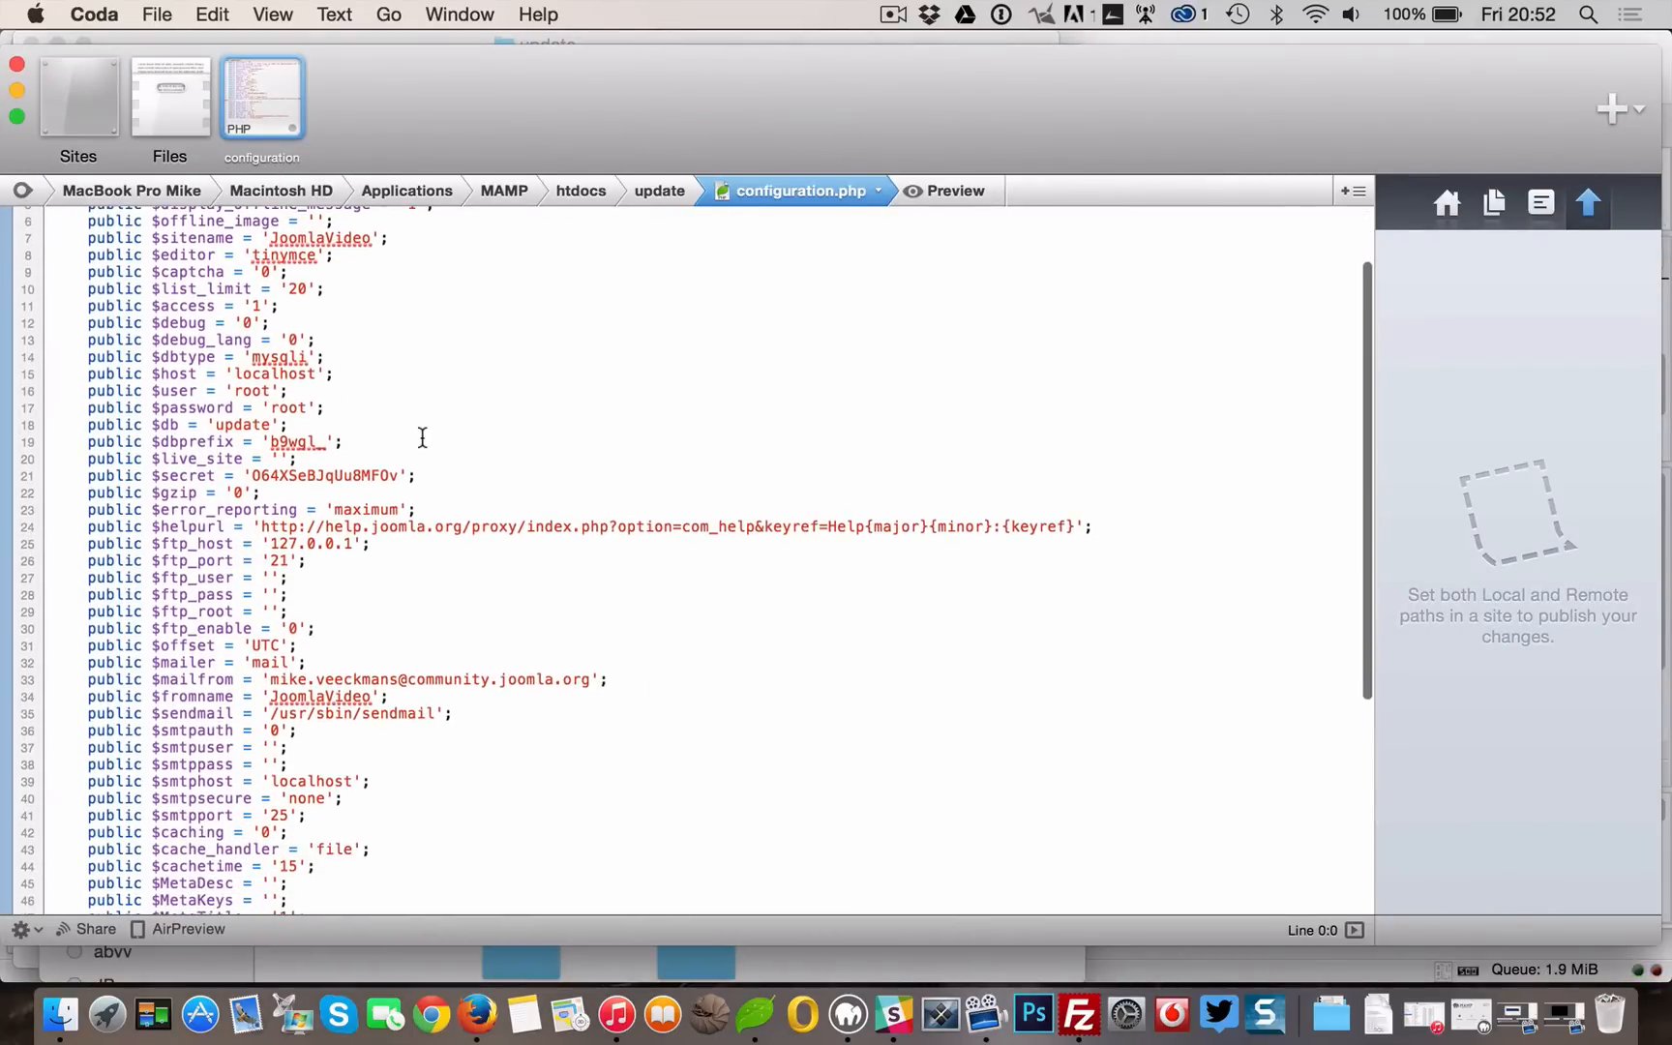
scroll(down, 3)
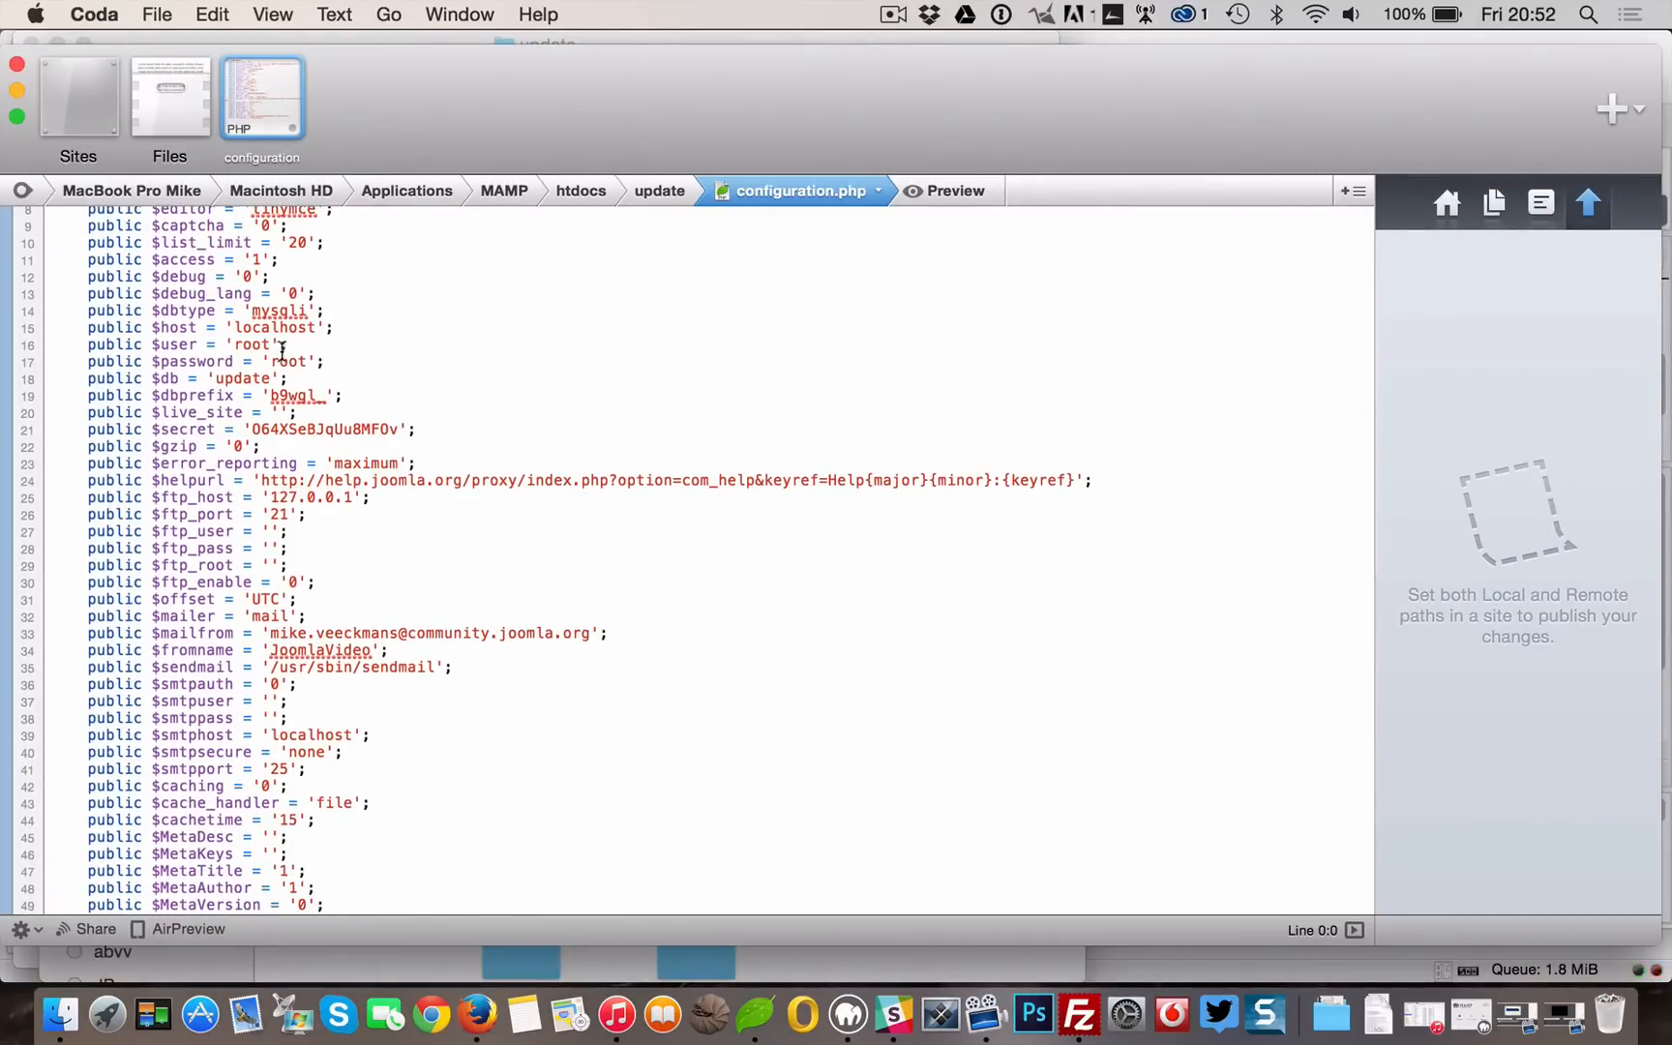
click(275, 345)
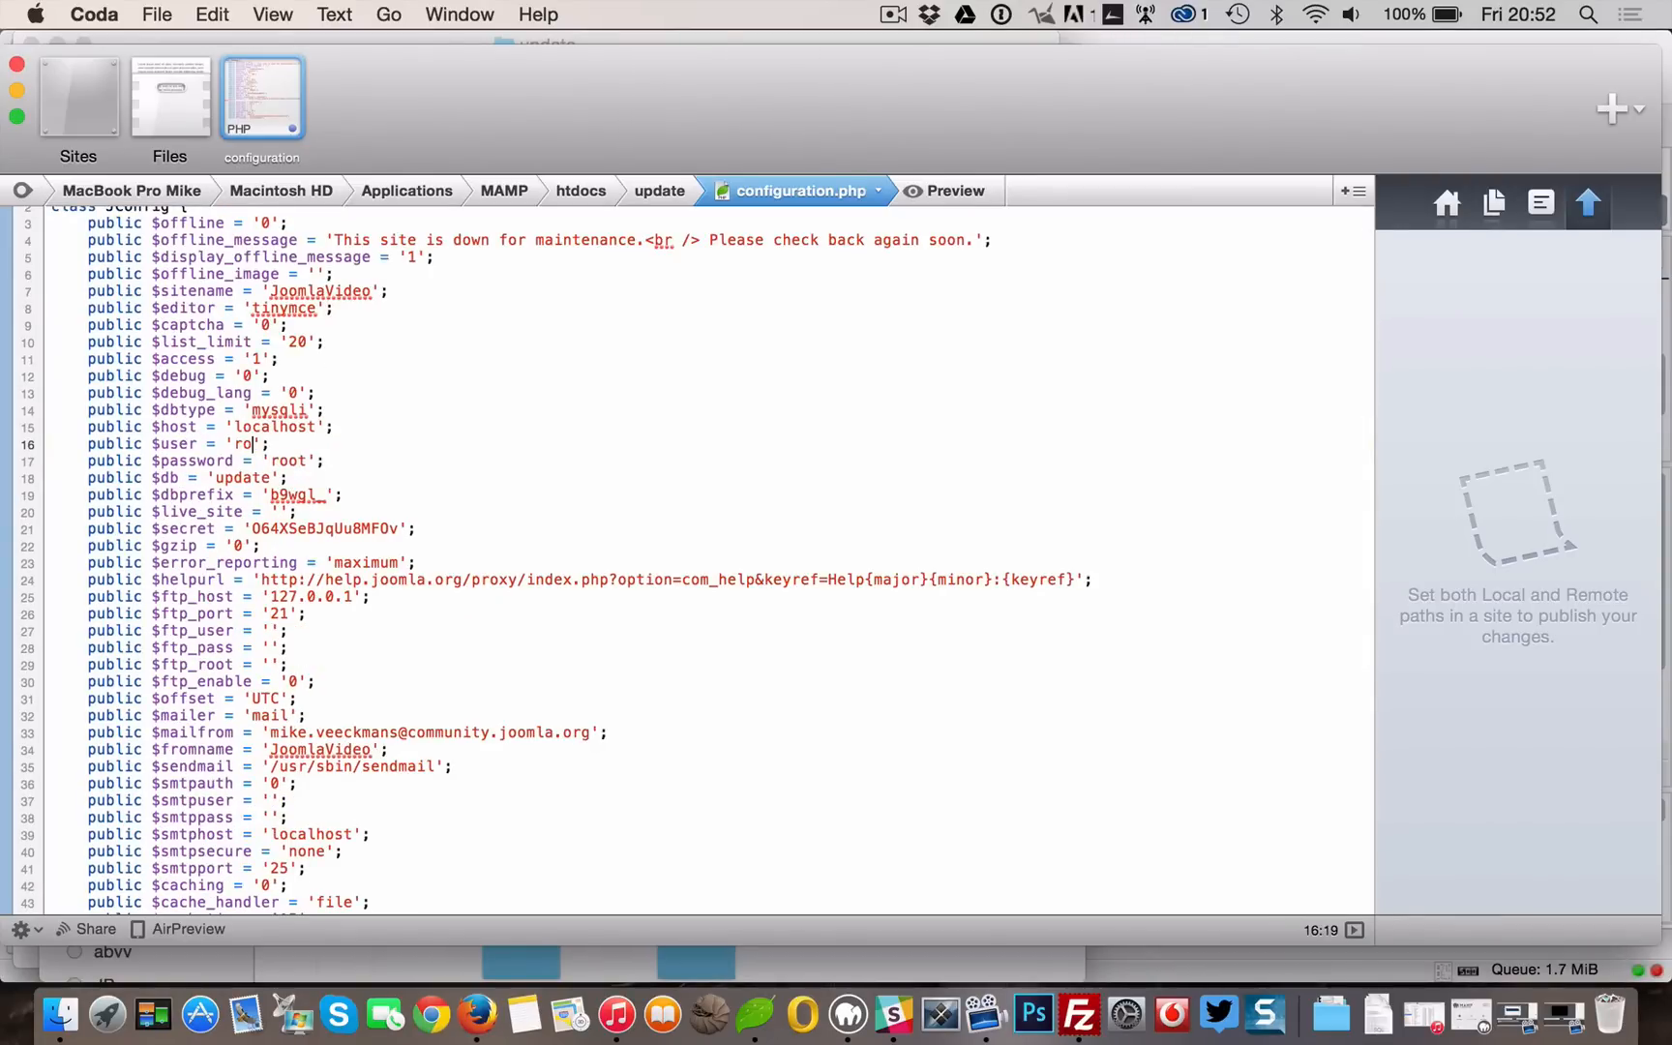
key(Backspace)
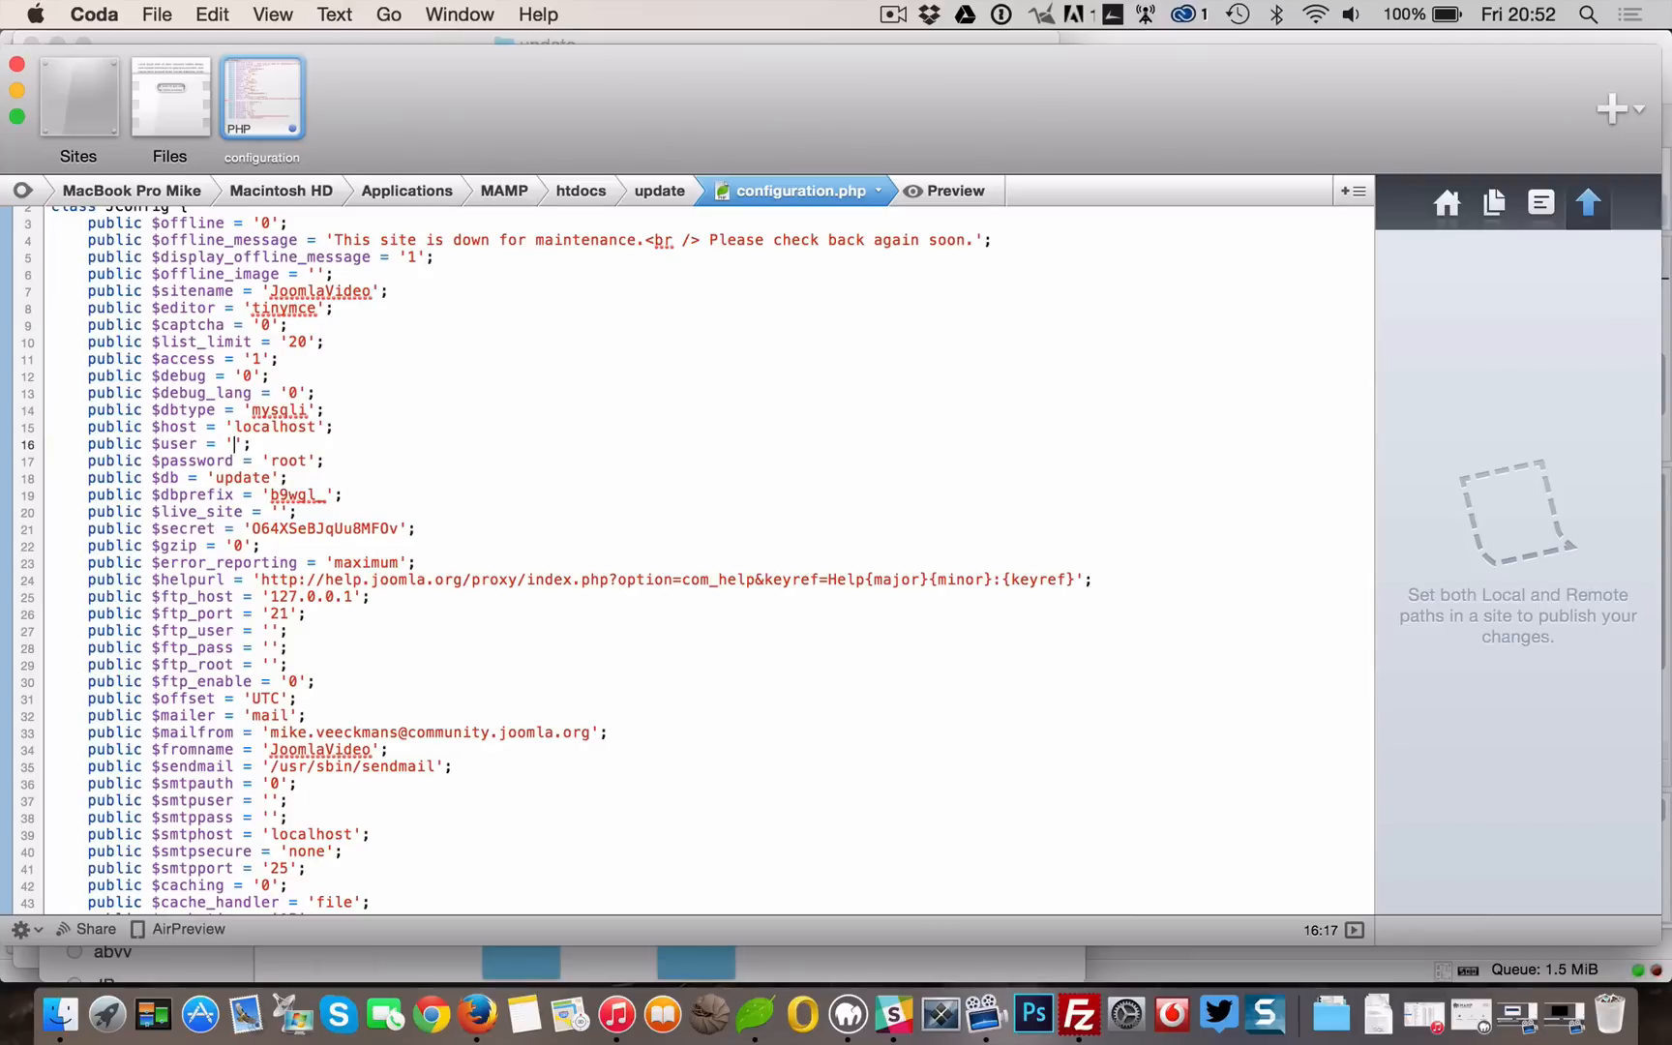
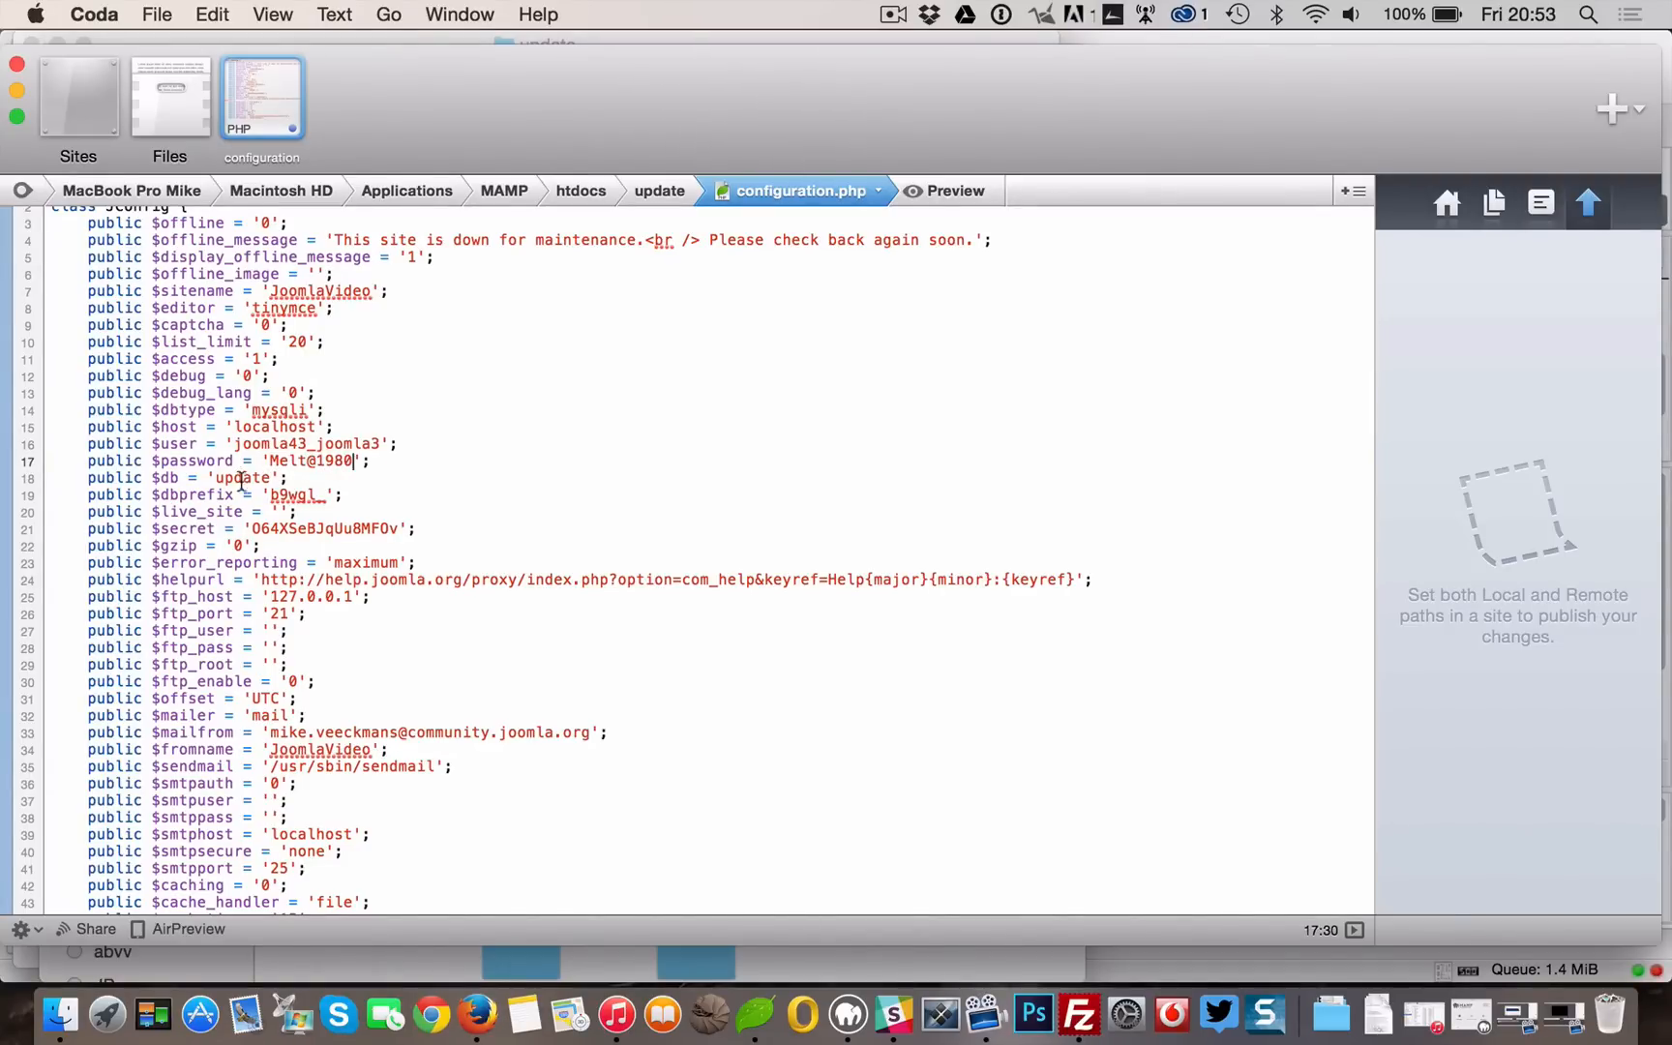
- Replace the database name 'update' with joomla43_joom33
double_click(244, 478)
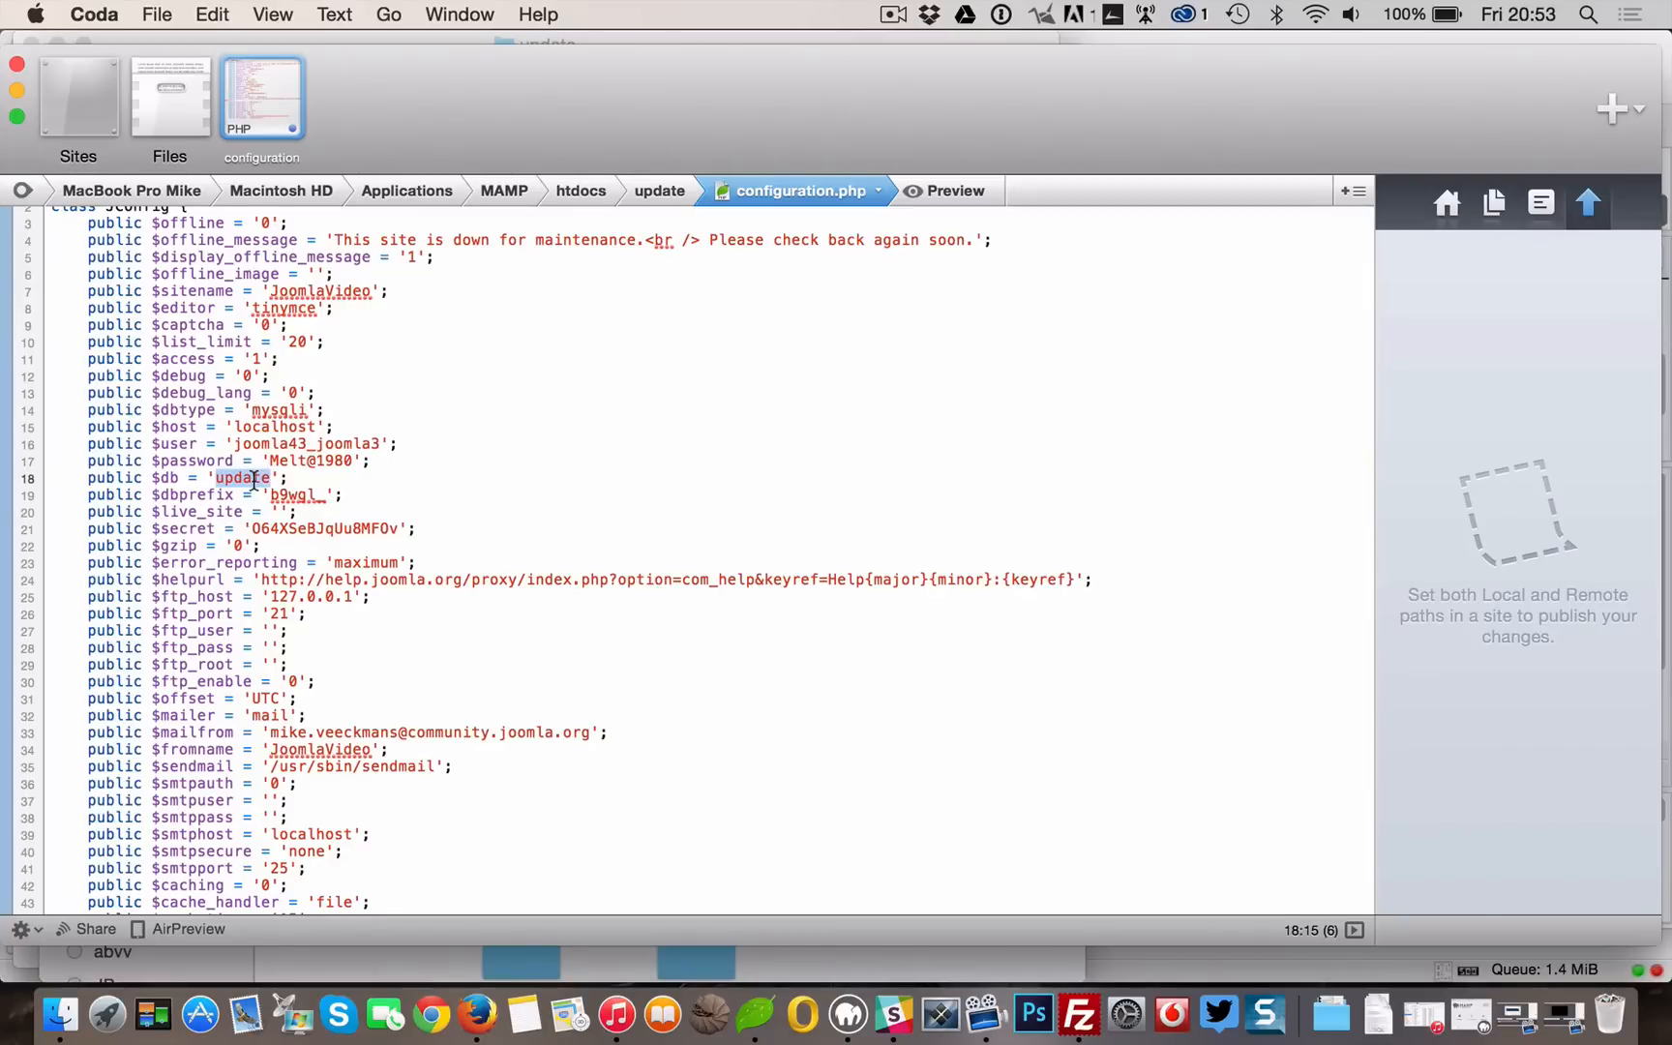
text(joomla)
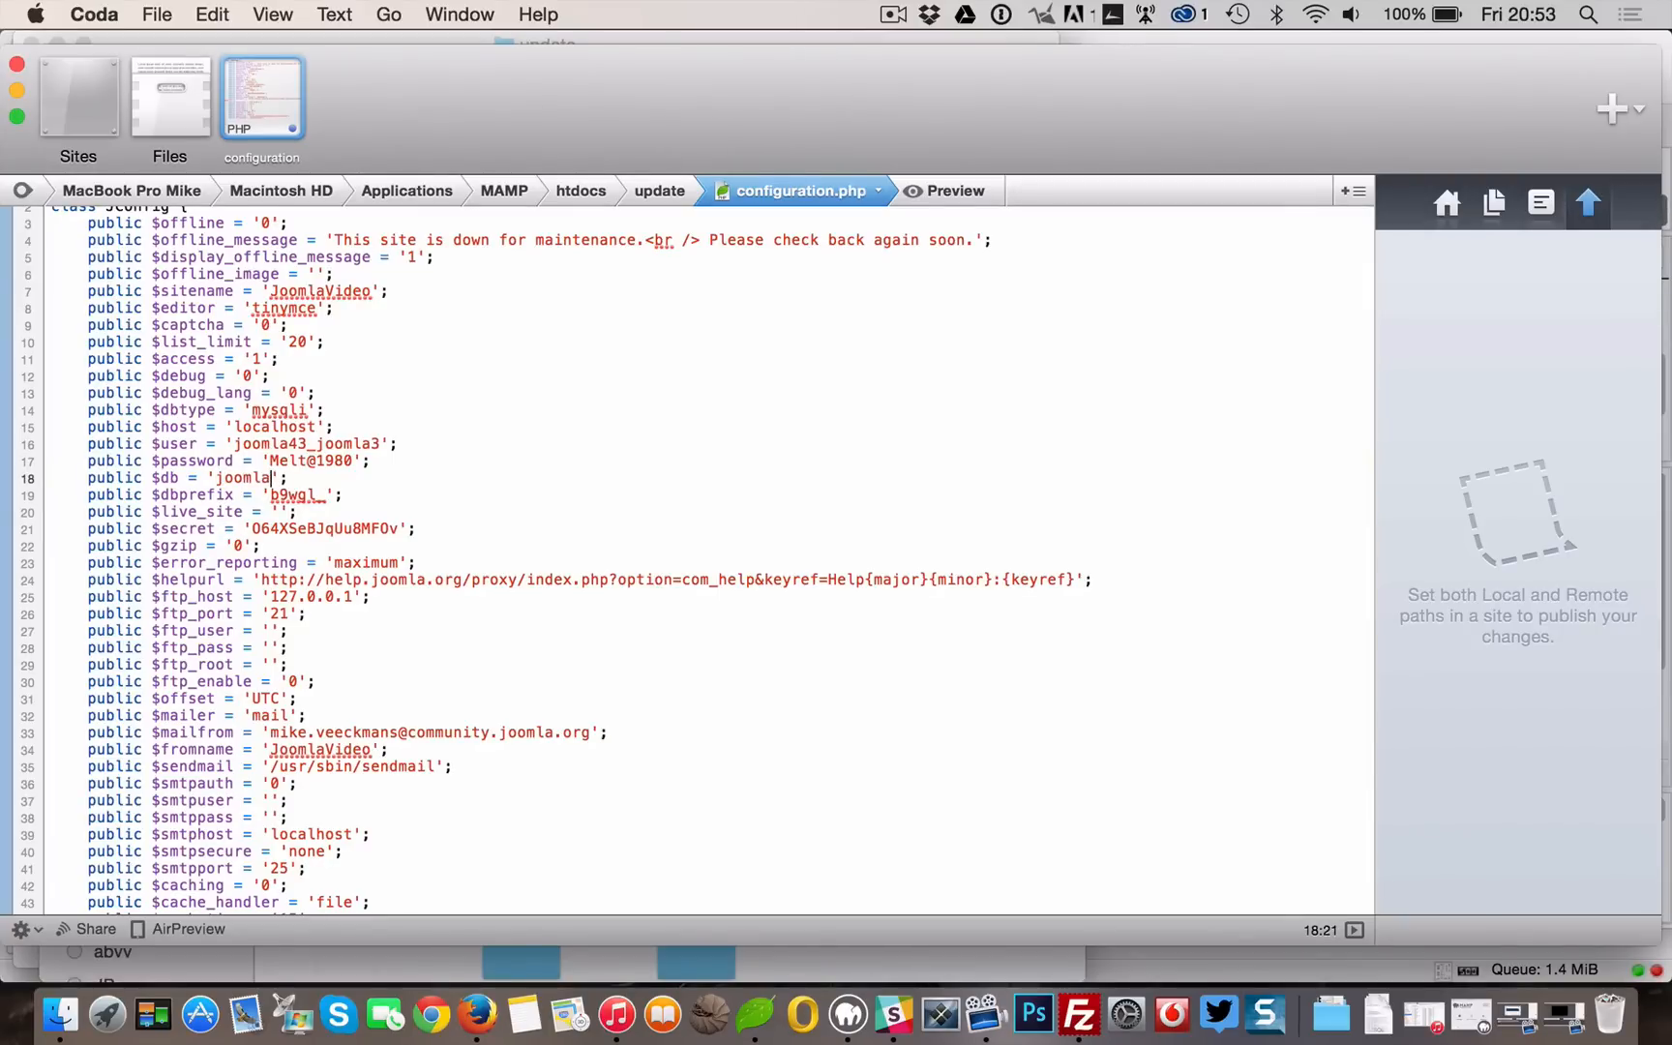
text(43_)
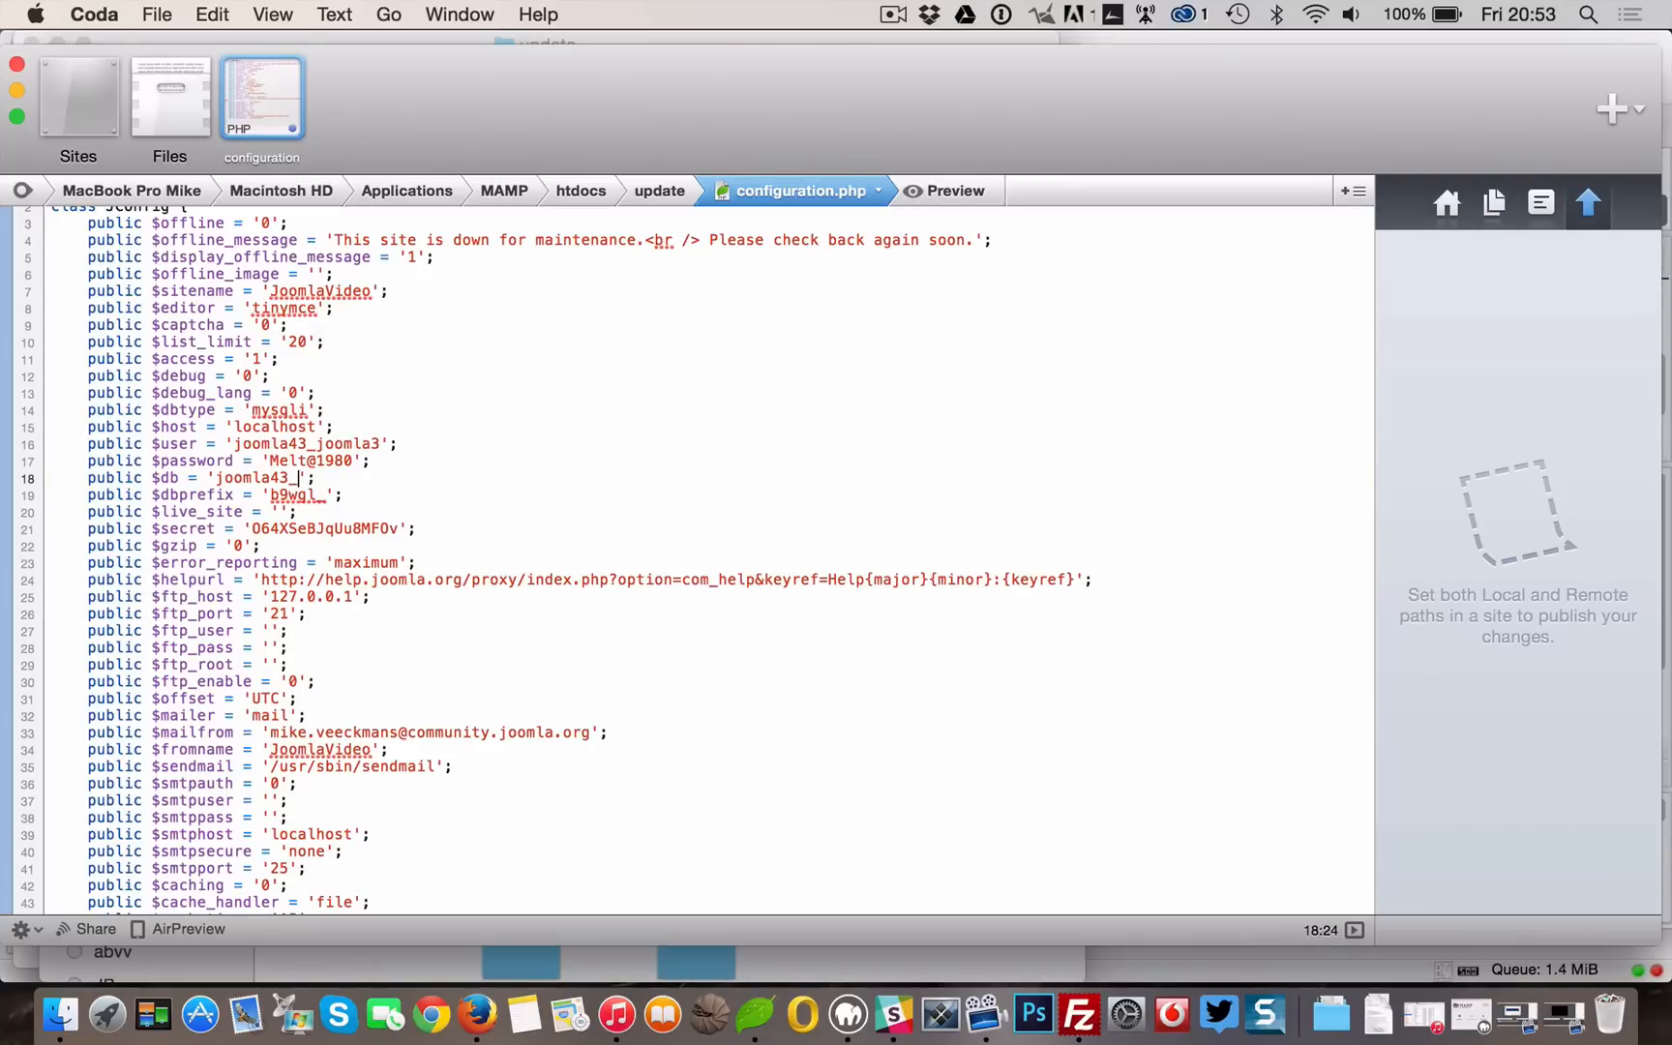
text(joom33)
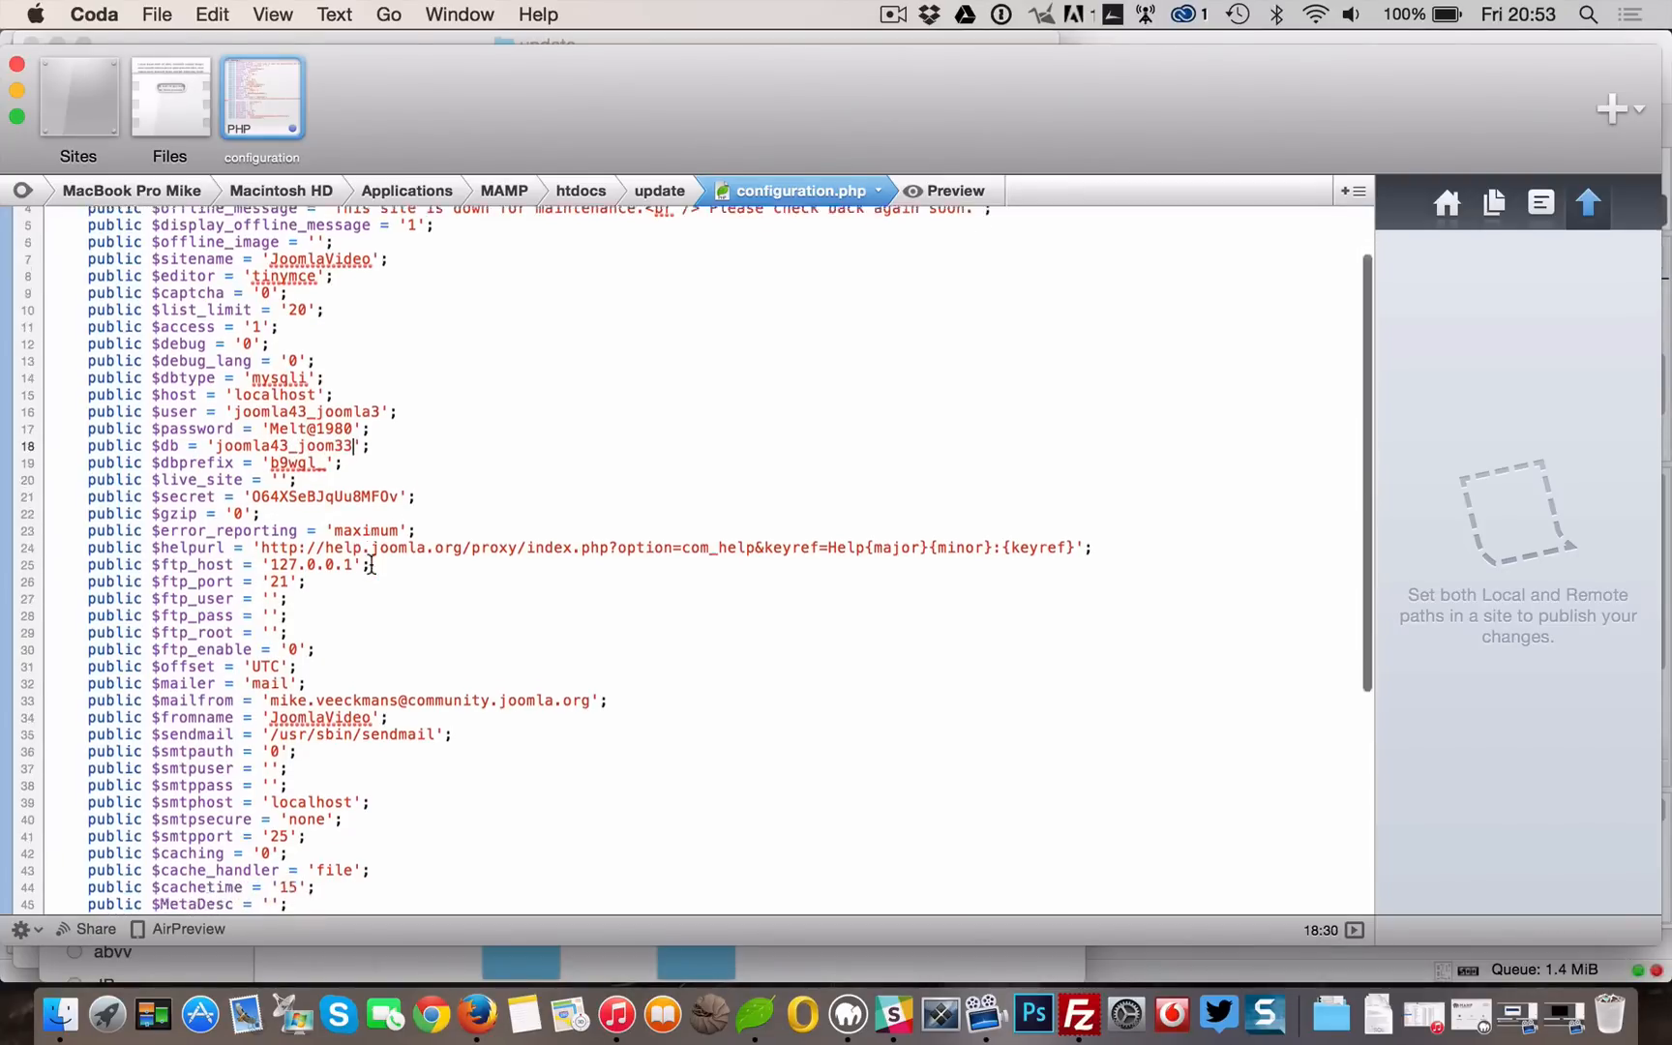
- Set $tmp_path to /home/joomla43/public_html/tmp
scroll(down, 3)
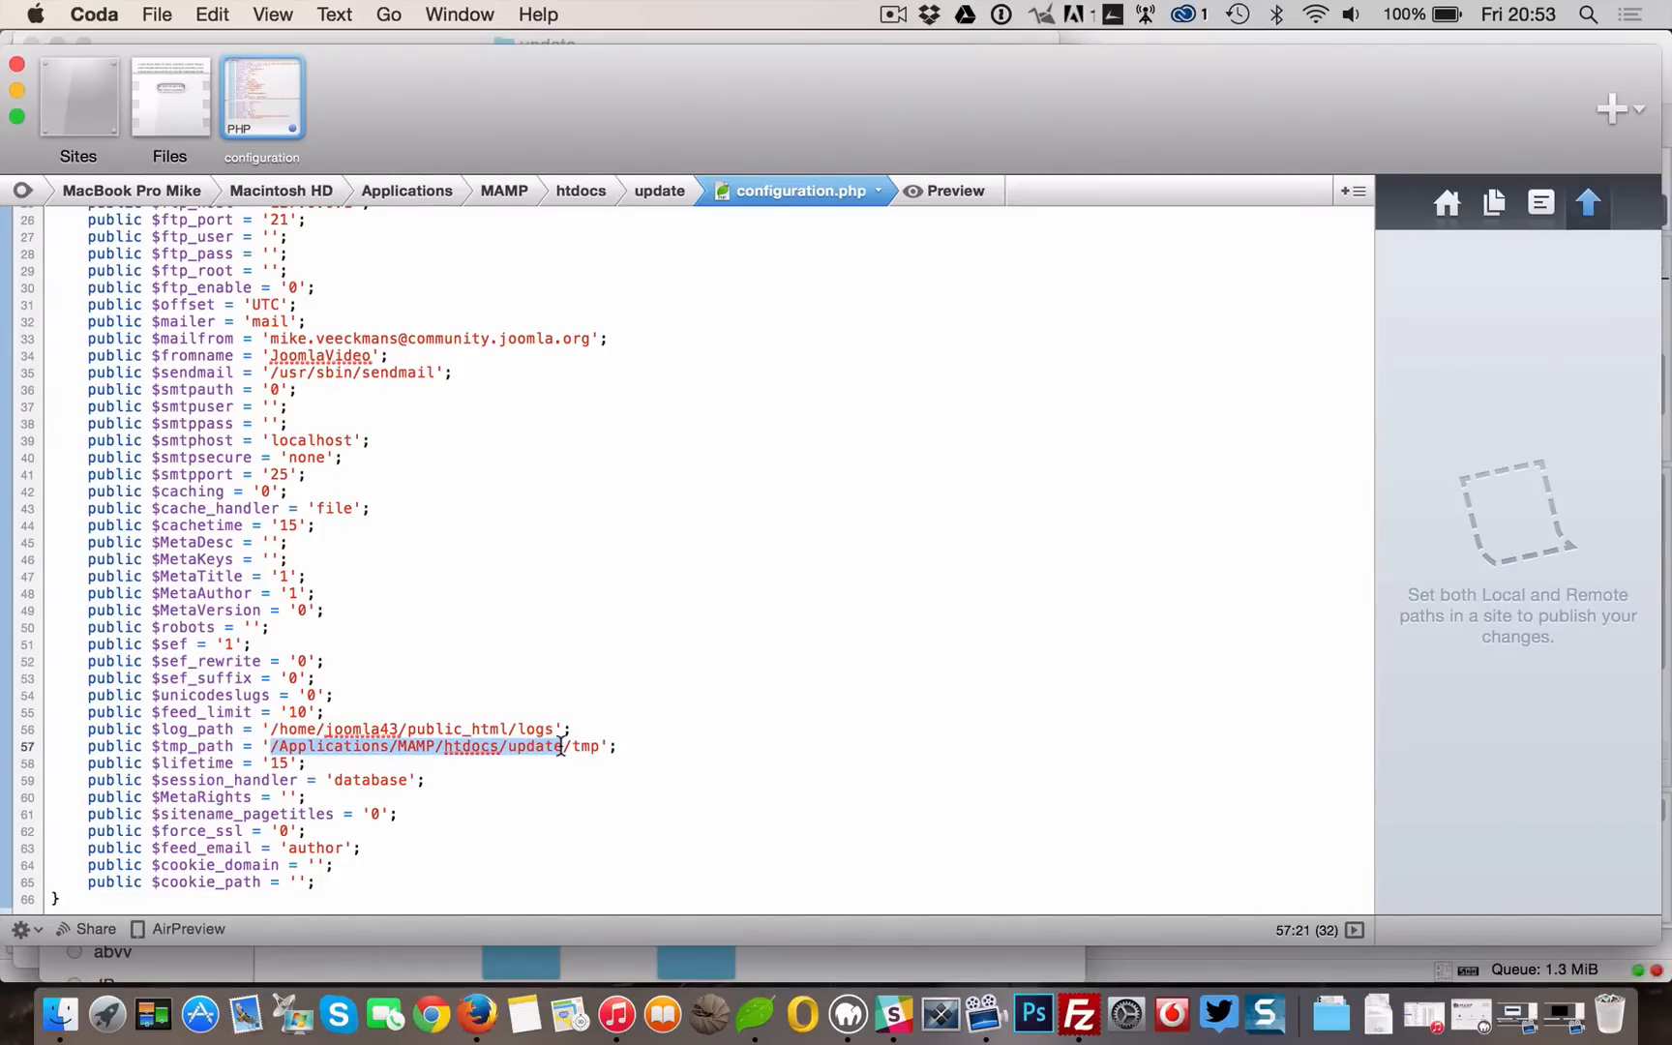
text(/home/joomla43/public_html/tmp)
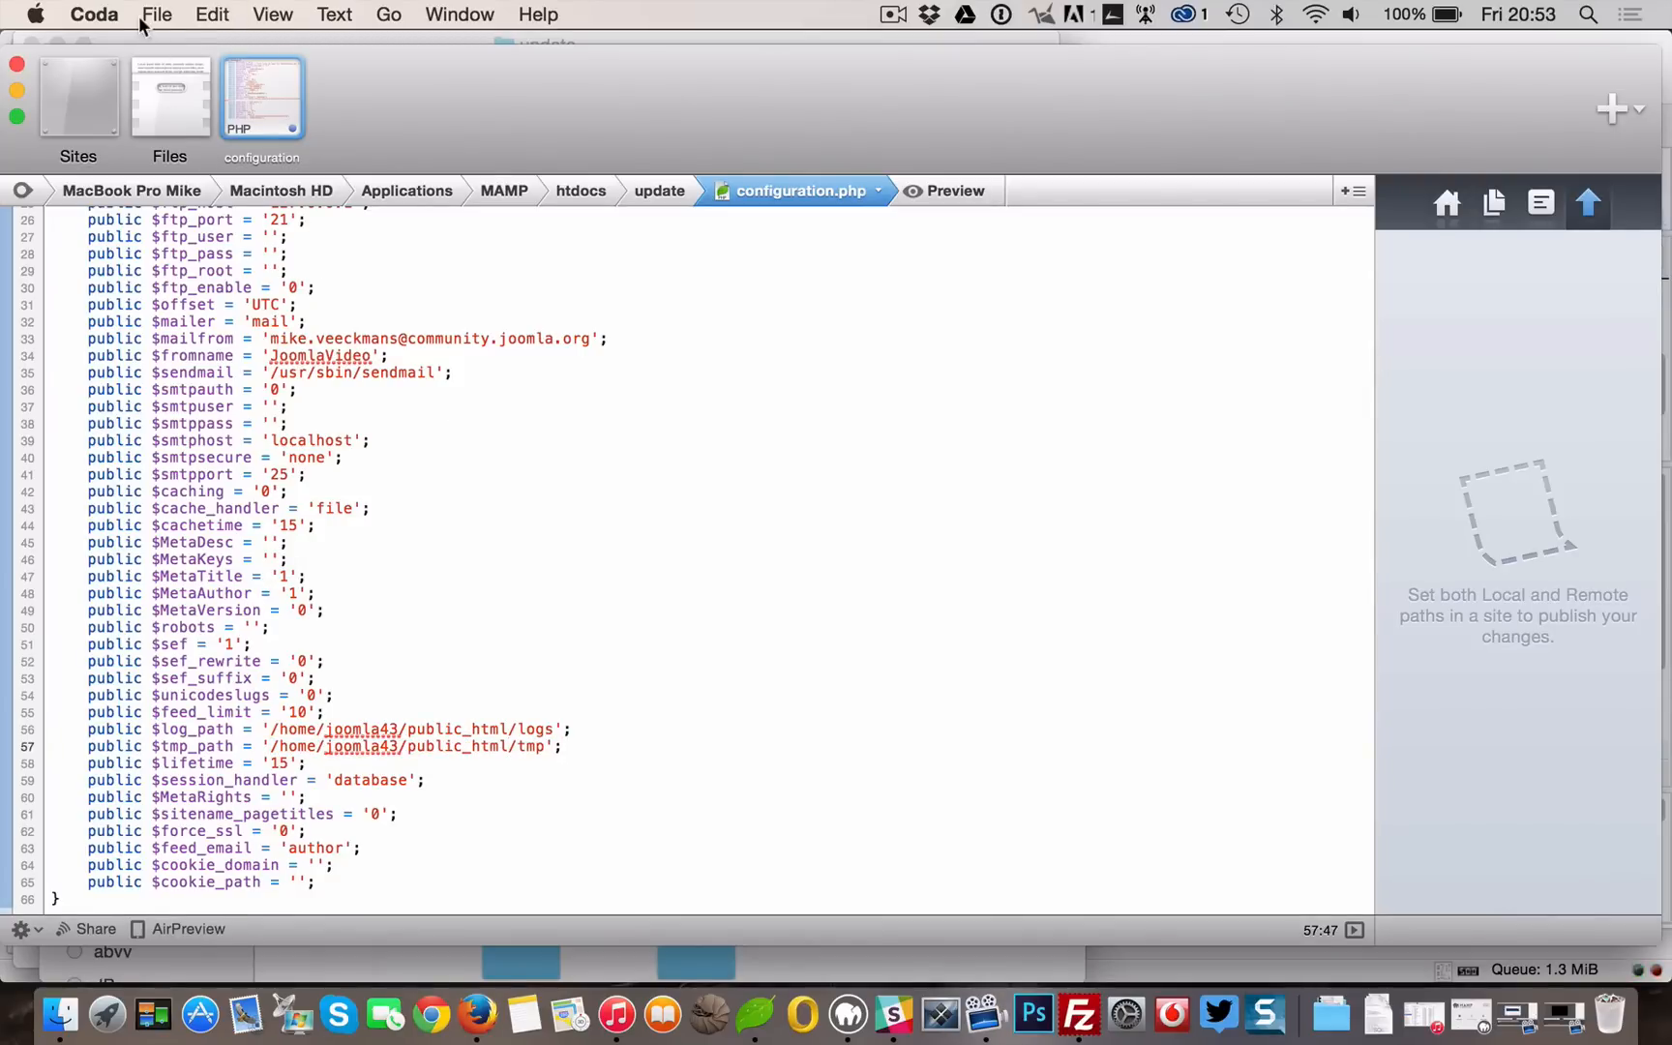
- Save the edited configuration.php to the Desktop via Save As
click(158, 14)
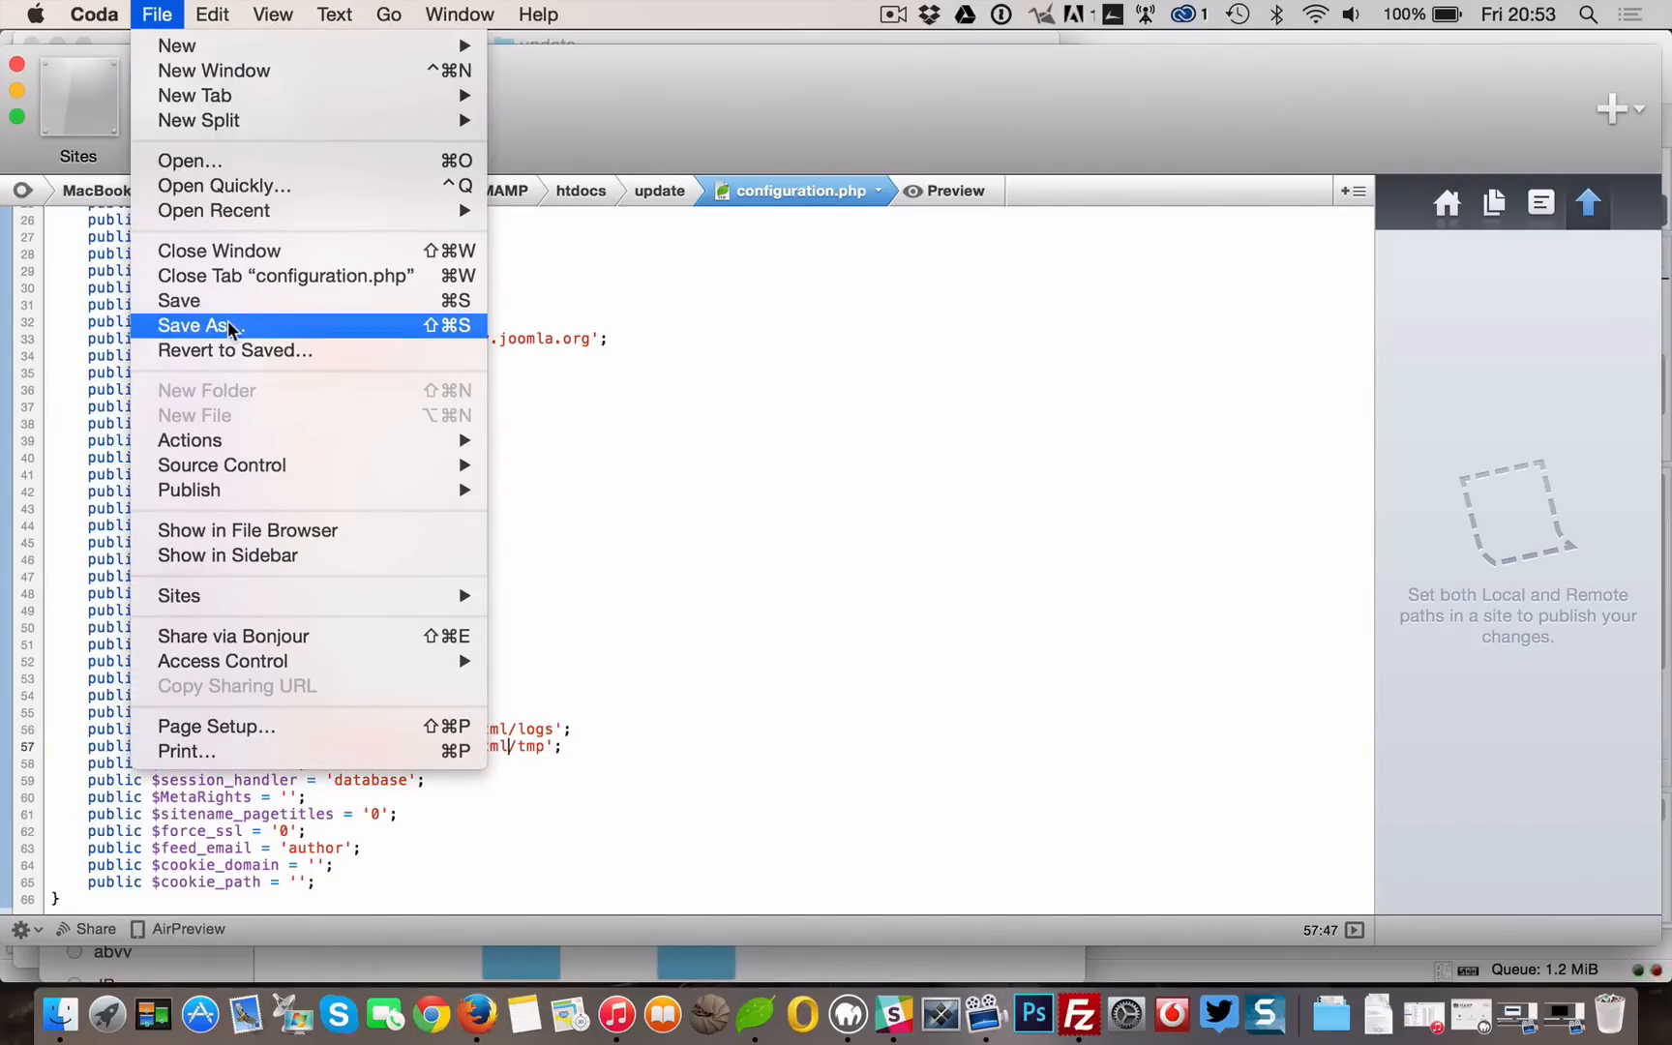
click(199, 325)
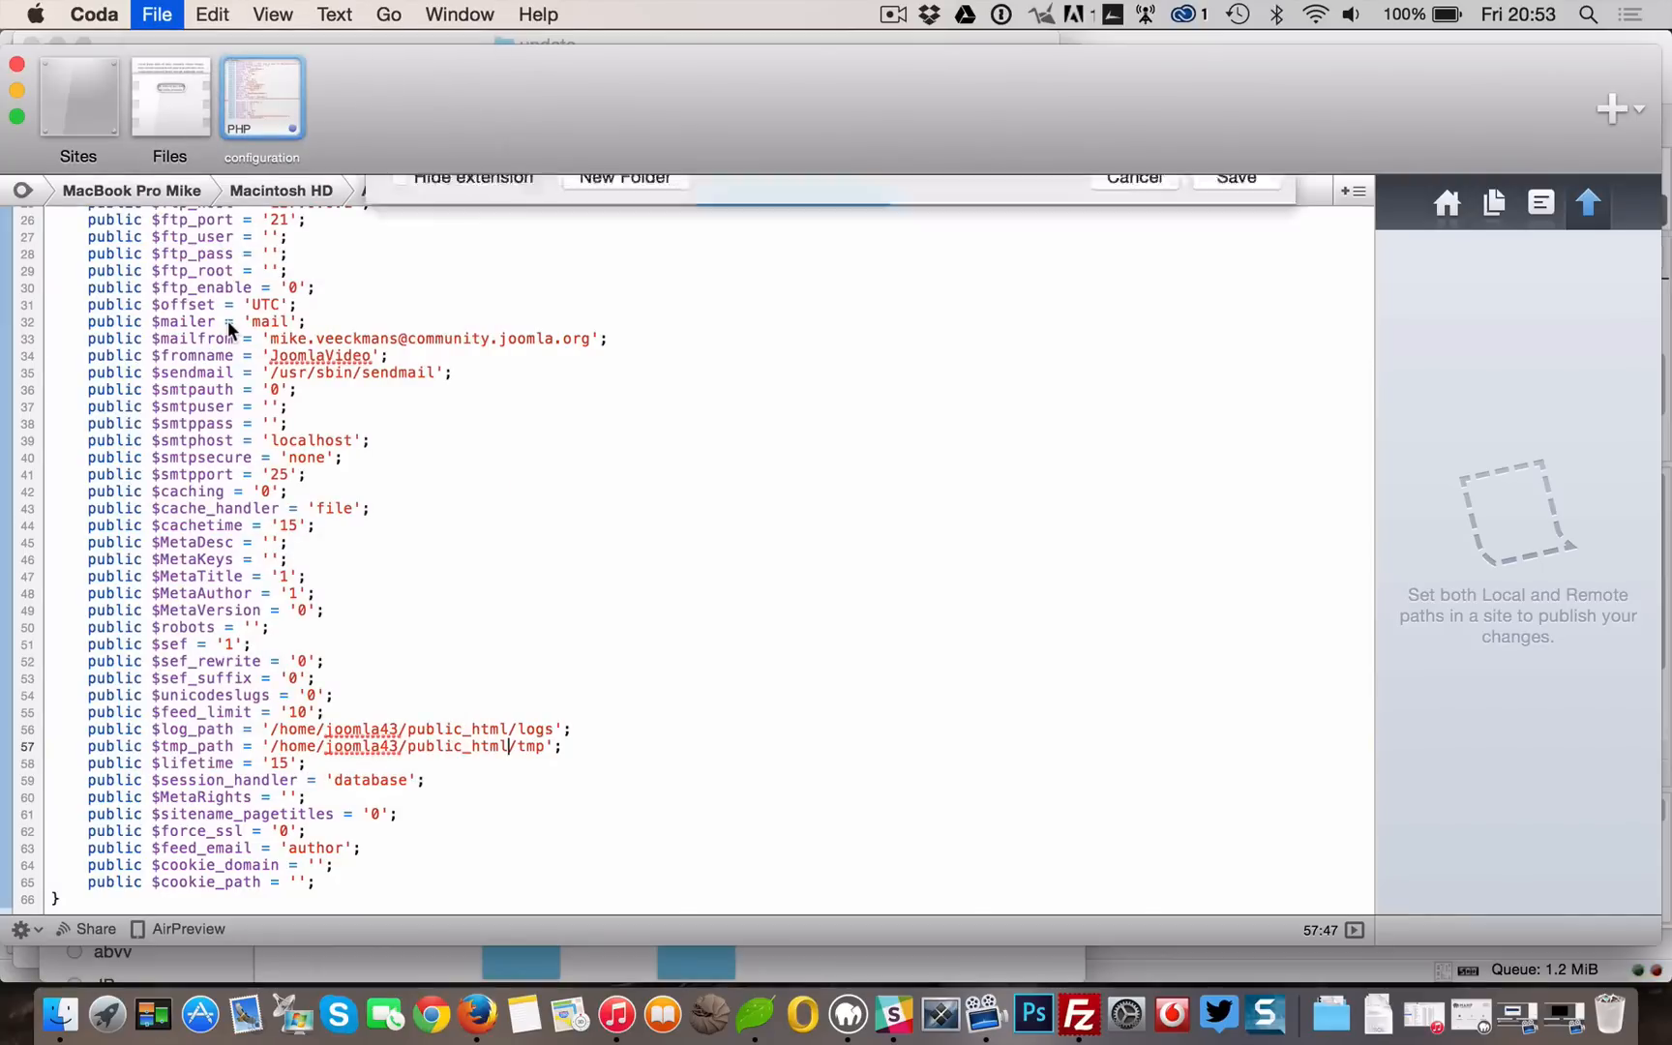
click(1020, 221)
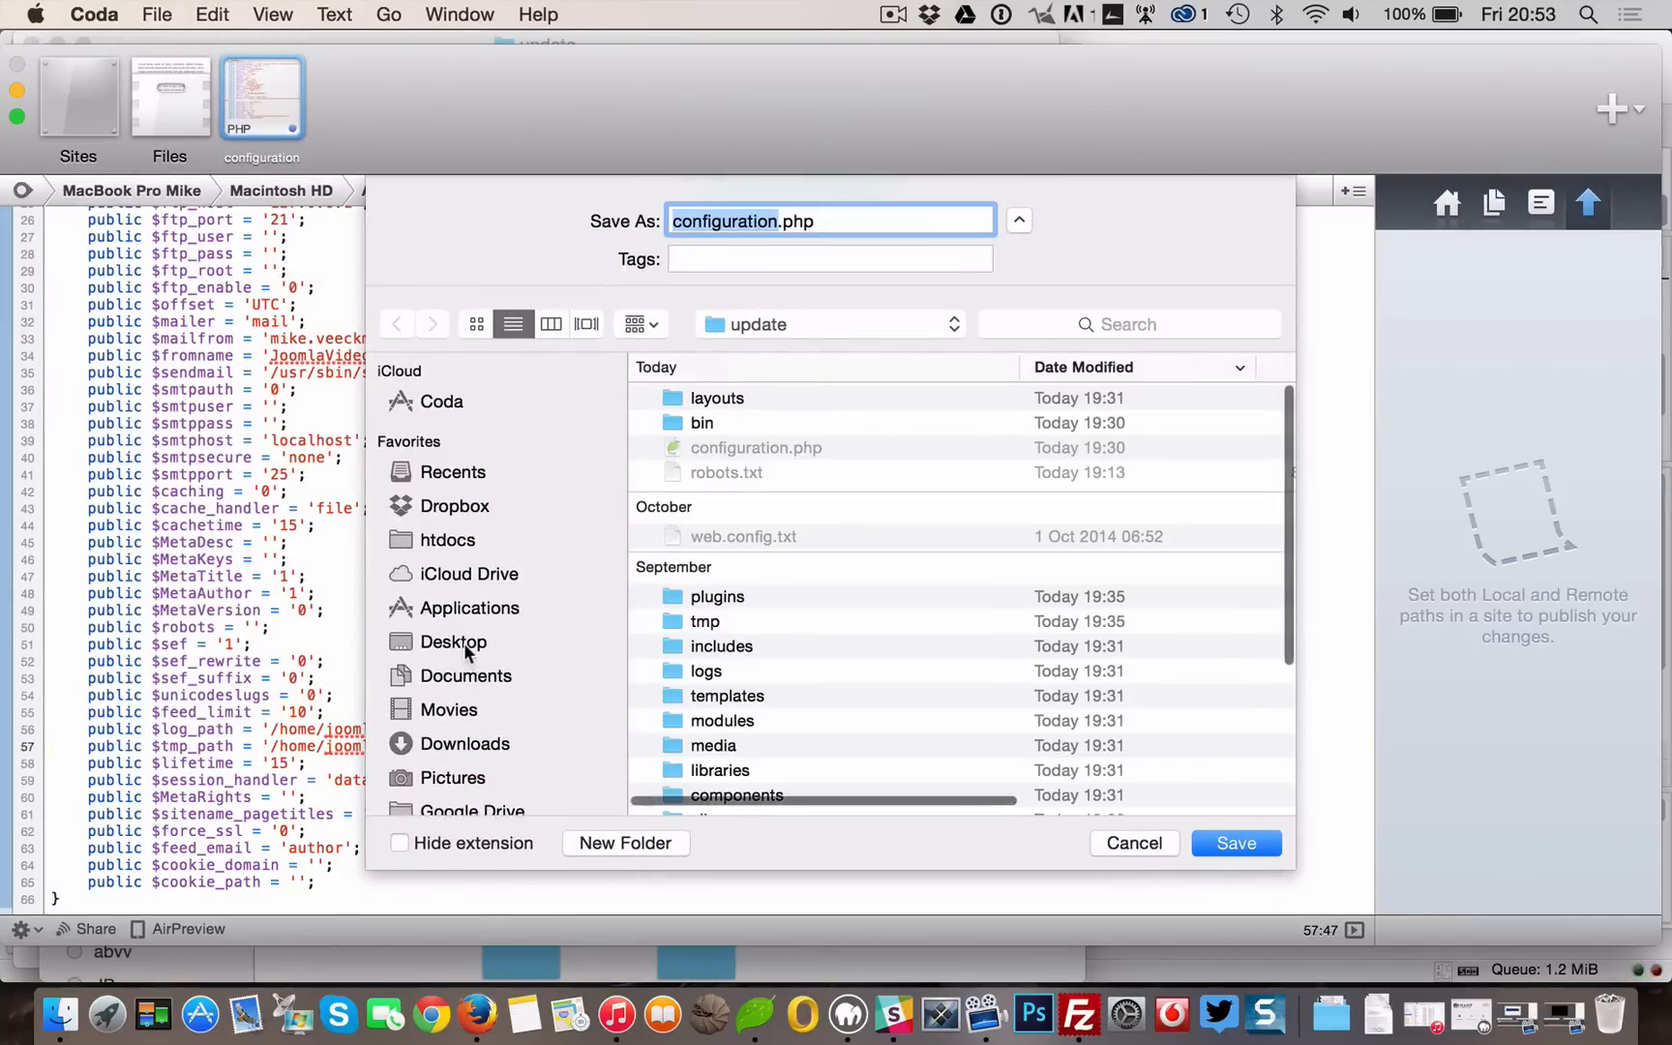
click(453, 643)
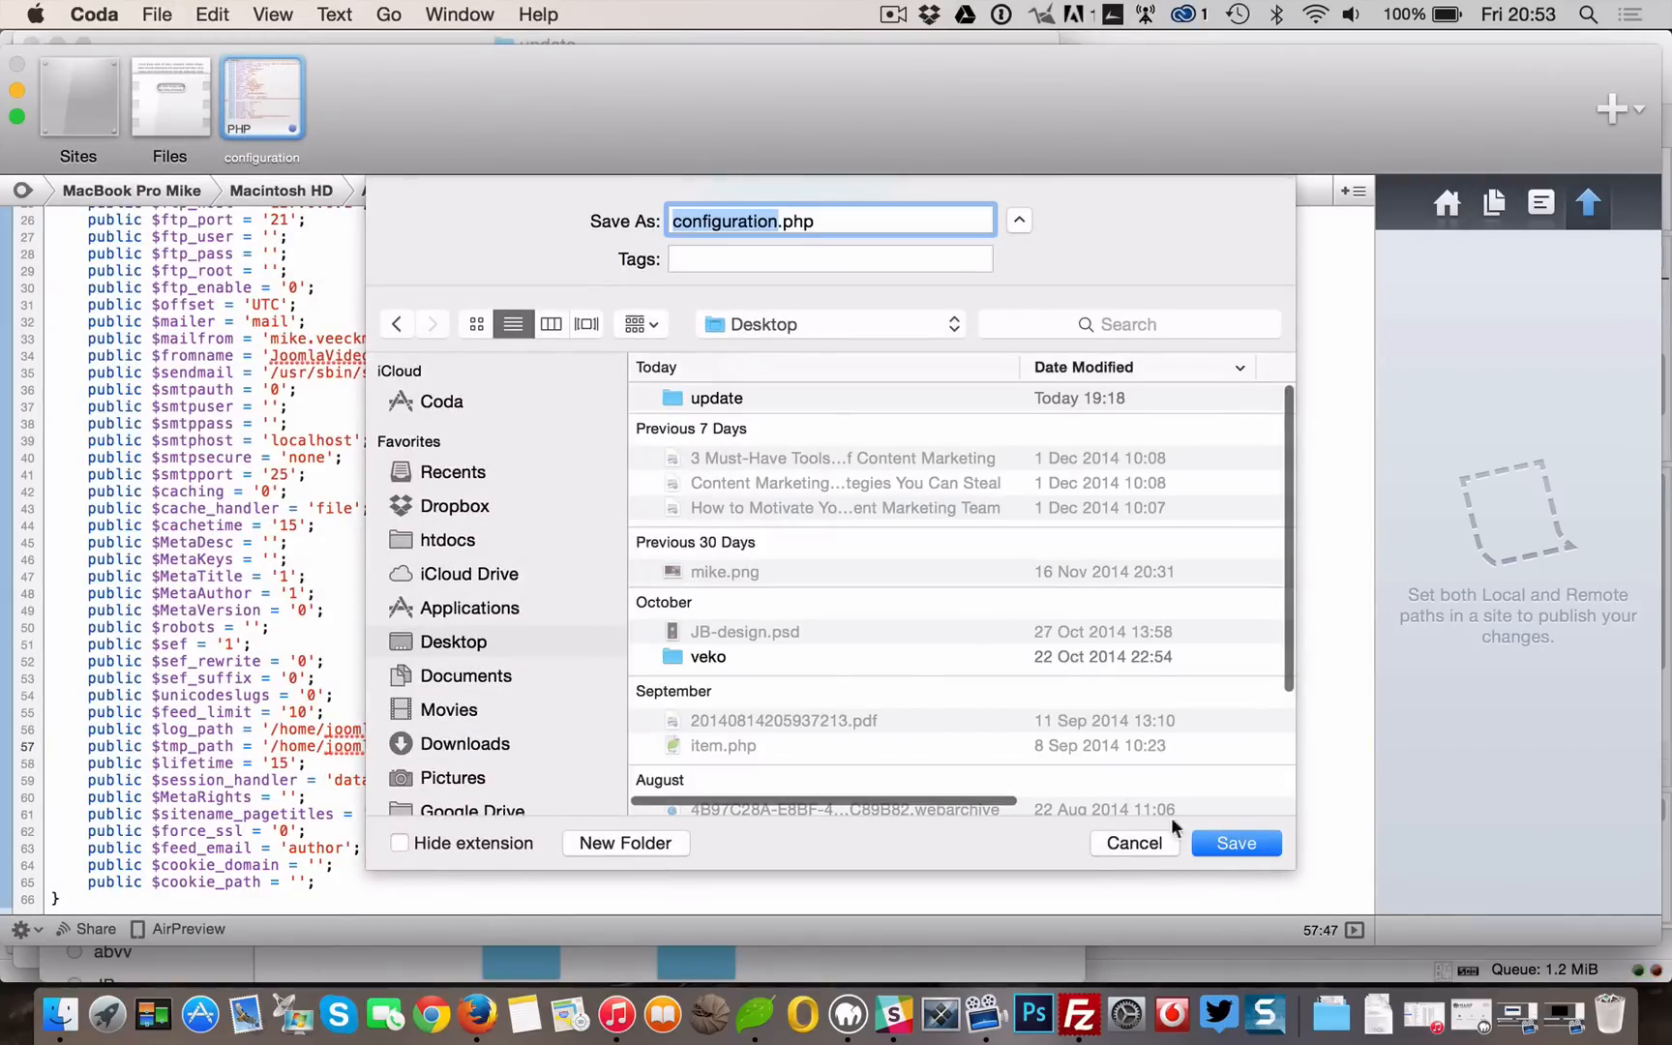
click(1235, 844)
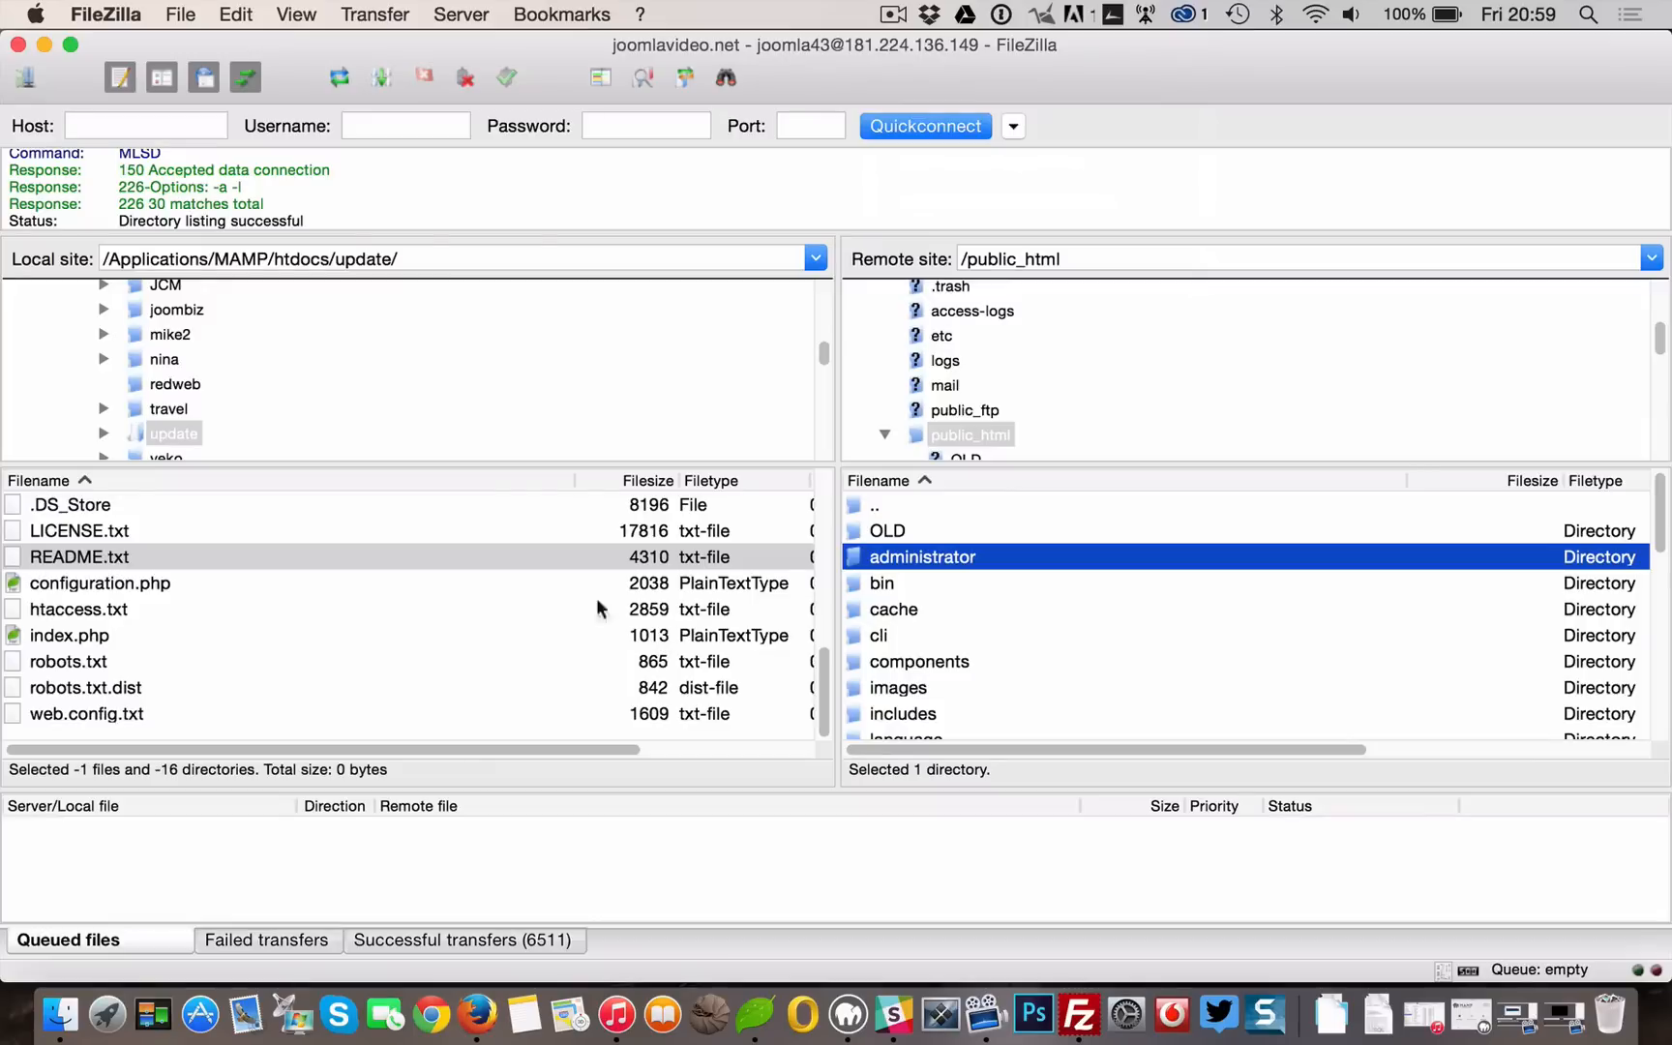
- Locate configuration.php in the remote public_html listing and browse the local tree toward the Desktop folder
scroll(down, 3)
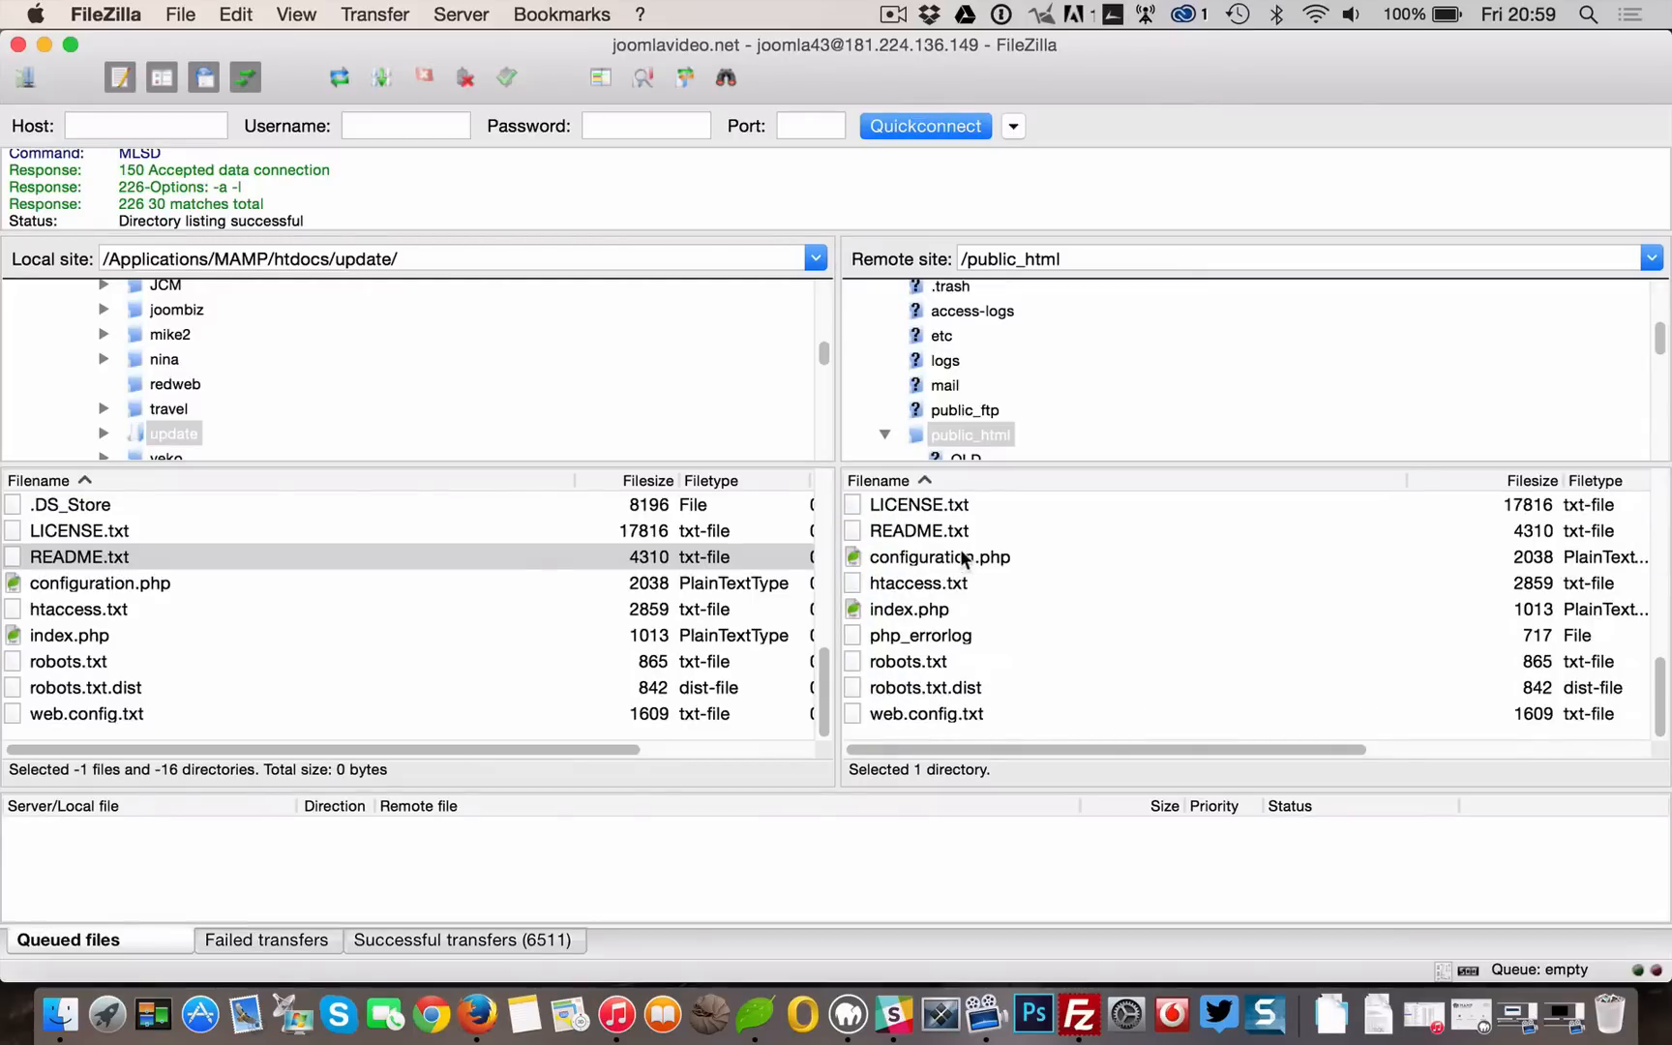
click(941, 558)
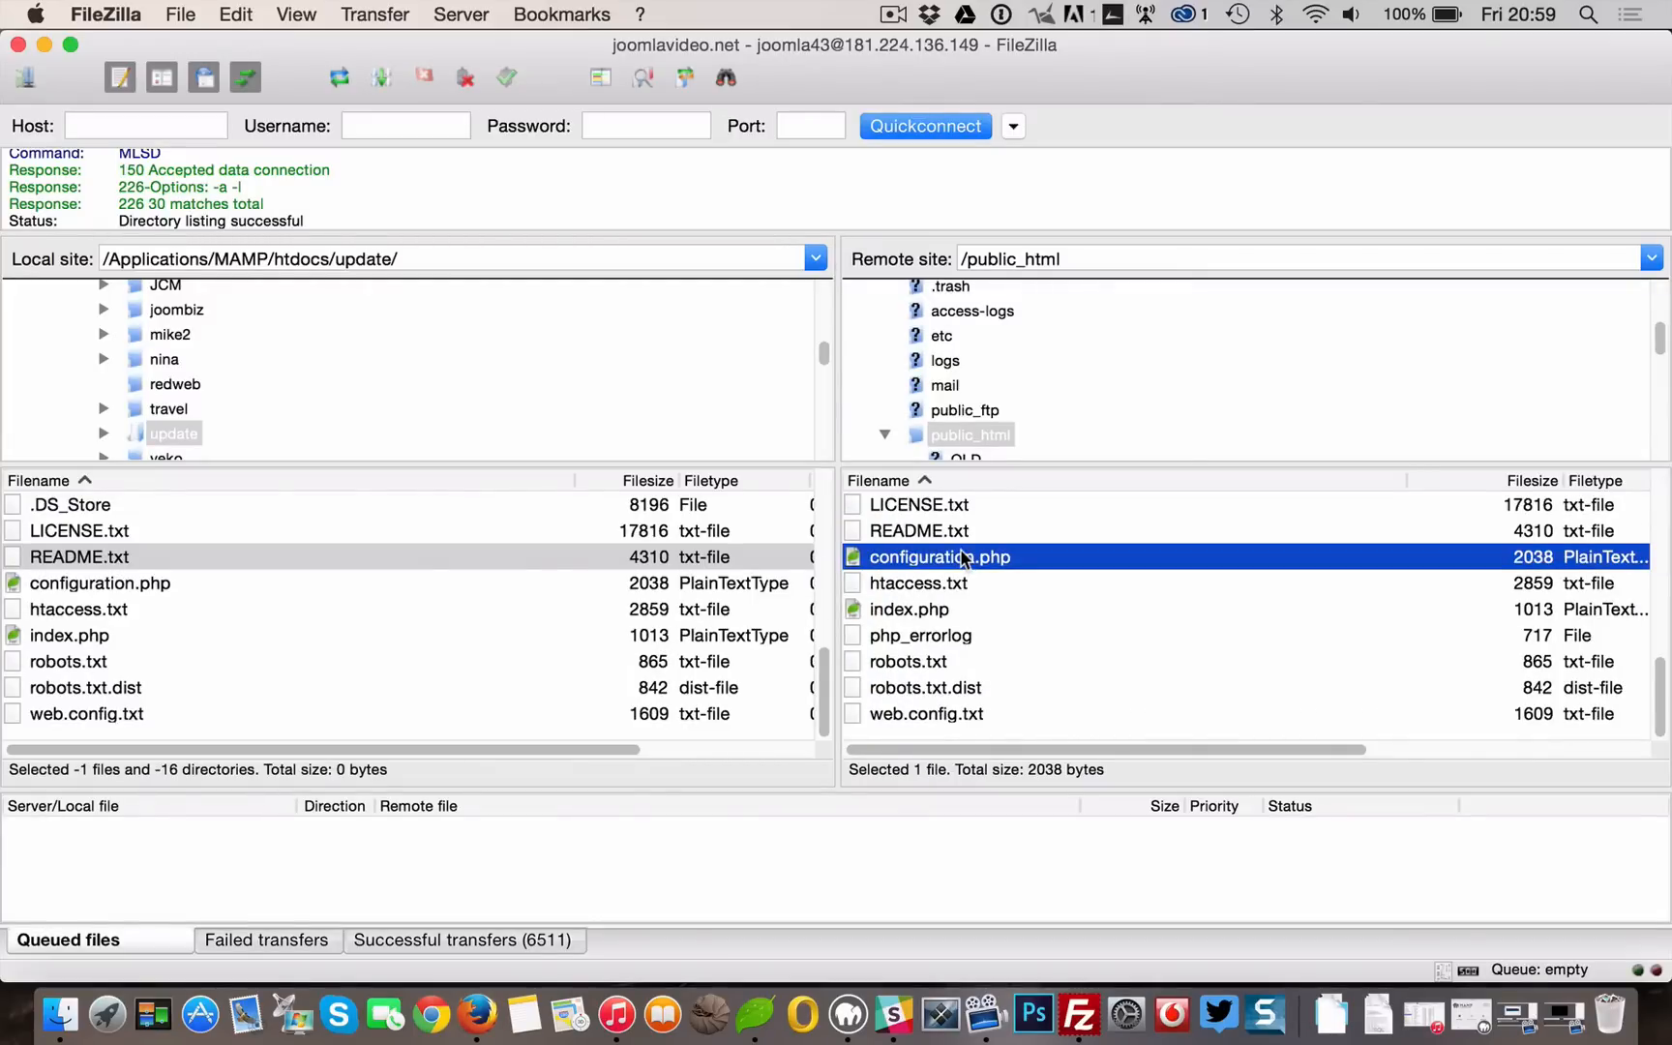
mouse_move(383, 600)
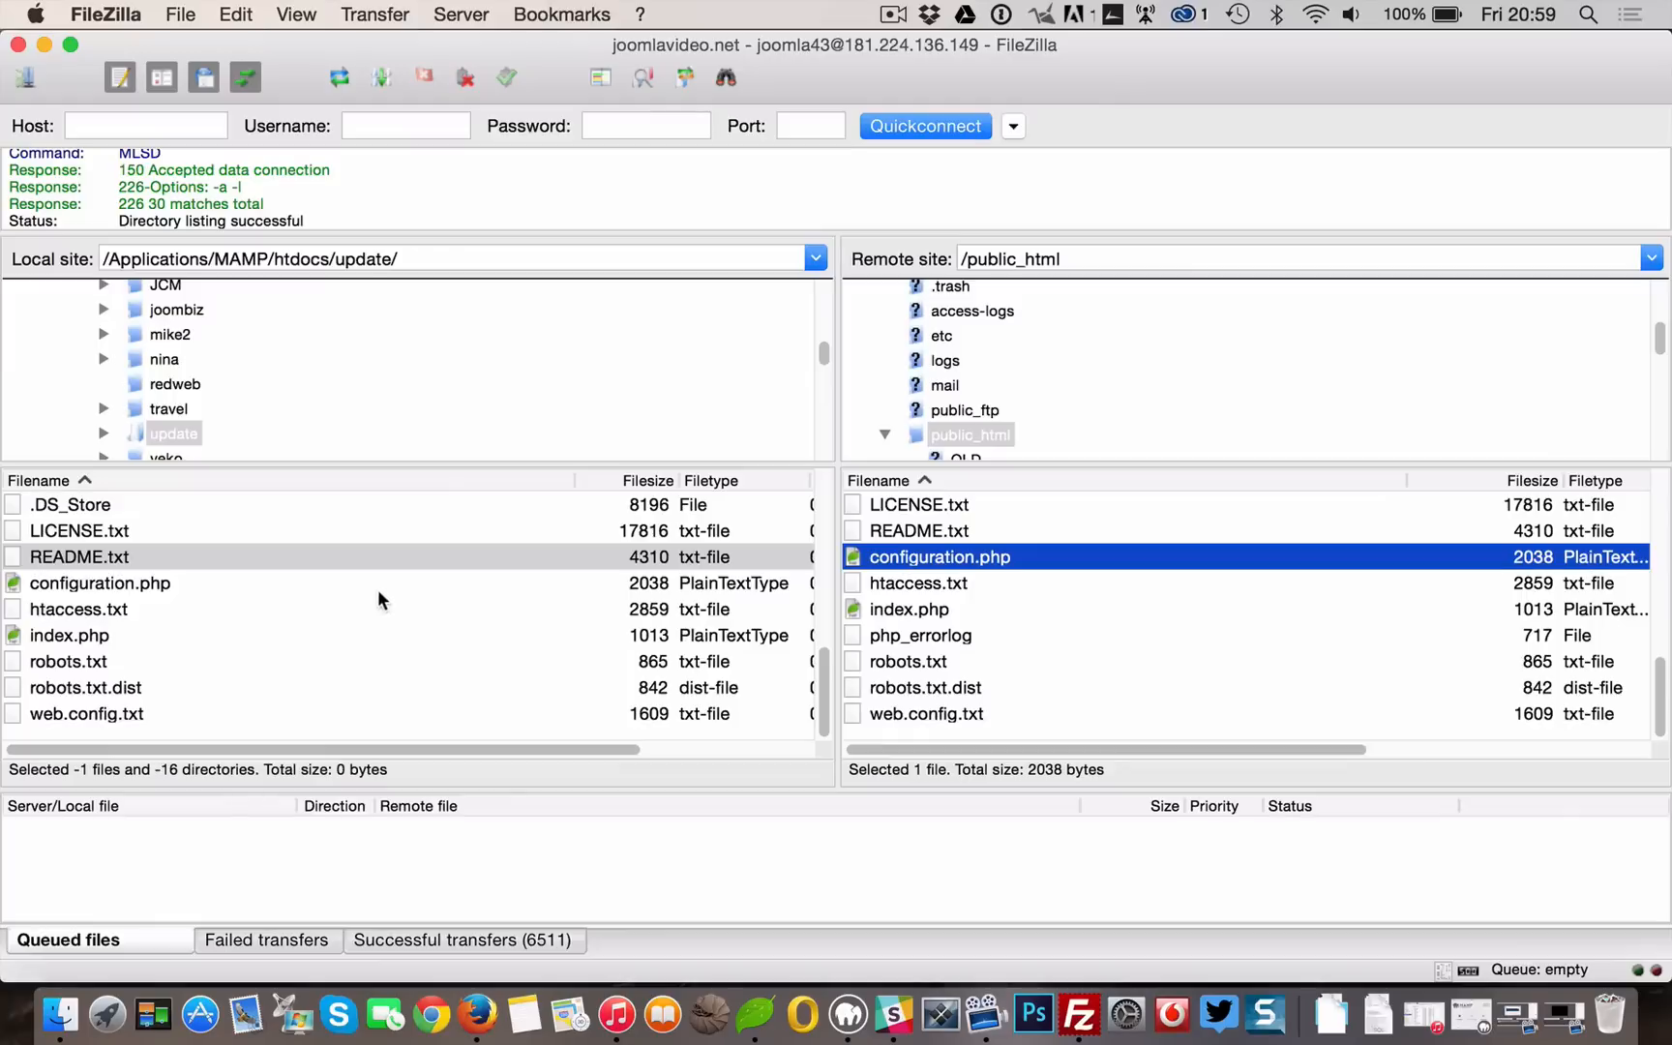
click(172, 434)
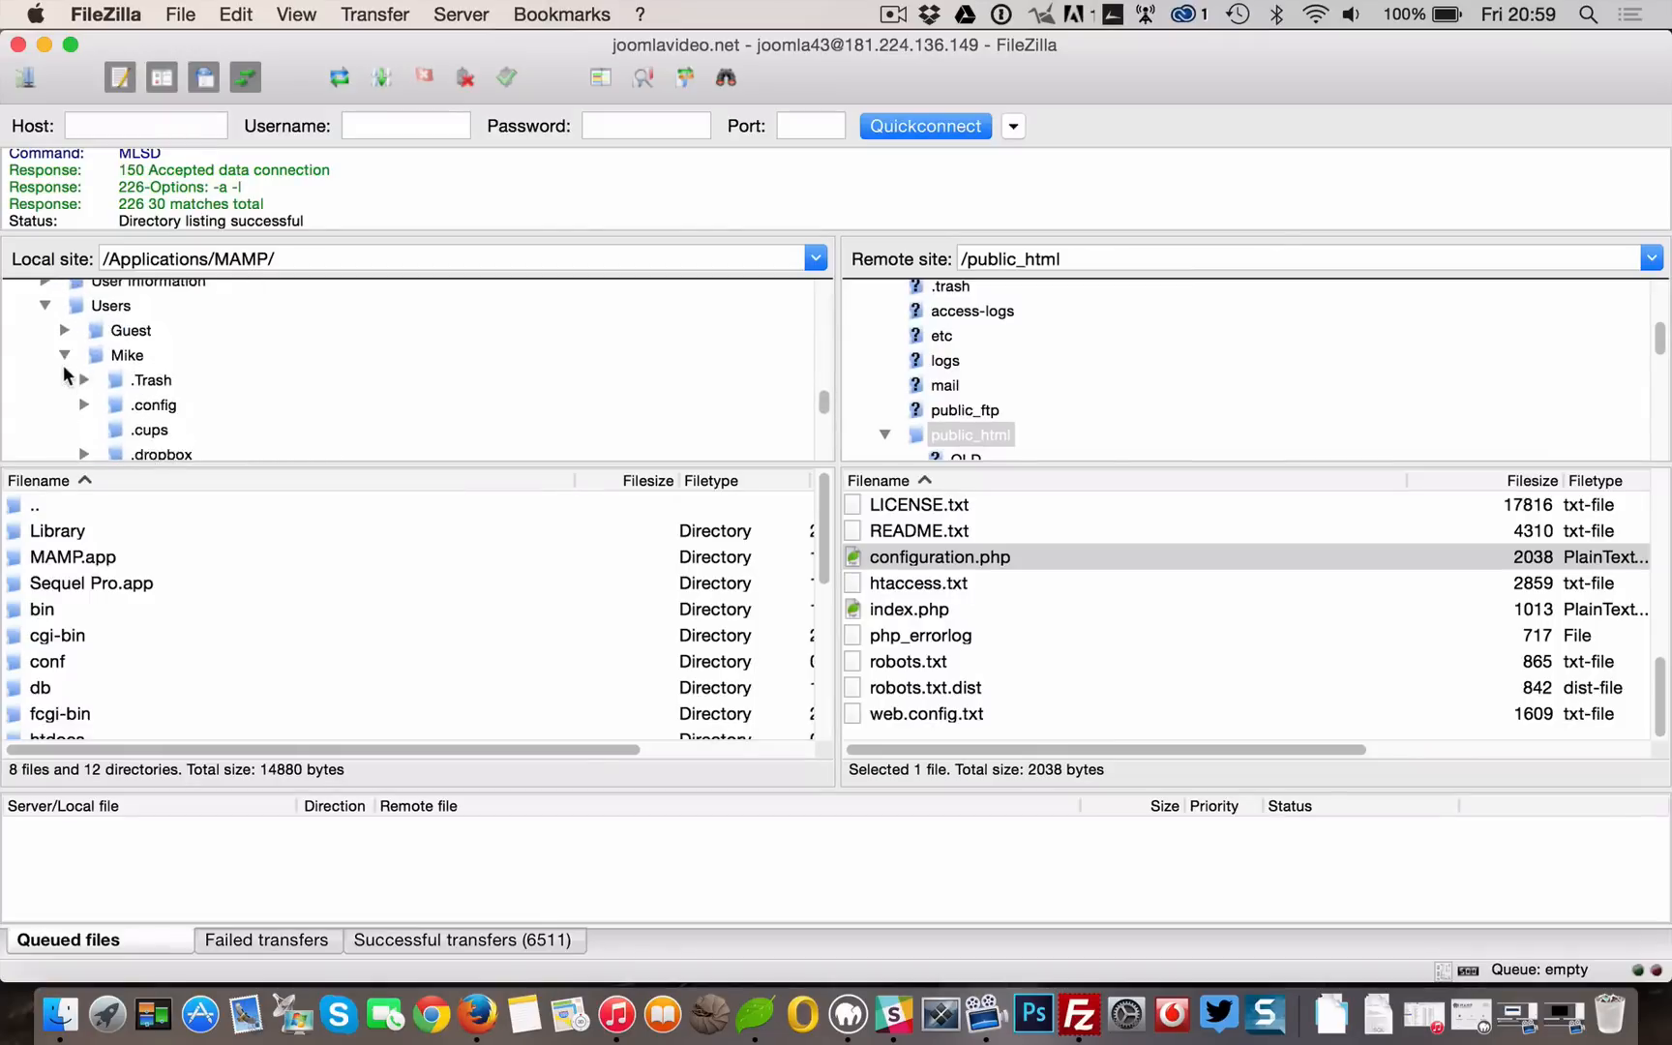
scroll(down, 3)
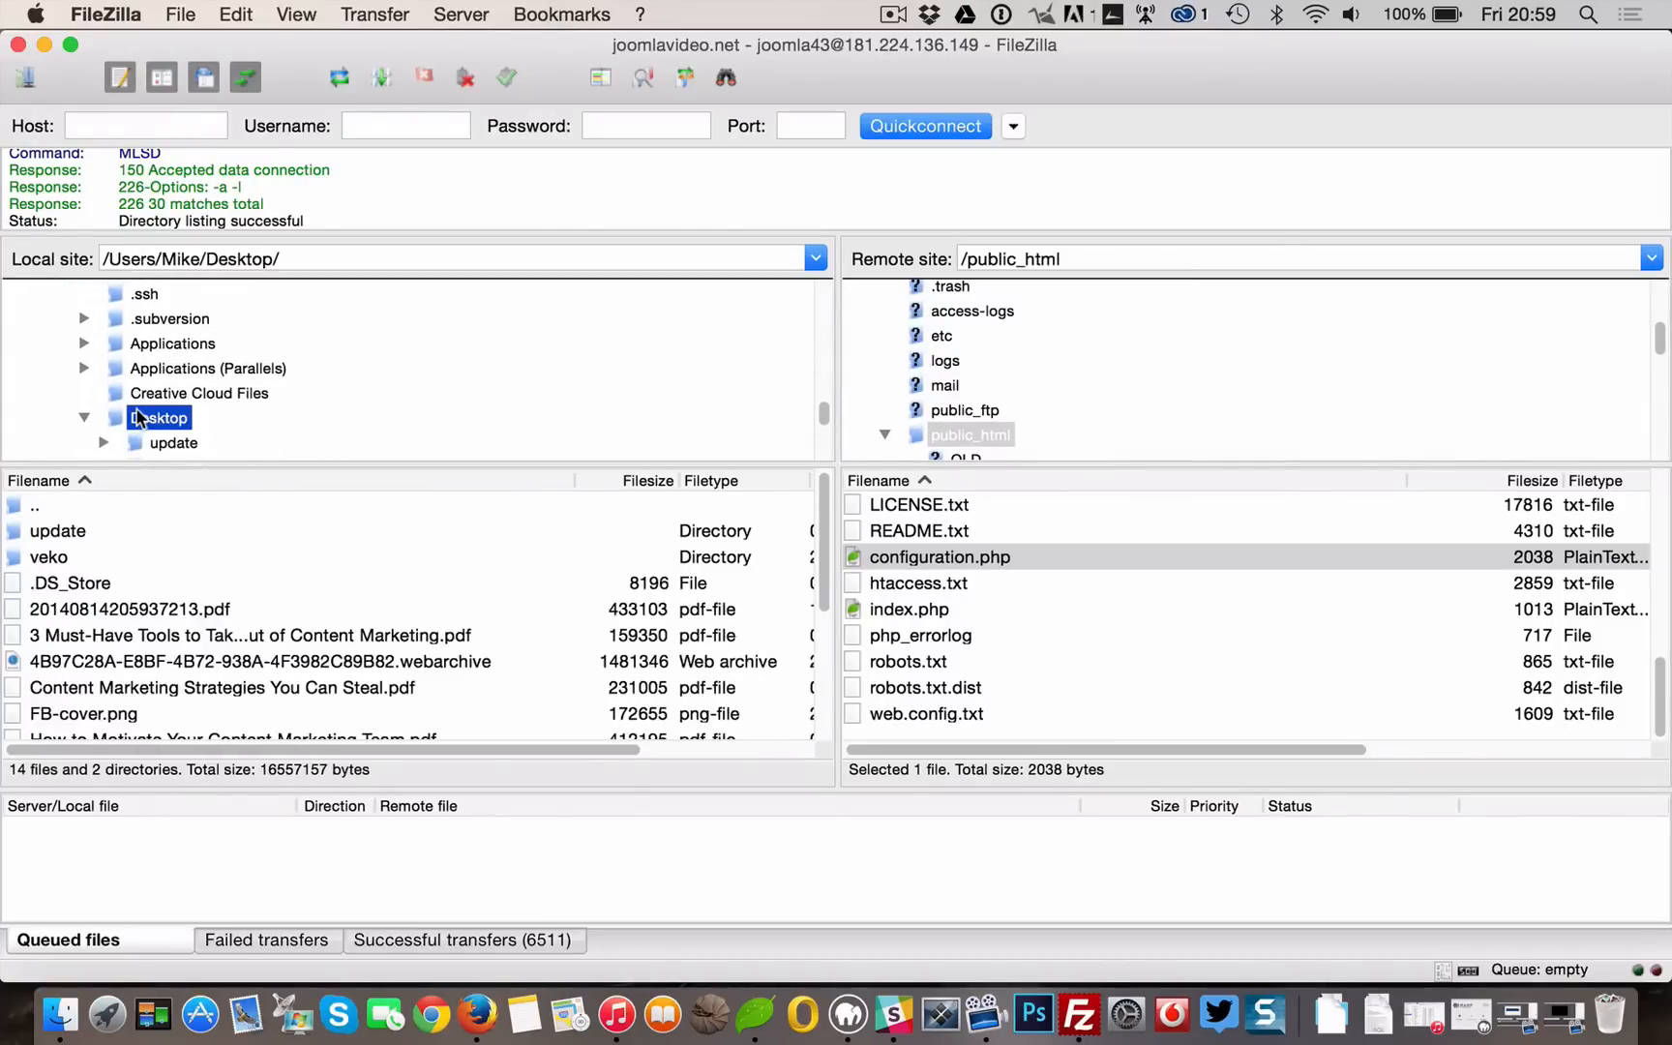
scroll(down, 3)
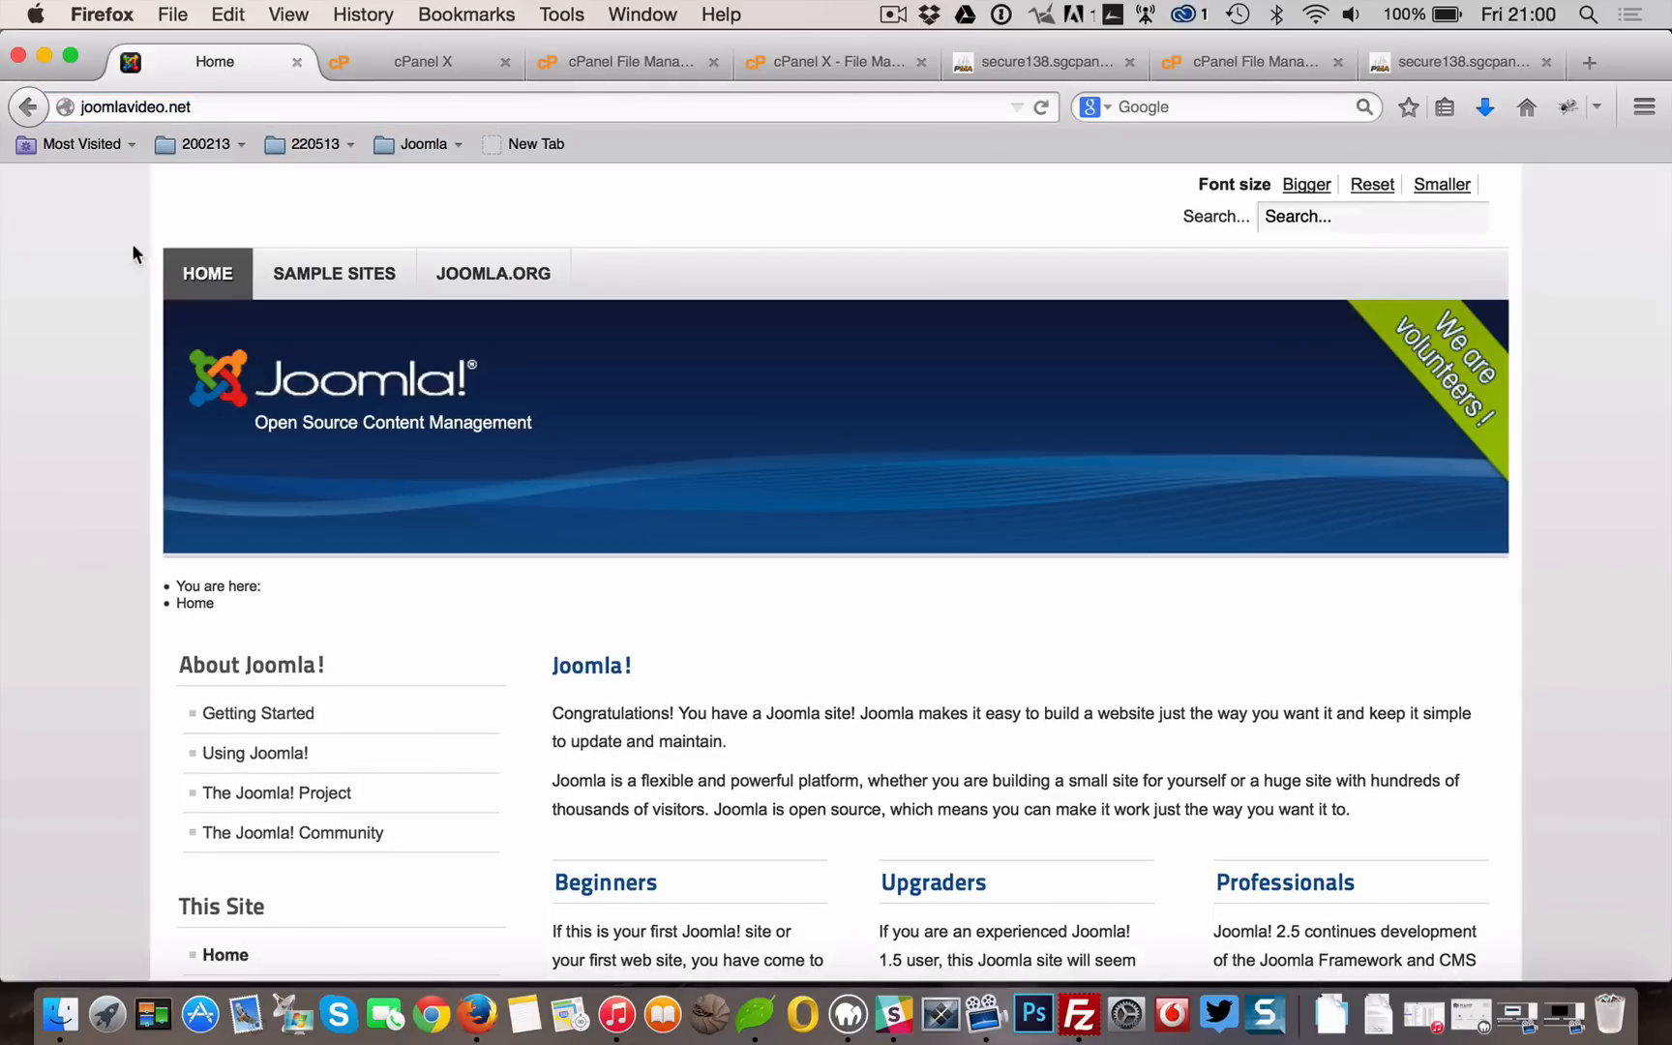
- Log into joomlavideo.net/administrator as 'twofi' to reach the Joomla 3.3.6 Control Panel
scroll(down, 3)
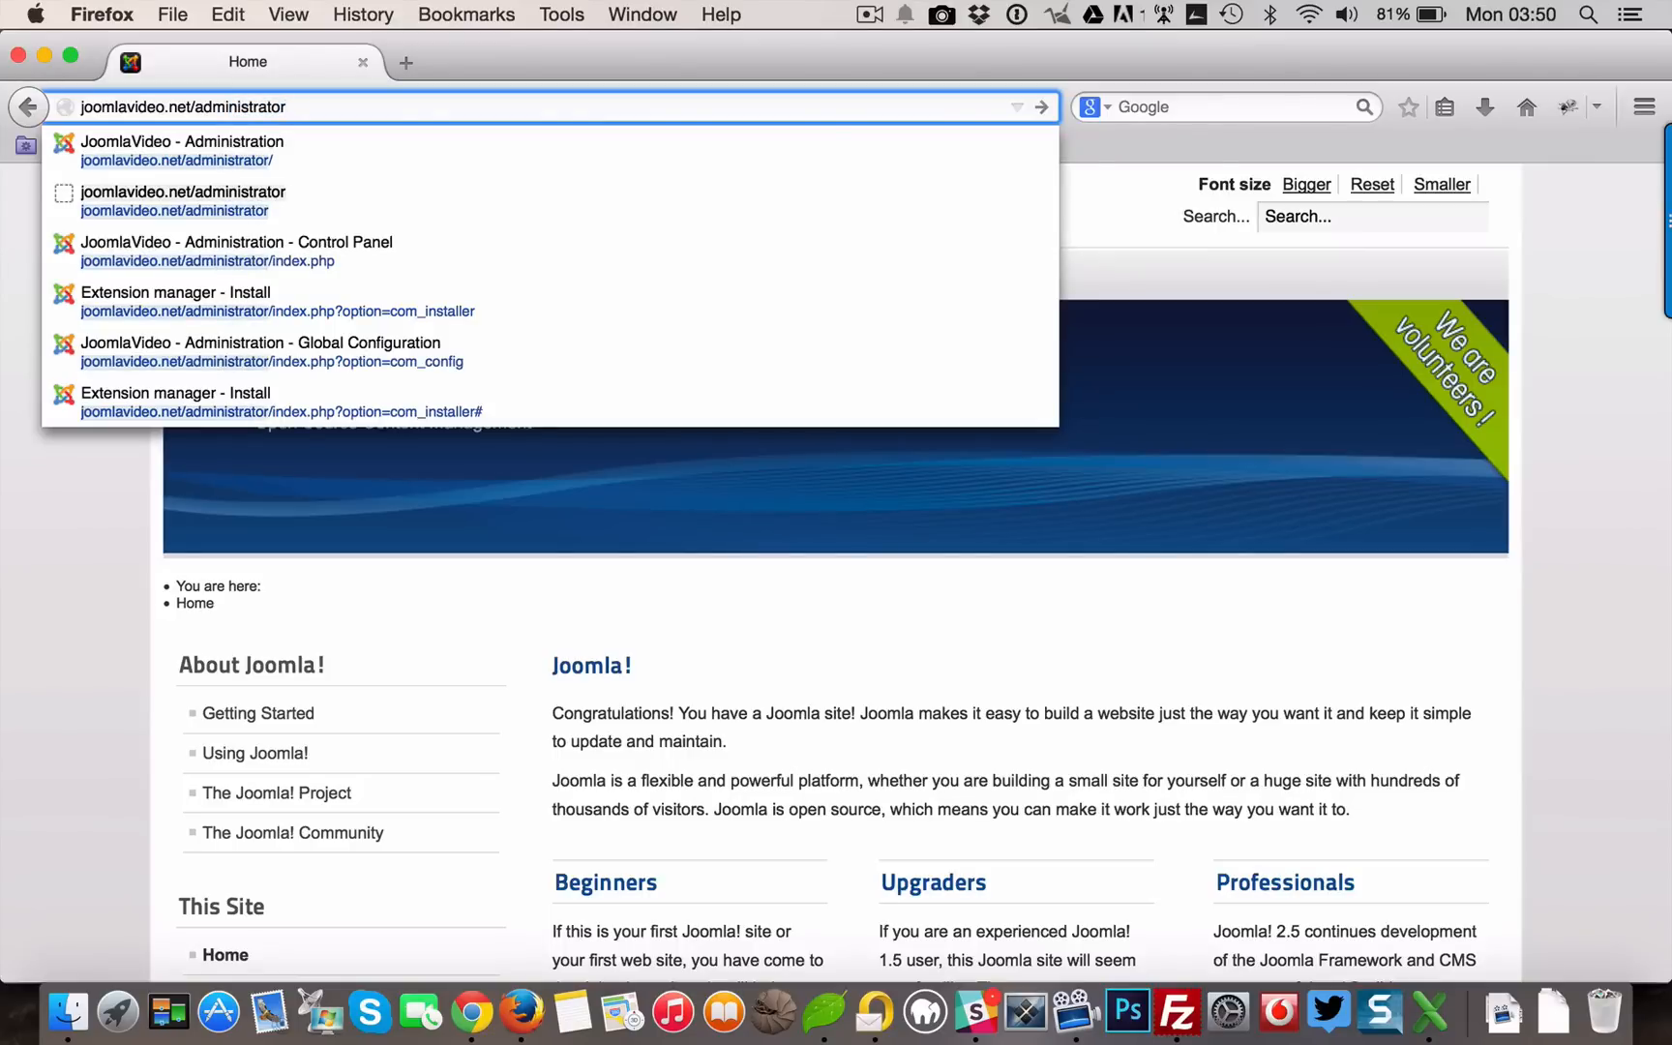
click(178, 151)
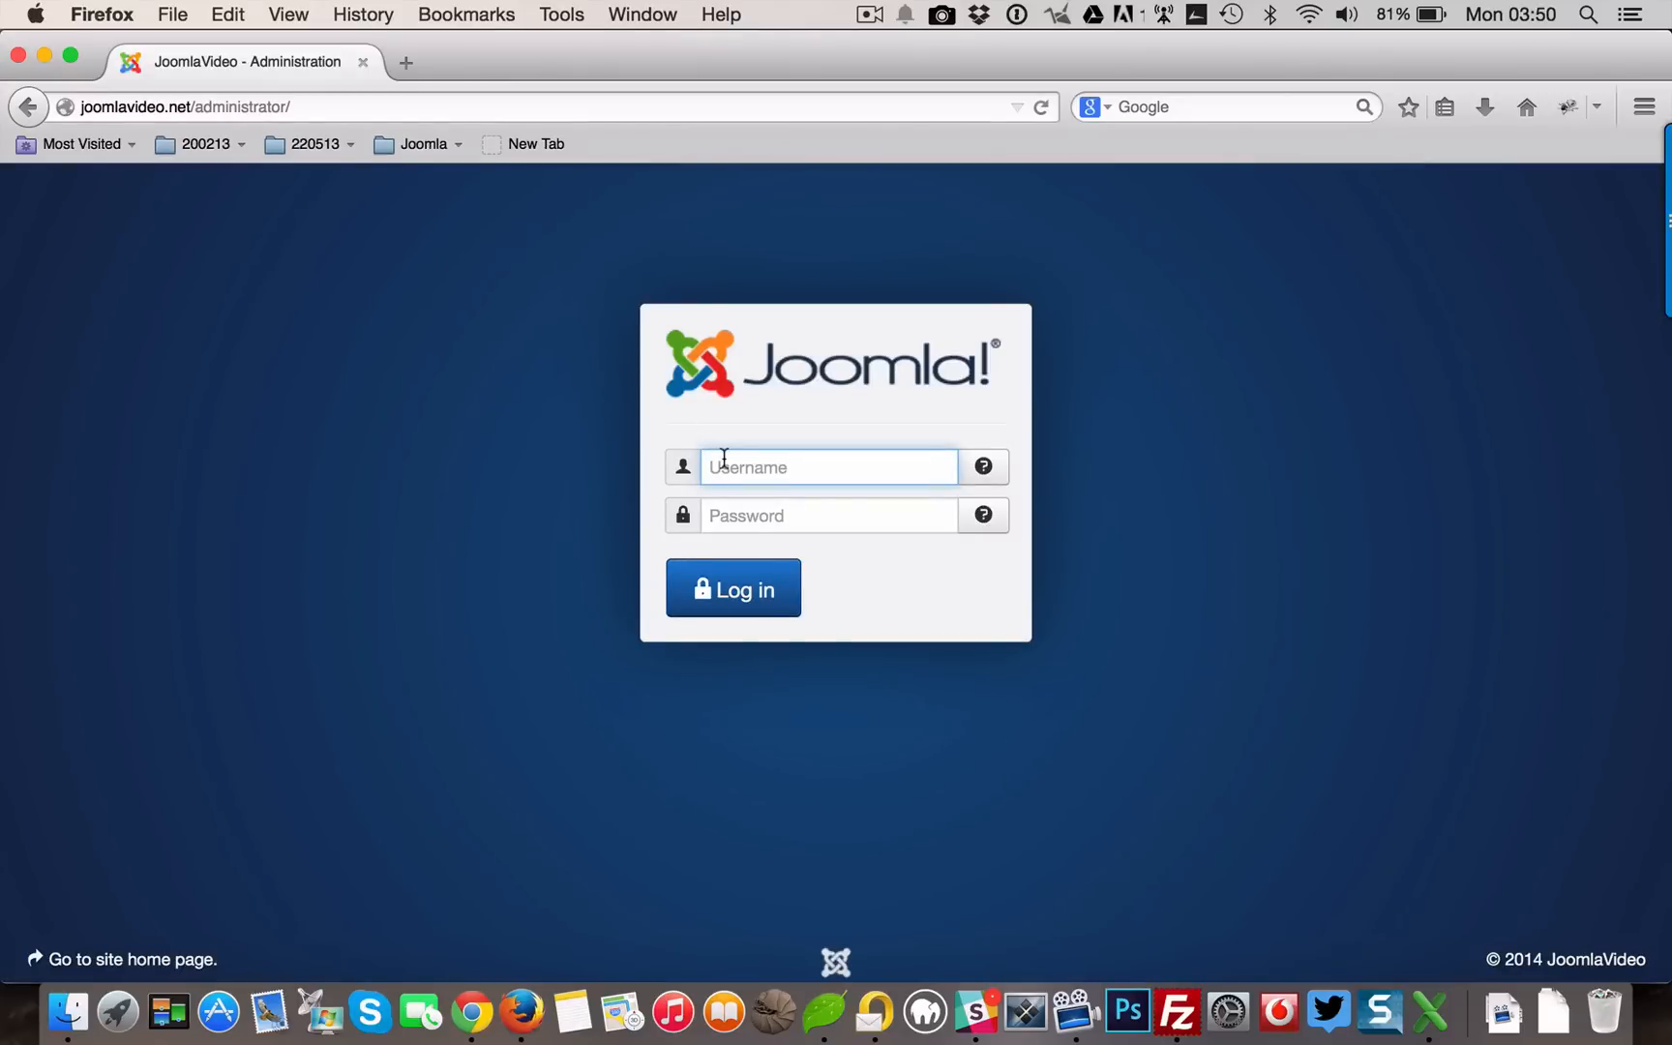
text(twofi)
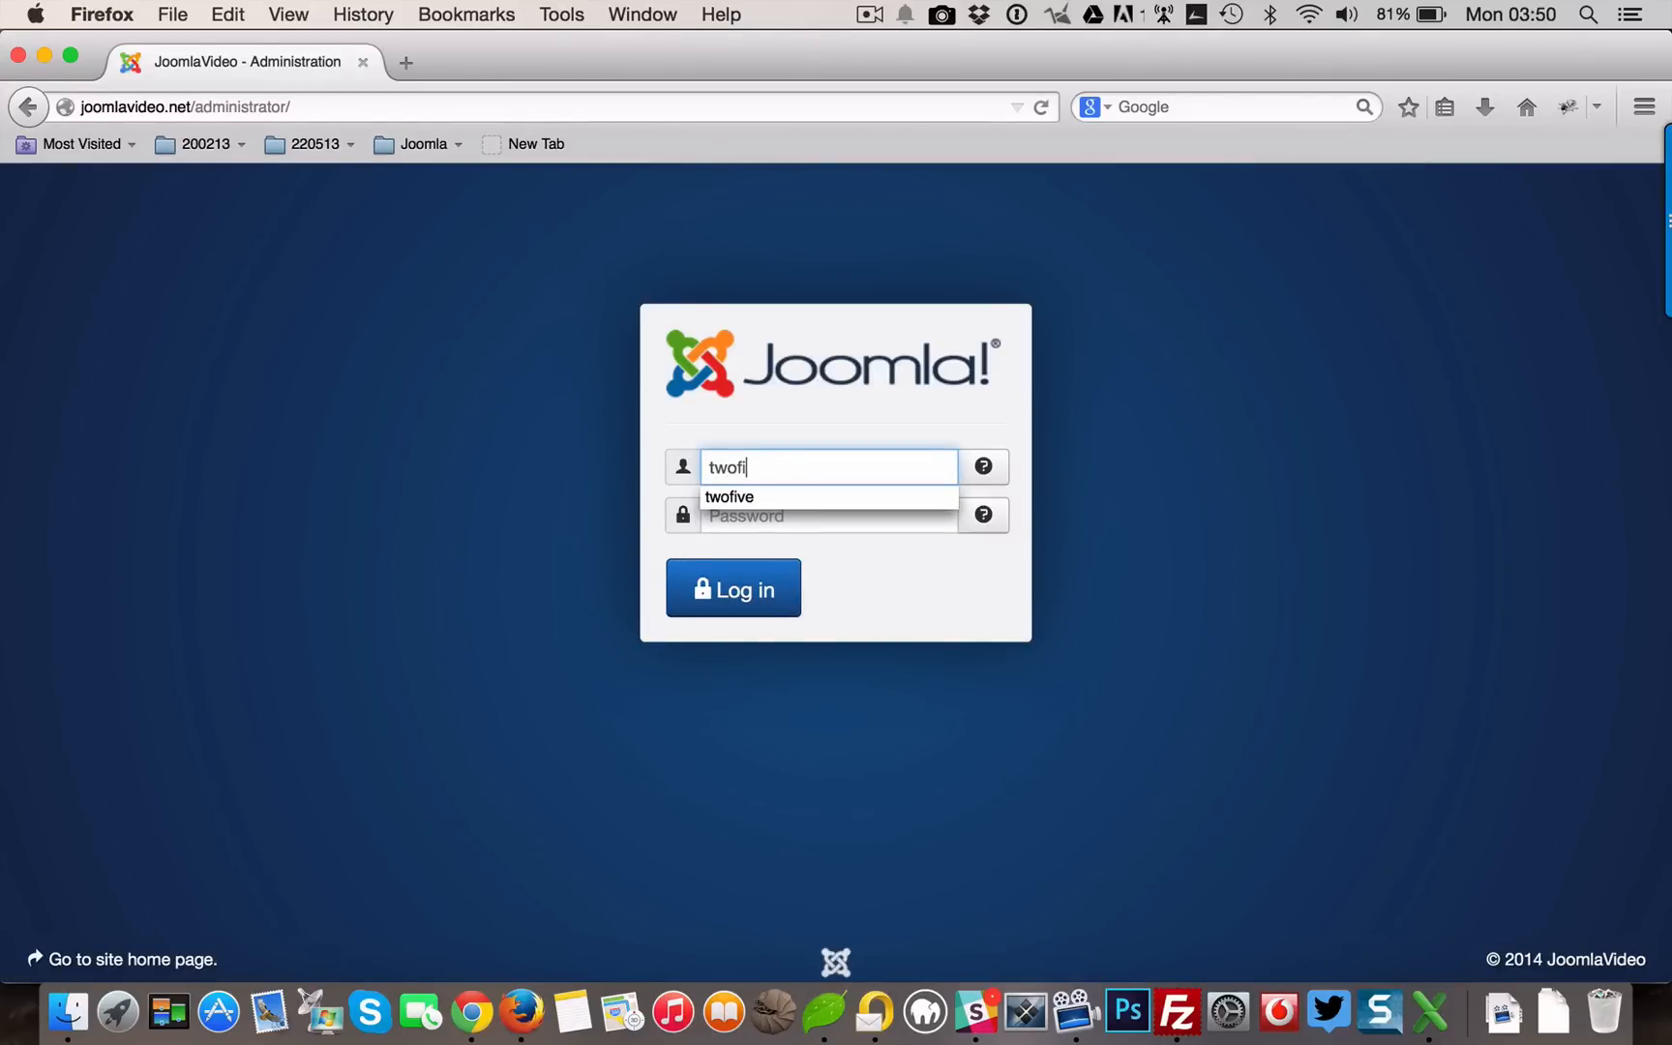
click(830, 516)
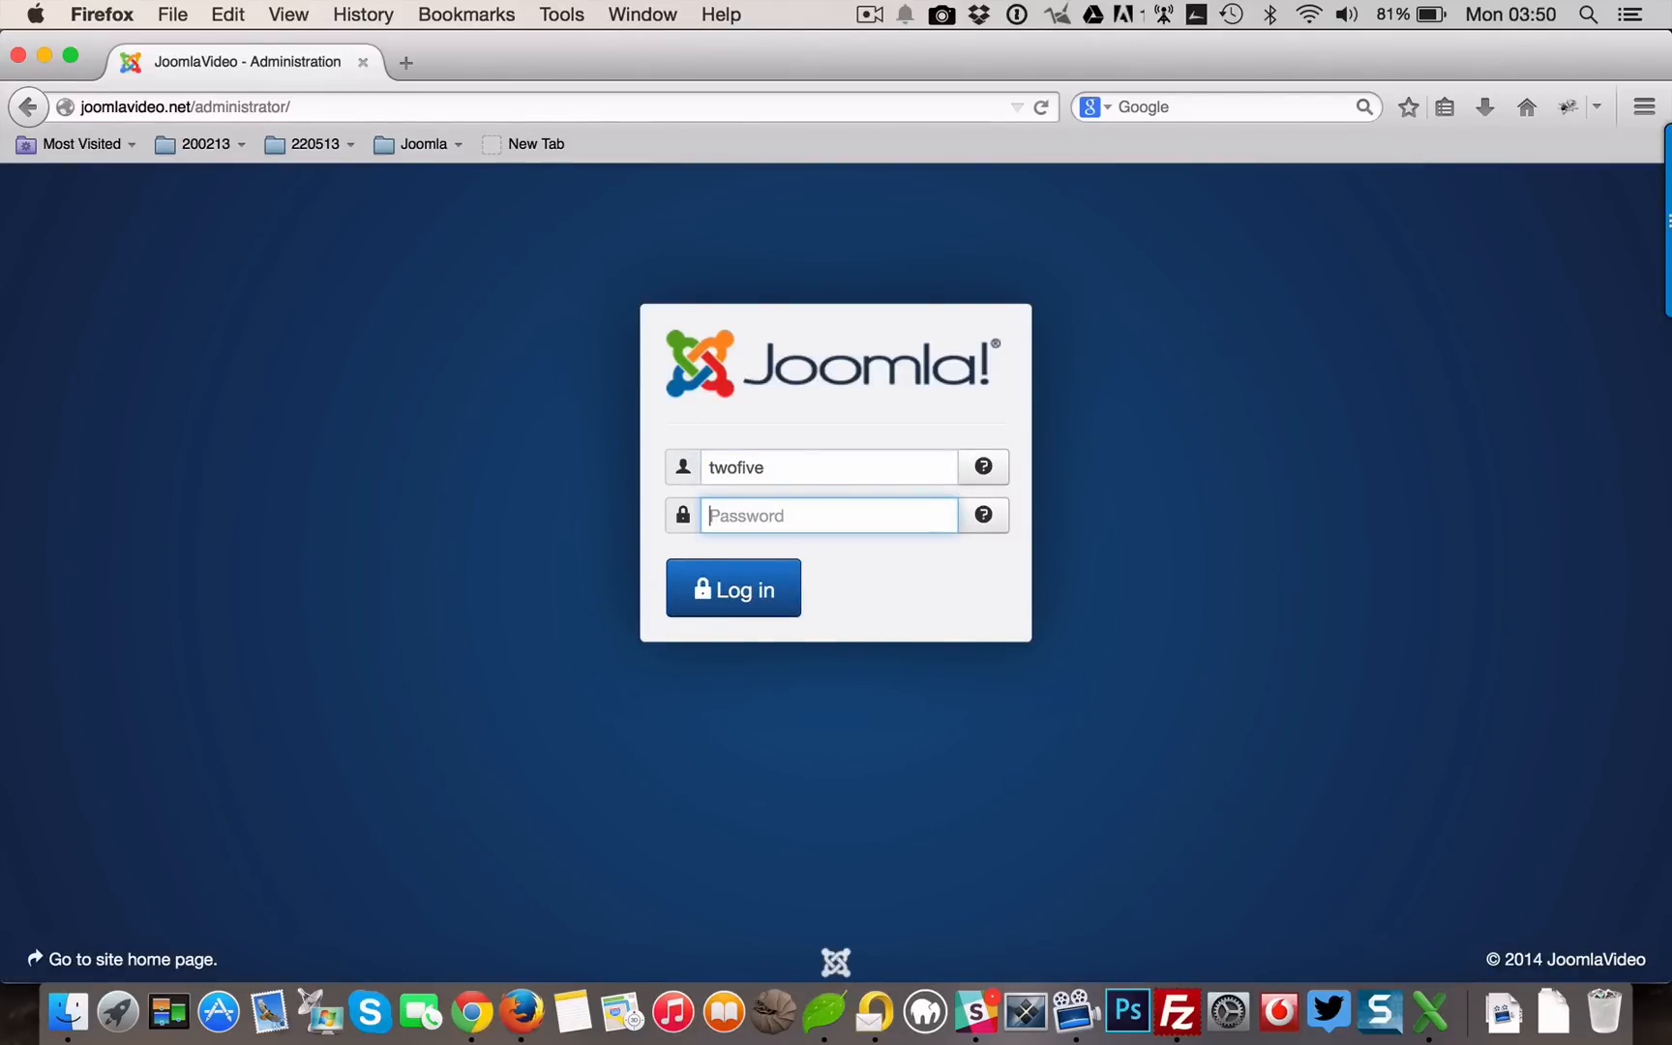
text(•)
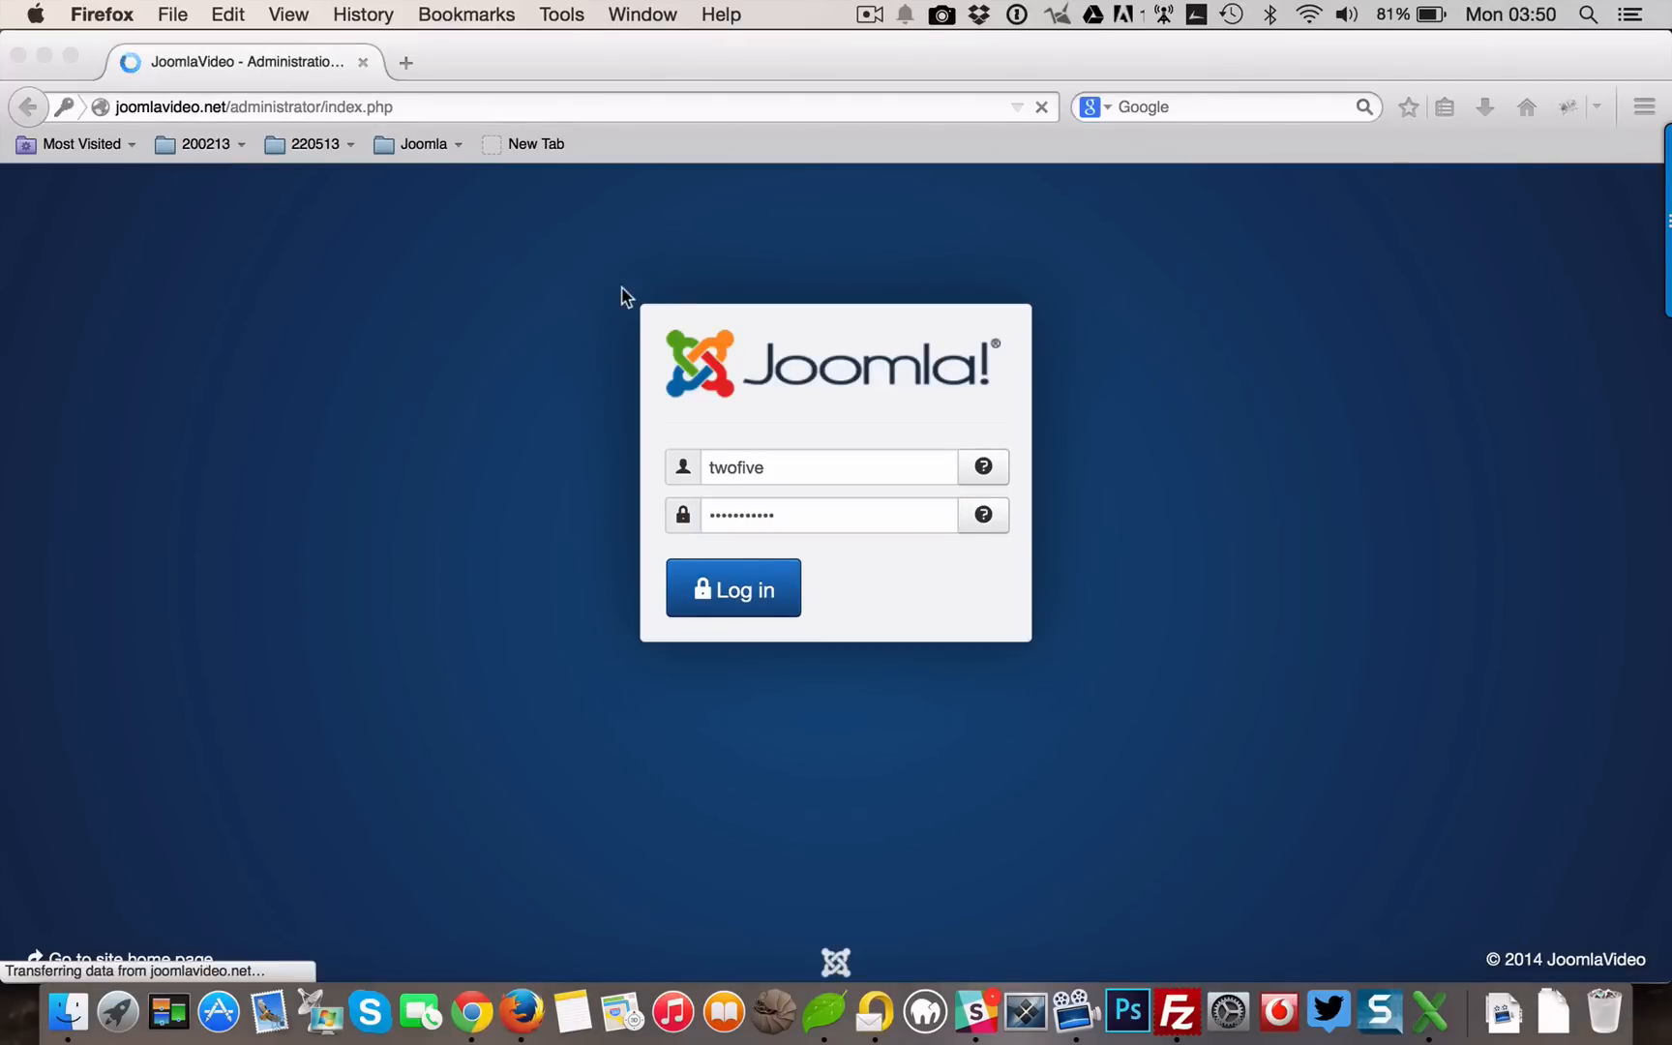
click(733, 588)
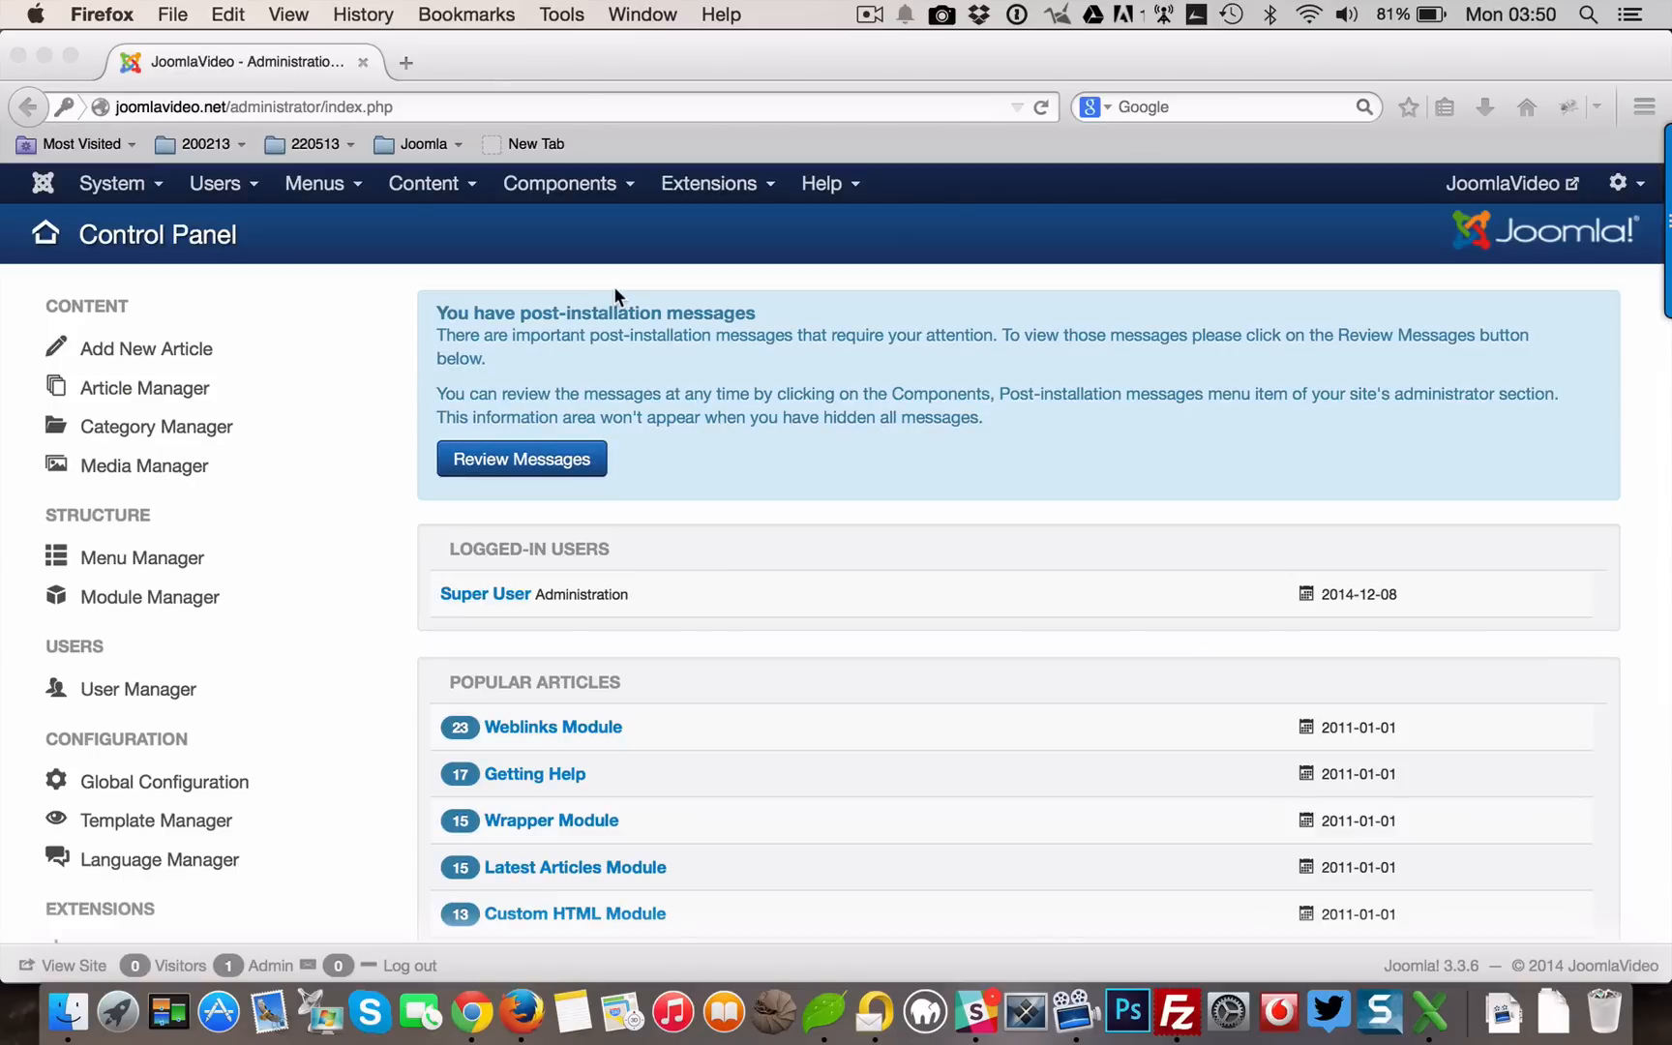